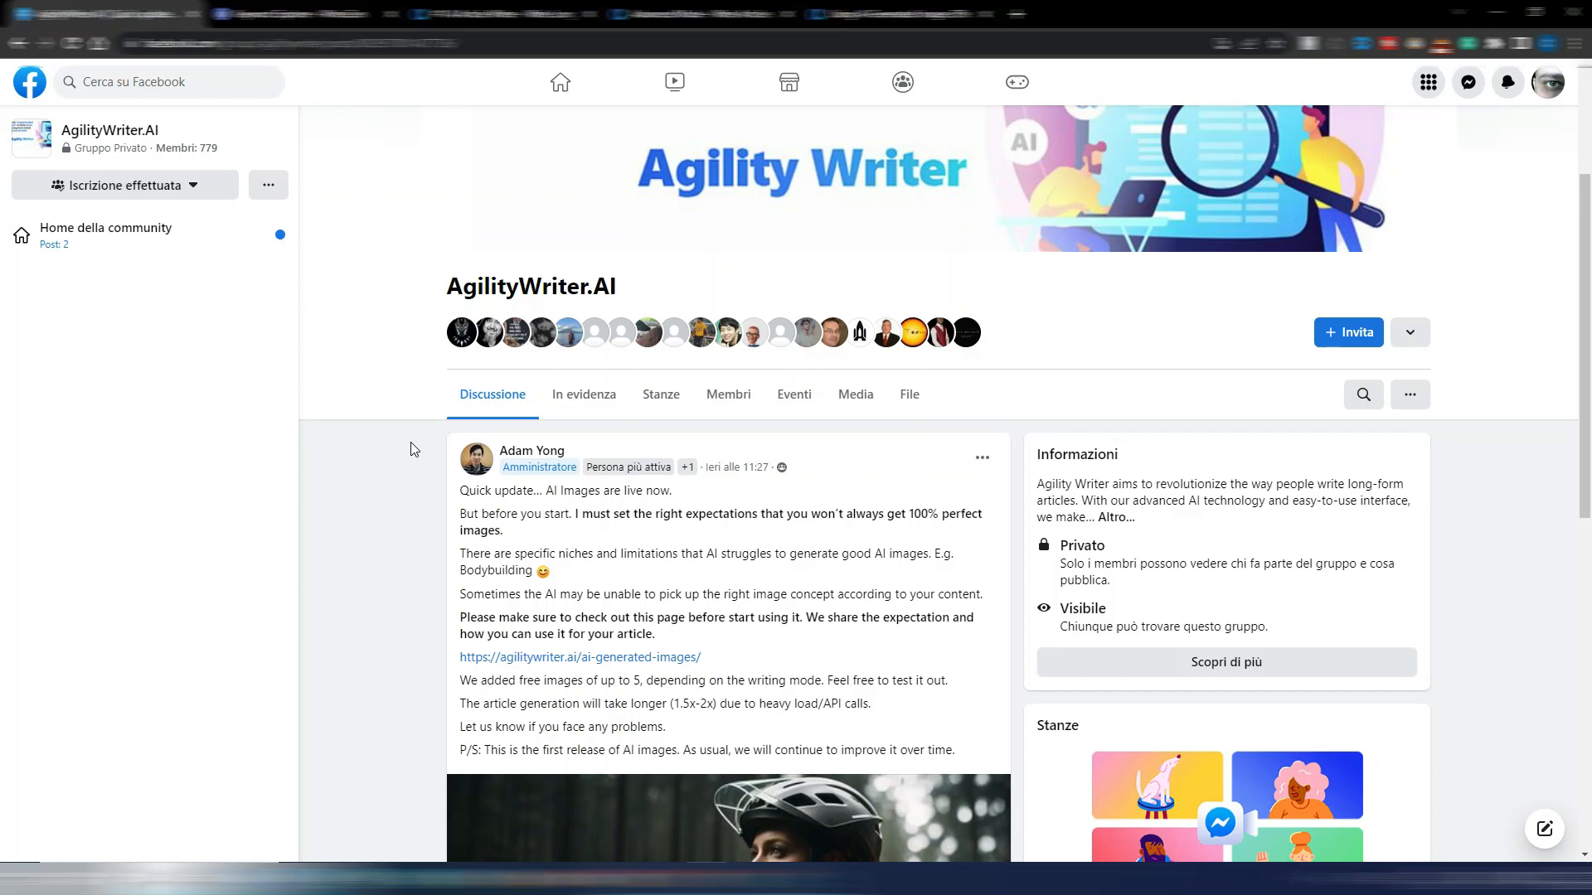
{"action": "mouse_move", "coordinate": [421, 491]}
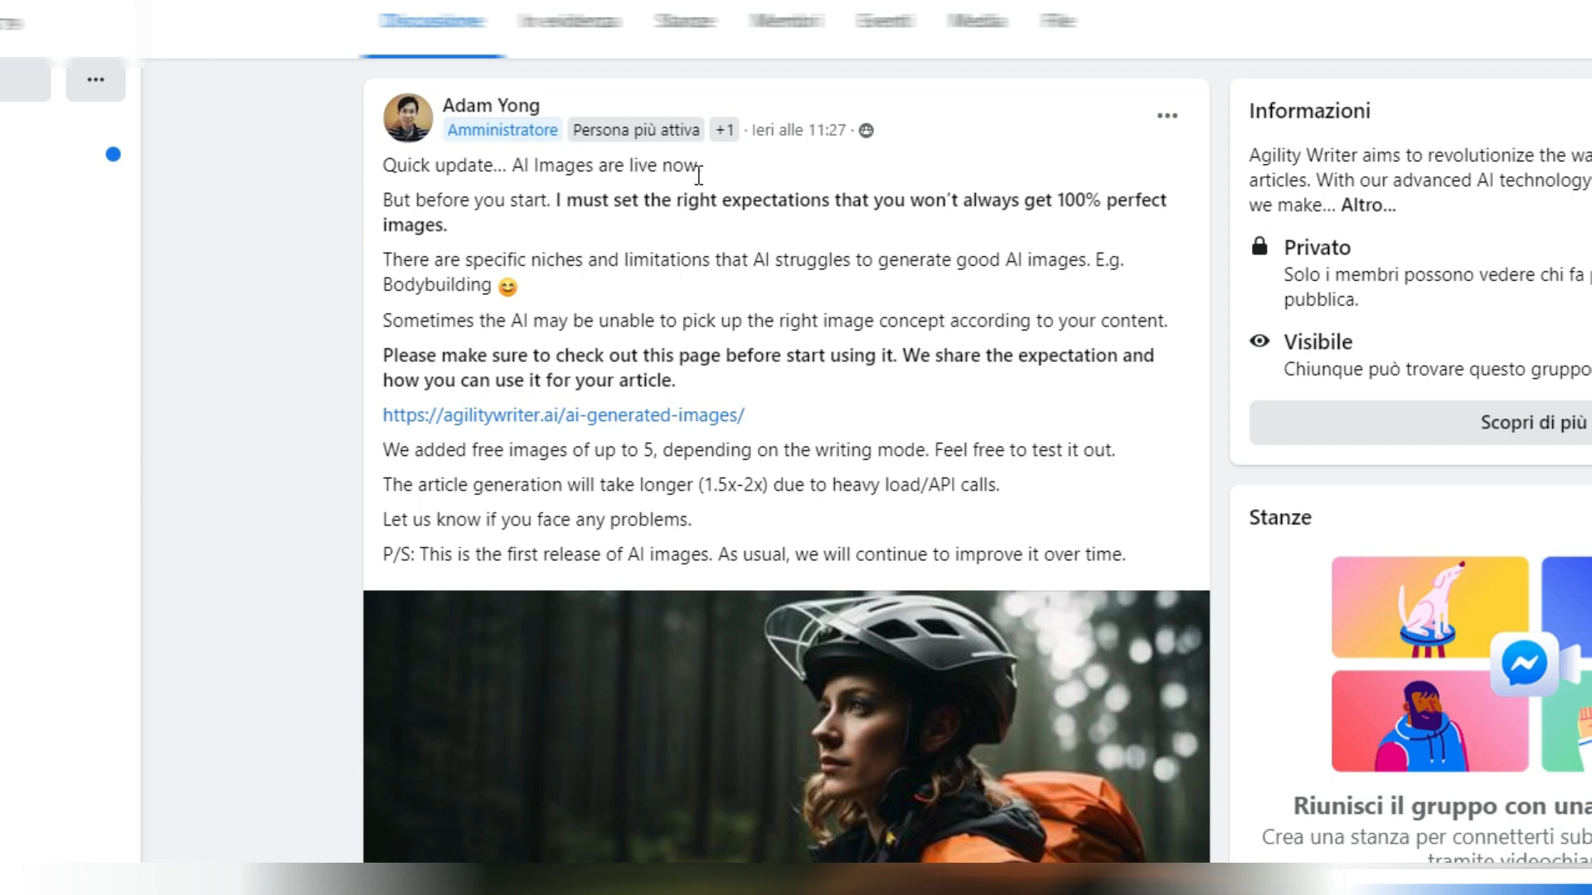
{"action": "mouse_move", "coordinate": [622, 244]}
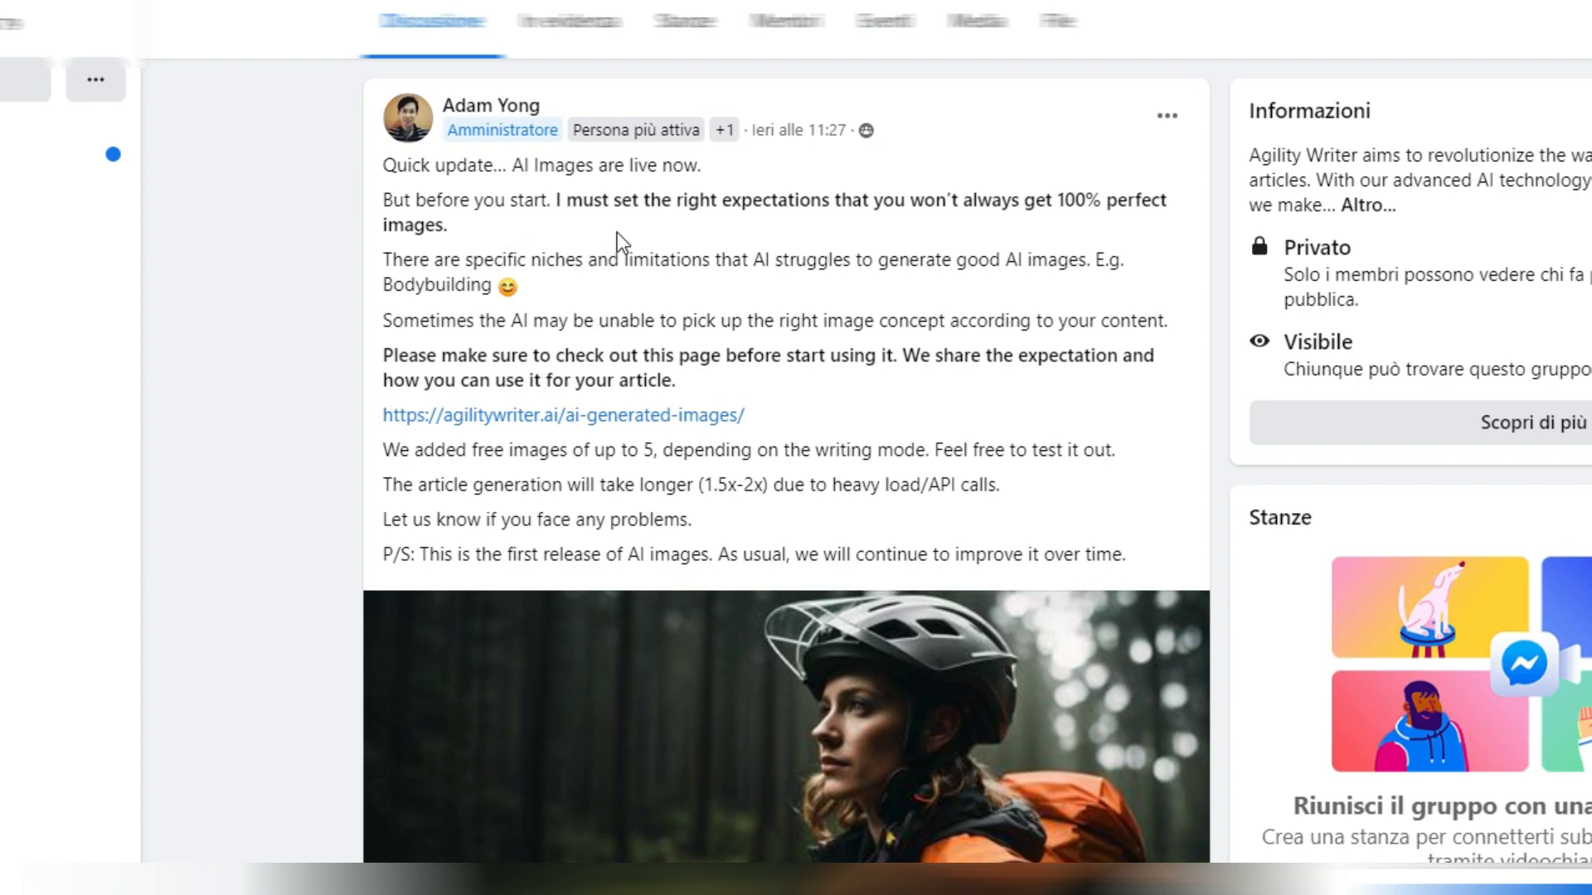
{"action": "mouse_move", "coordinate": [849, 230]}
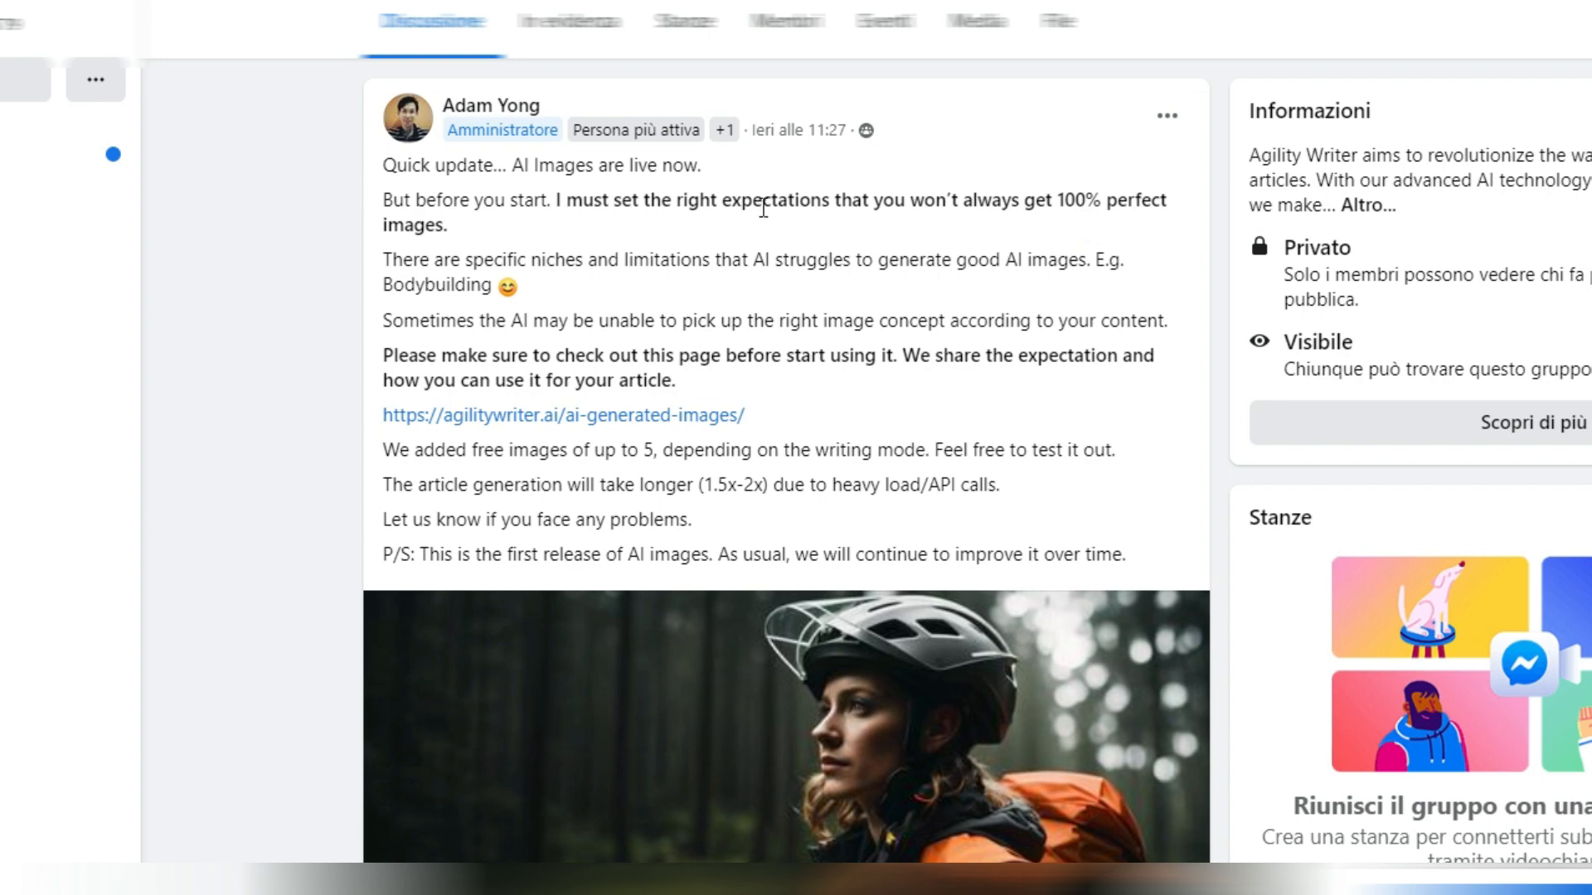
{"action": "mouse_move", "coordinate": [1009, 308]}
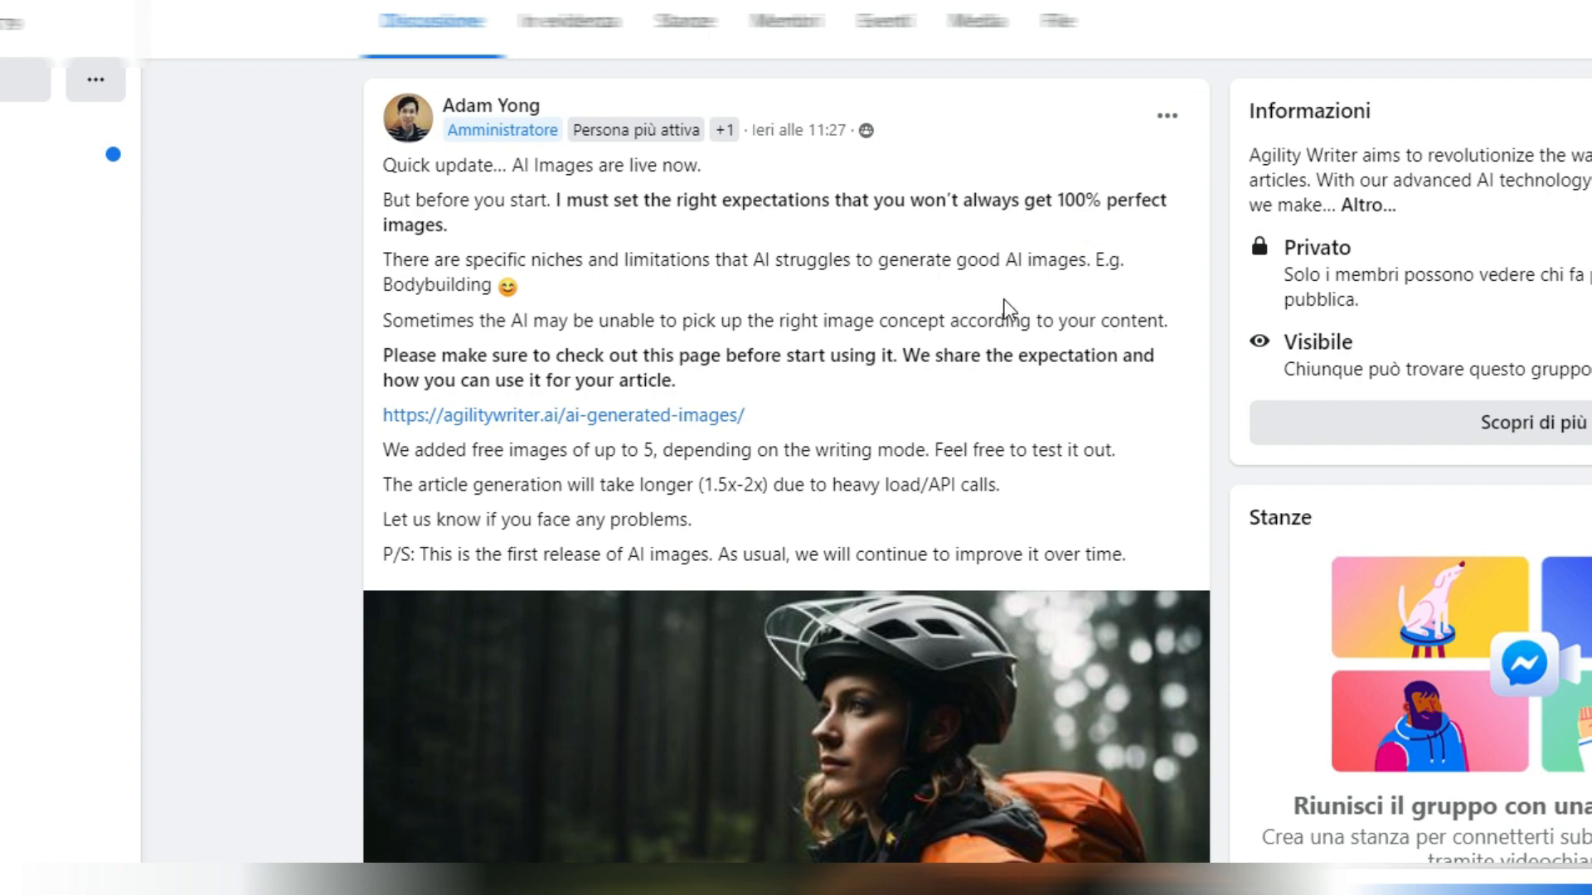
{"action": "mouse_move", "coordinate": [965, 266]}
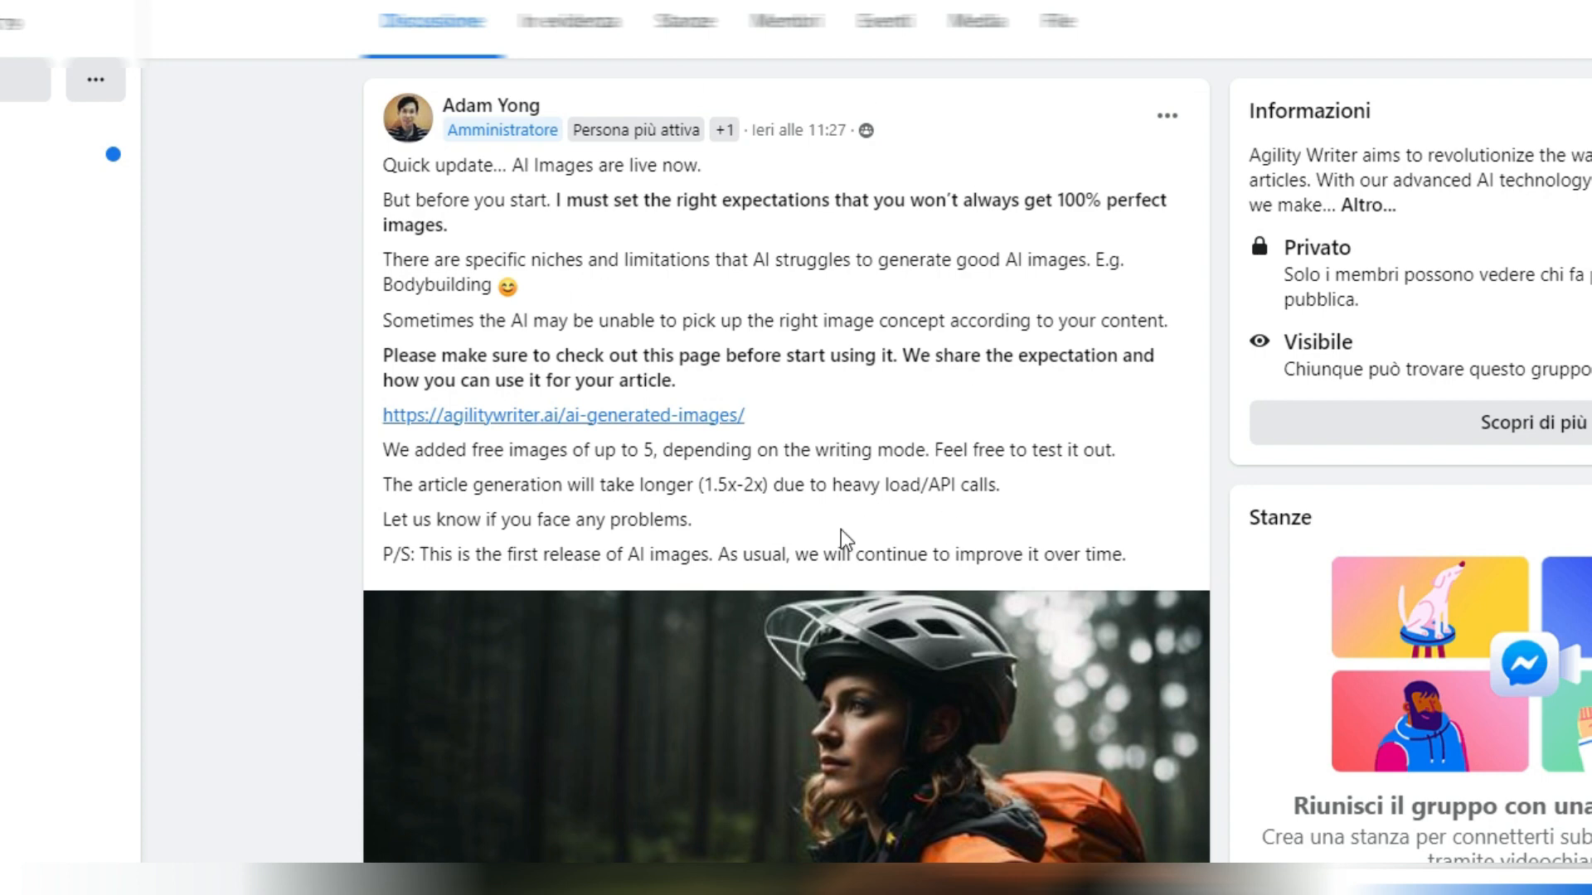
{"action": "mouse_move", "coordinate": [517, 517]}
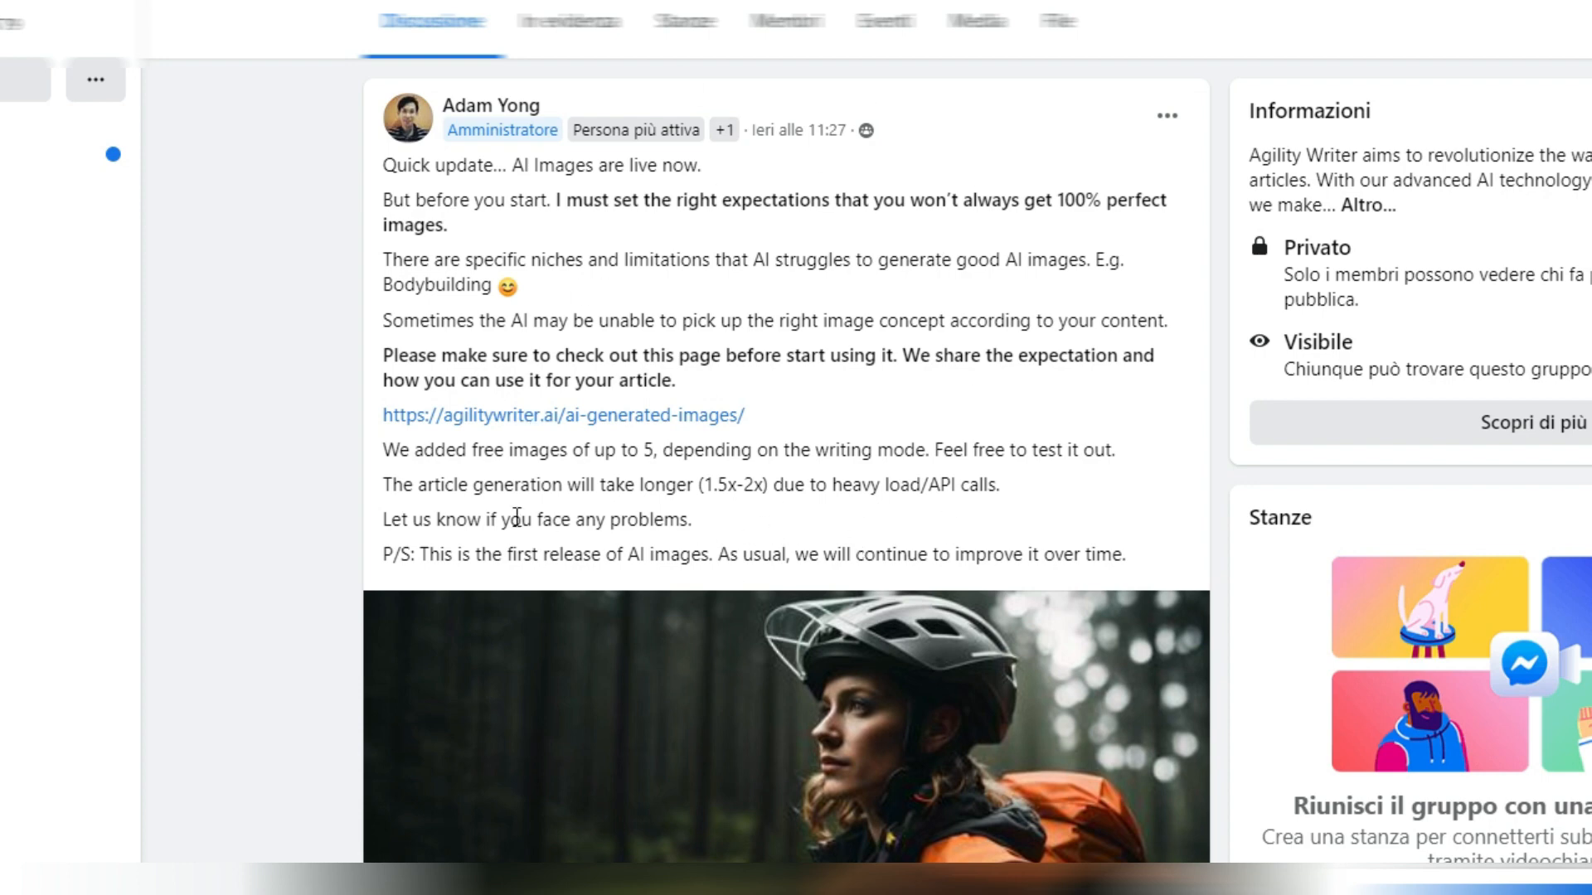
{"action": "mouse_move", "coordinate": [750, 514]}
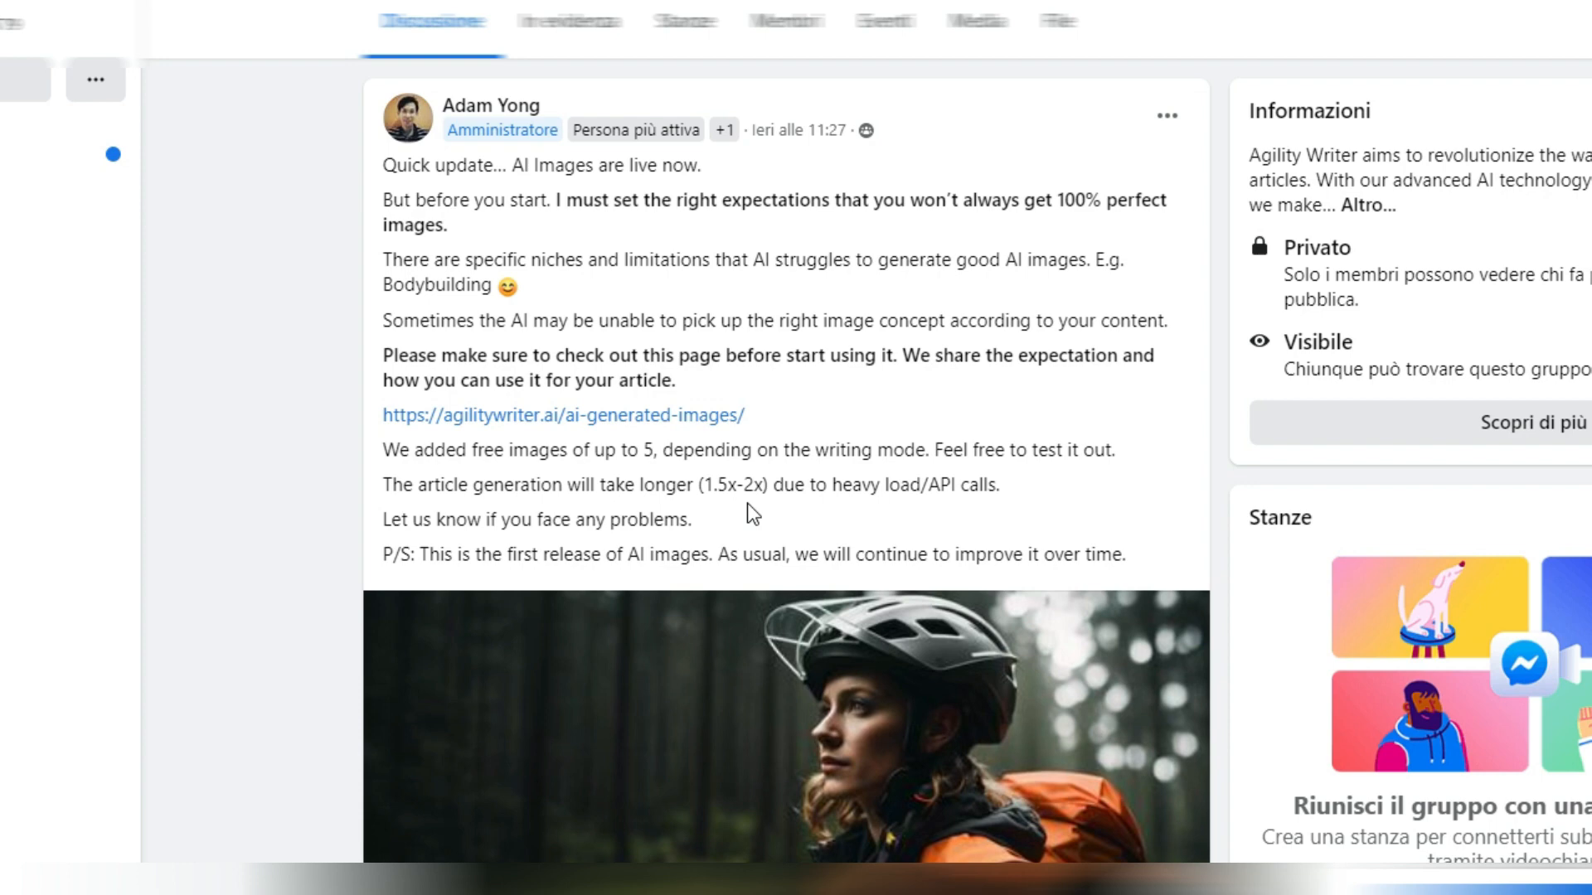
{"action": "mouse_move", "coordinate": [937, 519]}
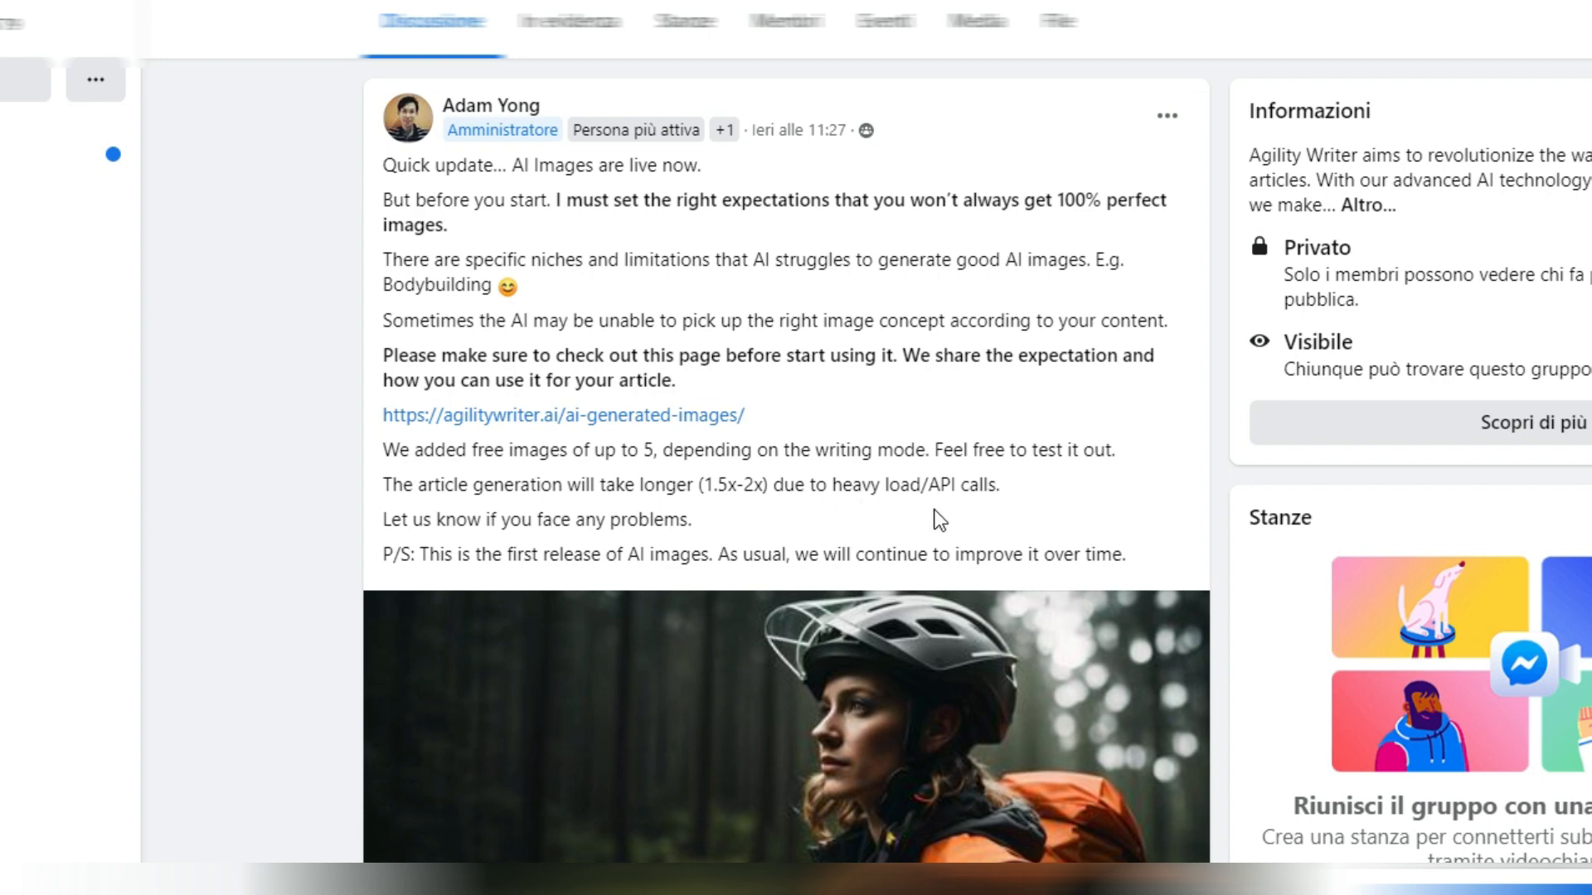
{"action": "mouse_move", "coordinate": [786, 189]}
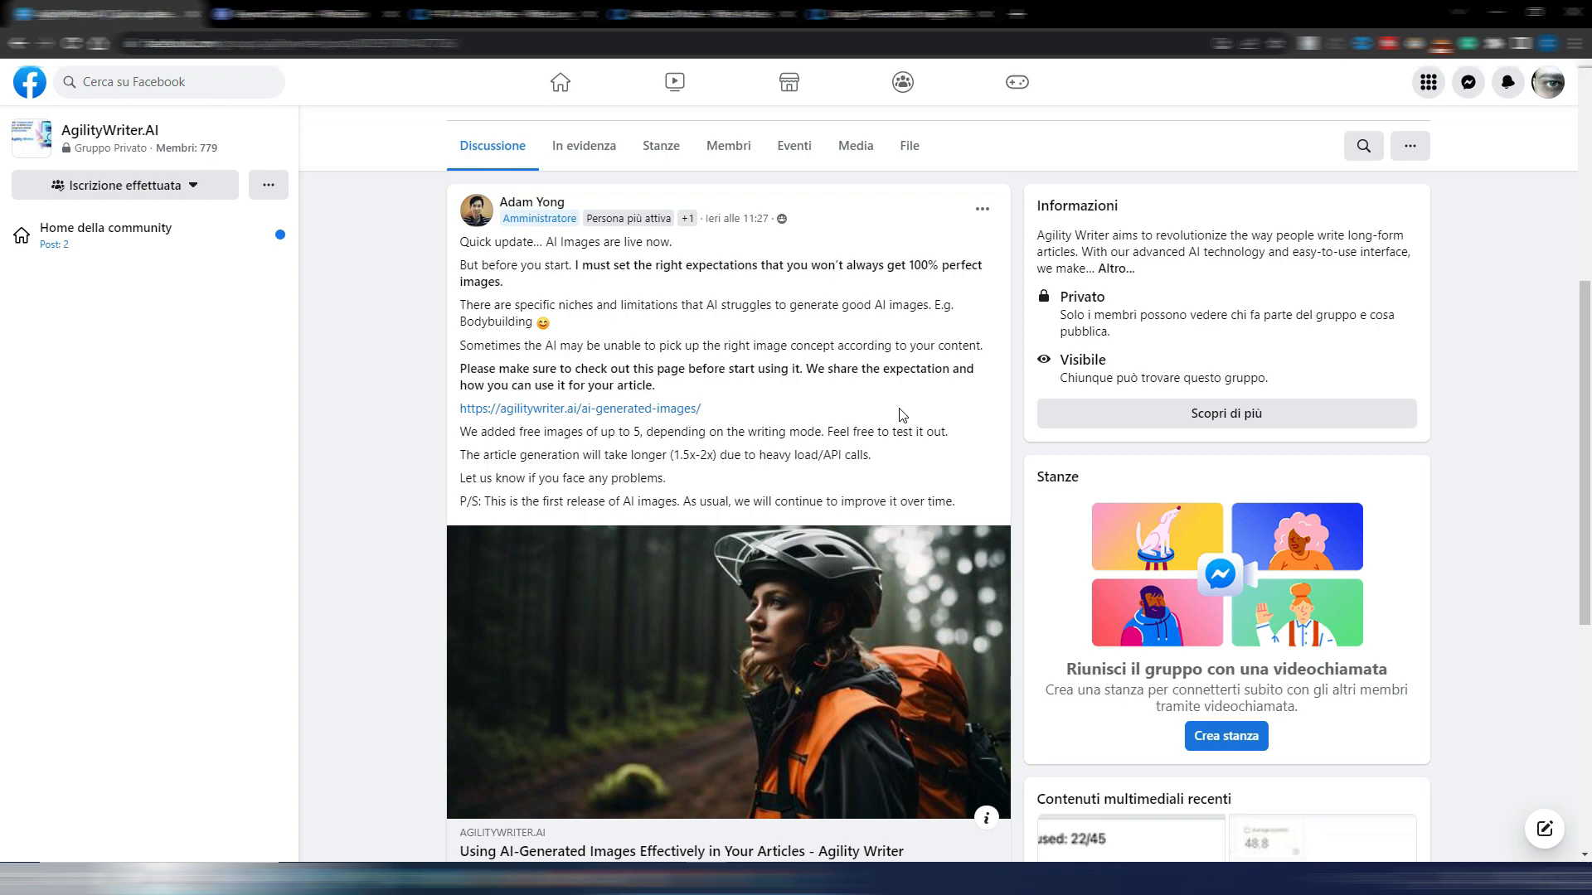
{"action": "mouse_move", "coordinate": [884, 401]}
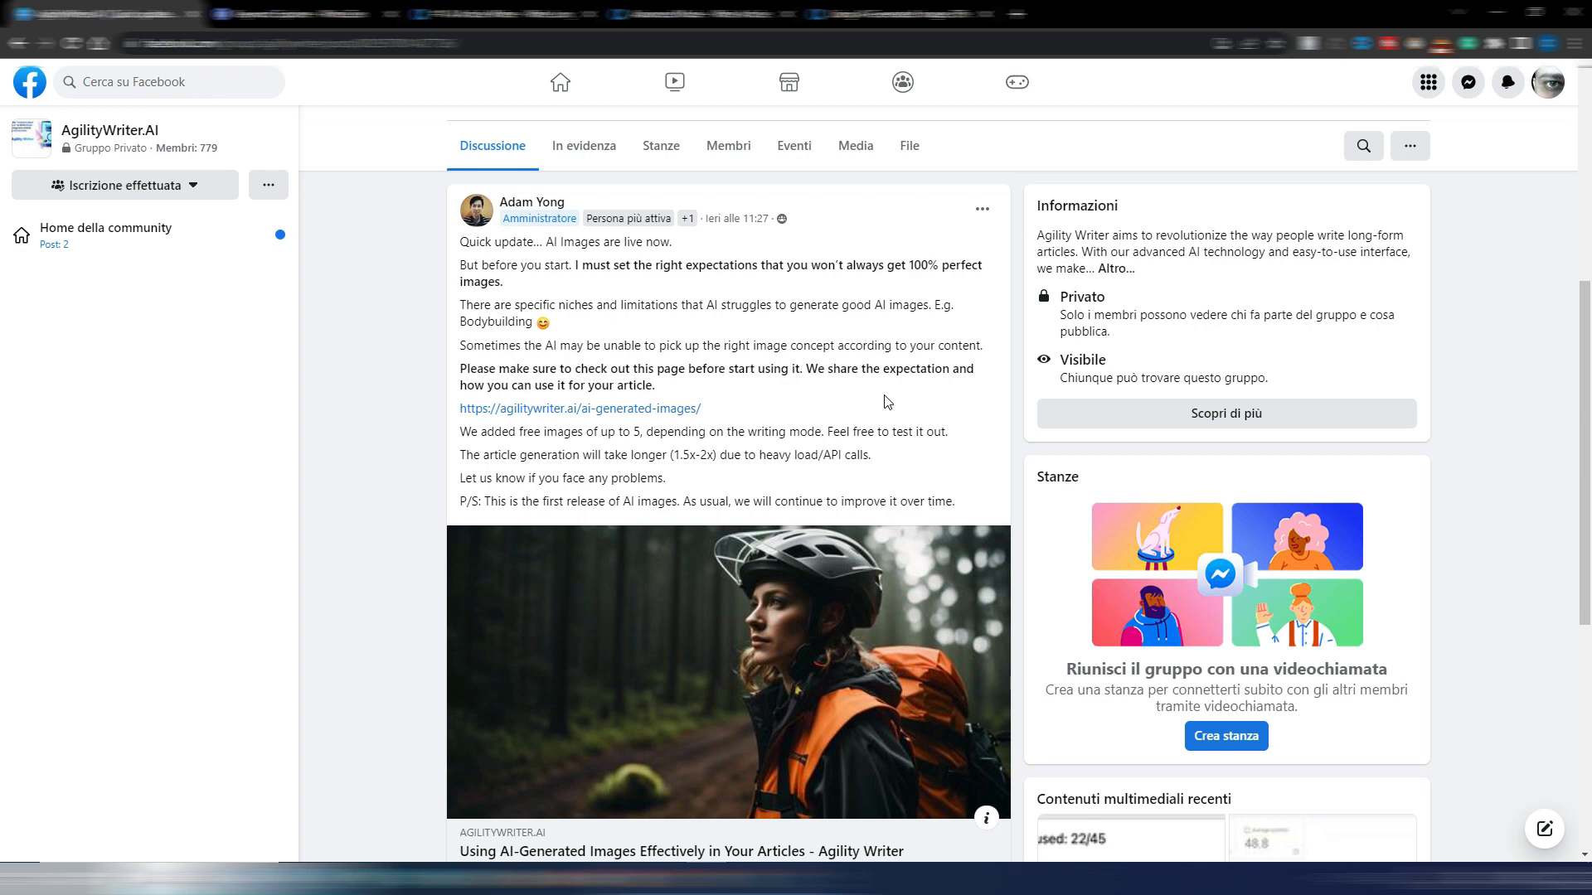
- Review the Premium, Pro and Basic pricing plans, then switch to the account dashboard
{"action": "left_click", "coordinate": [580, 408]}
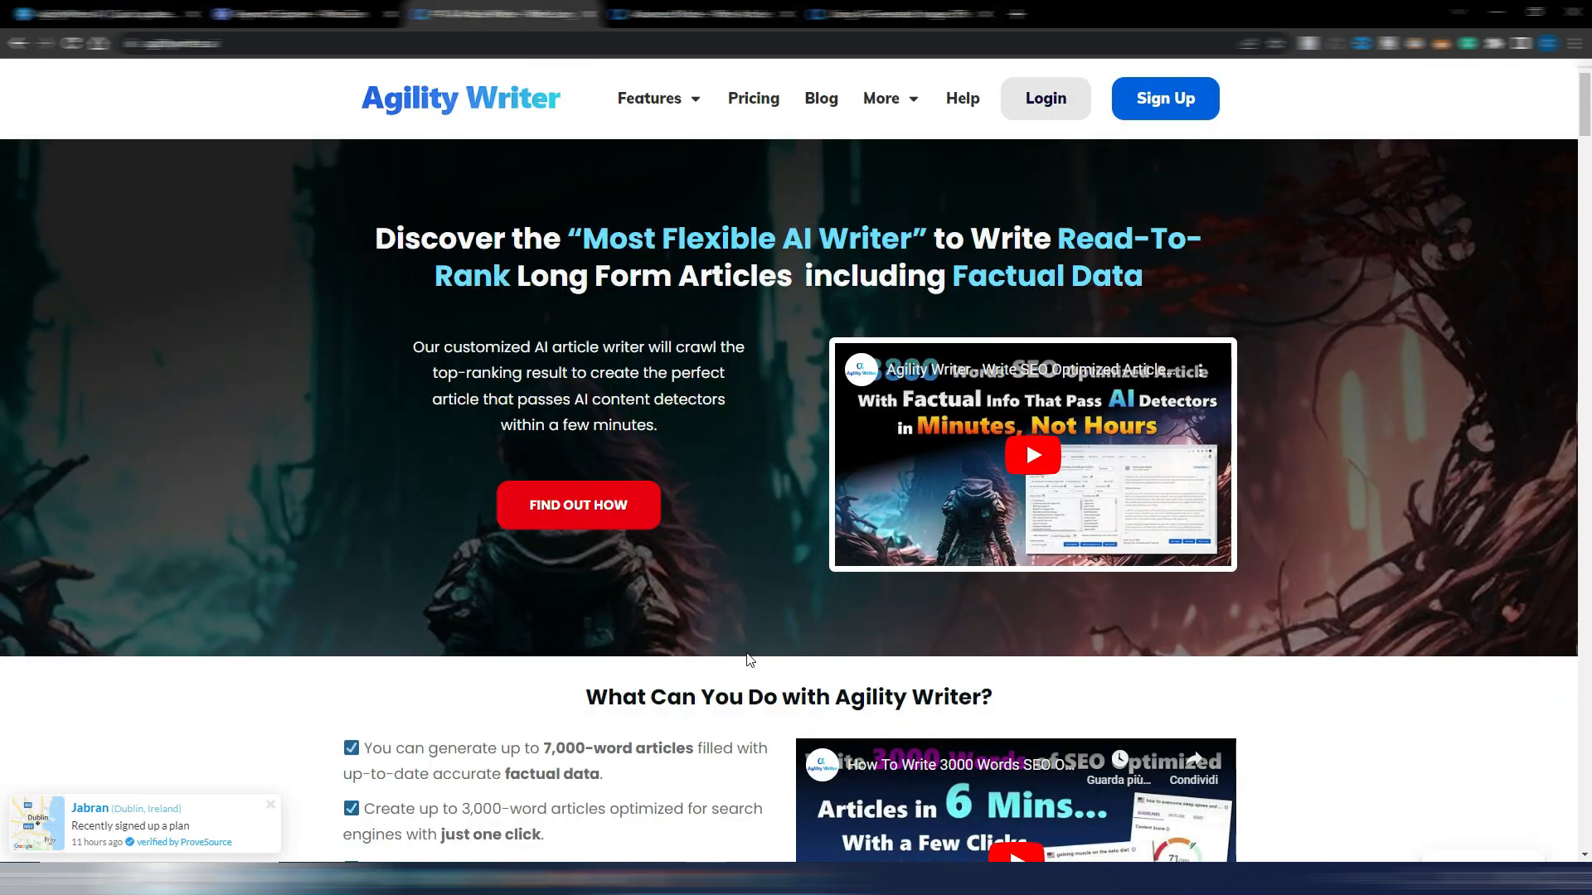
{"action": "mouse_move", "coordinate": [756, 578]}
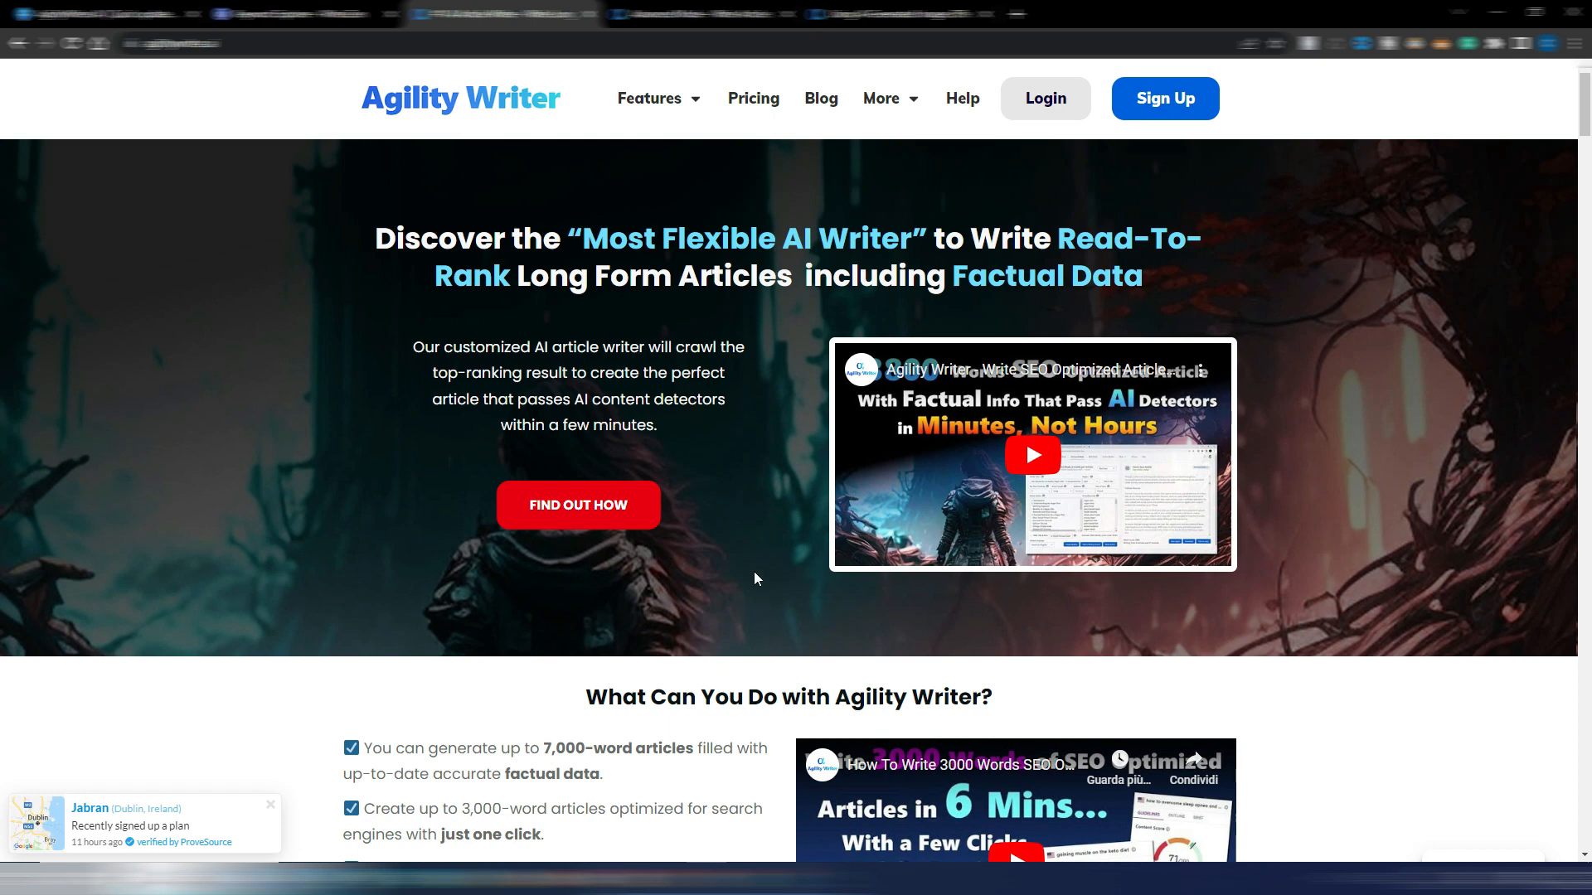
{"action": "left_click", "coordinate": [753, 98]}
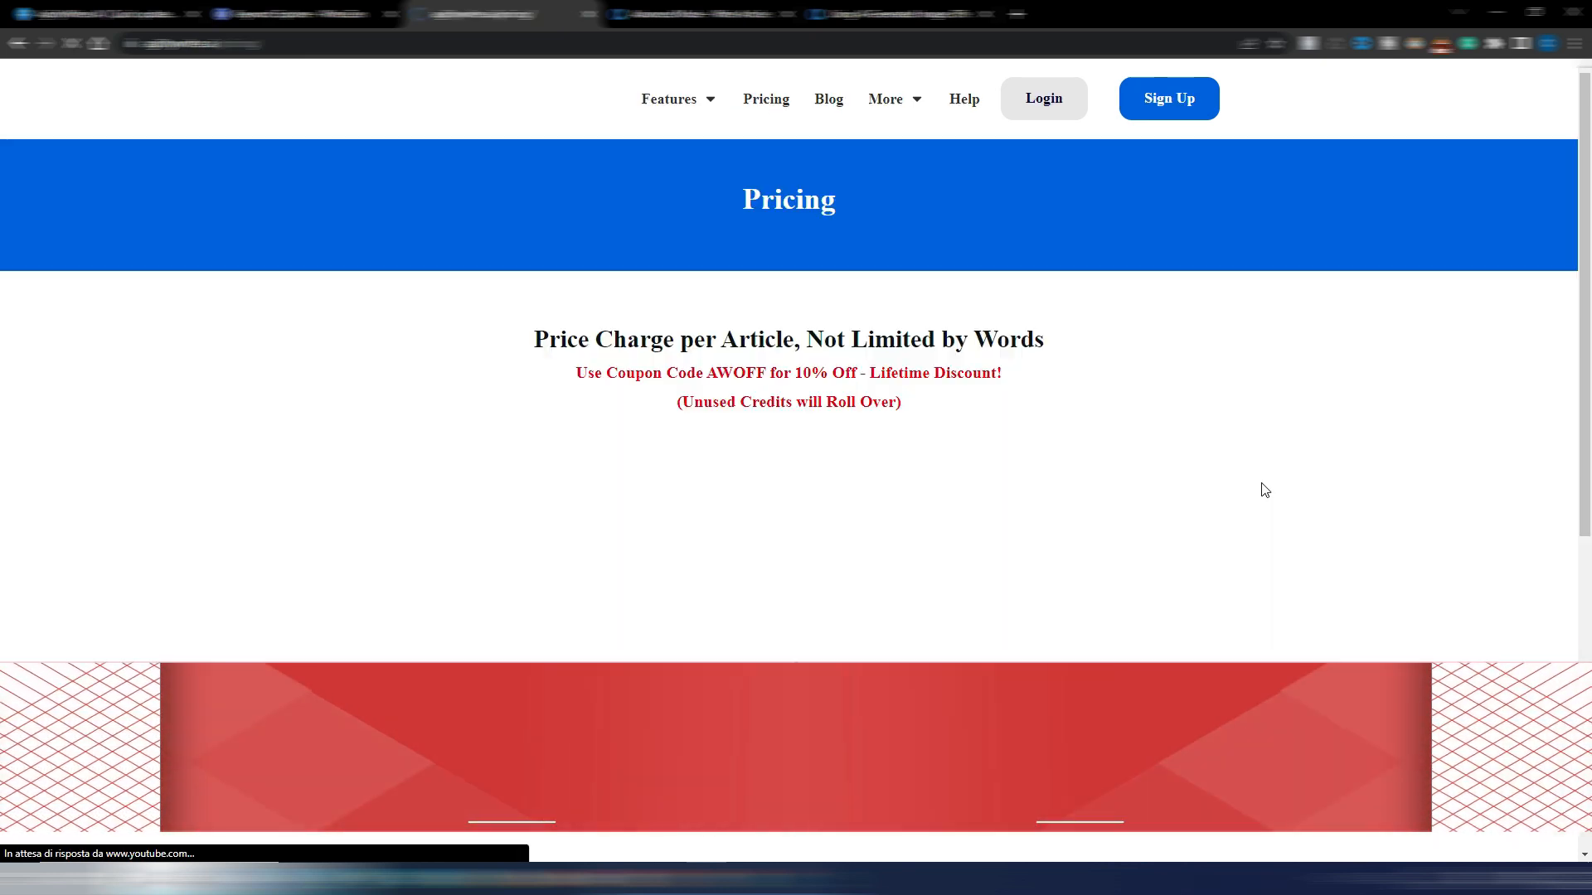
{"action": "scroll", "scroll_direction": "down", "scroll_amount": 3}
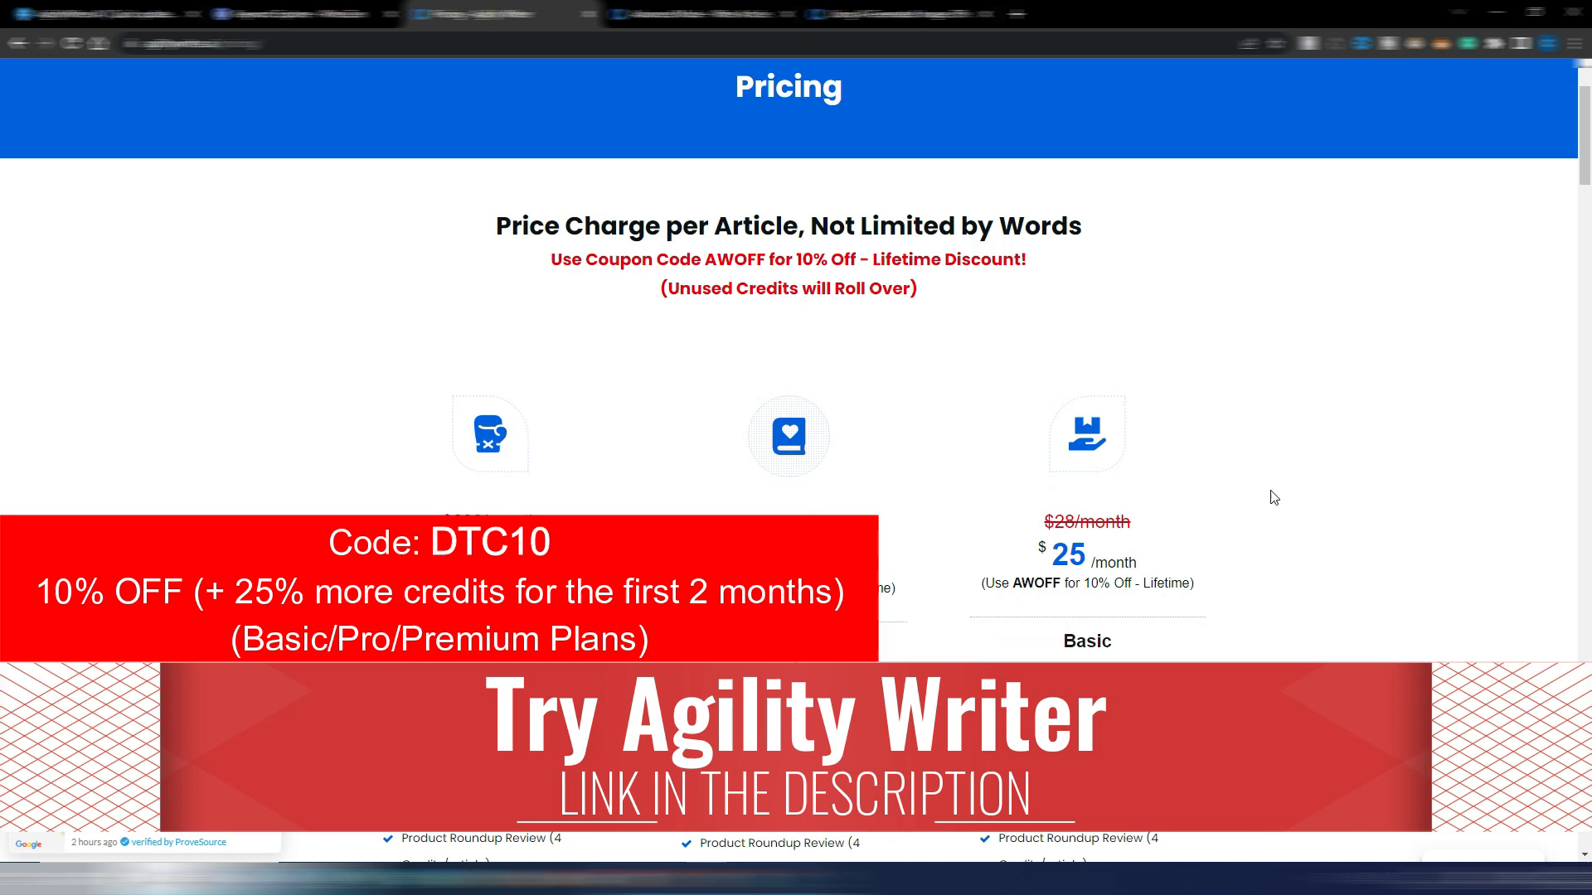
{"action": "scroll", "scroll_direction": "down", "scroll_amount": 3}
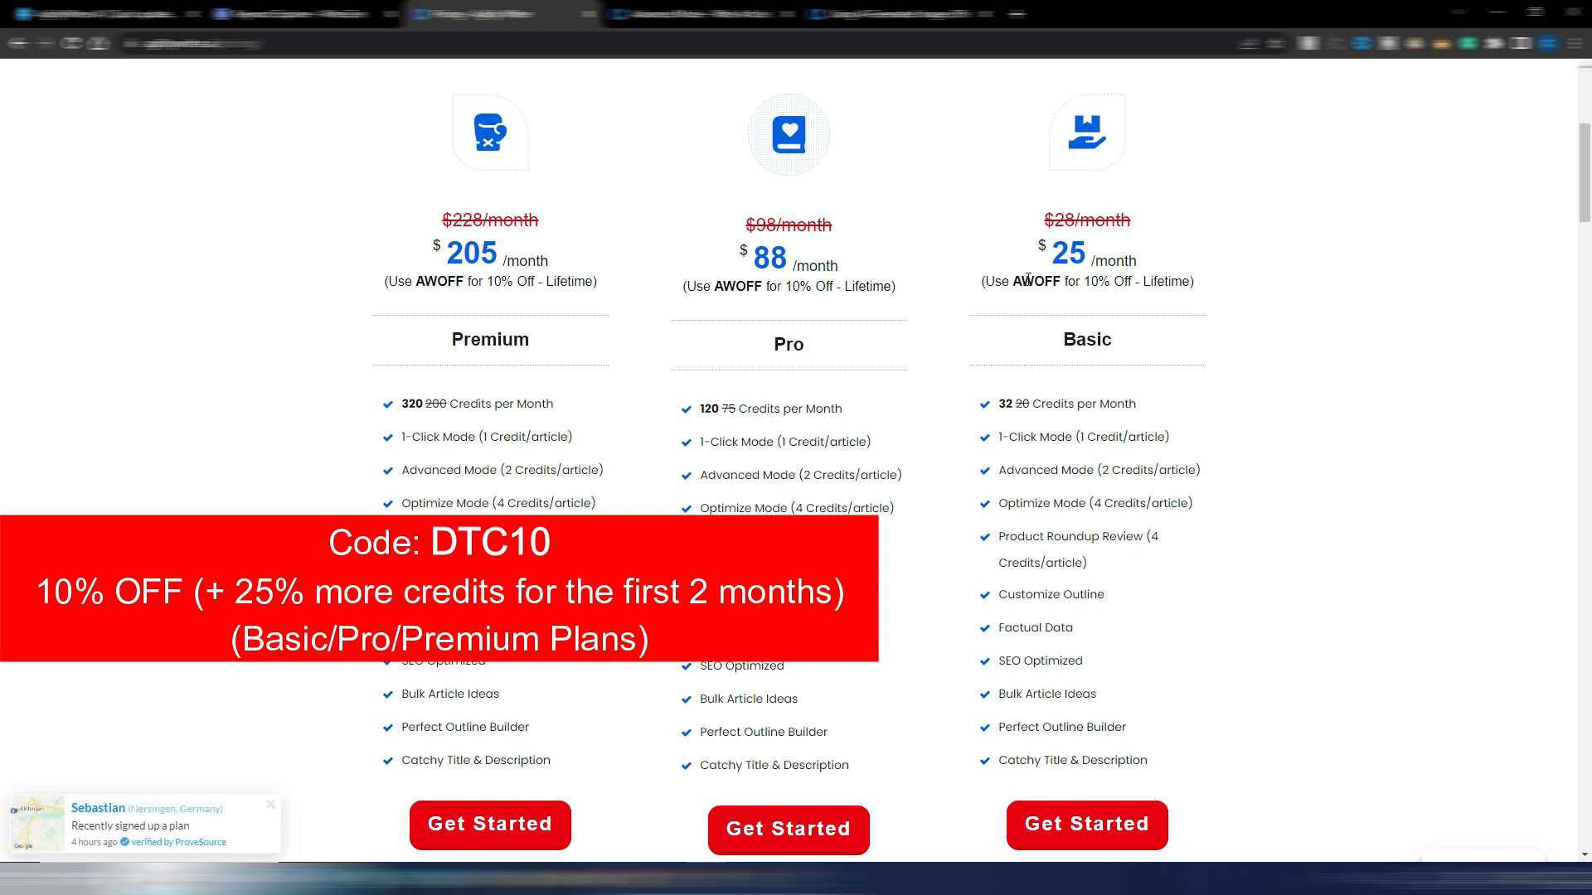
{"action": "mouse_move", "coordinate": [1353, 300]}
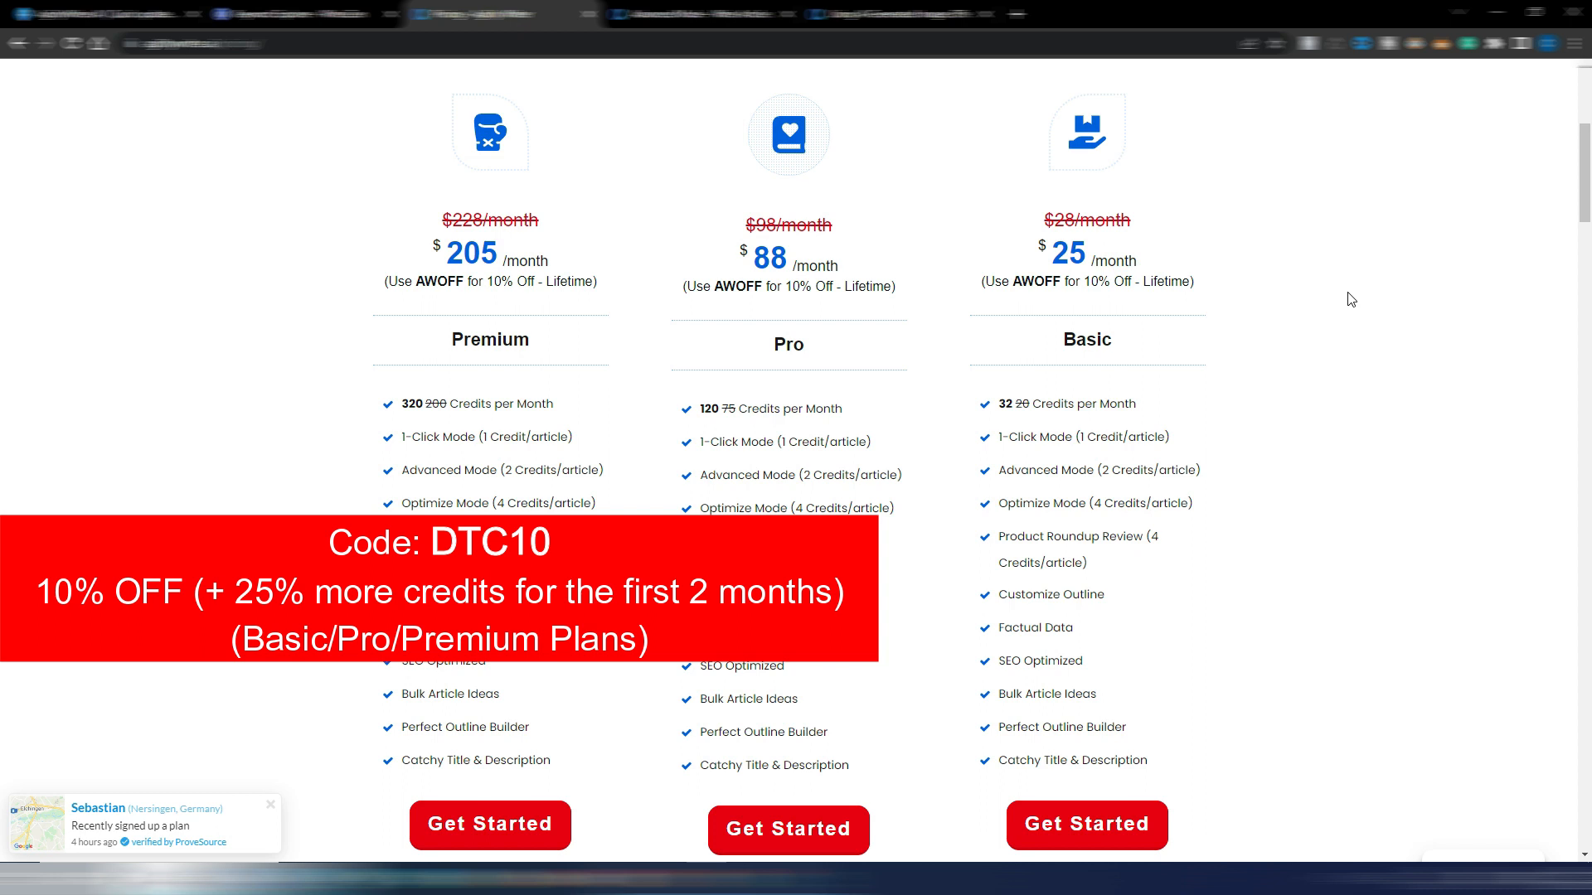
{"action": "left_click", "coordinate": [270, 804]}
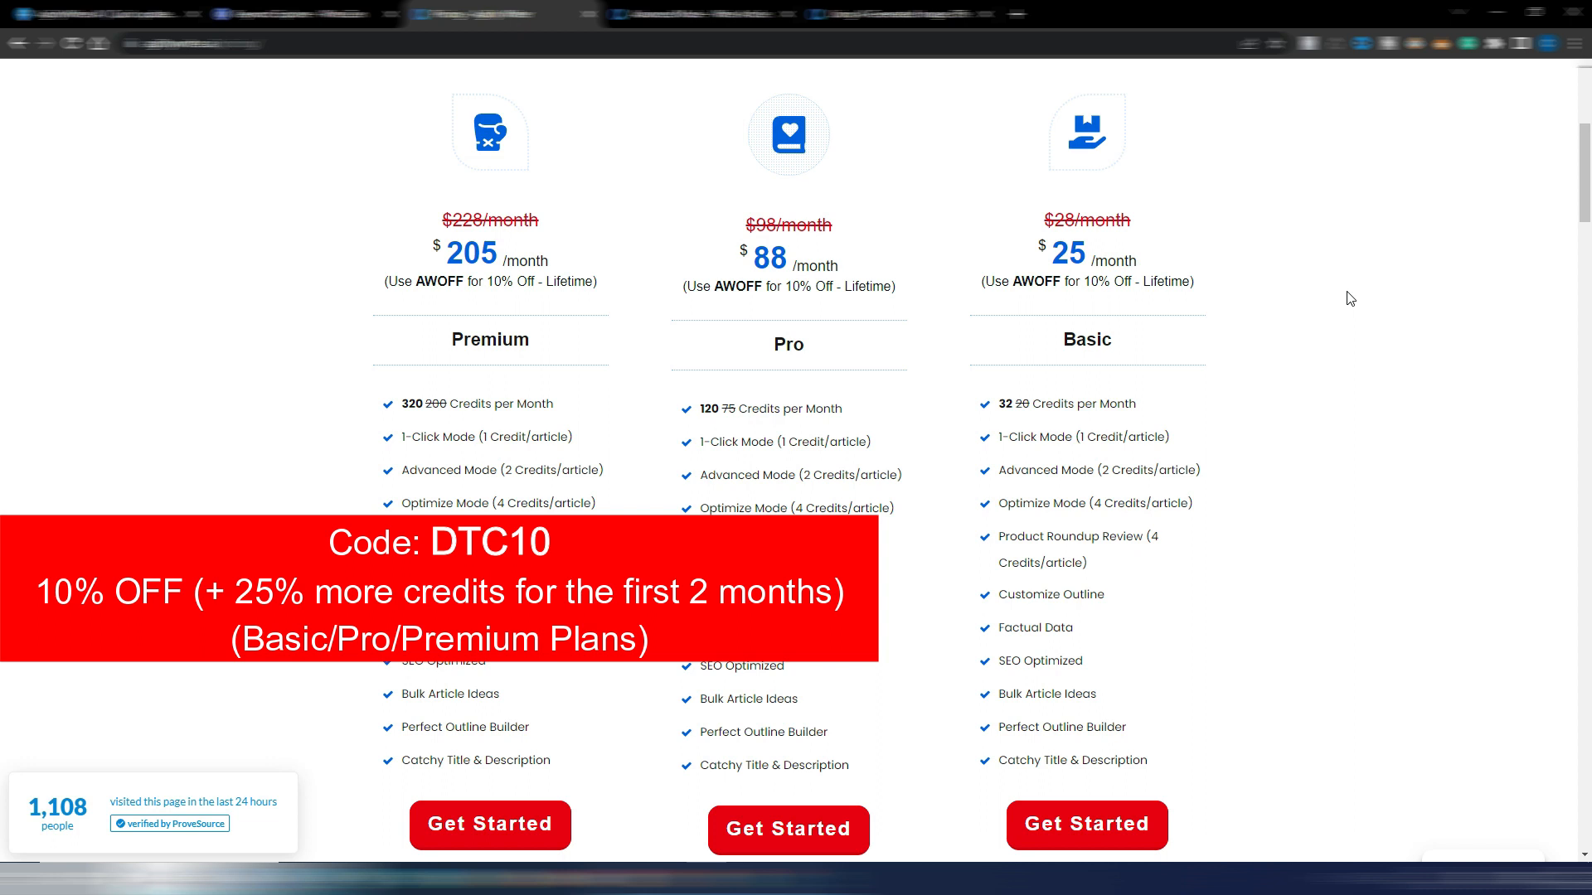
{"action": "mouse_move", "coordinate": [1091, 370]}
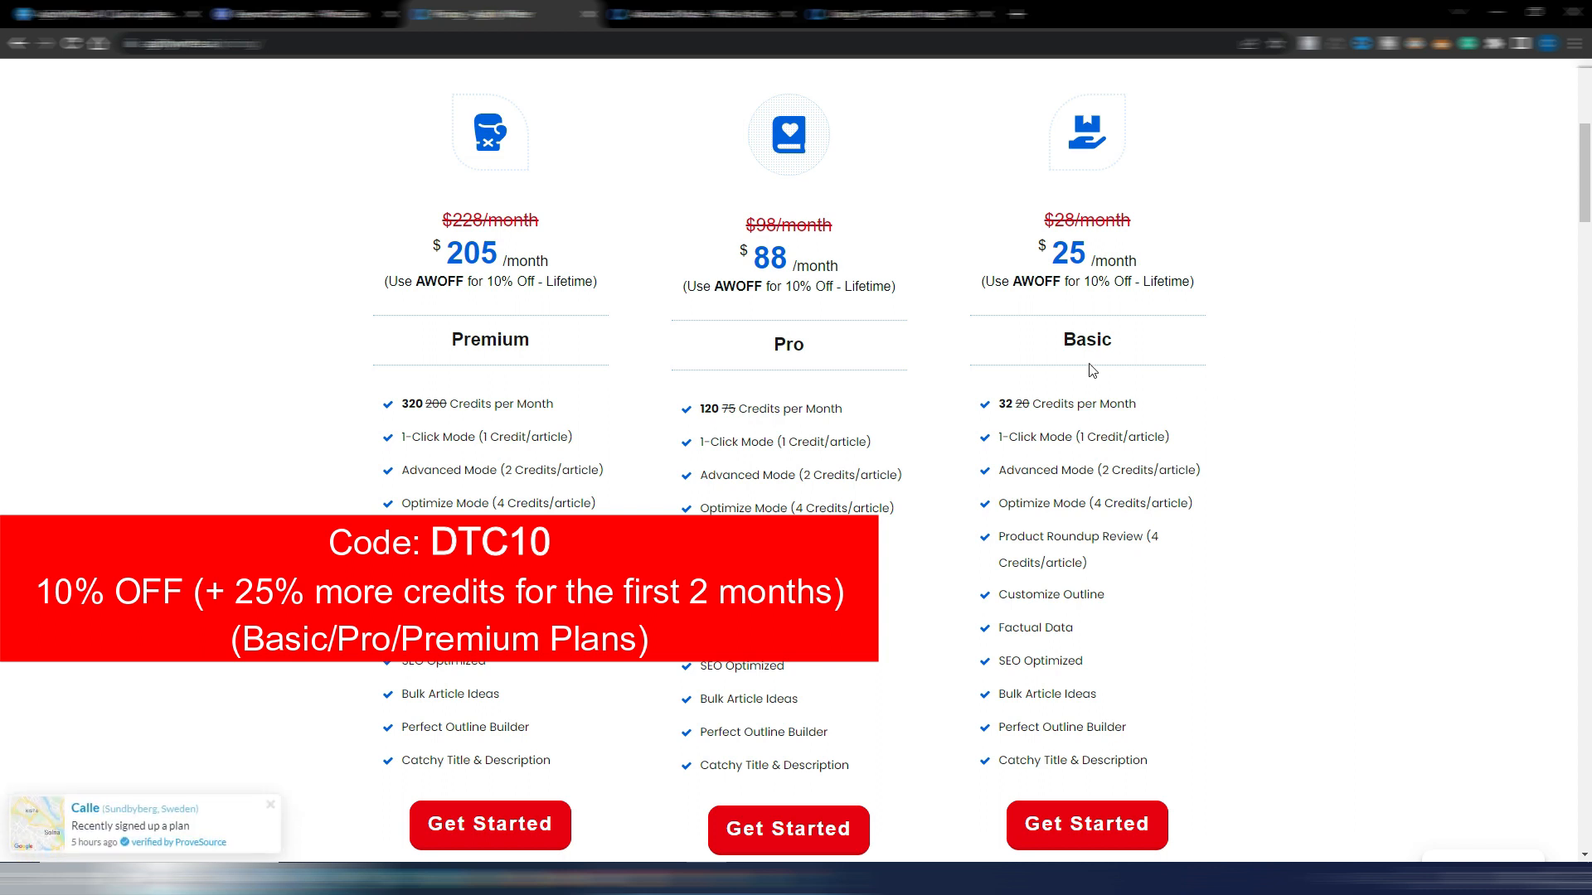
{"action": "mouse_move", "coordinate": [1006, 395]}
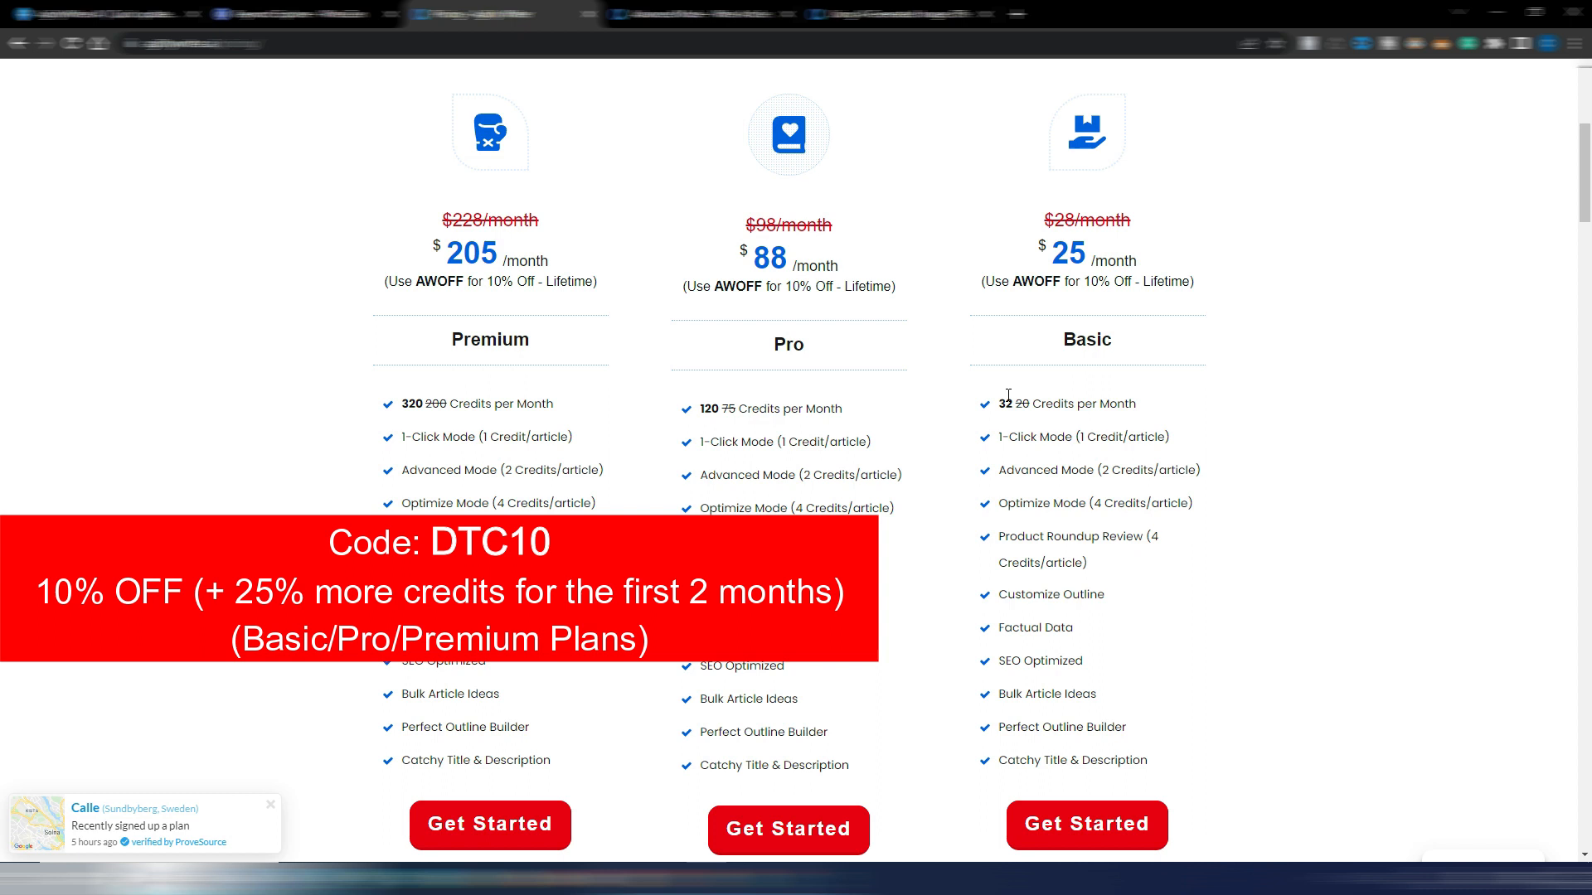
{"action": "mouse_move", "coordinate": [1018, 402]}
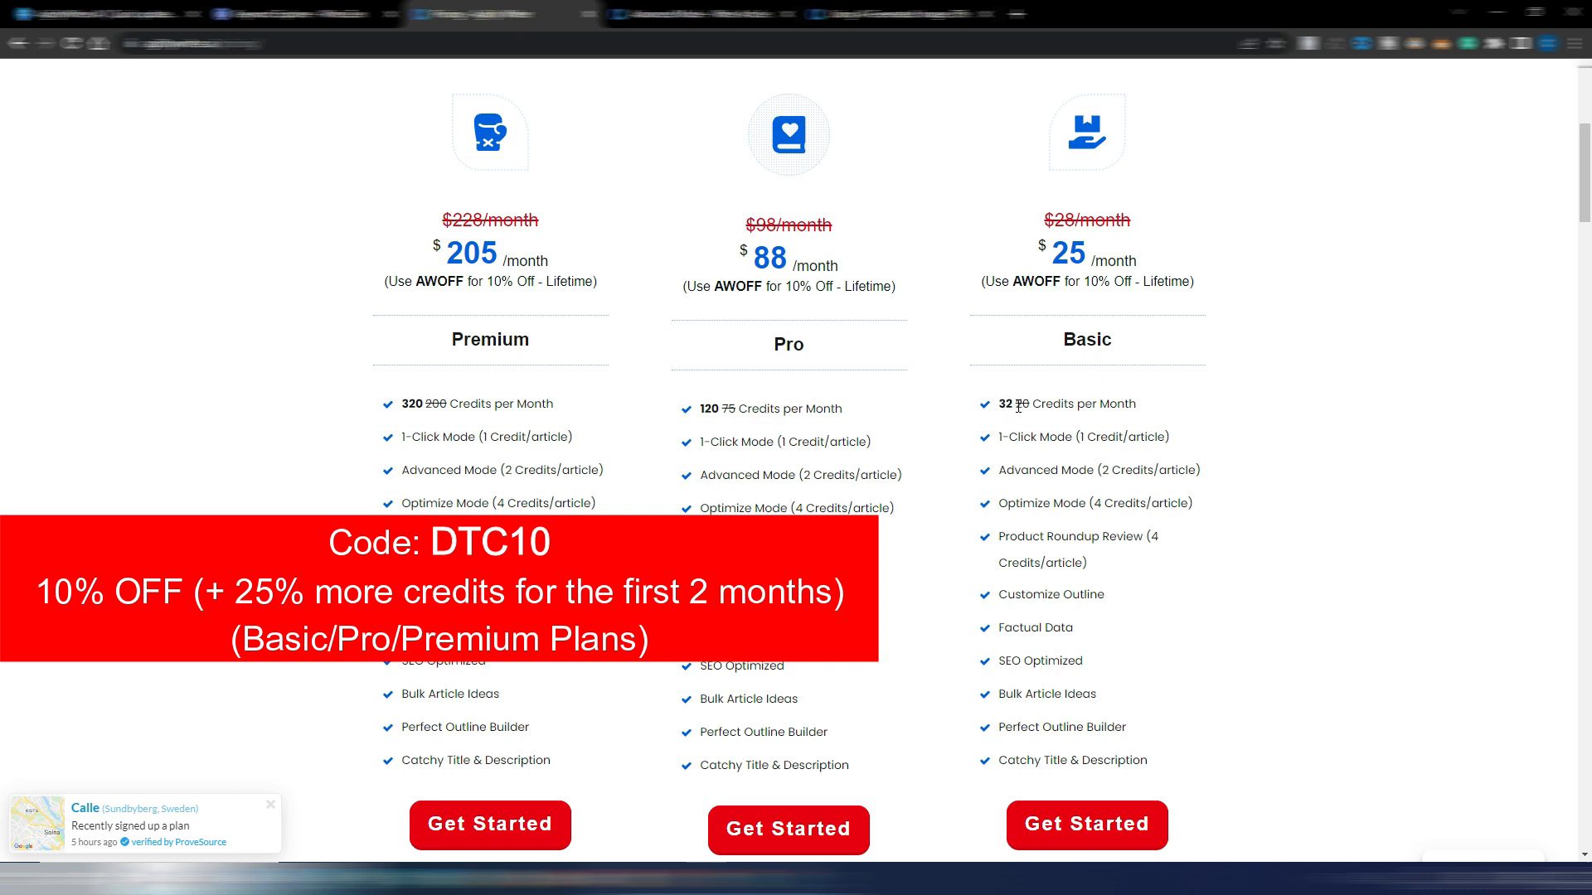
{"action": "mouse_move", "coordinate": [630, 243]}
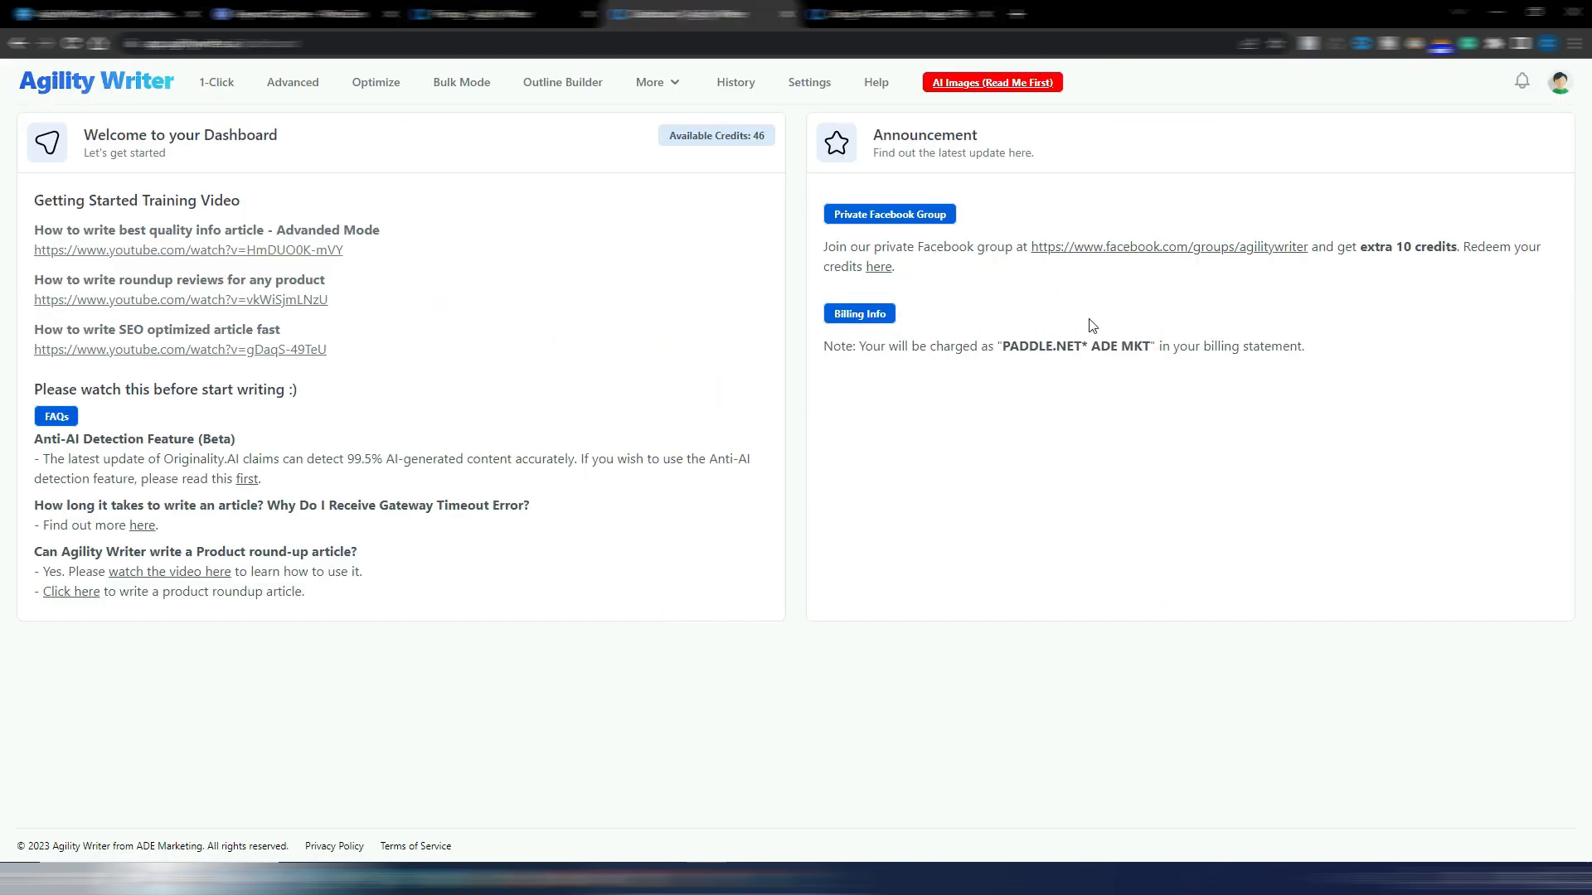
{"action": "mouse_move", "coordinate": [1055, 147]}
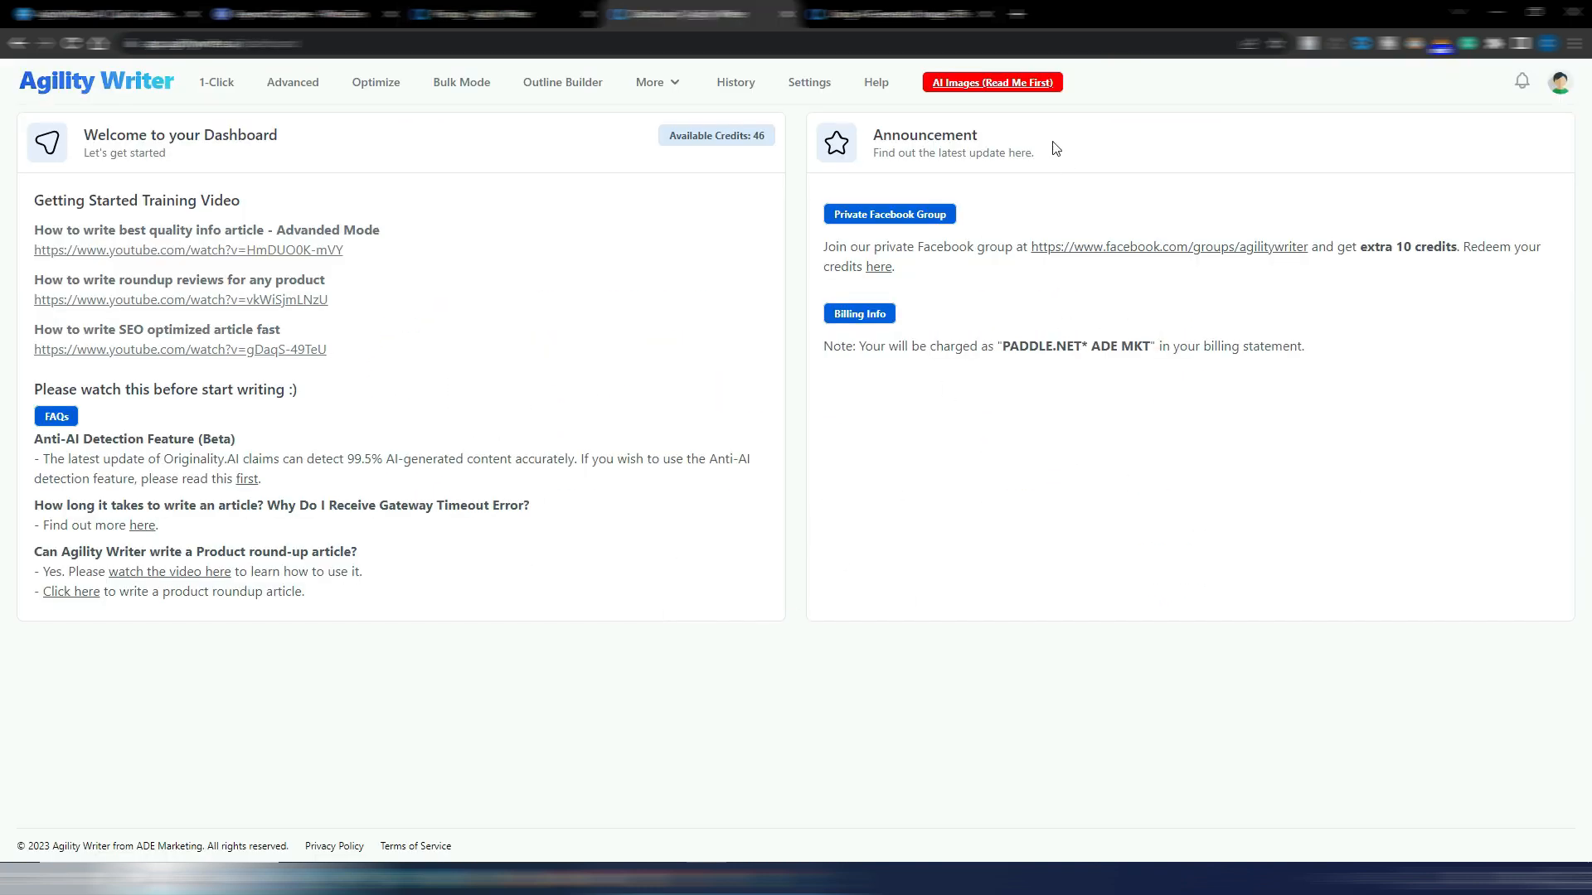
{"action": "mouse_move", "coordinate": [992, 83]}
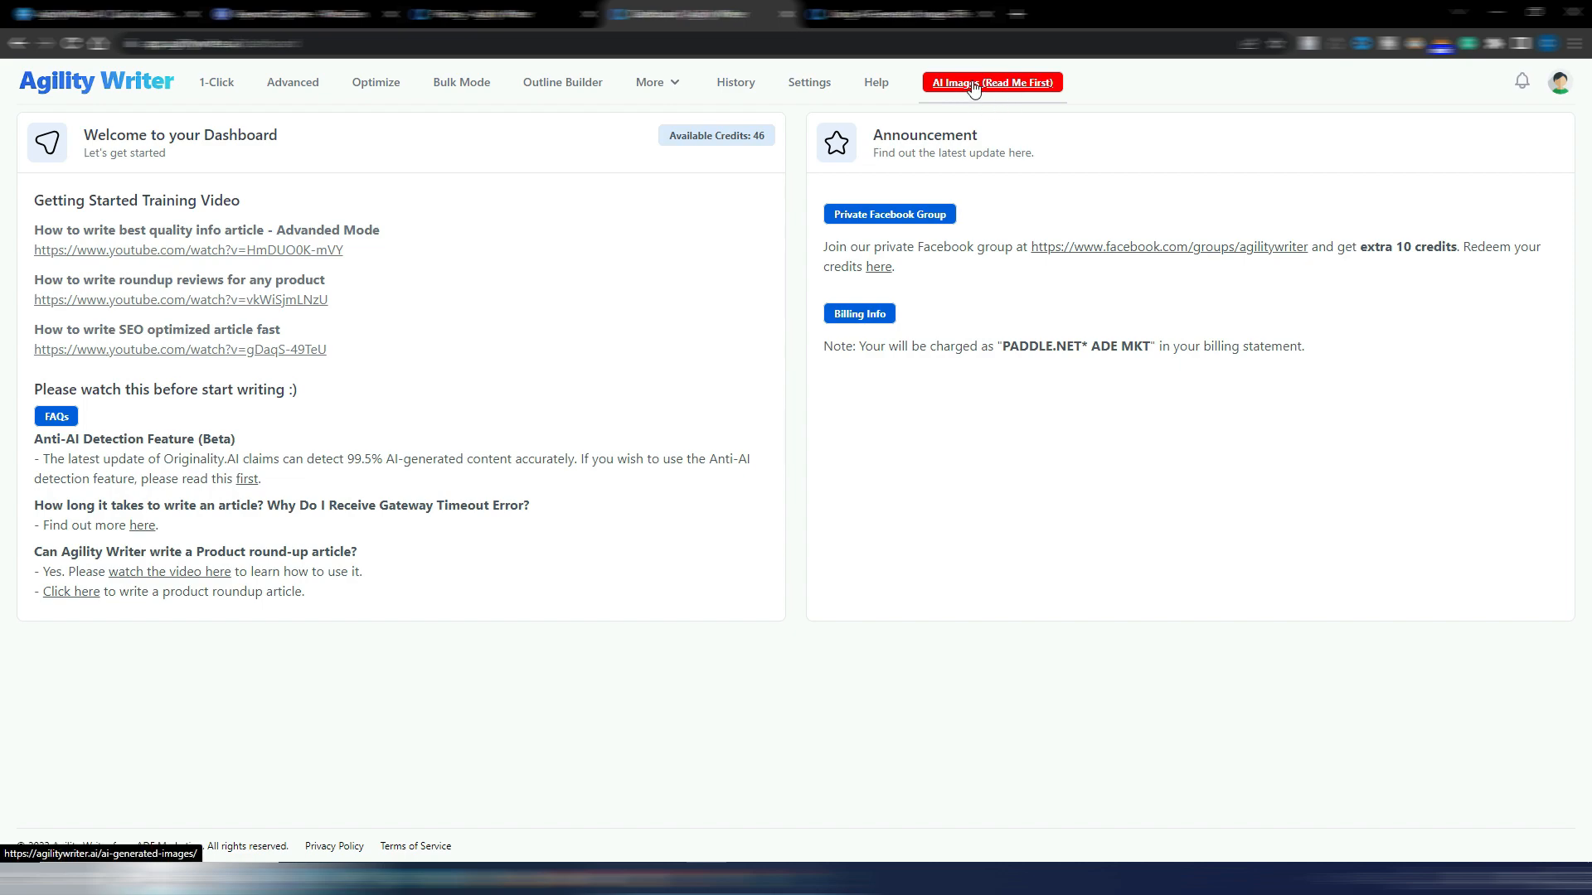
- Read the AI Images guide covering the Default, Real-life, Natural, Colorful and Soften styles
{"action": "left_click", "coordinate": [991, 83]}
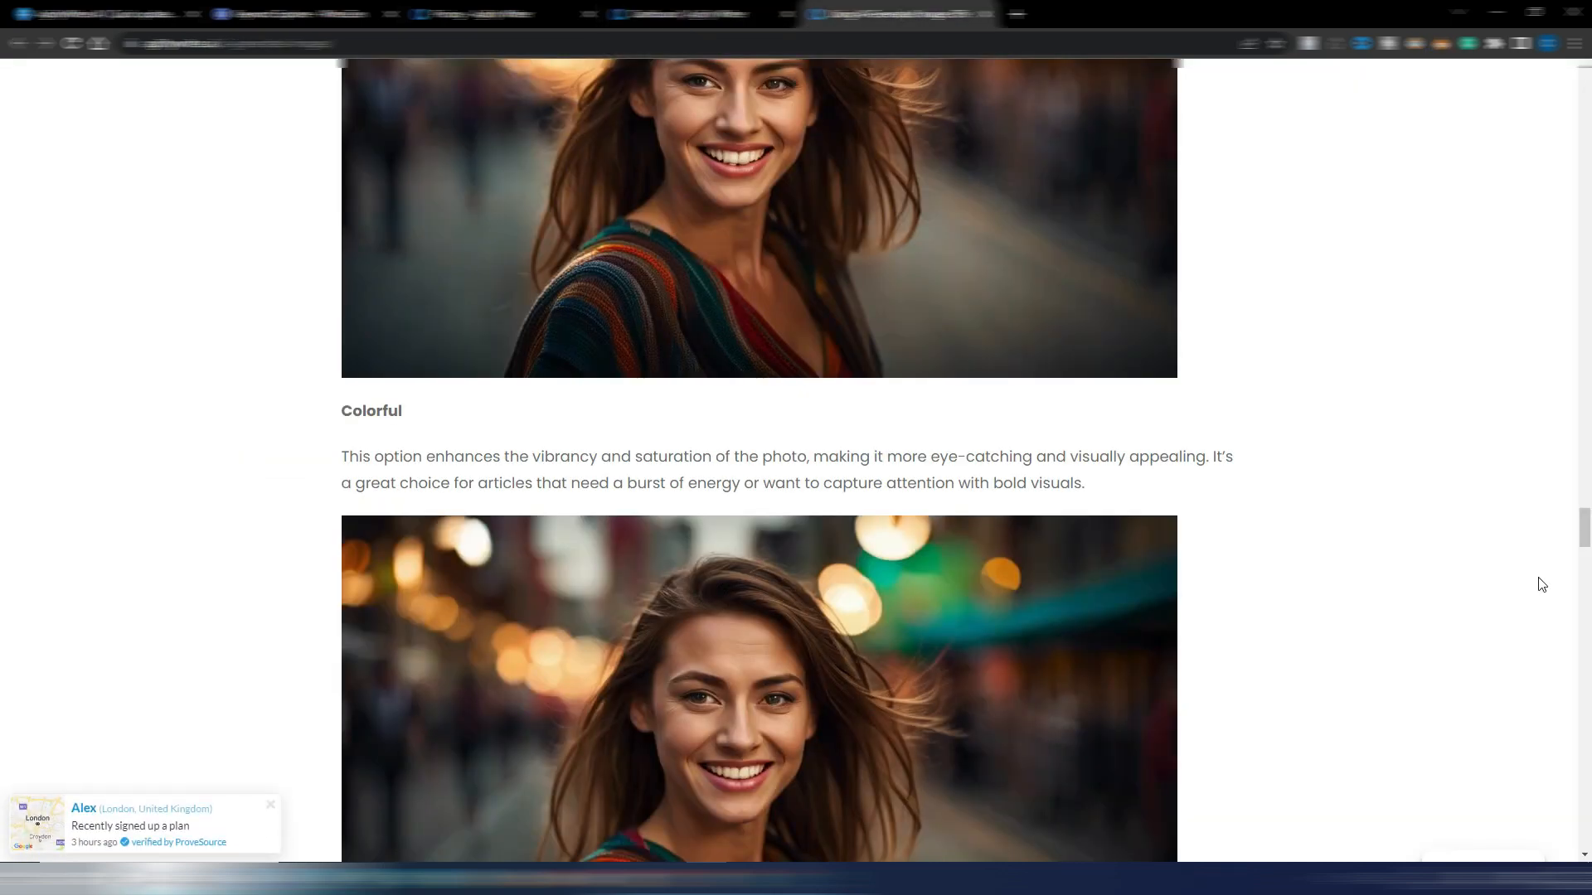
{"action": "scroll", "scroll_direction": "up", "scroll_amount": 3}
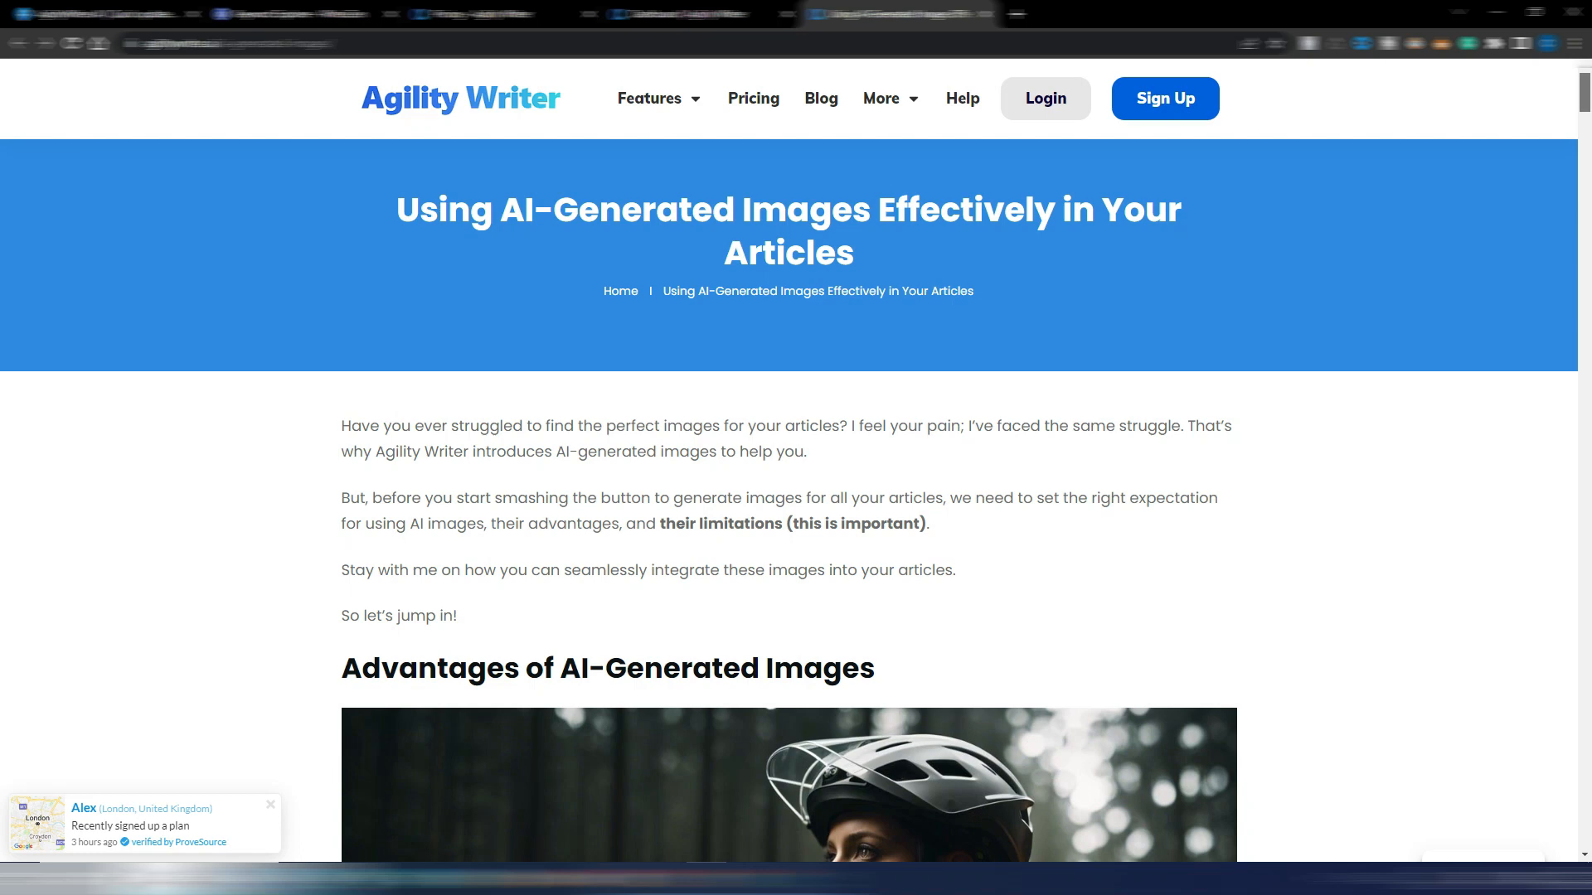
{"action": "scroll", "scroll_direction": "down", "scroll_amount": 3}
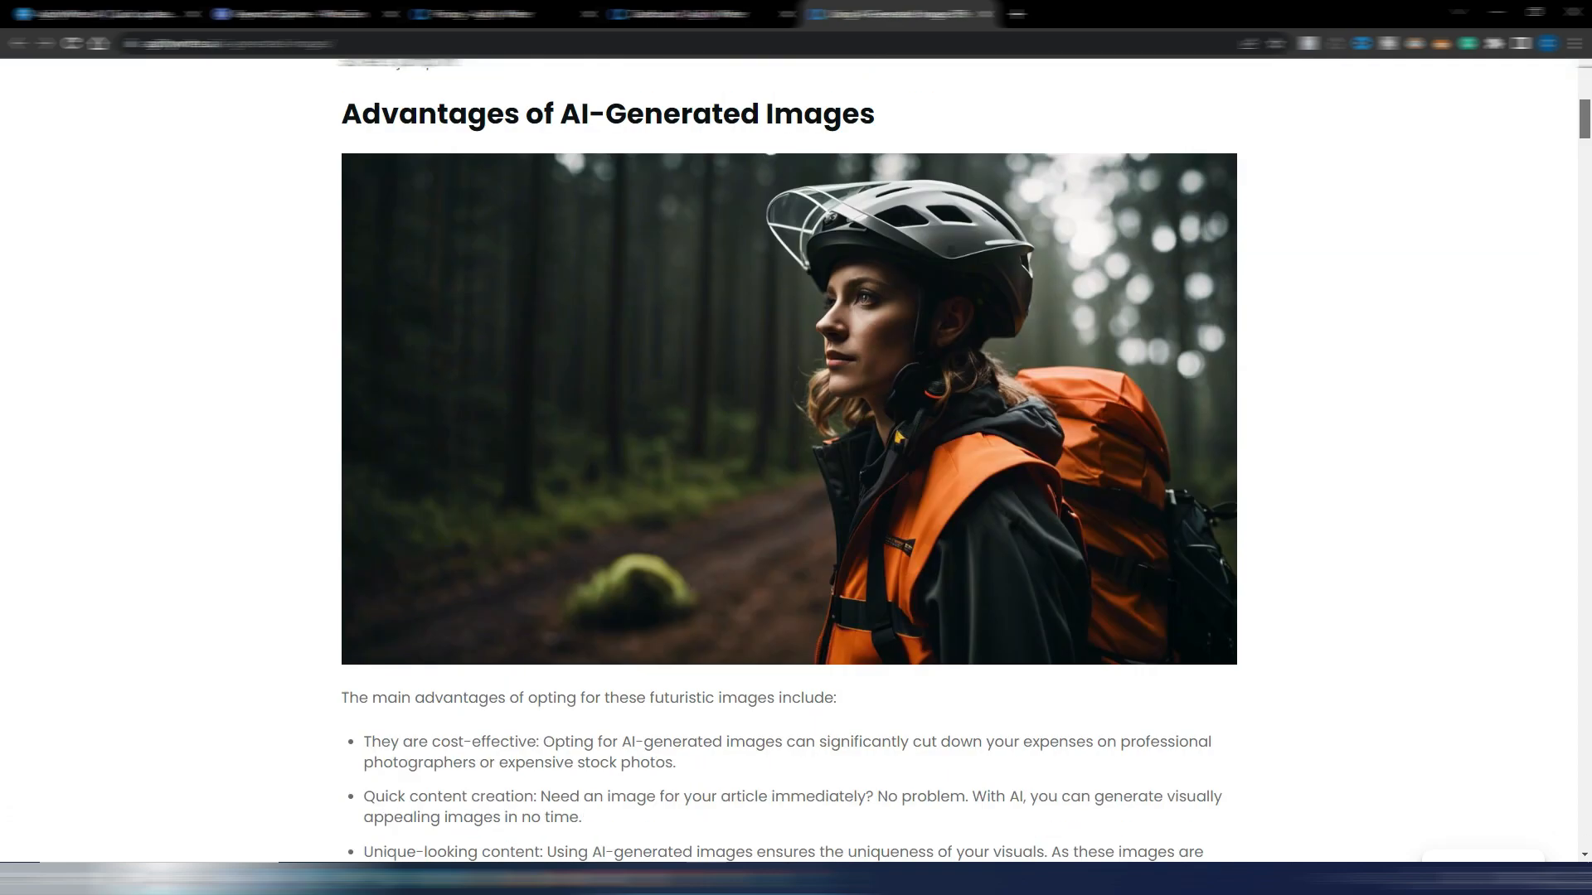
{"action": "scroll", "scroll_direction": "down", "scroll_amount": 3}
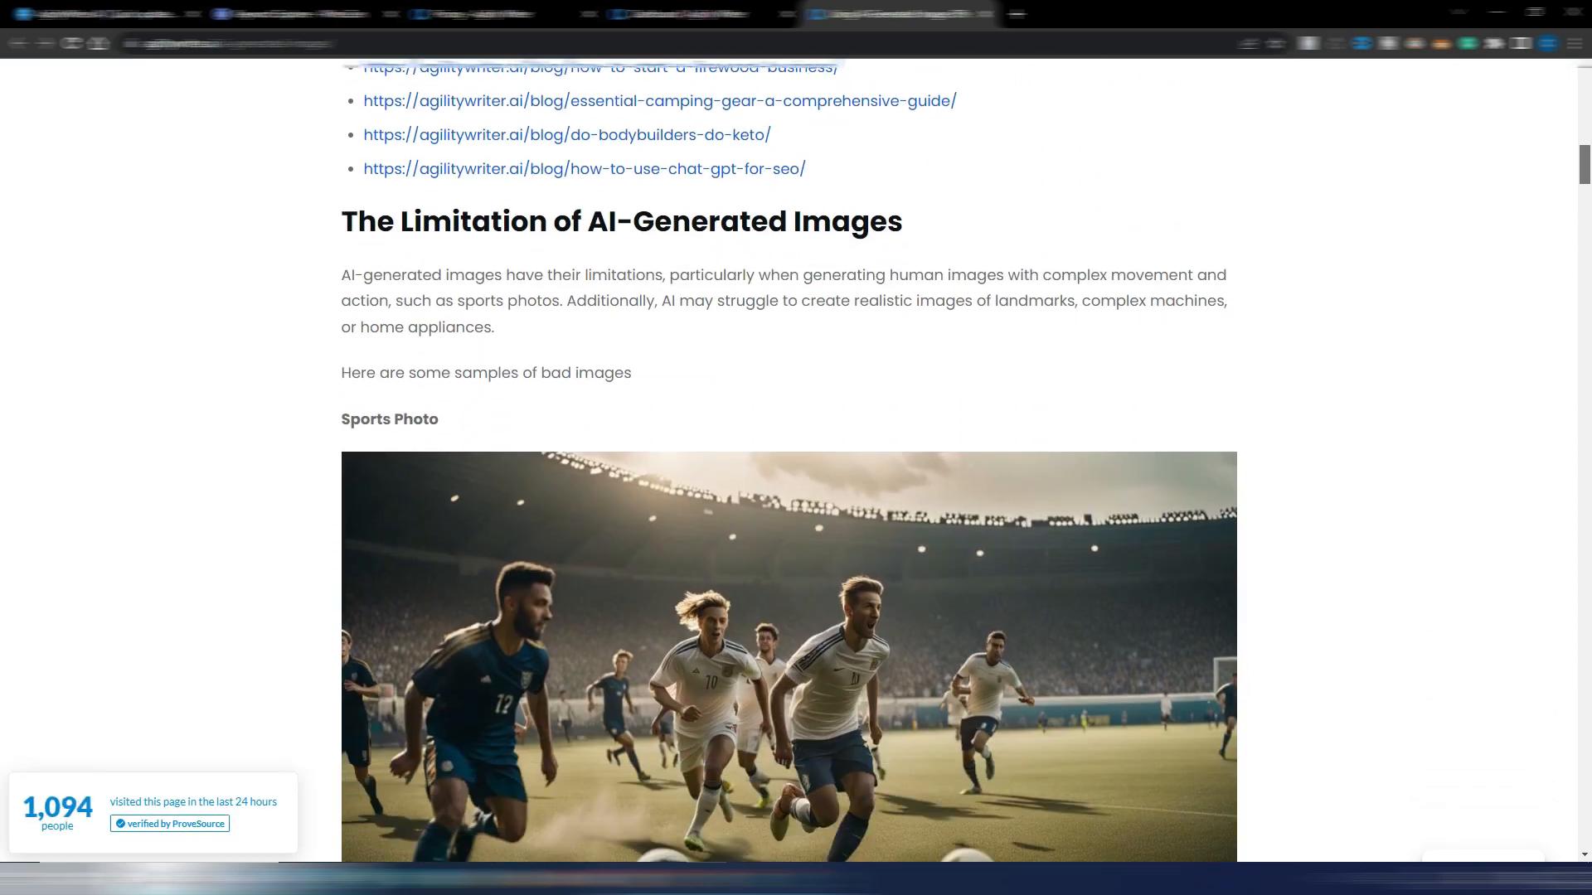
{"action": "scroll", "scroll_direction": "up", "scroll_amount": 3}
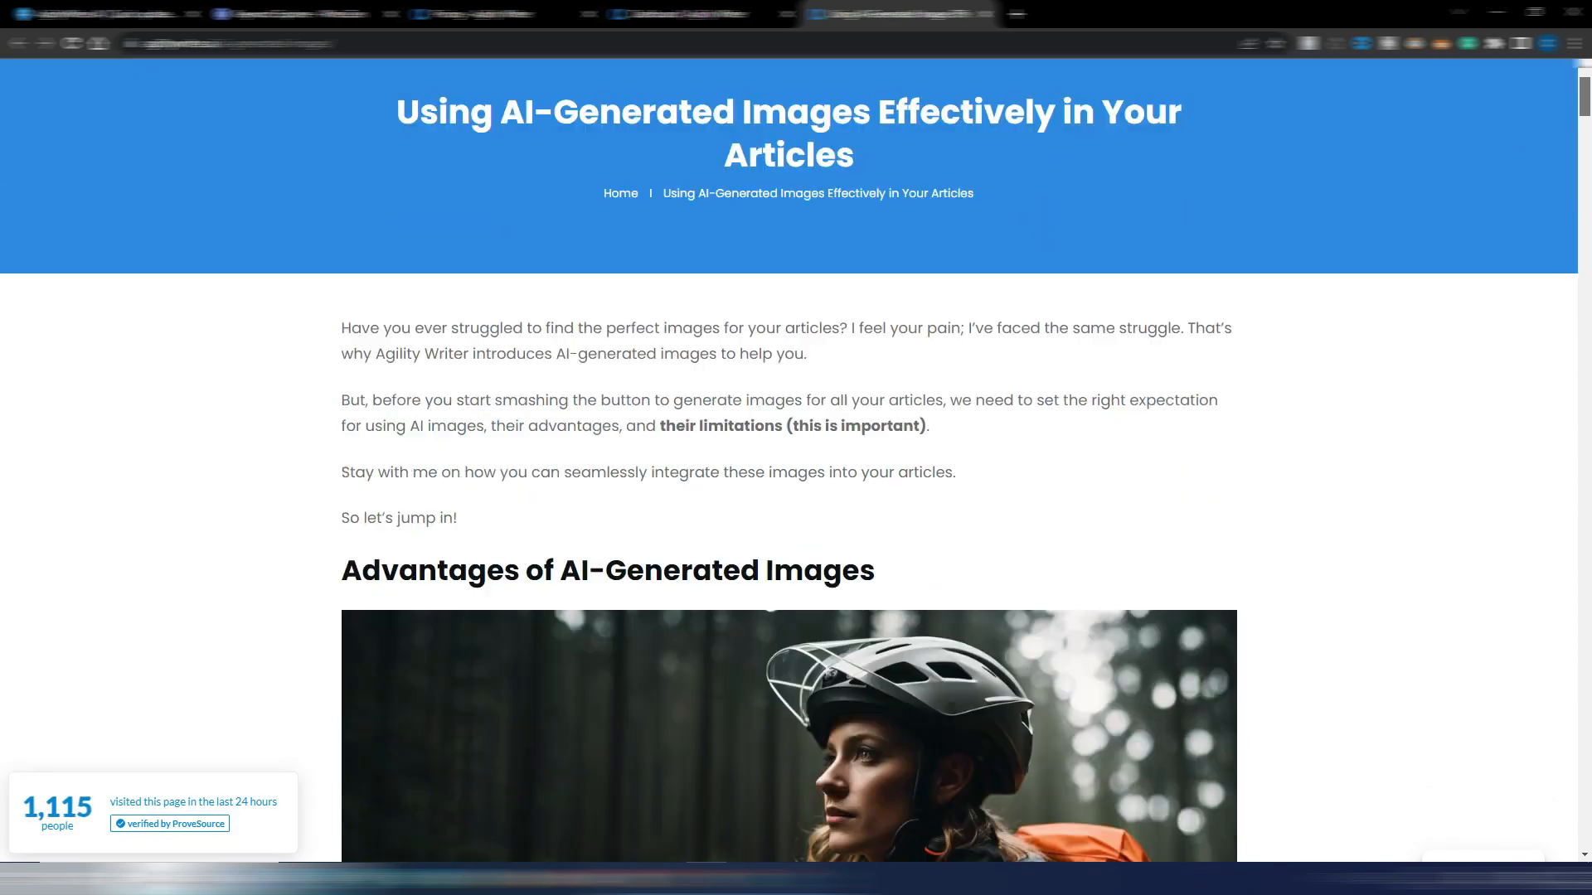
{"action": "scroll", "scroll_direction": "down", "scroll_amount": 3}
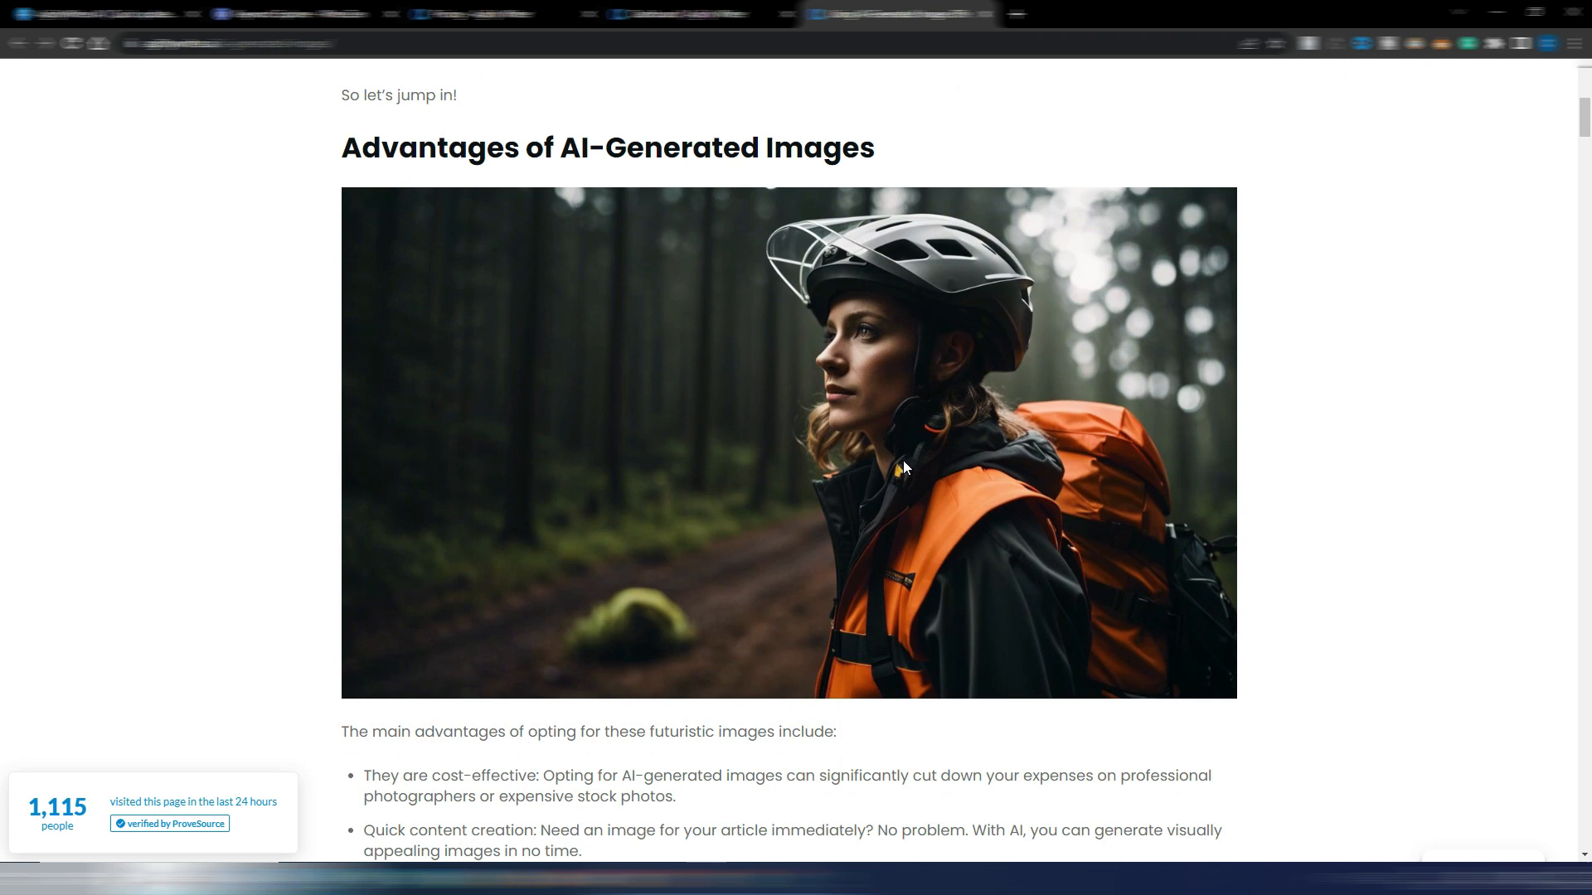
{"action": "scroll", "scroll_direction": "down", "scroll_amount": 3}
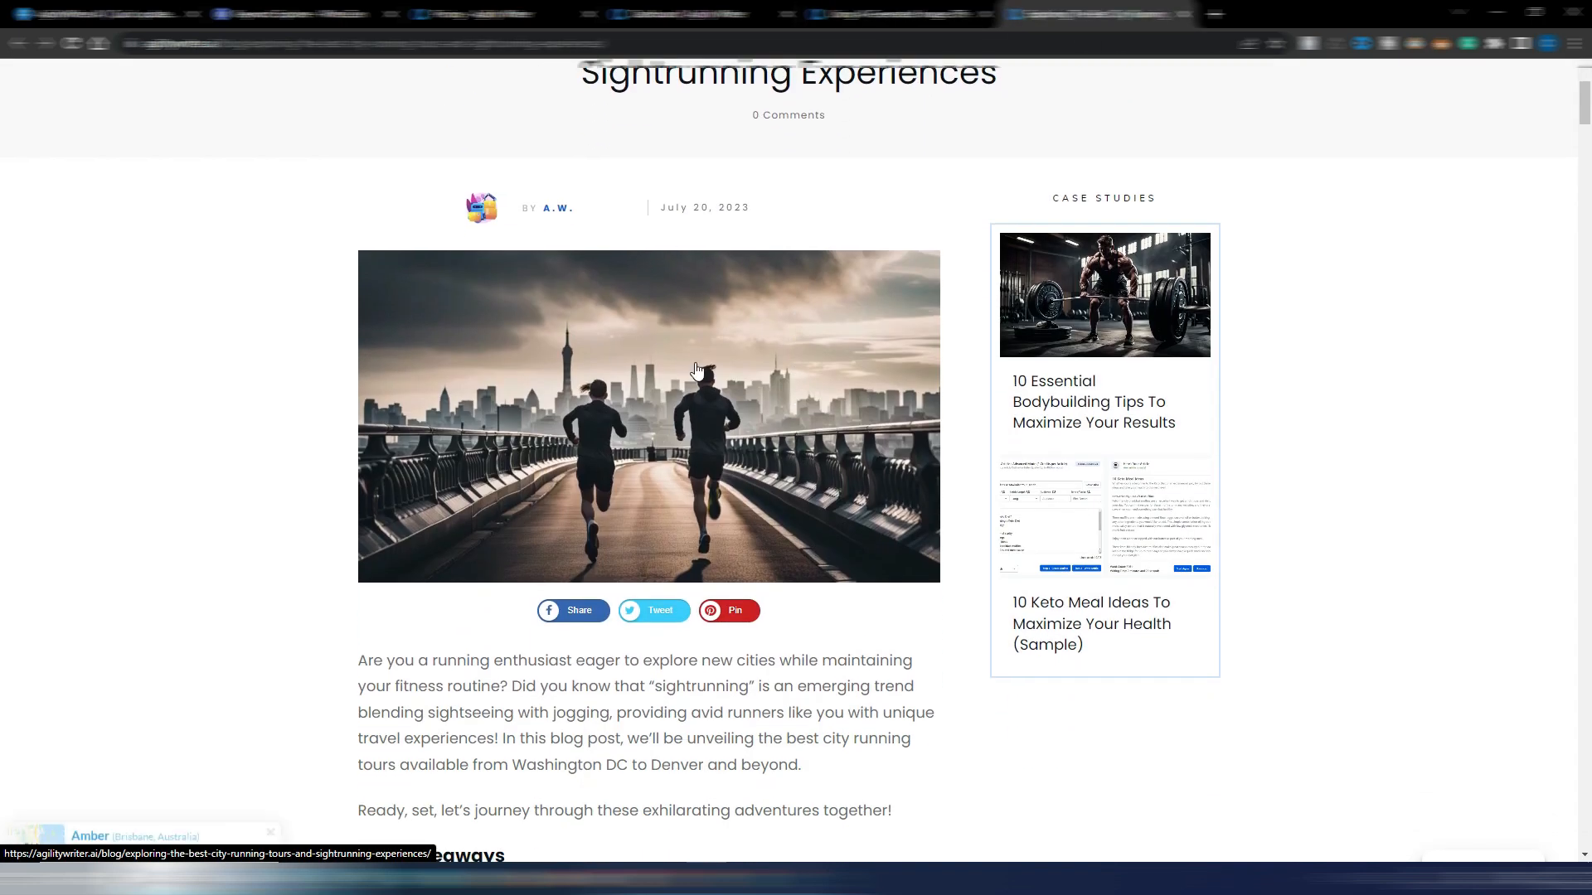
{"action": "scroll", "scroll_direction": "down", "scroll_amount": 3}
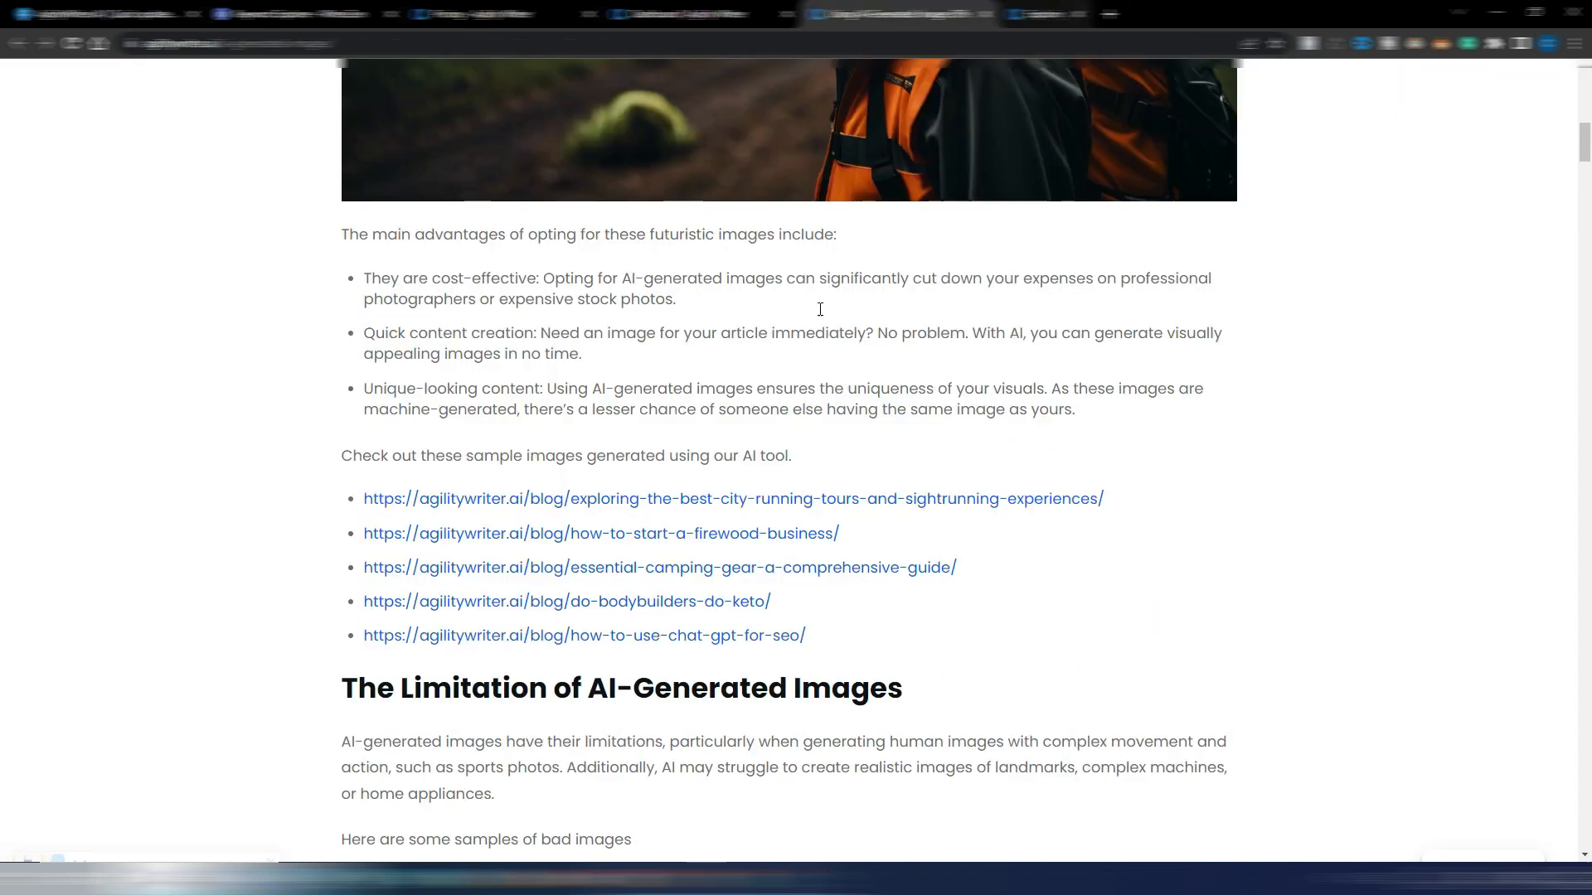
{"action": "left_click", "coordinate": [600, 533]}
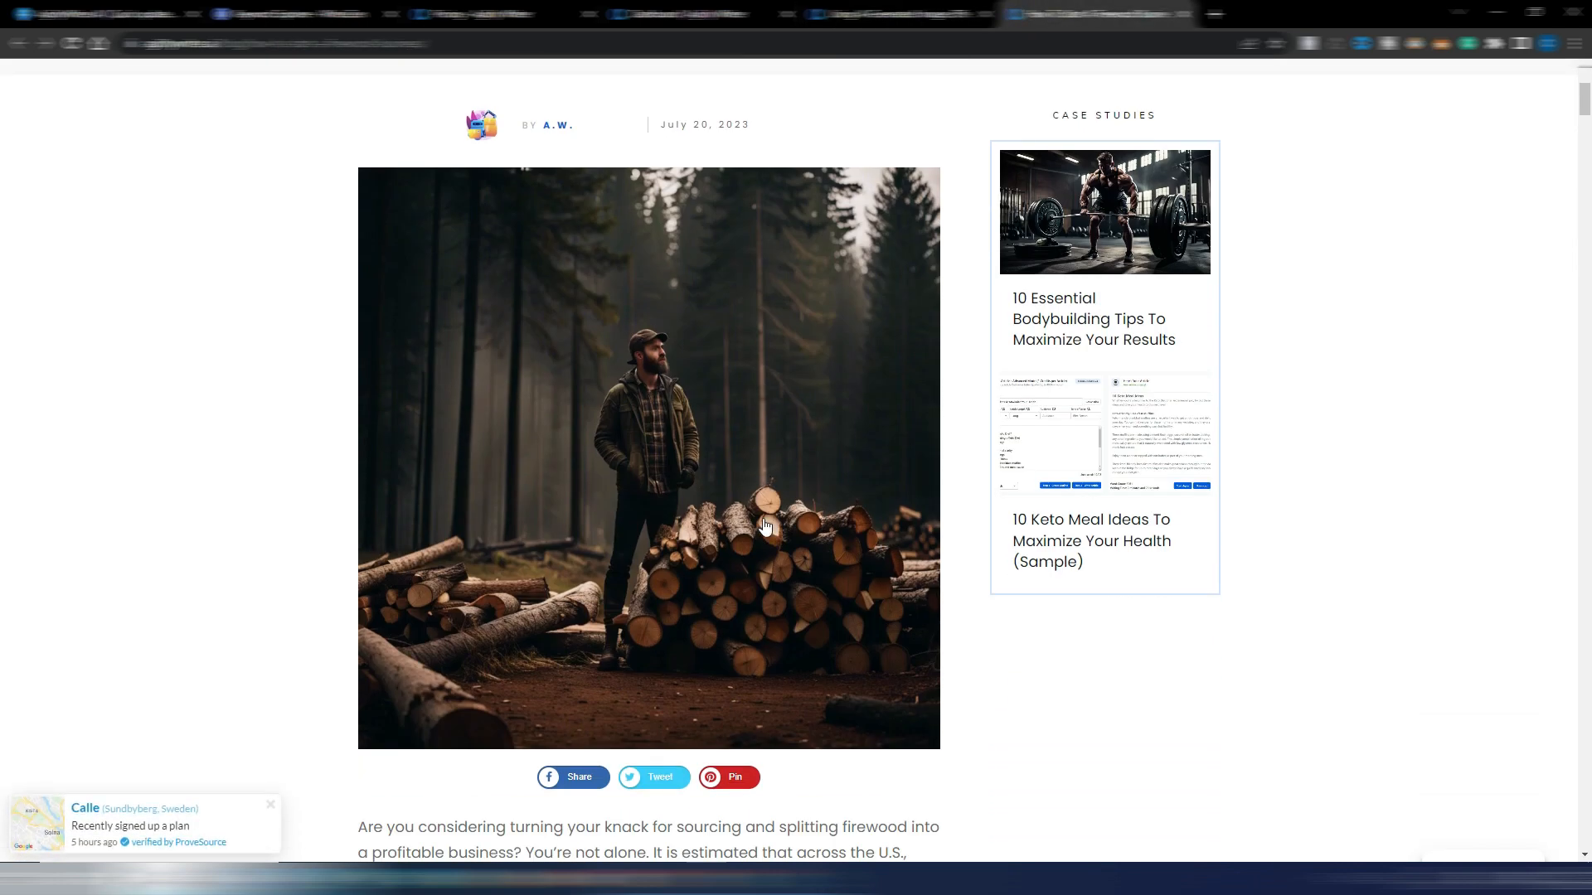
{"action": "scroll", "scroll_direction": "down", "scroll_amount": 3}
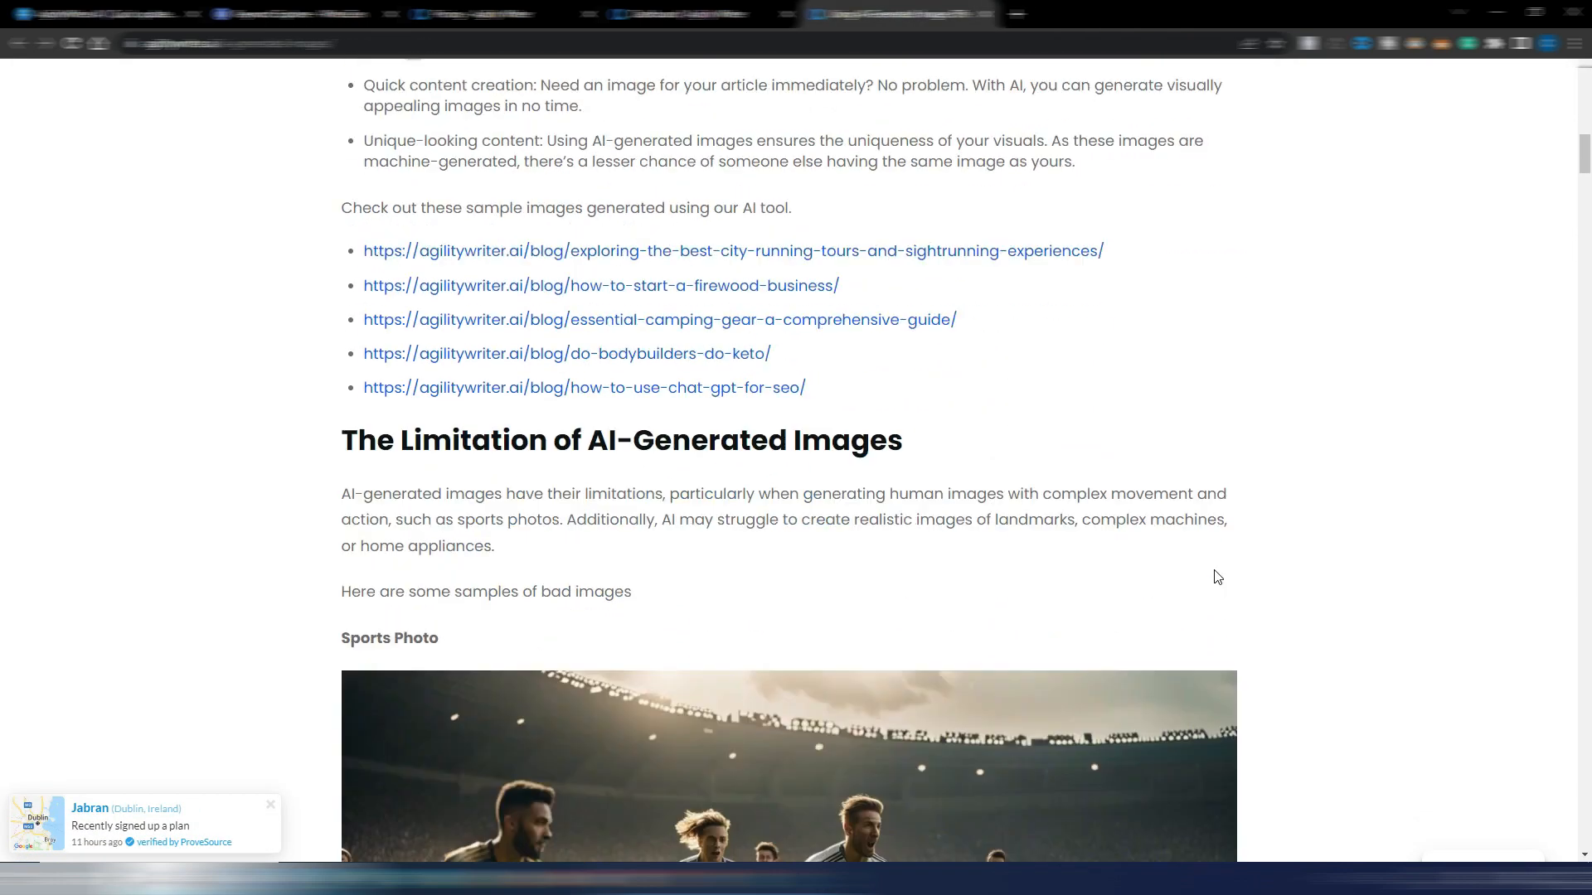
{"action": "scroll", "scroll_direction": "down", "scroll_amount": 3}
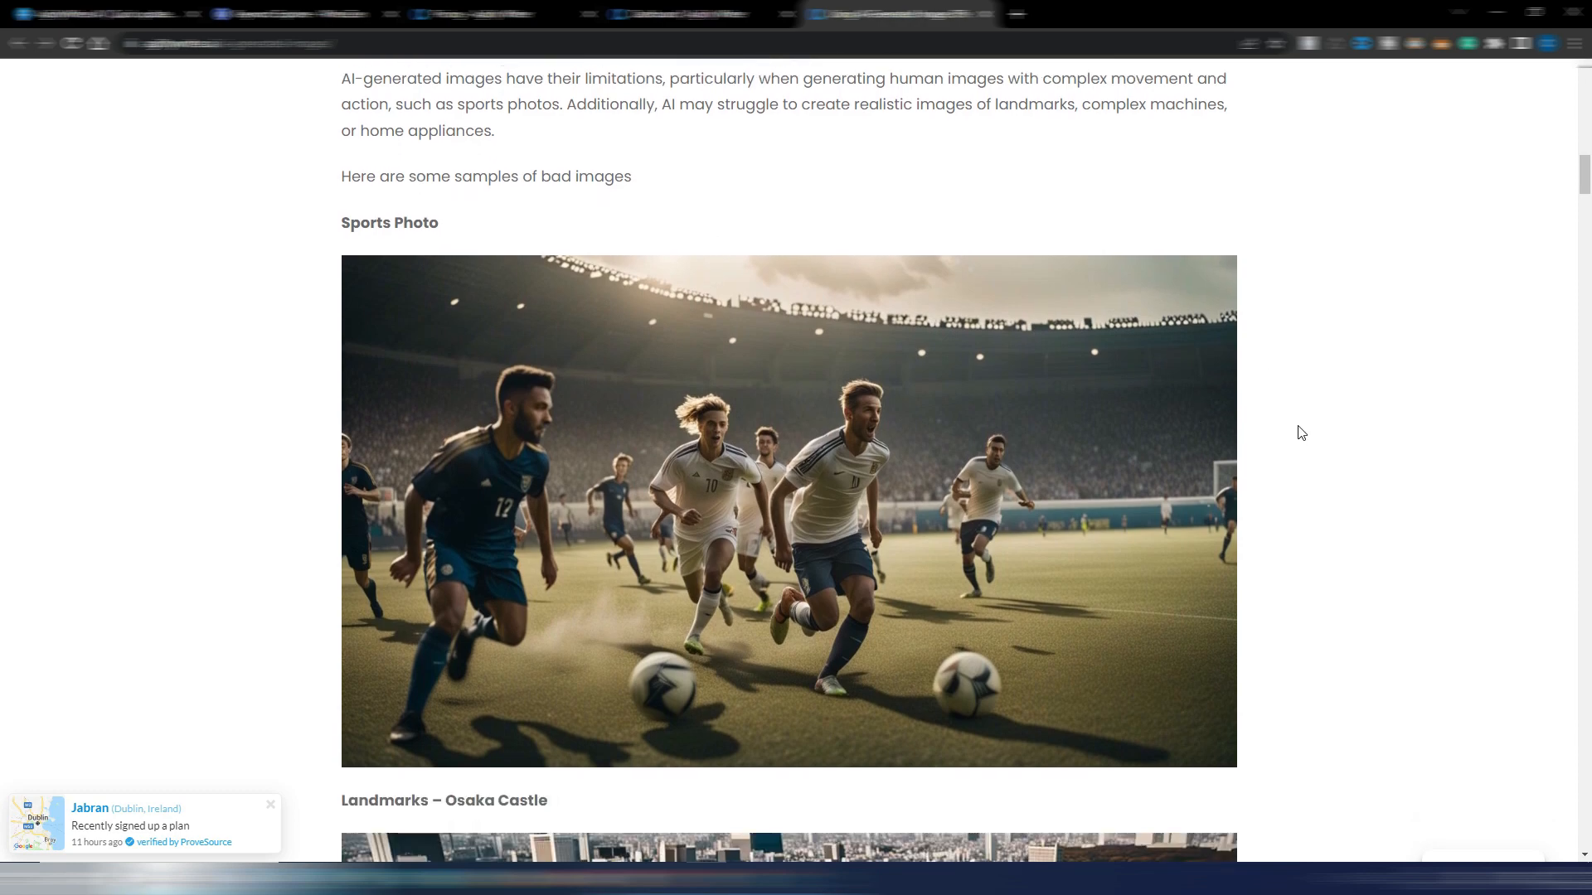
{"action": "mouse_move", "coordinate": [453, 229]}
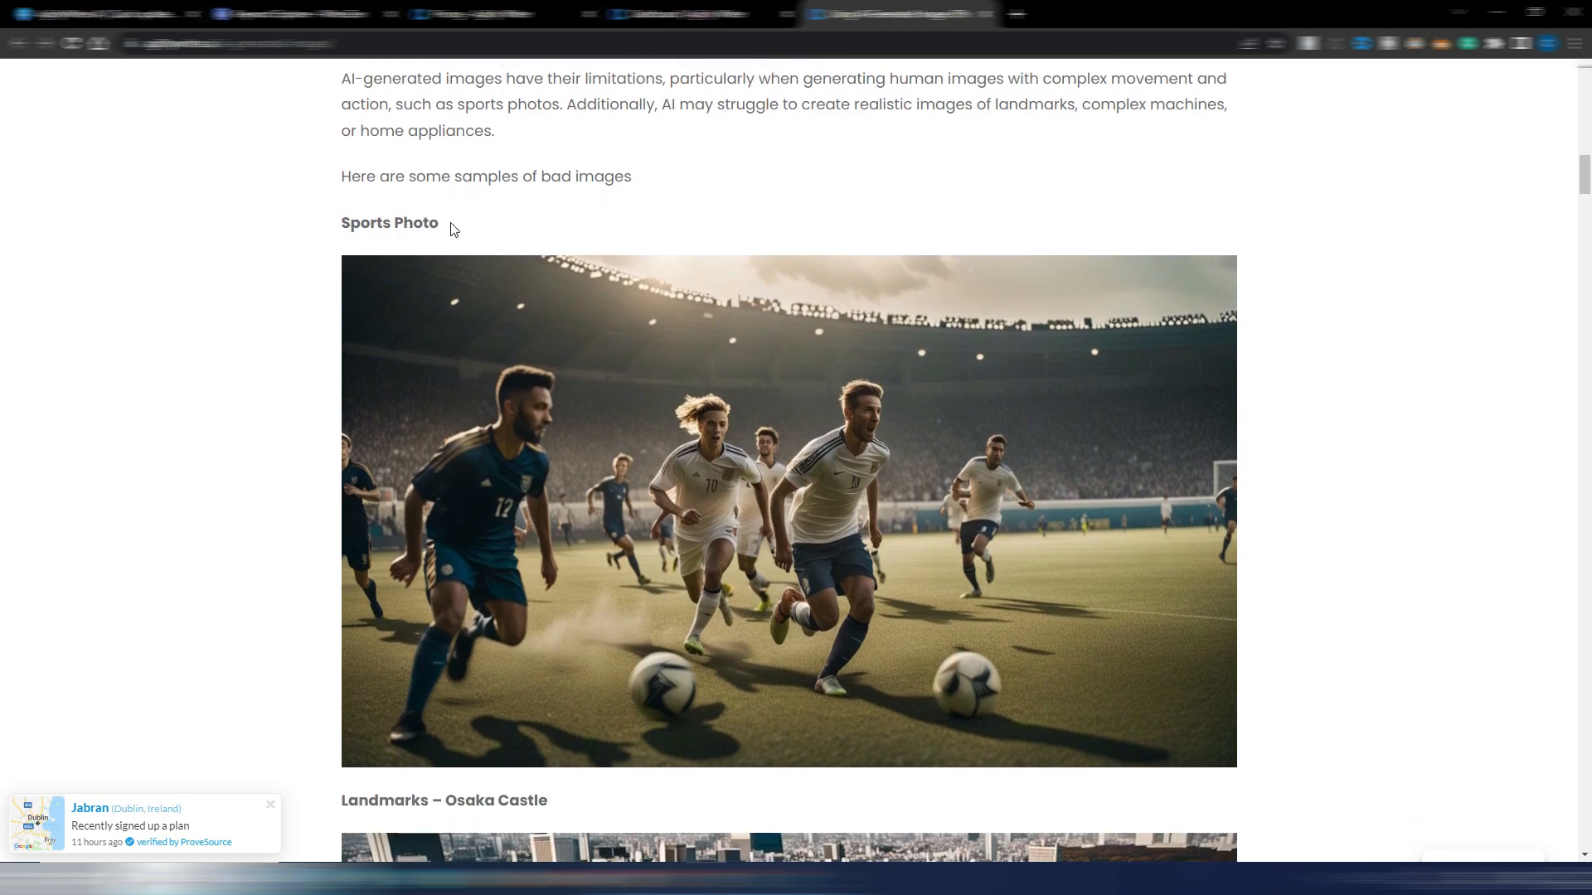
{"action": "scroll", "scroll_direction": "down", "scroll_amount": 3}
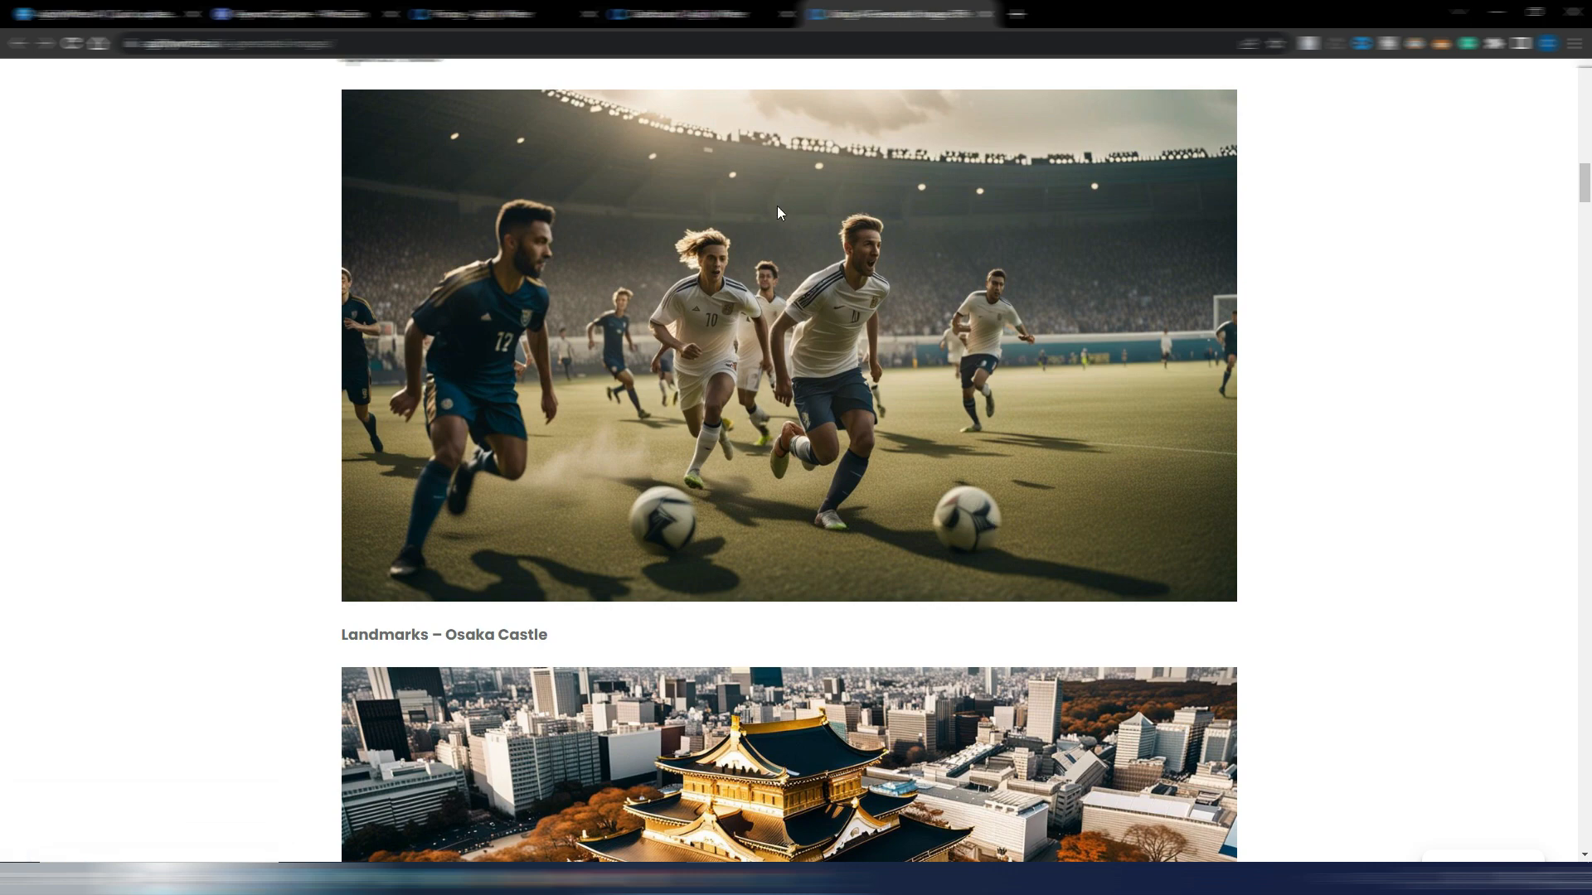
{"action": "scroll", "scroll_direction": "down", "scroll_amount": 3}
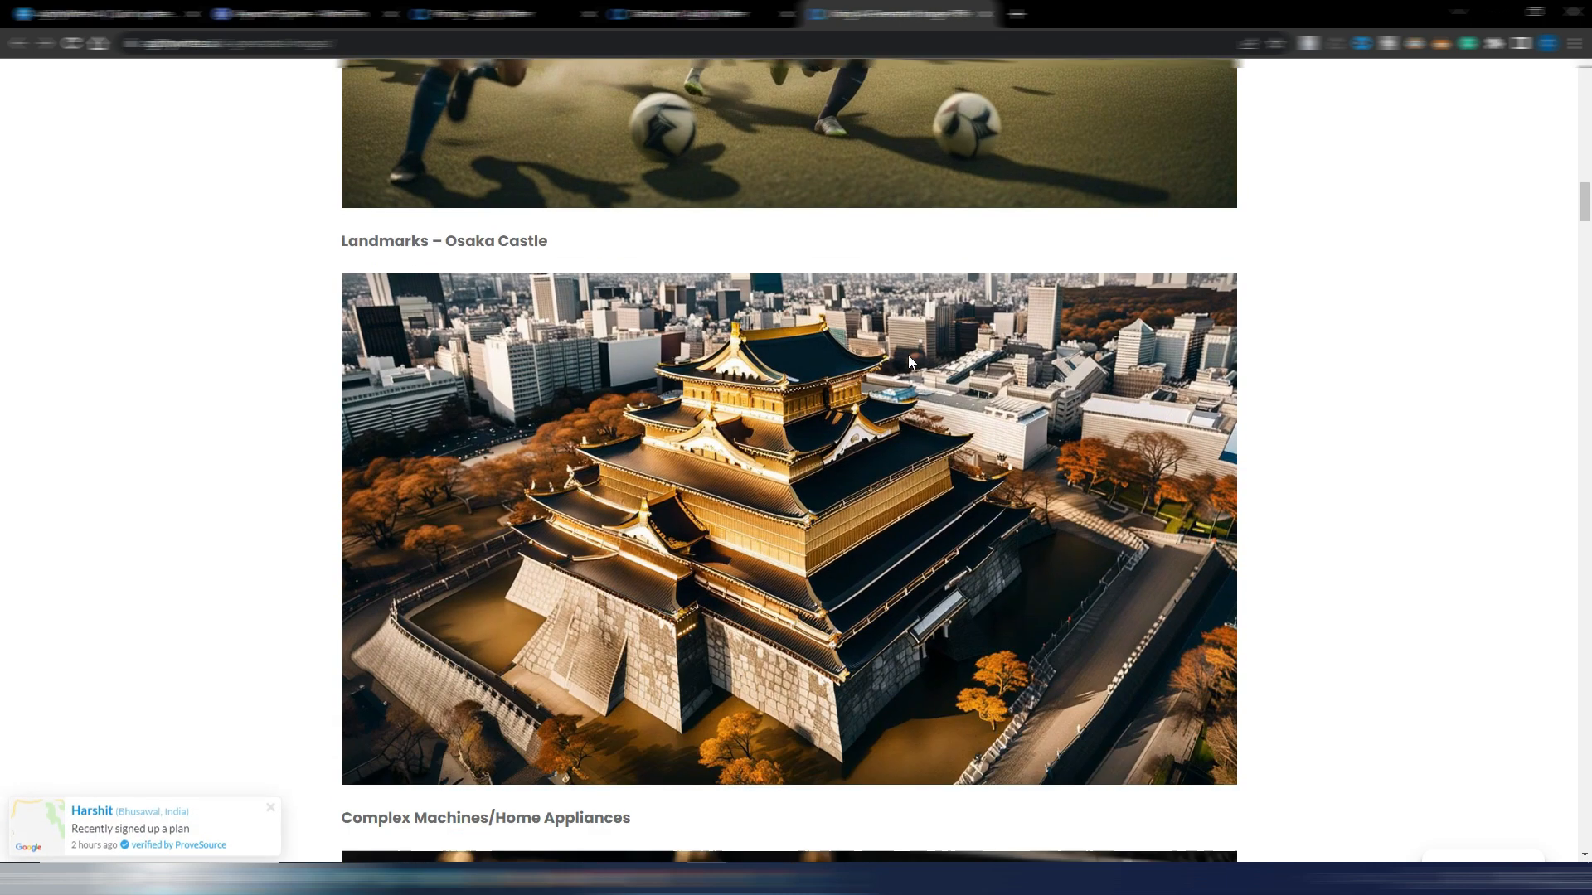
{"action": "scroll", "scroll_direction": "down", "scroll_amount": 3}
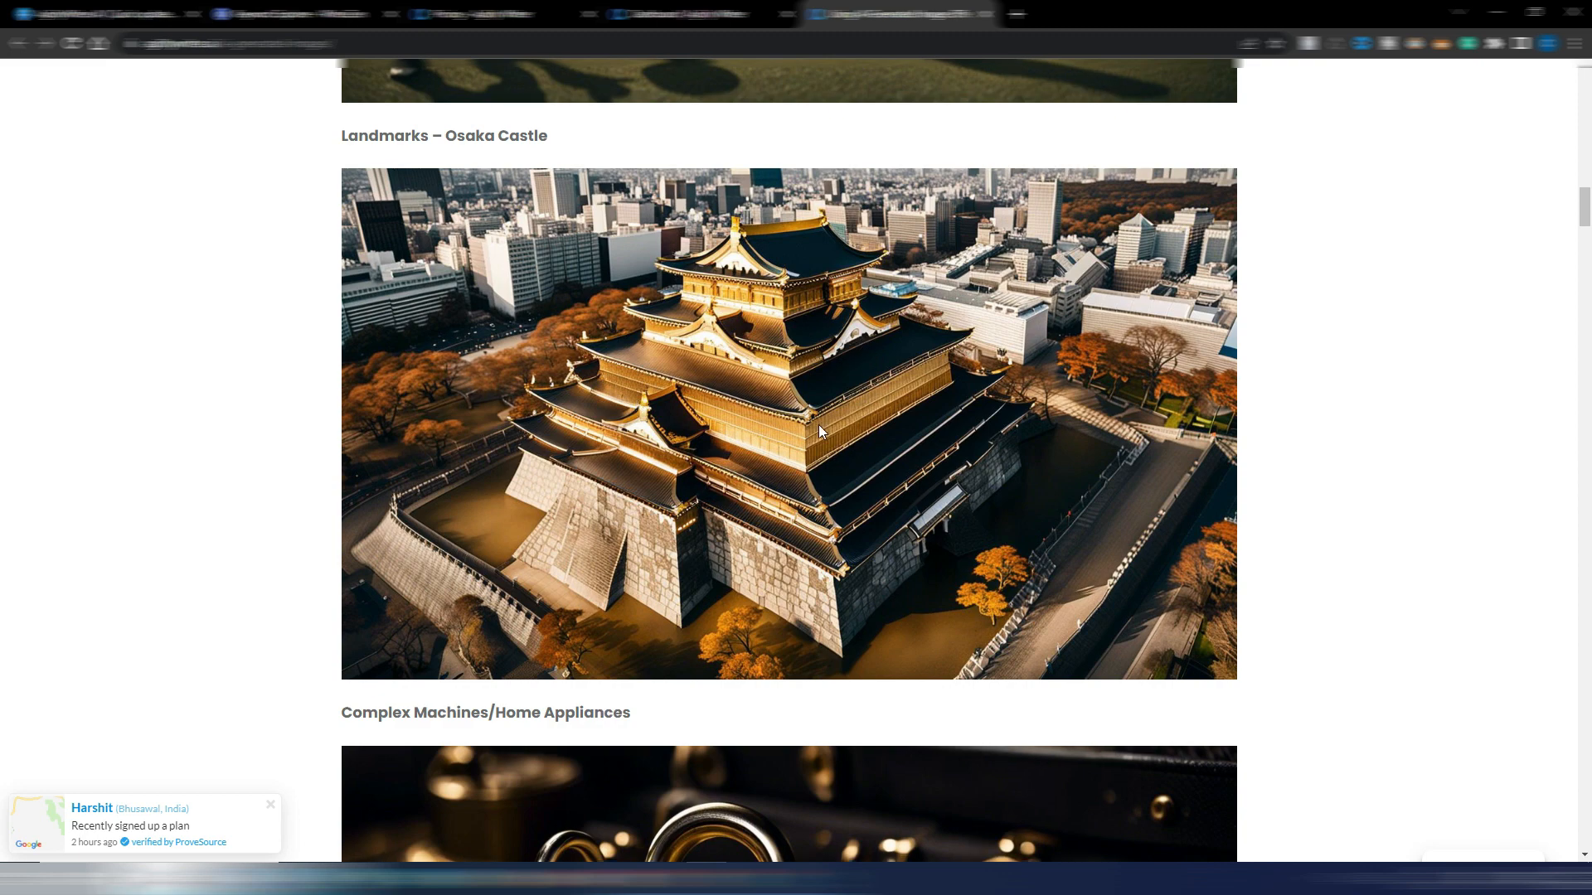
{"action": "scroll", "scroll_direction": "down", "scroll_amount": 3}
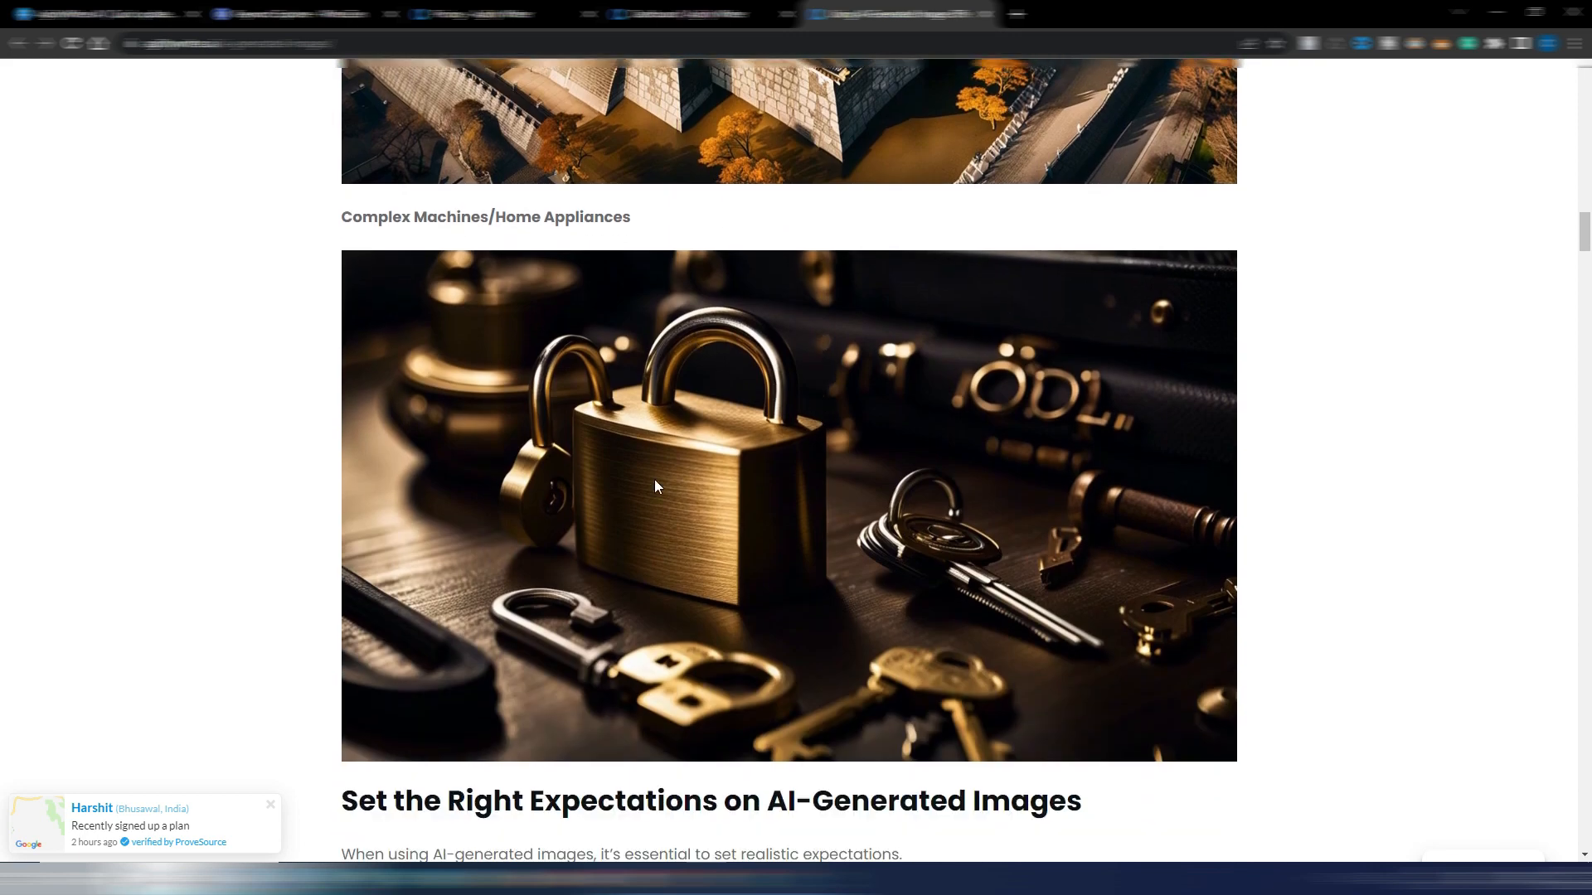
{"action": "scroll", "scroll_direction": "down", "scroll_amount": 3}
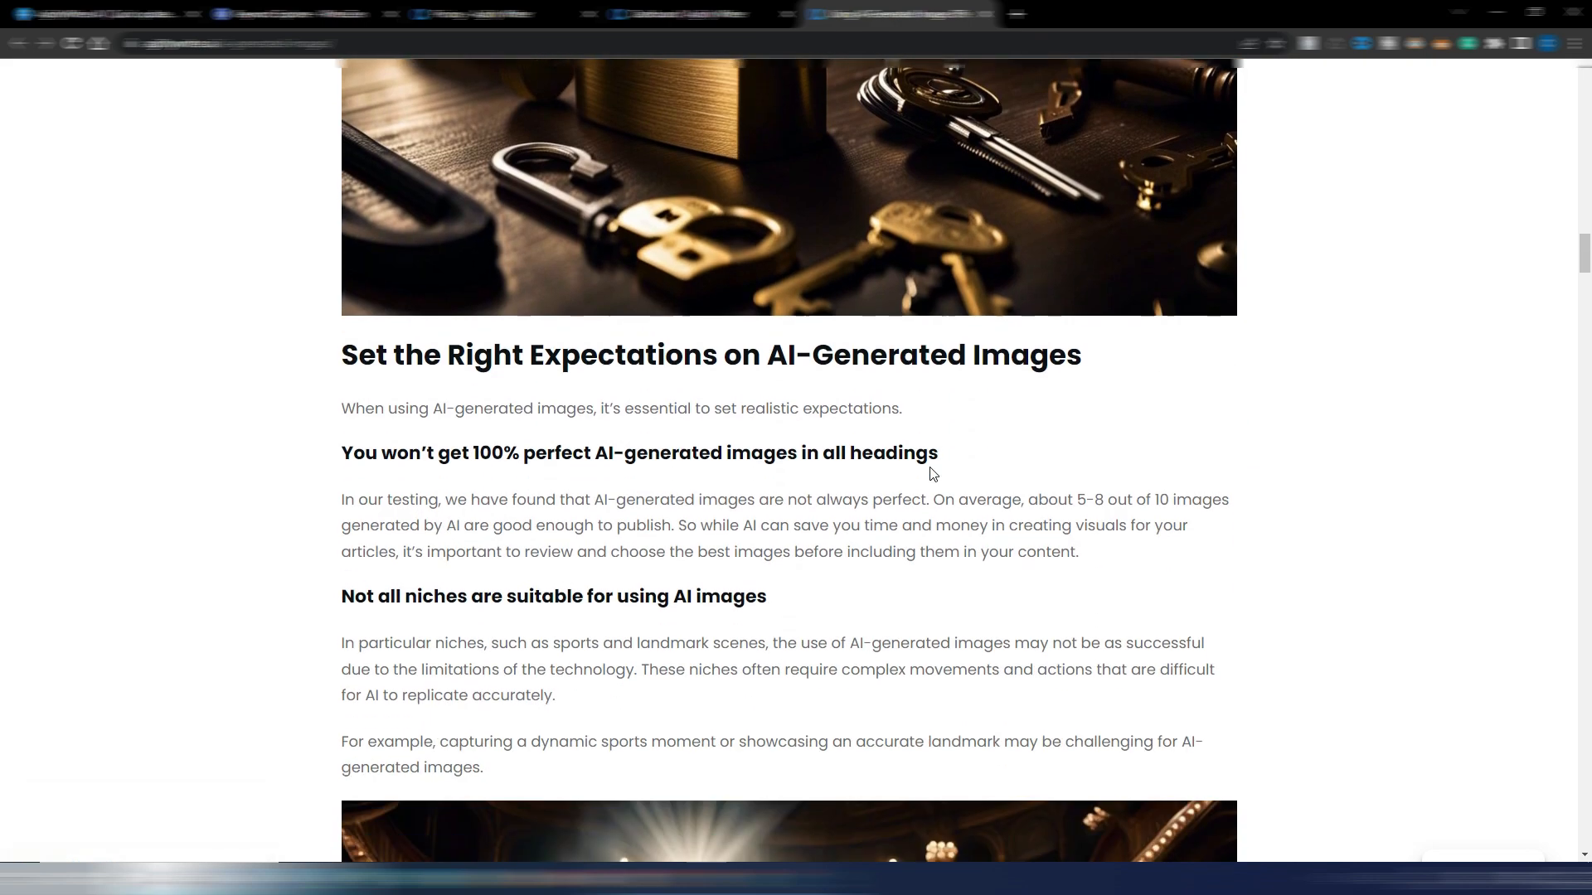
{"action": "scroll", "scroll_direction": "down", "scroll_amount": 3}
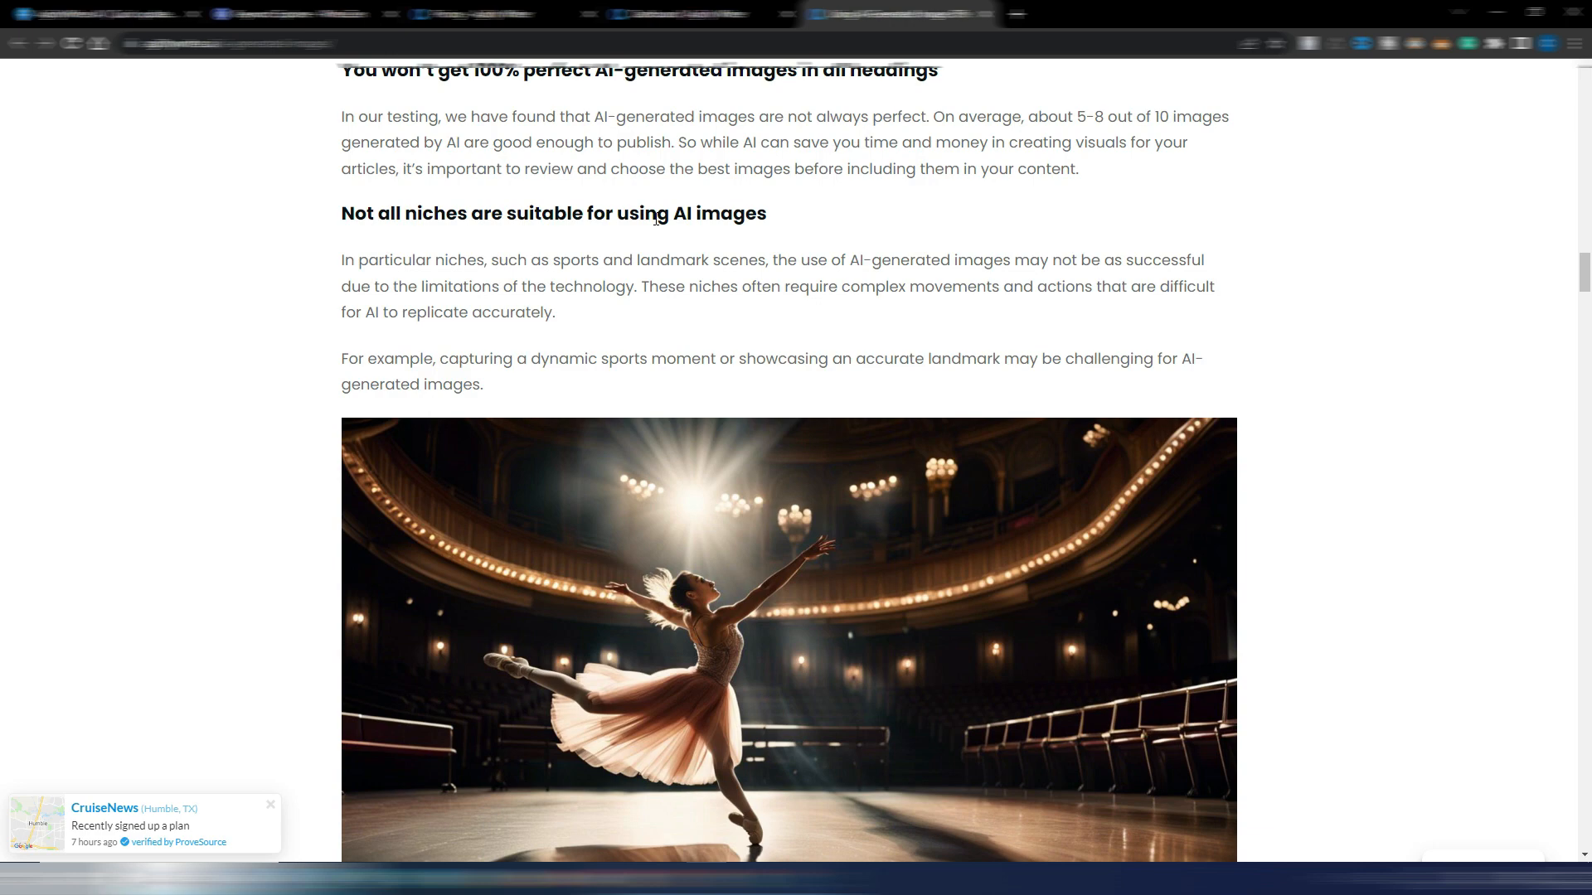
- Scroll through the remaining AI image style examples to the end of the guide
{"action": "scroll", "scroll_direction": "down", "scroll_amount": 3}
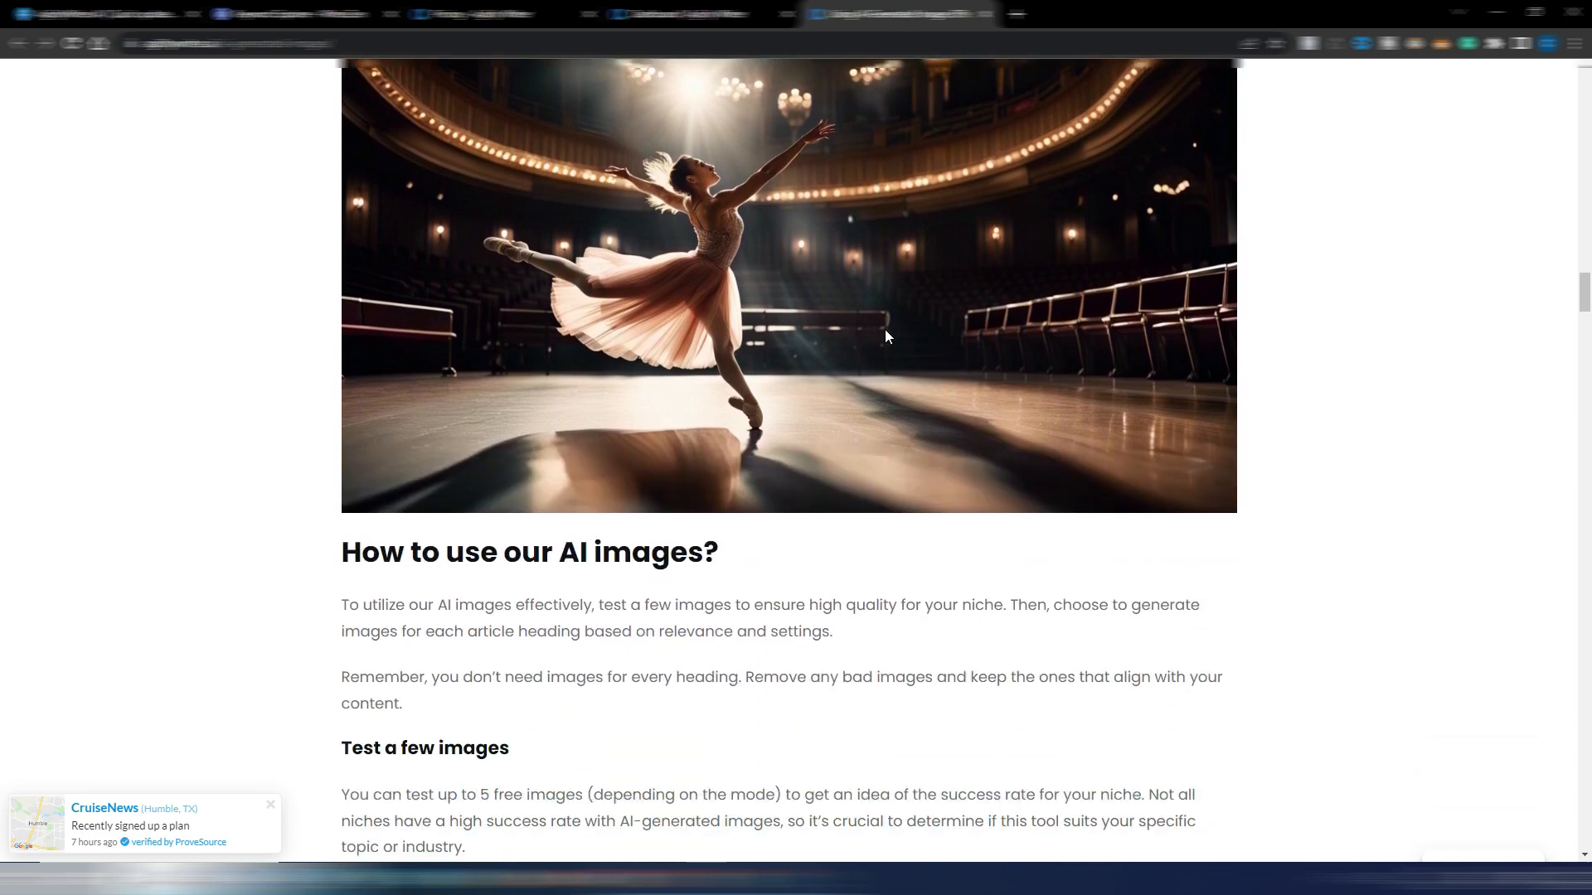
{"action": "scroll", "scroll_direction": "up", "scroll_amount": 3}
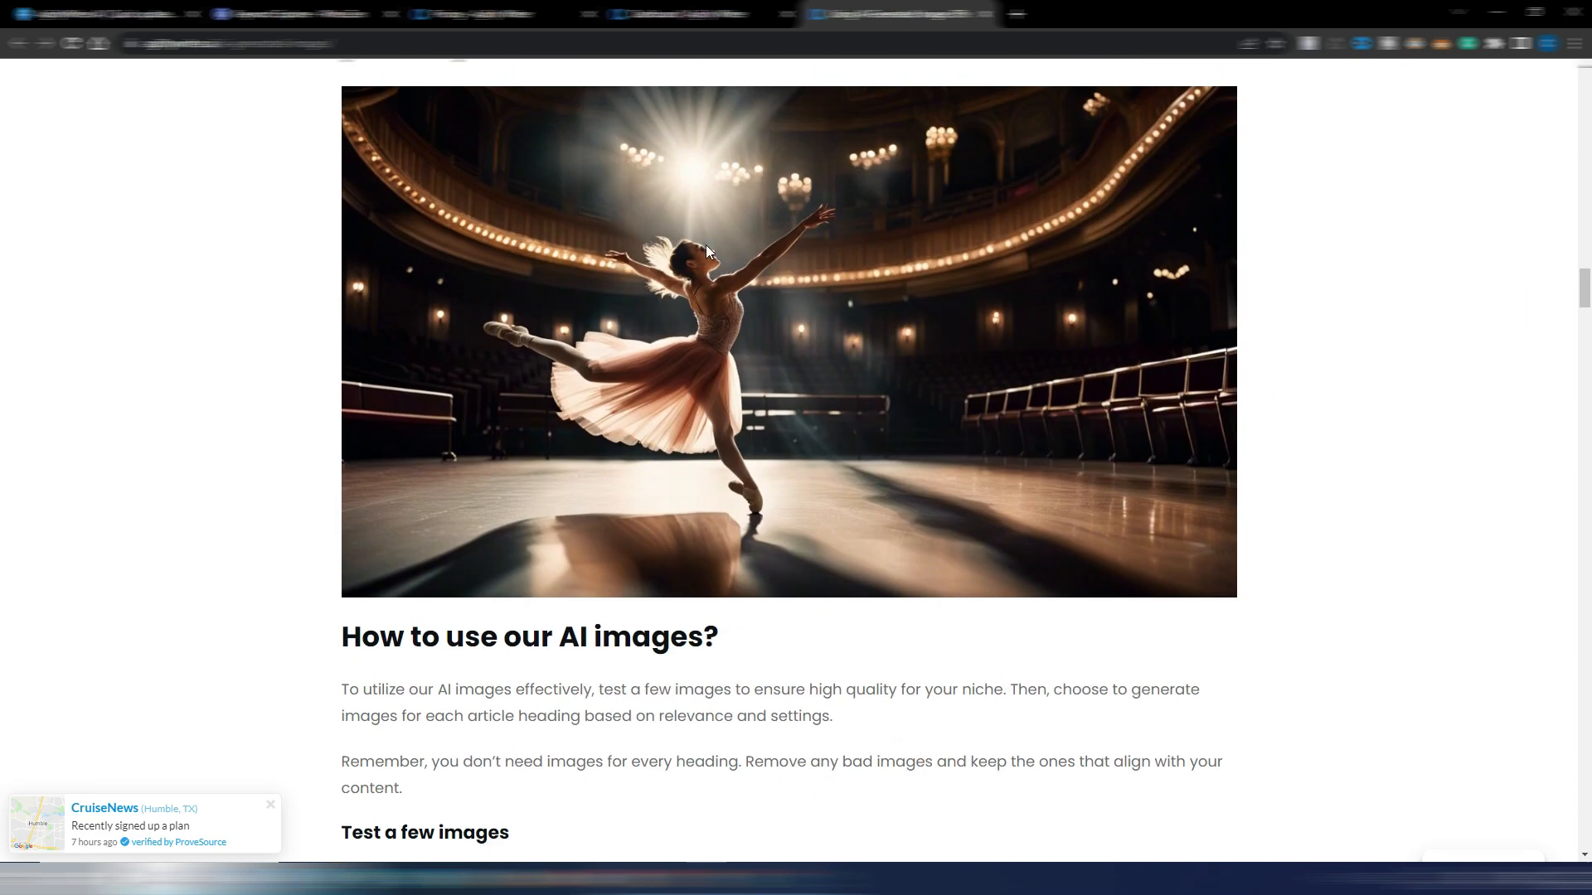
{"action": "scroll", "scroll_direction": "down", "scroll_amount": 3}
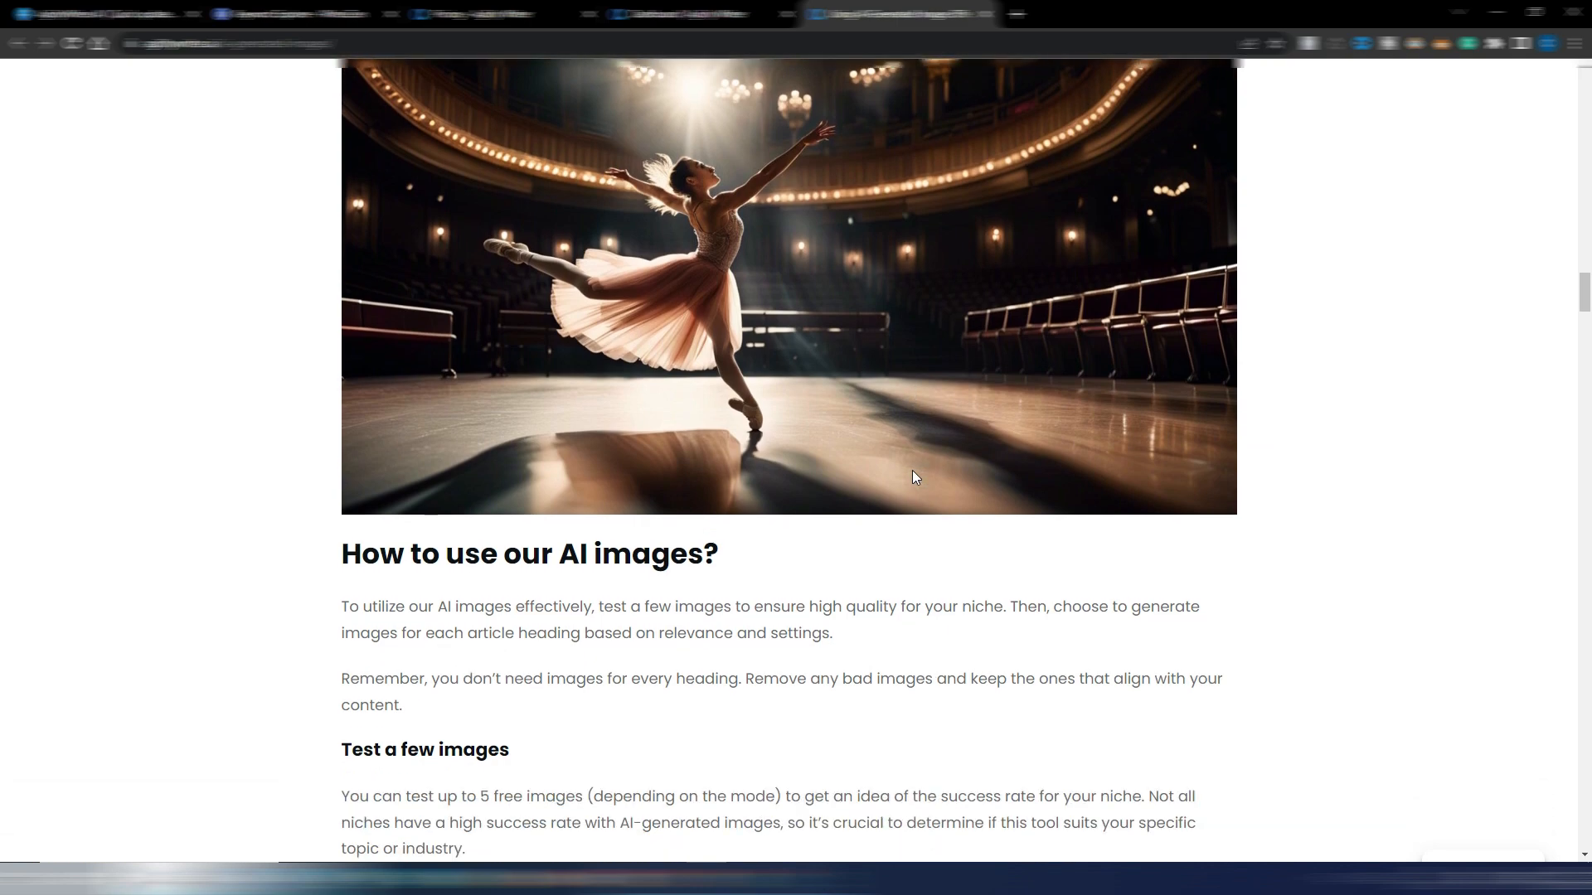
{"action": "scroll", "scroll_direction": "down", "scroll_amount": 3}
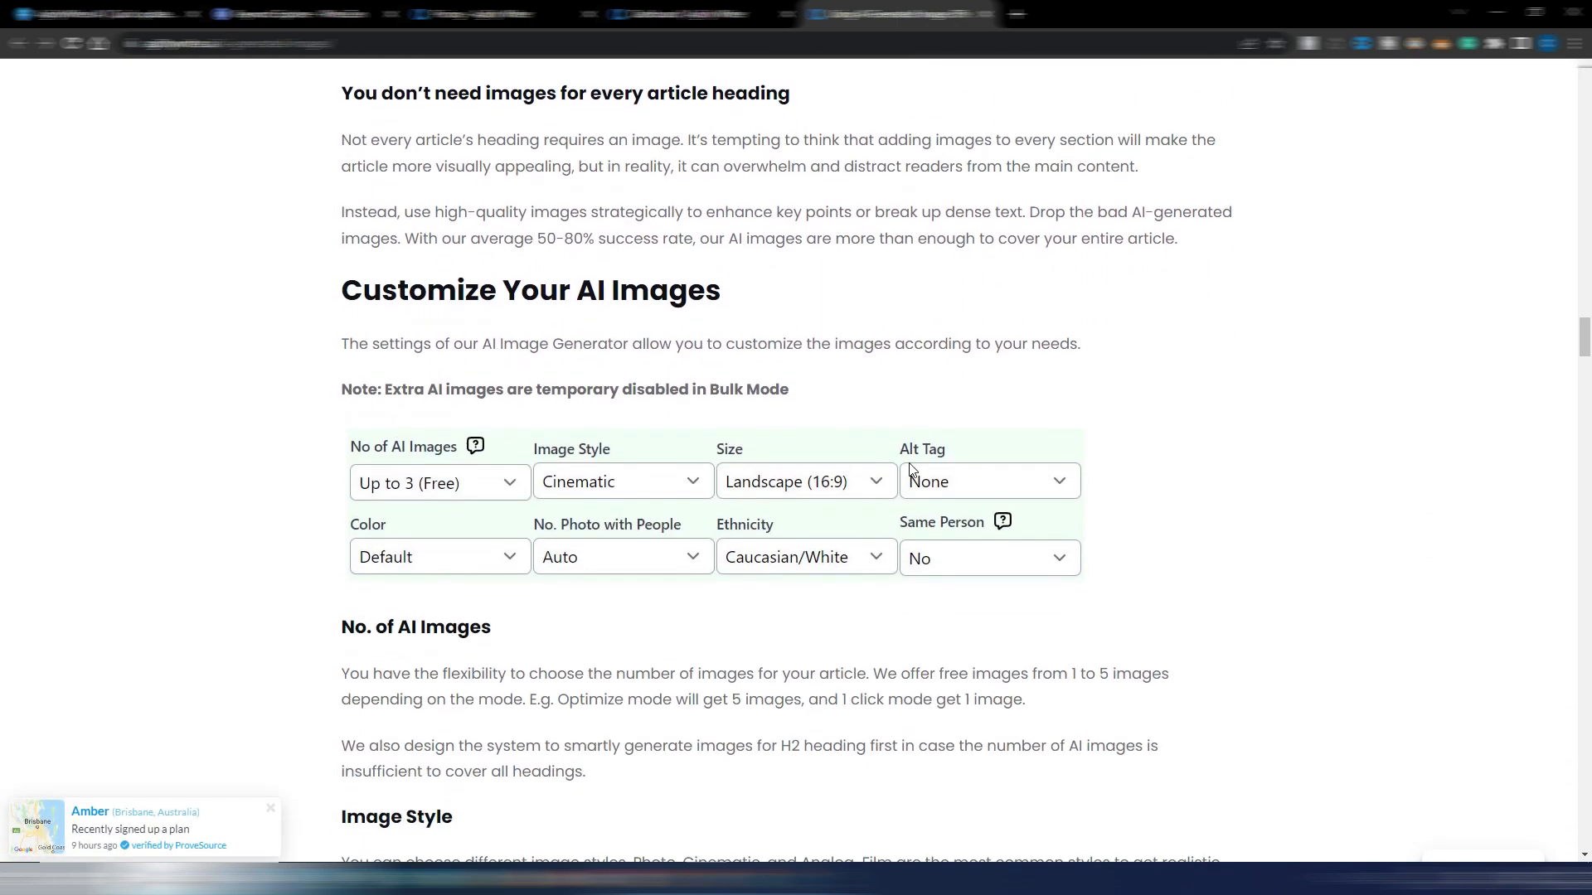
{"action": "scroll", "scroll_direction": "down", "scroll_amount": 3}
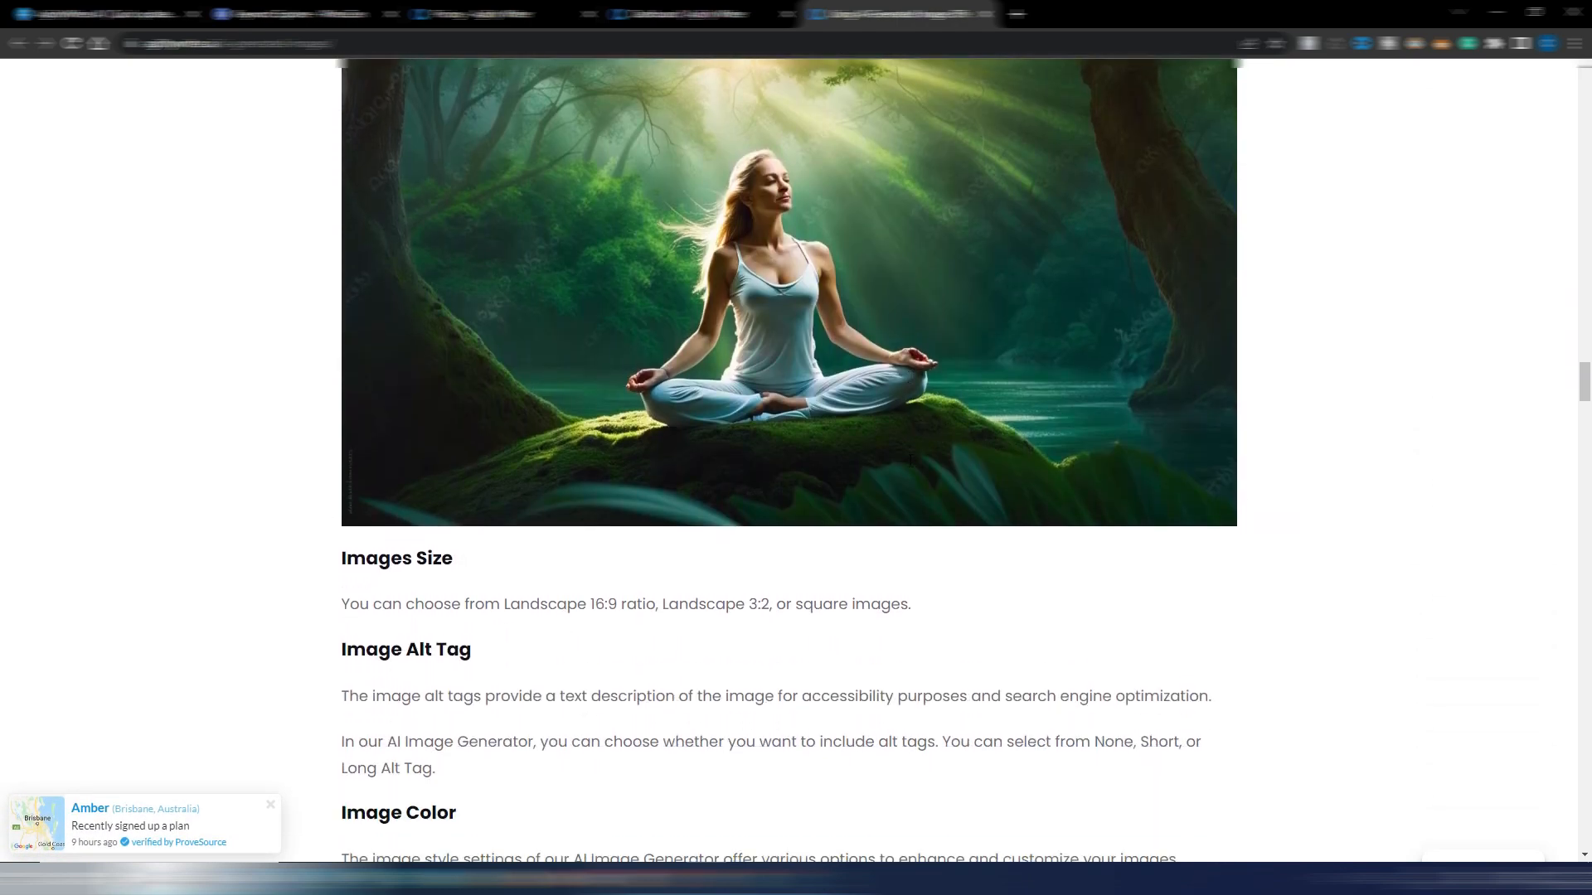
{"action": "scroll", "scroll_direction": "down", "scroll_amount": 3}
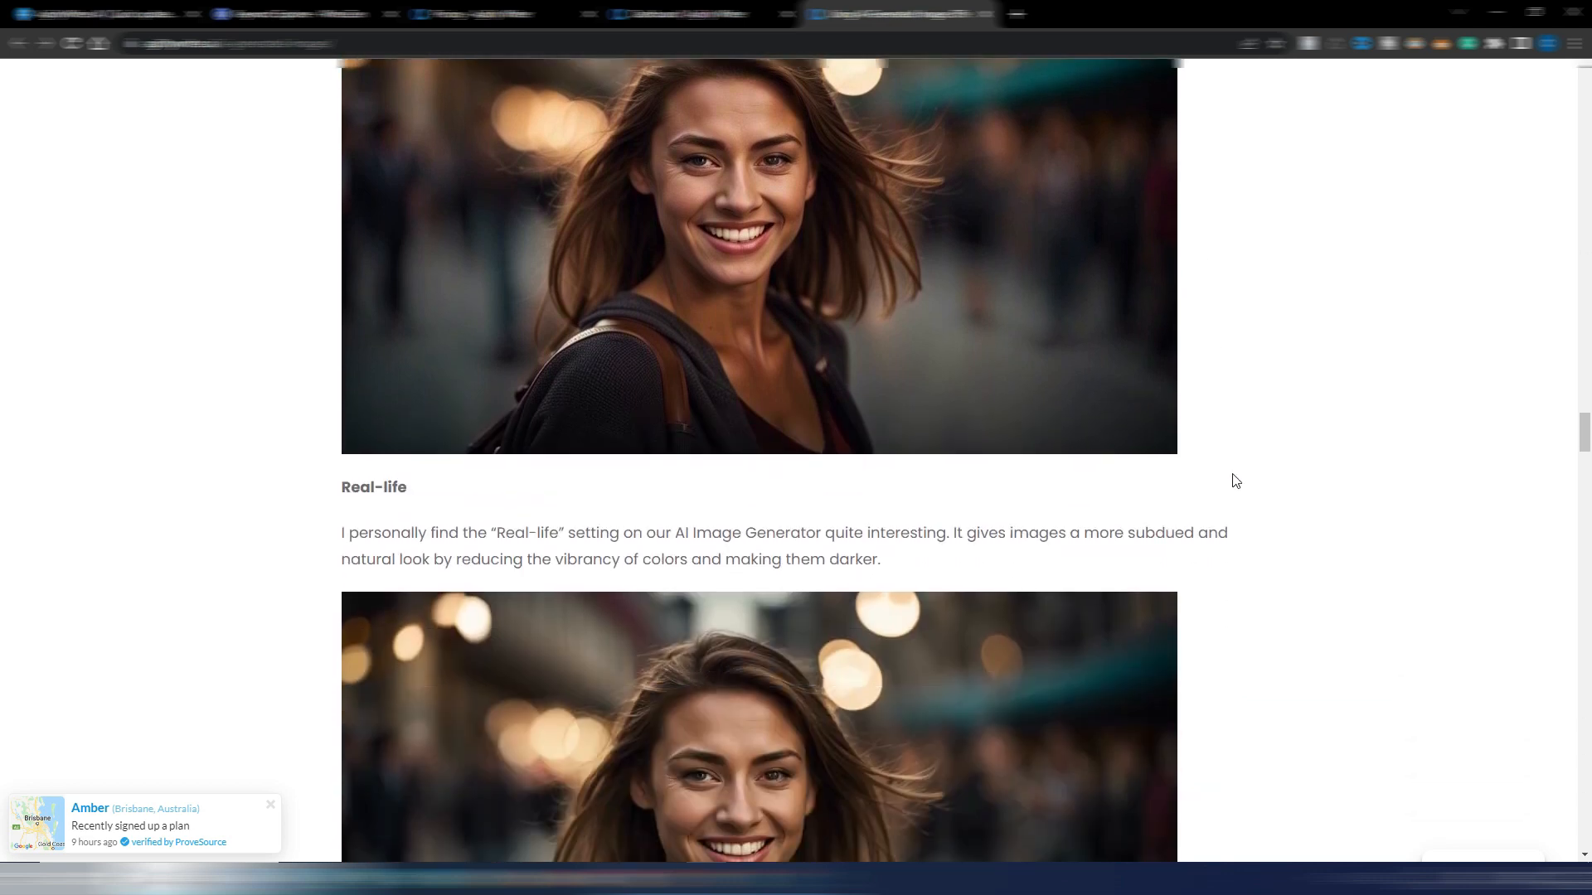
{"action": "scroll", "scroll_direction": "up", "scroll_amount": 3}
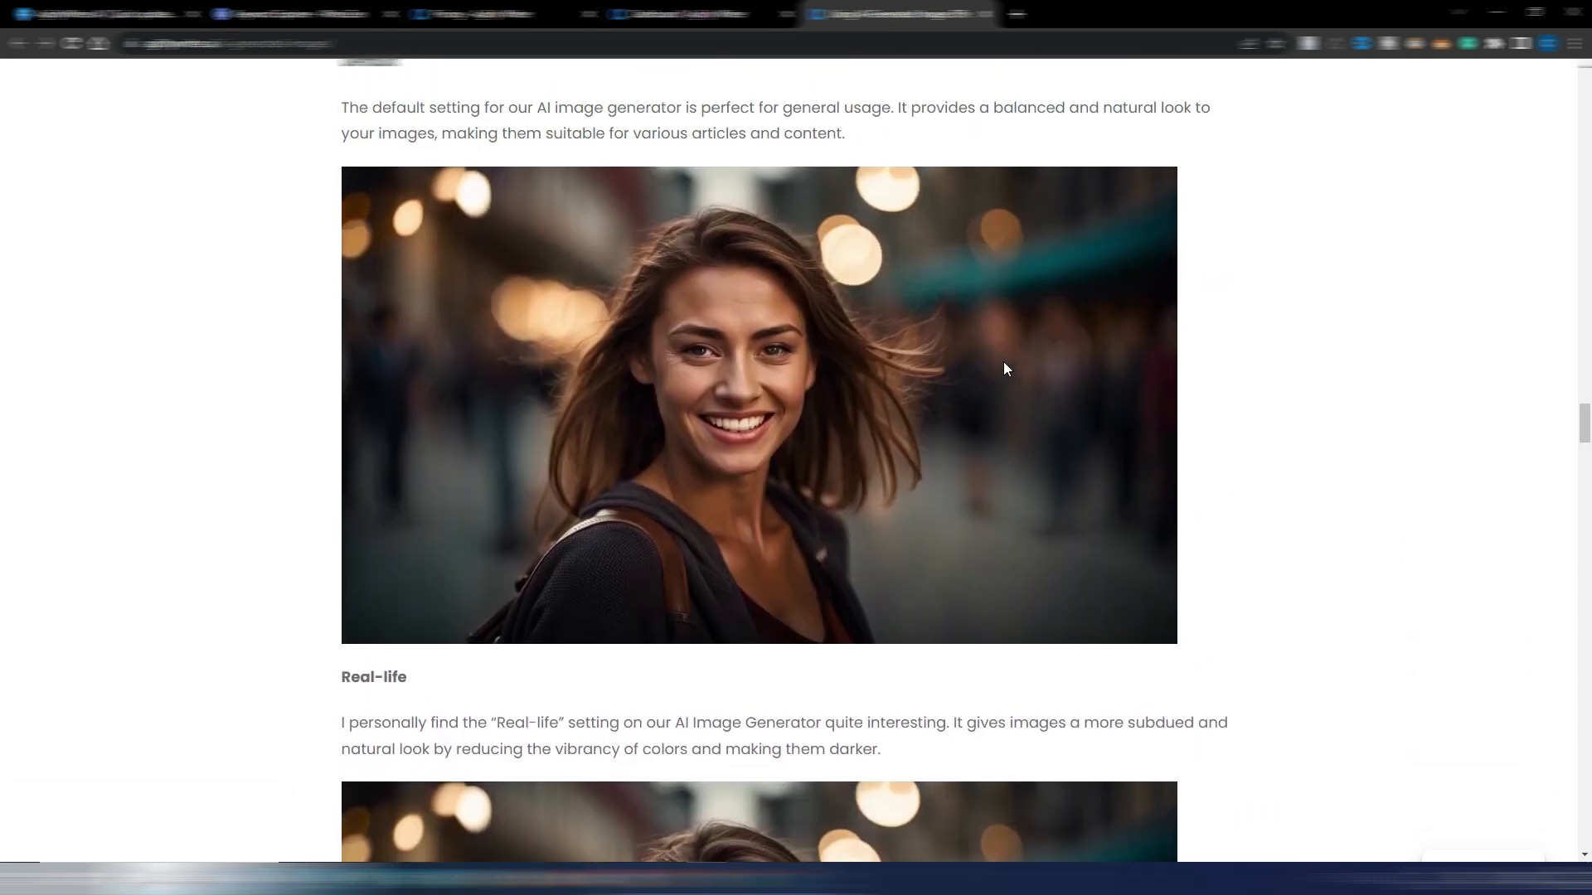
{"action": "scroll", "scroll_direction": "up", "scroll_amount": 3}
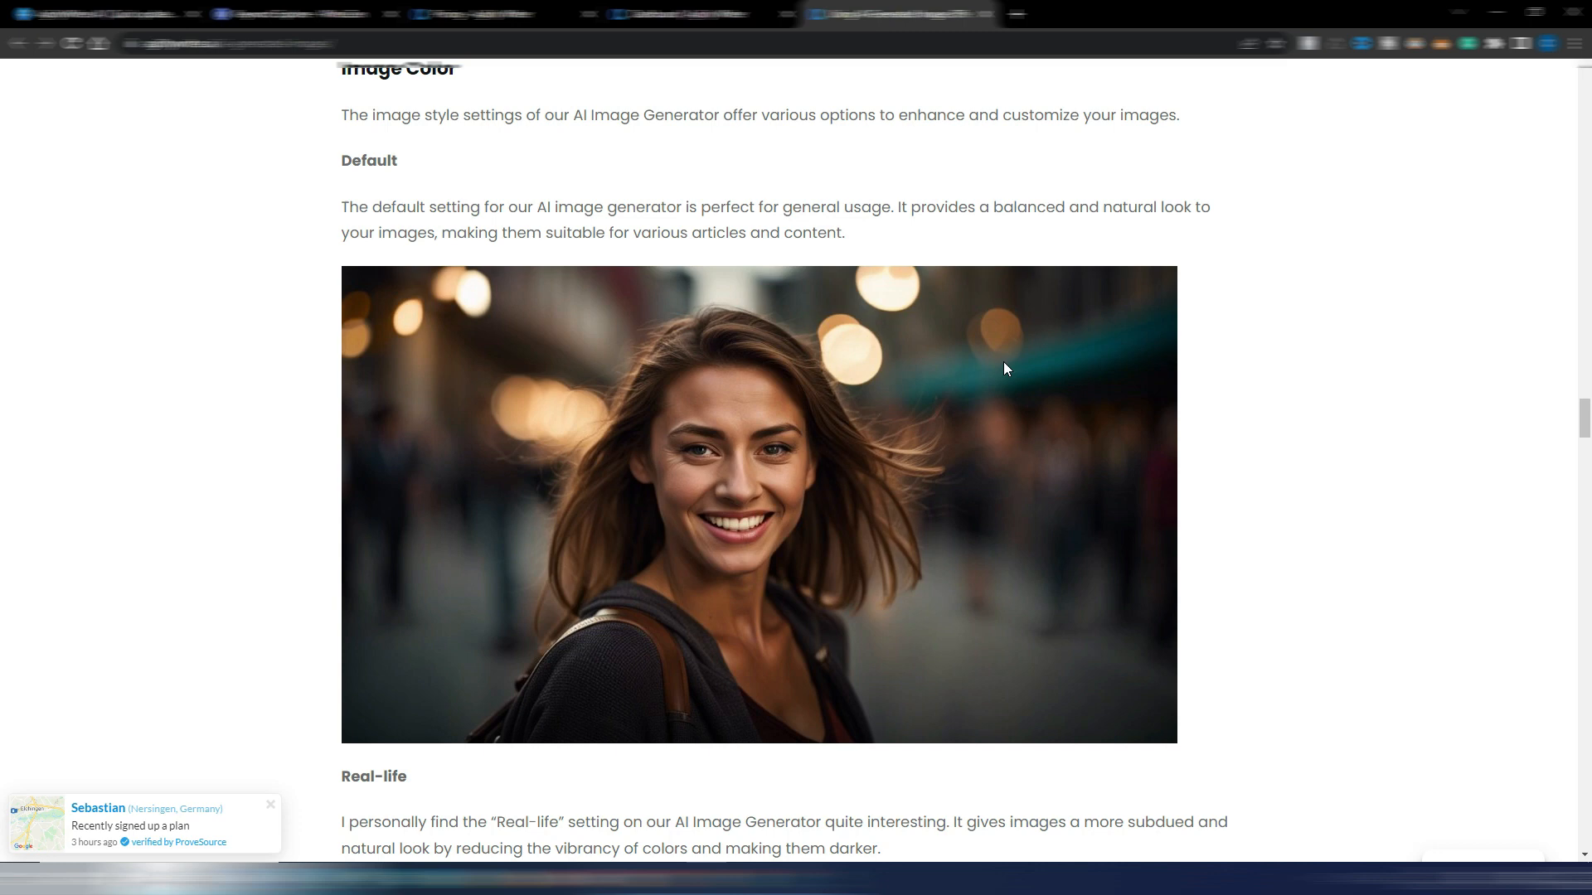
{"action": "mouse_move", "coordinate": [806, 383]}
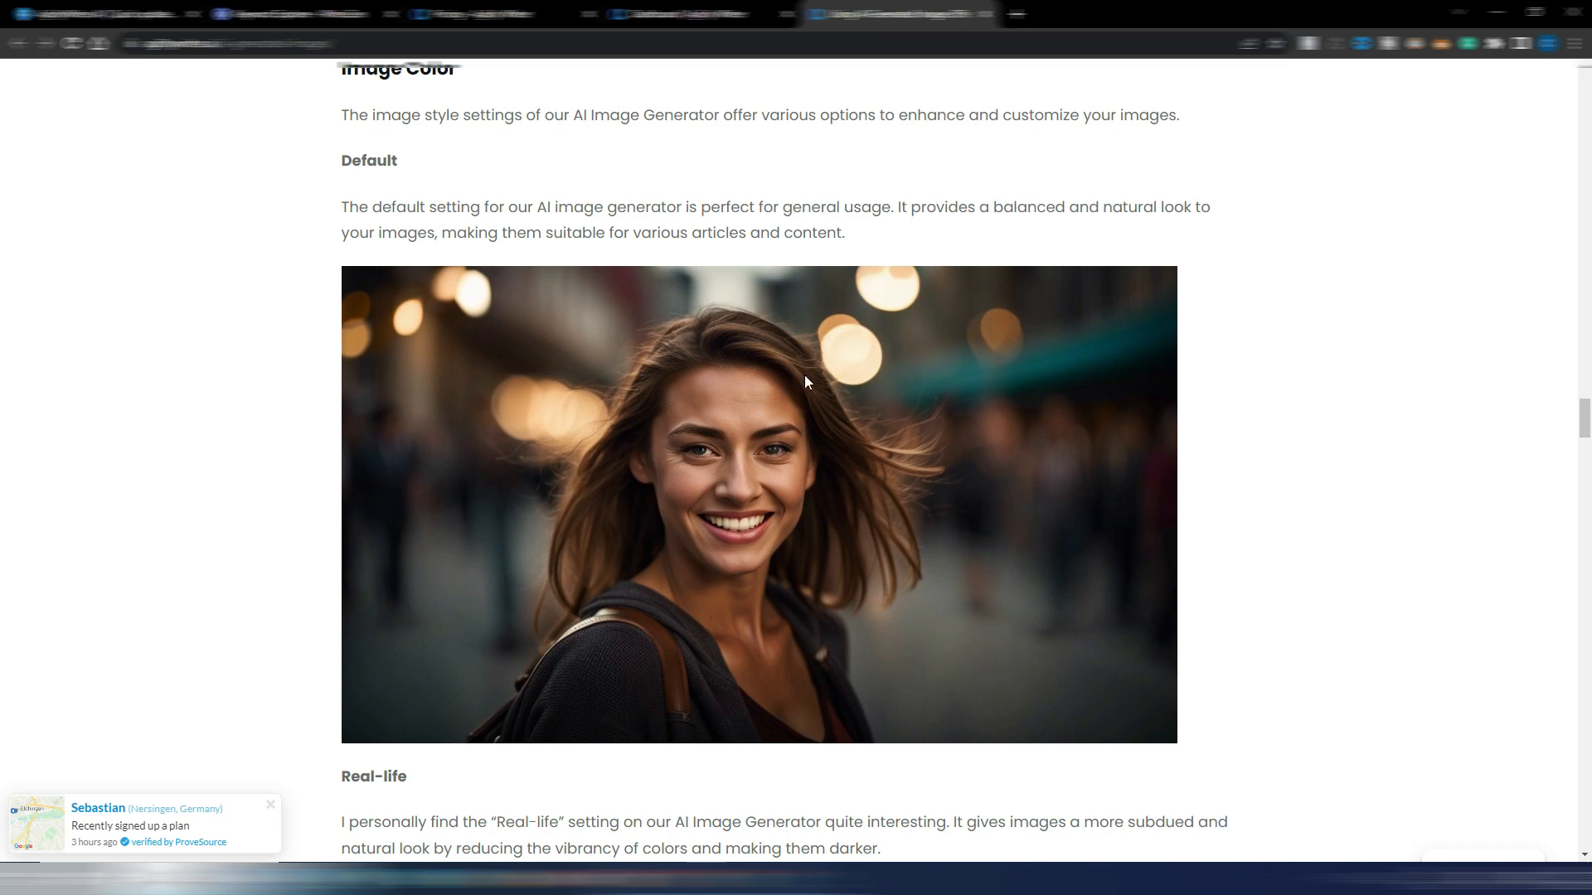
{"action": "scroll", "scroll_direction": "down", "scroll_amount": 3}
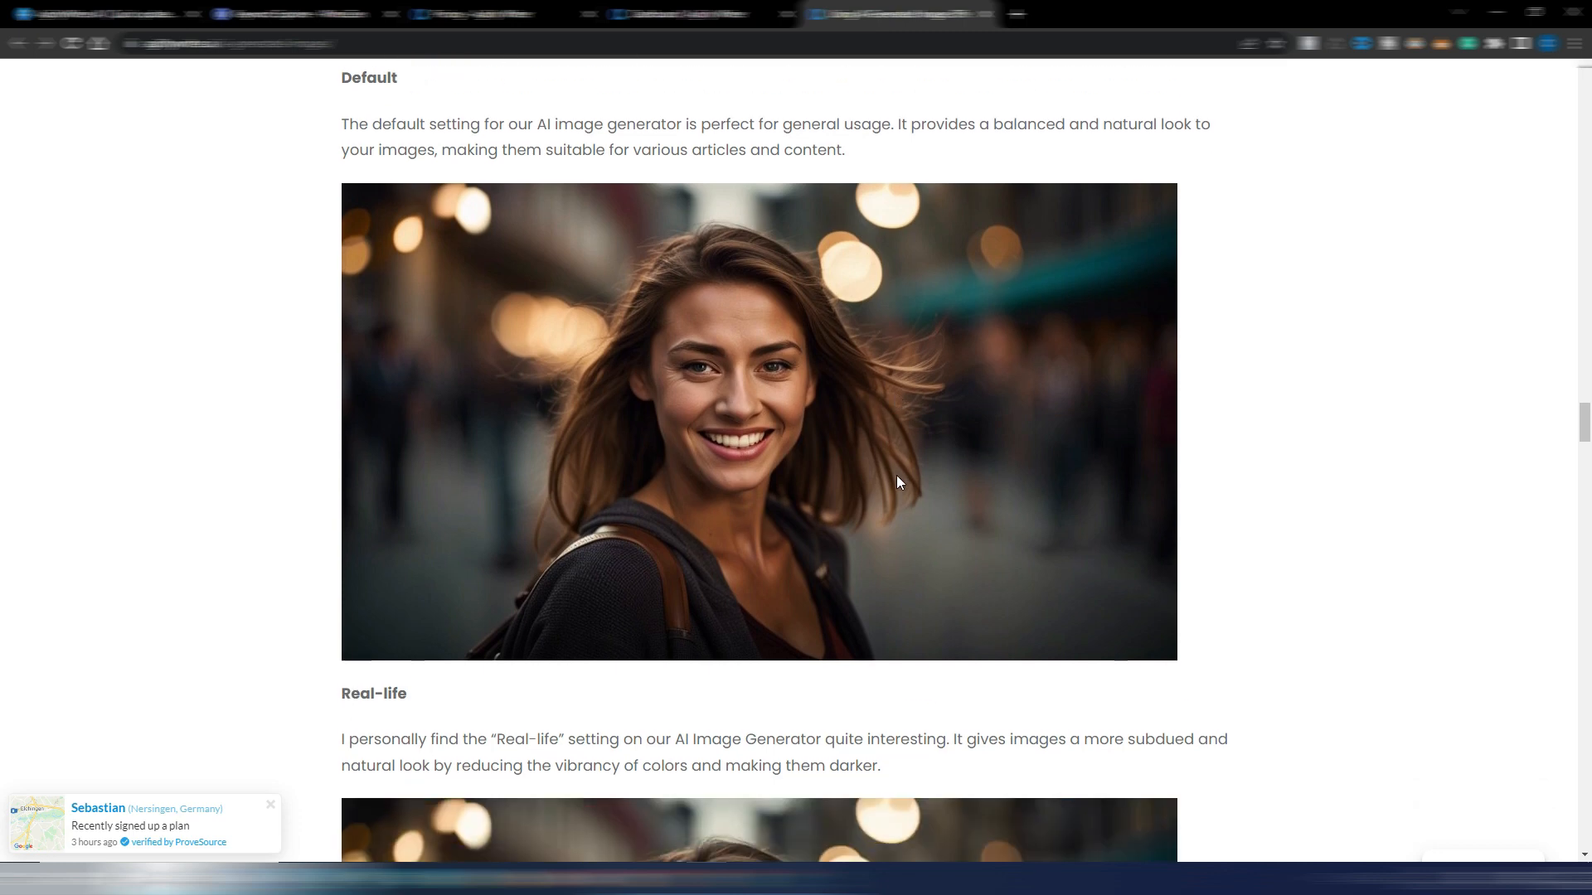
{"action": "scroll", "scroll_direction": "down", "scroll_amount": 3}
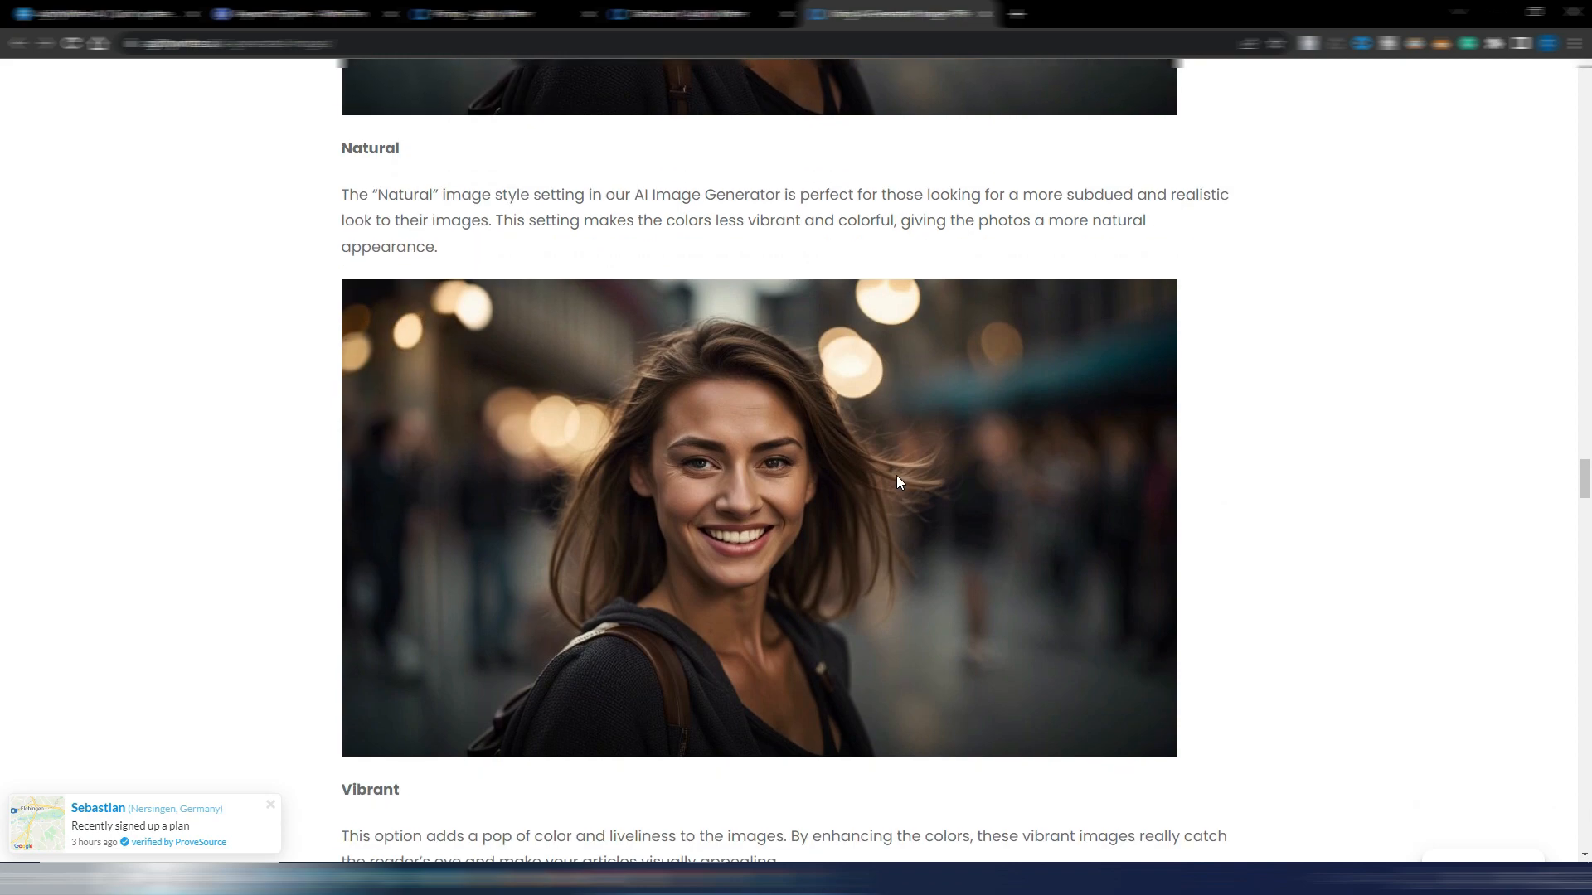
{"action": "scroll", "scroll_direction": "down", "scroll_amount": 3}
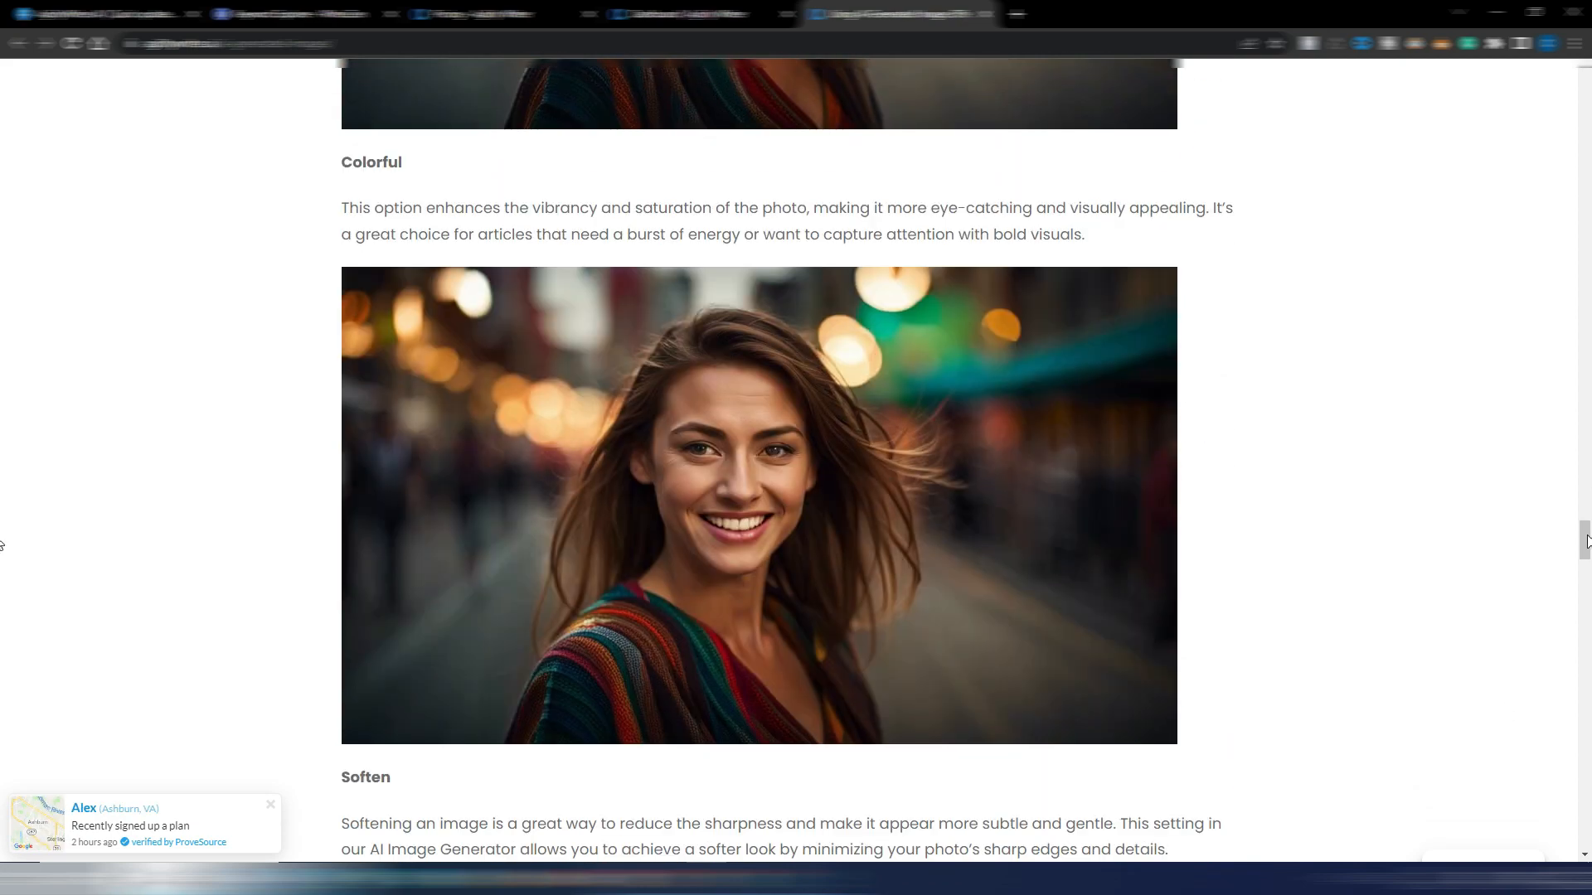
{"action": "scroll", "scroll_direction": "up", "scroll_amount": 3}
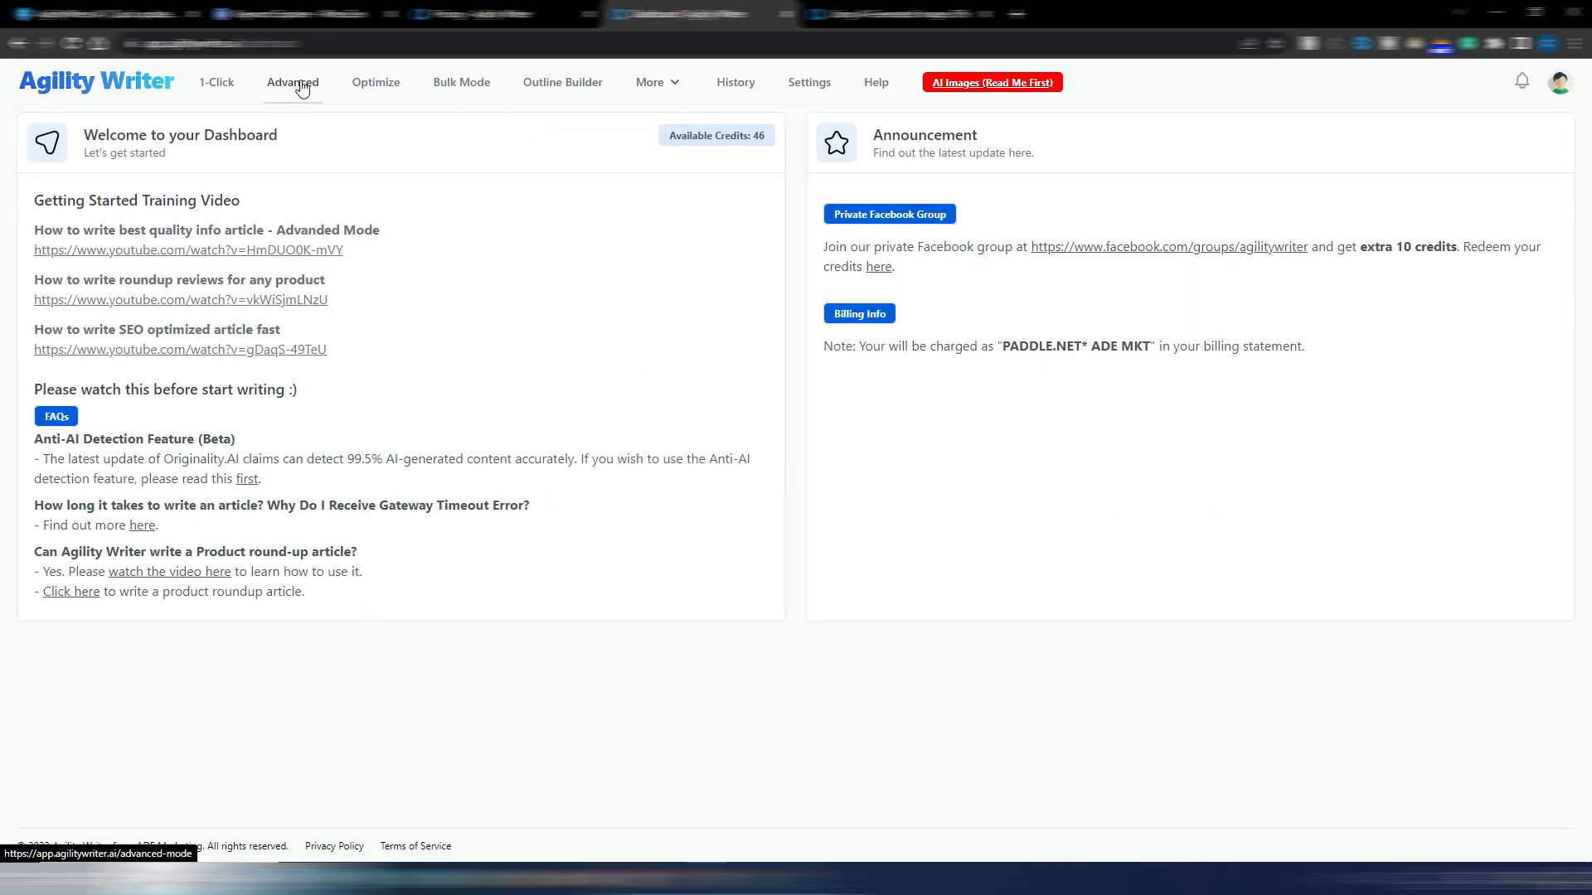
- Open Write Article: Advanced Mode from the top navigation
{"action": "left_click", "coordinate": [292, 83]}
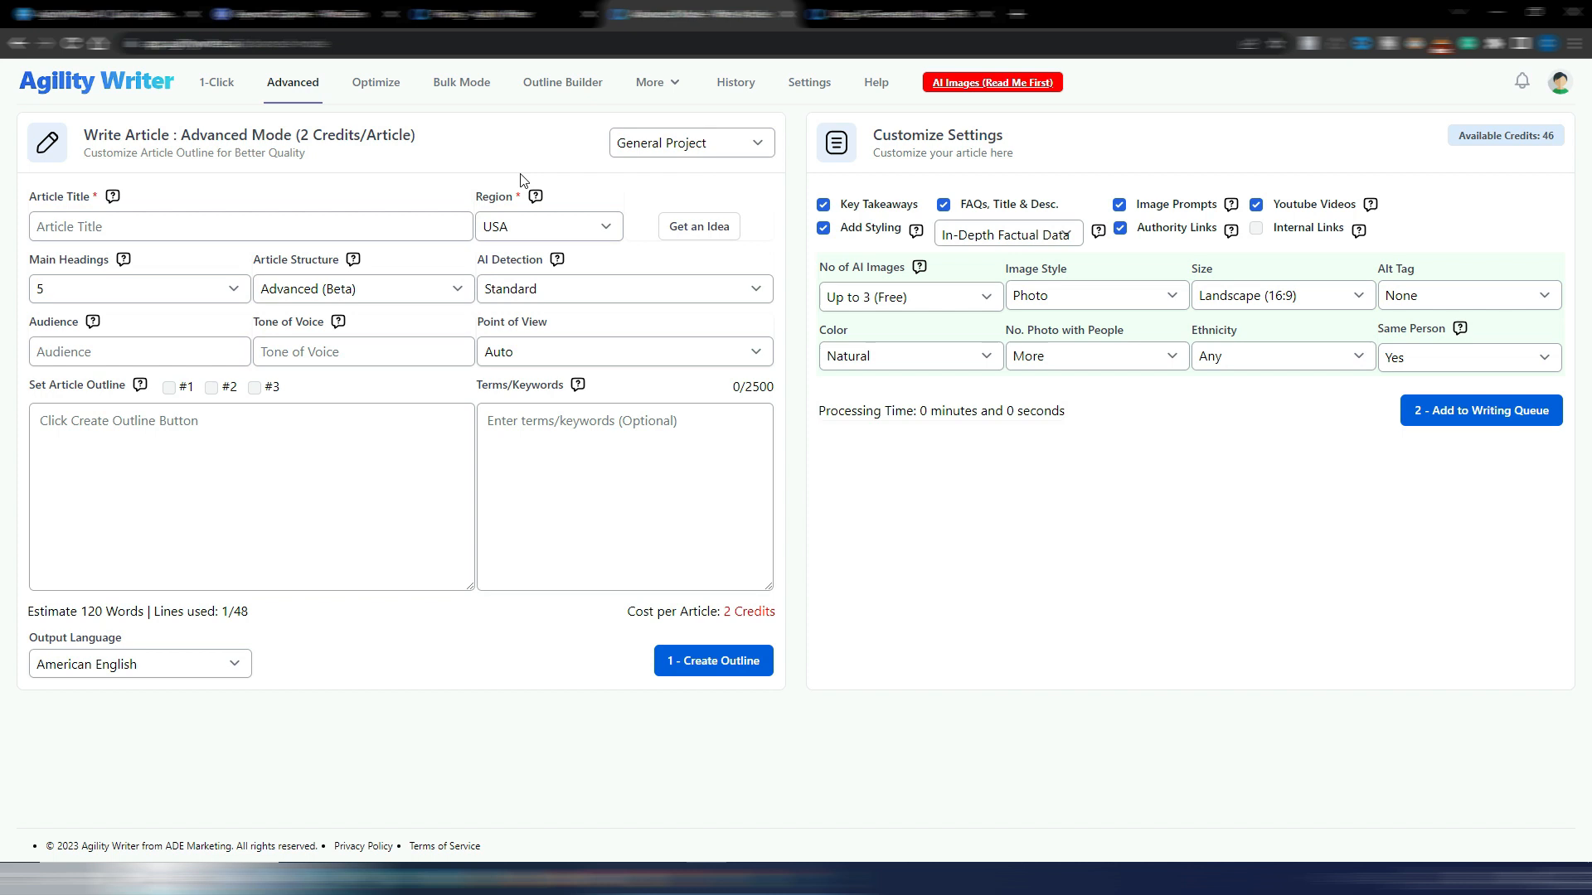
{"action": "mouse_move", "coordinate": [409, 121]}
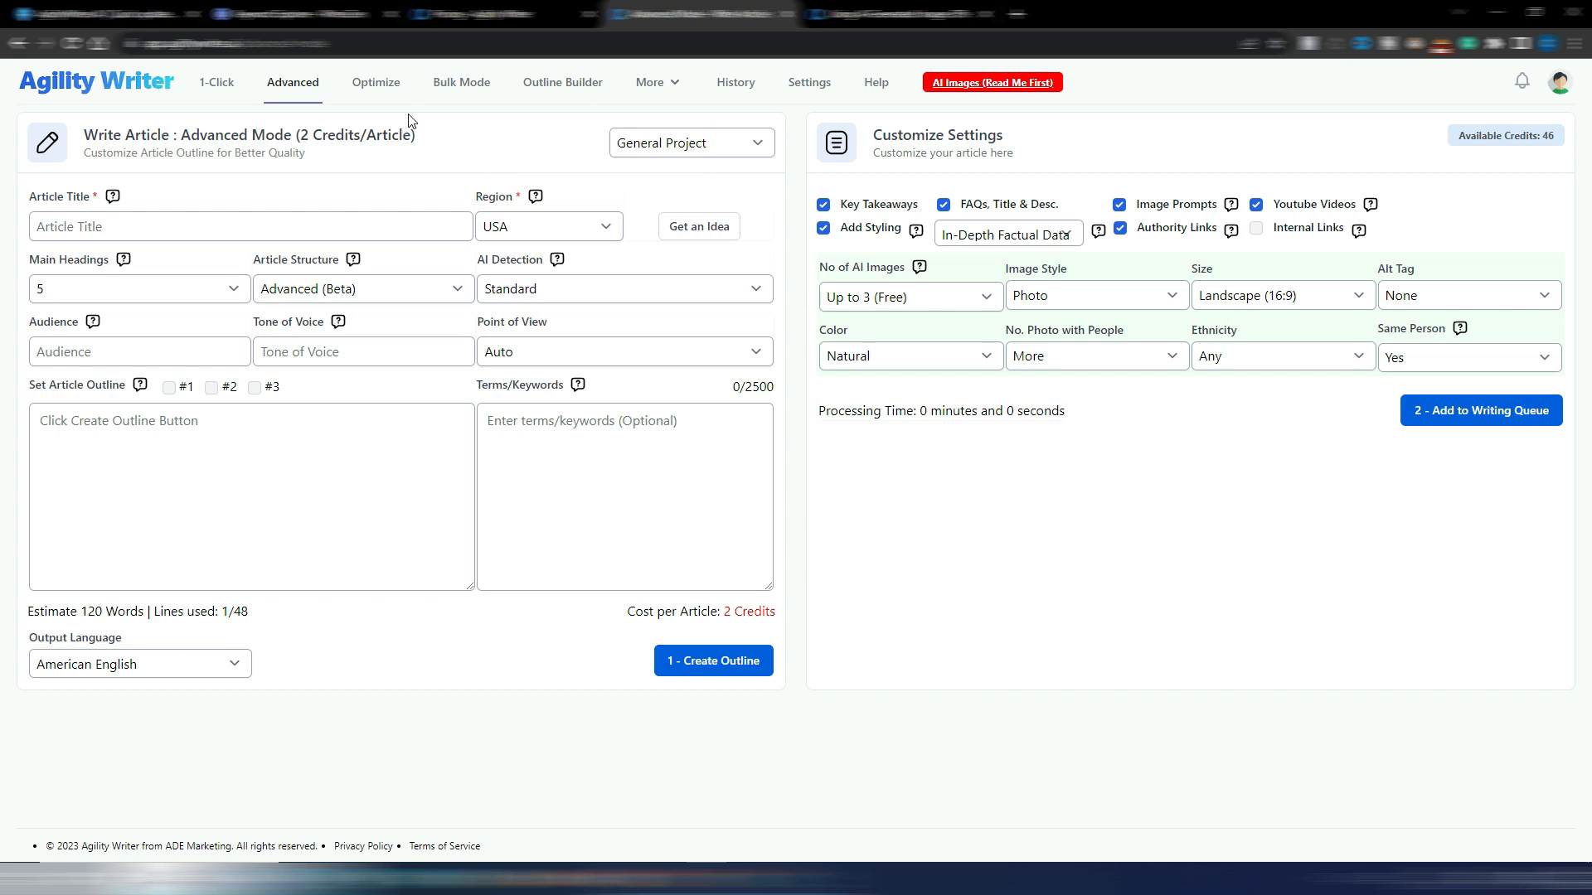
{"action": "mouse_move", "coordinate": [375, 82]}
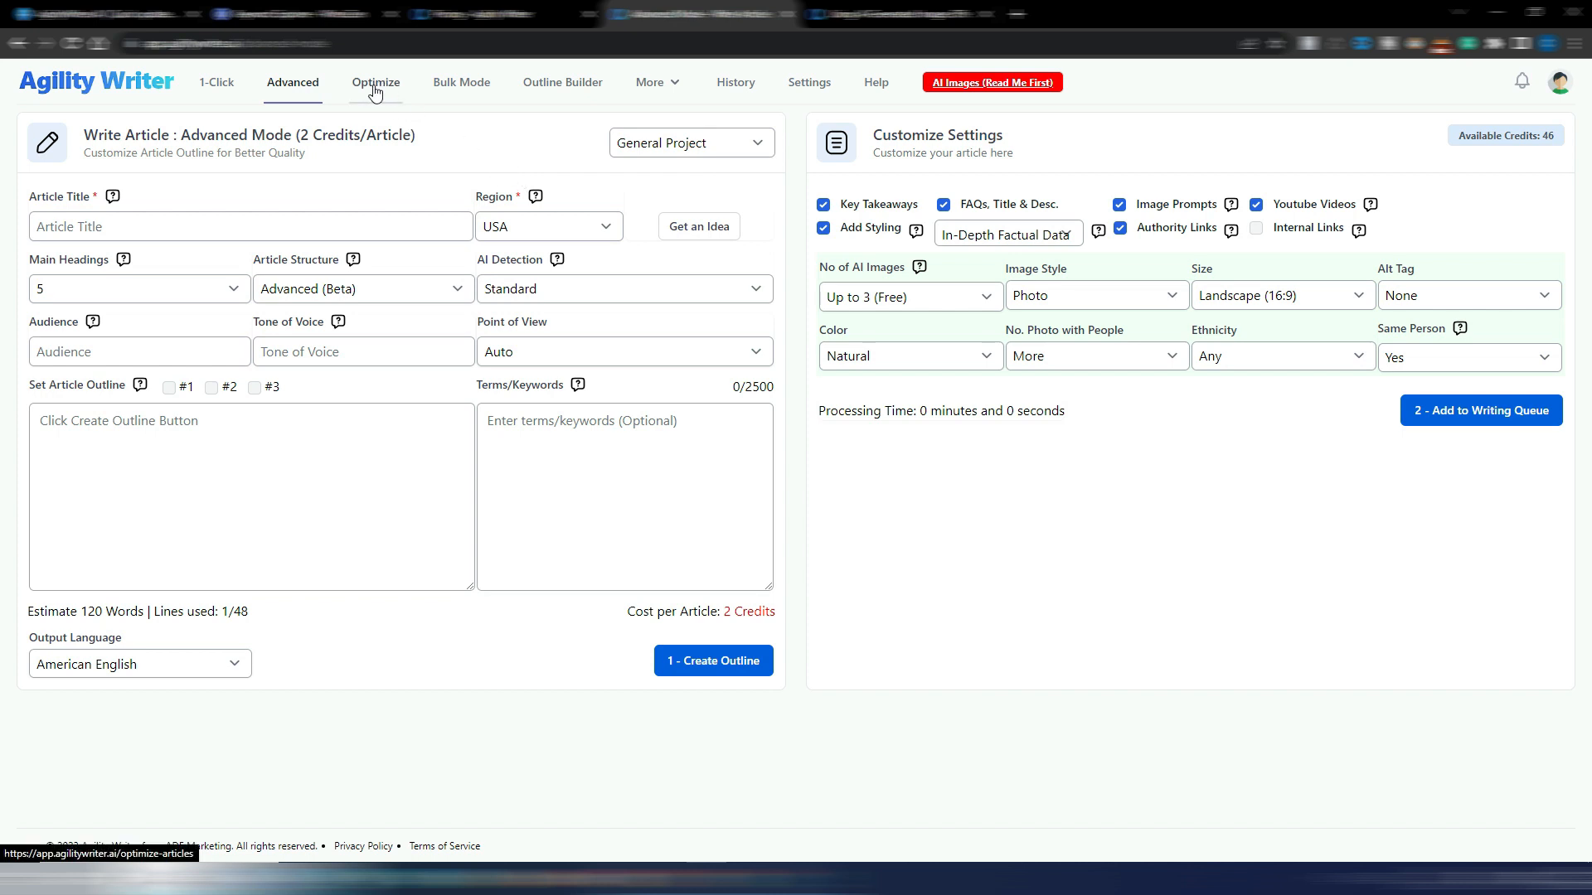
{"action": "mouse_move", "coordinate": [496, 129]}
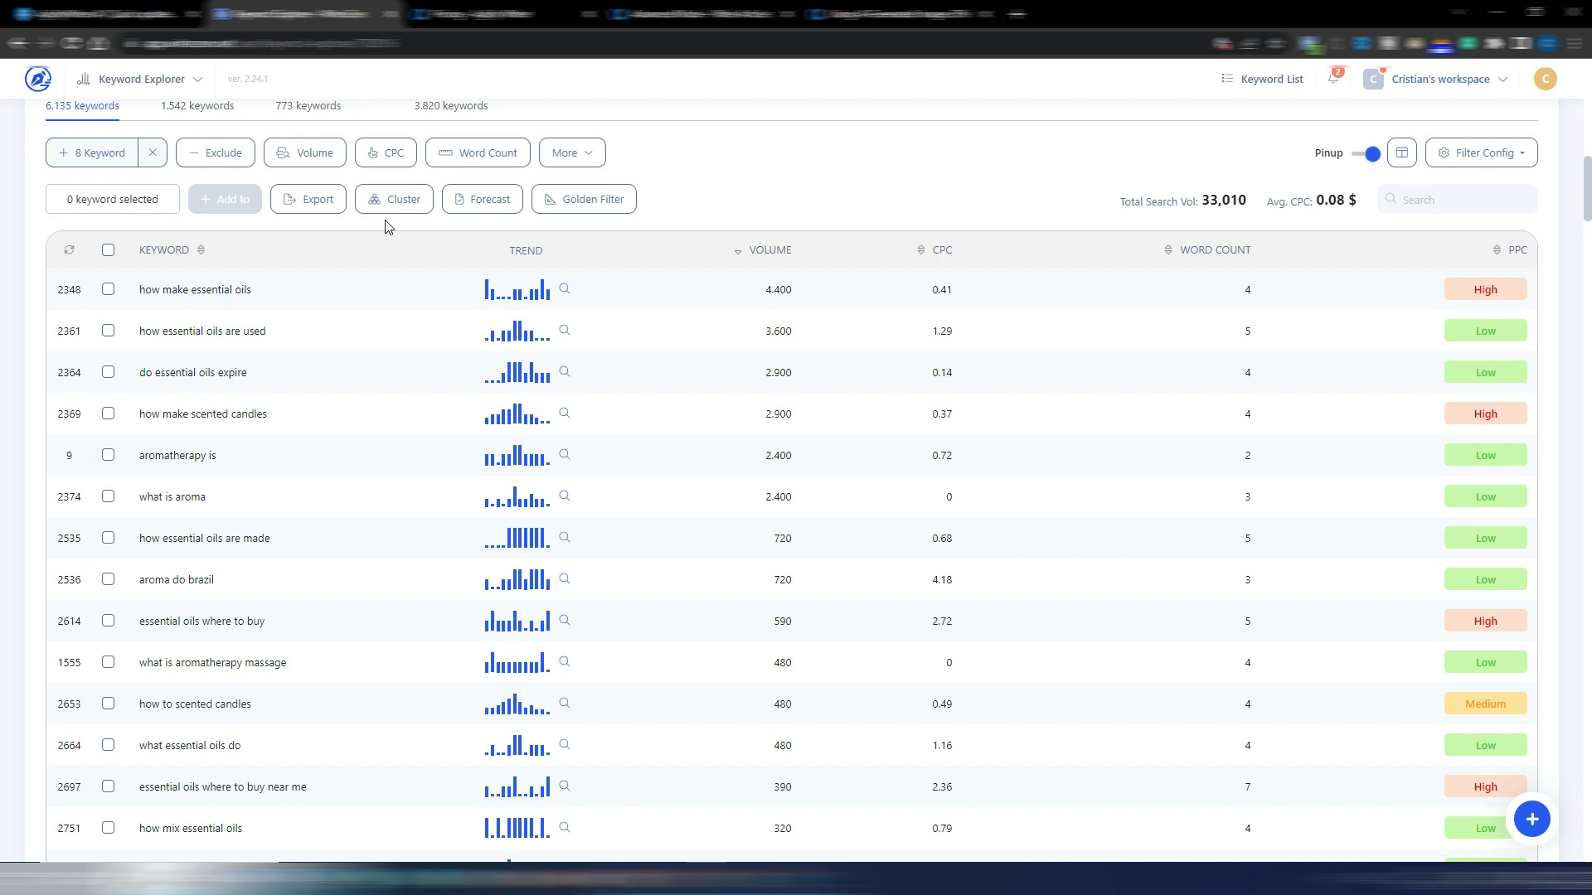
{"action": "mouse_move", "coordinate": [114, 368]}
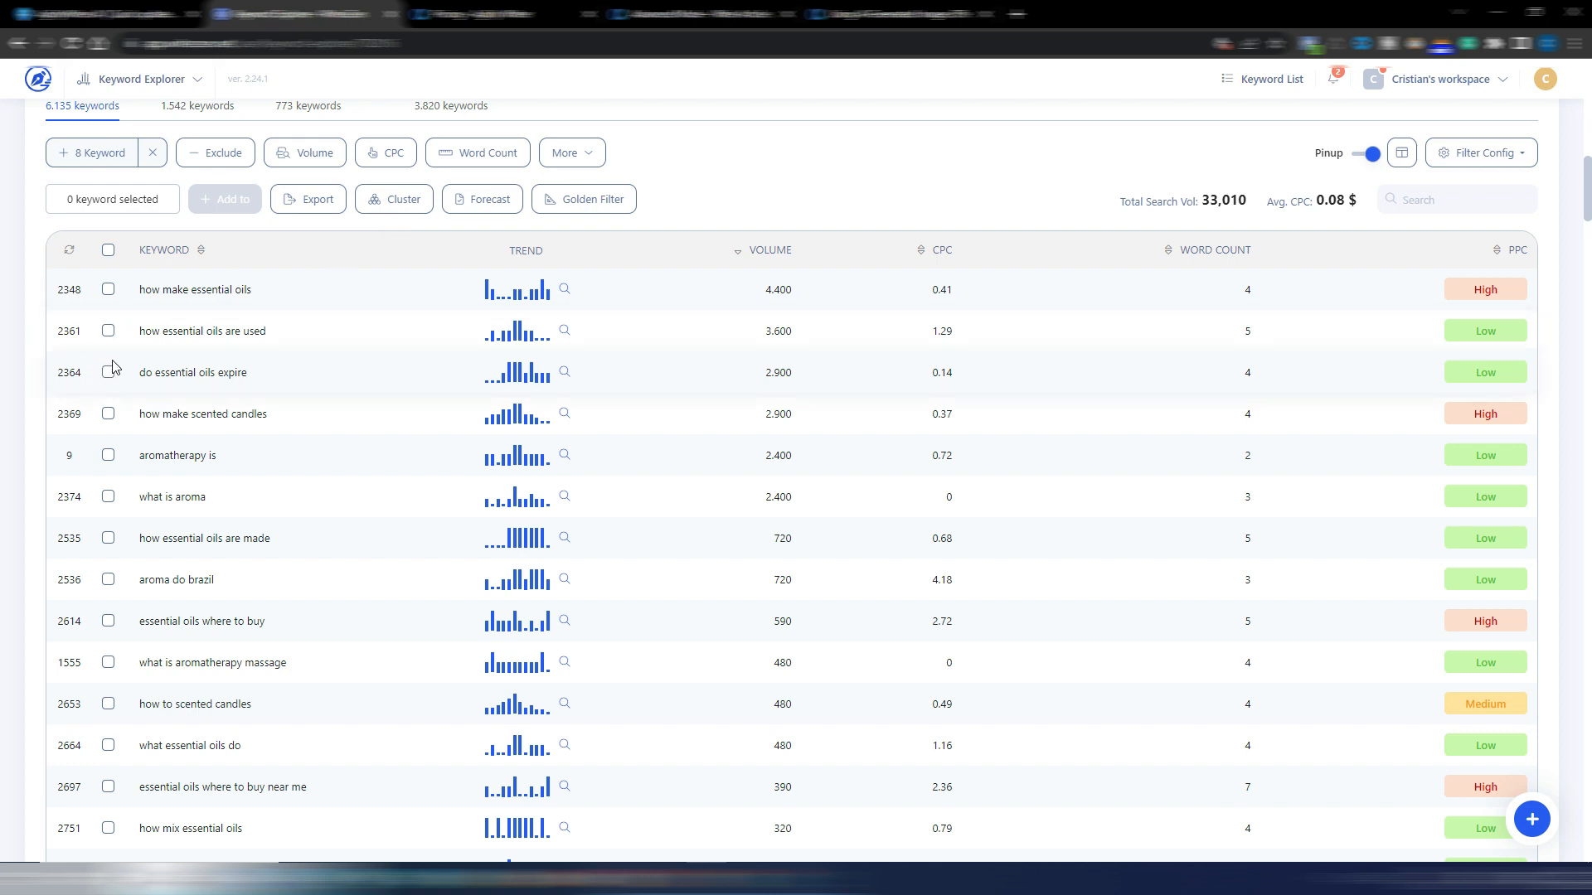
- Select the 'do essential oils expire' keyword in WriterZen's Keyword Explorer for copying
{"action": "double_click", "coordinate": [144, 371]}
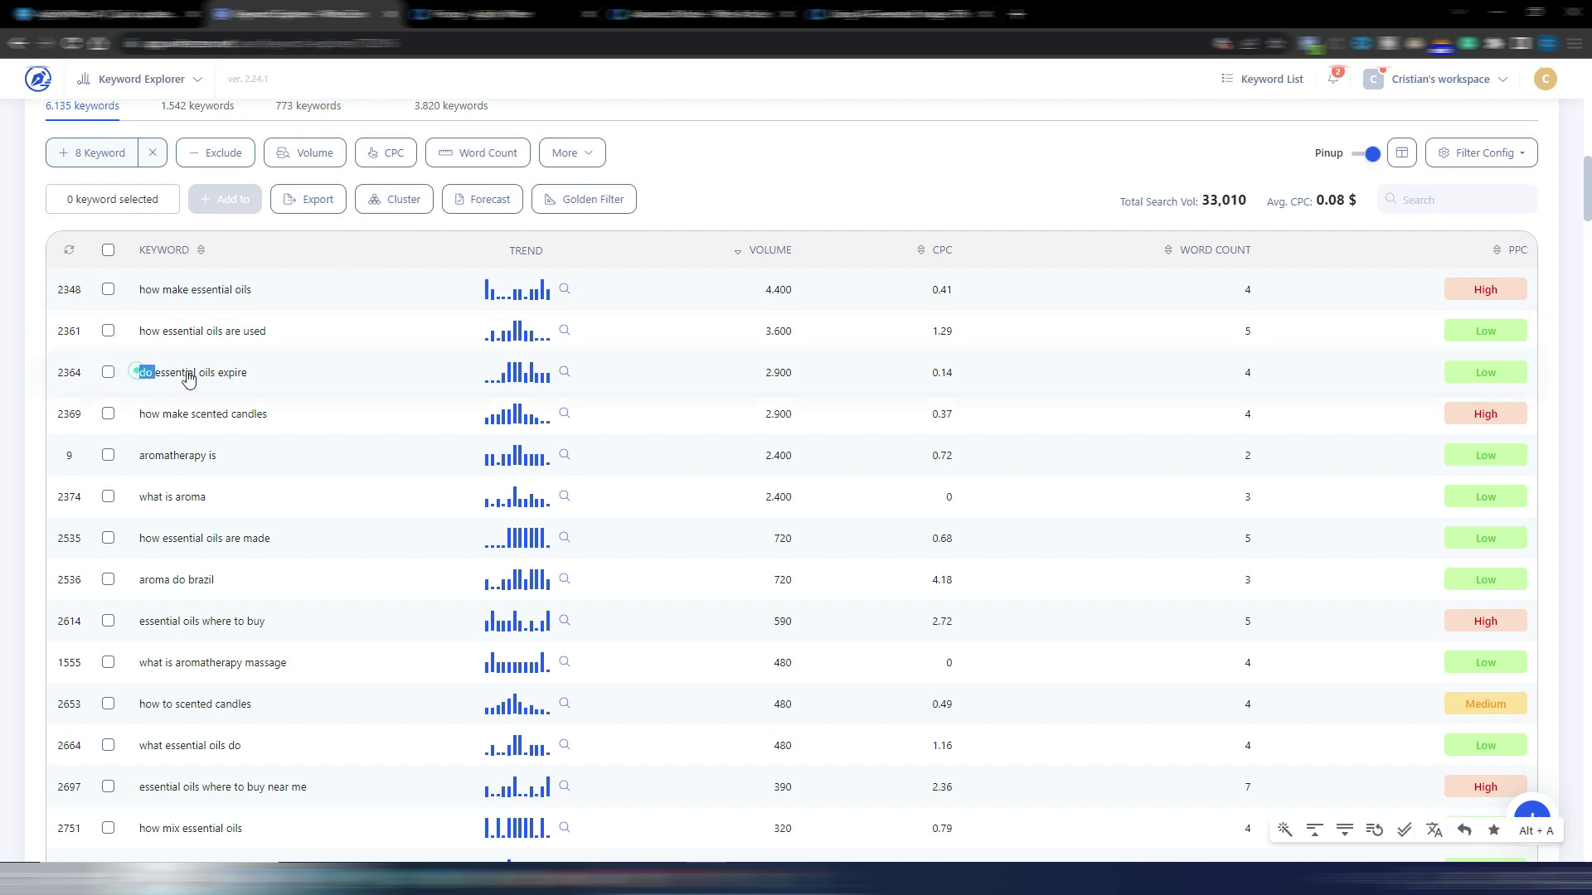
{"action": "double_click", "coordinate": [193, 373]}
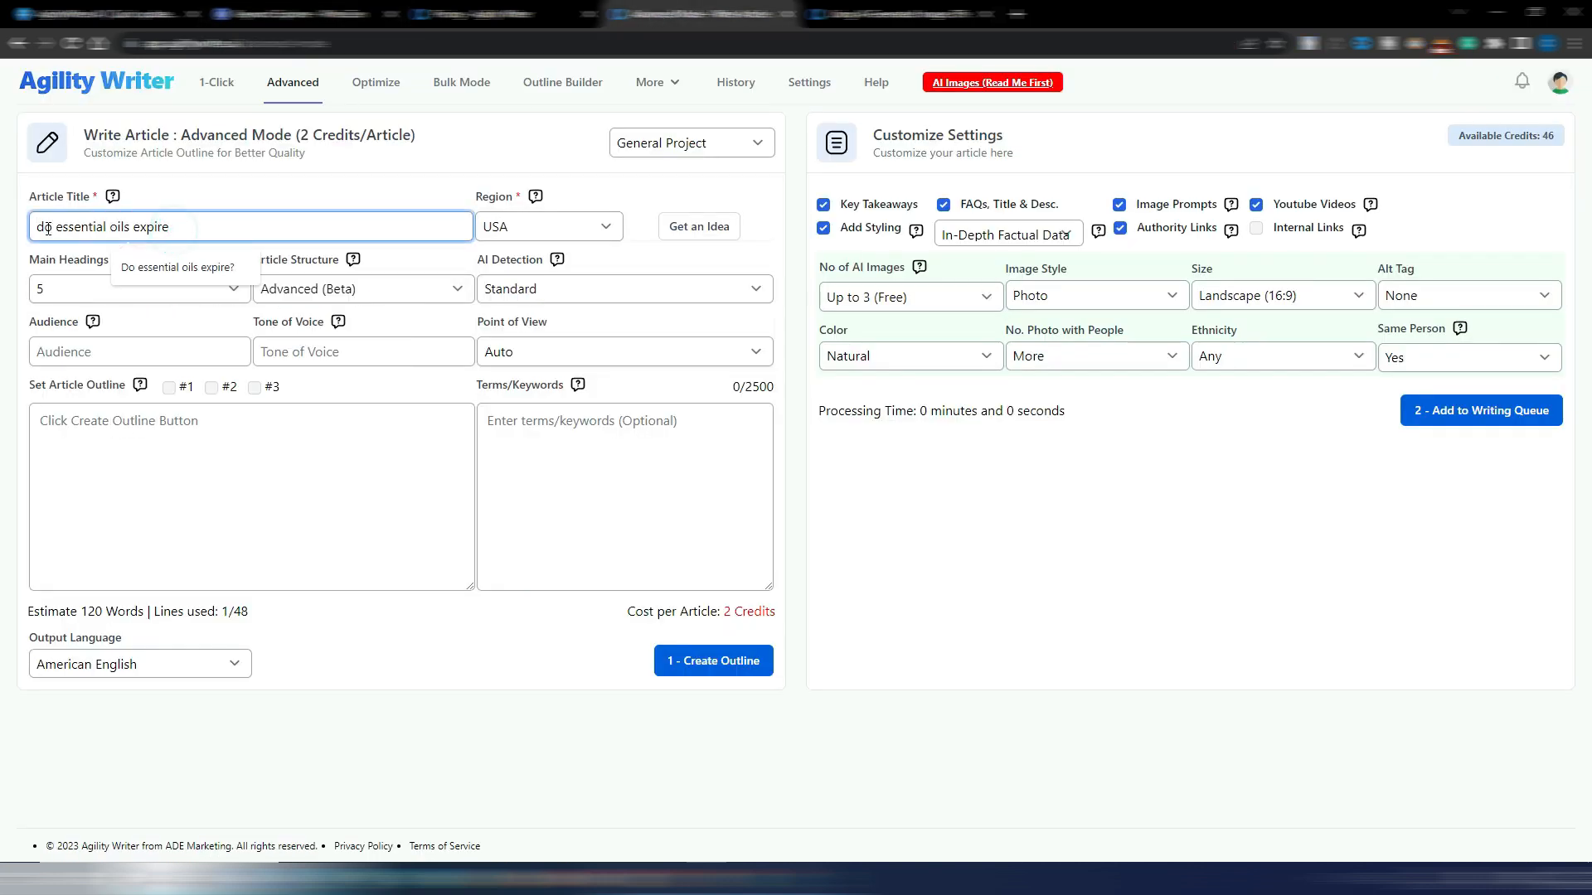
- Title the article 'Do essential oils expire', keep Advanced structure, audience aromatherapy beginners, professional tone
{"action": "type", "text": "Do essential oils expire"}
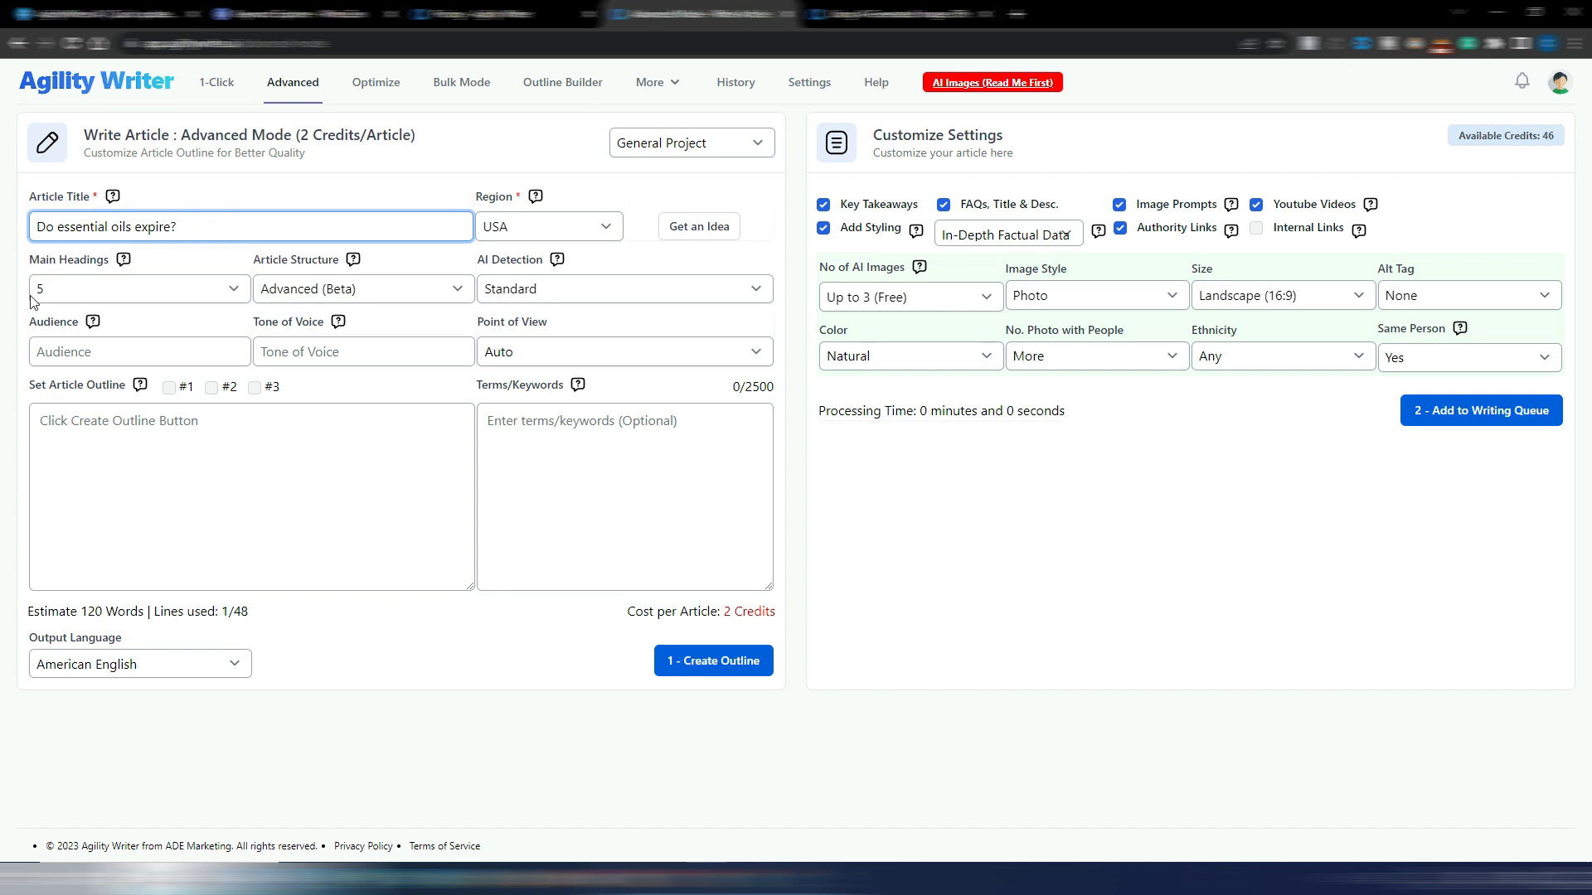
{"action": "mouse_move", "coordinate": [319, 268]}
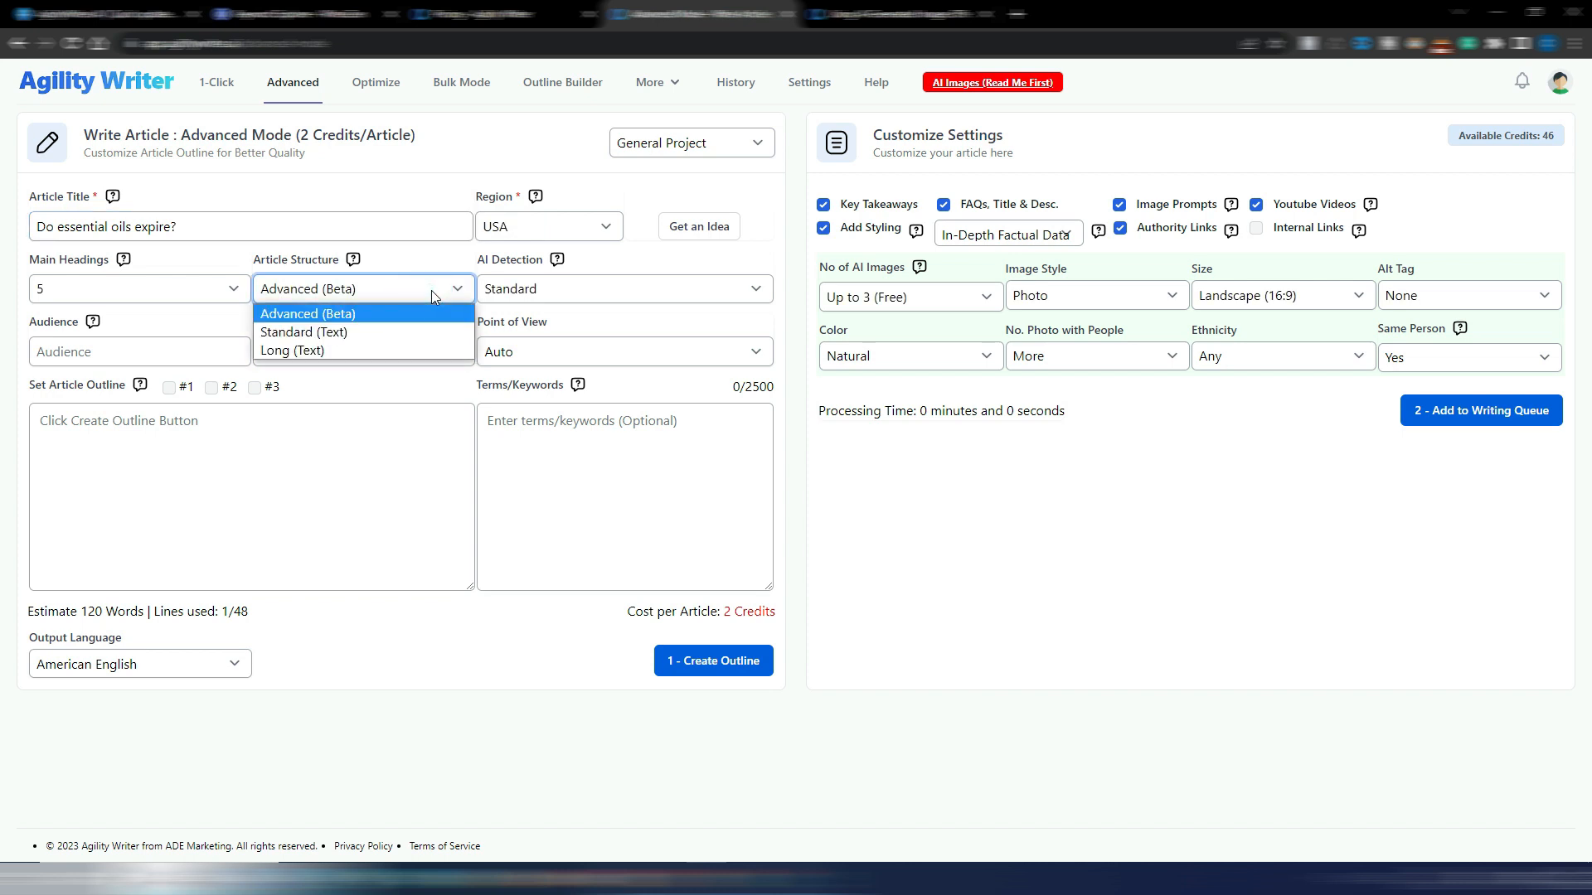
{"action": "mouse_move", "coordinate": [357, 341]}
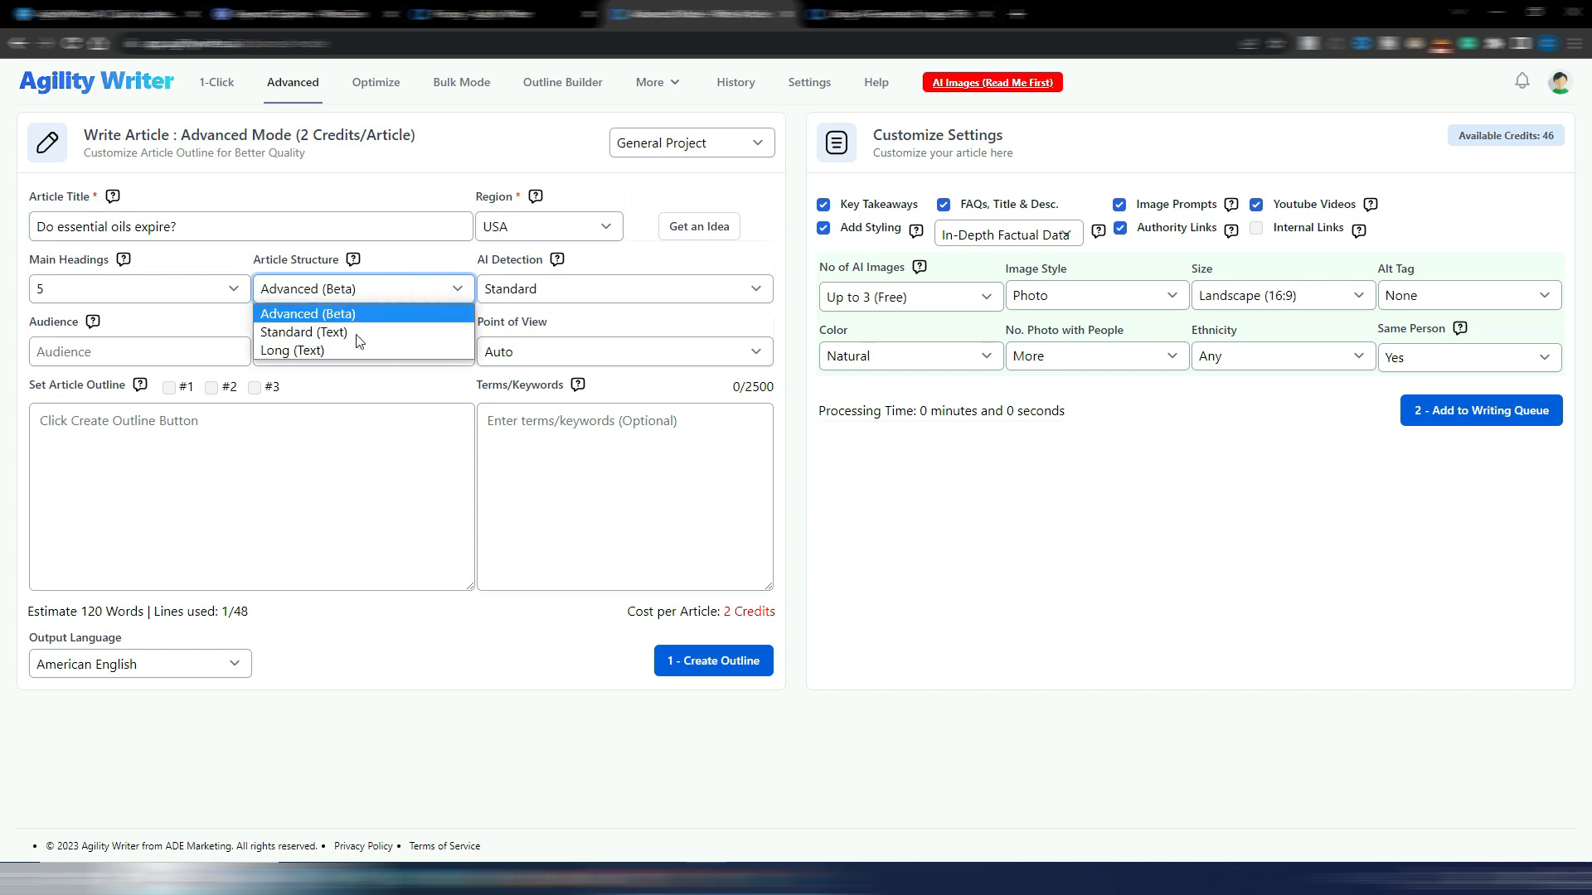
{"action": "left_click", "coordinate": [307, 313]}
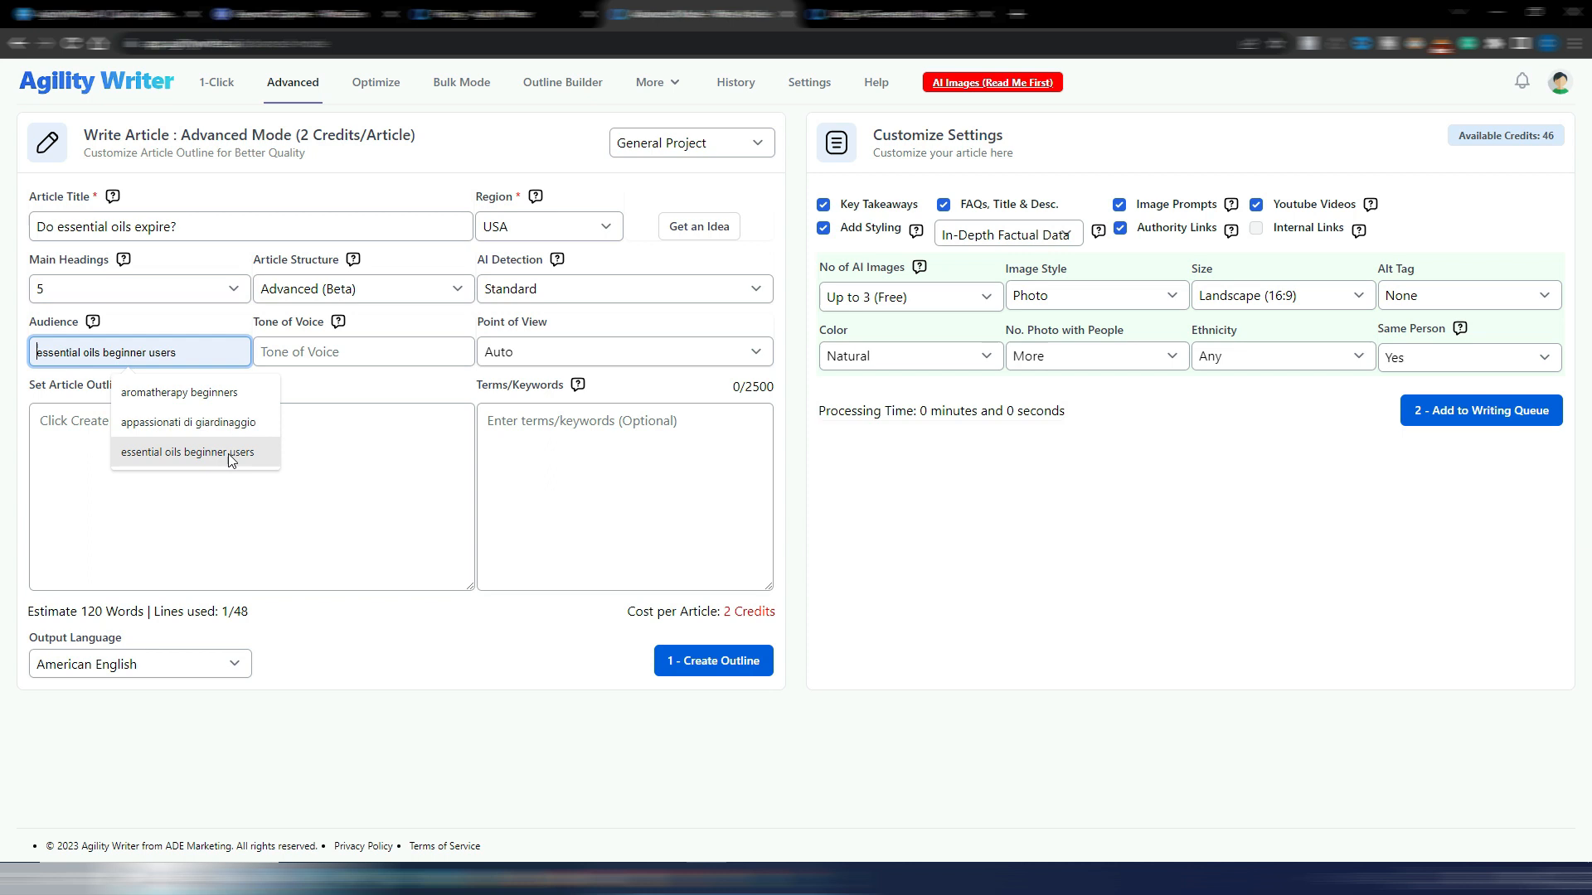
{"action": "left_click", "coordinate": [181, 391]}
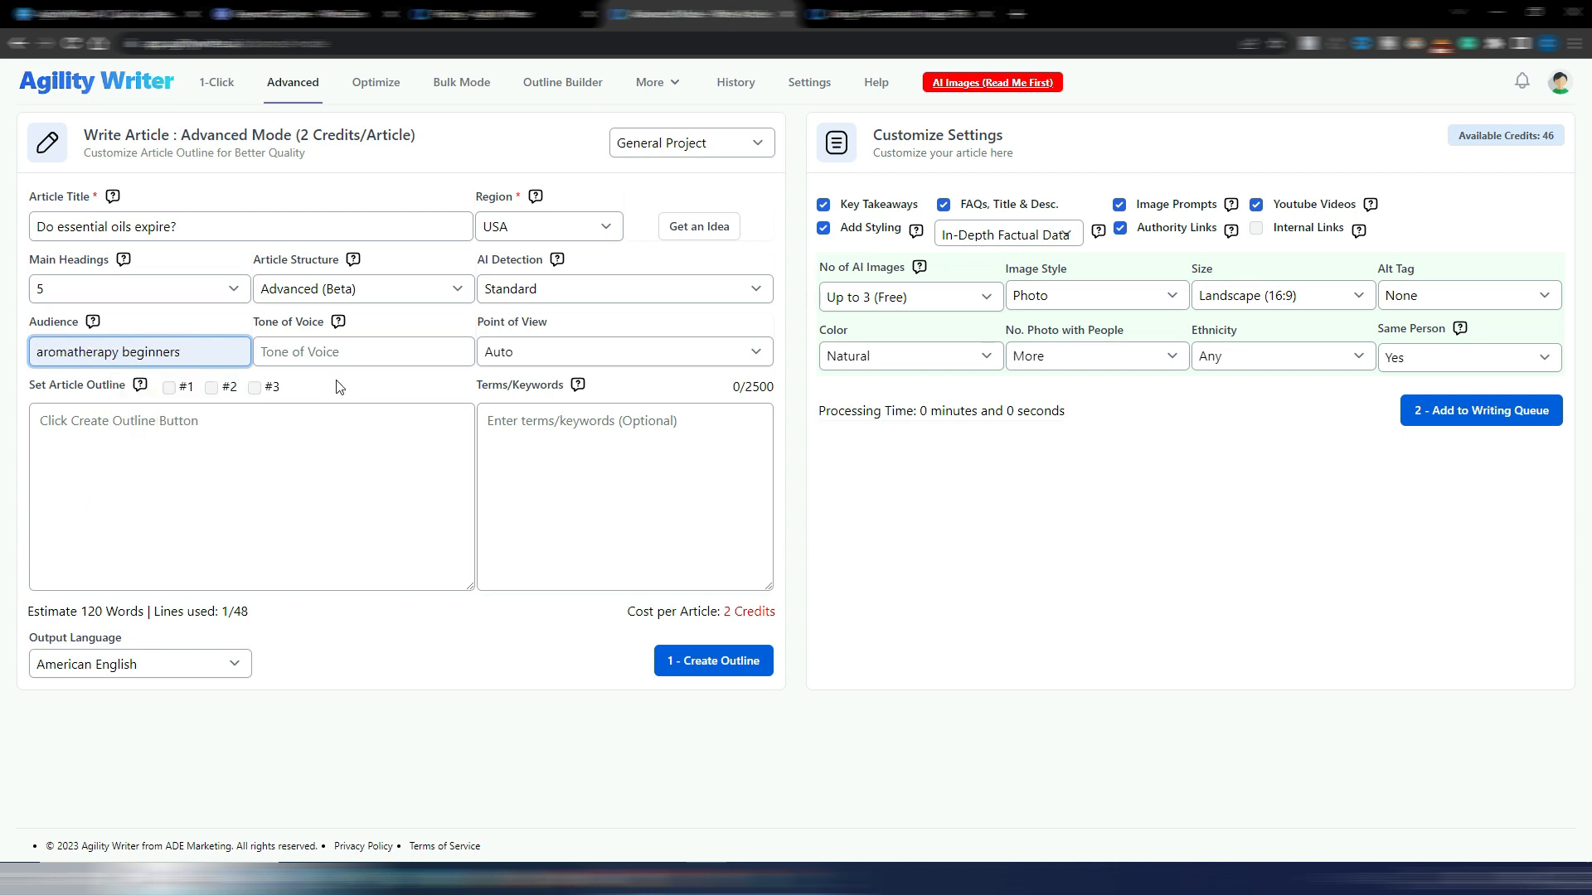
{"action": "type", "text": "professional"}
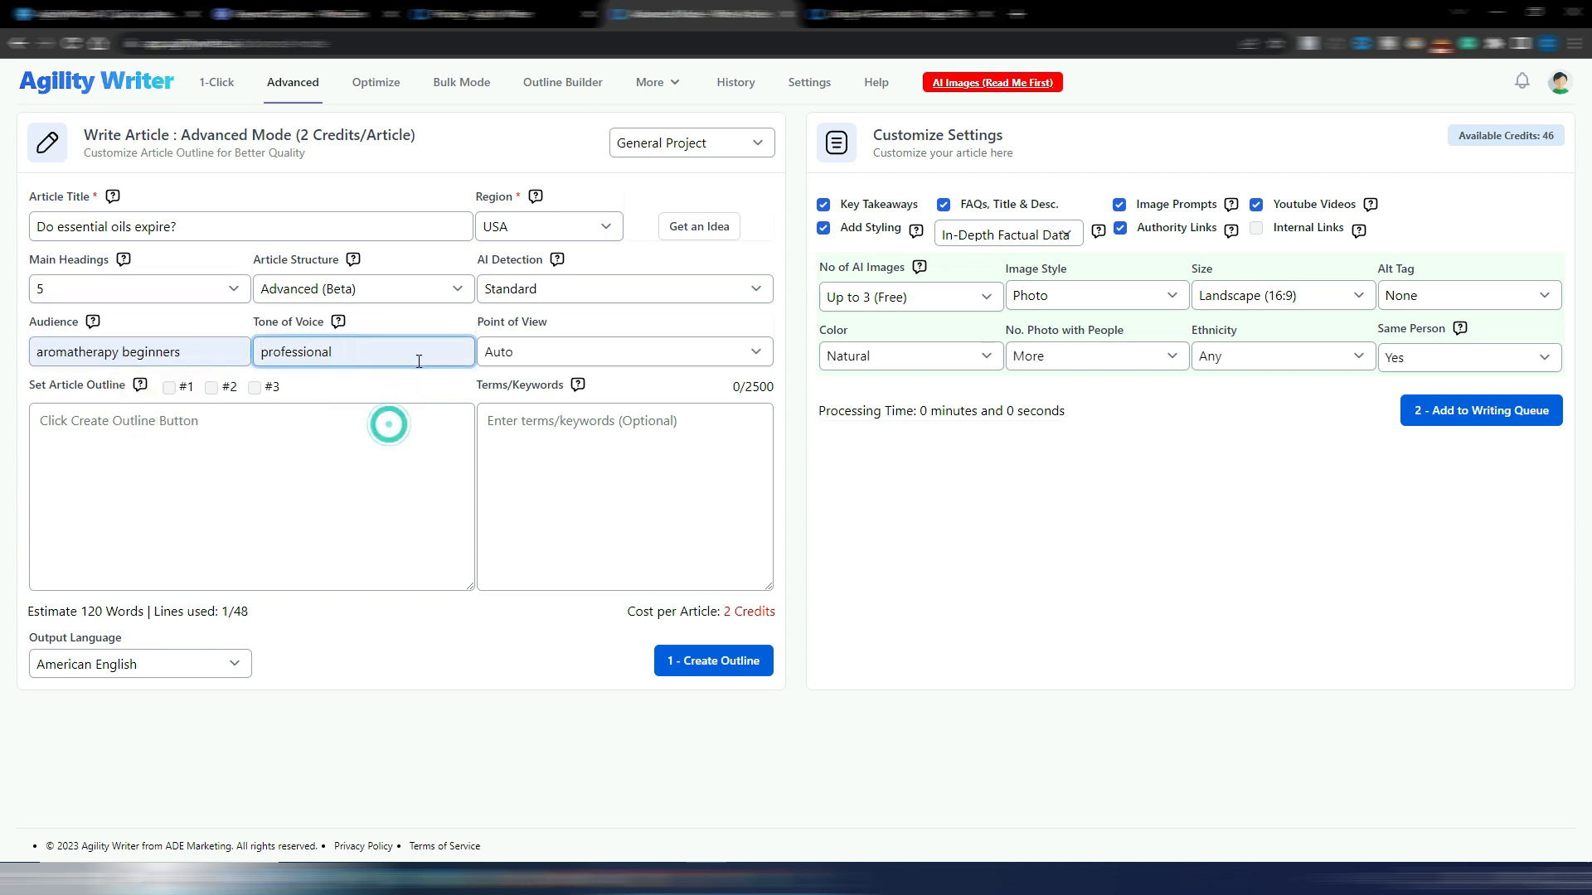
{"action": "left_click", "coordinate": [624, 351]}
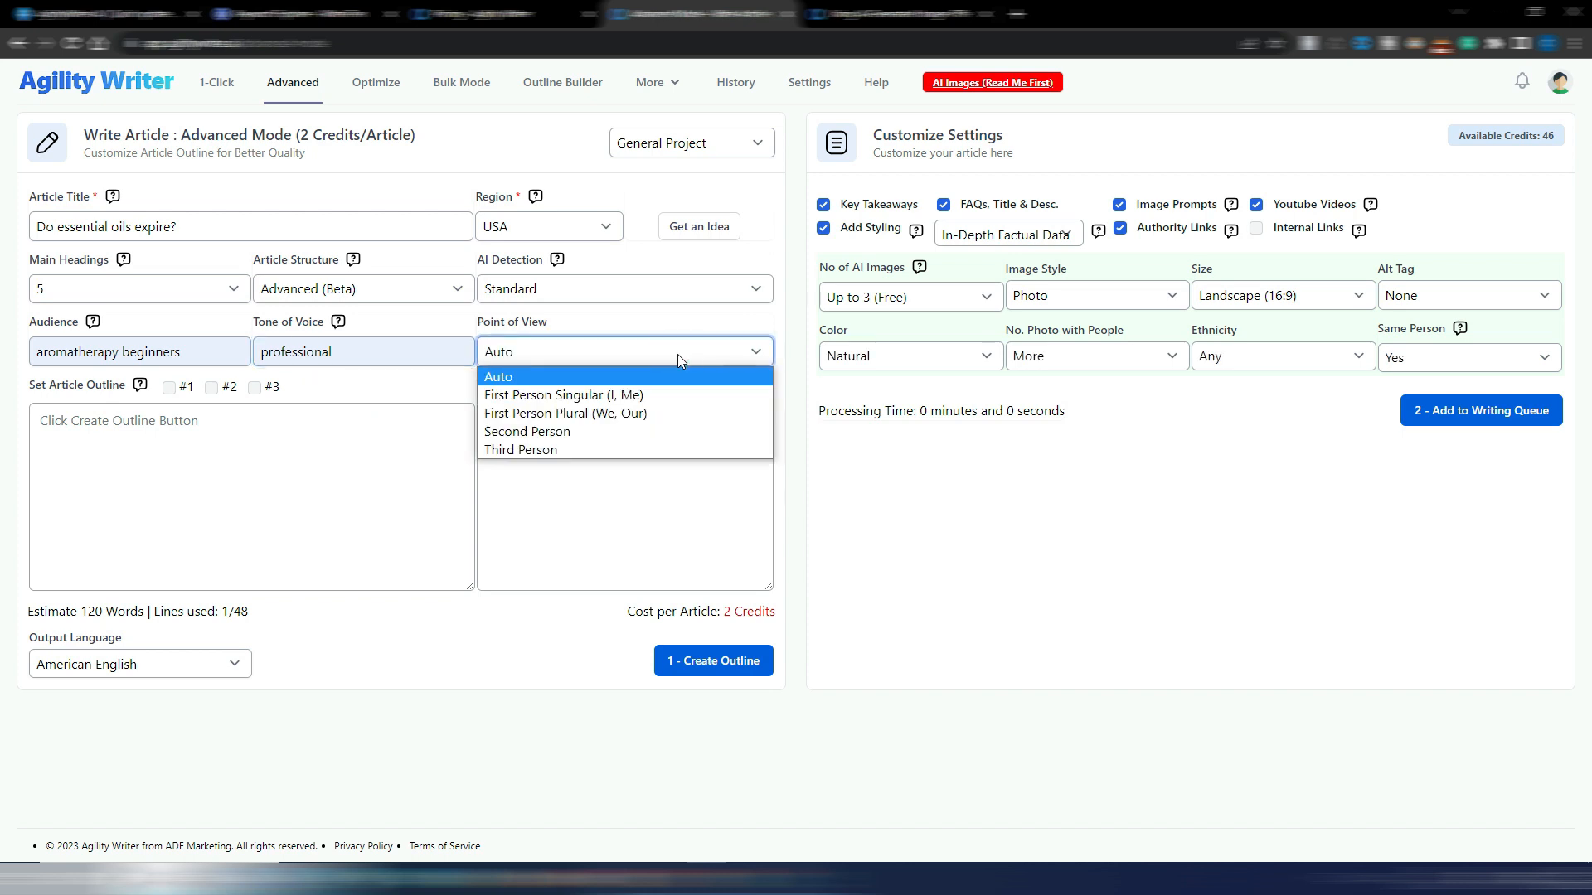
{"action": "mouse_move", "coordinate": [674, 413]}
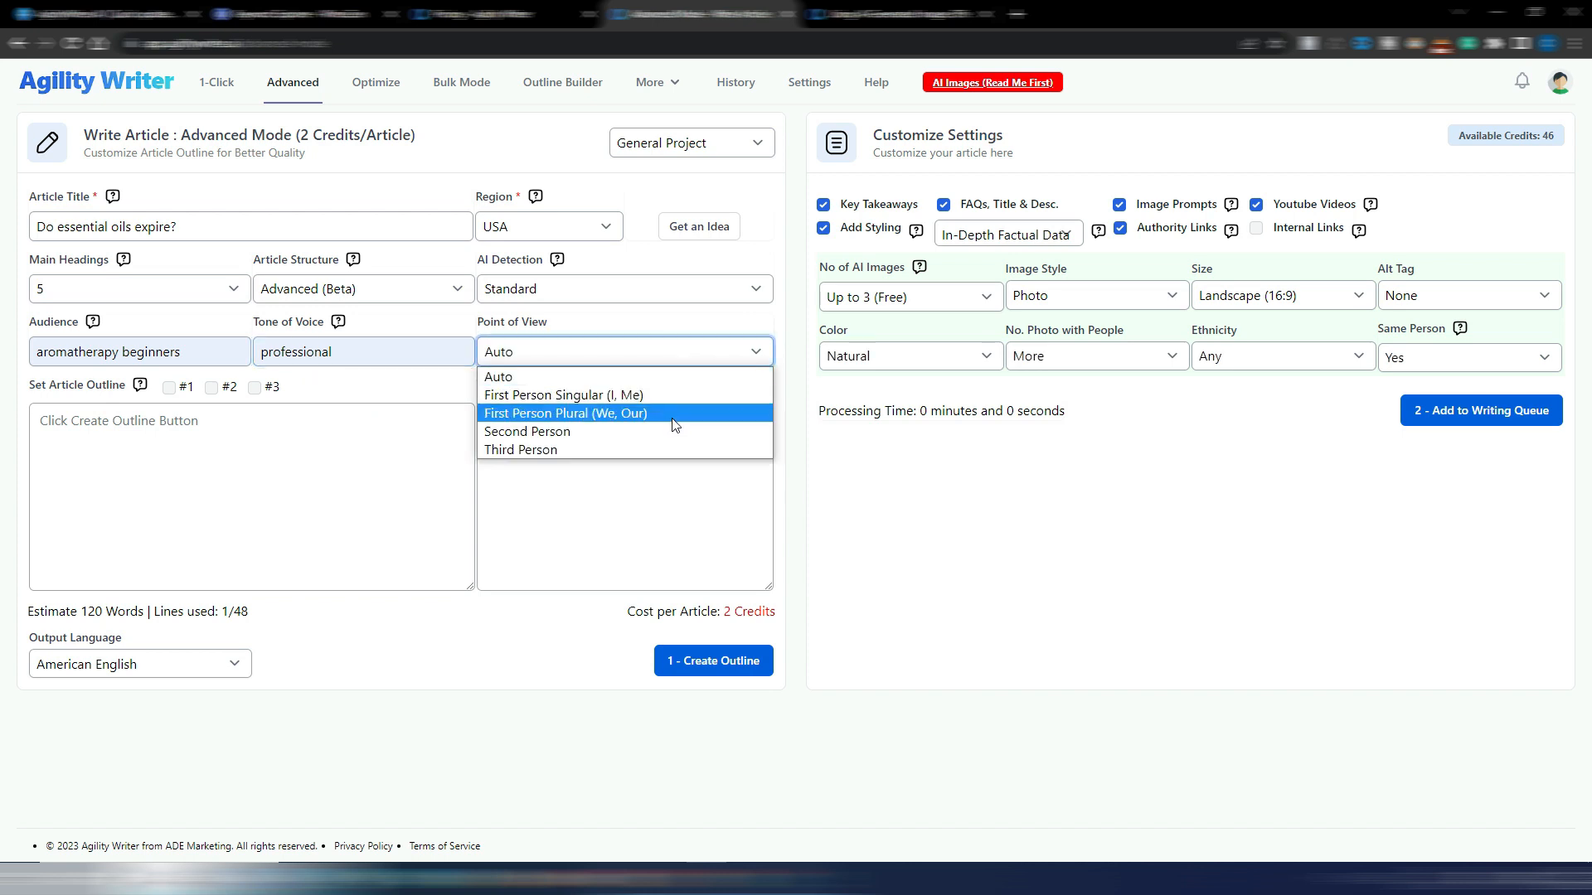
{"action": "mouse_move", "coordinate": [504, 376]}
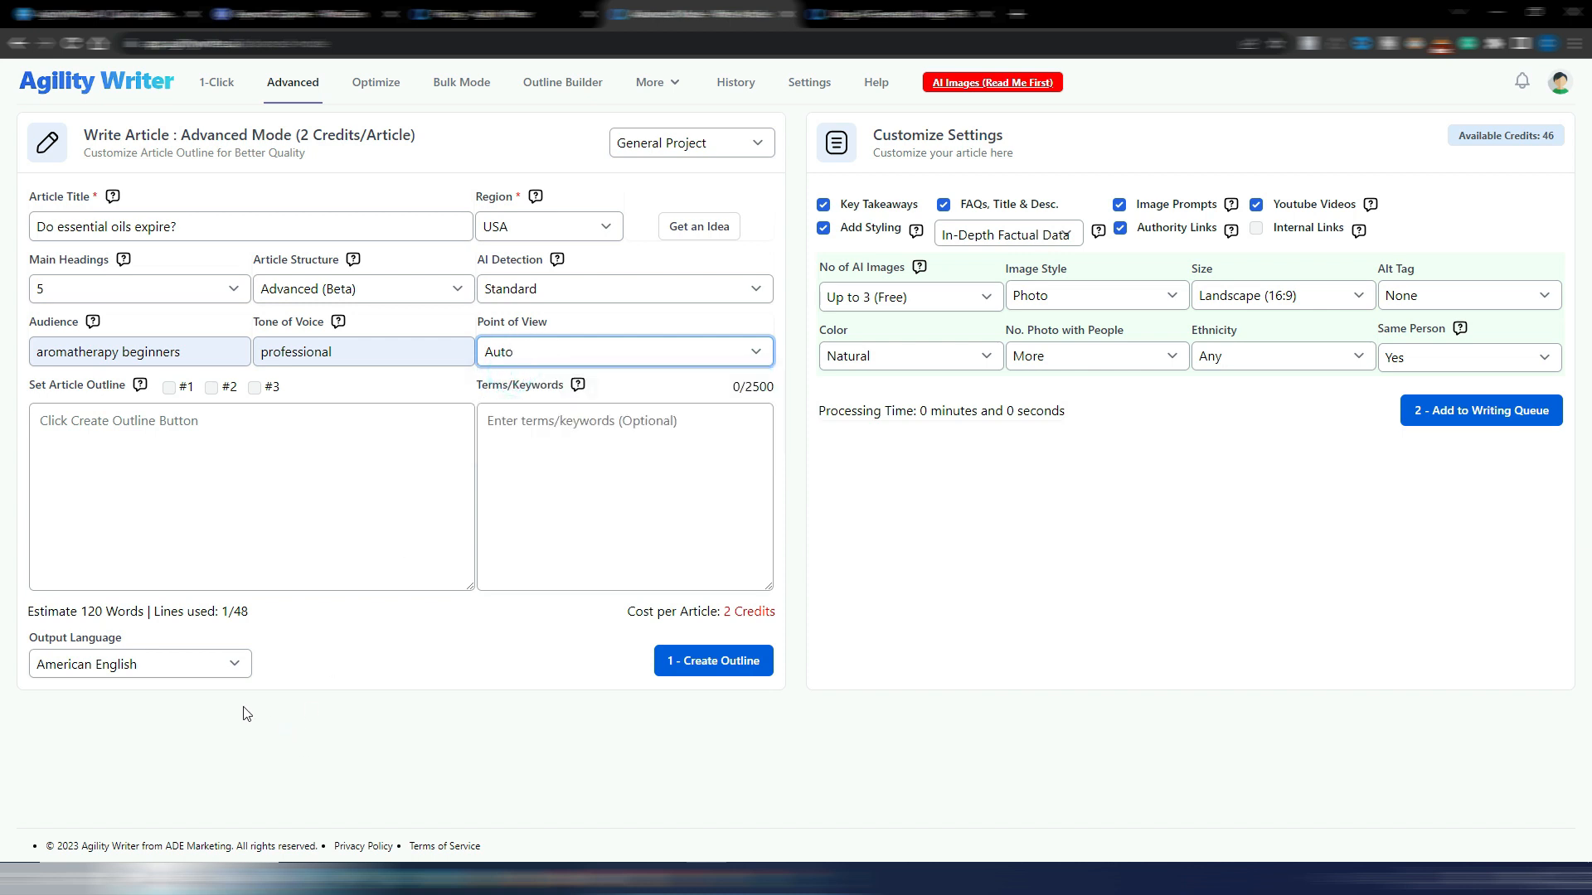
{"action": "mouse_move", "coordinate": [151, 724]}
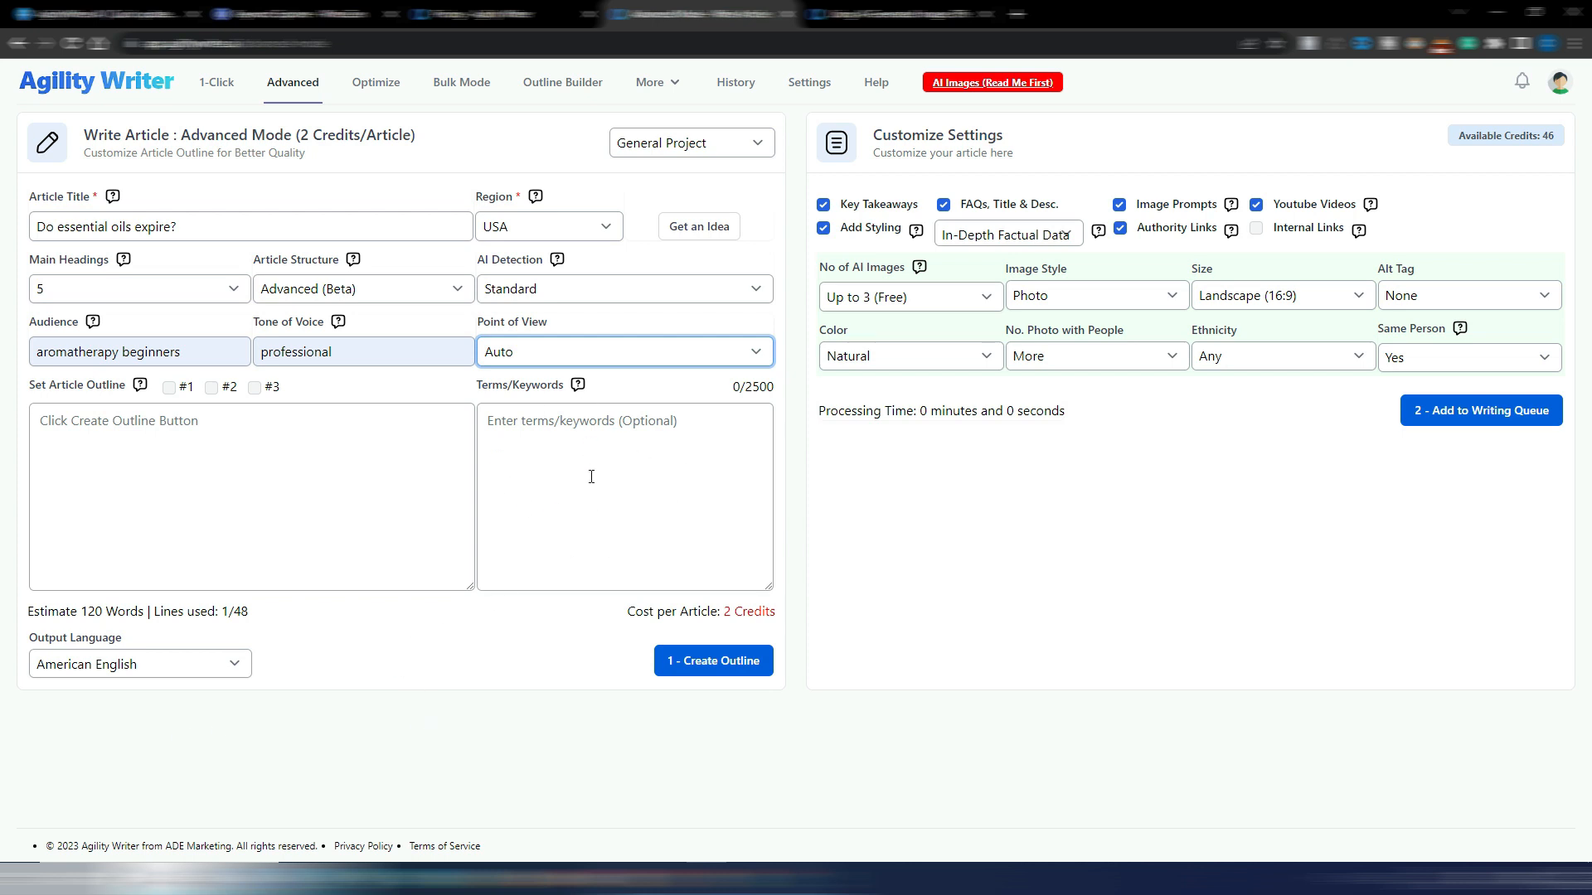
{"action": "mouse_move", "coordinate": [524, 459]}
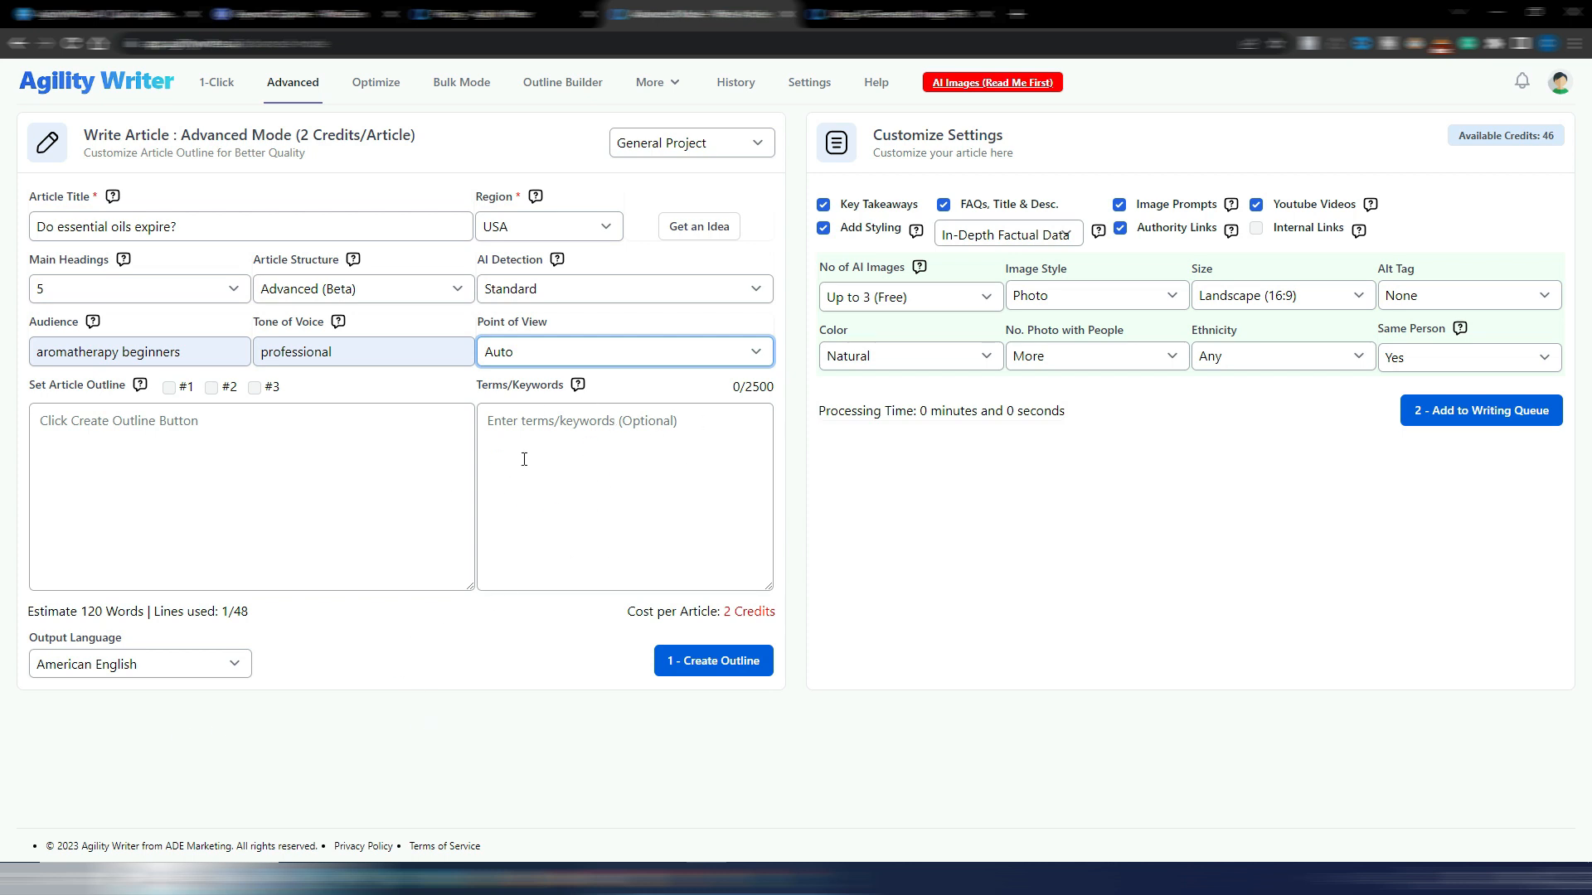
{"action": "mouse_move", "coordinate": [618, 502]}
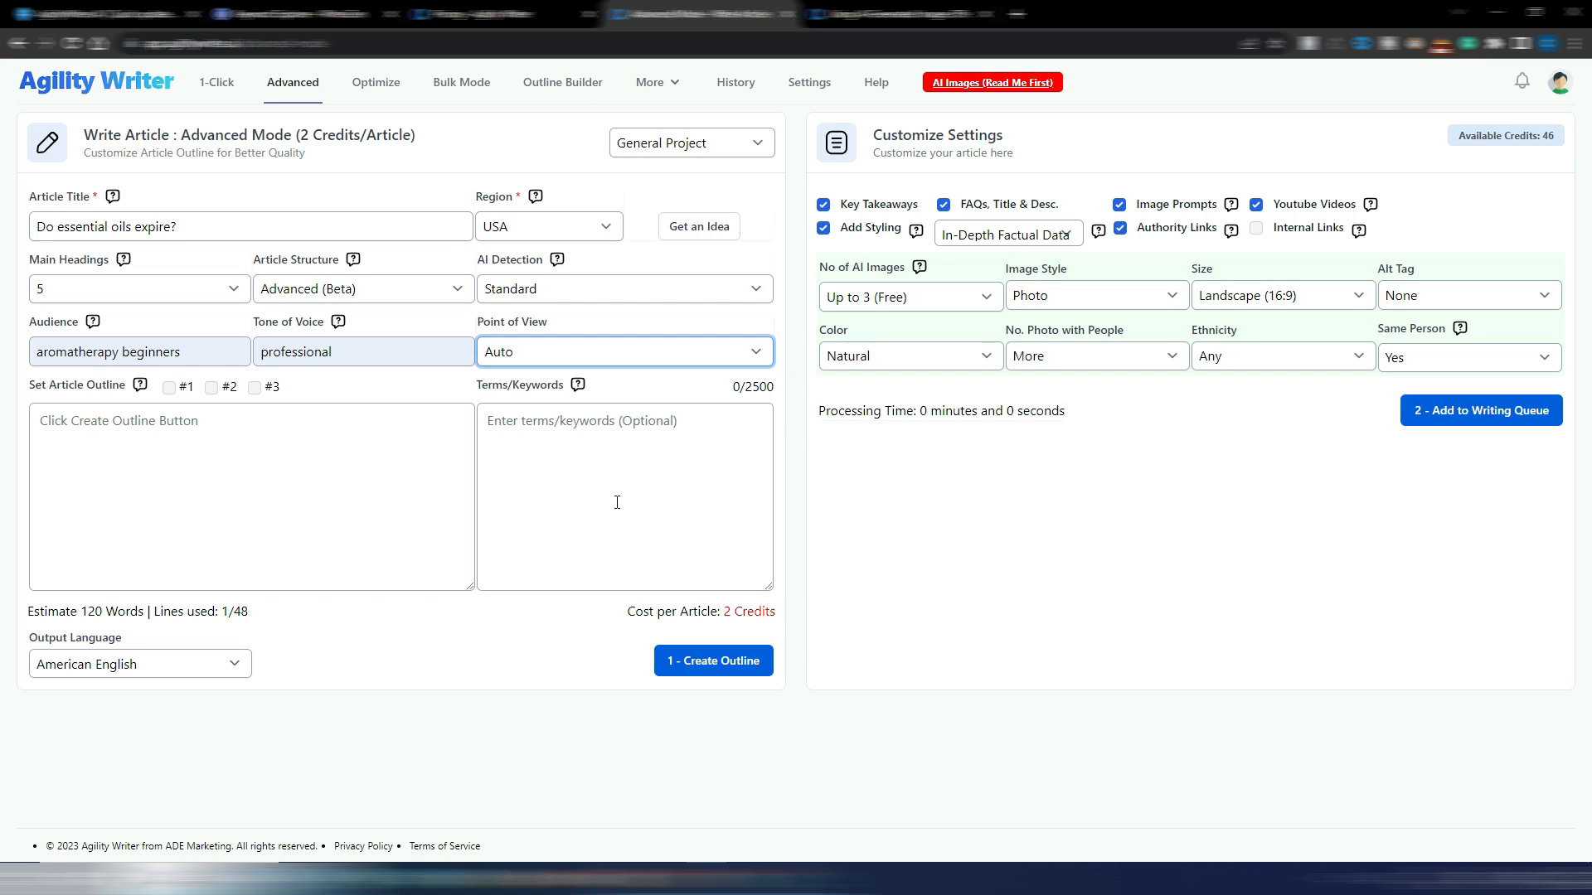
{"action": "mouse_move", "coordinate": [705, 768]}
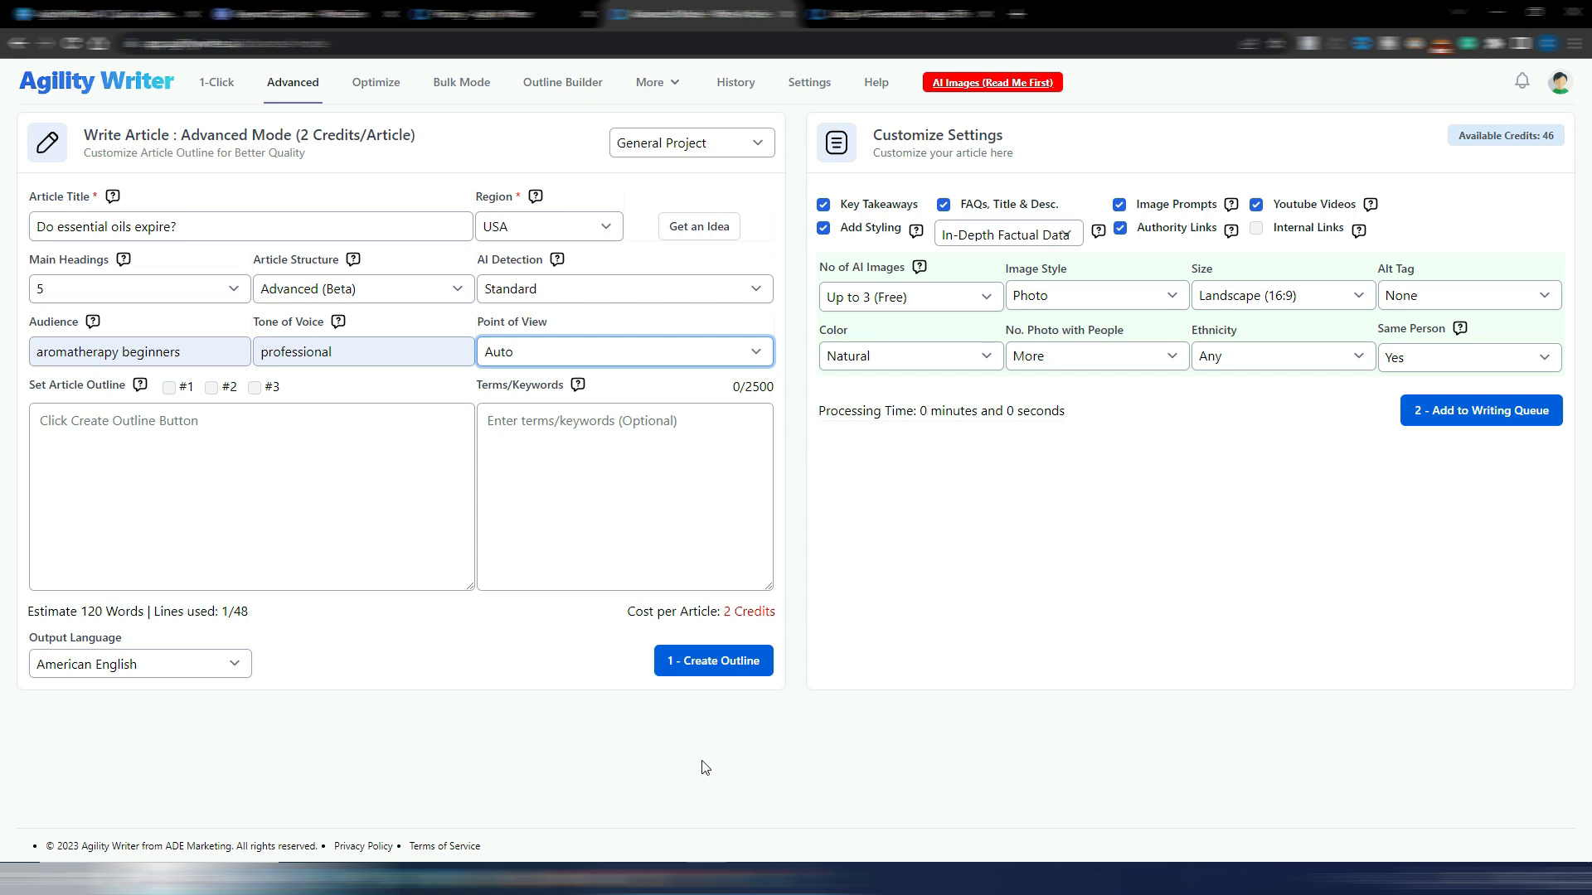
{"action": "mouse_move", "coordinate": [713, 662]}
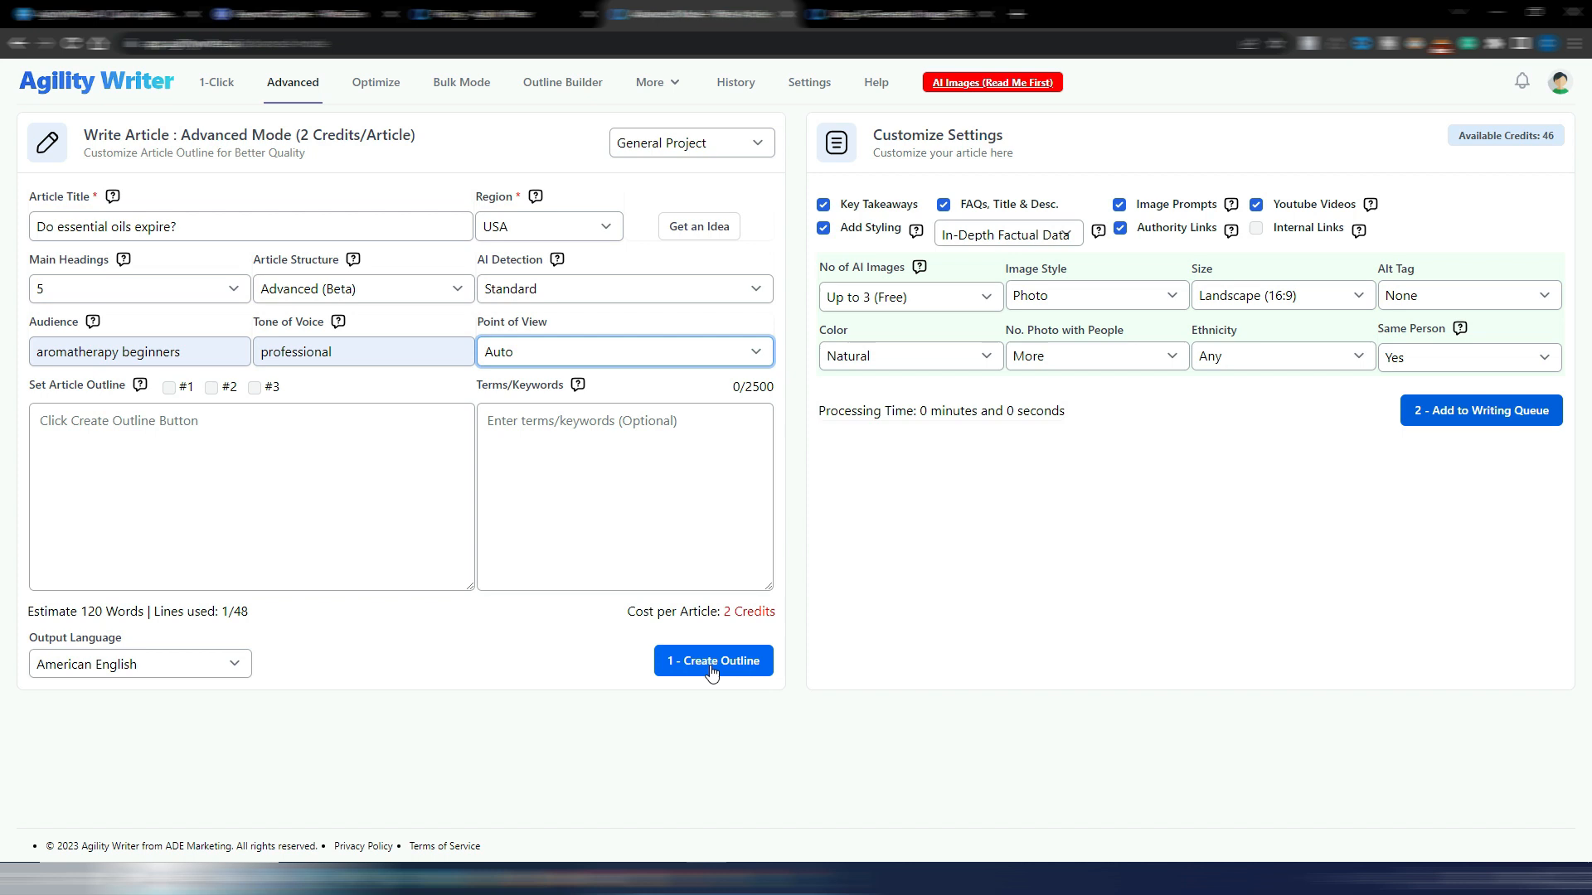
{"action": "mouse_move", "coordinate": [602, 536]}
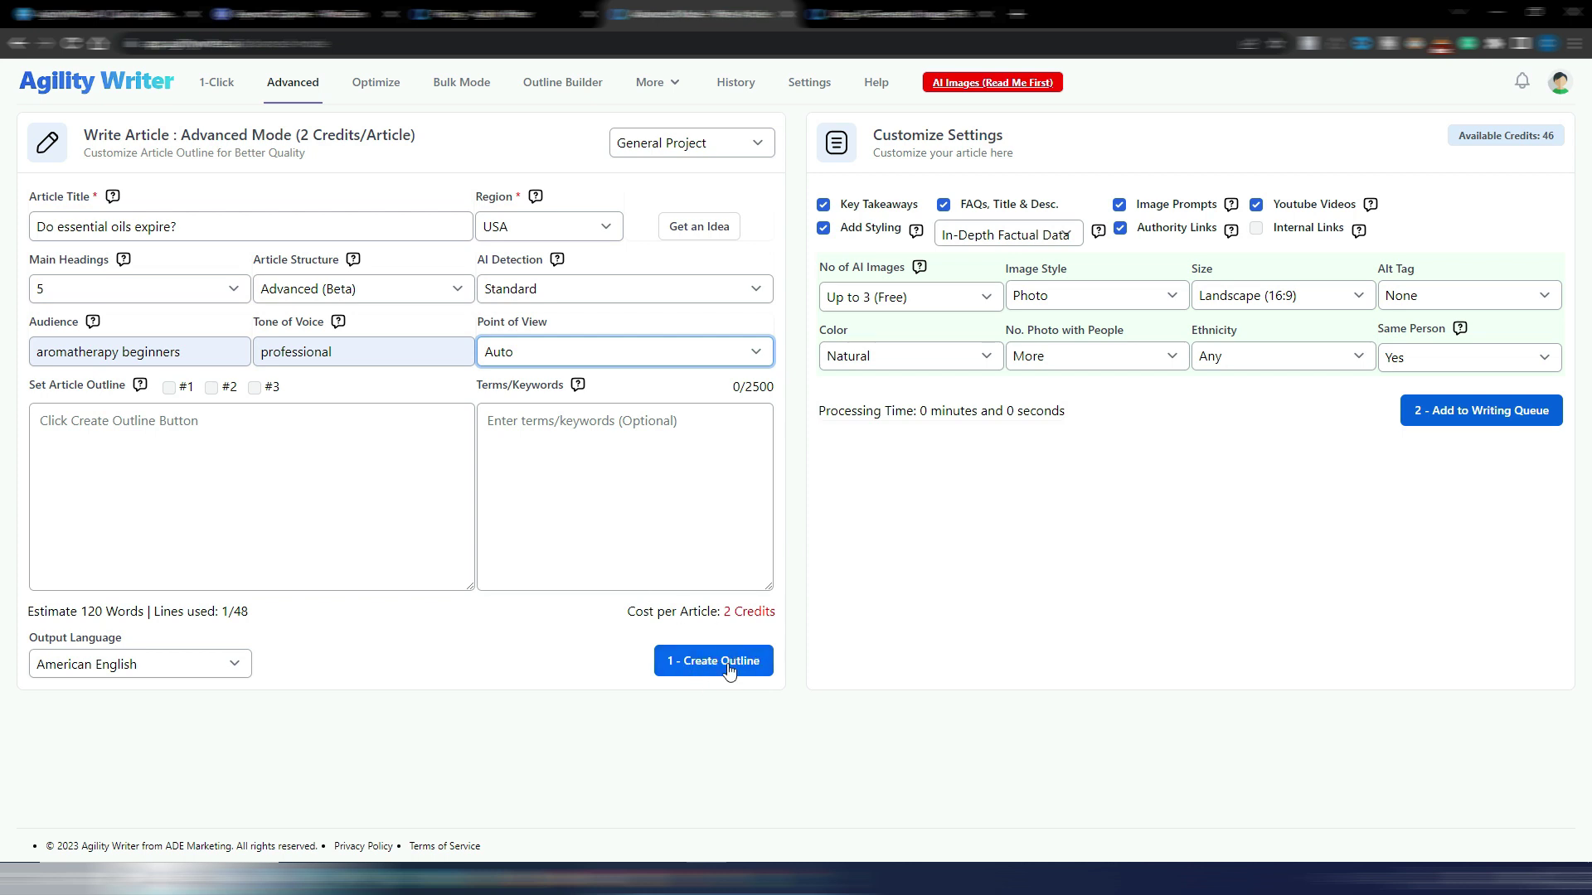
- Create the outline and preview the second and third suggested outlines
{"action": "left_click", "coordinate": [713, 661]}
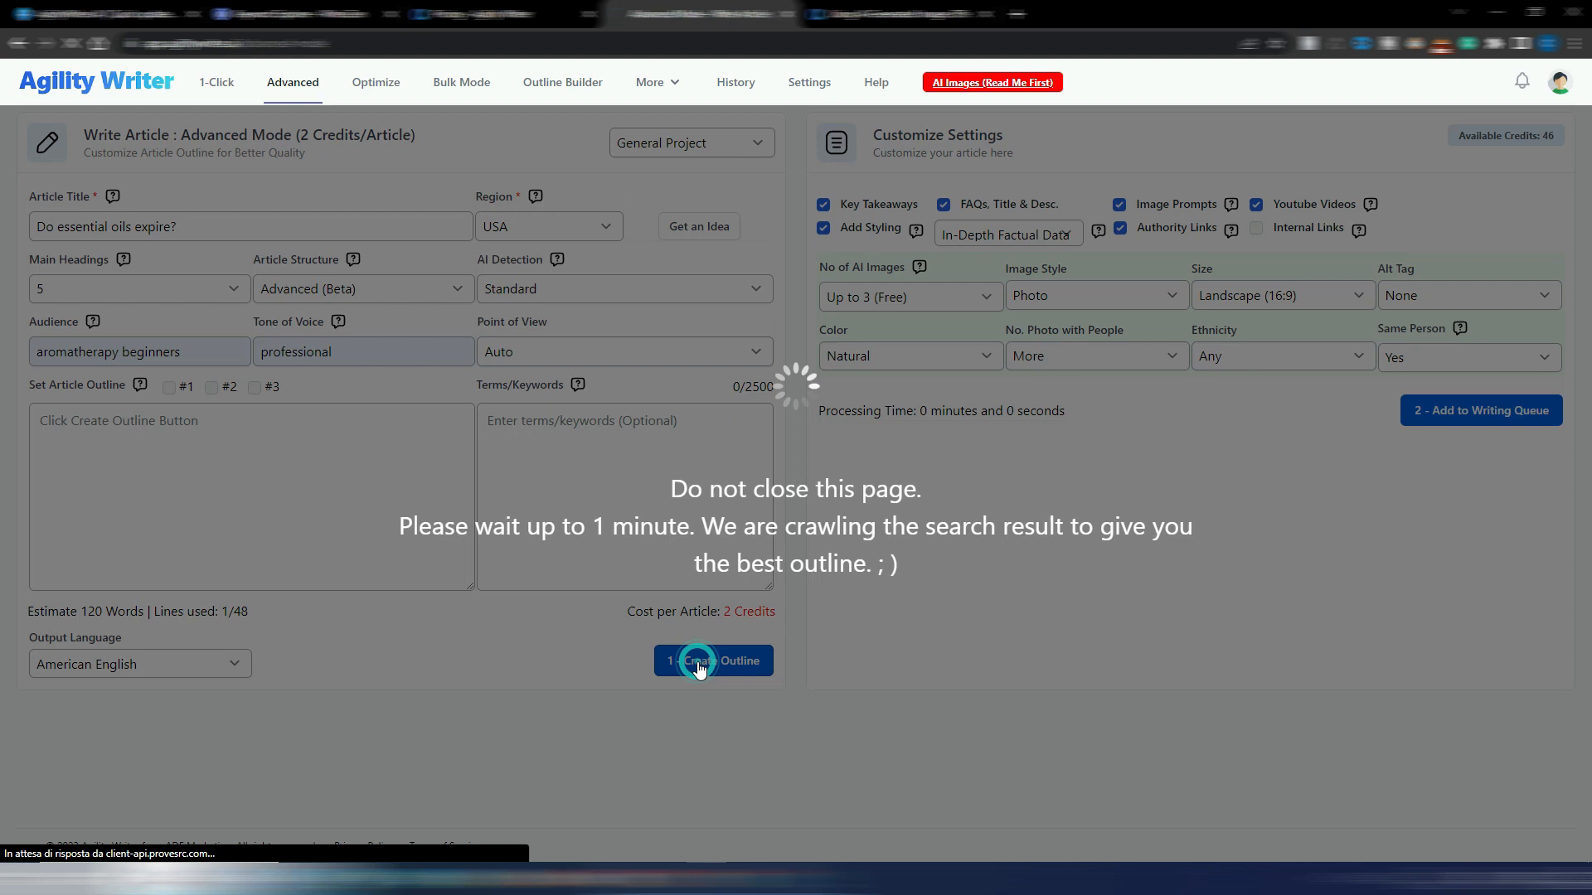
{"action": "mouse_move", "coordinate": [228, 558]}
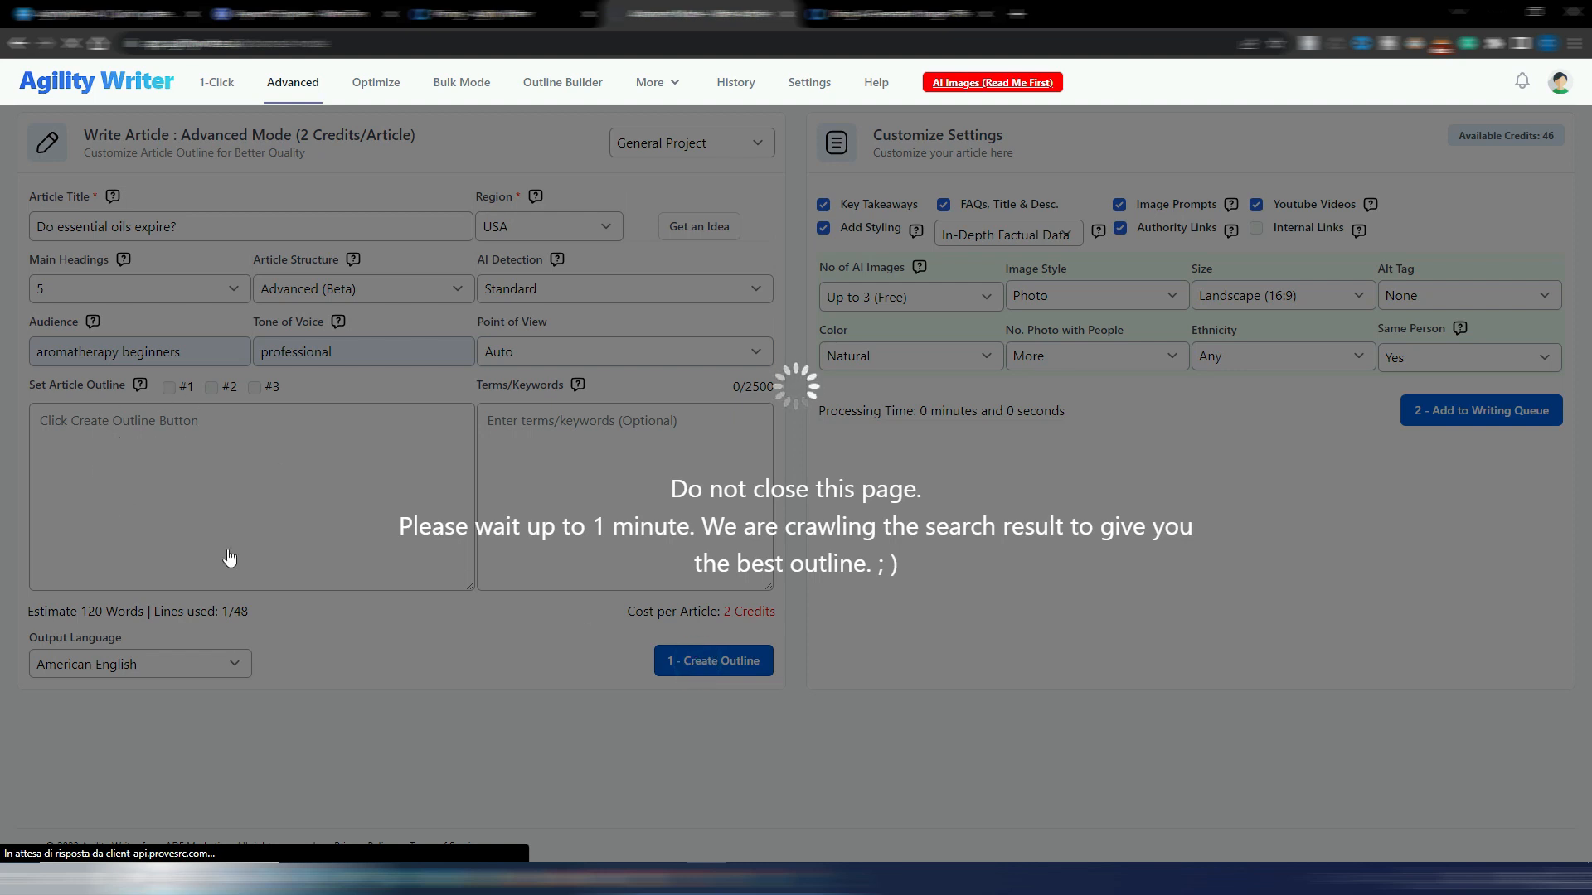
{"action": "mouse_move", "coordinate": [292, 477]}
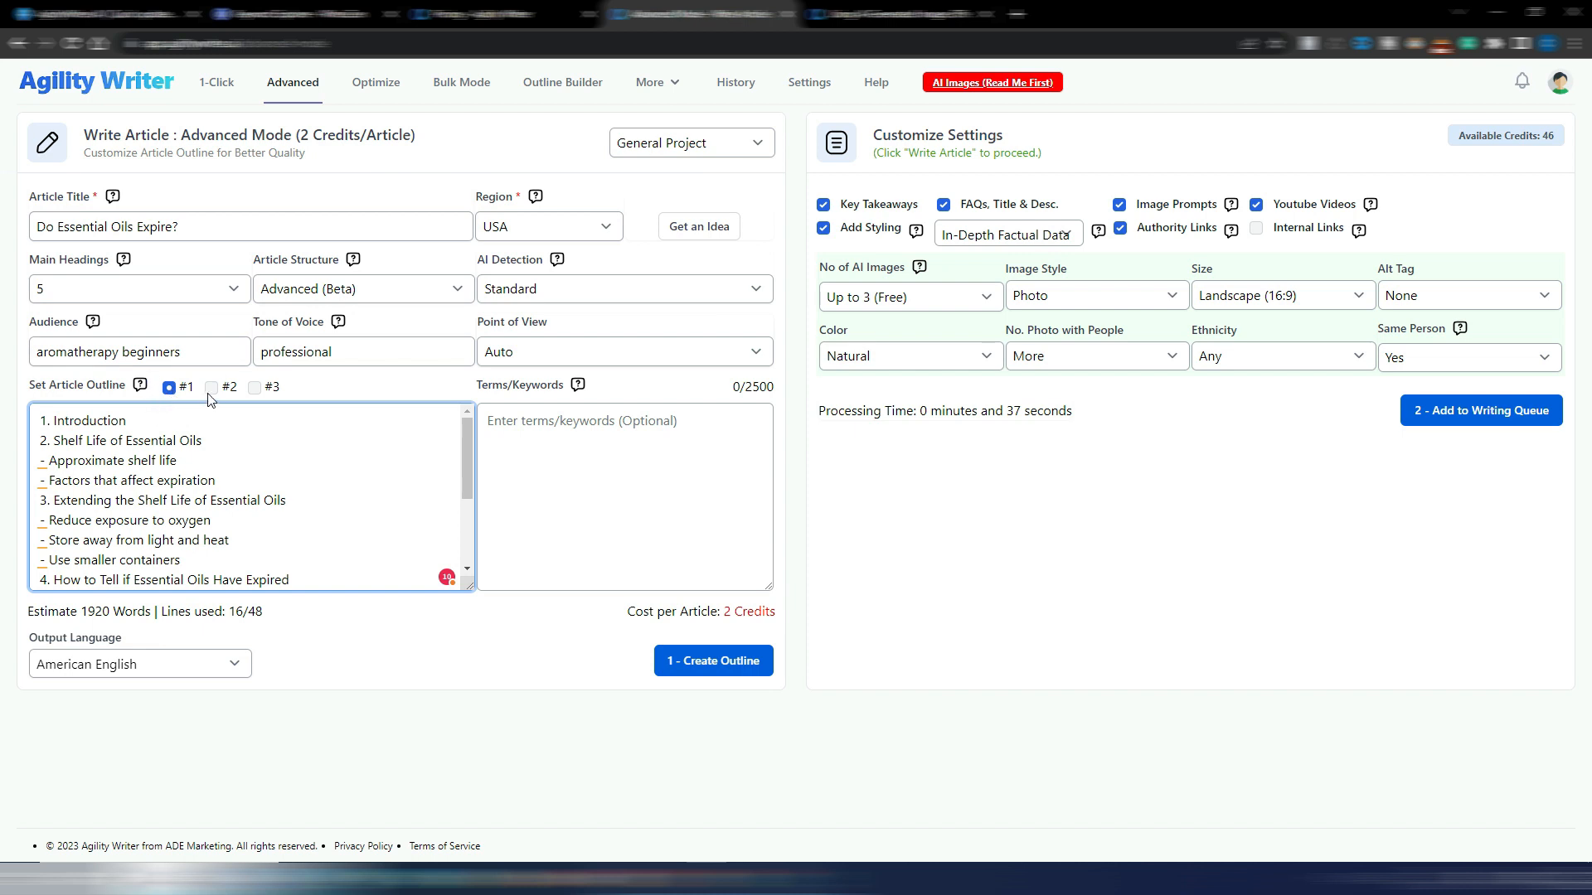
{"action": "left_click", "coordinate": [210, 388]}
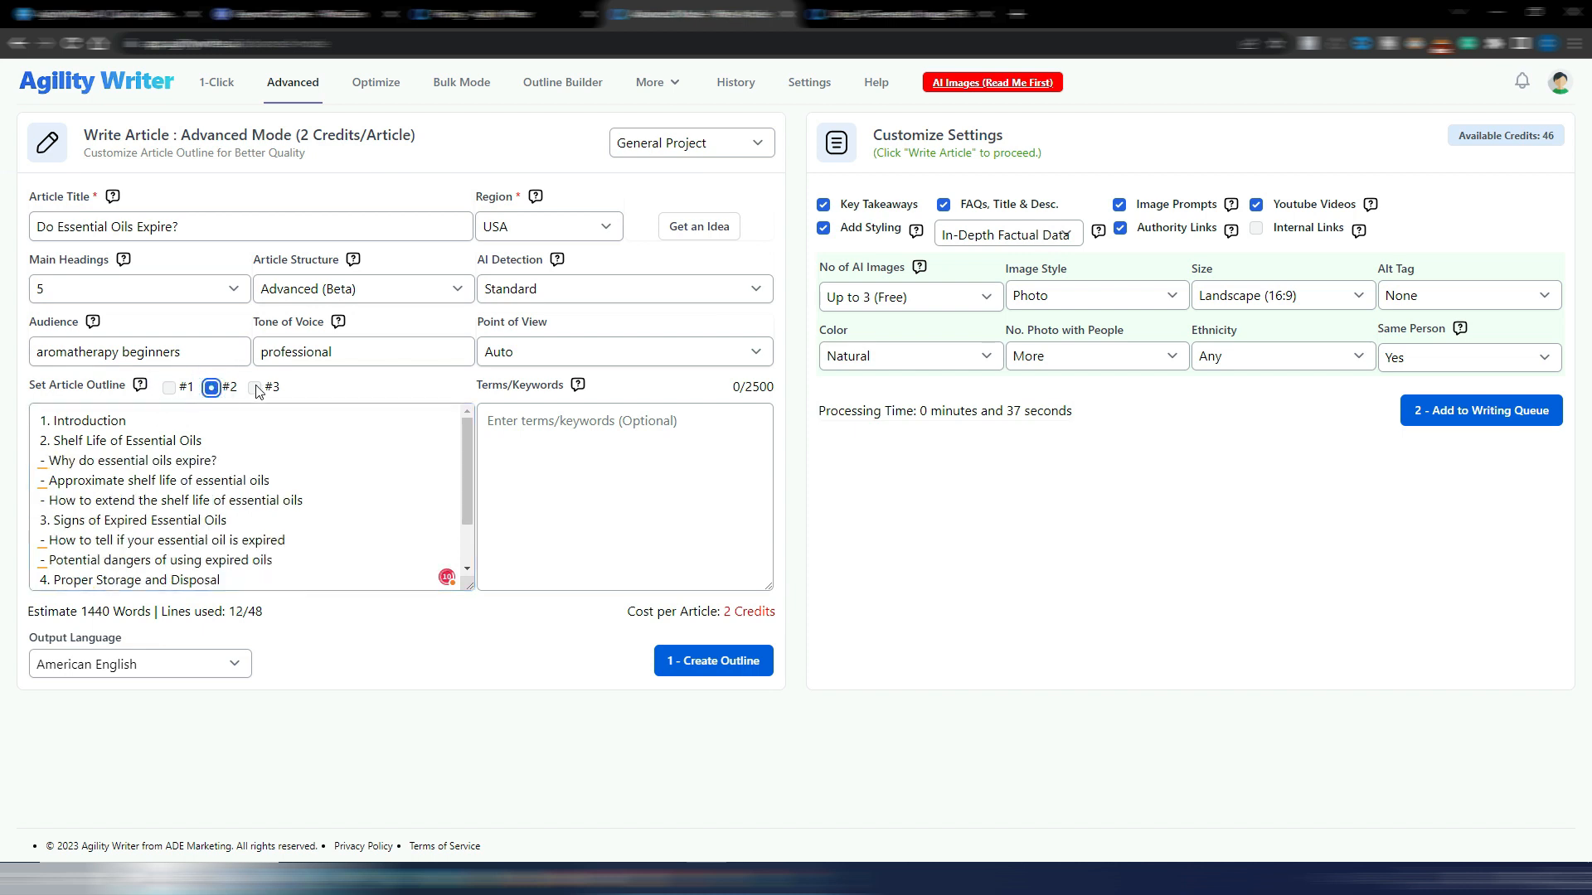
{"action": "left_click", "coordinate": [252, 388]}
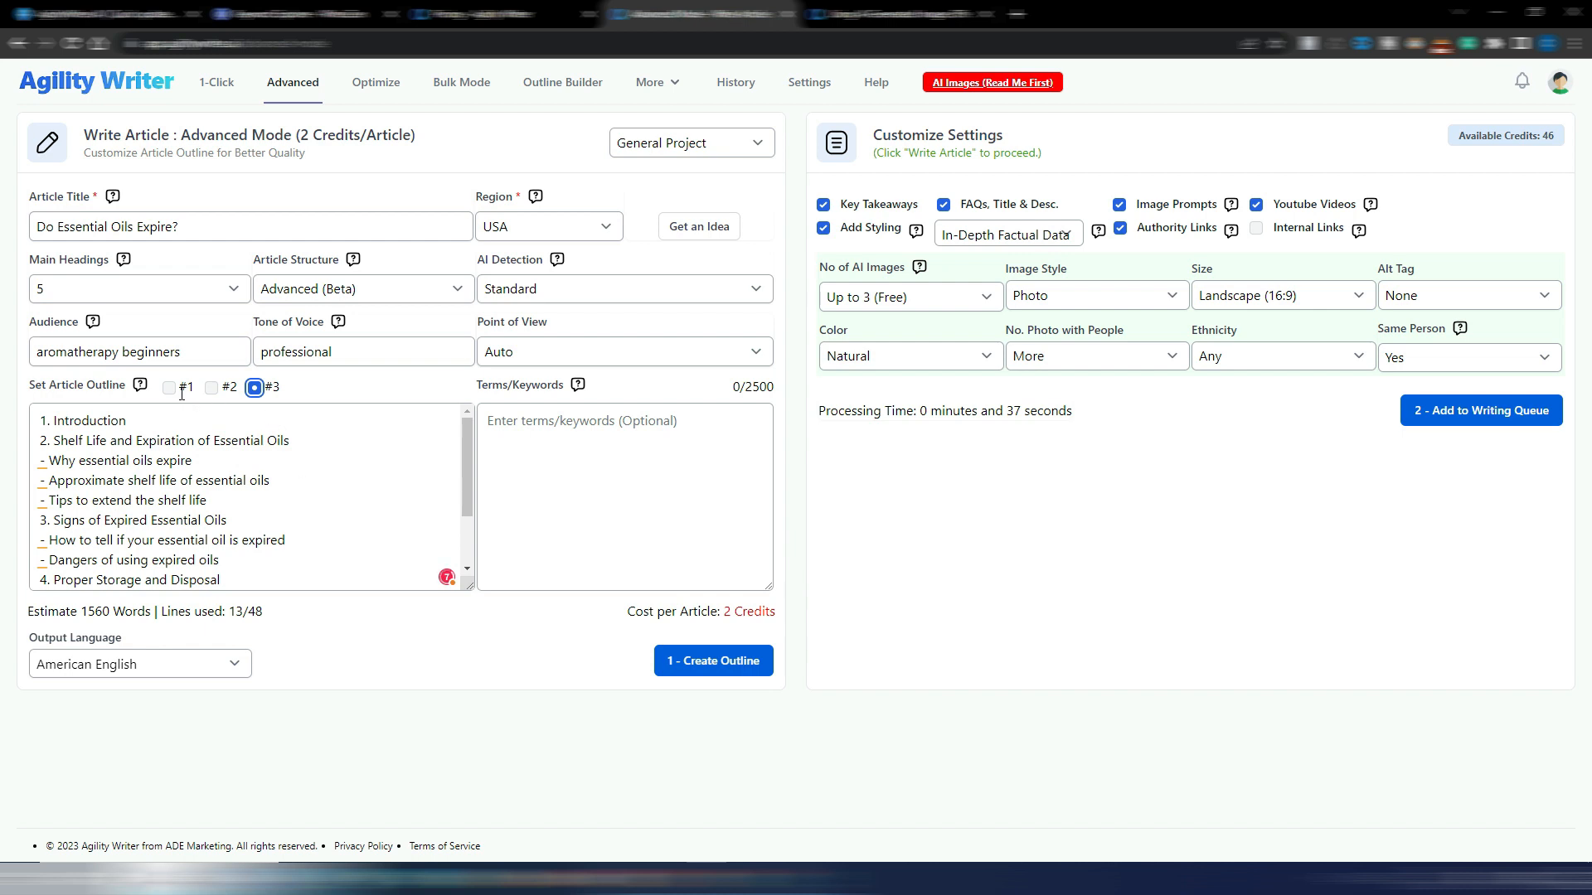
{"action": "left_click", "coordinate": [211, 388]}
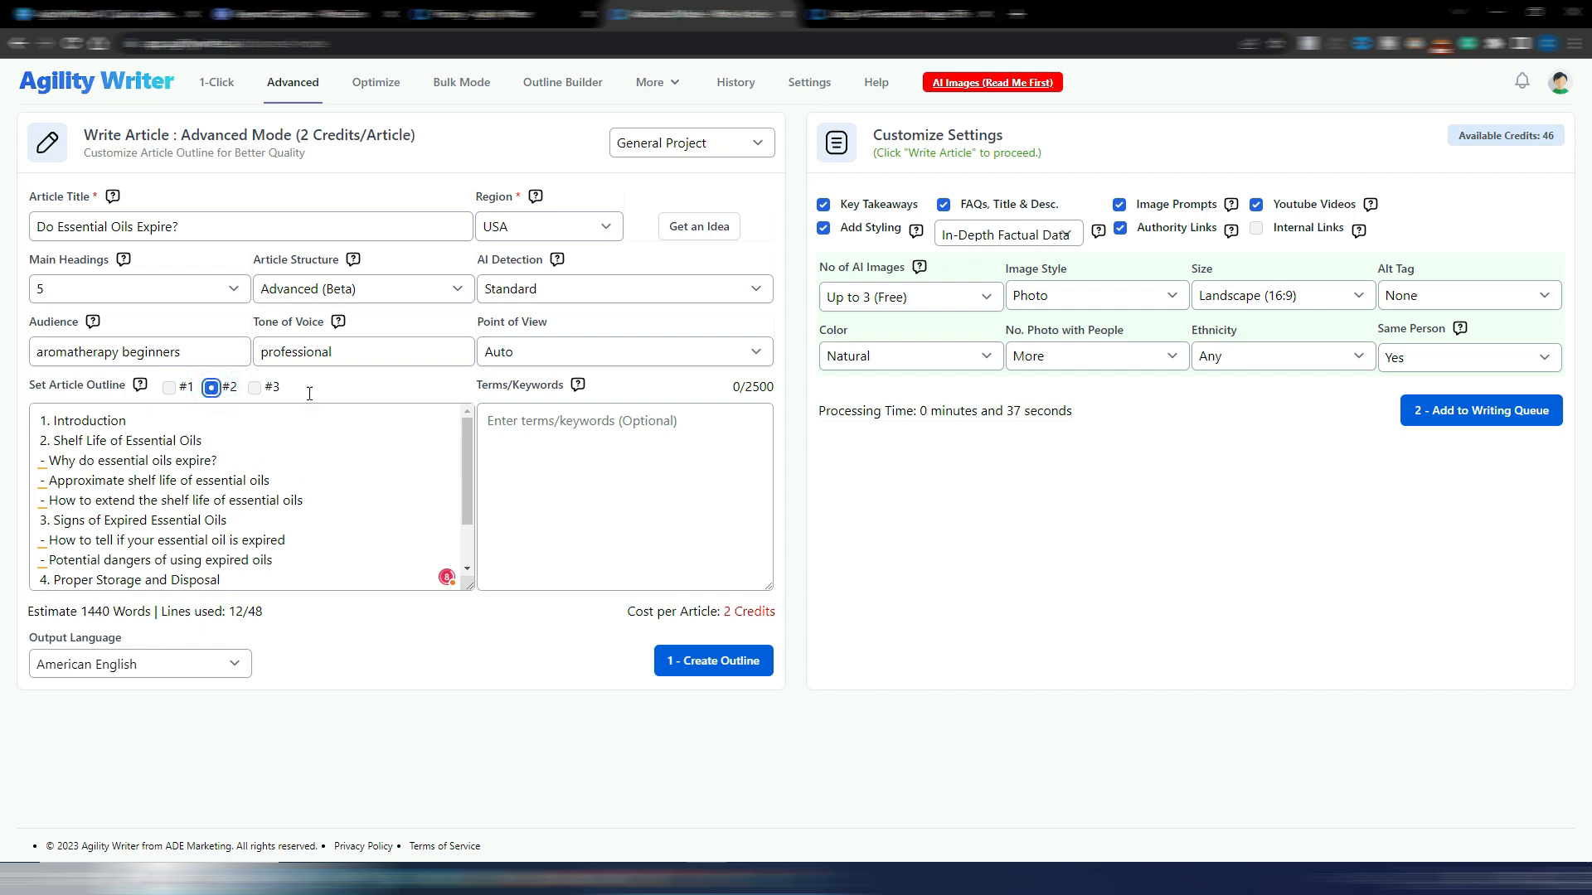
{"action": "mouse_move", "coordinate": [995, 78]}
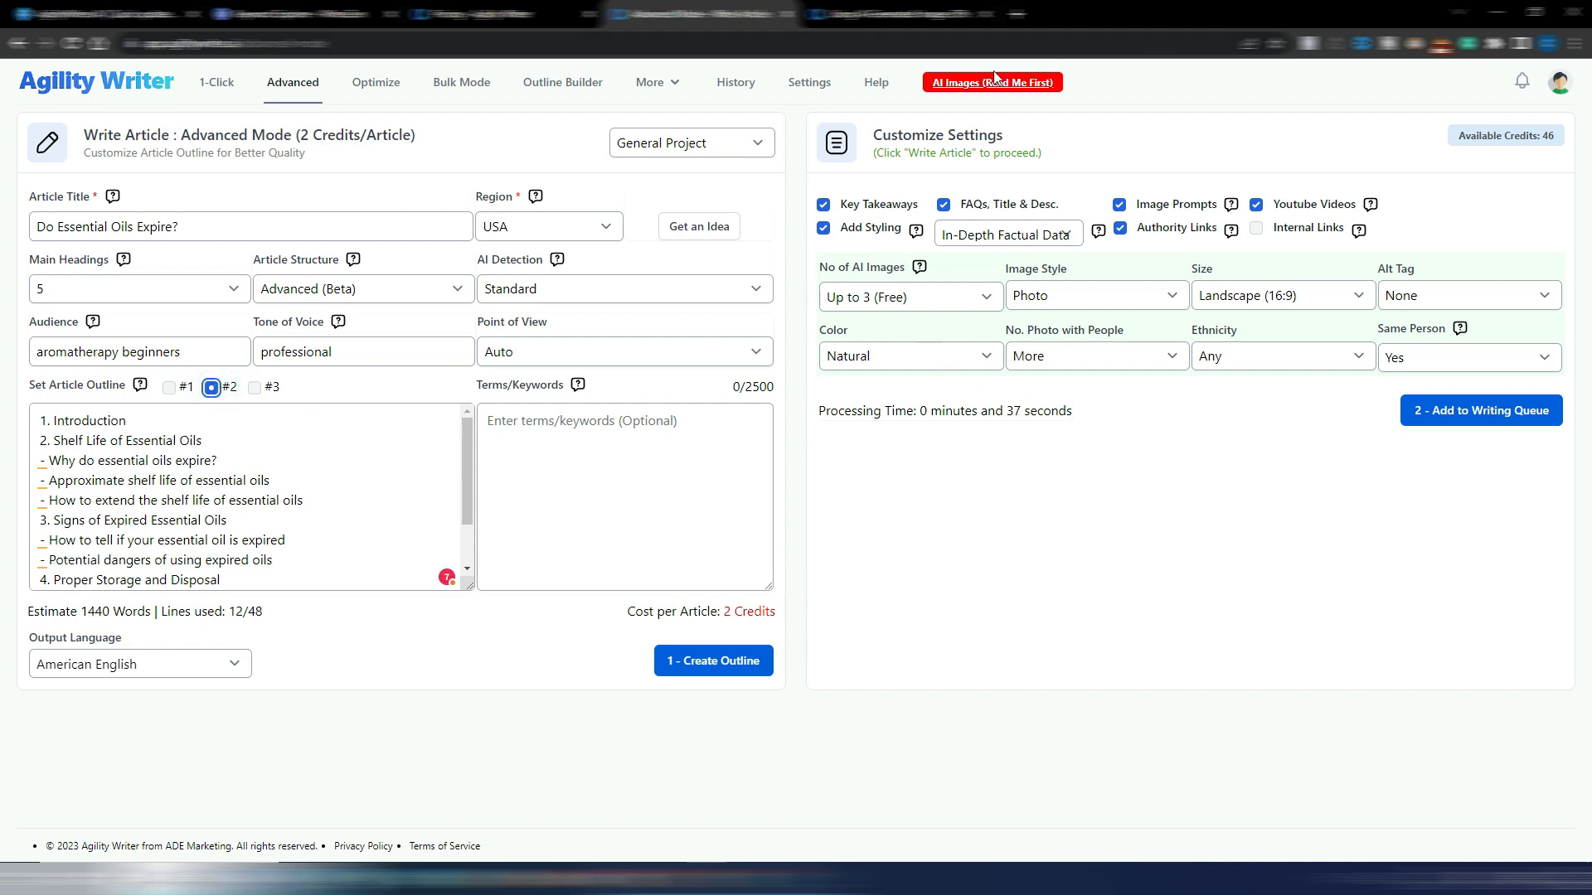
{"action": "mouse_move", "coordinate": [1192, 164]}
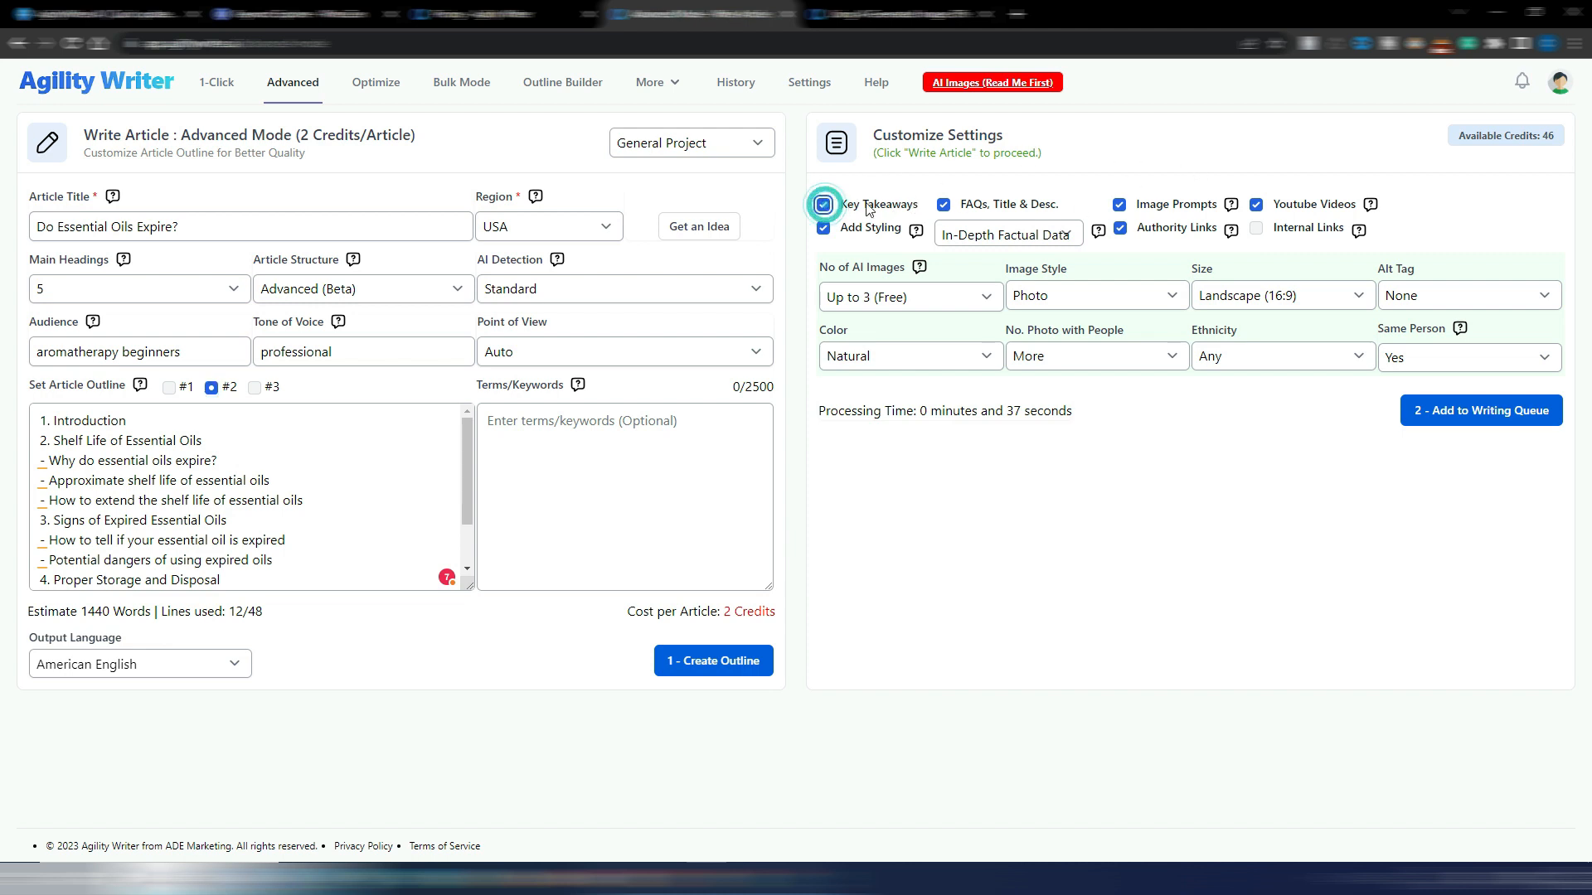
{"action": "left_click", "coordinate": [824, 227]}
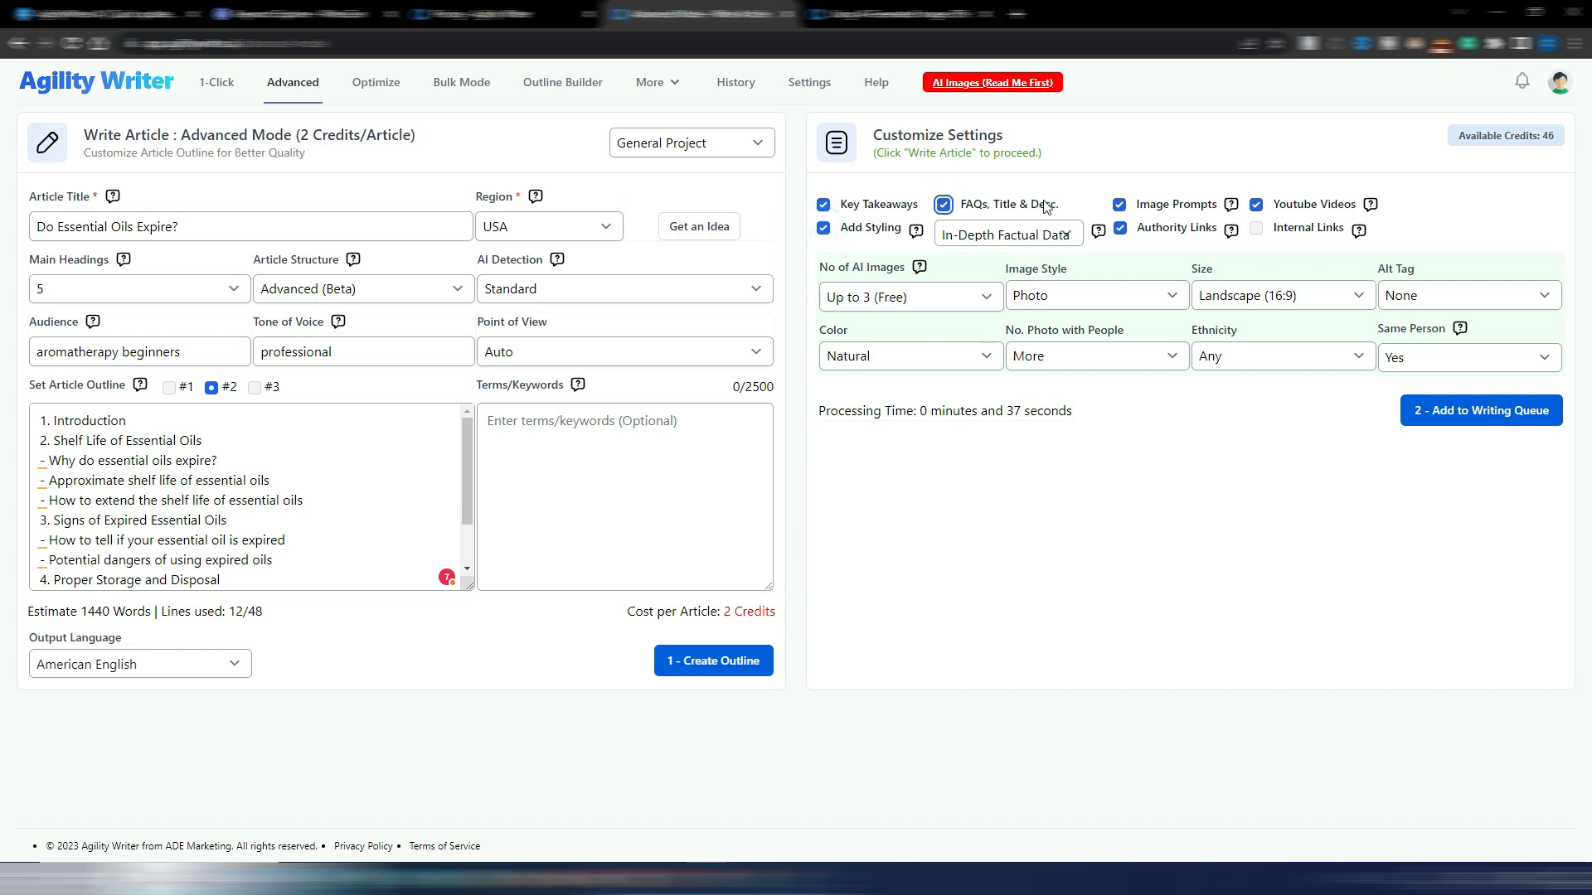
{"action": "left_click", "coordinate": [1007, 233]}
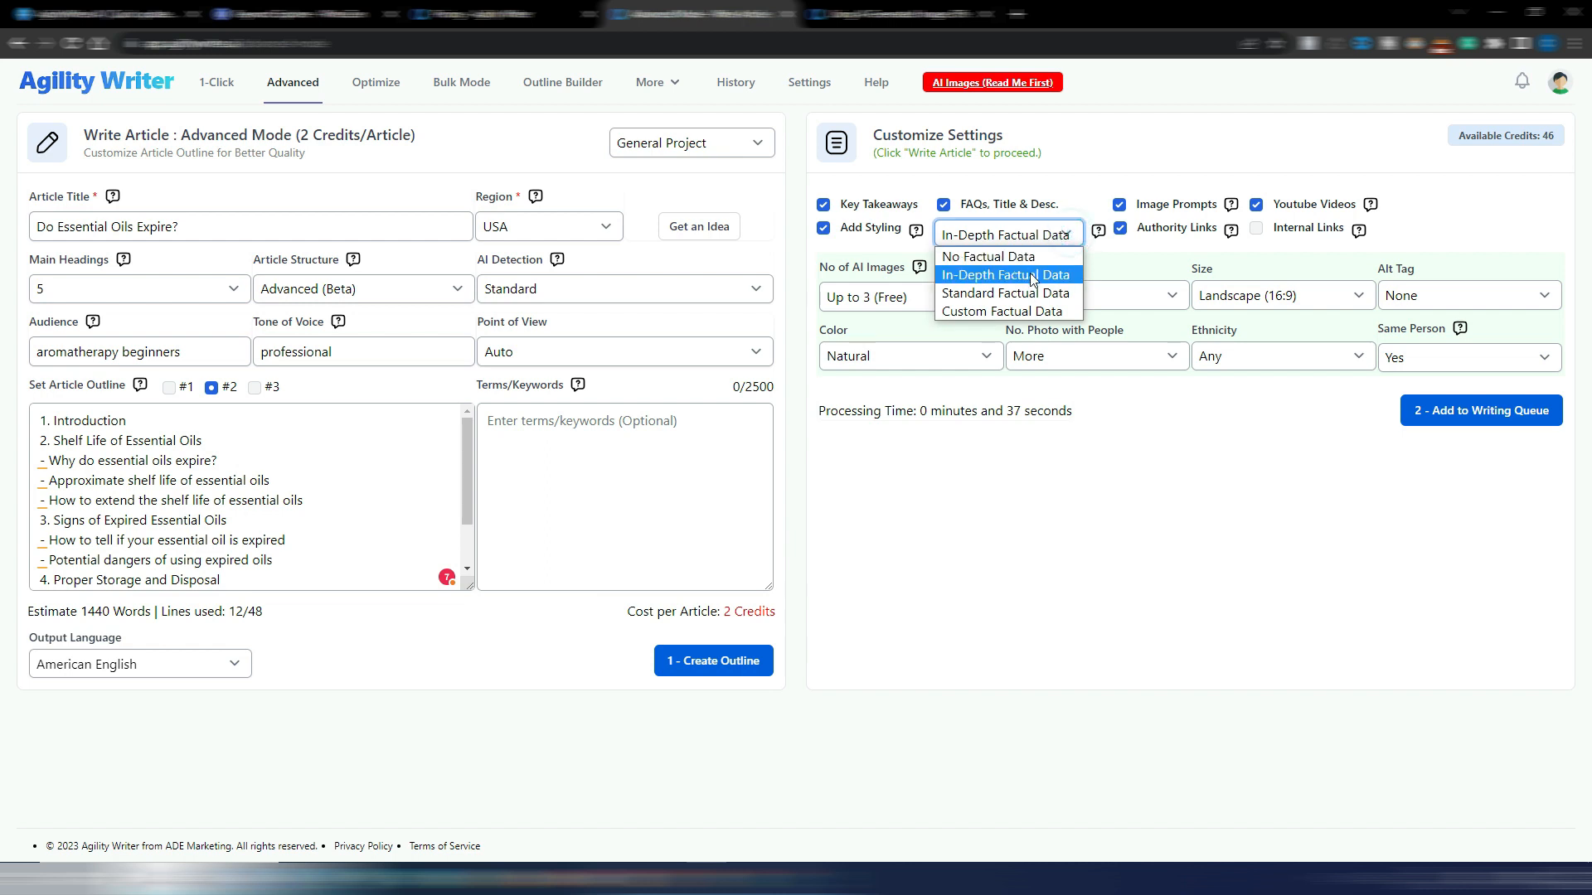
{"action": "left_click", "coordinate": [1006, 274]}
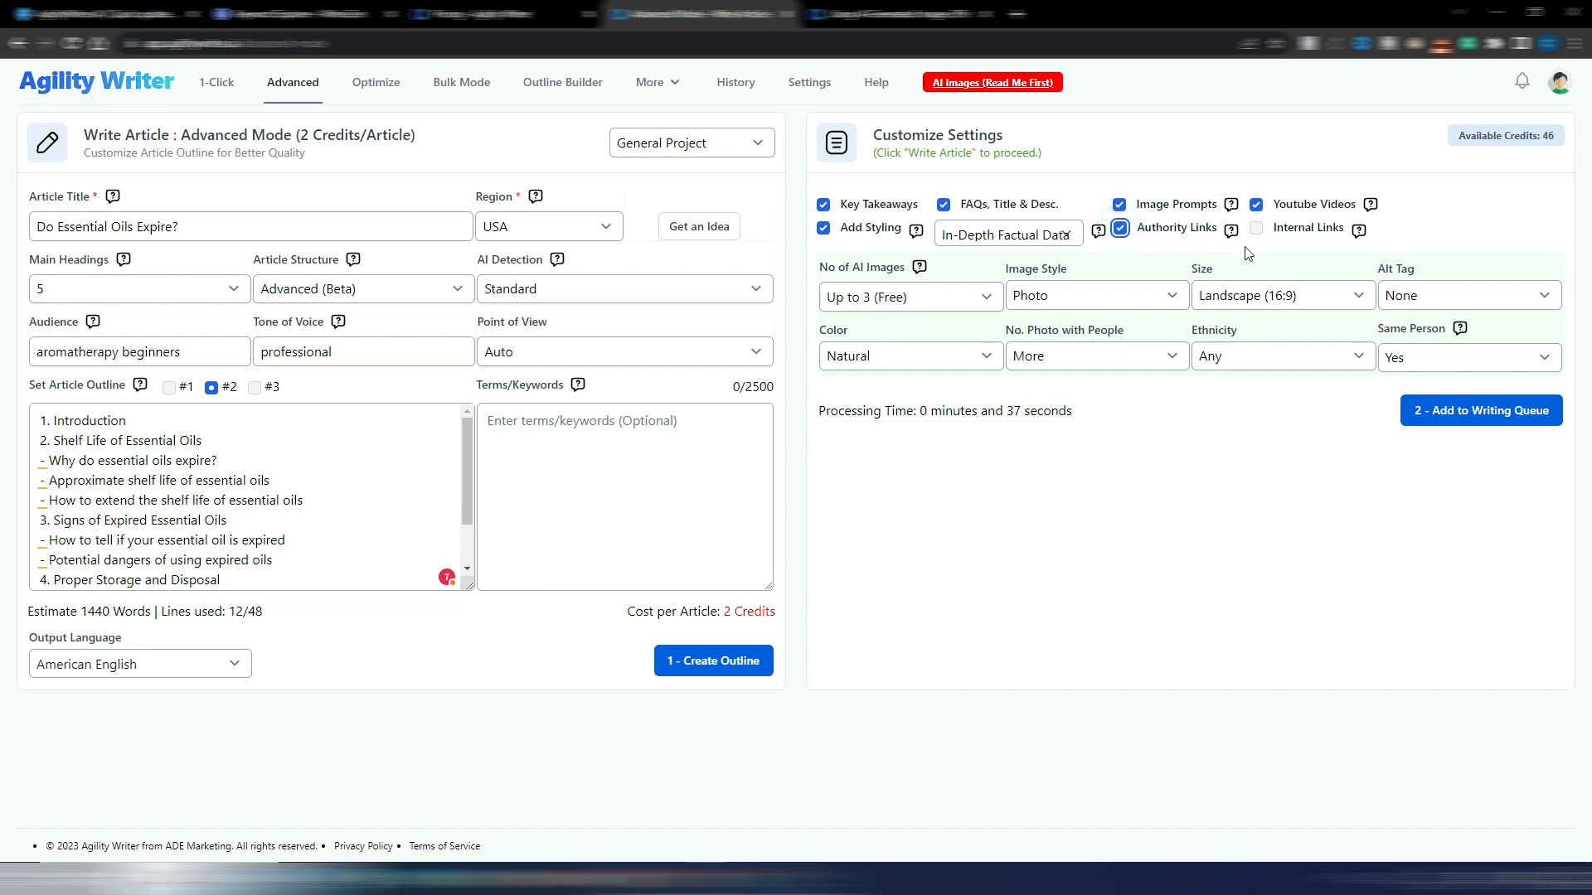
{"action": "mouse_move", "coordinate": [1287, 241]}
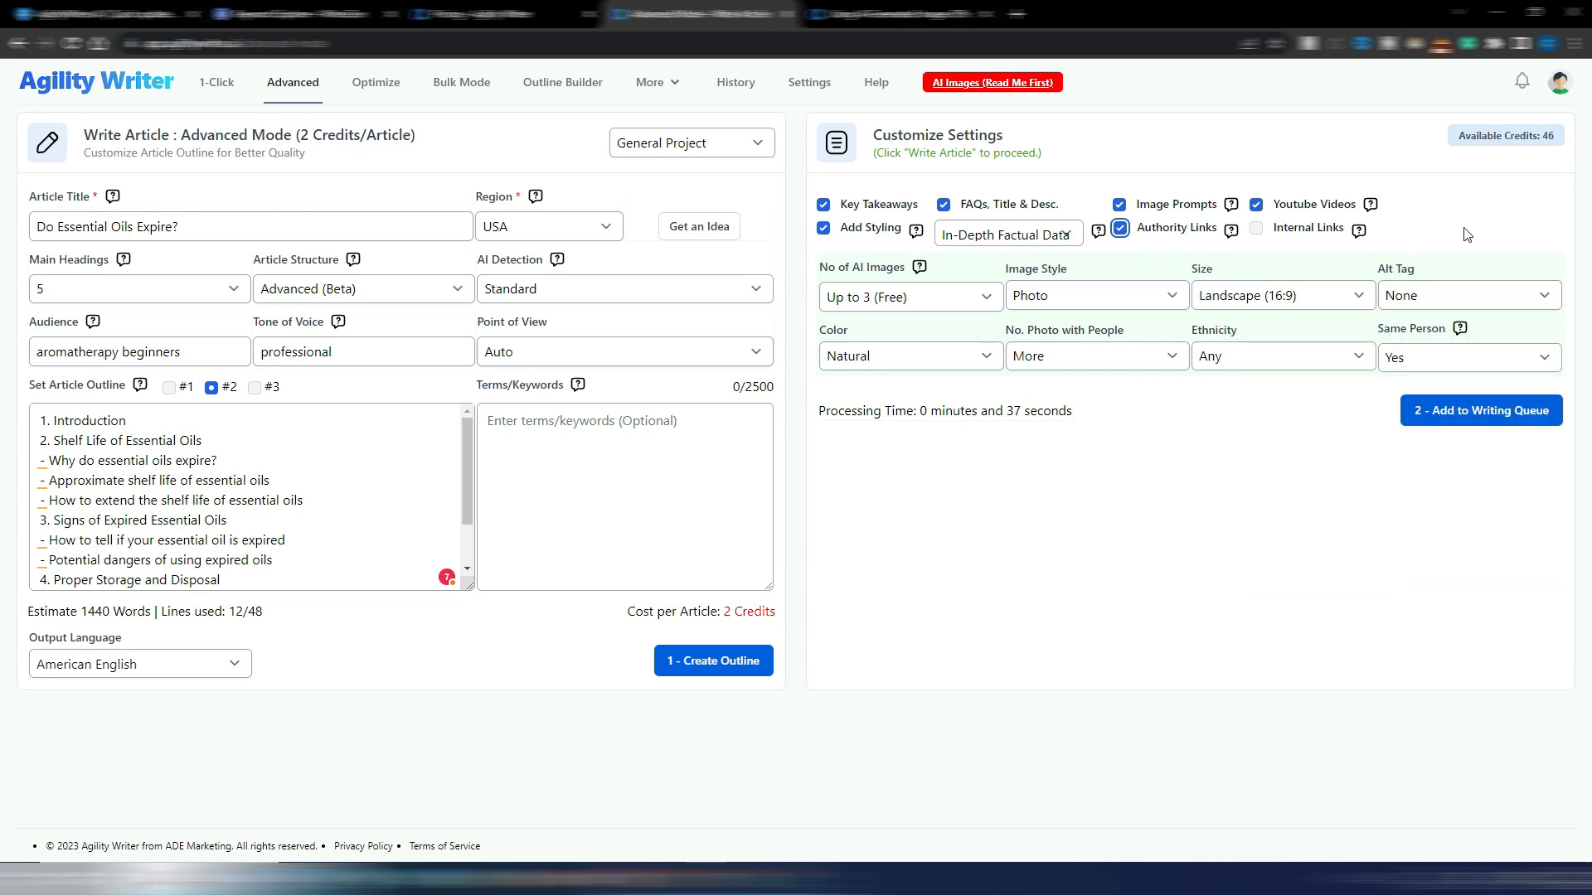
{"action": "mouse_move", "coordinate": [1338, 215]}
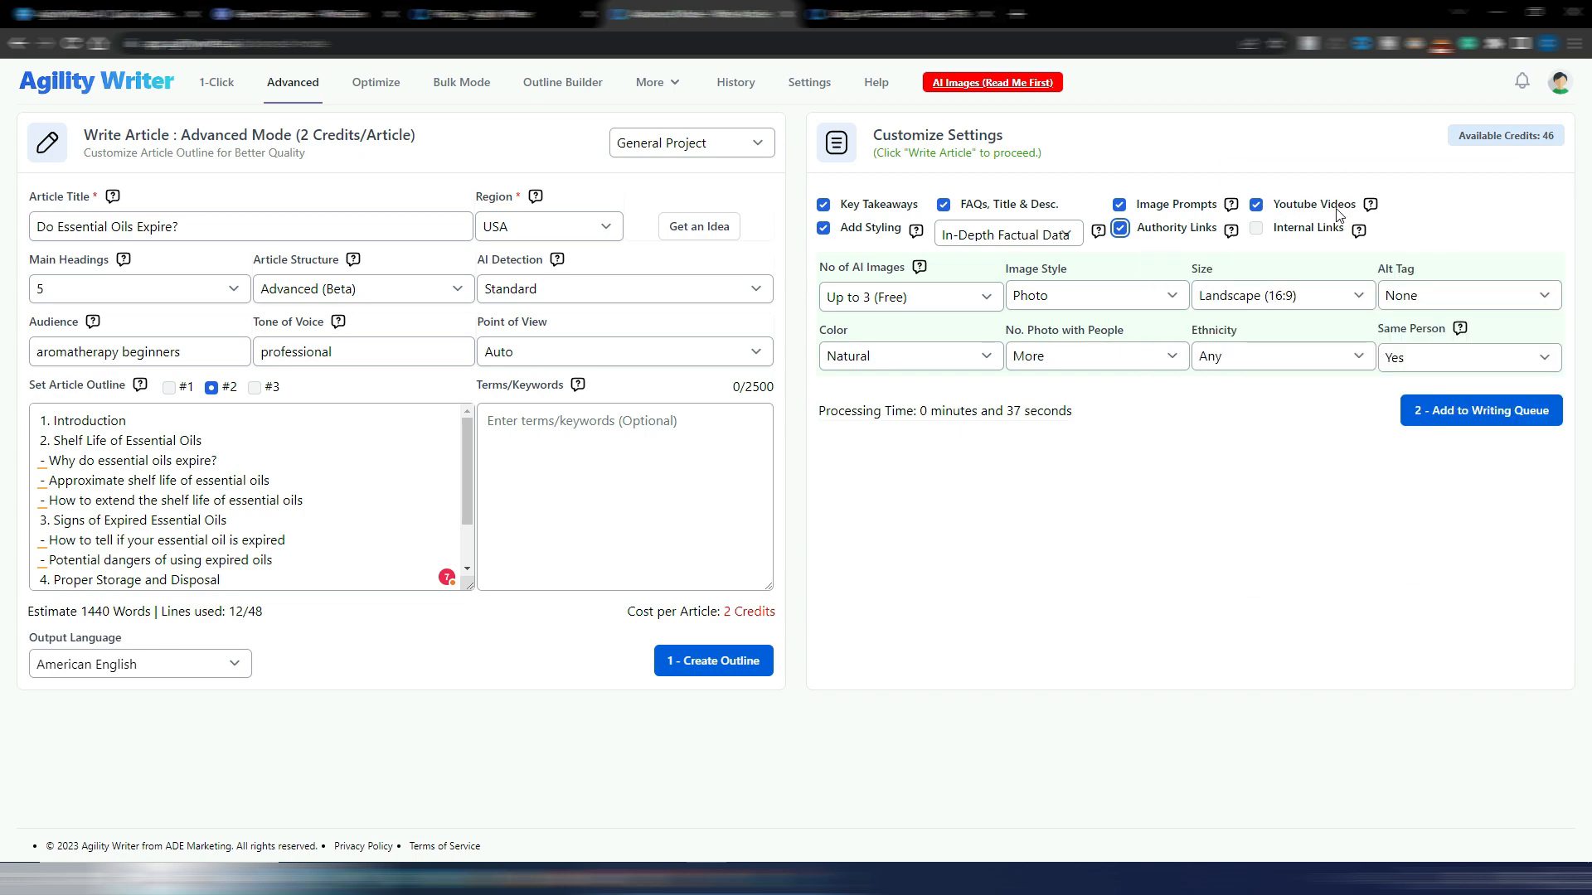
{"action": "mouse_move", "coordinate": [1374, 207]}
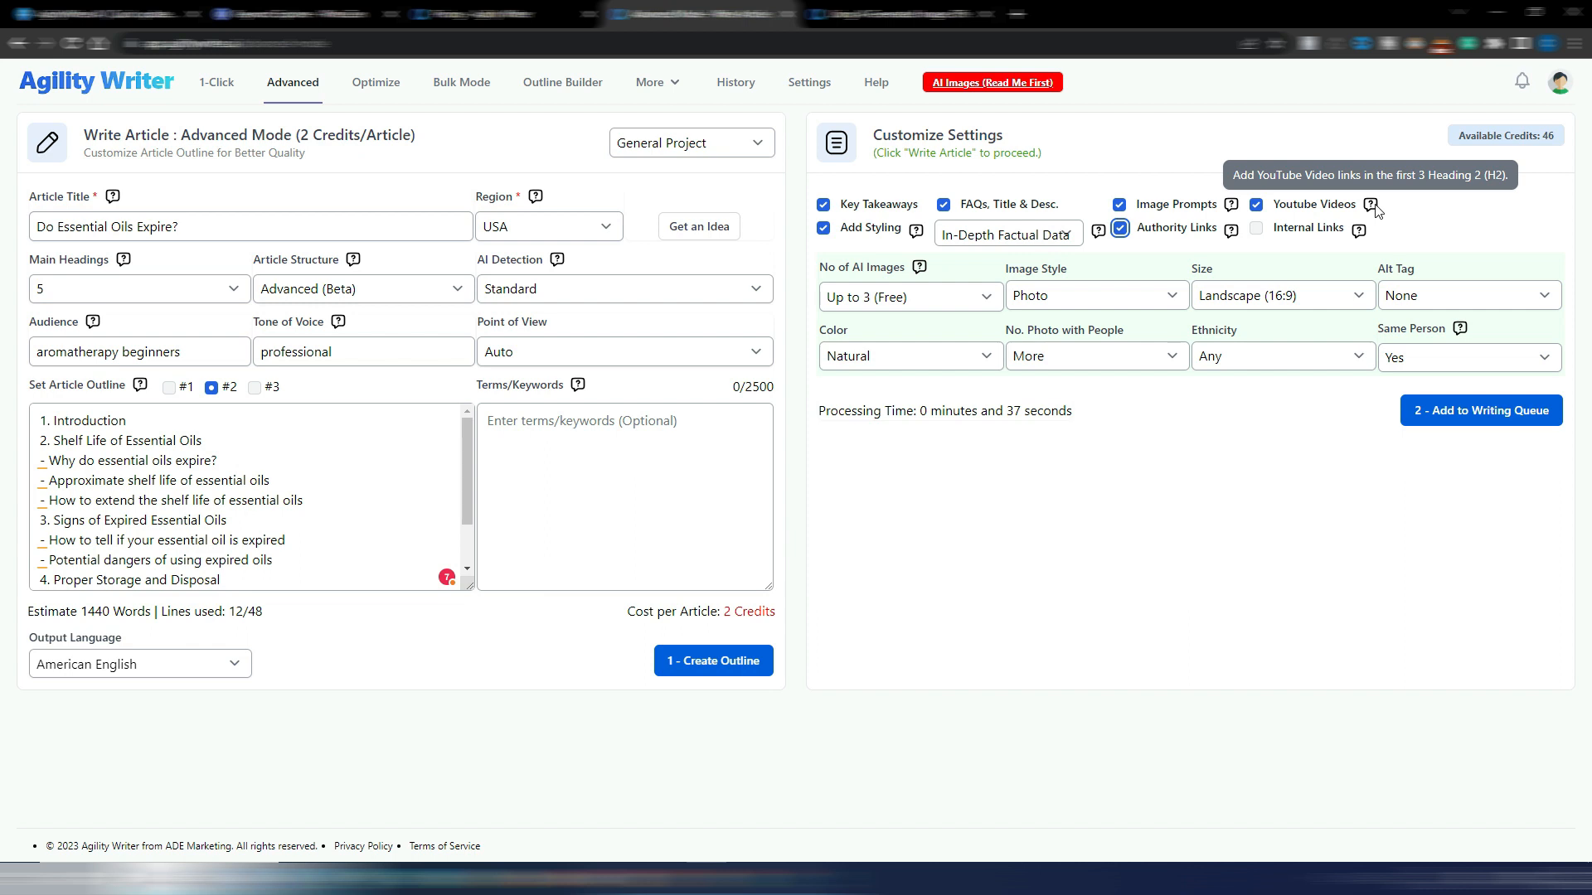
{"action": "mouse_move", "coordinate": [1290, 199]}
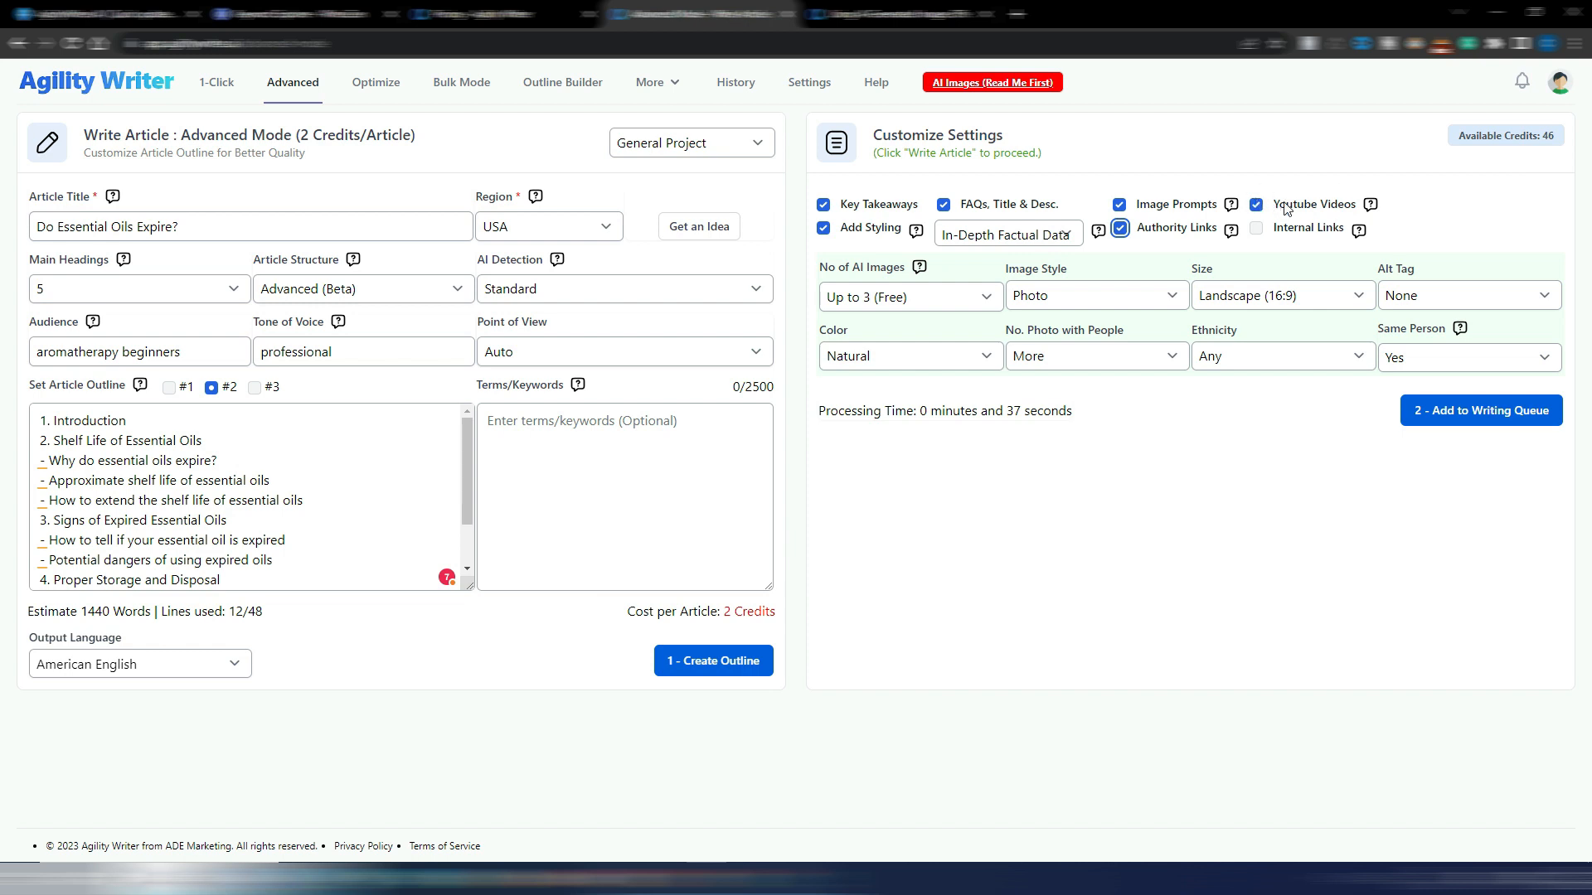
{"action": "mouse_move", "coordinate": [1194, 193]}
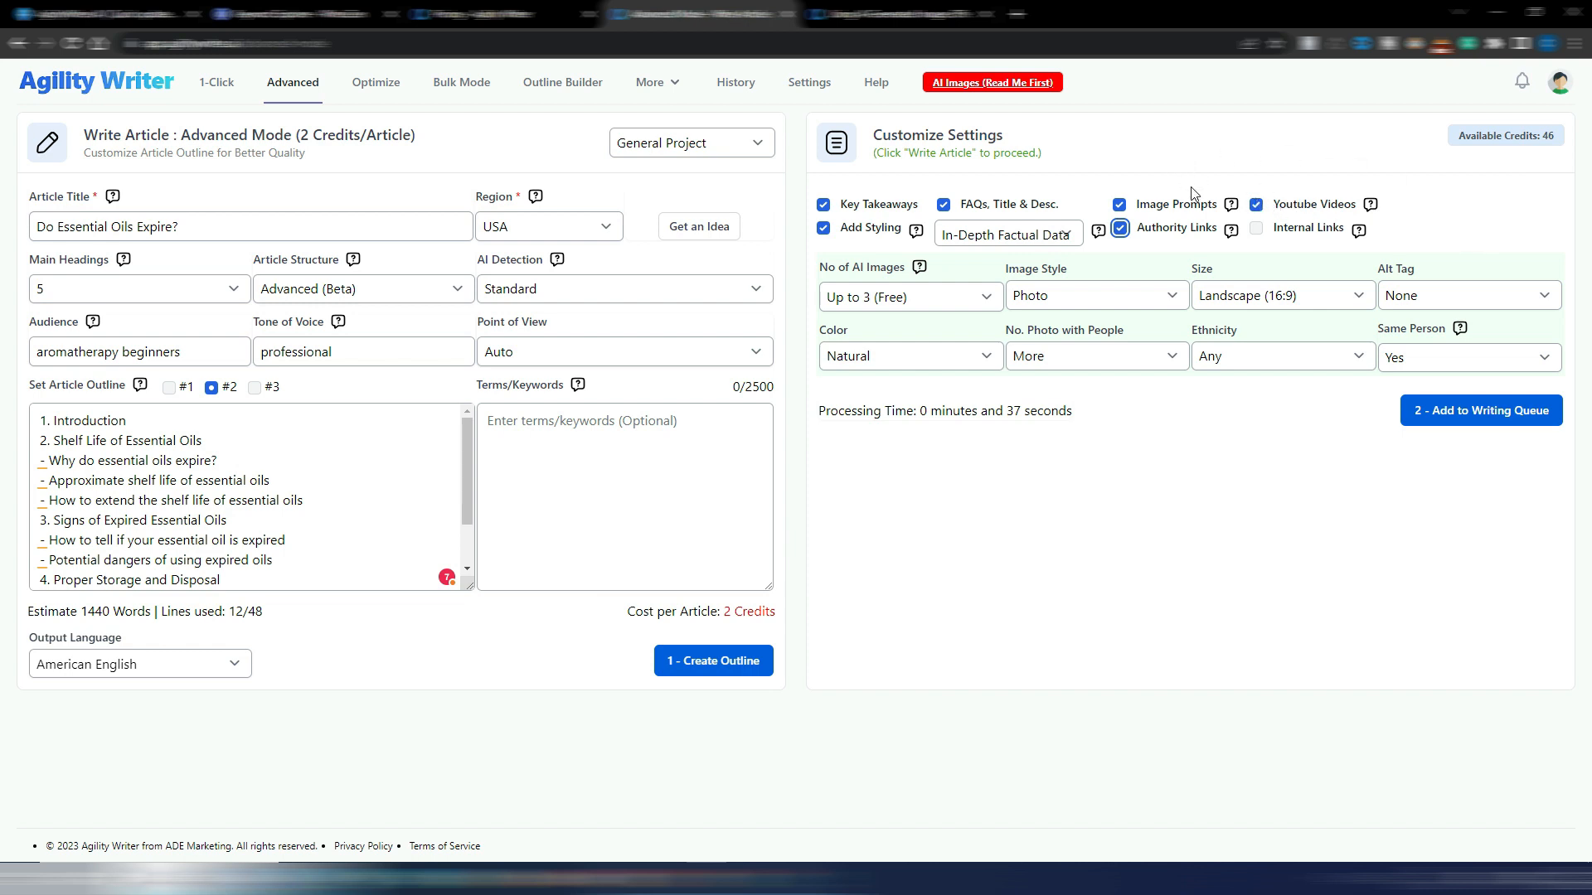
{"action": "mouse_move", "coordinate": [1232, 204]}
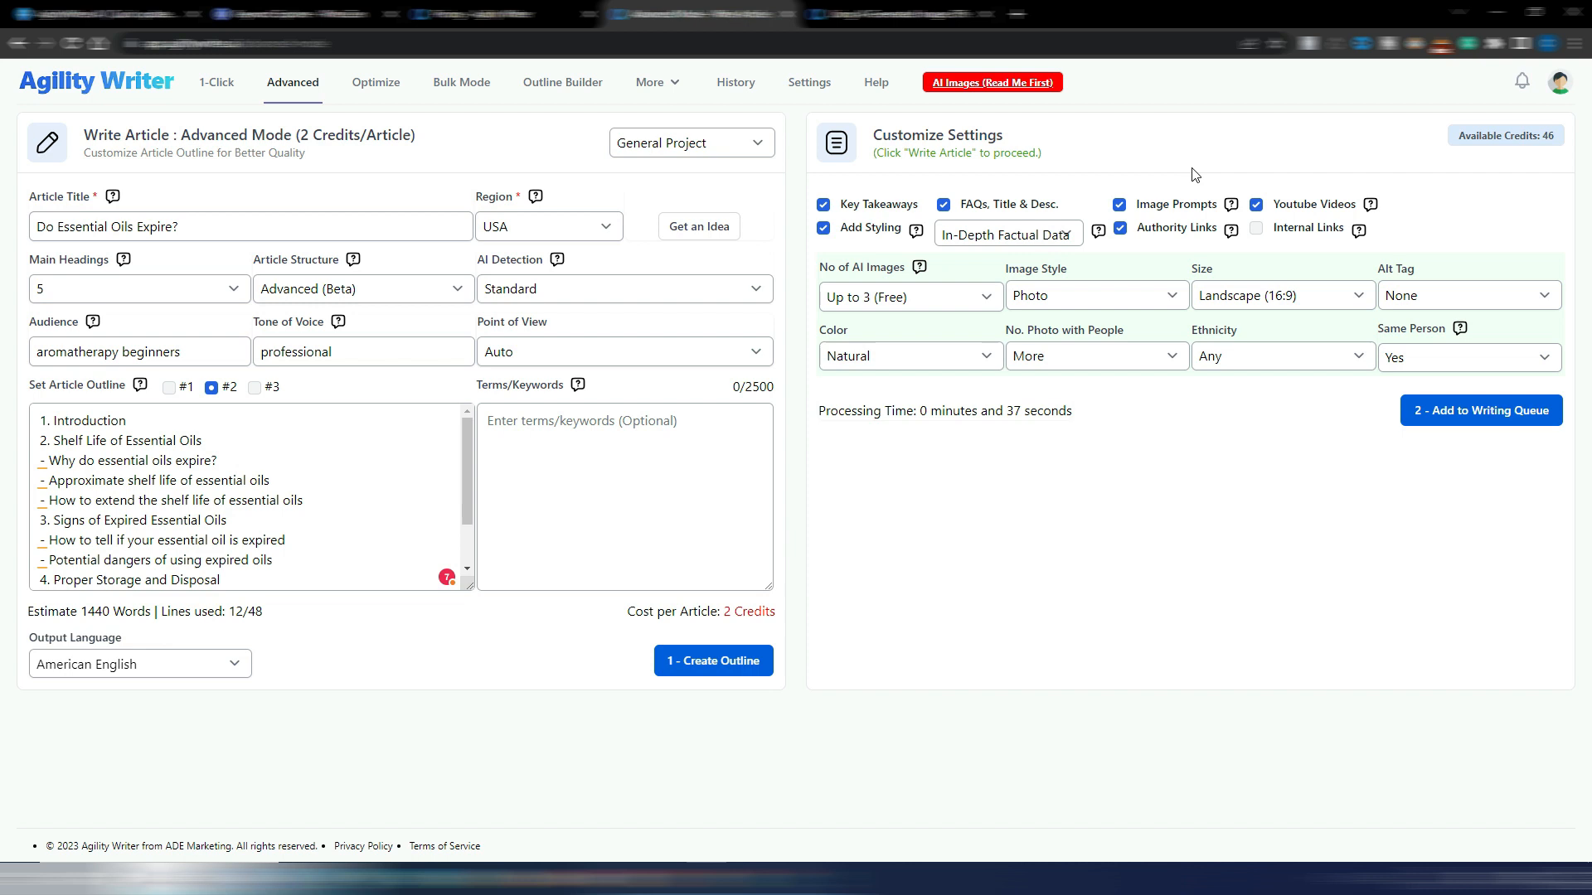
{"action": "mouse_move", "coordinate": [1118, 267]}
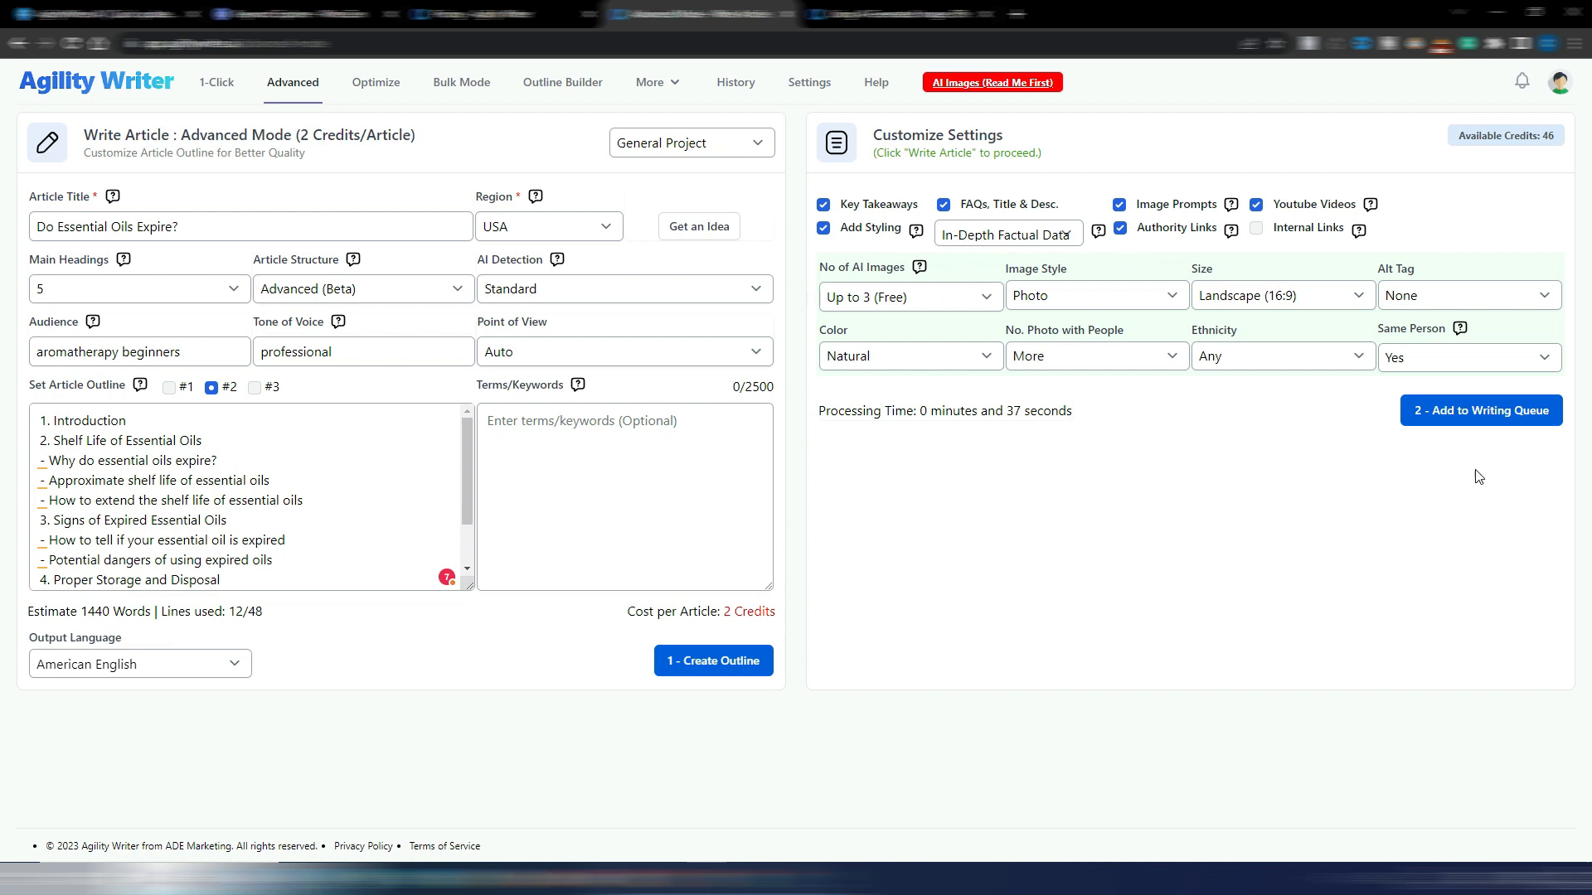
{"action": "mouse_move", "coordinate": [911, 457]}
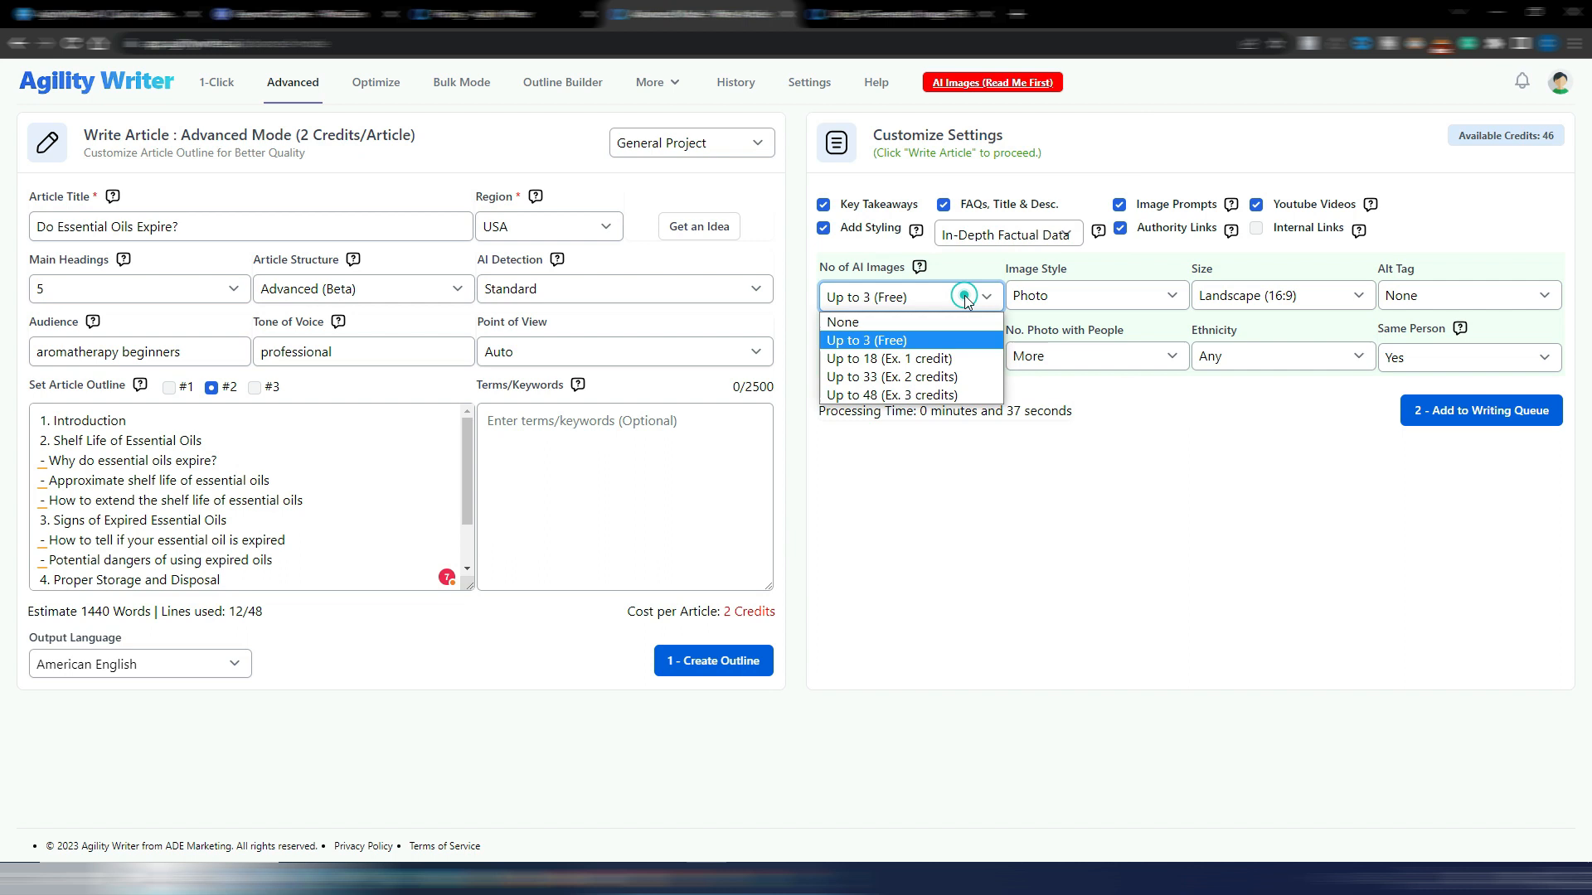
{"action": "mouse_move", "coordinate": [920, 349]}
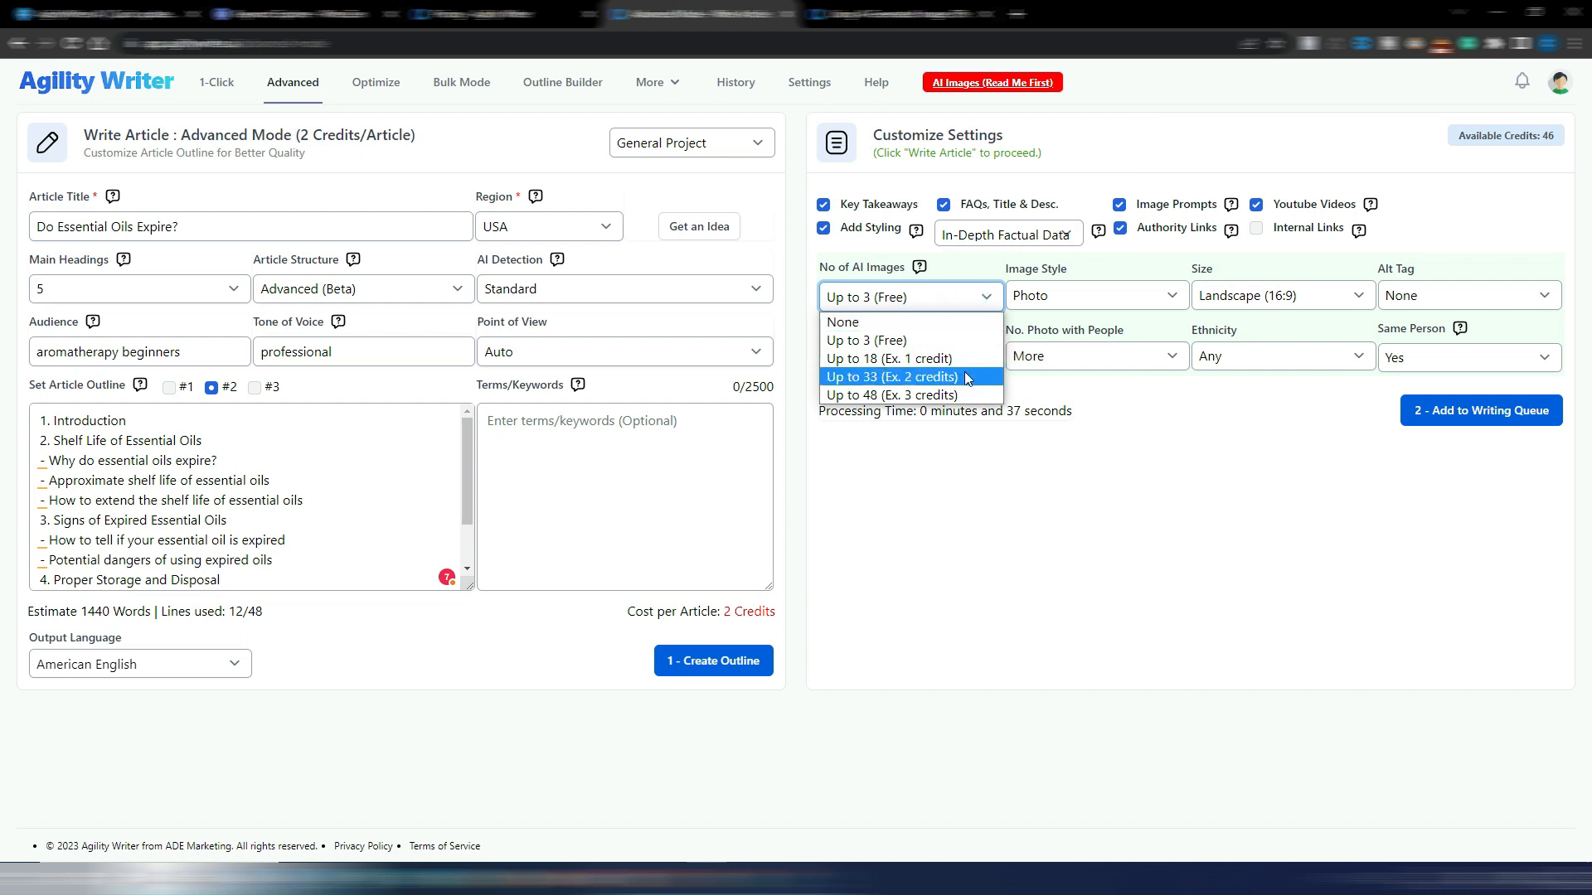
{"action": "mouse_move", "coordinate": [908, 340]}
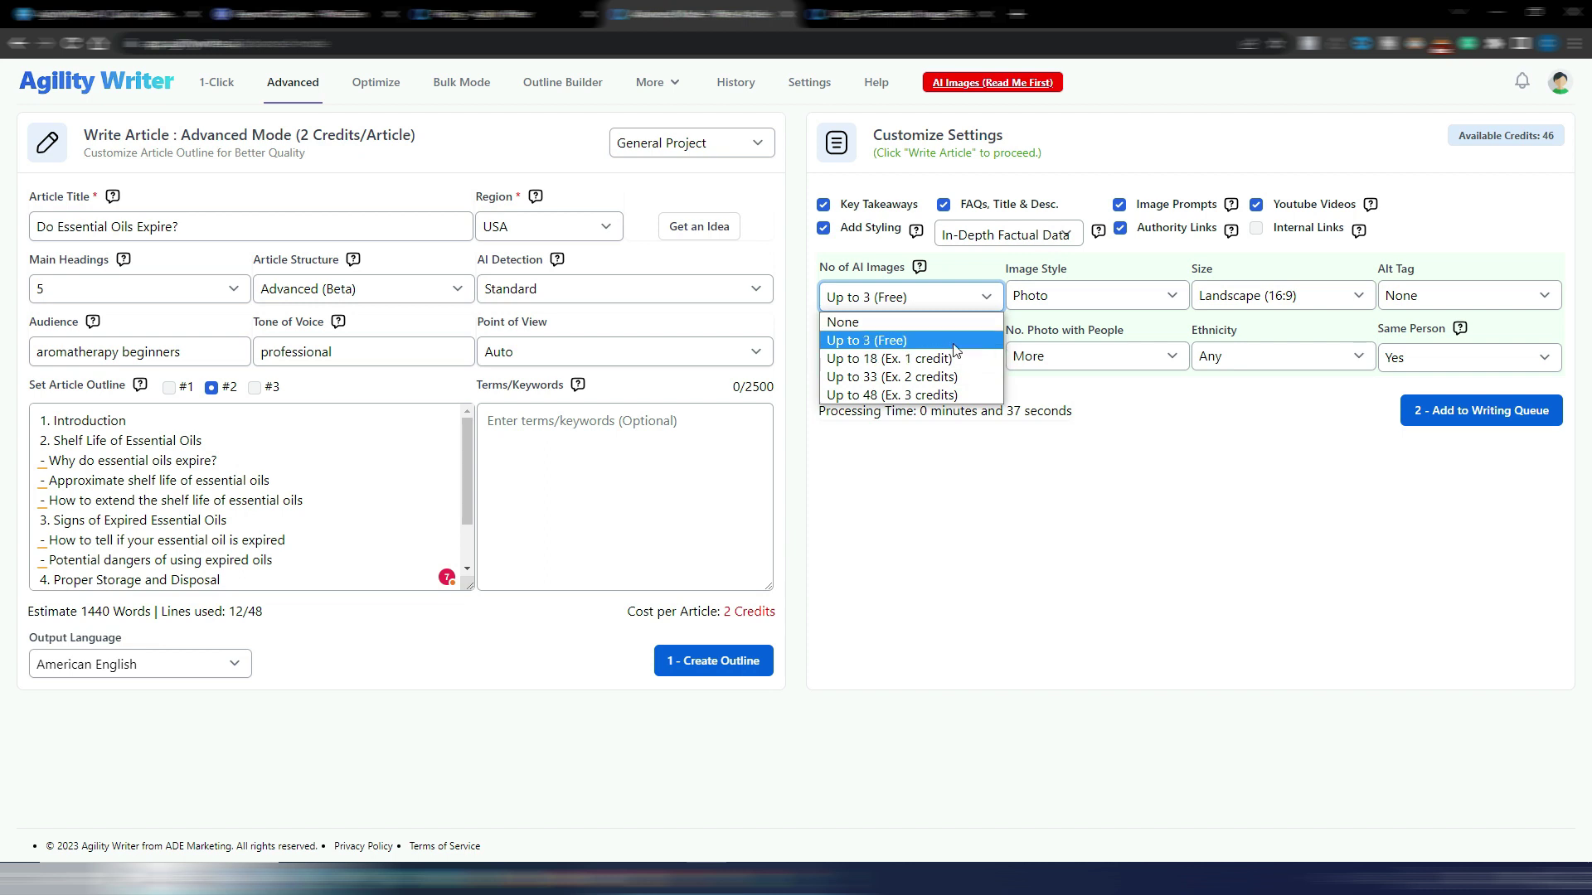
- Keep 3 free AI images at 16:9 landscape and set the Alt Tag to Short
{"action": "left_click", "coordinate": [1096, 295]}
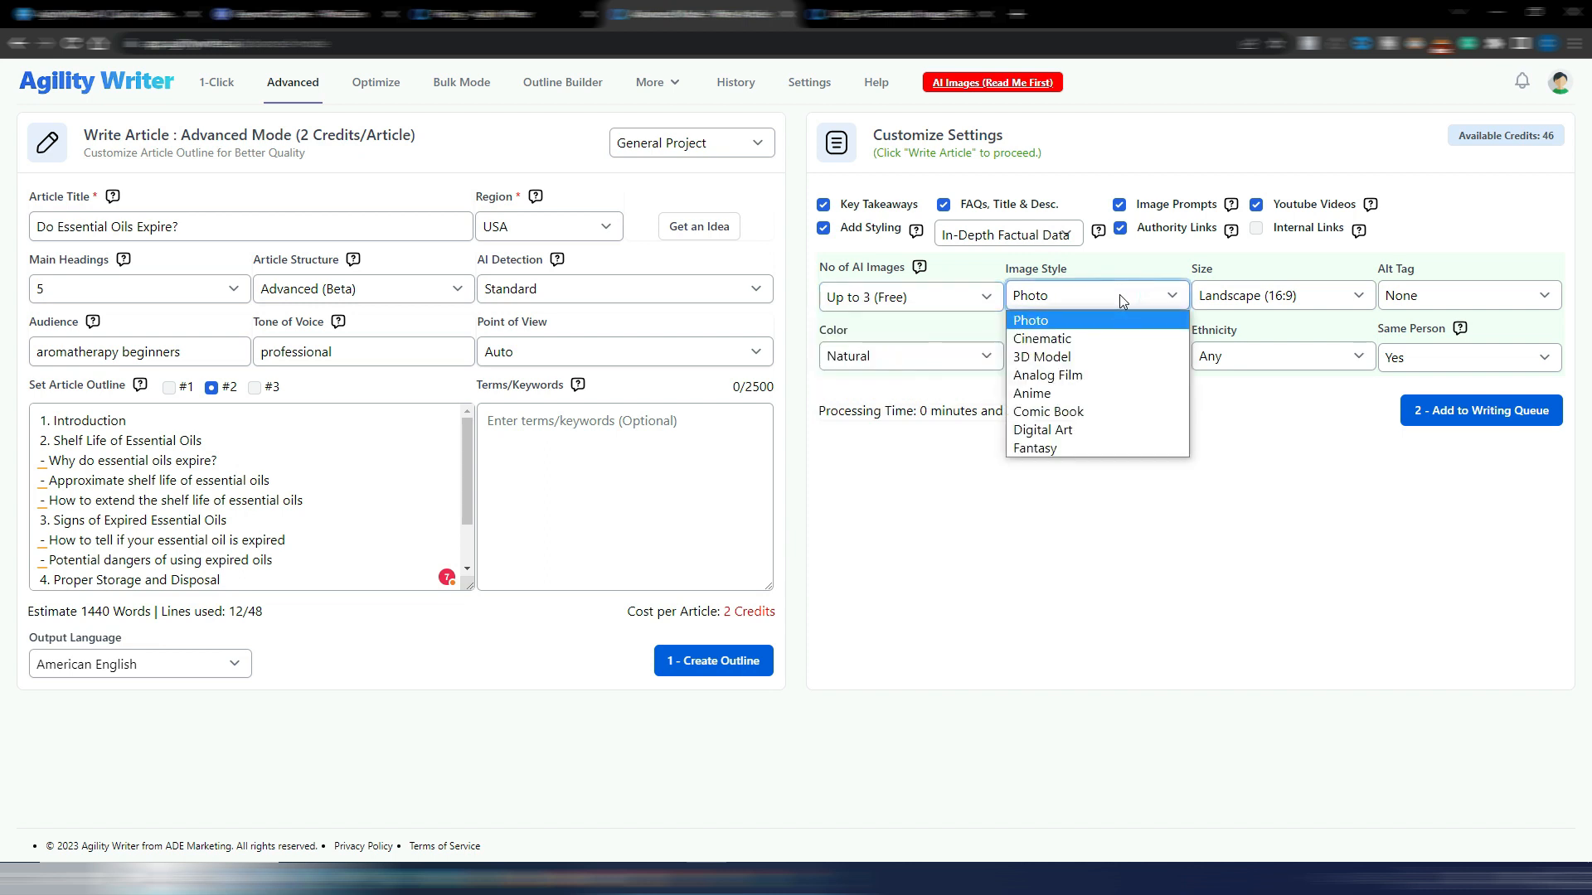
{"action": "left_click", "coordinate": [1282, 296]}
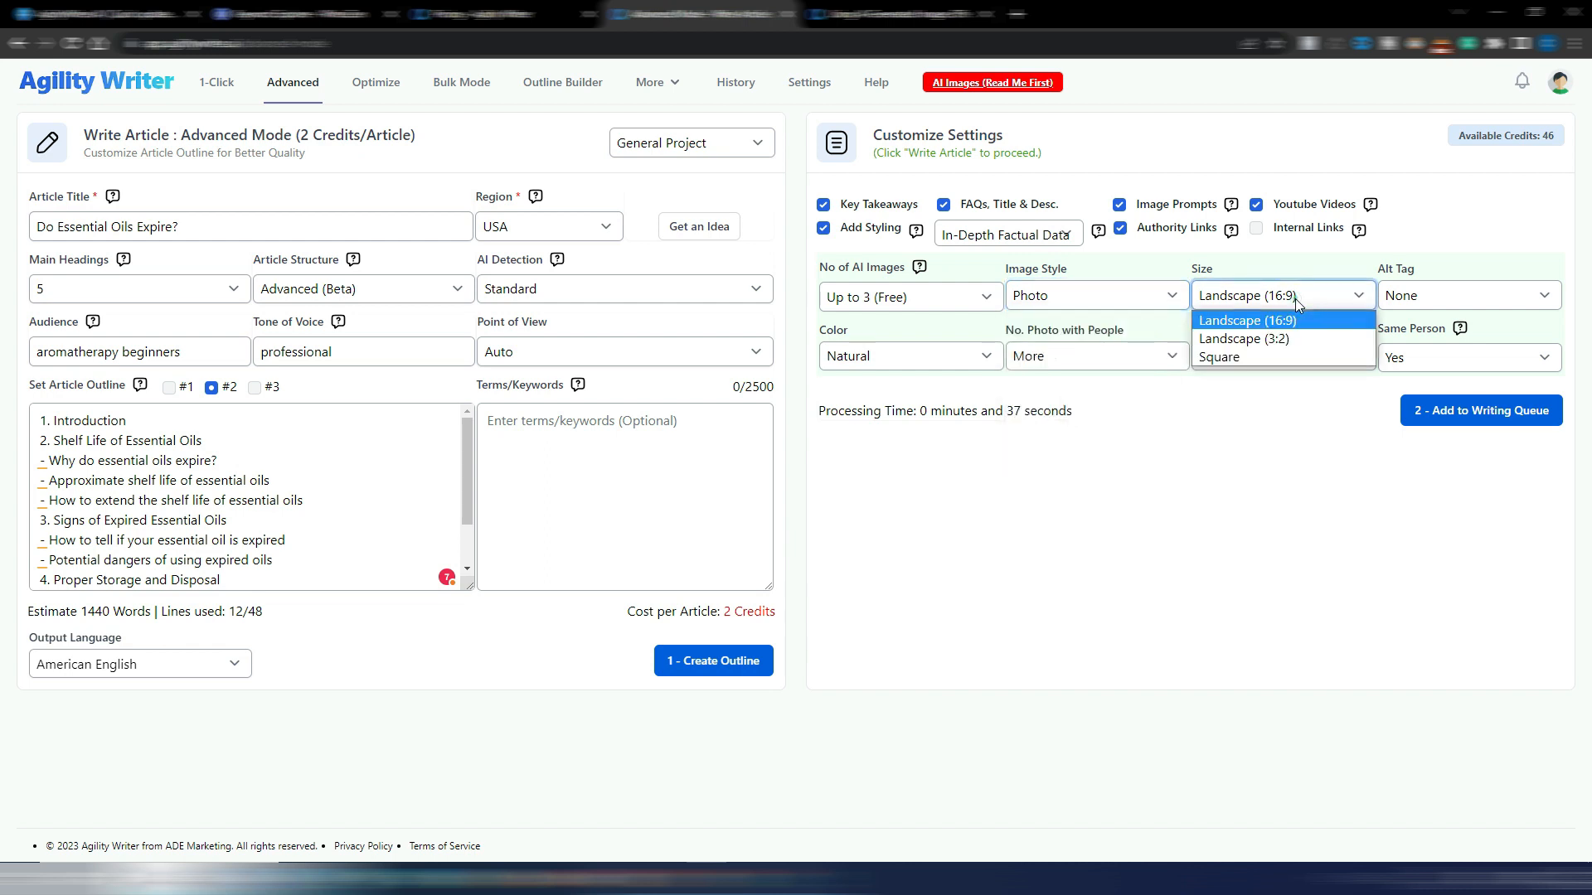
{"action": "mouse_move", "coordinate": [1282, 356]}
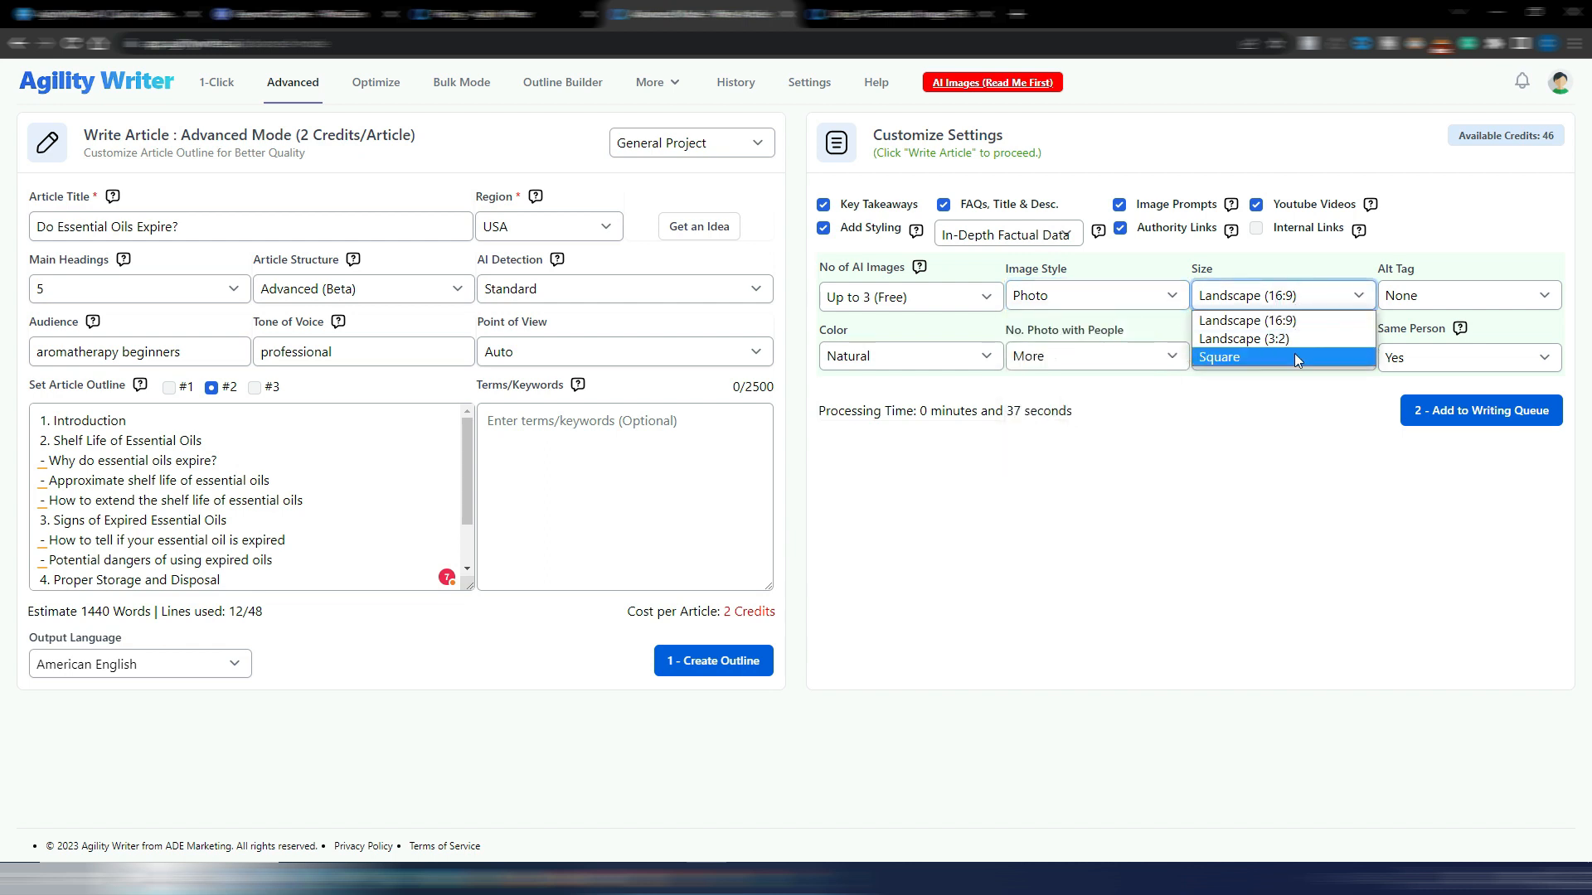
{"action": "mouse_move", "coordinate": [1282, 320]}
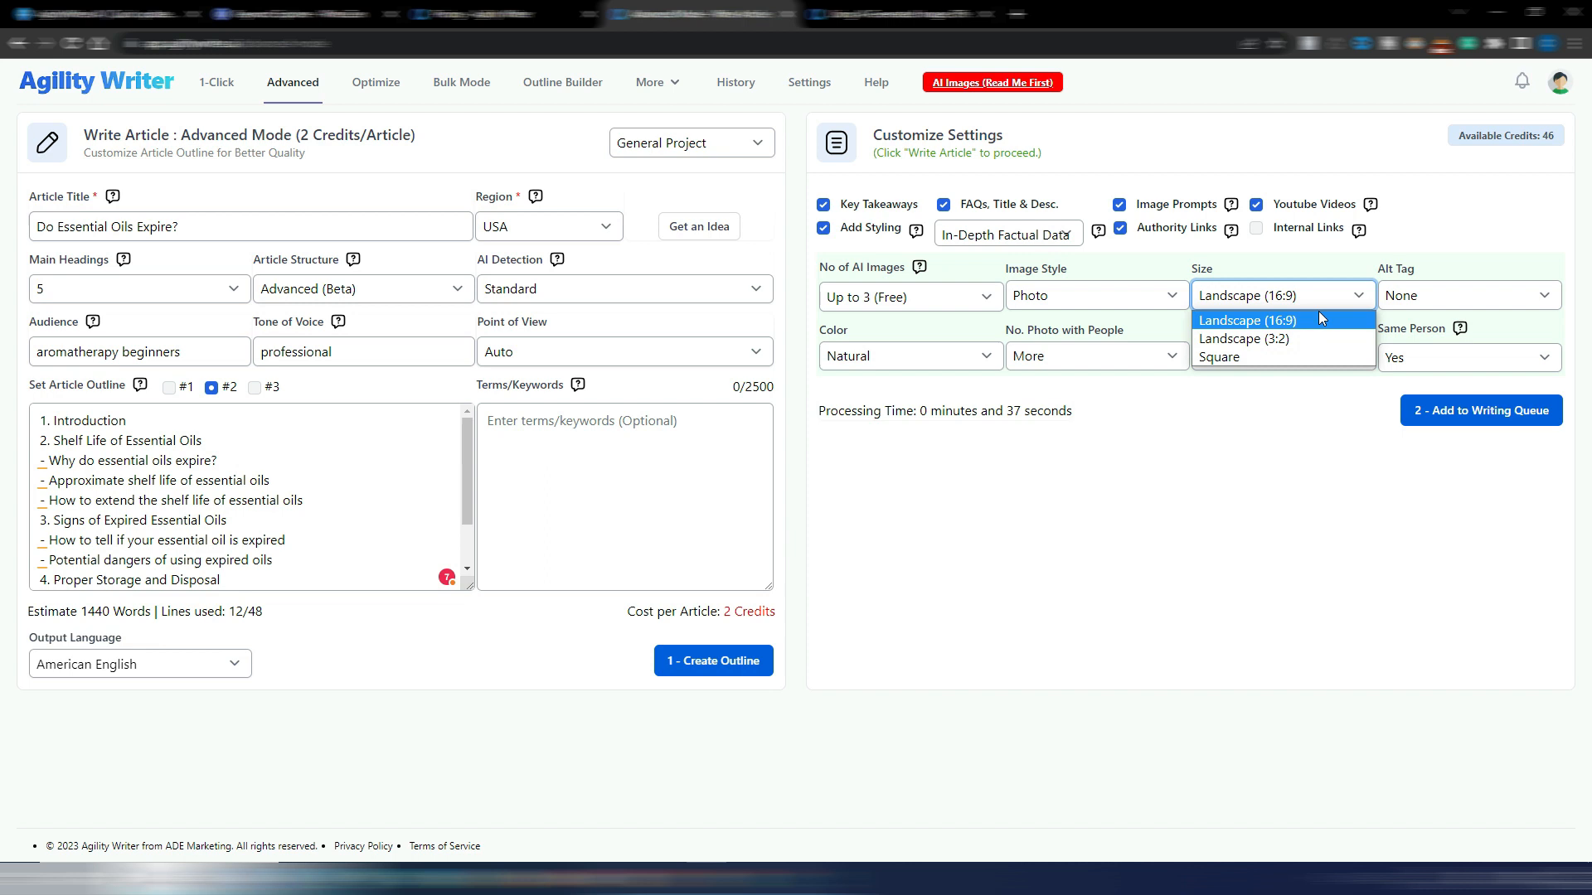
{"action": "left_click", "coordinate": [1251, 320]}
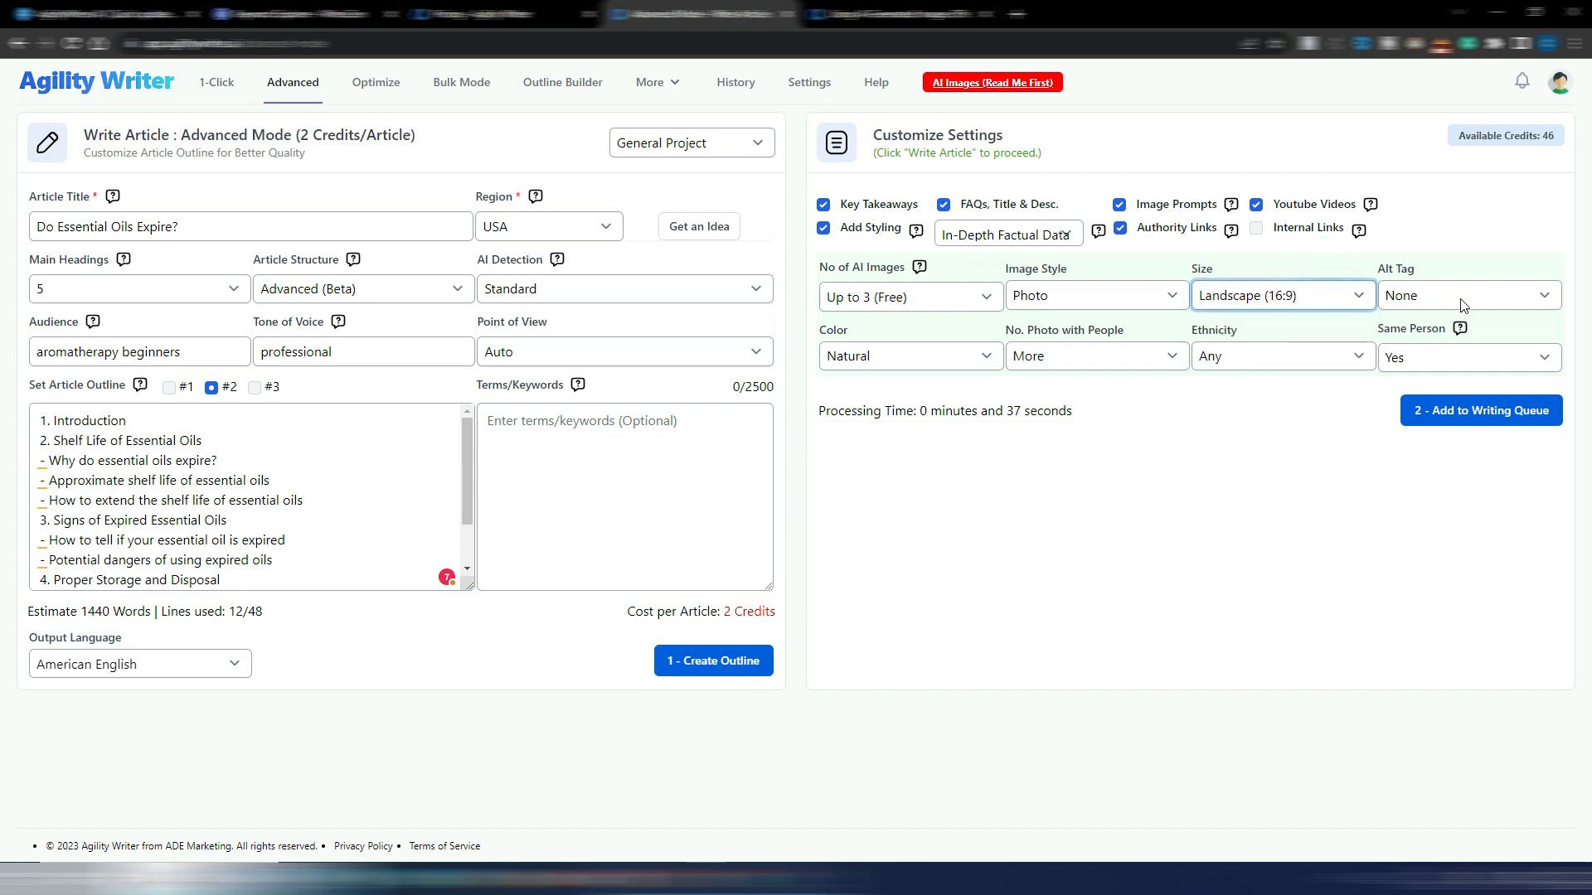
{"action": "left_click", "coordinate": [1465, 295]}
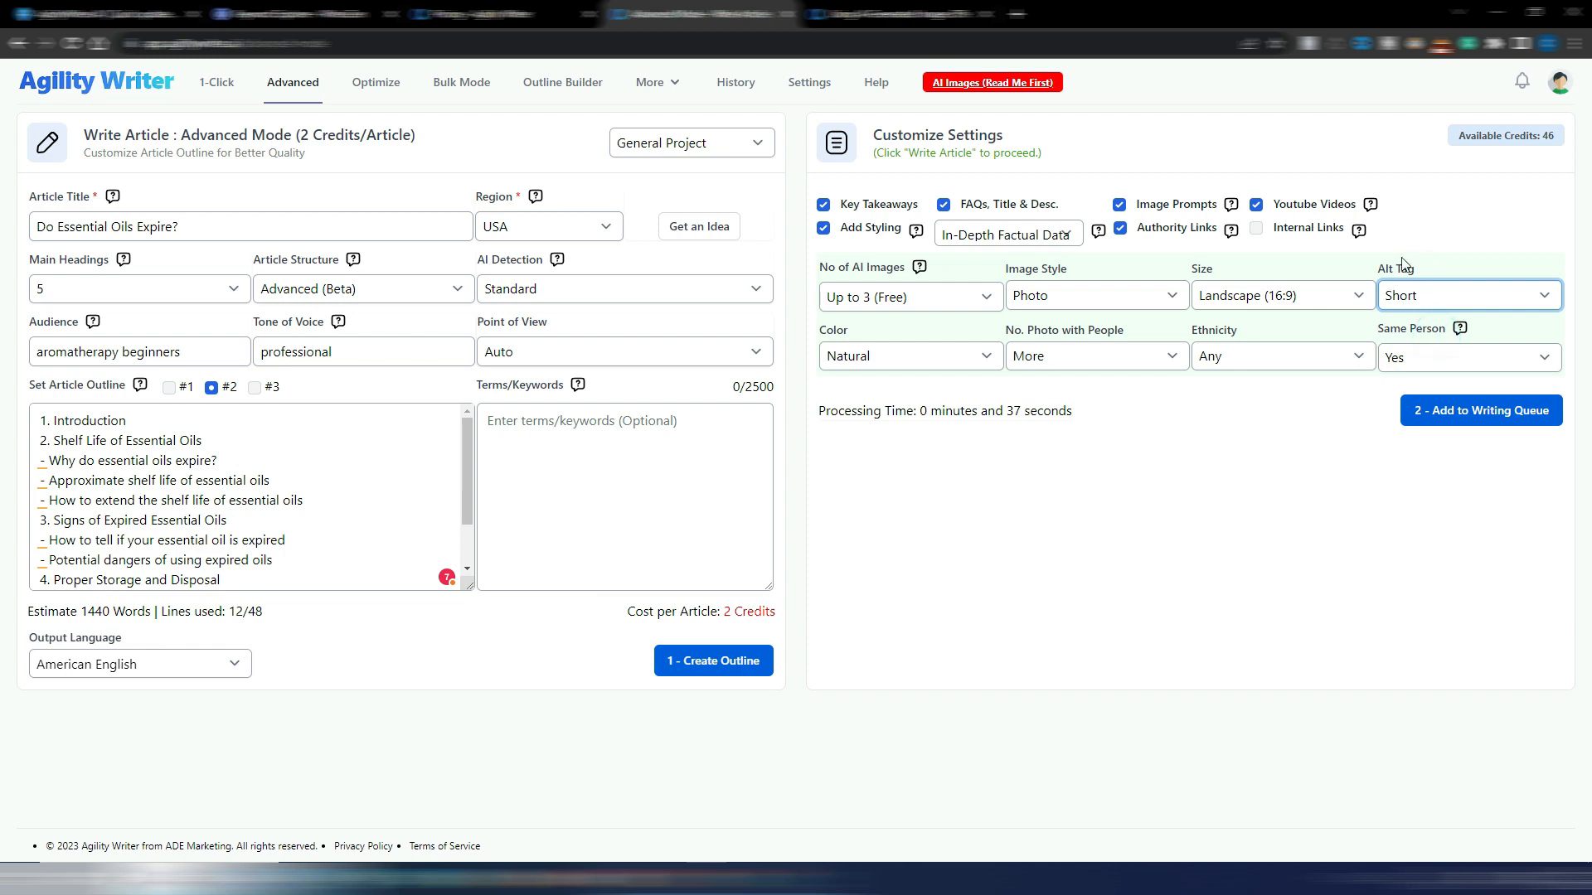
{"action": "mouse_move", "coordinate": [839, 349]}
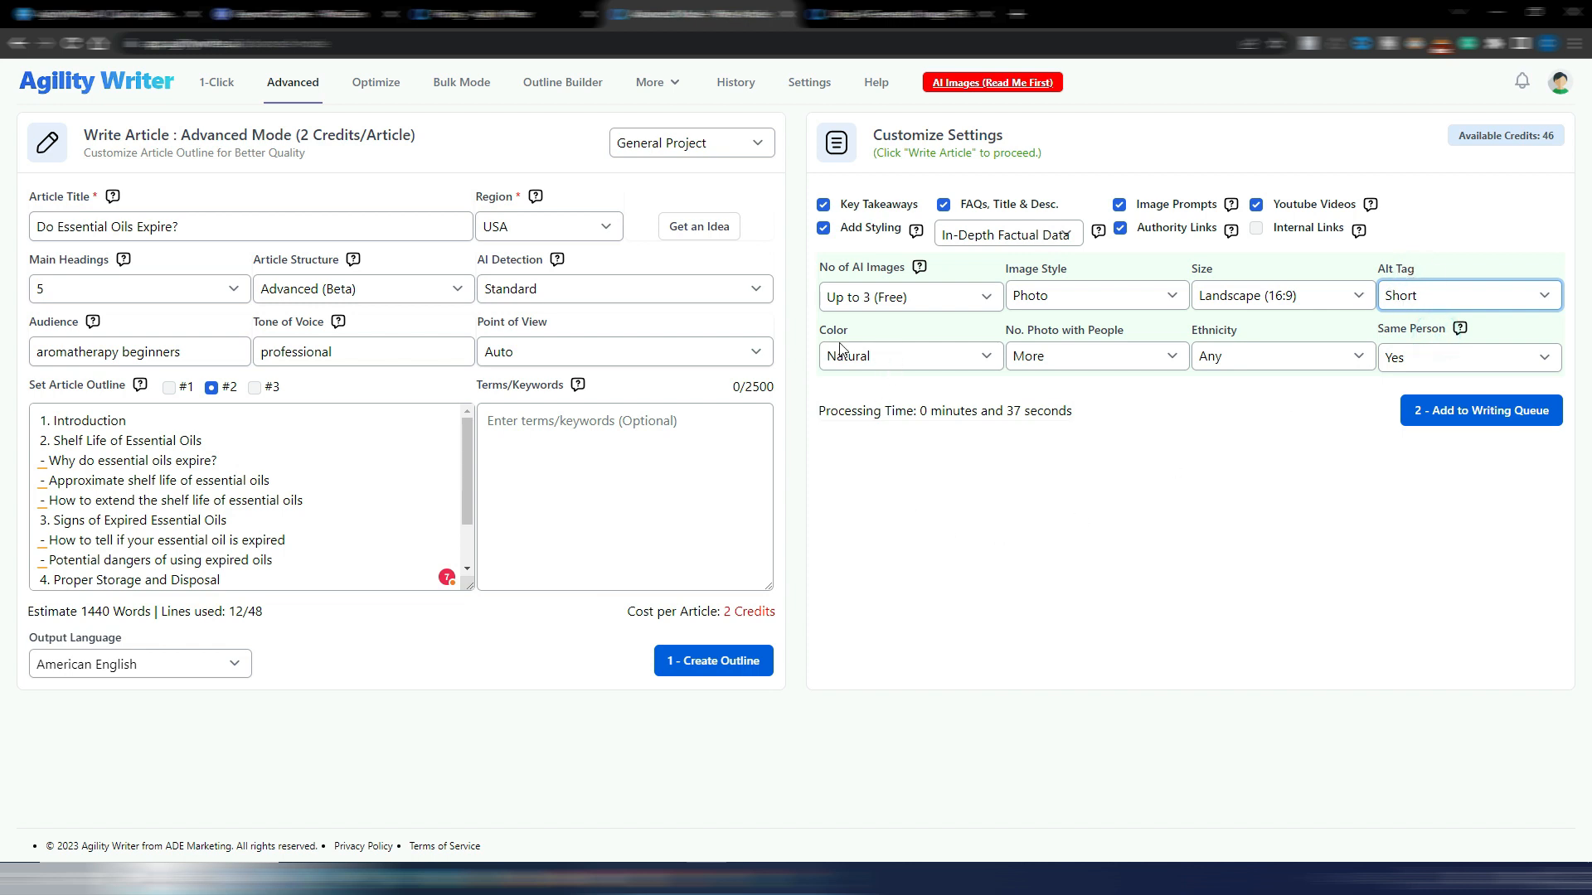
- Keep Natural colour tone, More photos of people and Any ethnicity for the images
{"action": "left_click", "coordinate": [909, 354]}
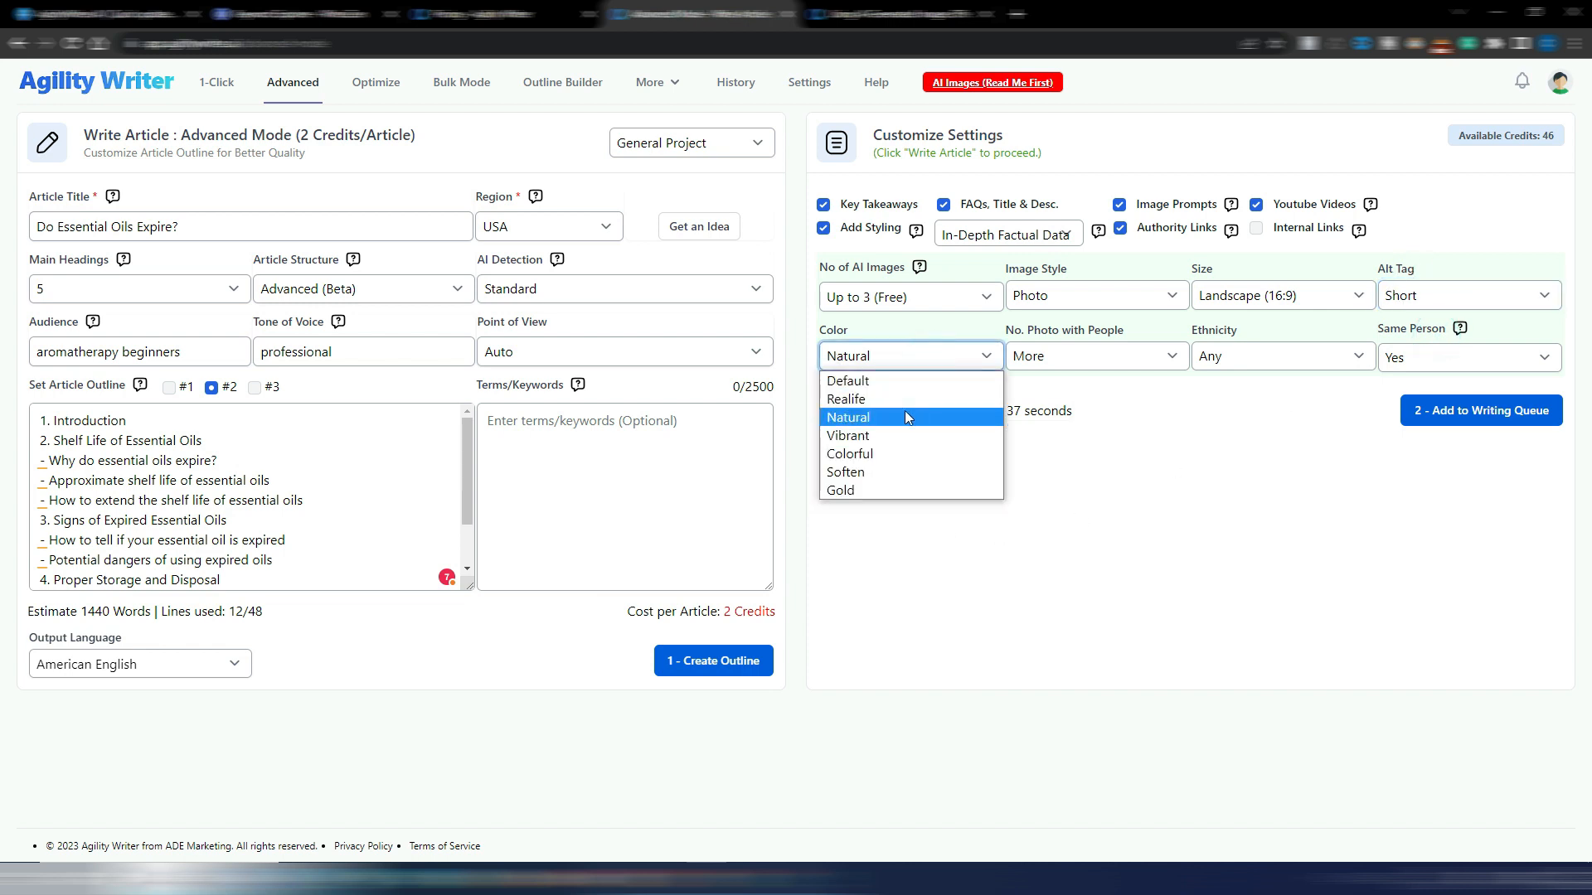
{"action": "mouse_move", "coordinate": [886, 425]}
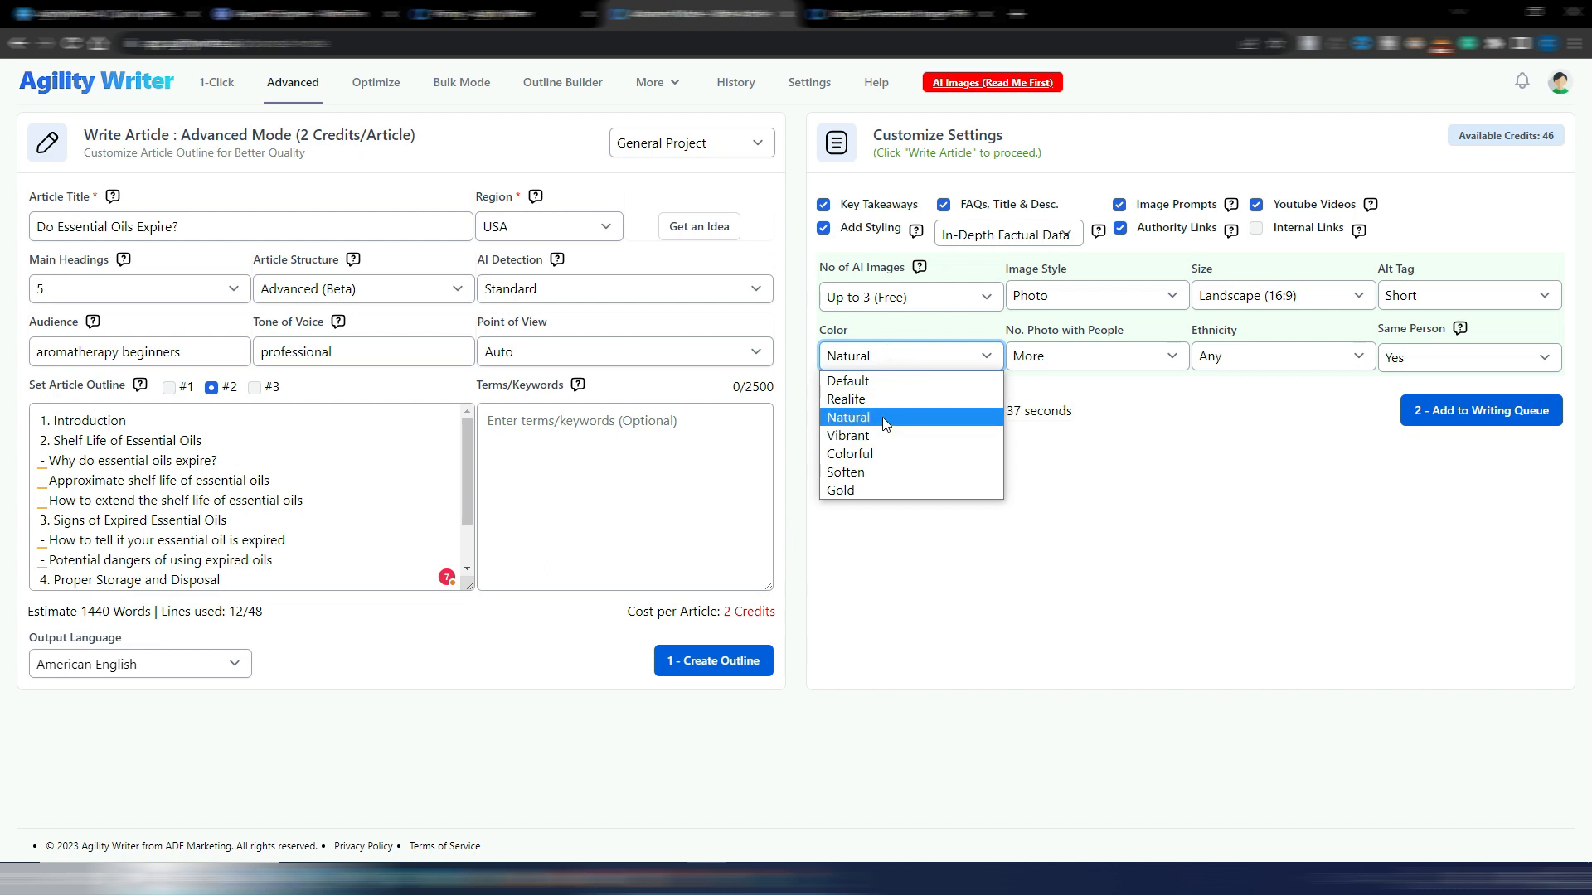
{"action": "mouse_move", "coordinate": [883, 436]}
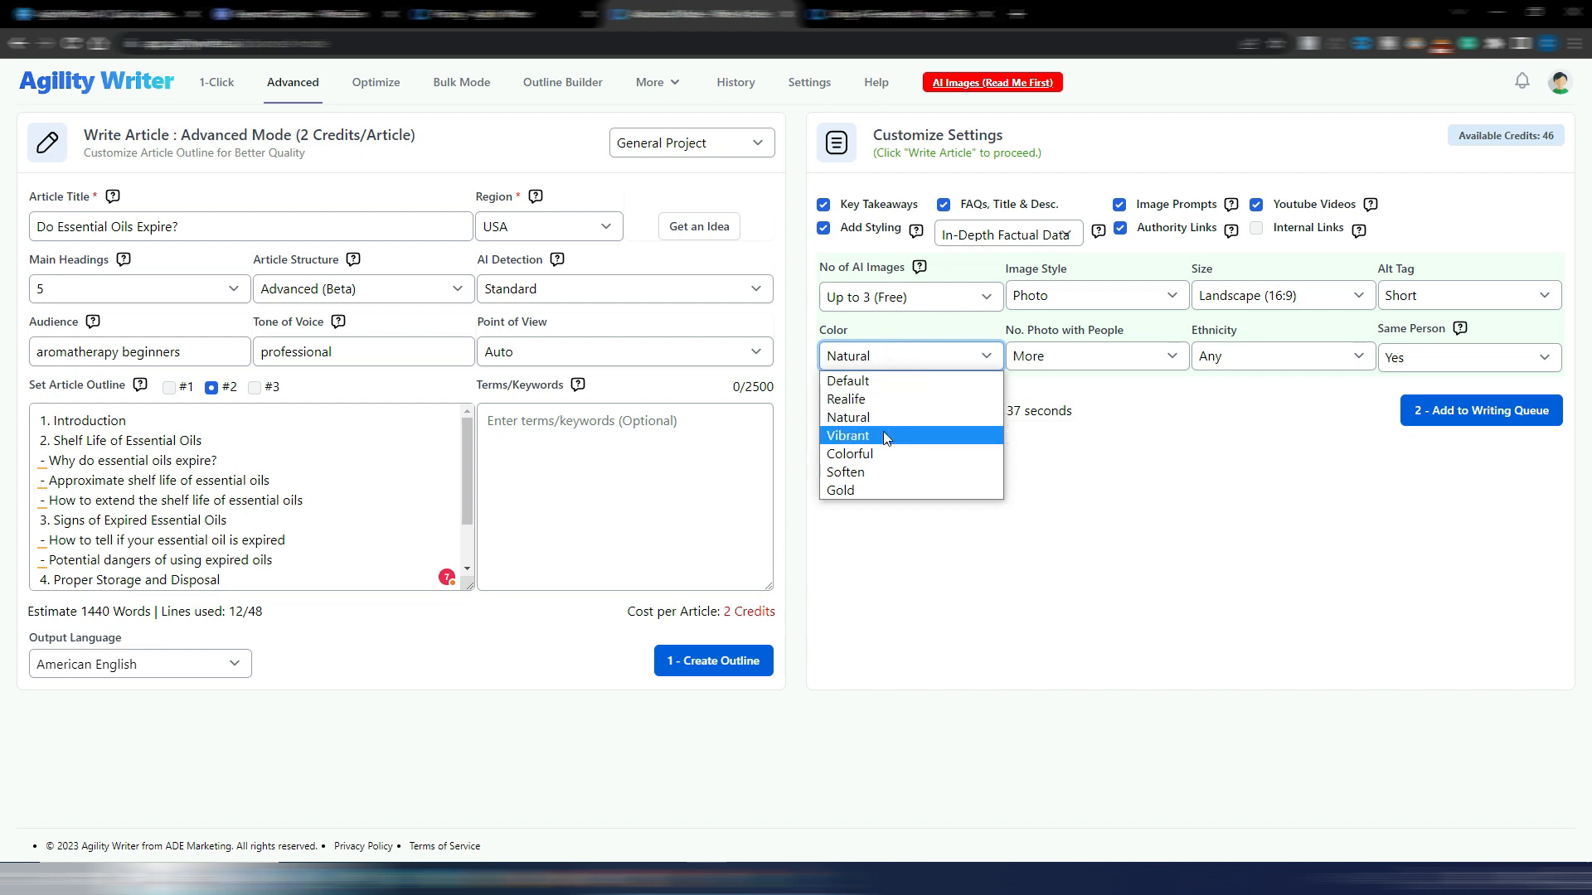
{"action": "left_click", "coordinate": [1096, 355]}
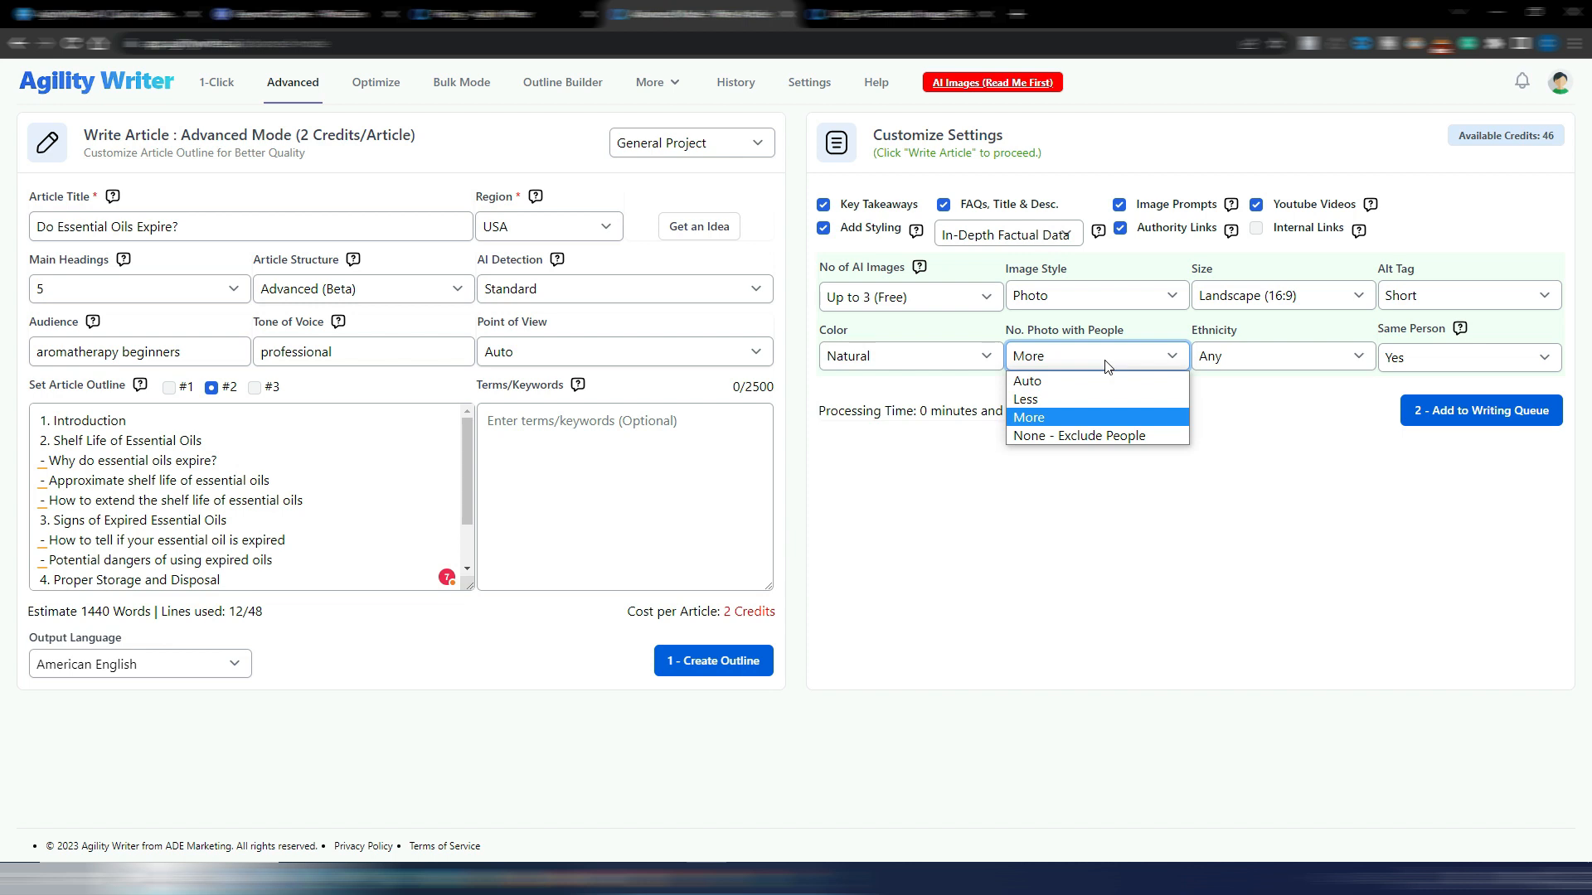
{"action": "mouse_move", "coordinate": [1045, 417]}
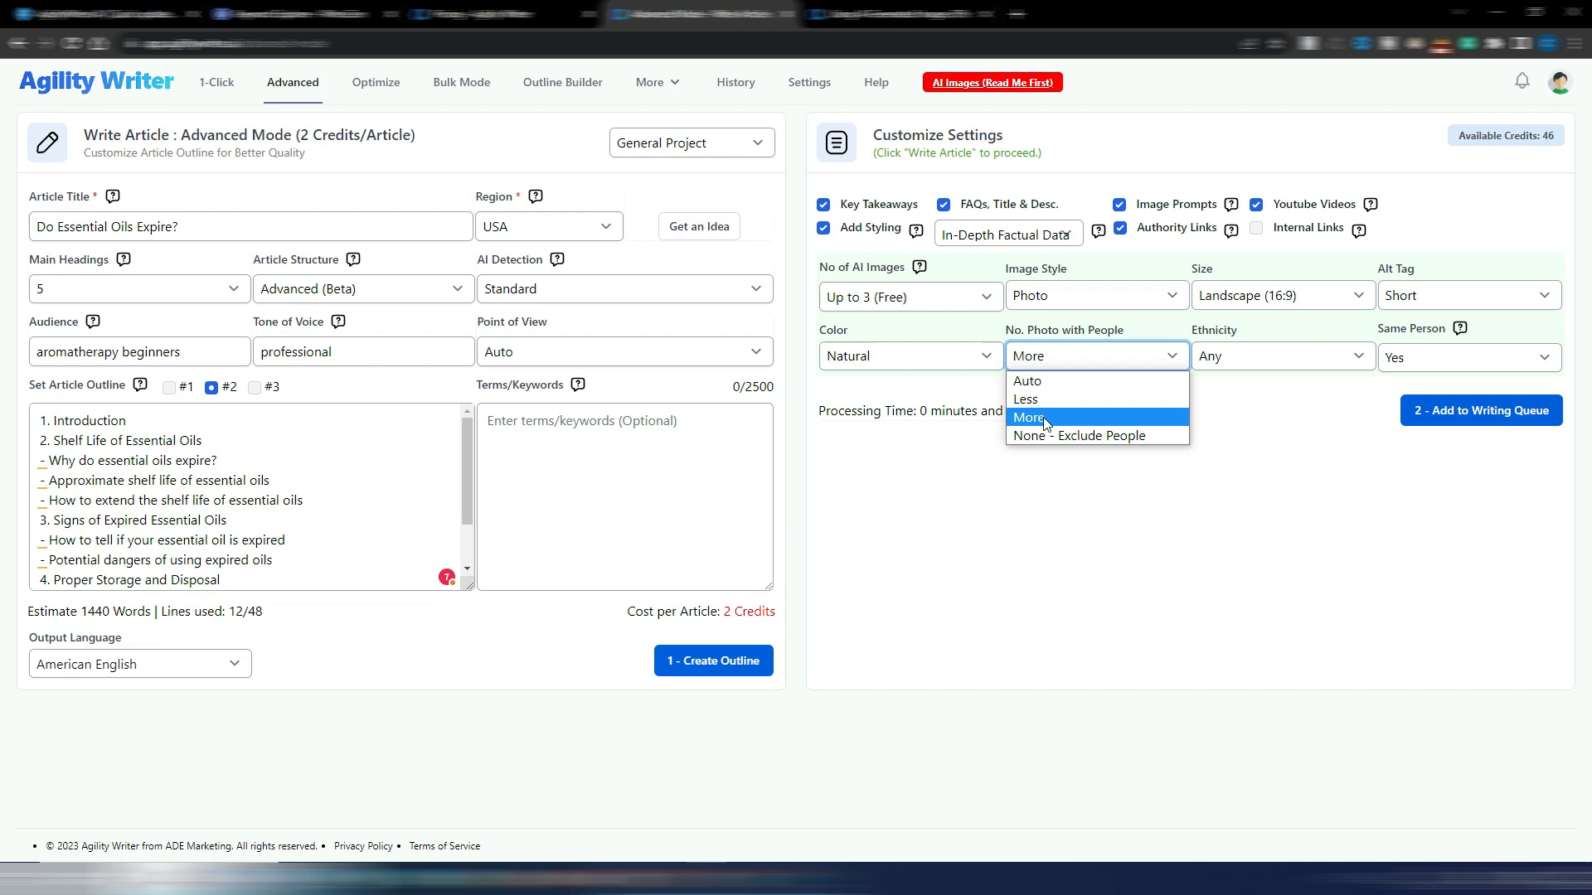
{"action": "left_click", "coordinate": [1028, 418]}
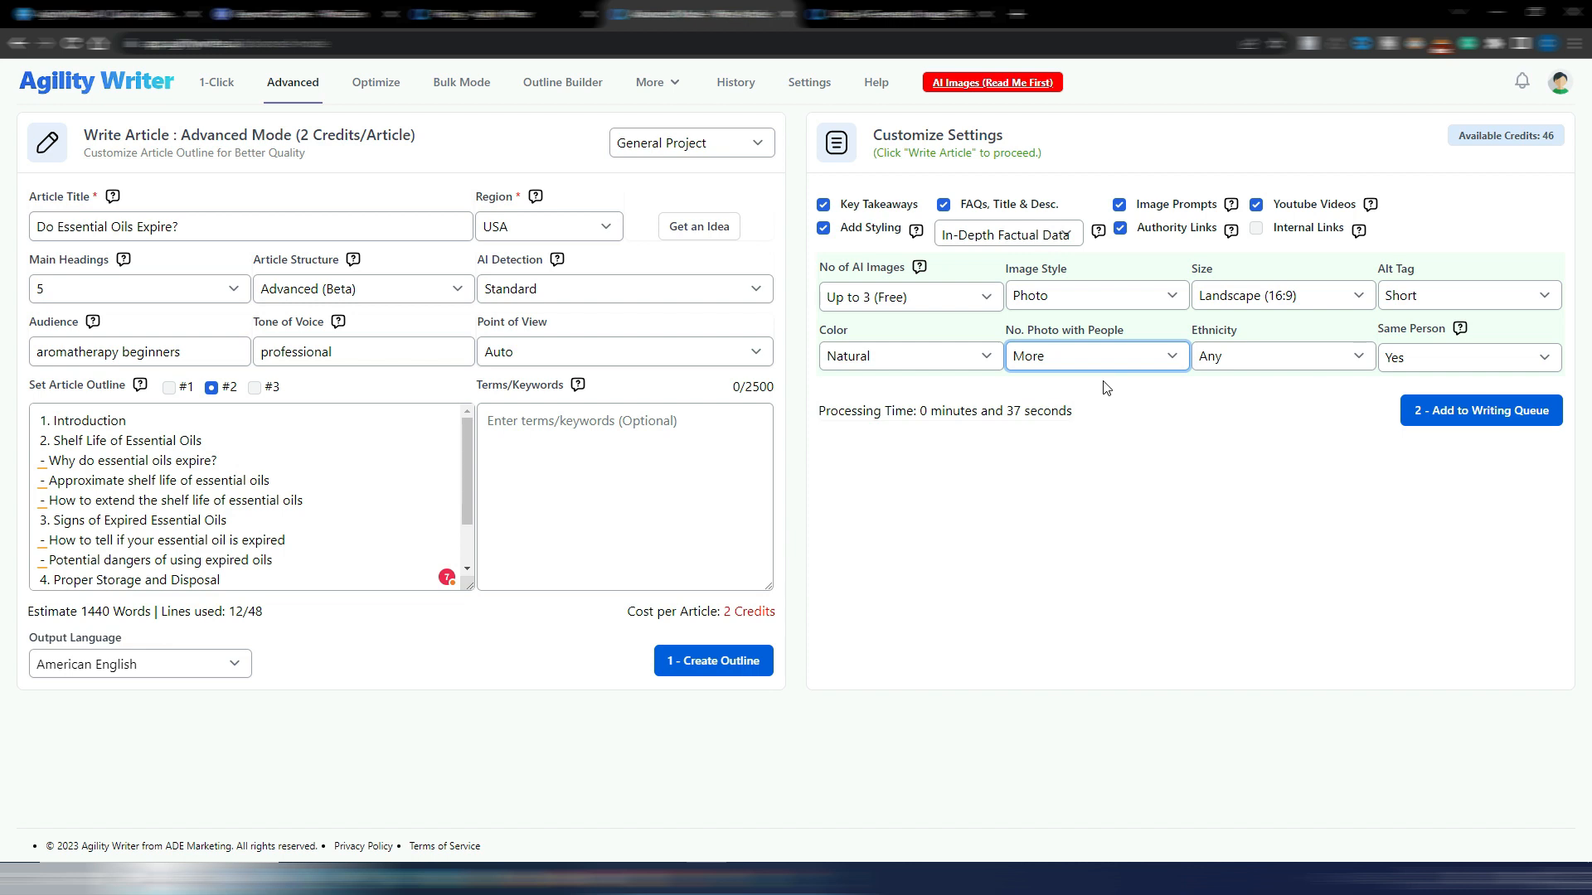
{"action": "mouse_move", "coordinate": [1394, 406]}
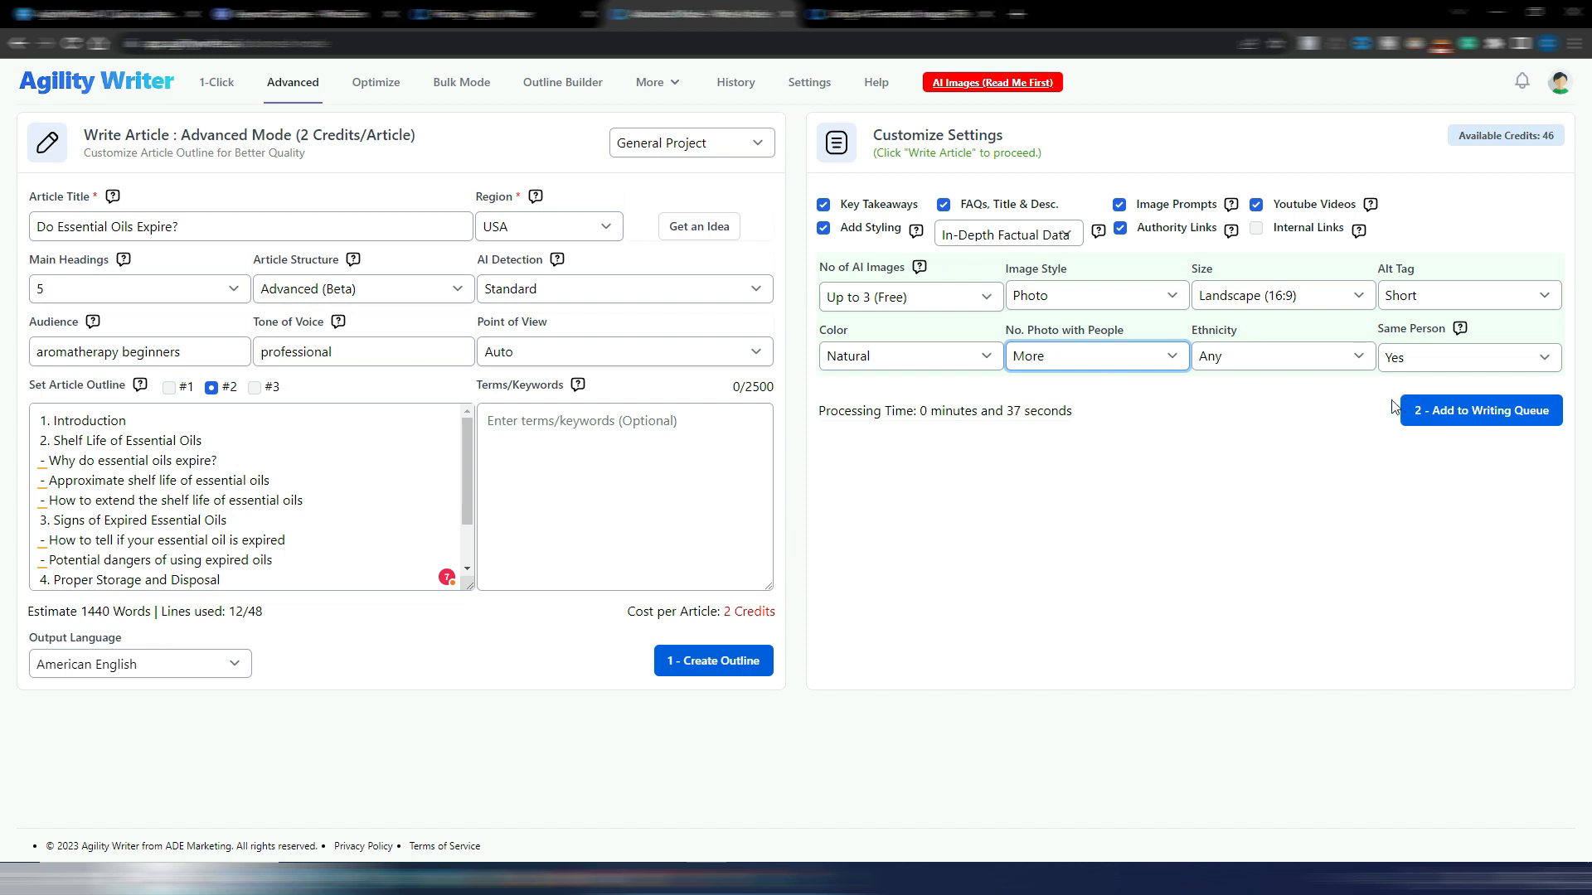
{"action": "left_click", "coordinate": [1281, 354]}
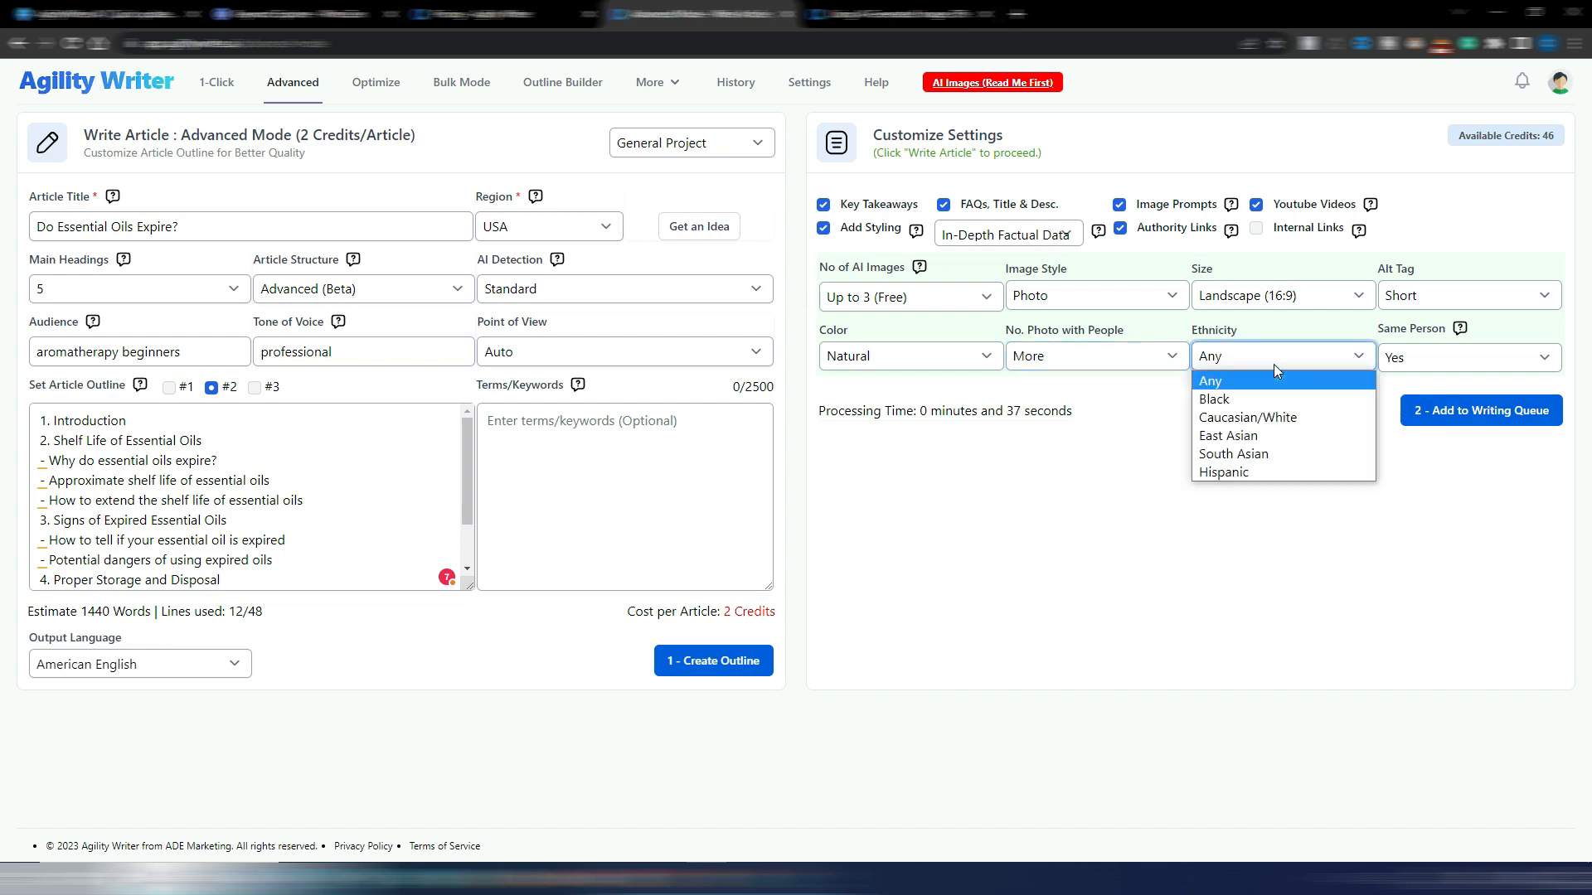
{"action": "left_click", "coordinate": [1276, 355]}
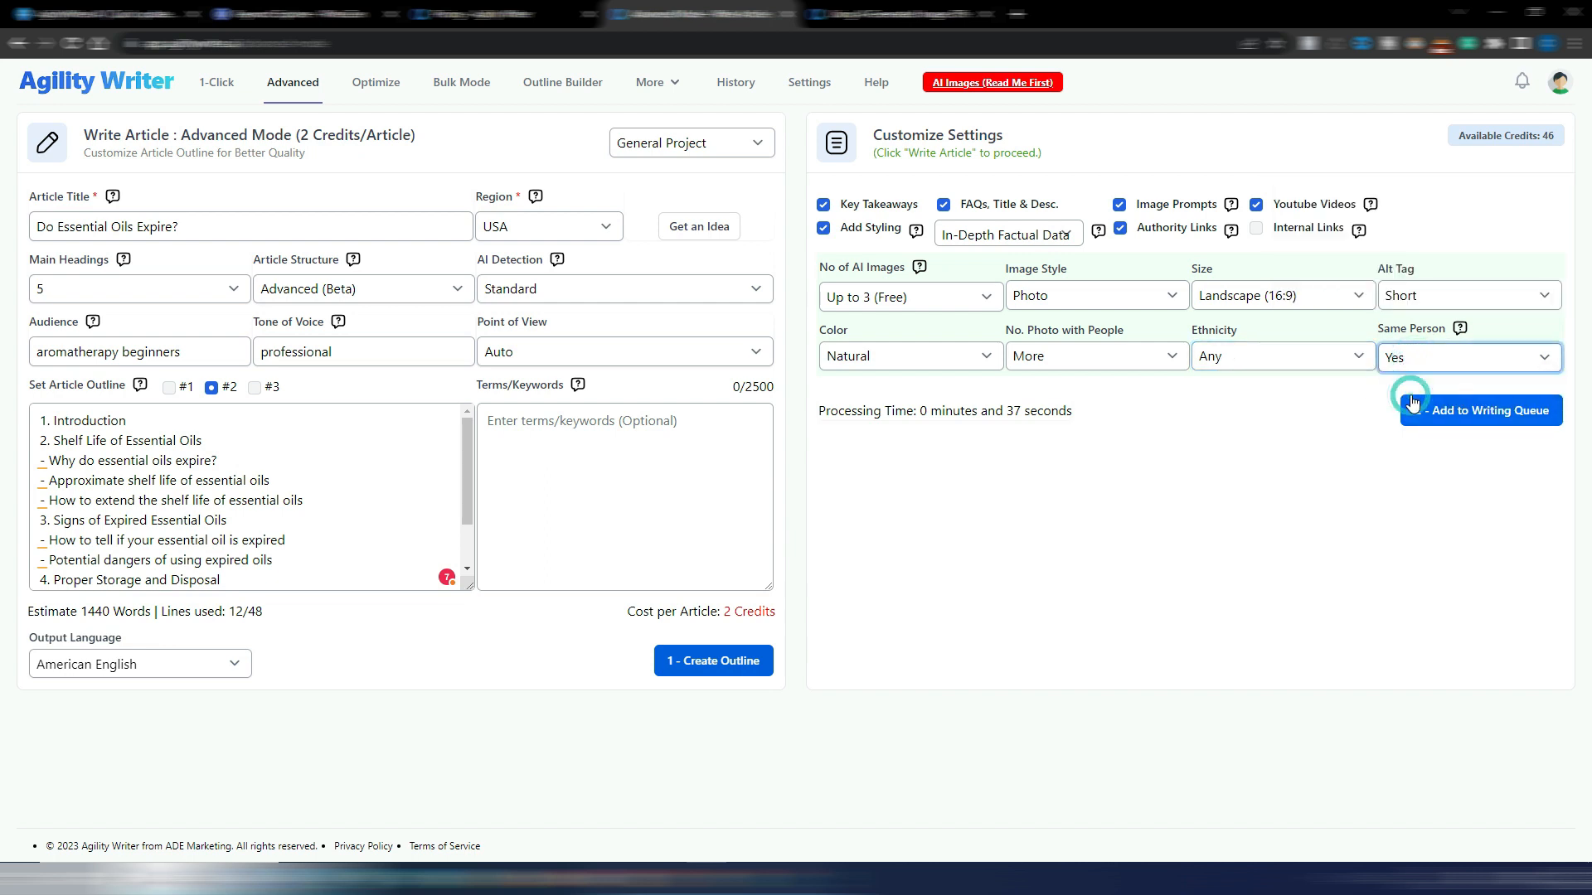
- Go to the History page listing previously generated articles
{"action": "left_click", "coordinate": [1481, 409]}
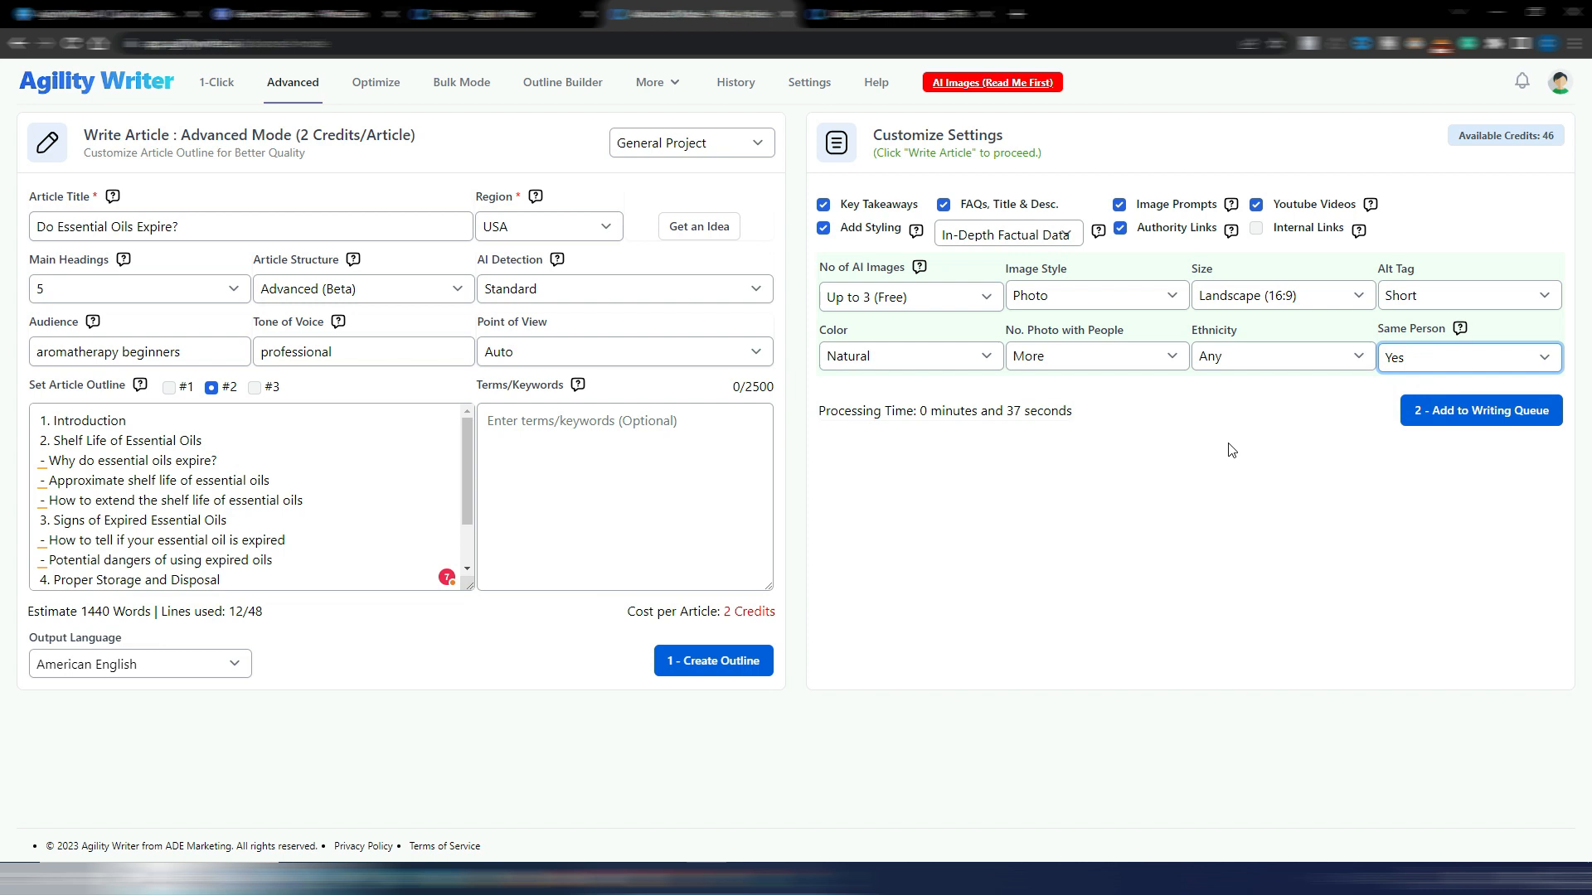
{"action": "mouse_move", "coordinate": [1459, 409]}
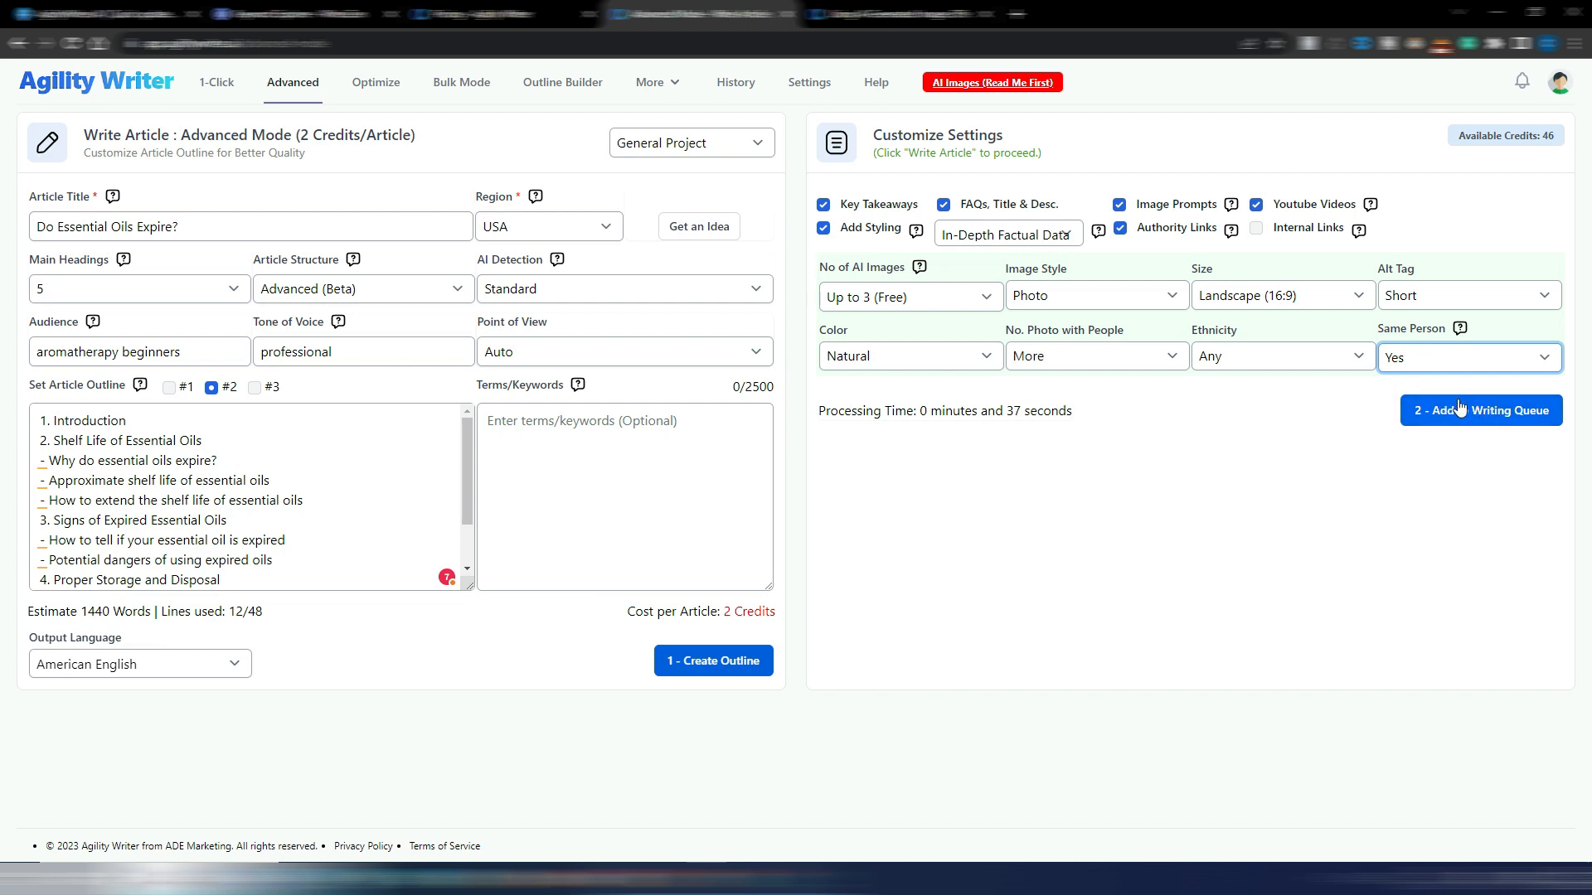
{"action": "mouse_move", "coordinate": [1477, 412]}
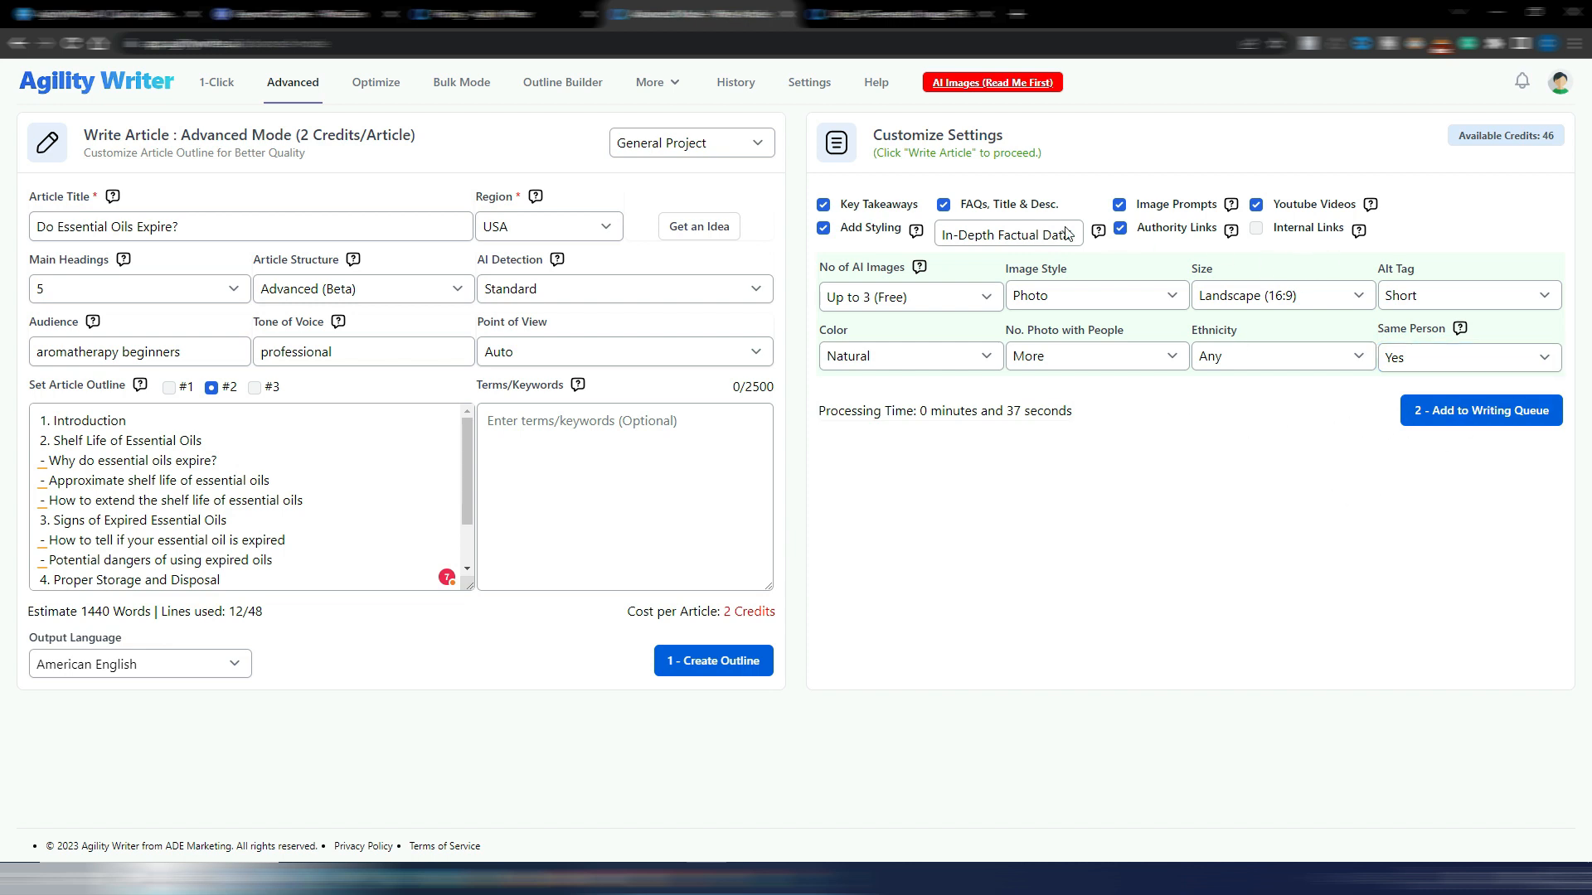
{"action": "mouse_move", "coordinate": [1169, 498]}
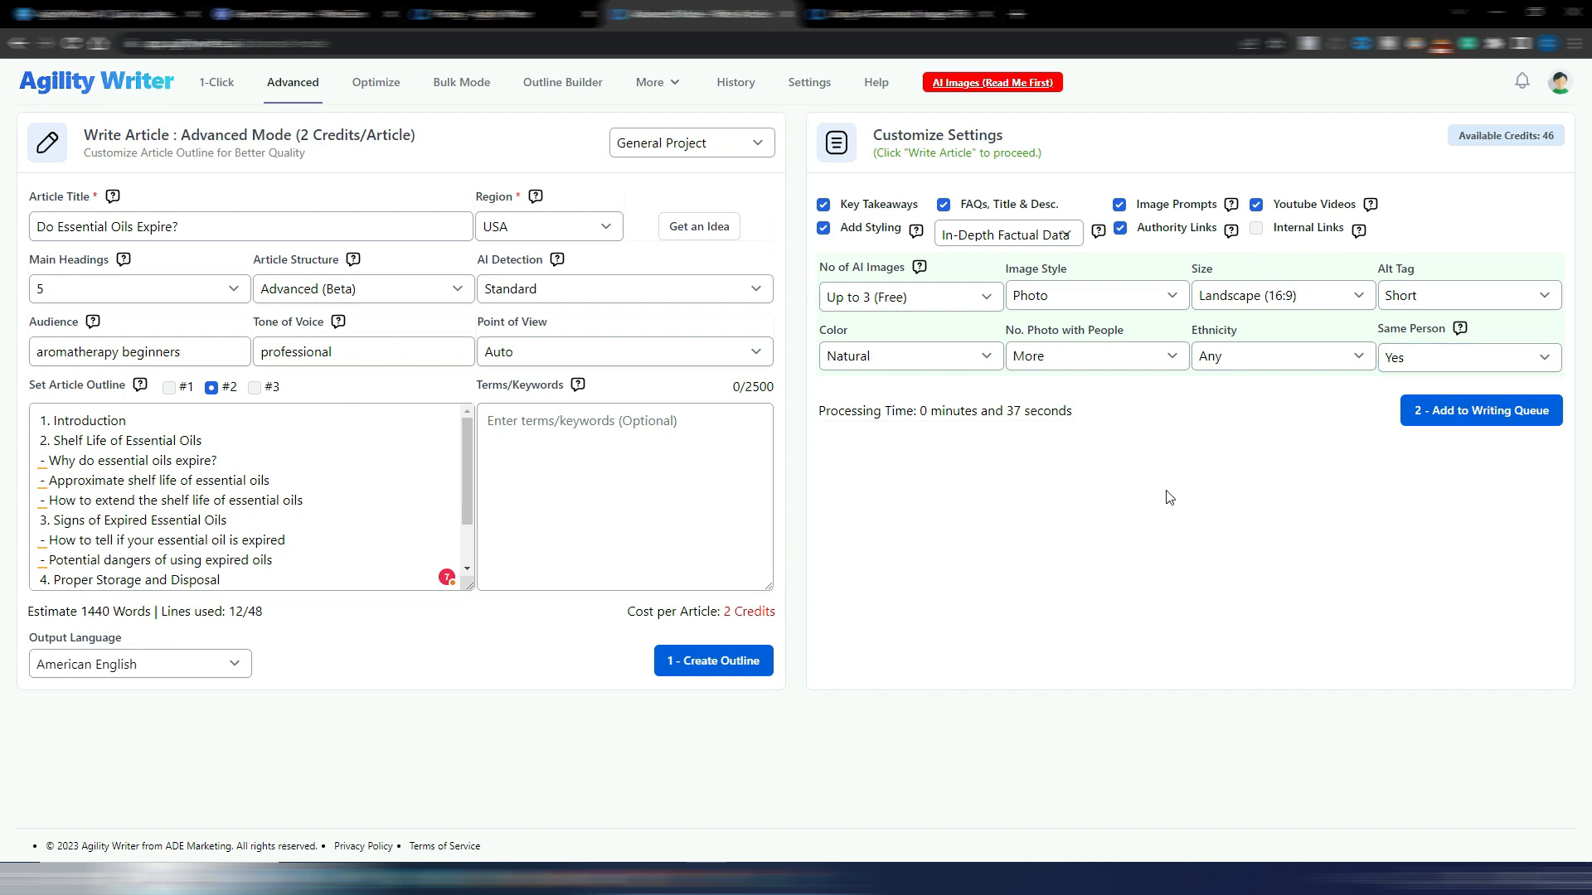
{"action": "left_click", "coordinate": [735, 83]}
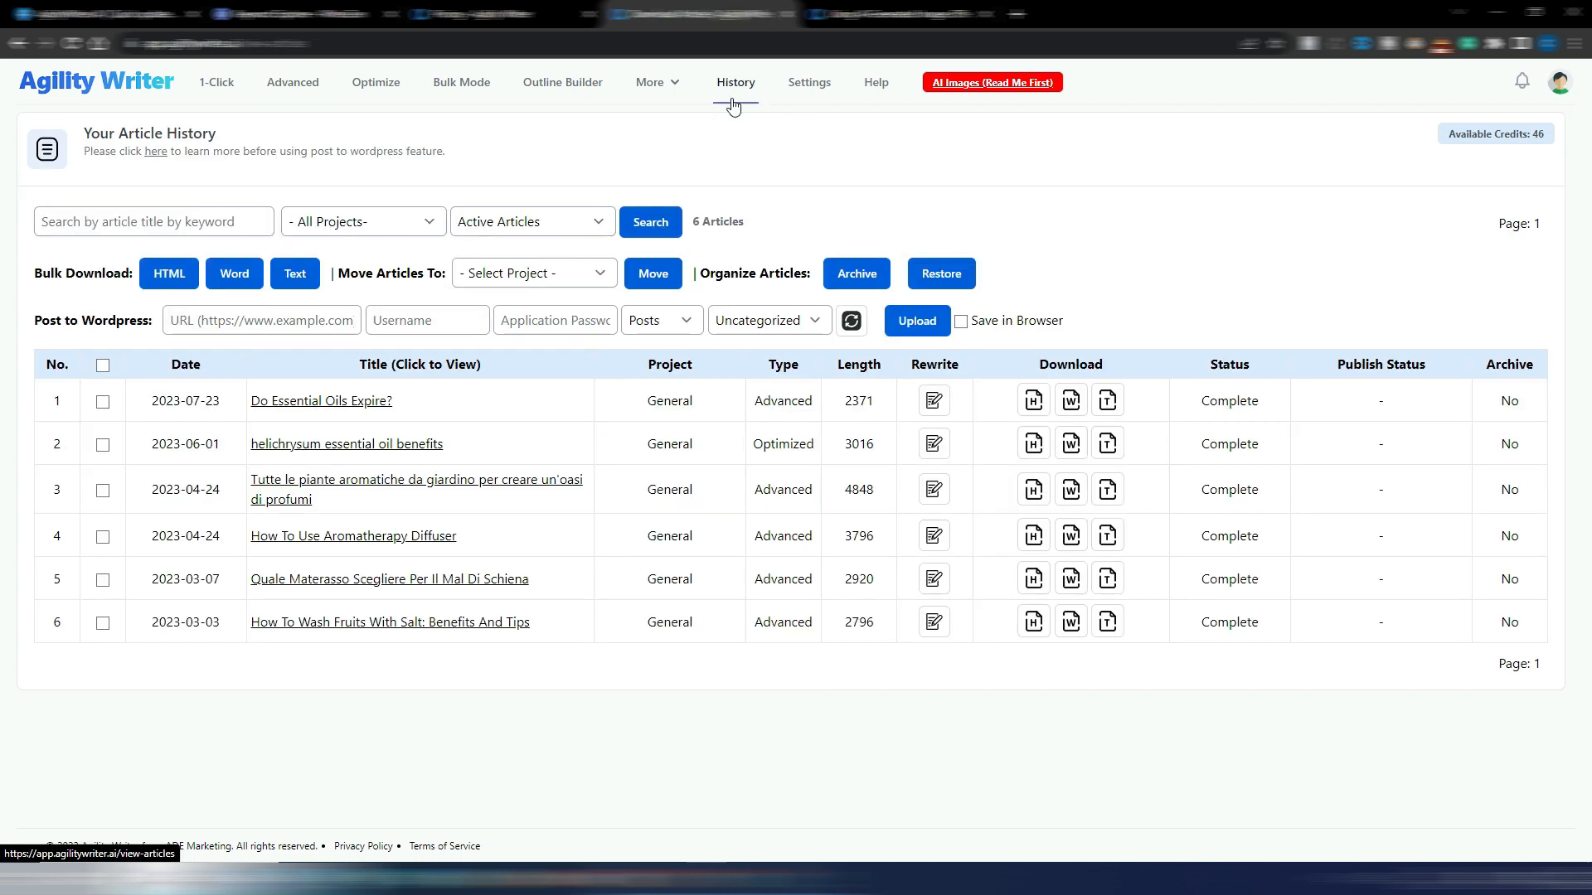
{"action": "mouse_move", "coordinate": [287, 413]}
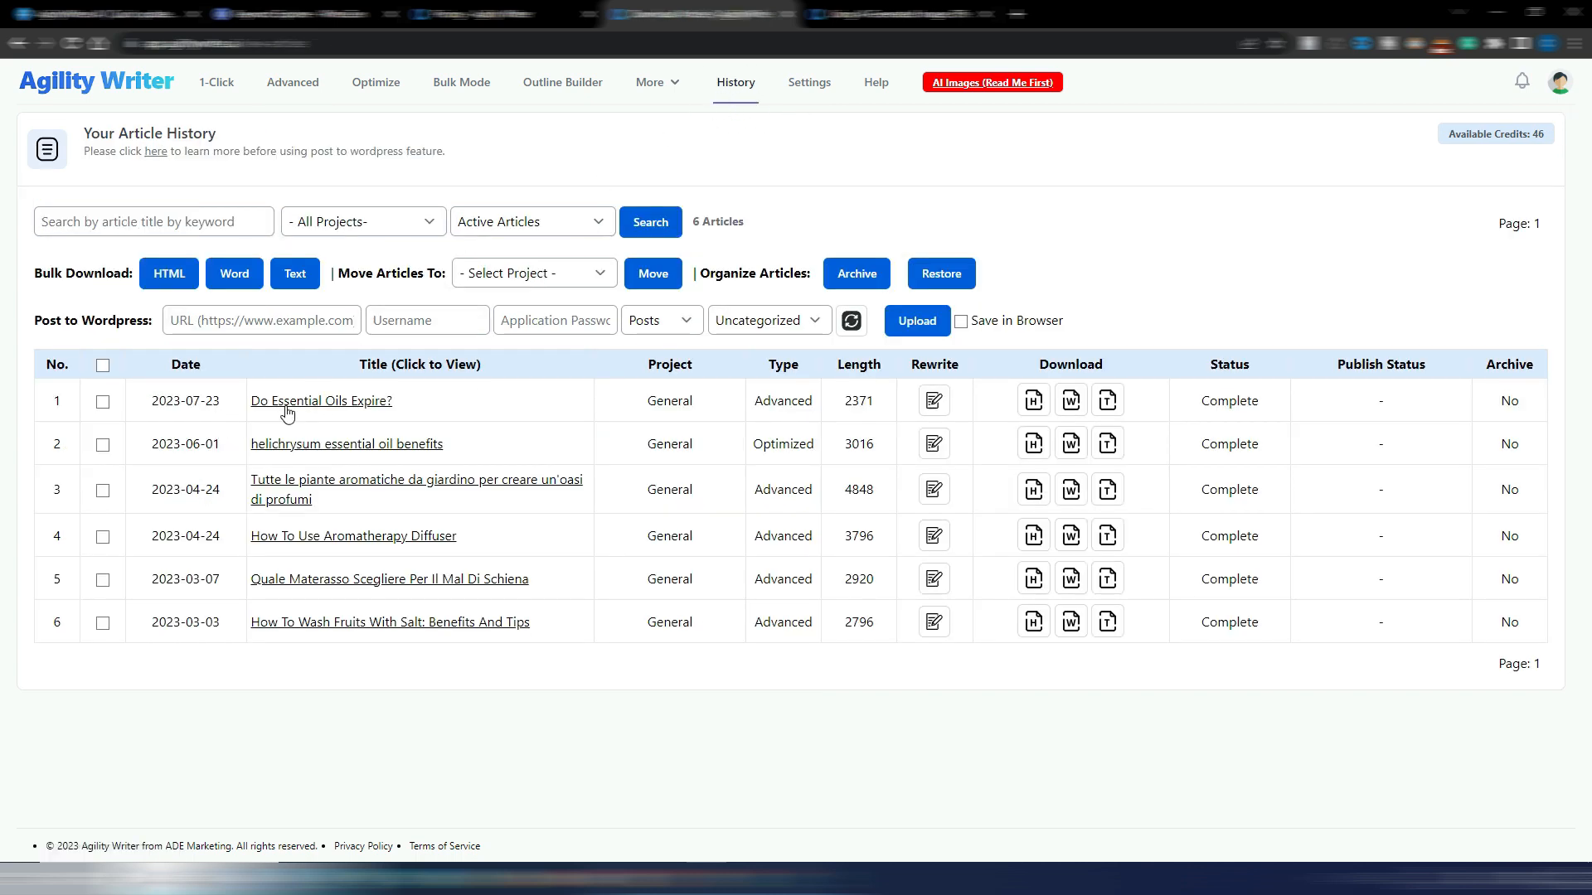
{"action": "mouse_move", "coordinate": [899, 435]}
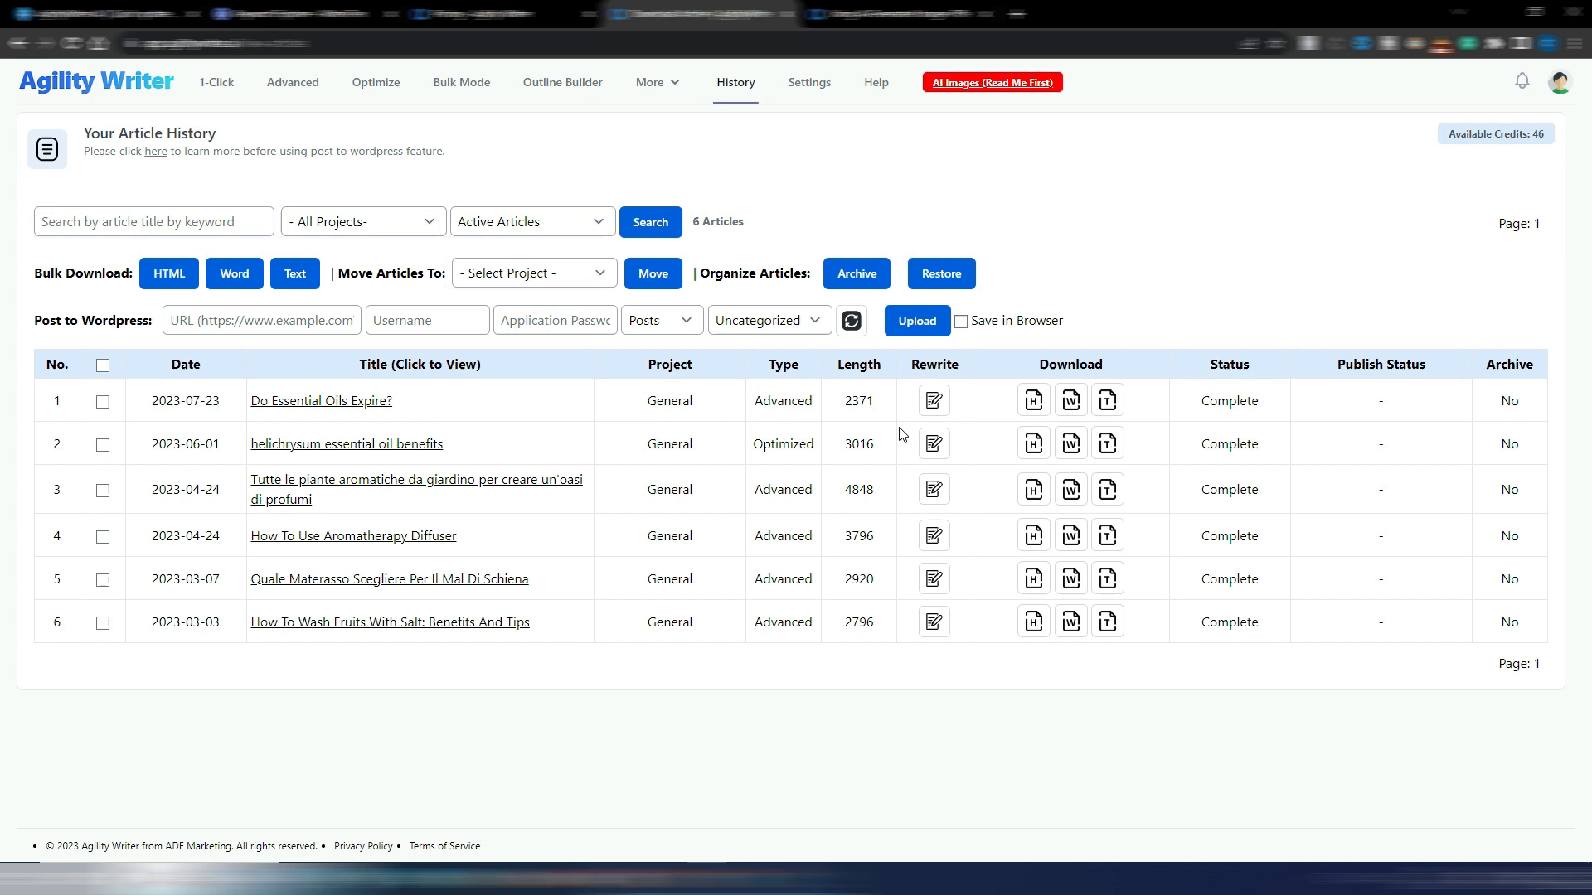
{"action": "mouse_move", "coordinate": [1029, 328]}
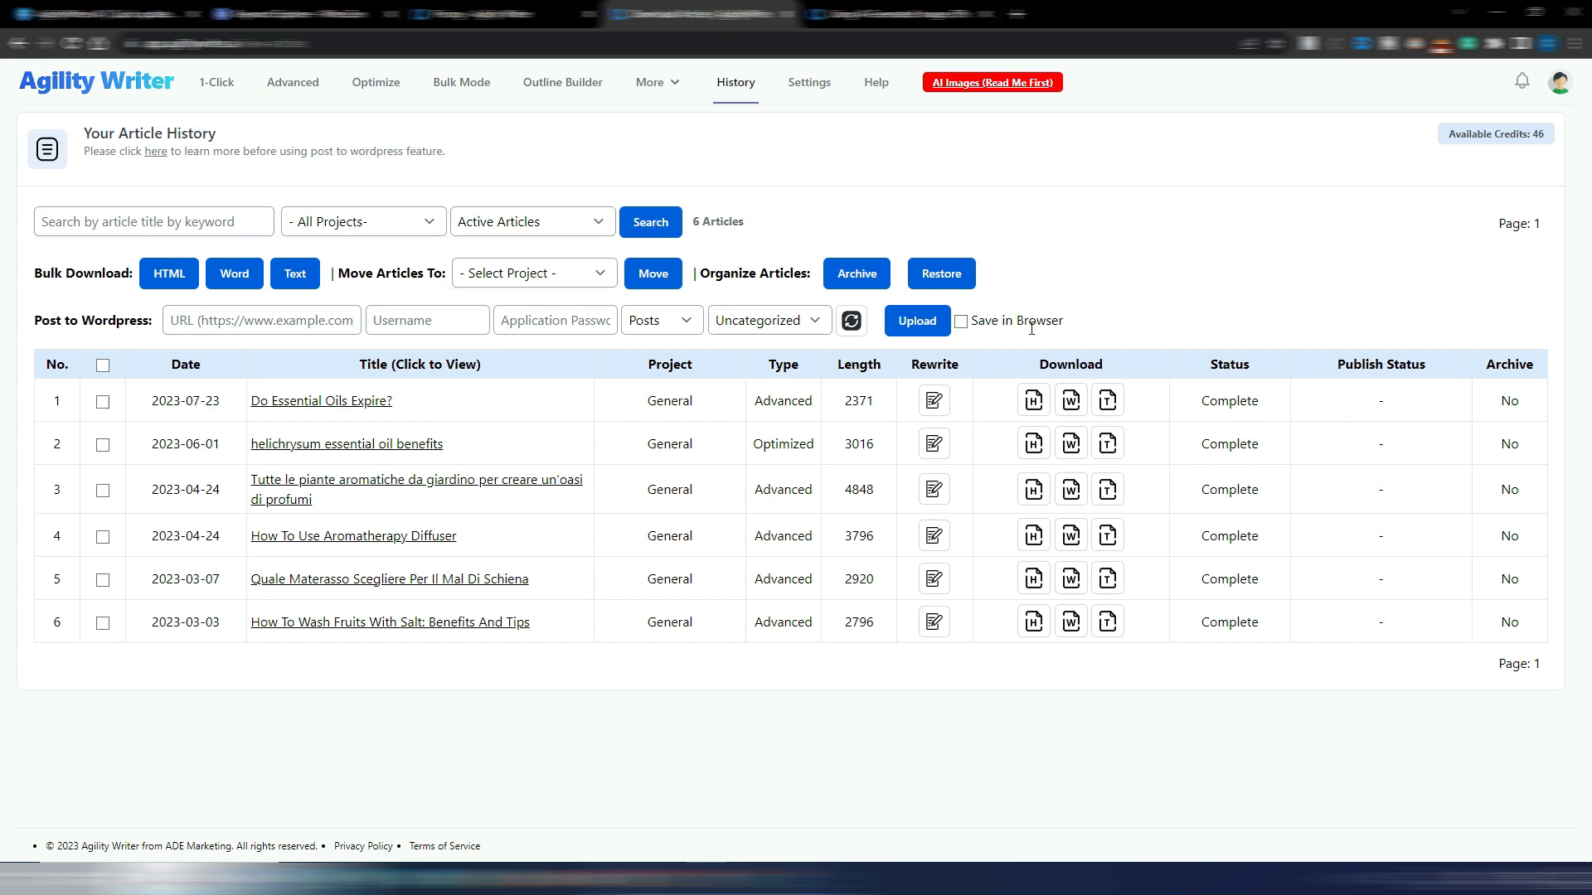
{"action": "mouse_move", "coordinate": [870, 395]}
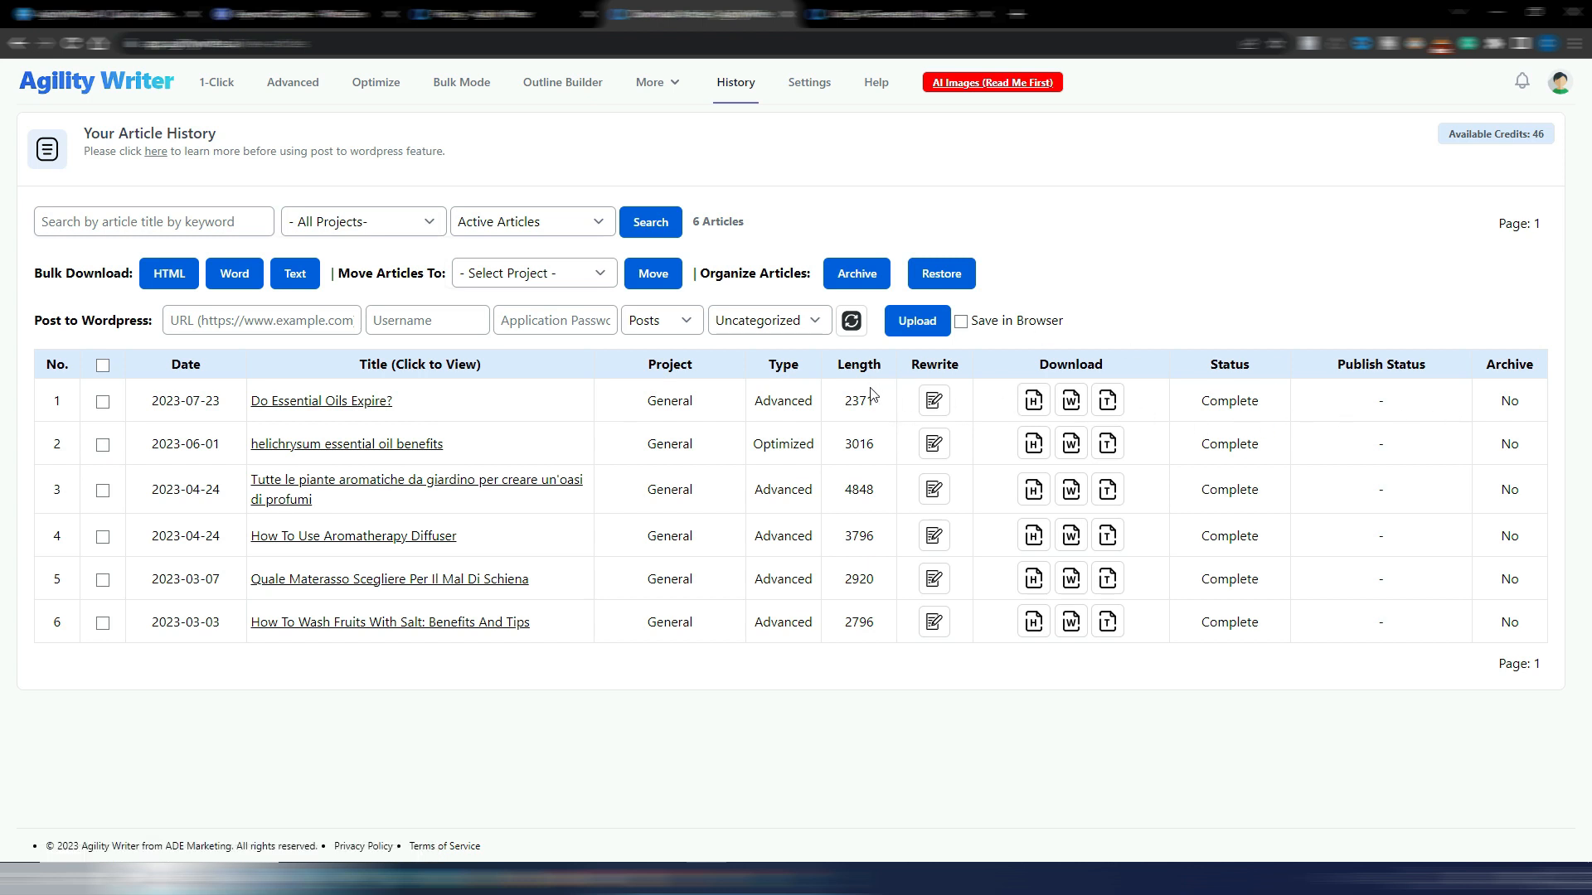
{"action": "mouse_move", "coordinate": [868, 414]}
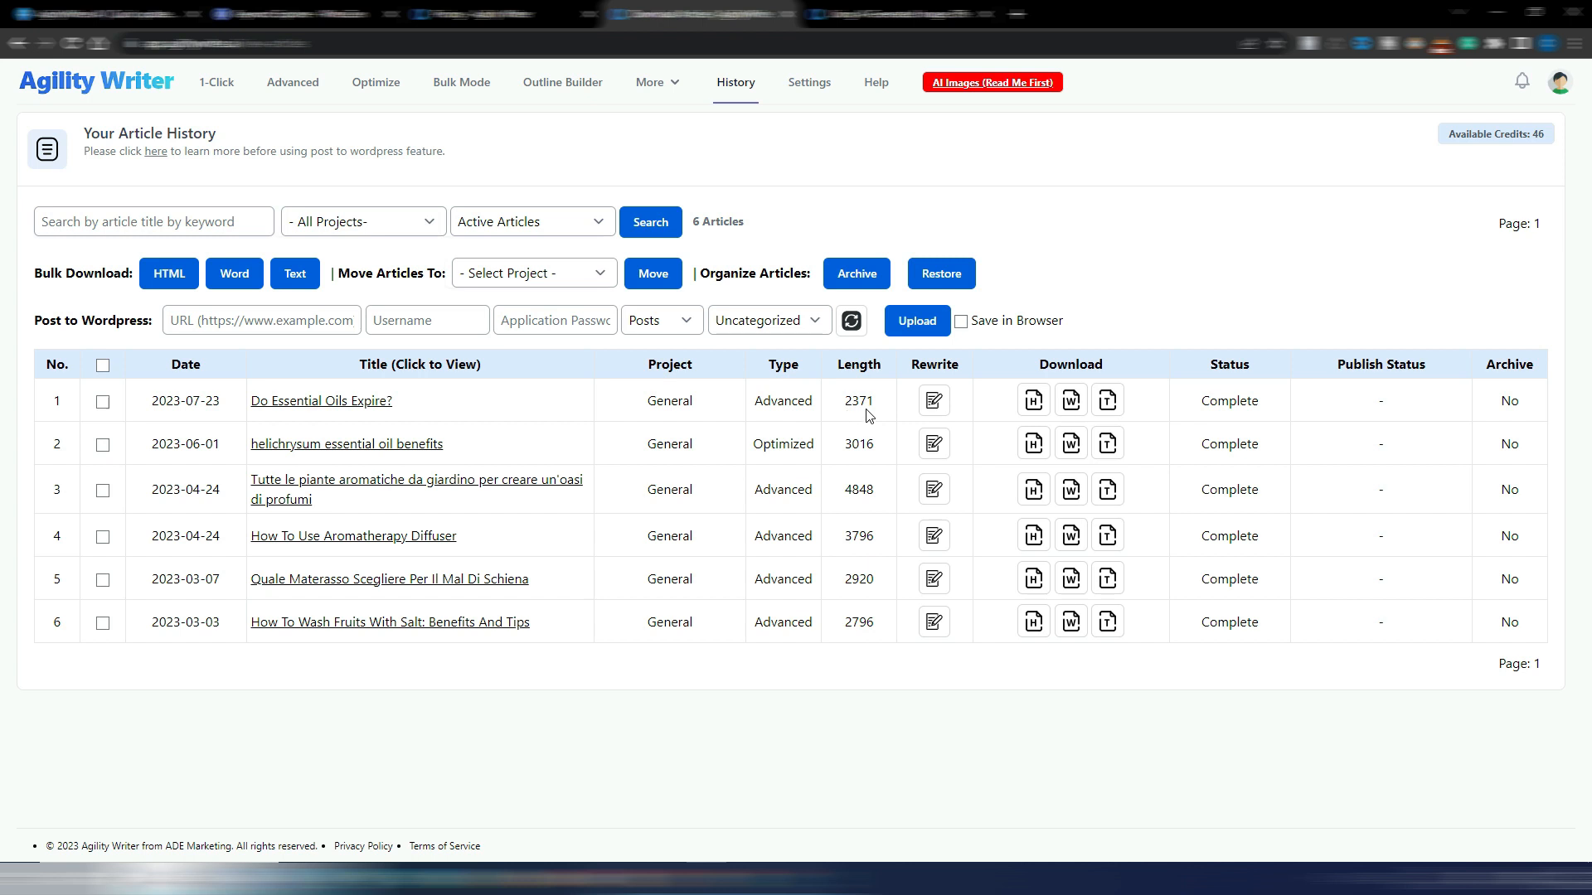
{"action": "mouse_move", "coordinate": [320, 405]}
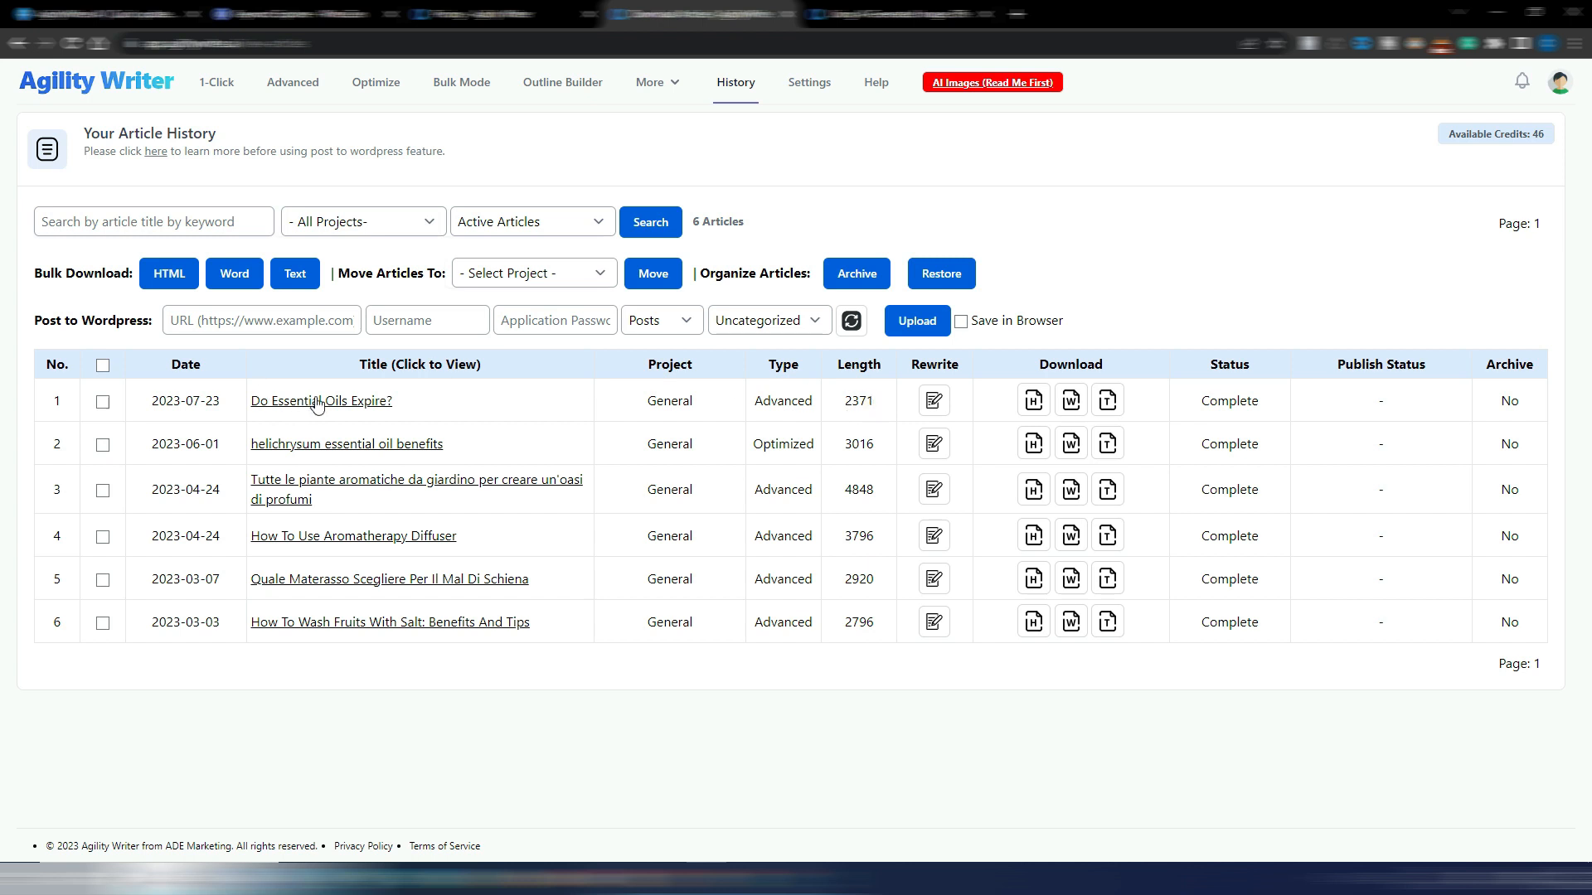
- View the 'Do Essential Oils Expire?' article's shelf image, introduction and Key Takeaways
{"action": "left_click", "coordinate": [320, 400]}
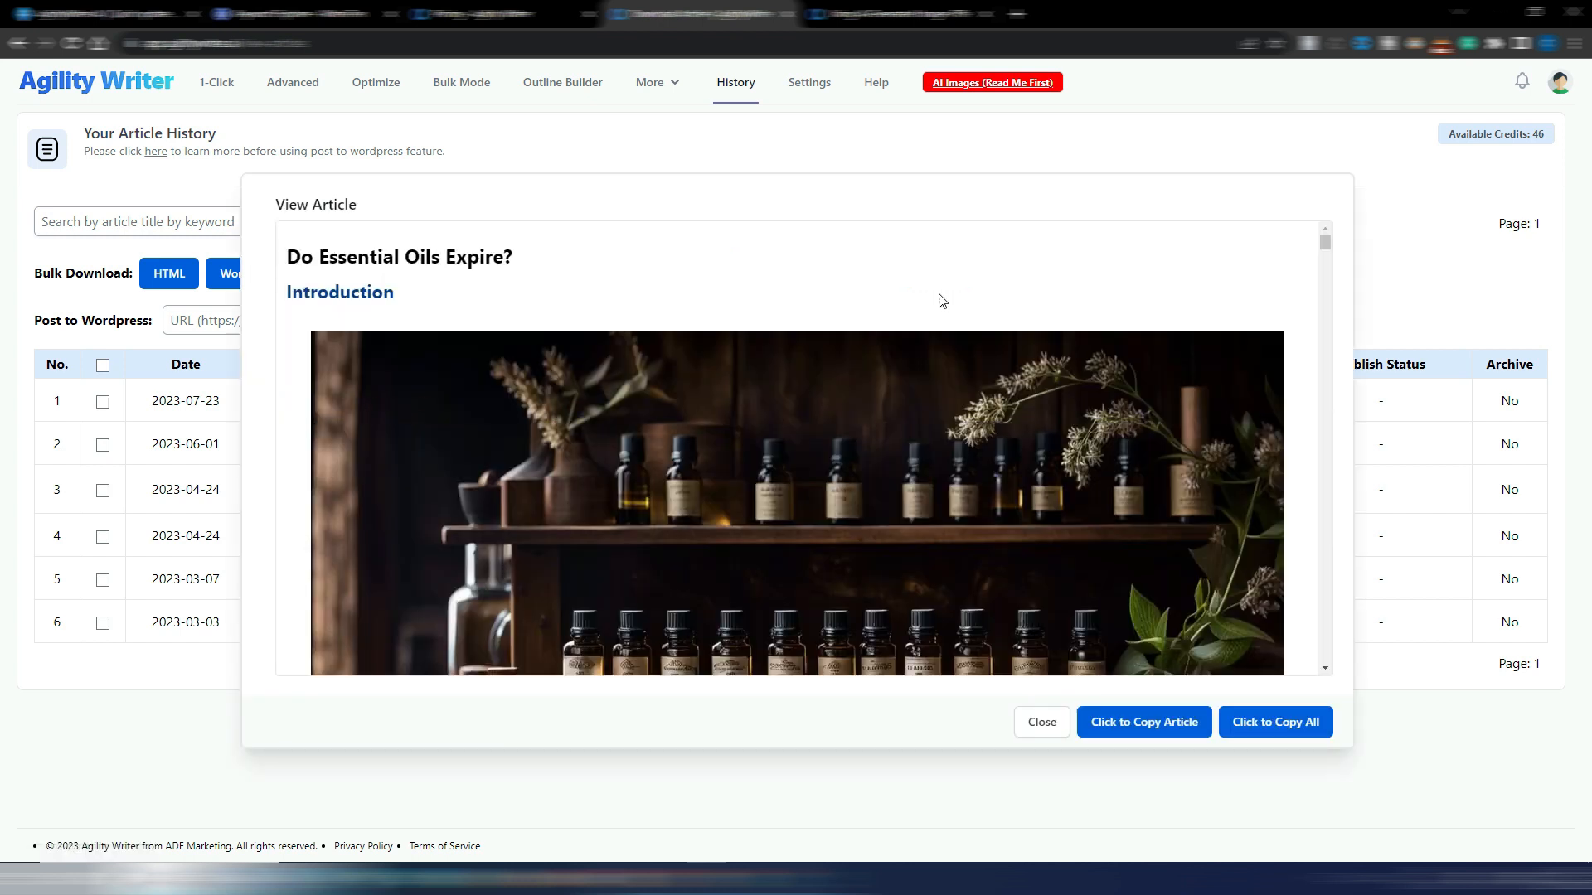
{"action": "mouse_move", "coordinate": [1197, 351]}
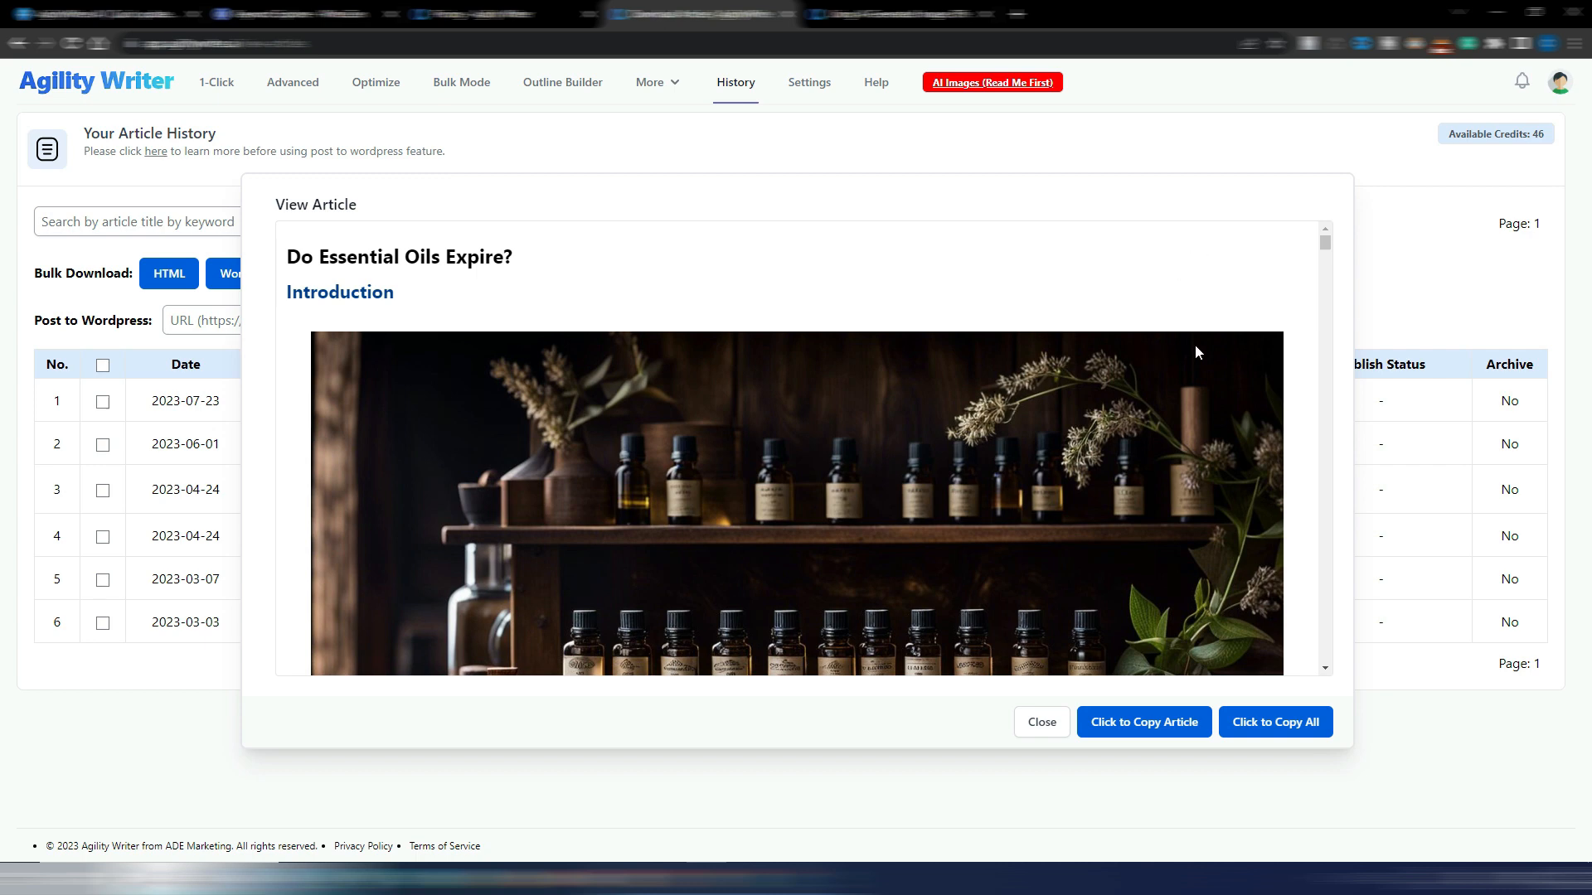
{"action": "mouse_move", "coordinate": [1329, 252]}
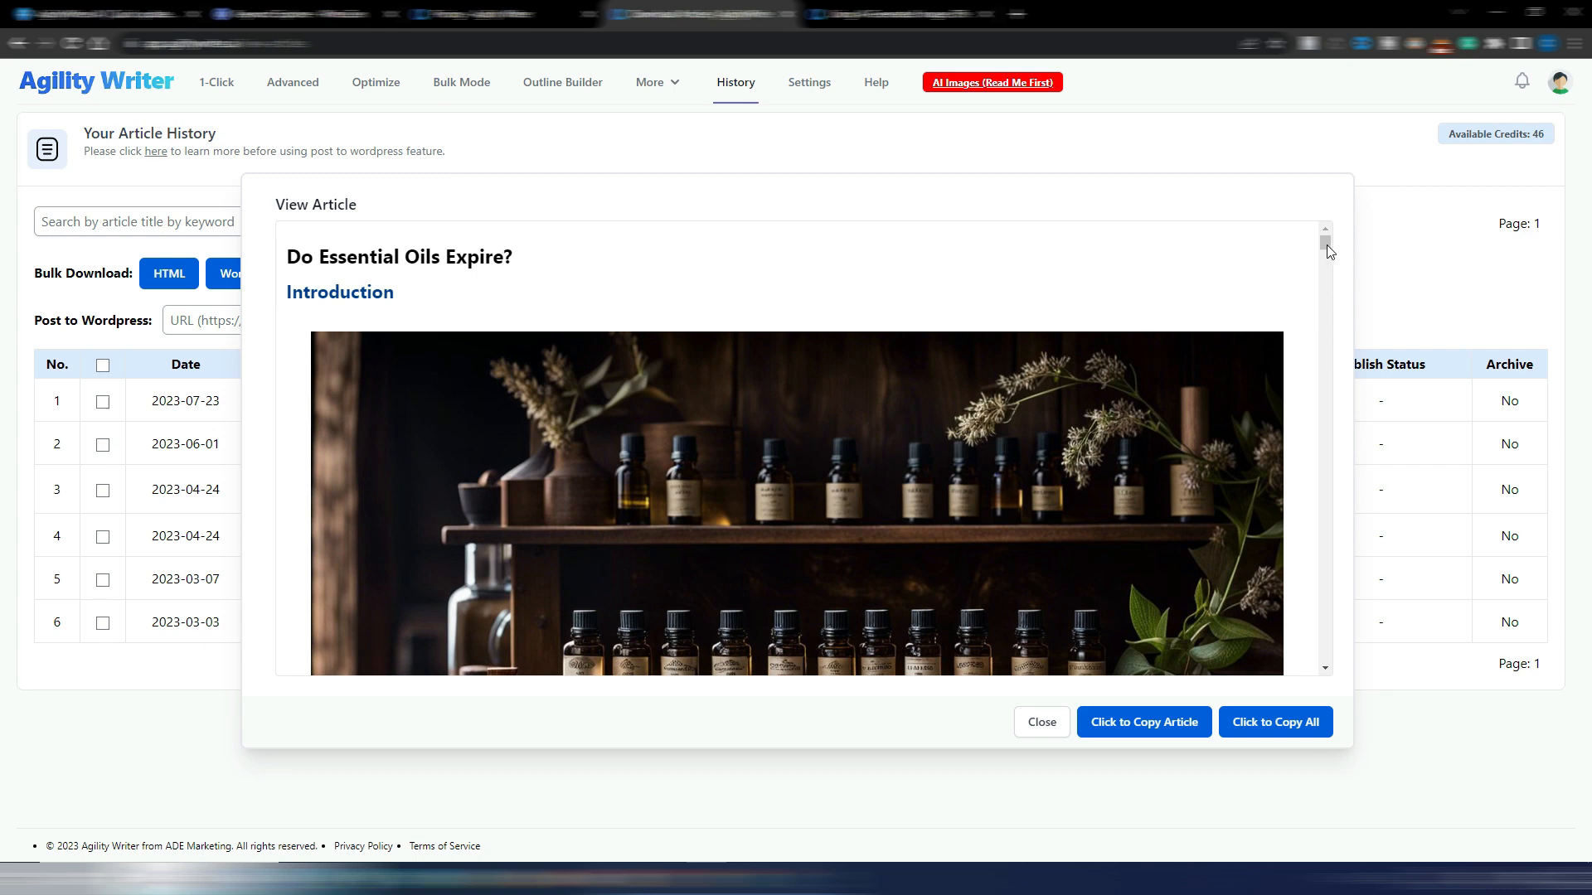
{"action": "mouse_move", "coordinate": [895, 328]}
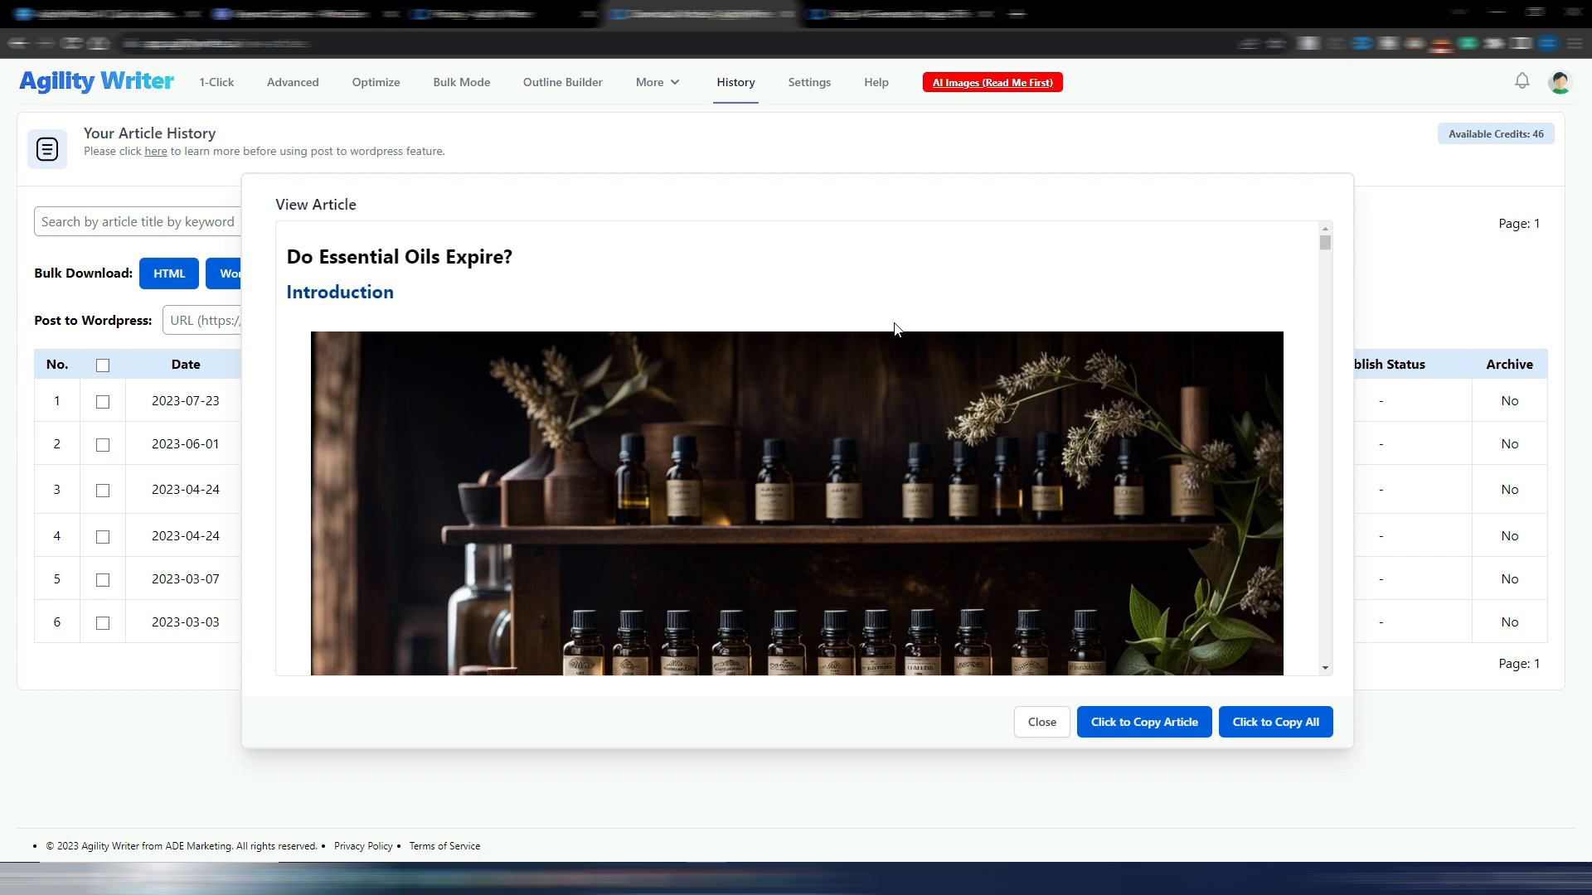
{"action": "scroll", "scroll_direction": "down", "scroll_amount": 3}
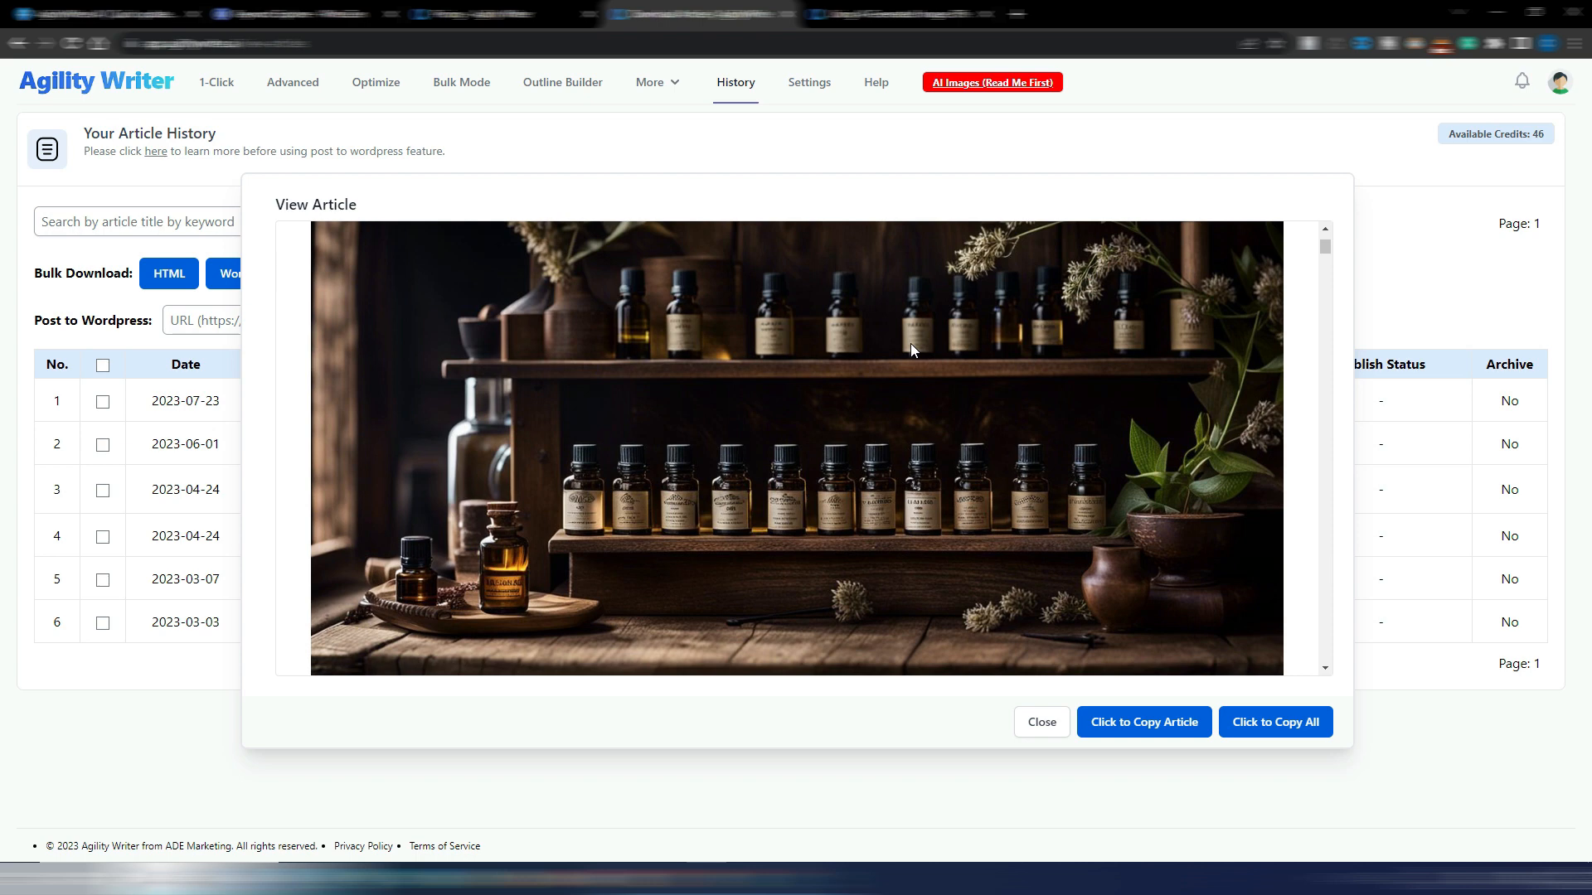
{"action": "mouse_move", "coordinate": [1074, 202]}
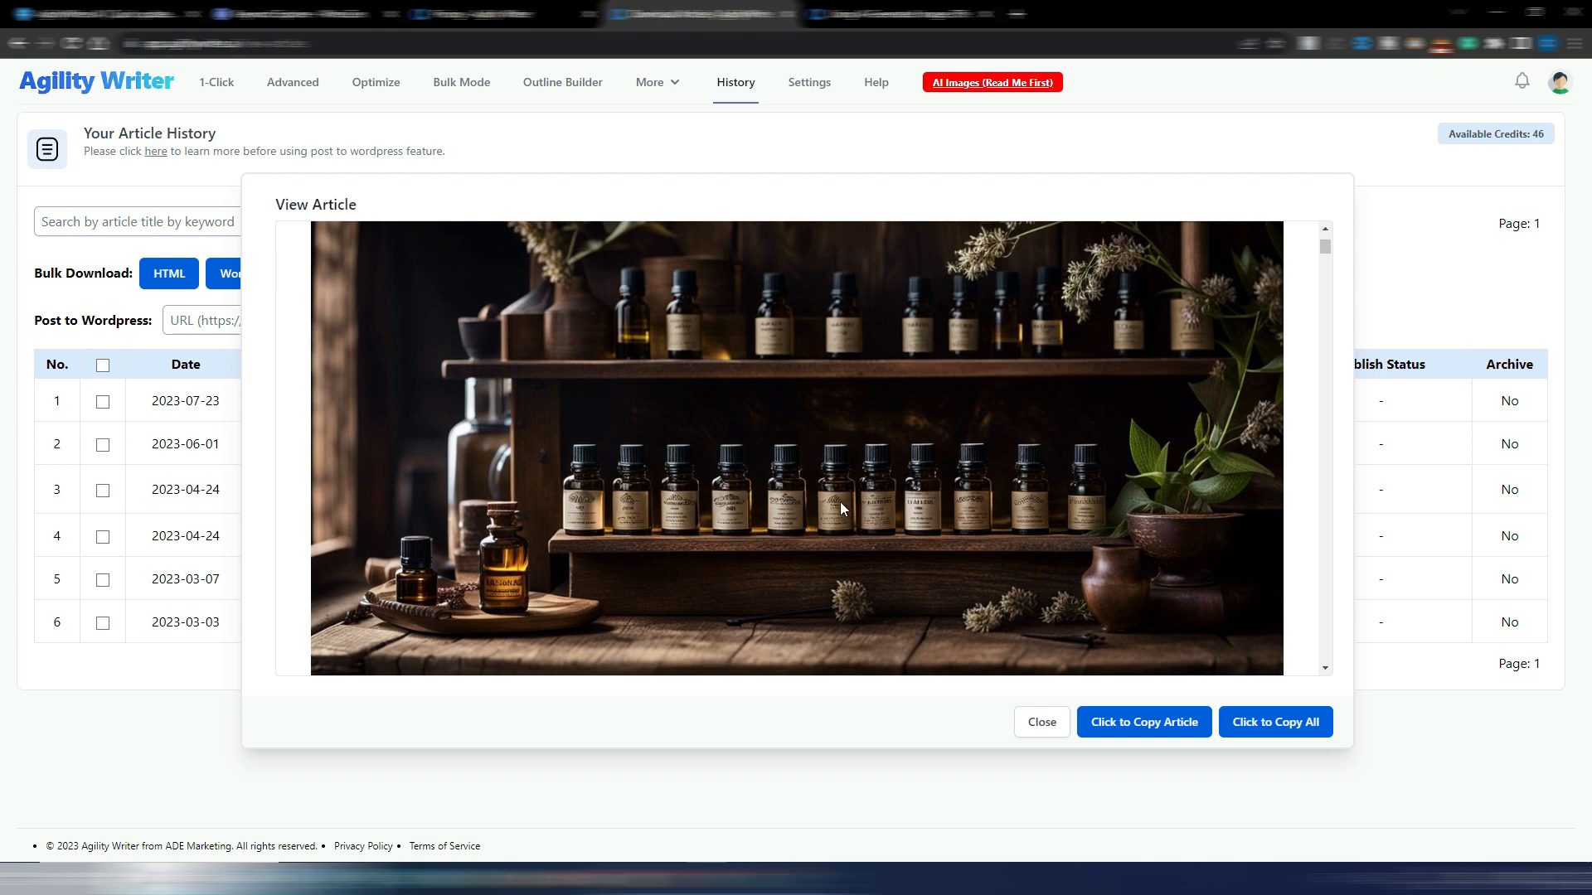
{"action": "mouse_move", "coordinate": [884, 509]}
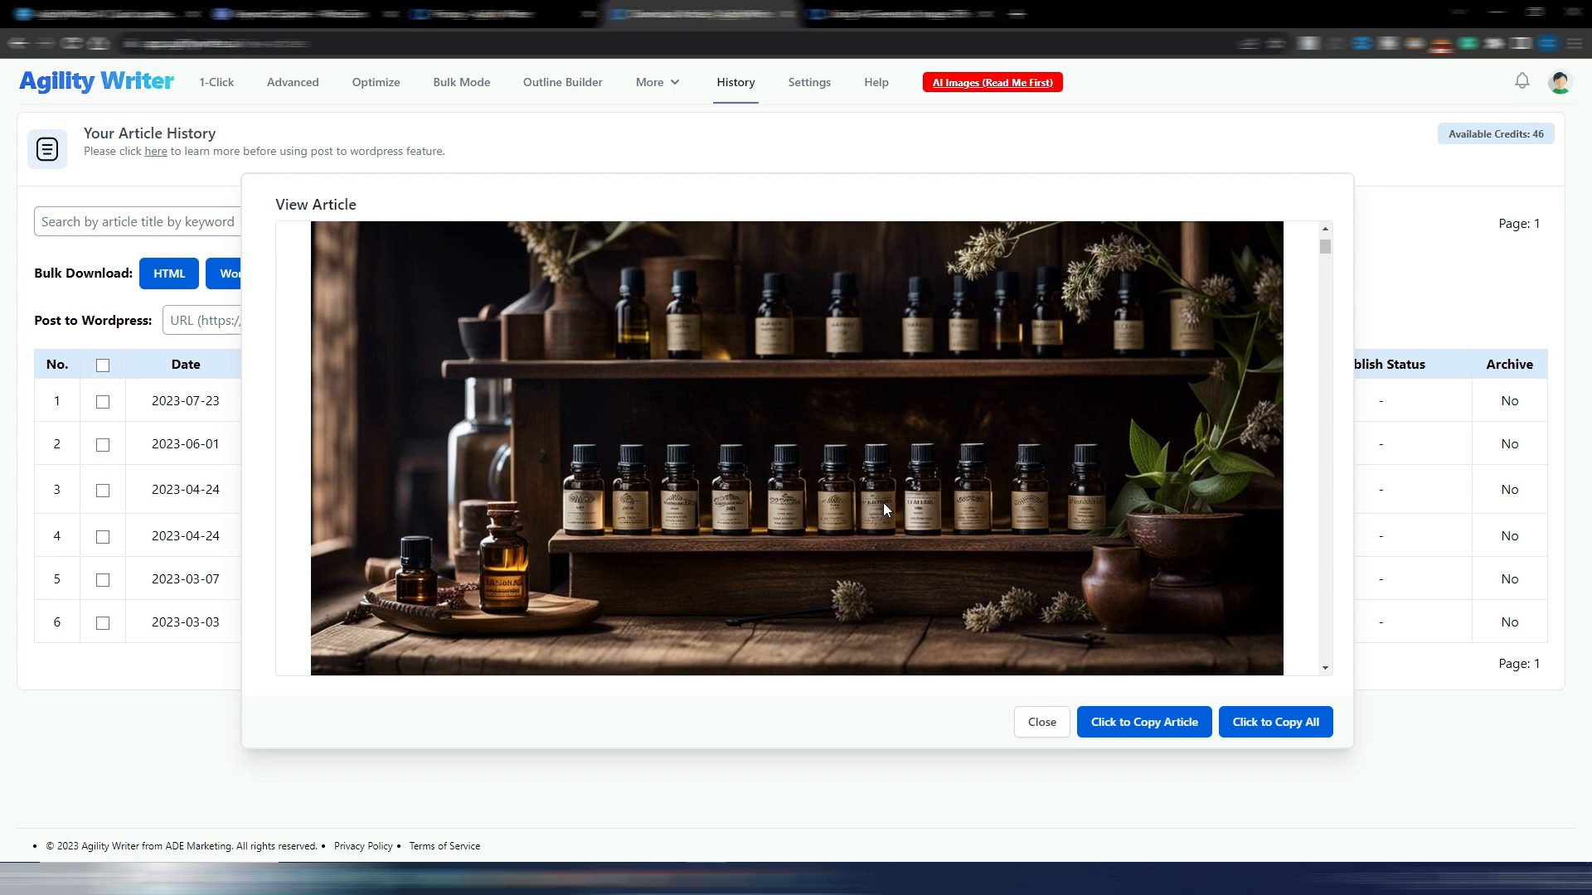
{"action": "mouse_move", "coordinate": [922, 513]}
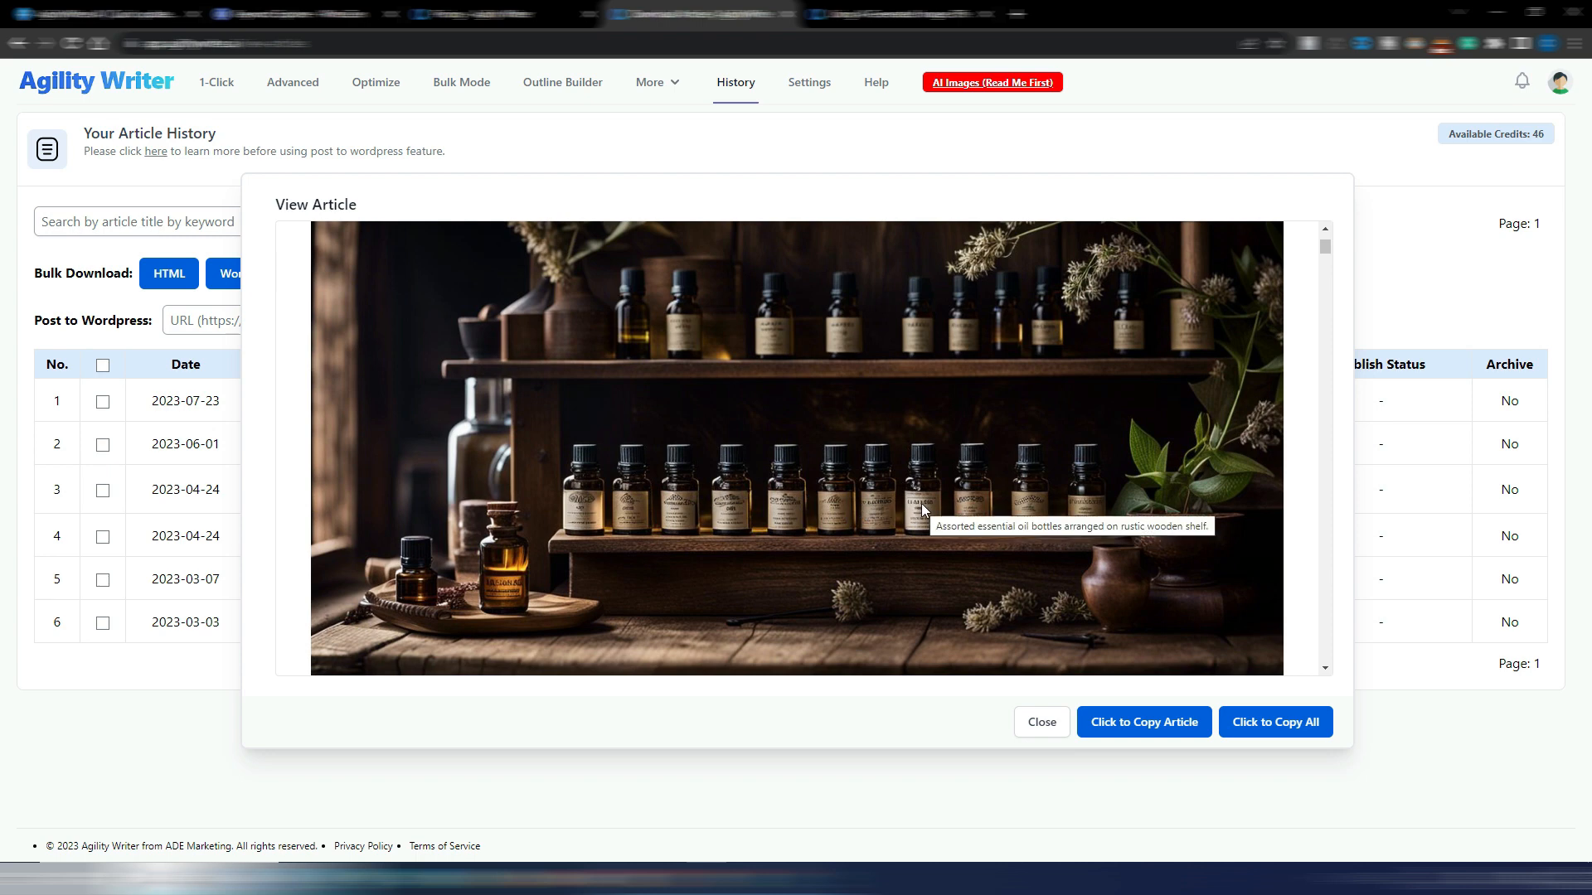
{"action": "mouse_move", "coordinate": [990, 509]}
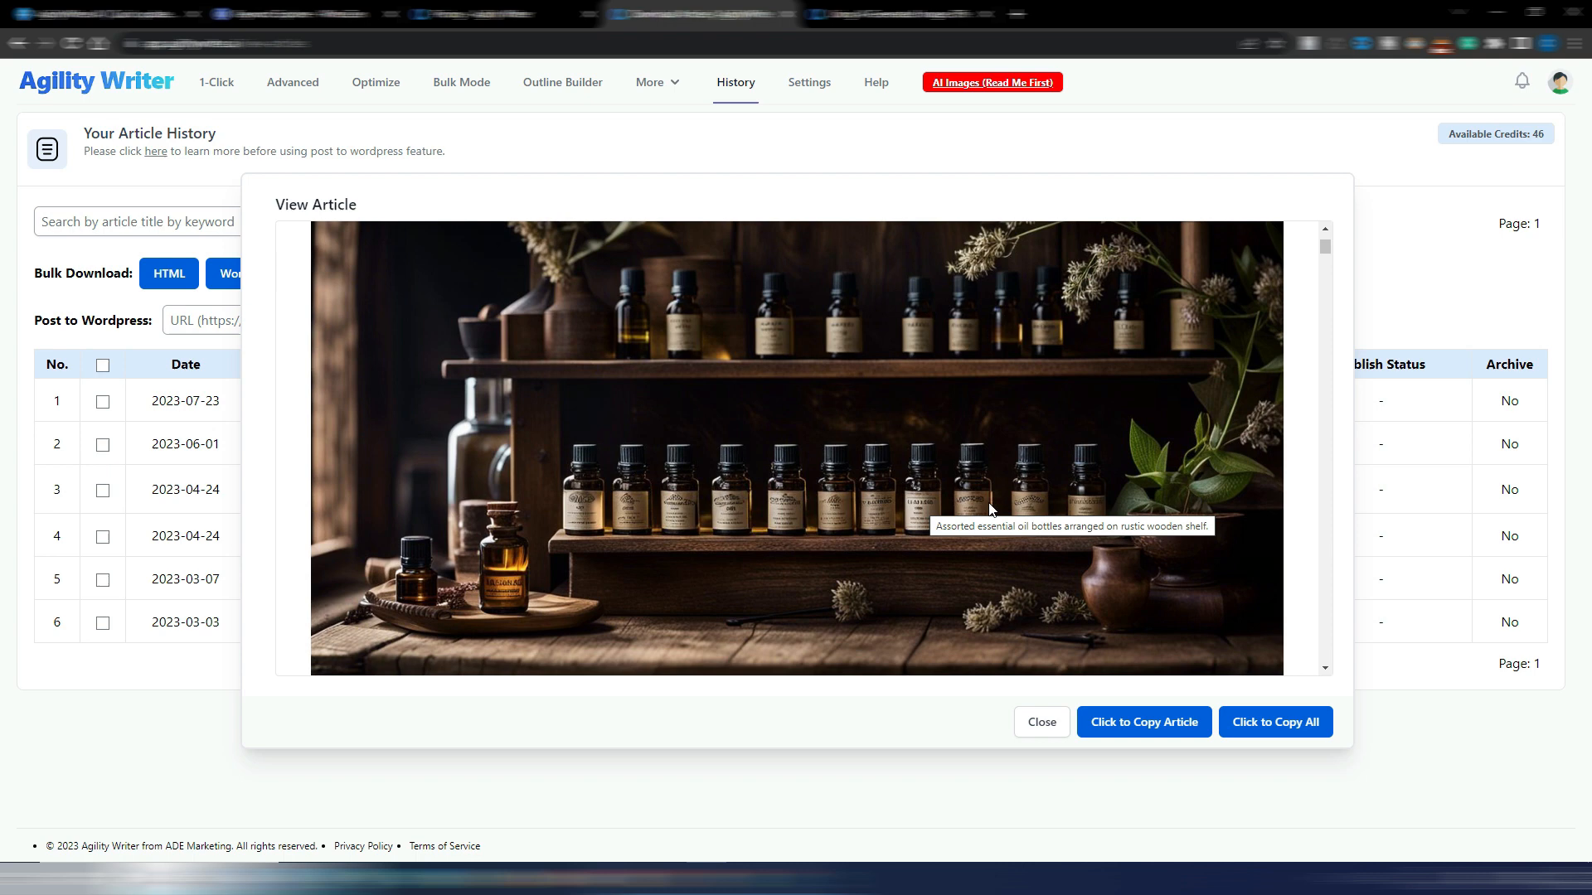
{"action": "mouse_move", "coordinate": [595, 512]}
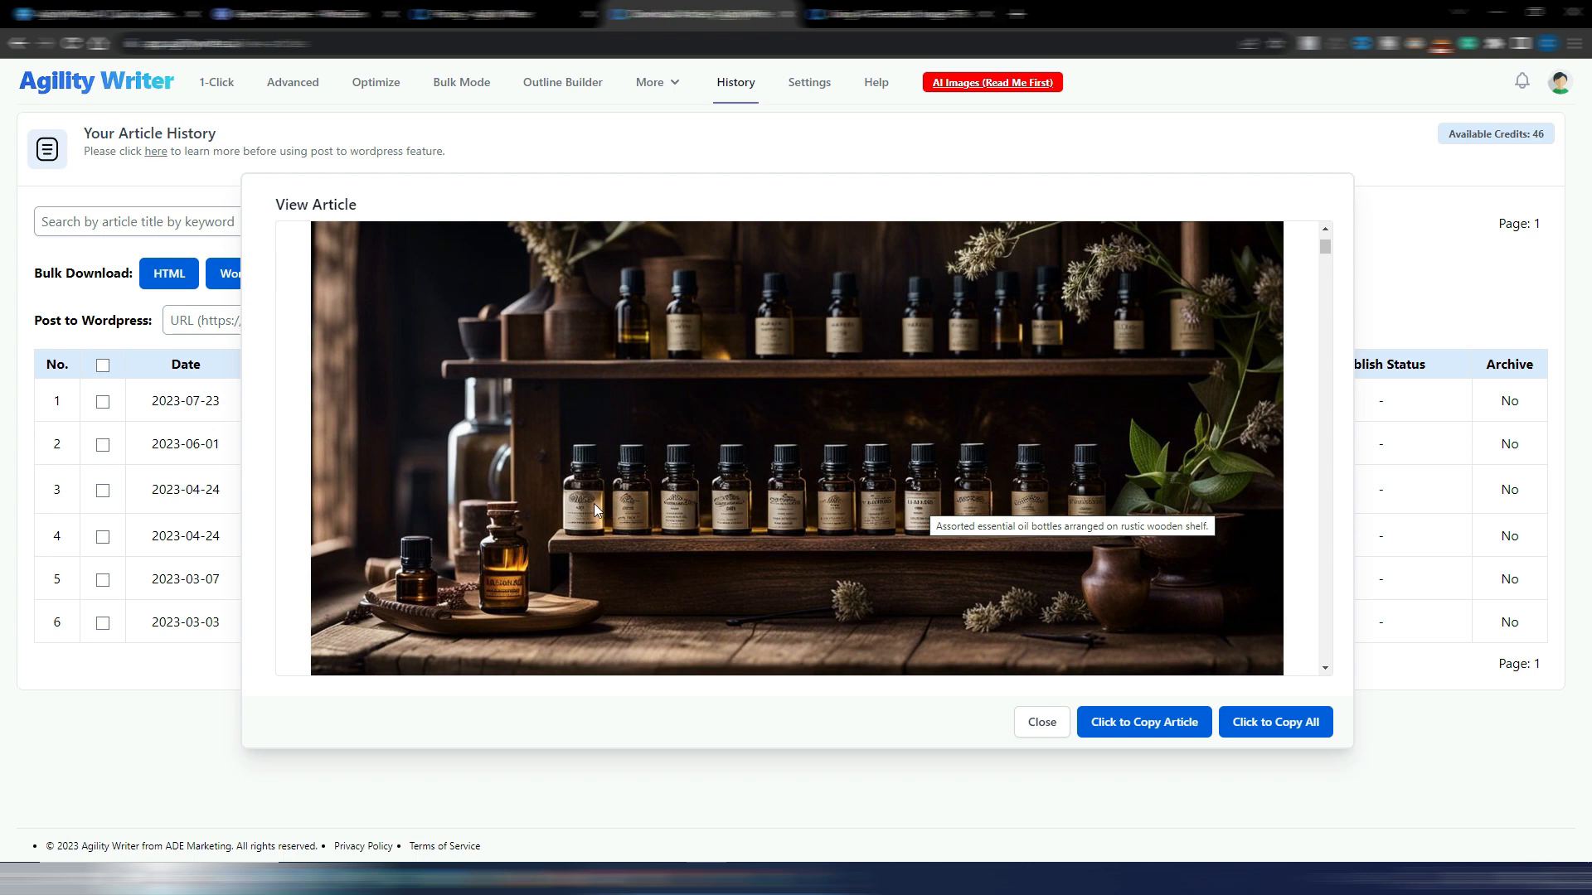
{"action": "mouse_move", "coordinate": [642, 526]}
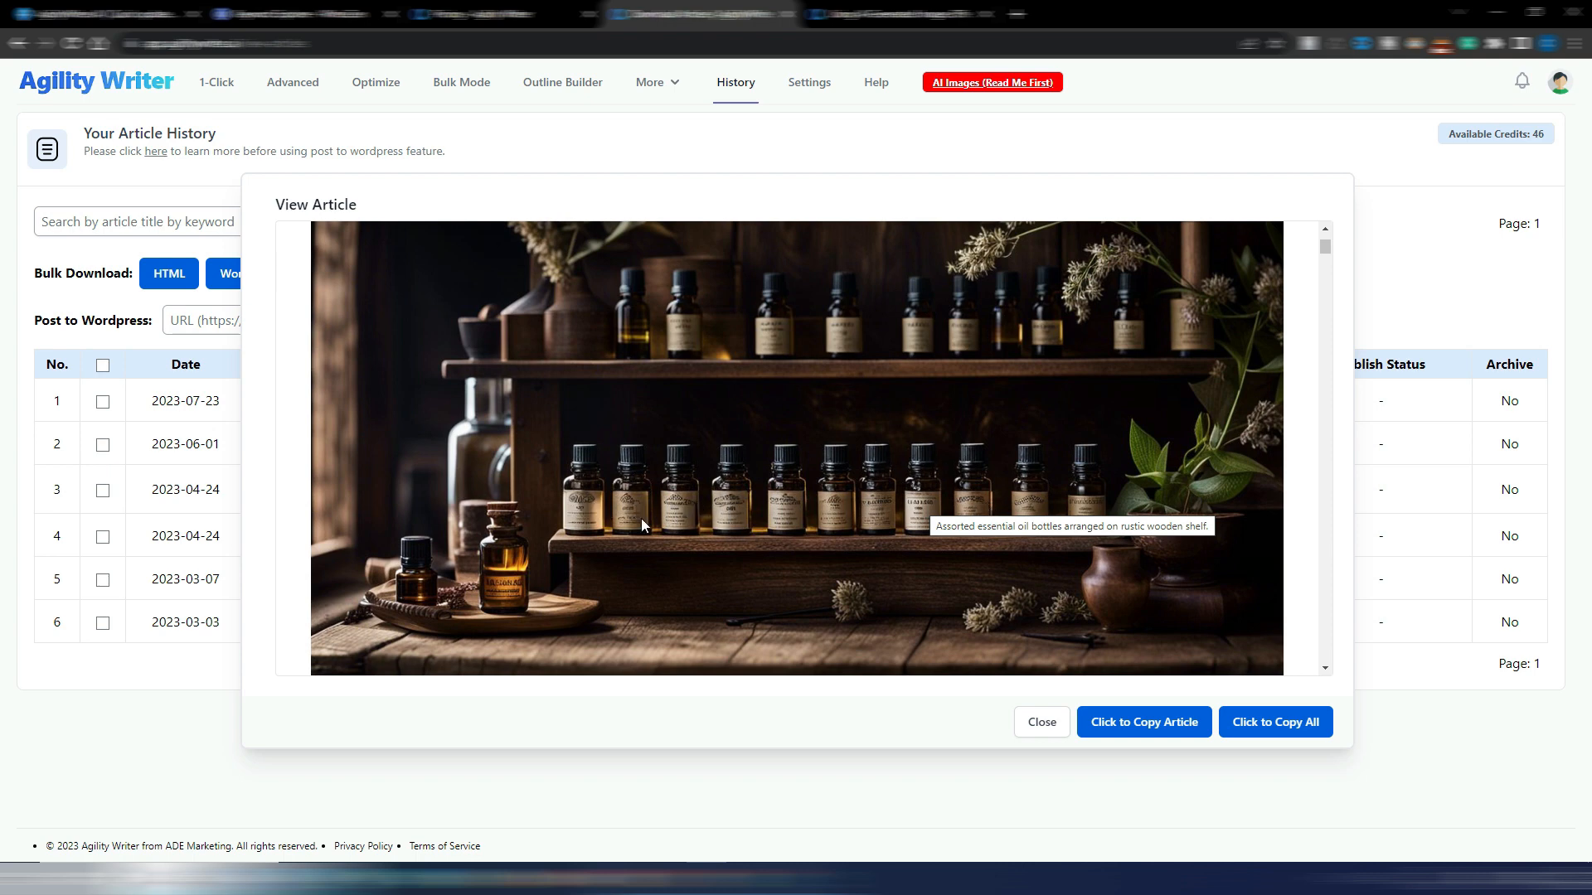
{"action": "mouse_move", "coordinate": [970, 507]}
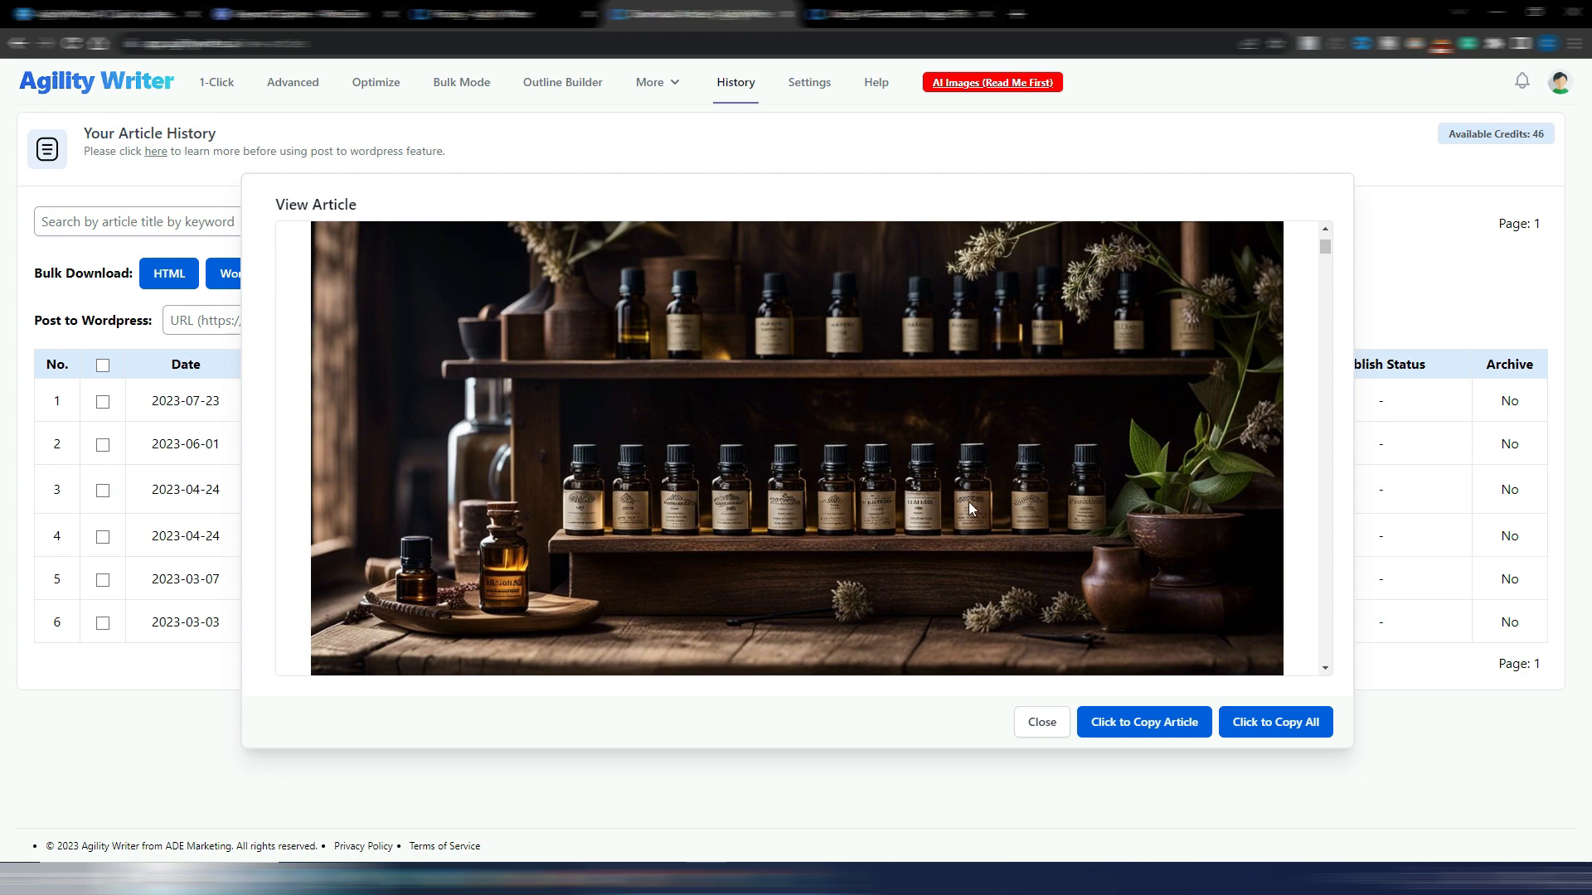
{"action": "scroll", "scroll_direction": "down", "scroll_amount": 3}
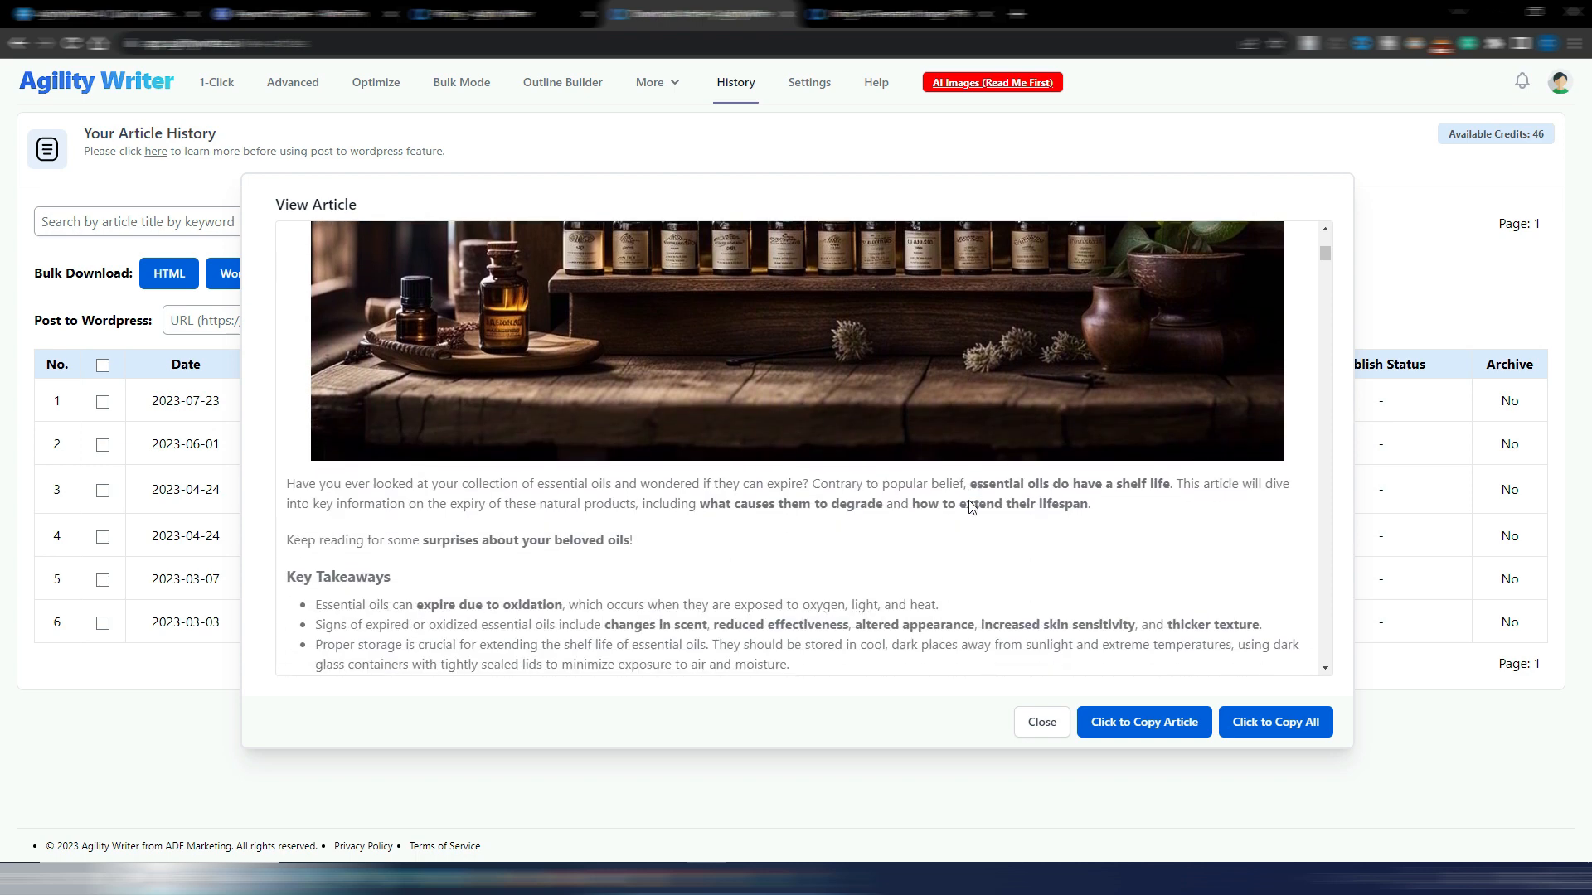
- Scroll down to the Understanding Essential Oil Oxidation and Expiration section and its image
{"action": "scroll", "scroll_direction": "down", "scroll_amount": 3}
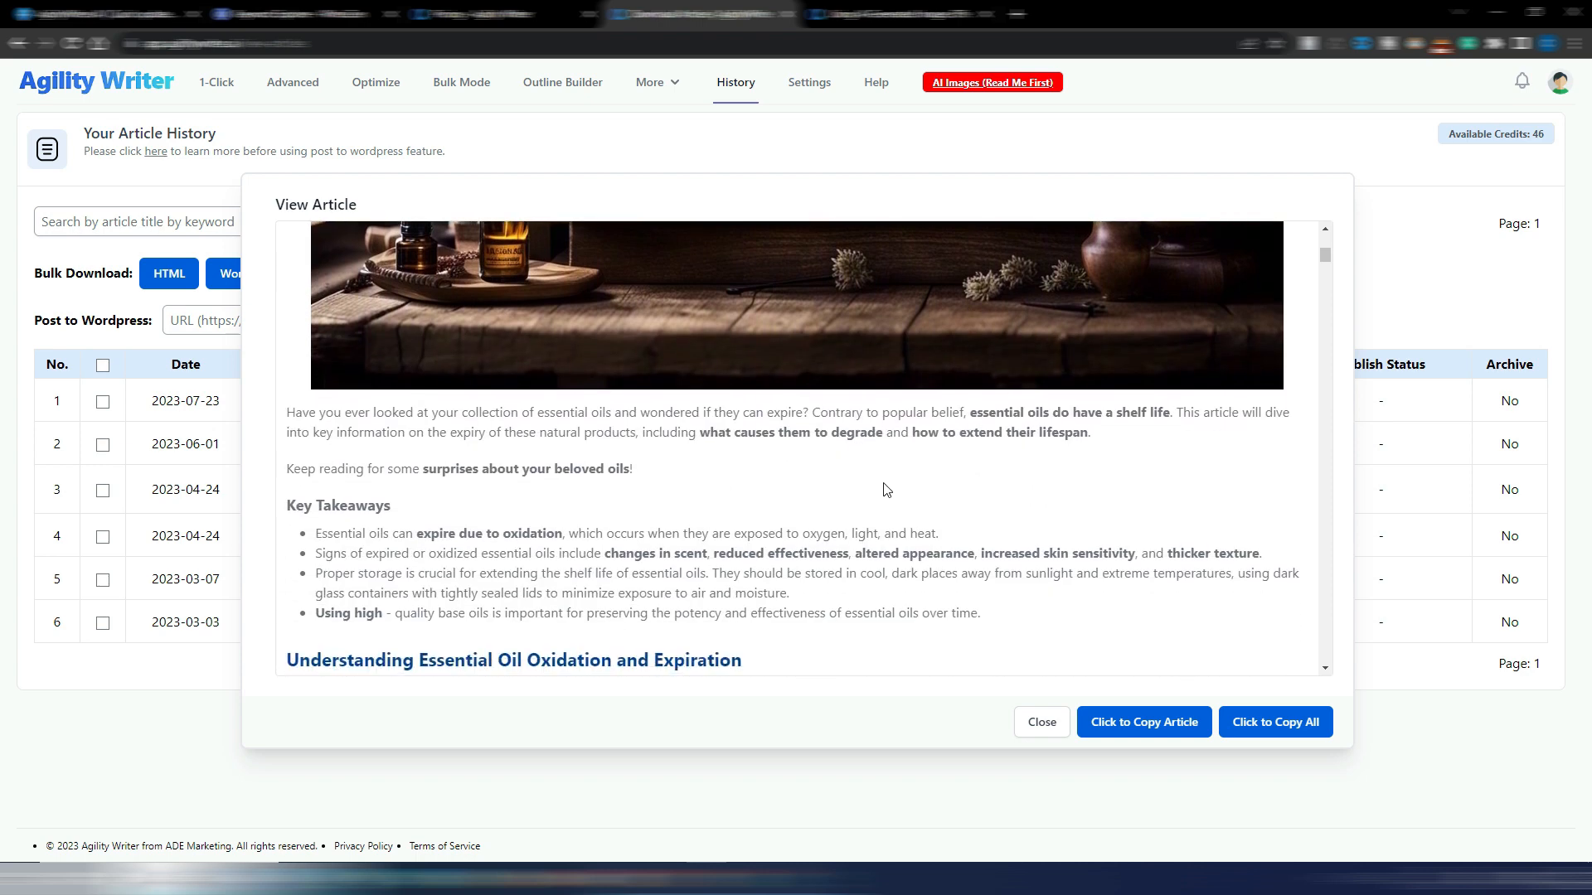
{"action": "mouse_move", "coordinate": [729, 428]}
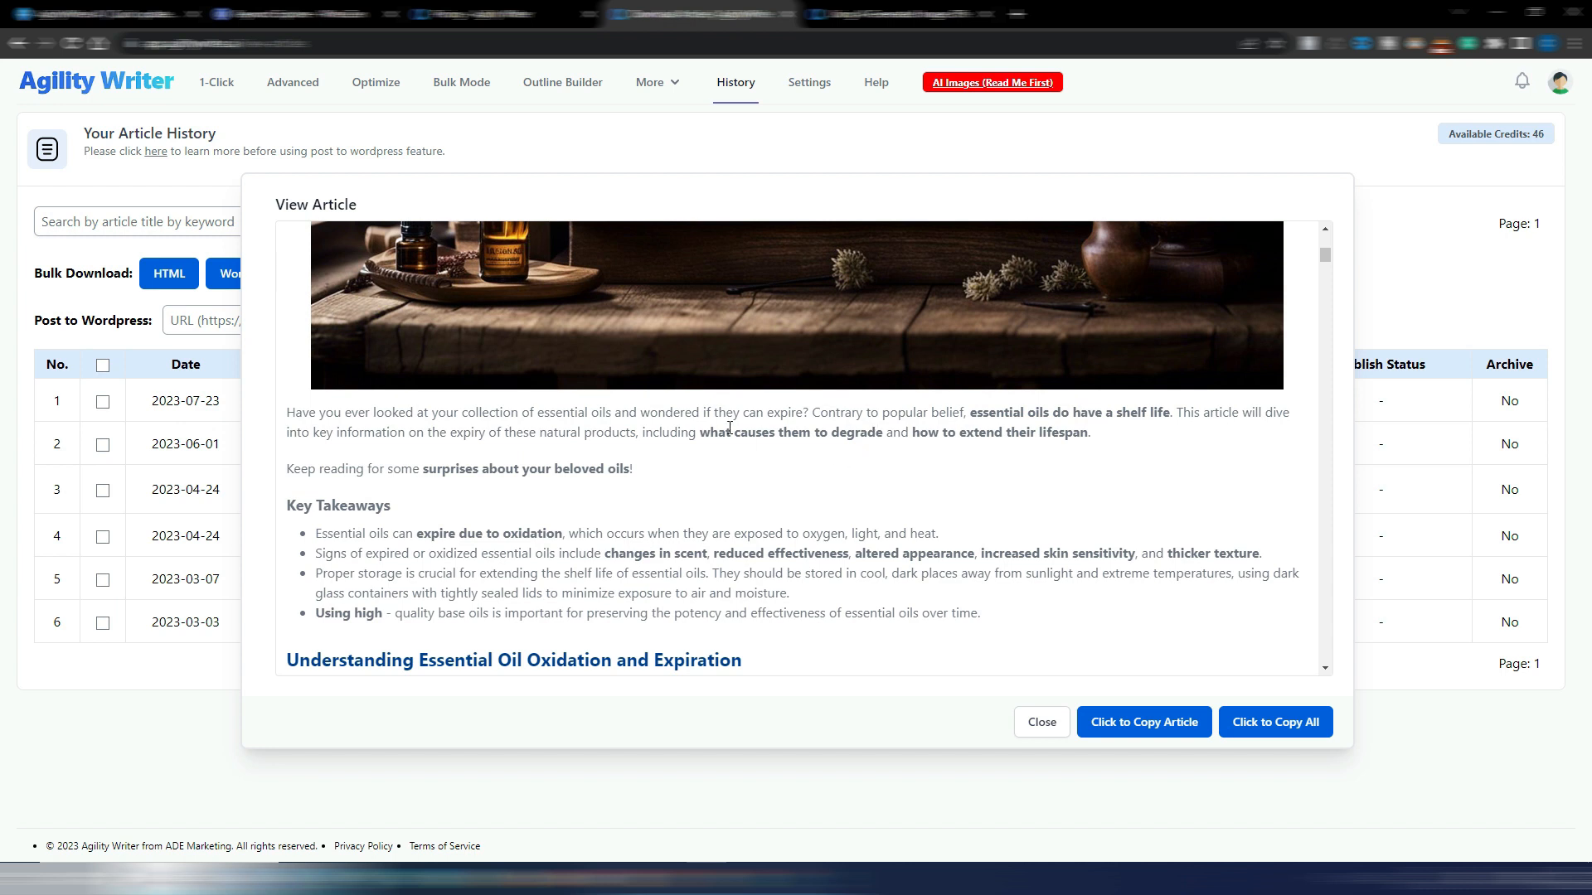
{"action": "mouse_move", "coordinate": [877, 459]}
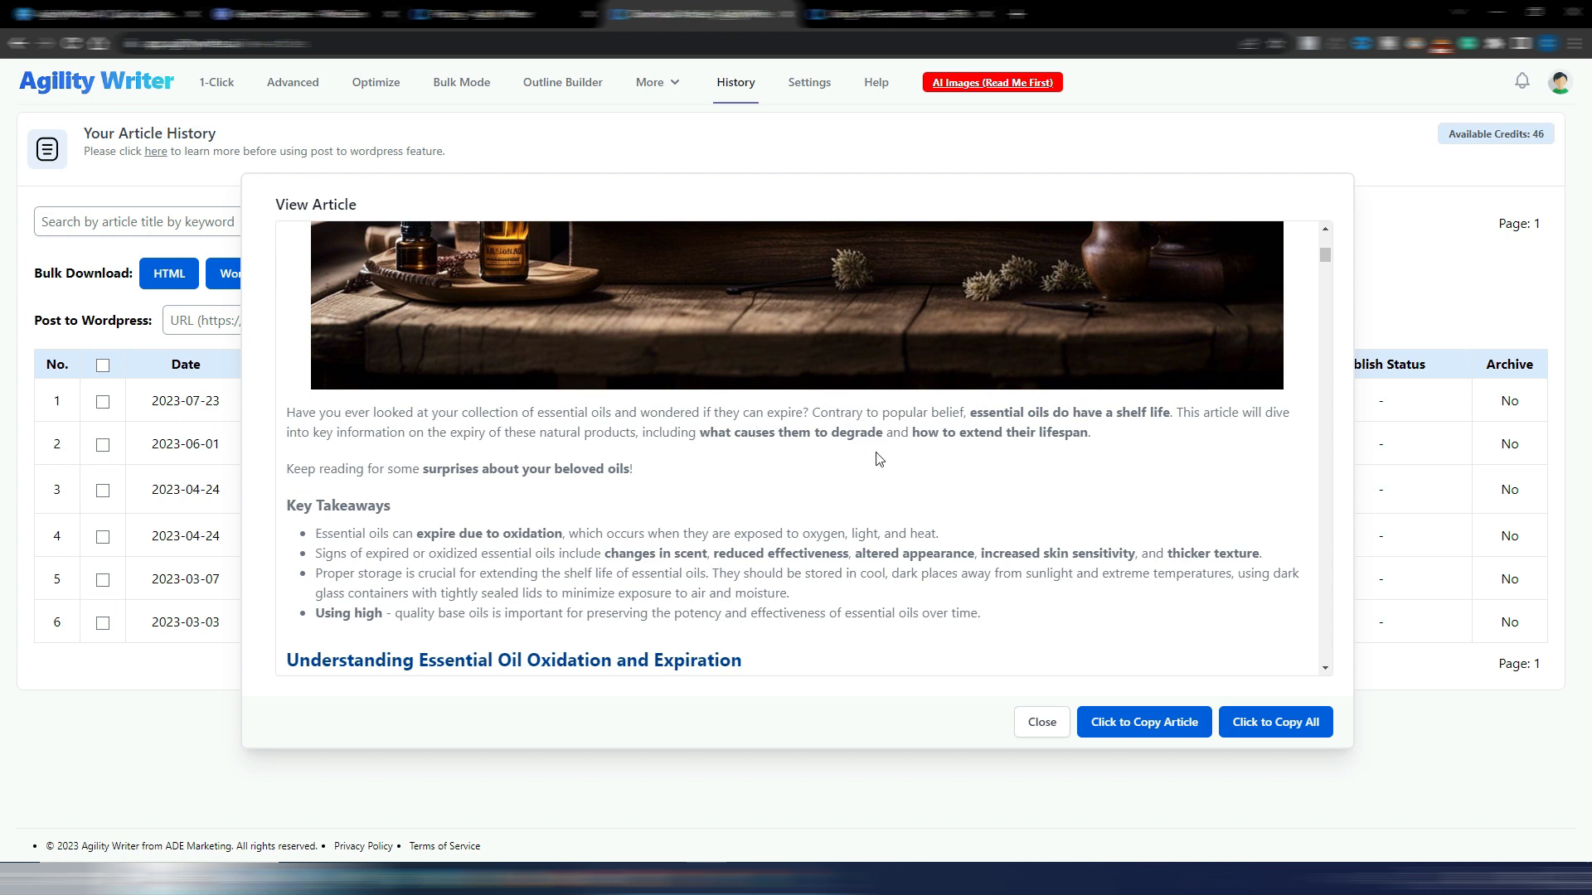
{"action": "scroll", "scroll_direction": "down", "scroll_amount": 3}
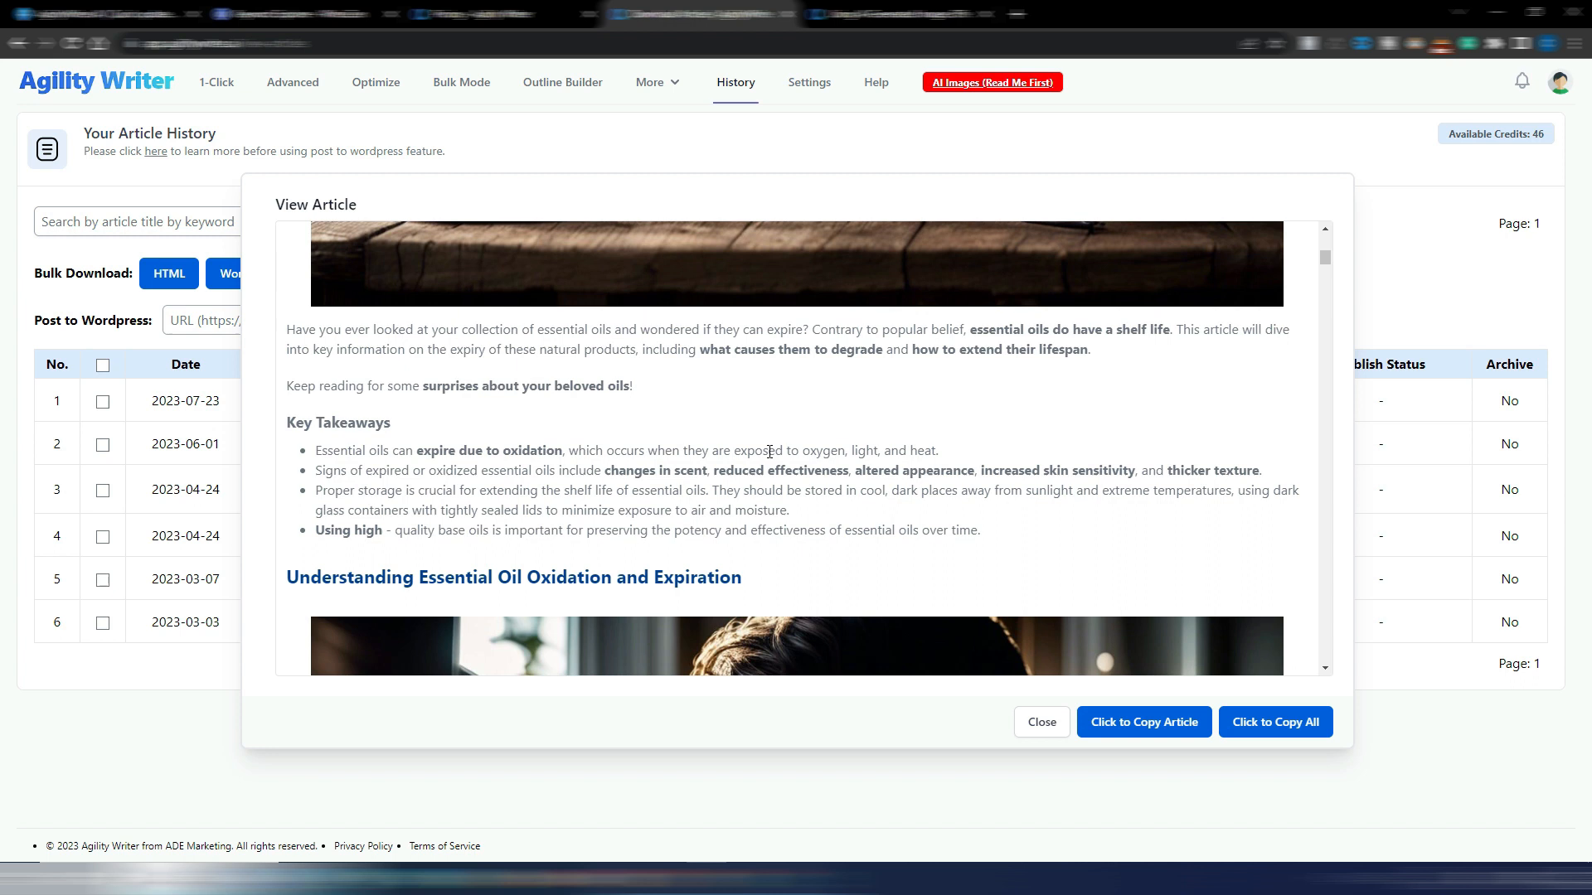
{"action": "scroll", "scroll_direction": "up", "scroll_amount": 3}
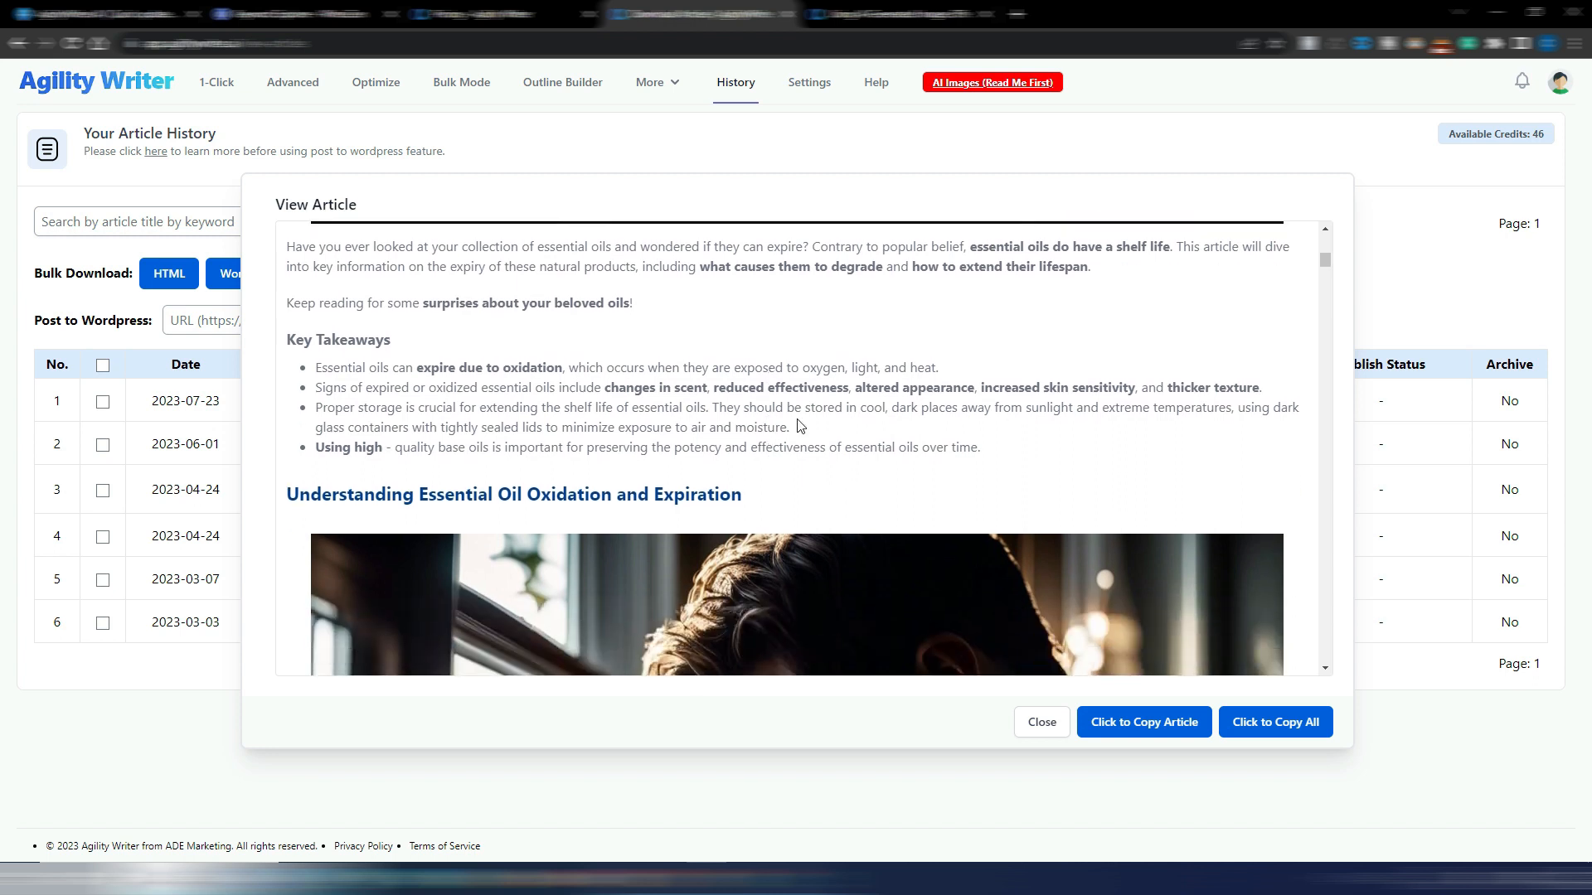
{"action": "scroll", "scroll_direction": "down", "scroll_amount": 3}
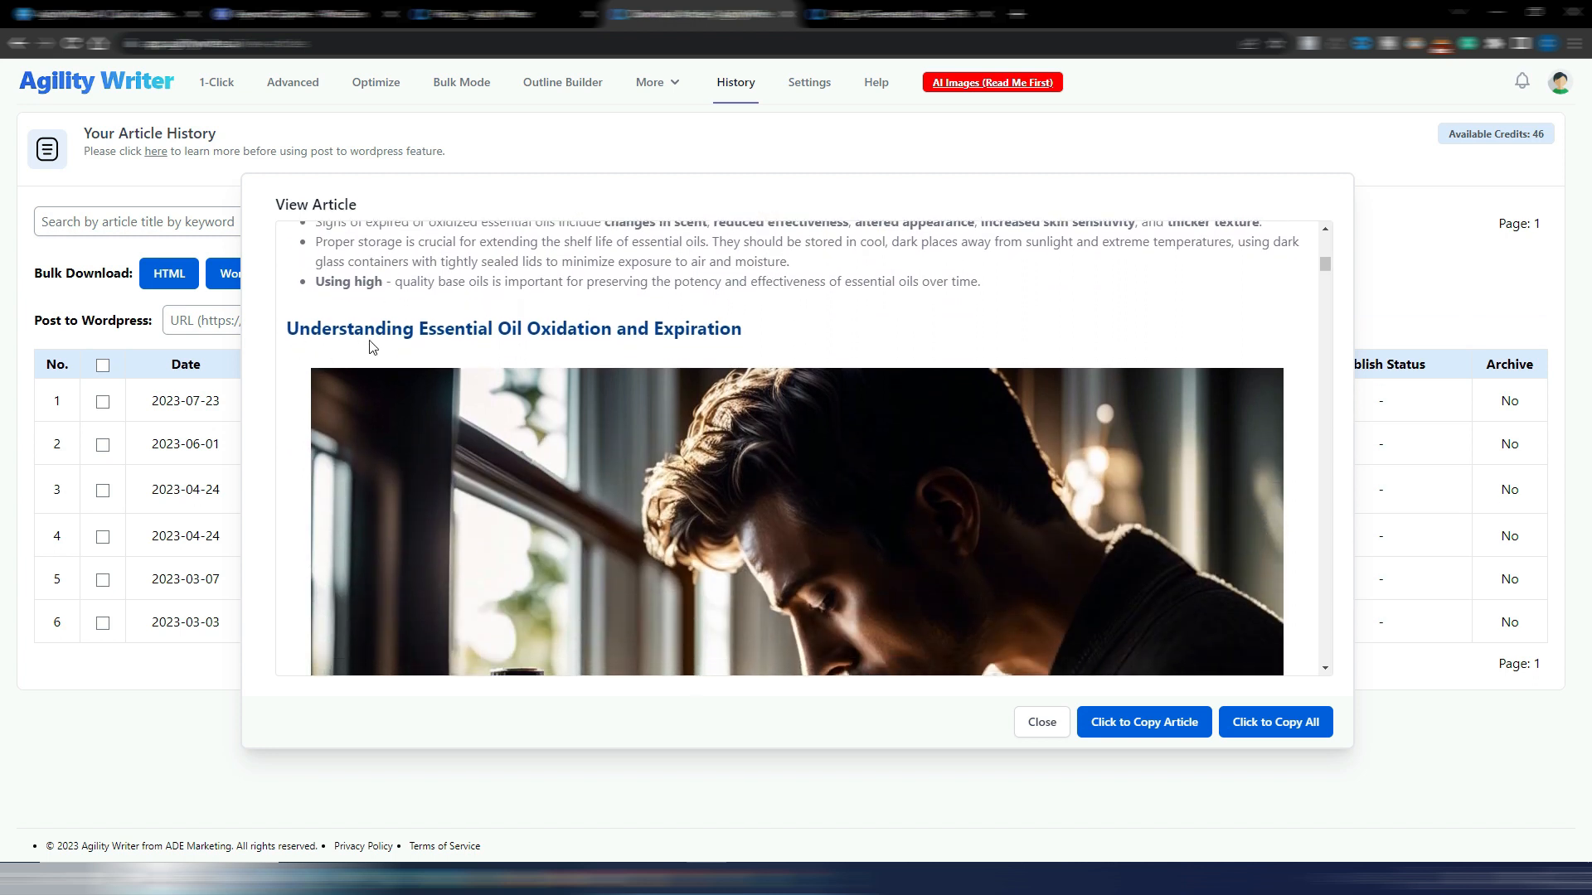
{"action": "mouse_move", "coordinate": [449, 348]}
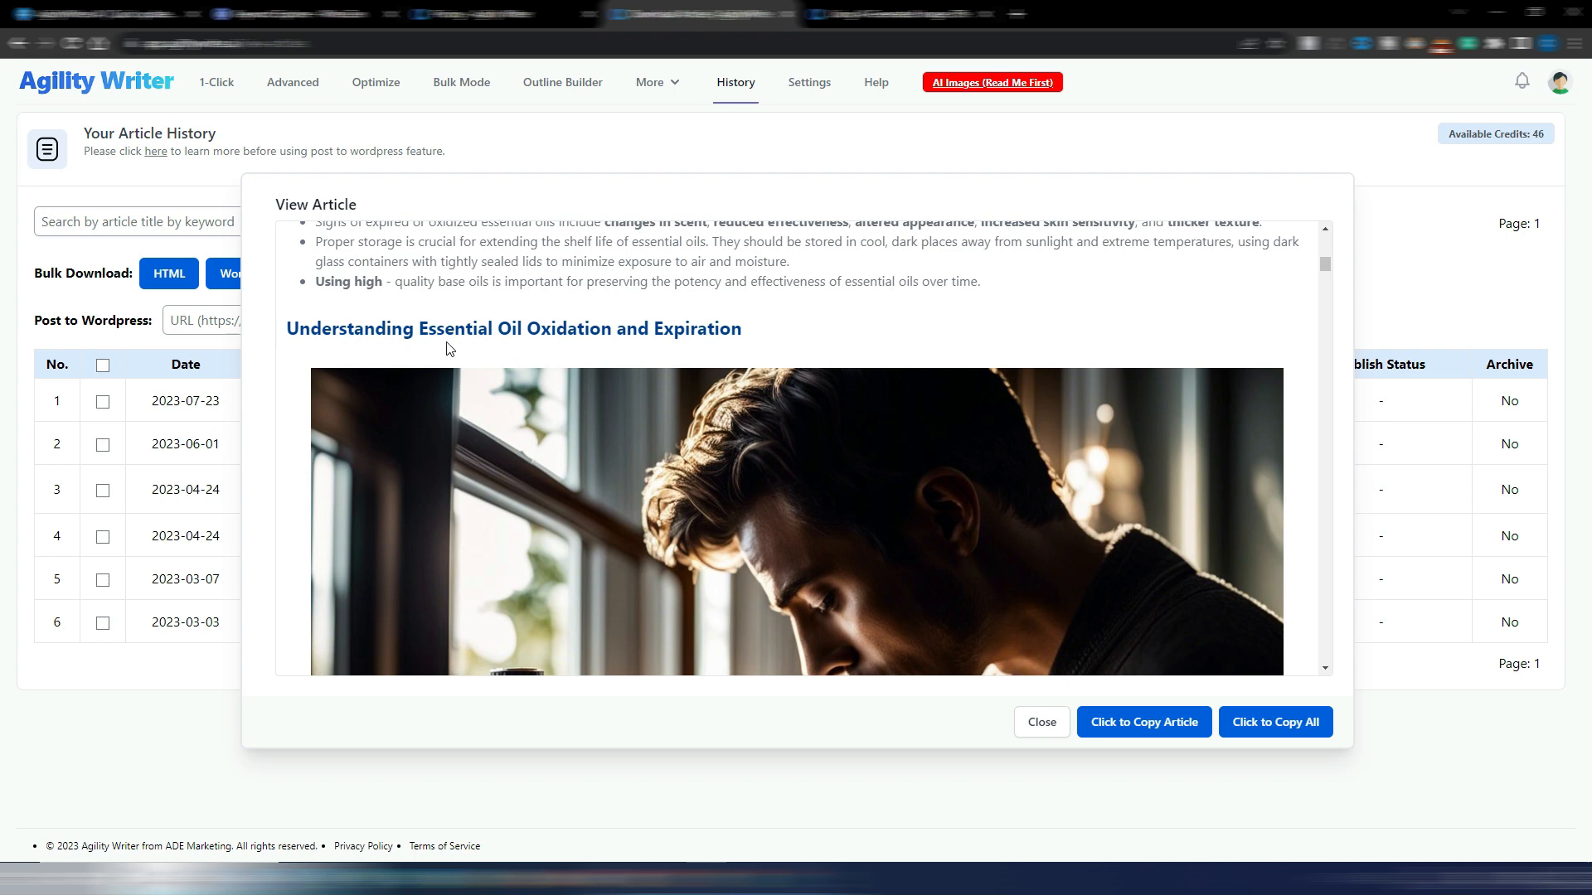
{"action": "mouse_move", "coordinate": [789, 352]}
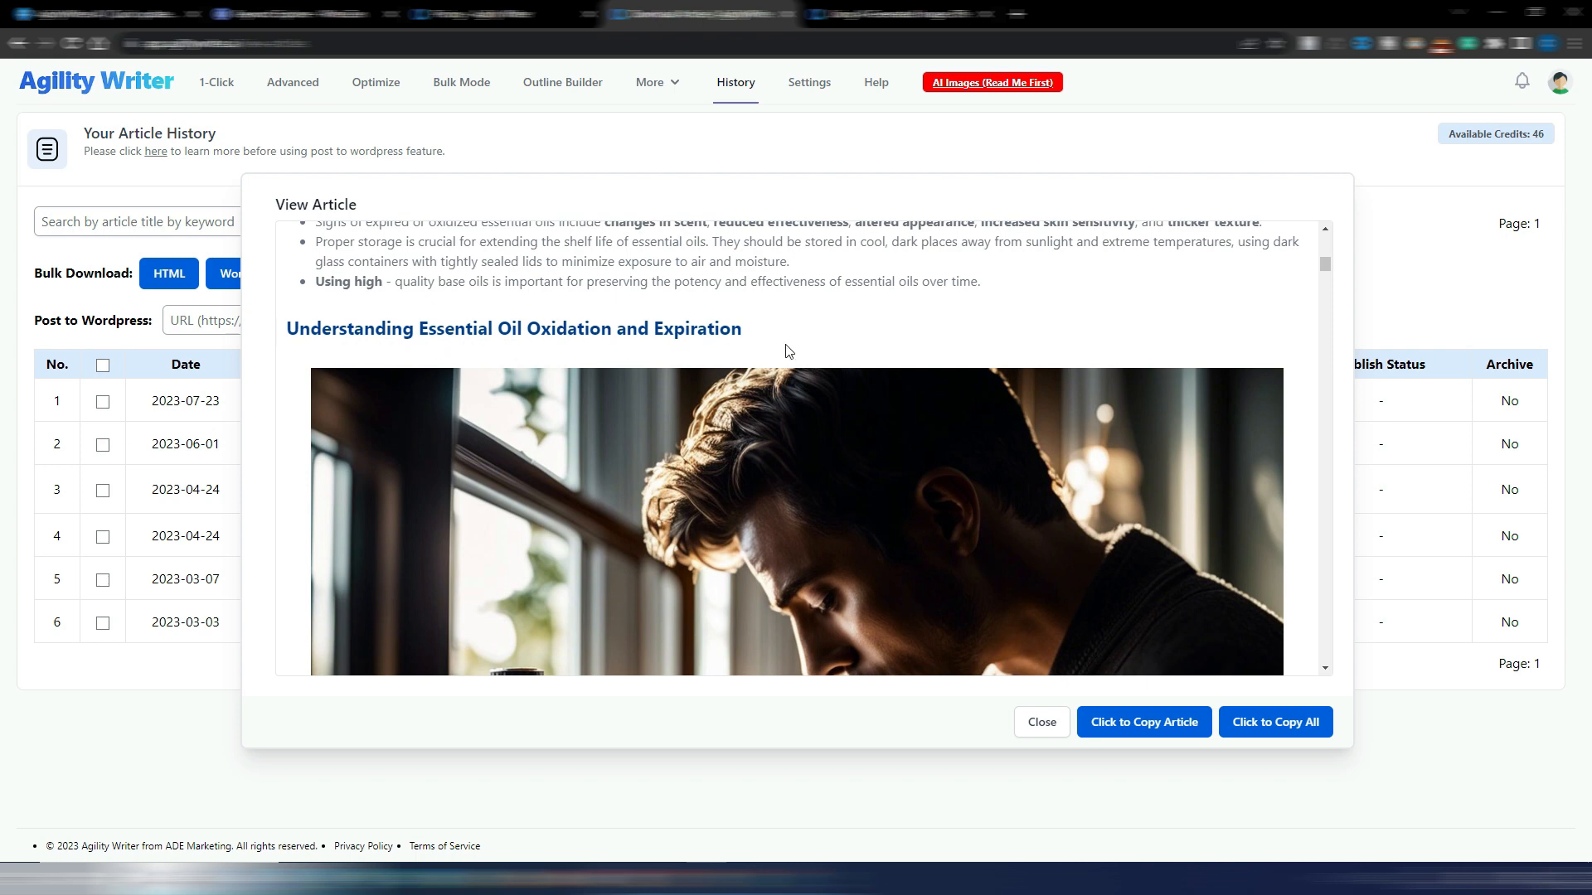
{"action": "scroll", "scroll_direction": "down", "scroll_amount": 3}
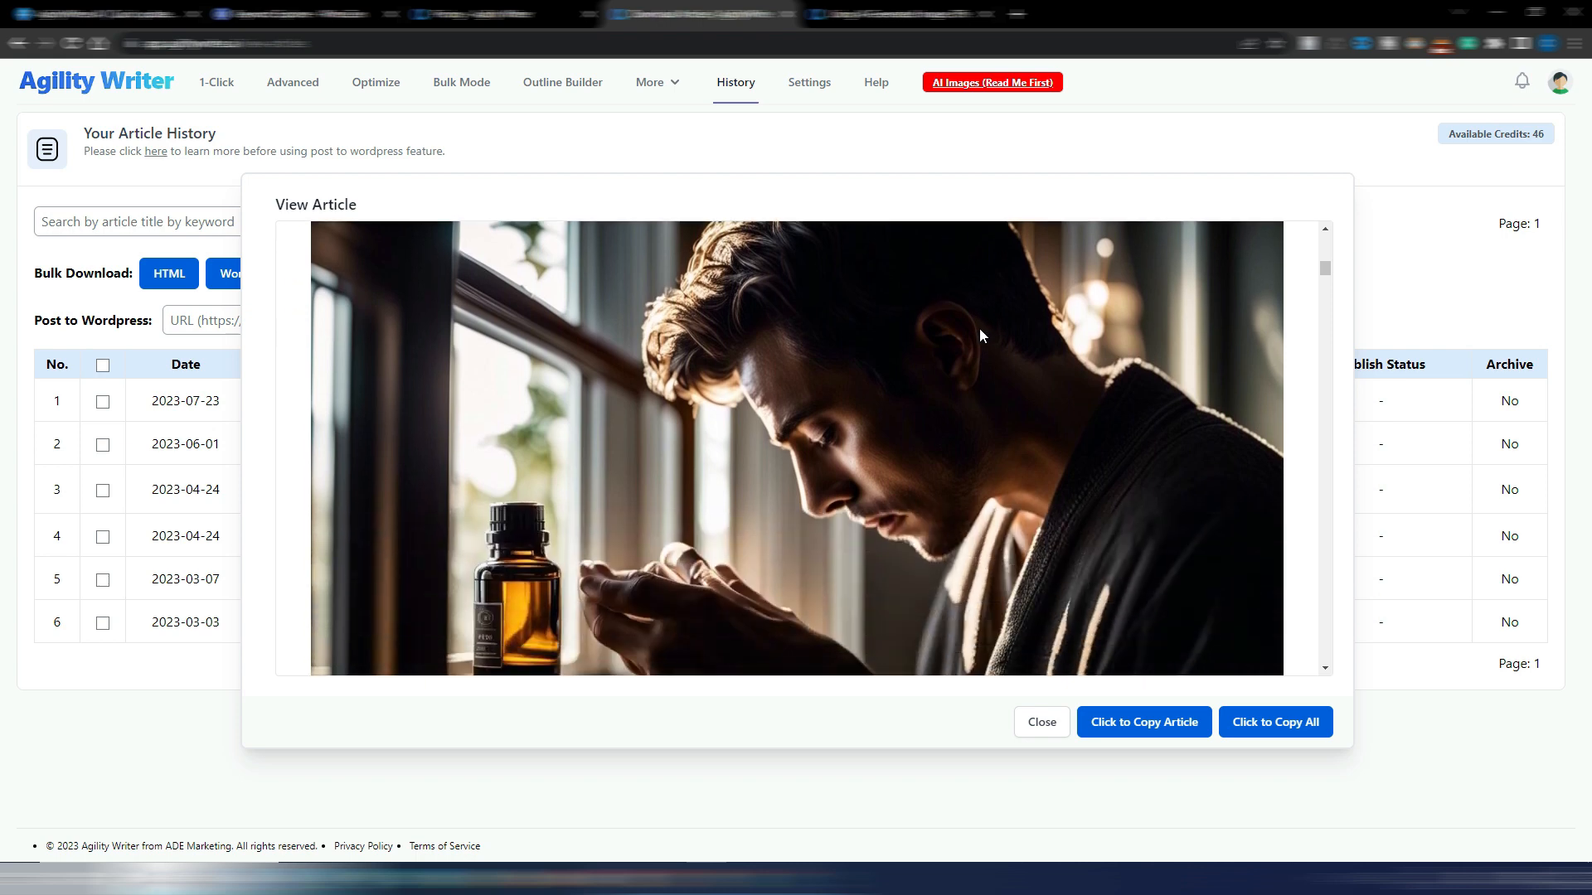
- Scroll the article past its first image and alt text to the oxidation paragraph and YouTube URL
{"action": "scroll", "scroll_direction": "down", "scroll_amount": 3}
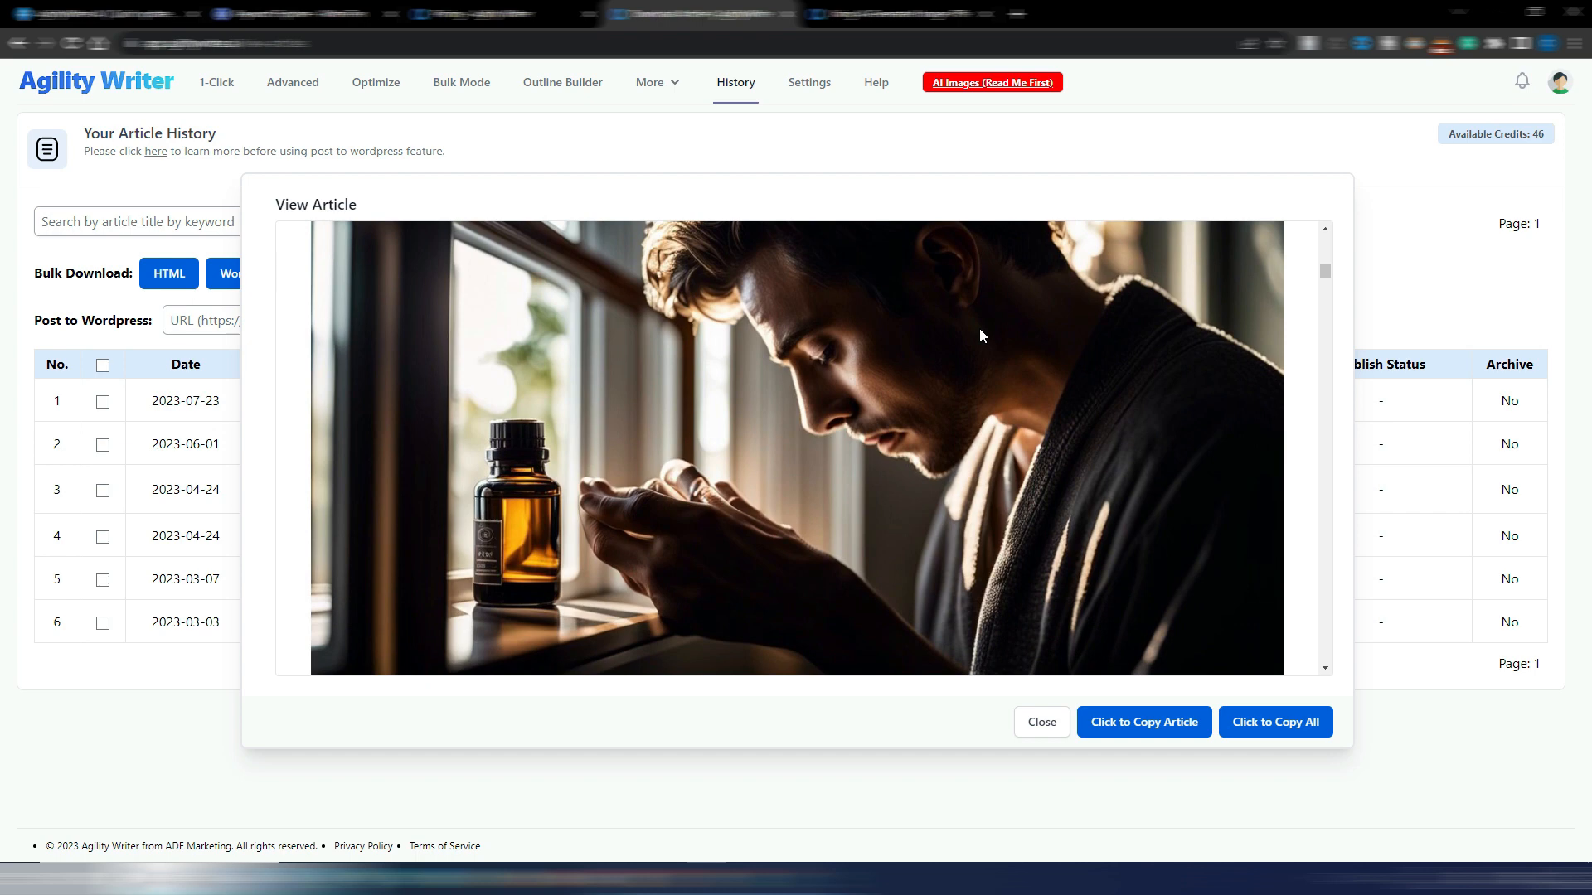
{"action": "mouse_move", "coordinate": [680, 501]}
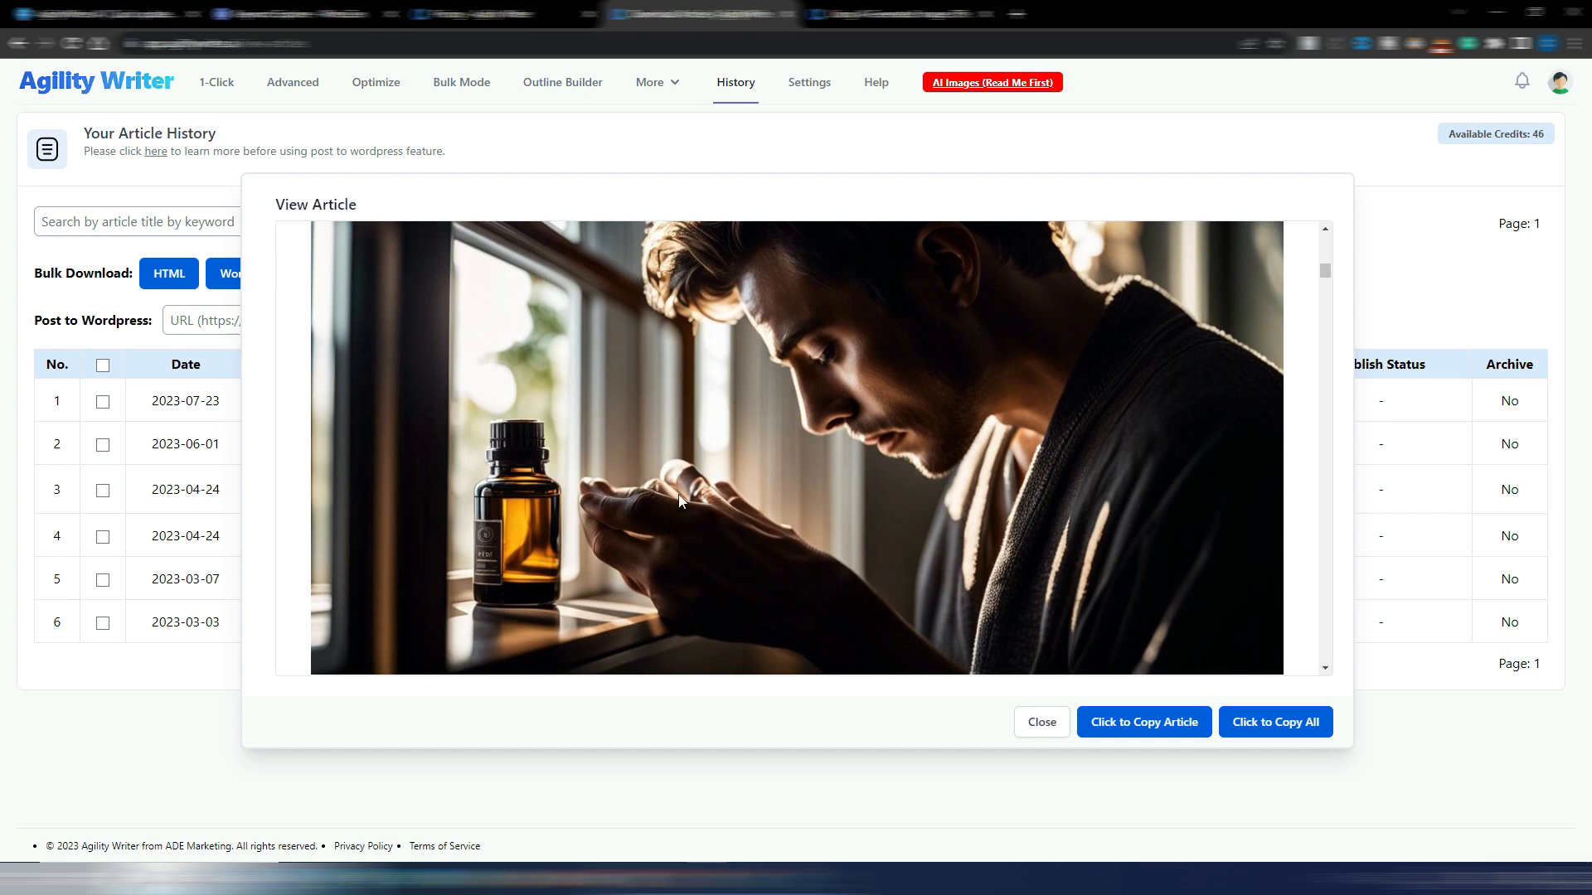
{"action": "mouse_move", "coordinate": [675, 509]}
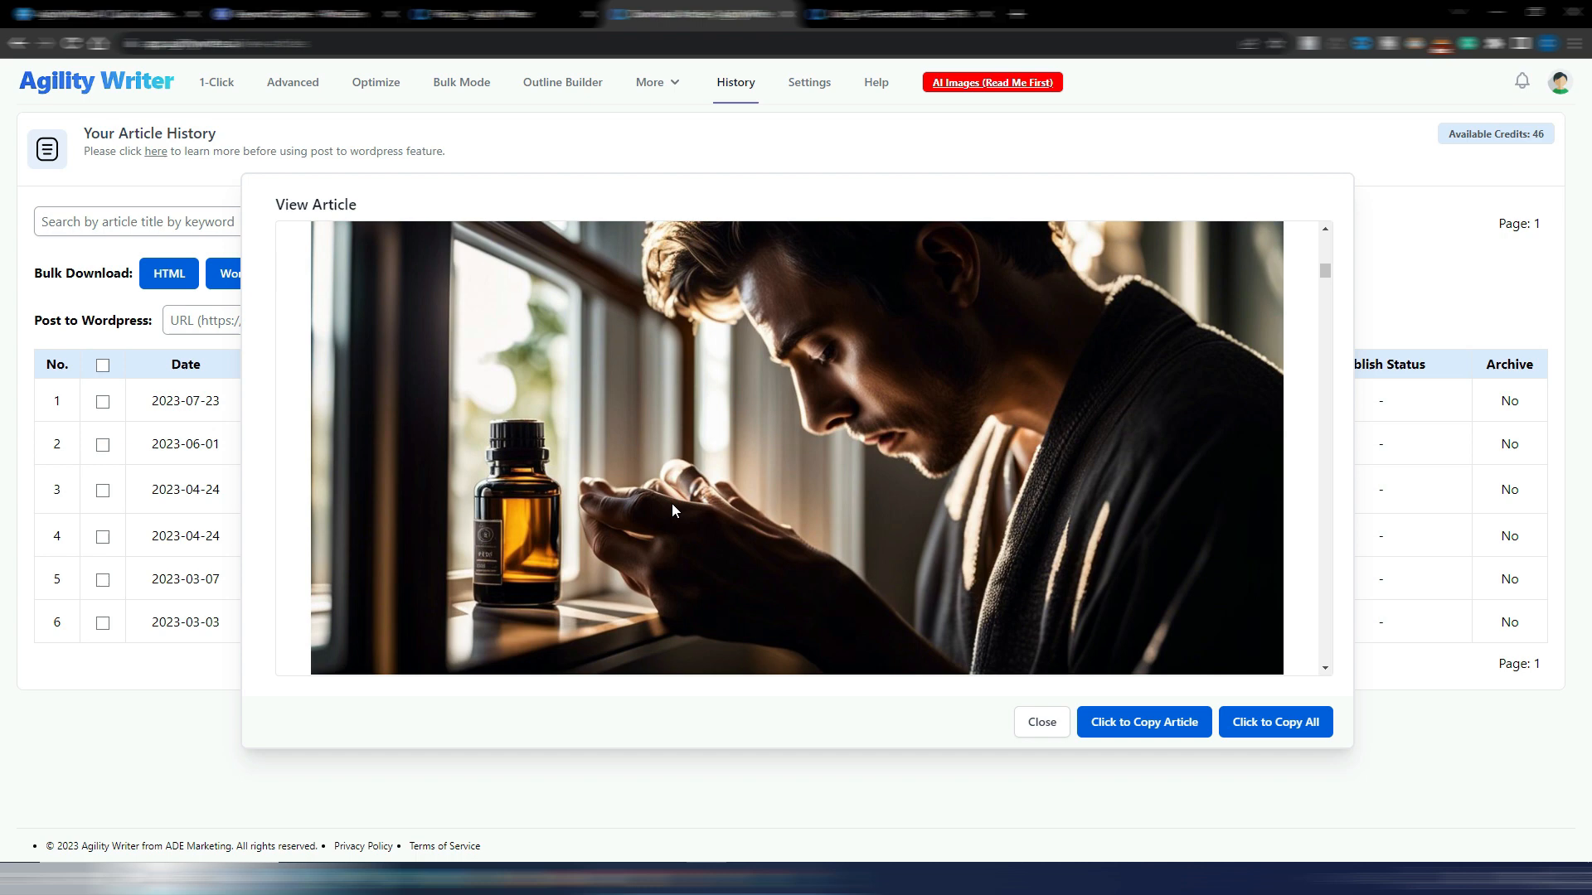
{"action": "mouse_move", "coordinate": [698, 512]}
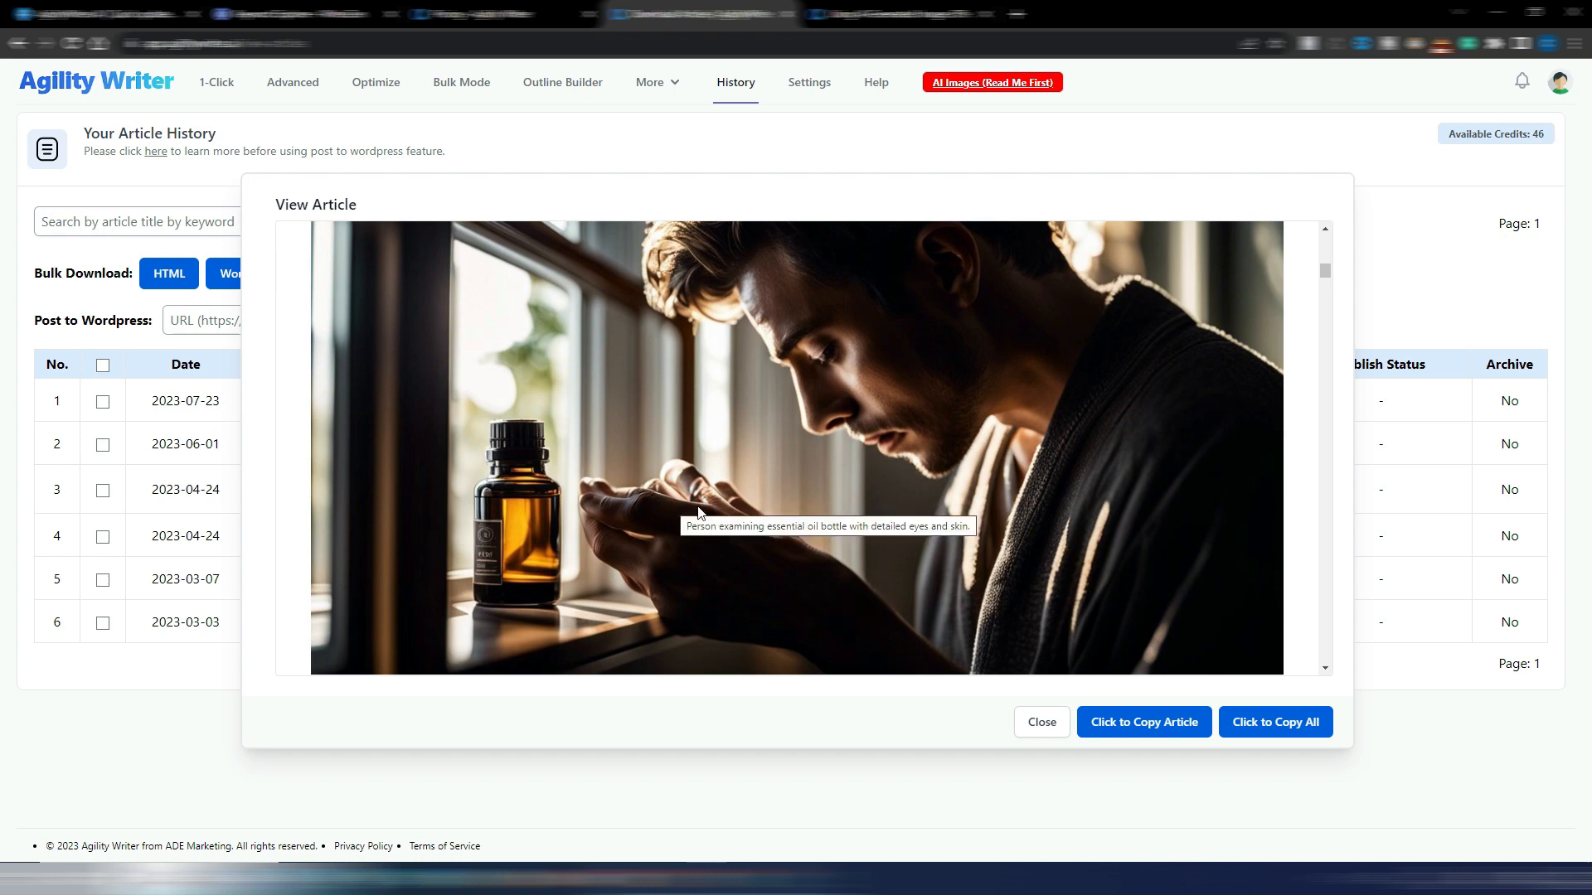
{"action": "mouse_move", "coordinate": [721, 473]}
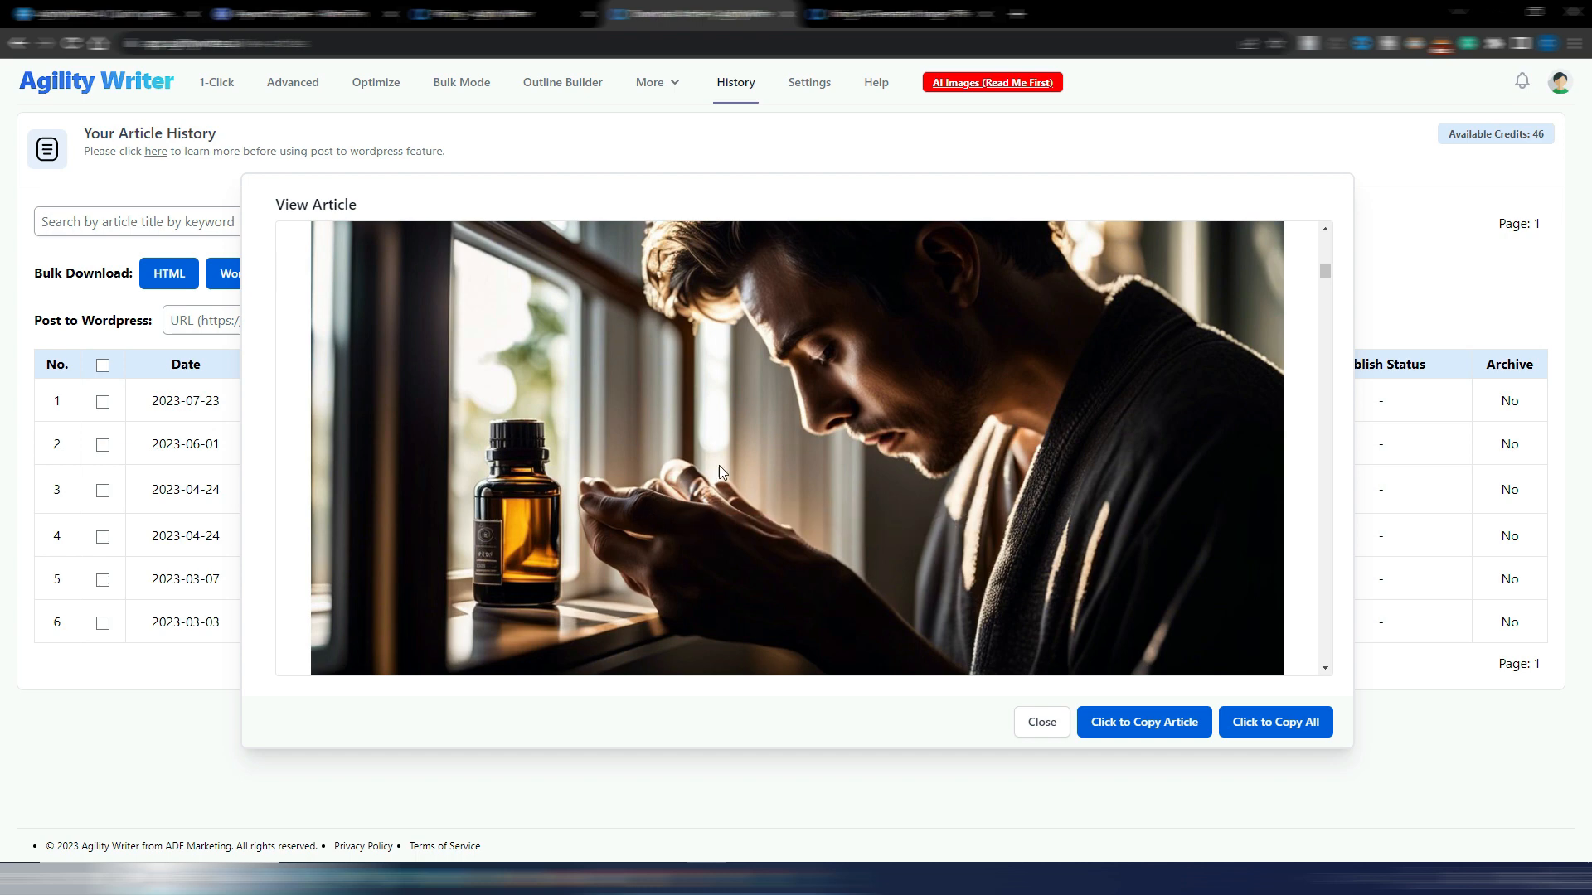
{"action": "mouse_move", "coordinate": [761, 531]}
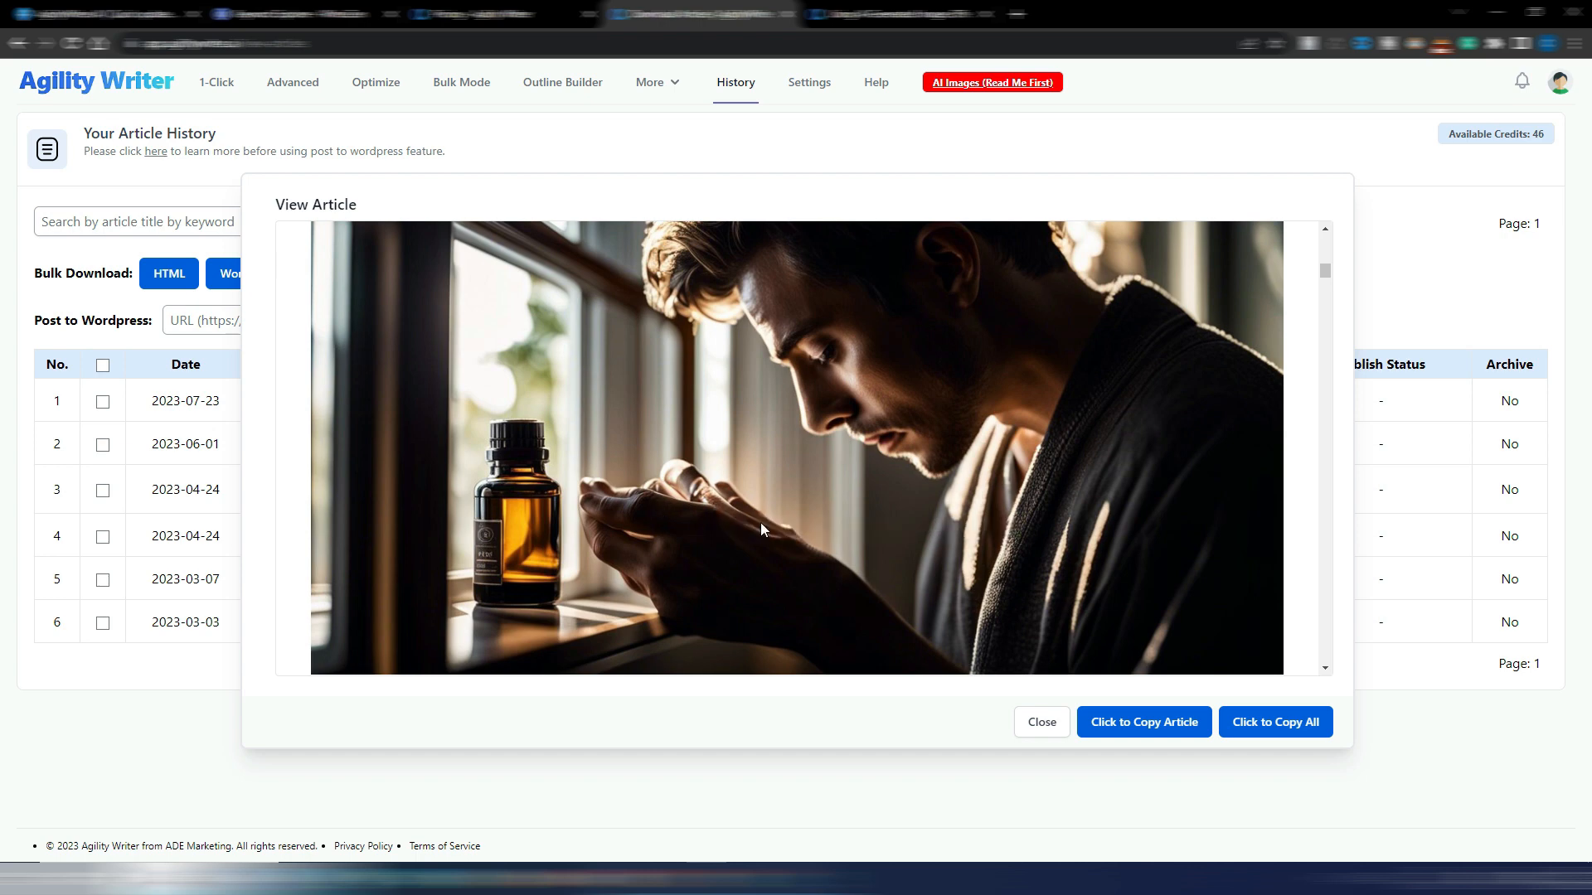
{"action": "mouse_move", "coordinate": [955, 365]}
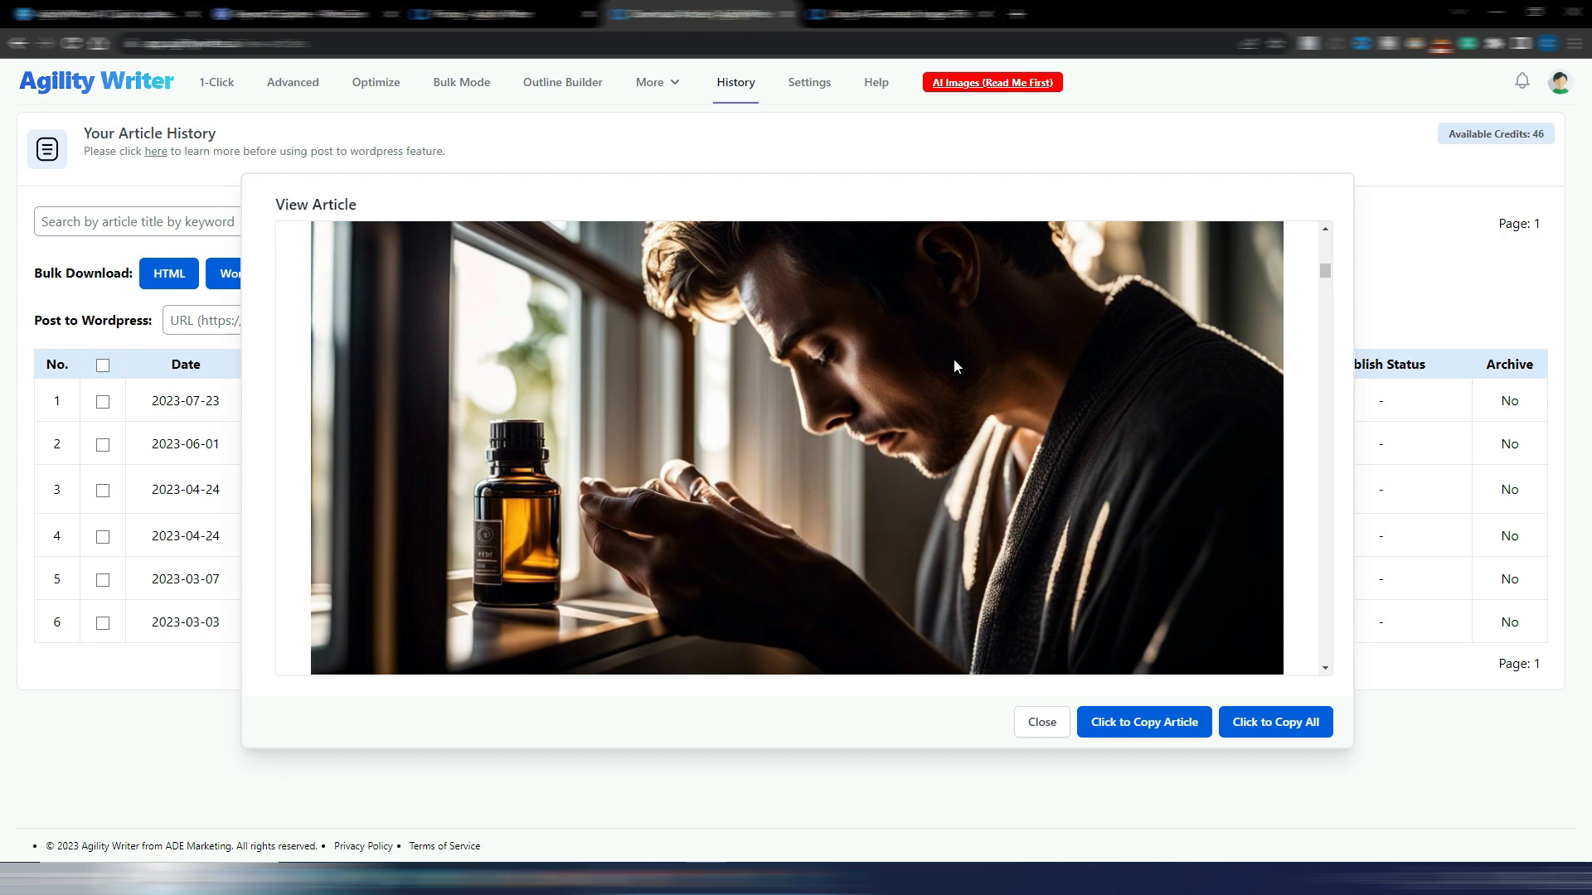
{"action": "mouse_move", "coordinate": [923, 413]}
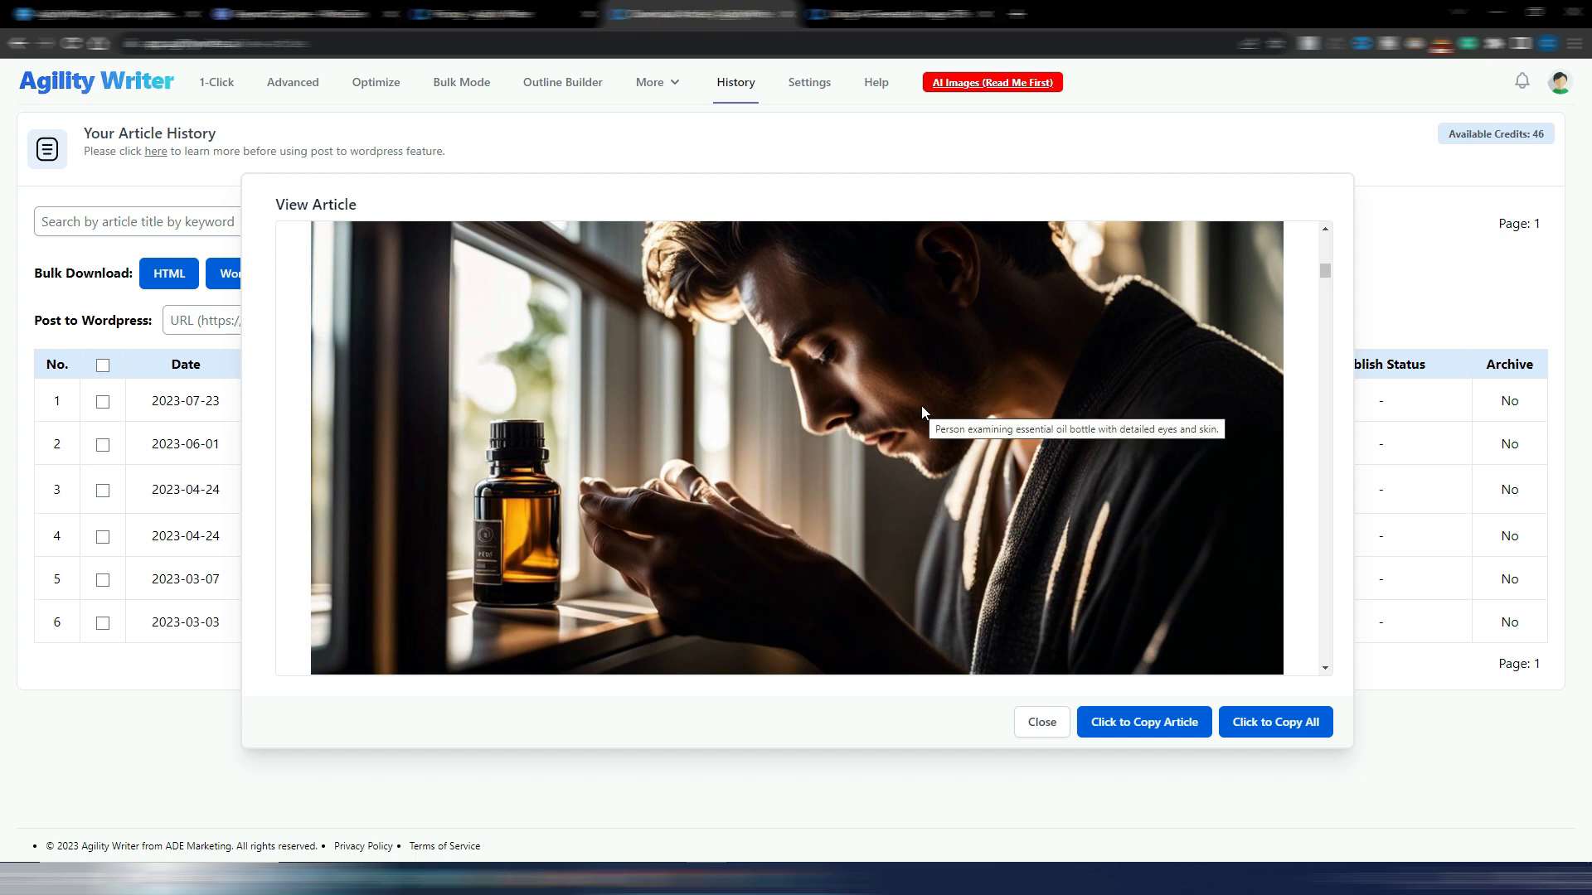
{"action": "mouse_move", "coordinate": [908, 464]}
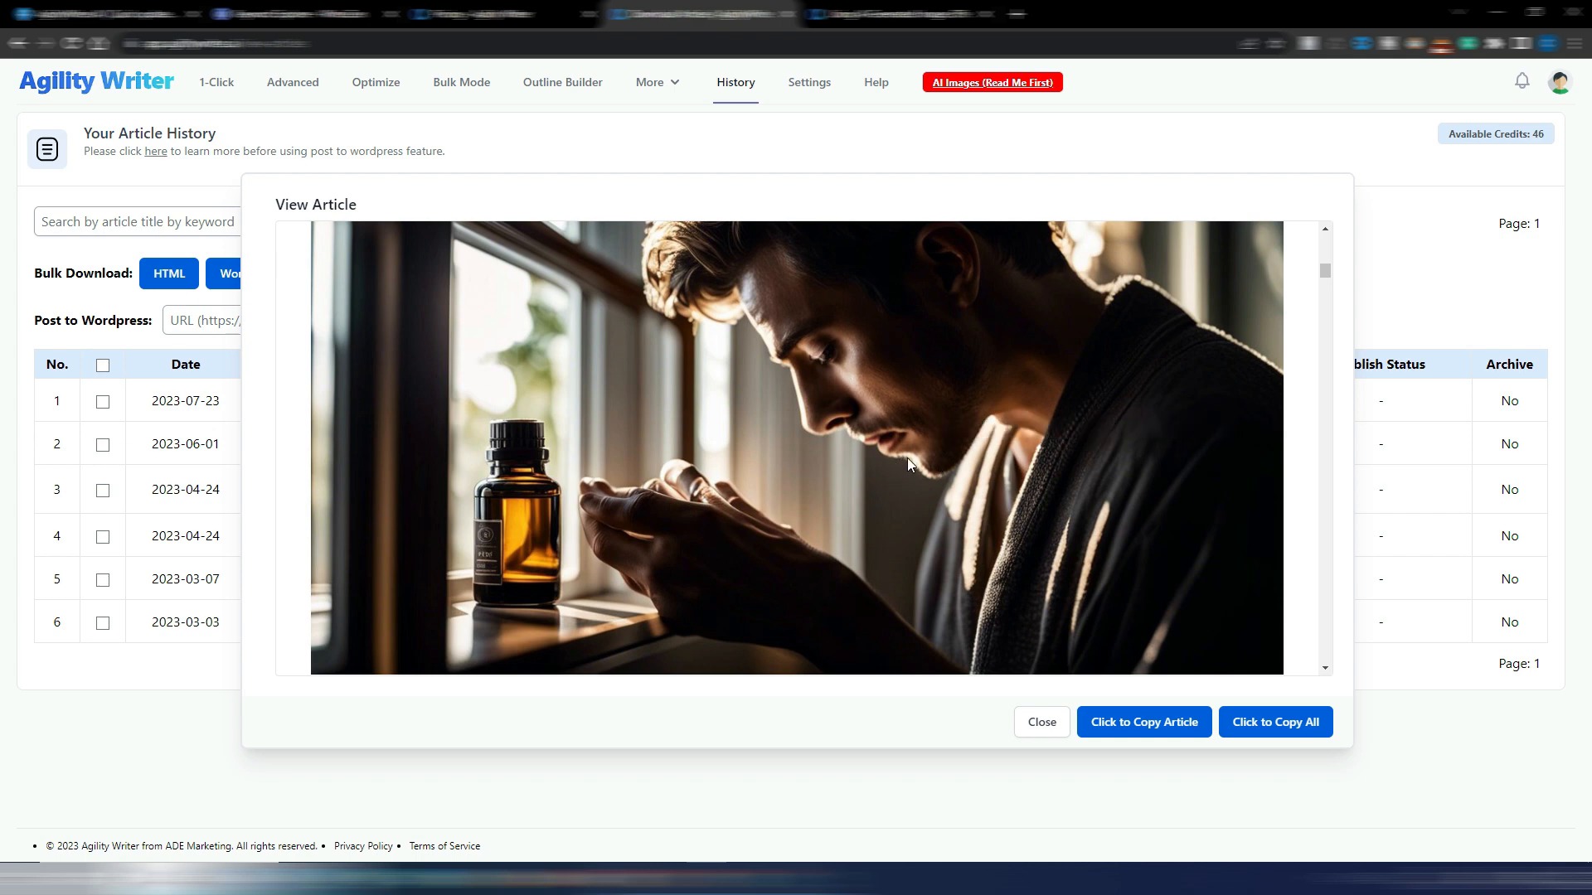
{"action": "mouse_move", "coordinate": [692, 518]}
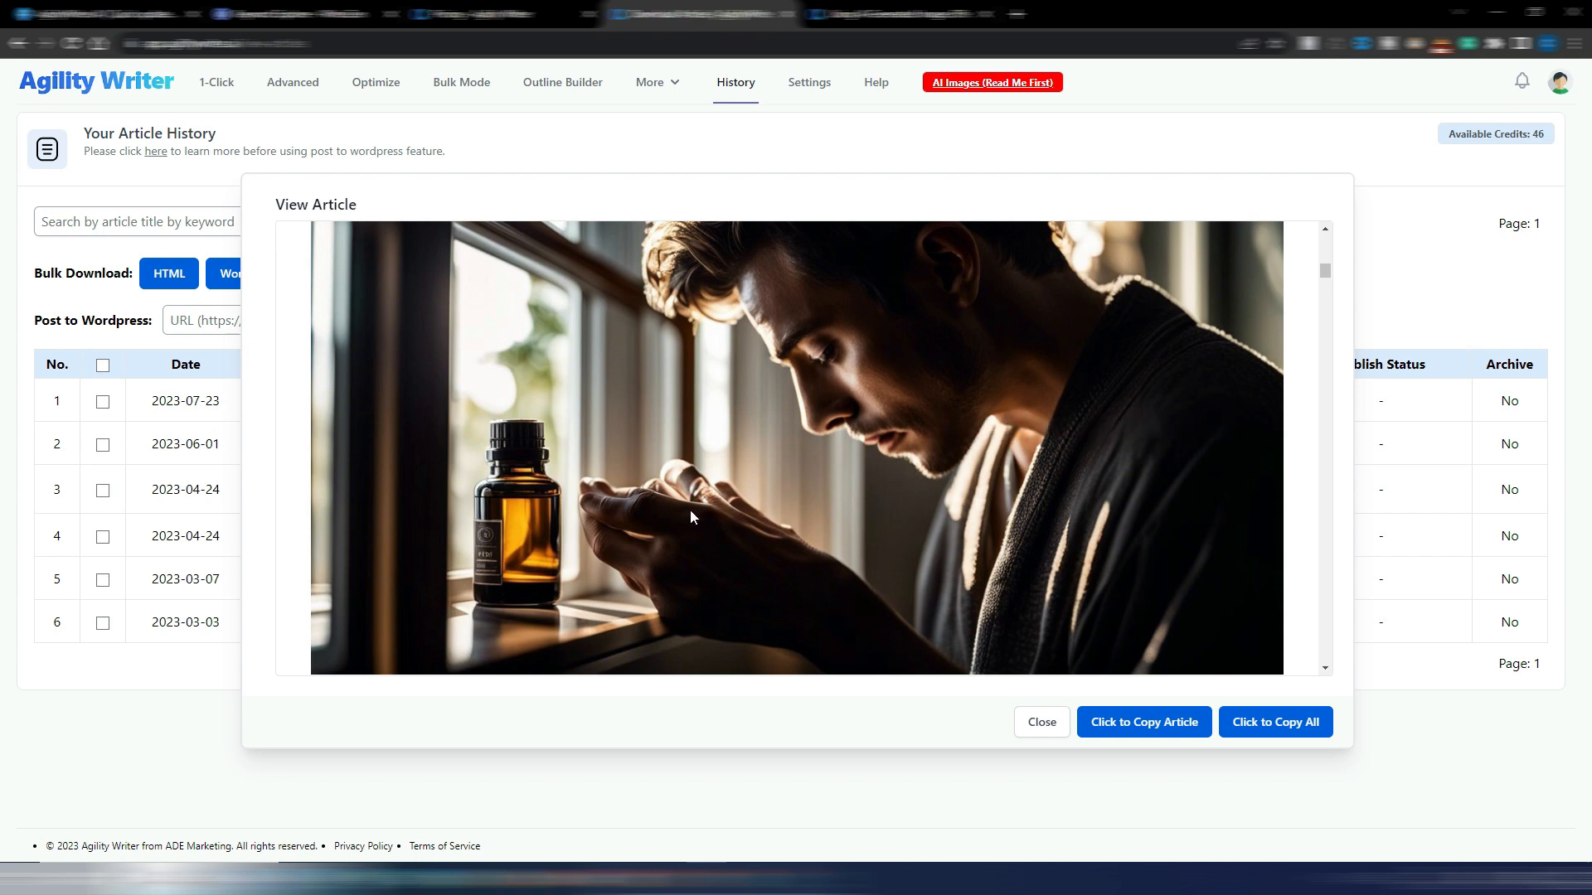
{"action": "scroll", "scroll_direction": "down", "scroll_amount": 3}
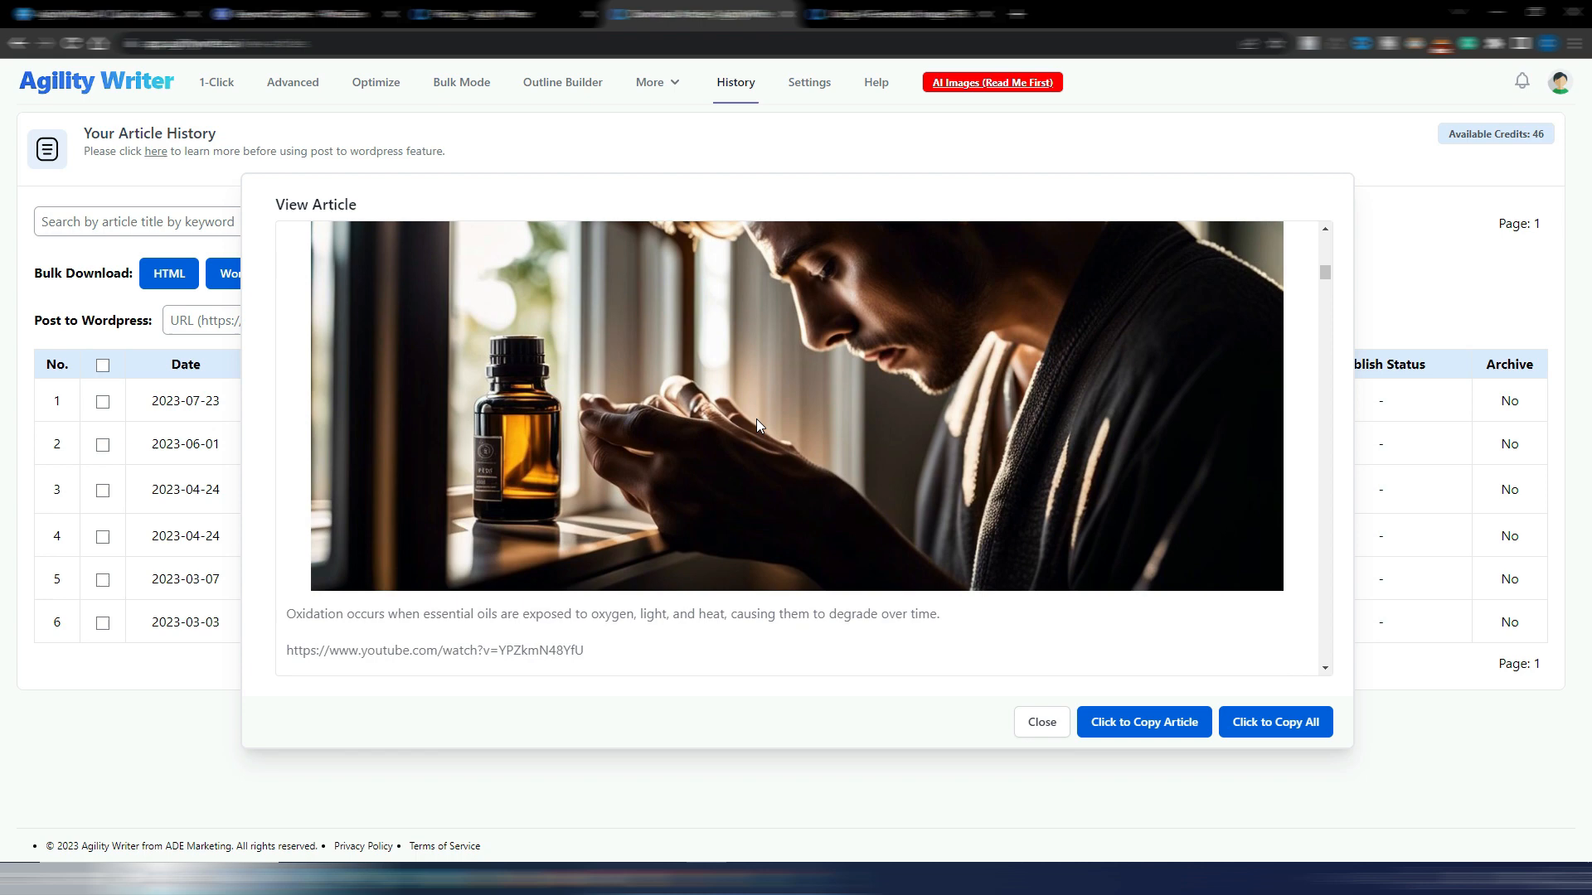
{"action": "scroll", "scroll_direction": "down", "scroll_amount": 3}
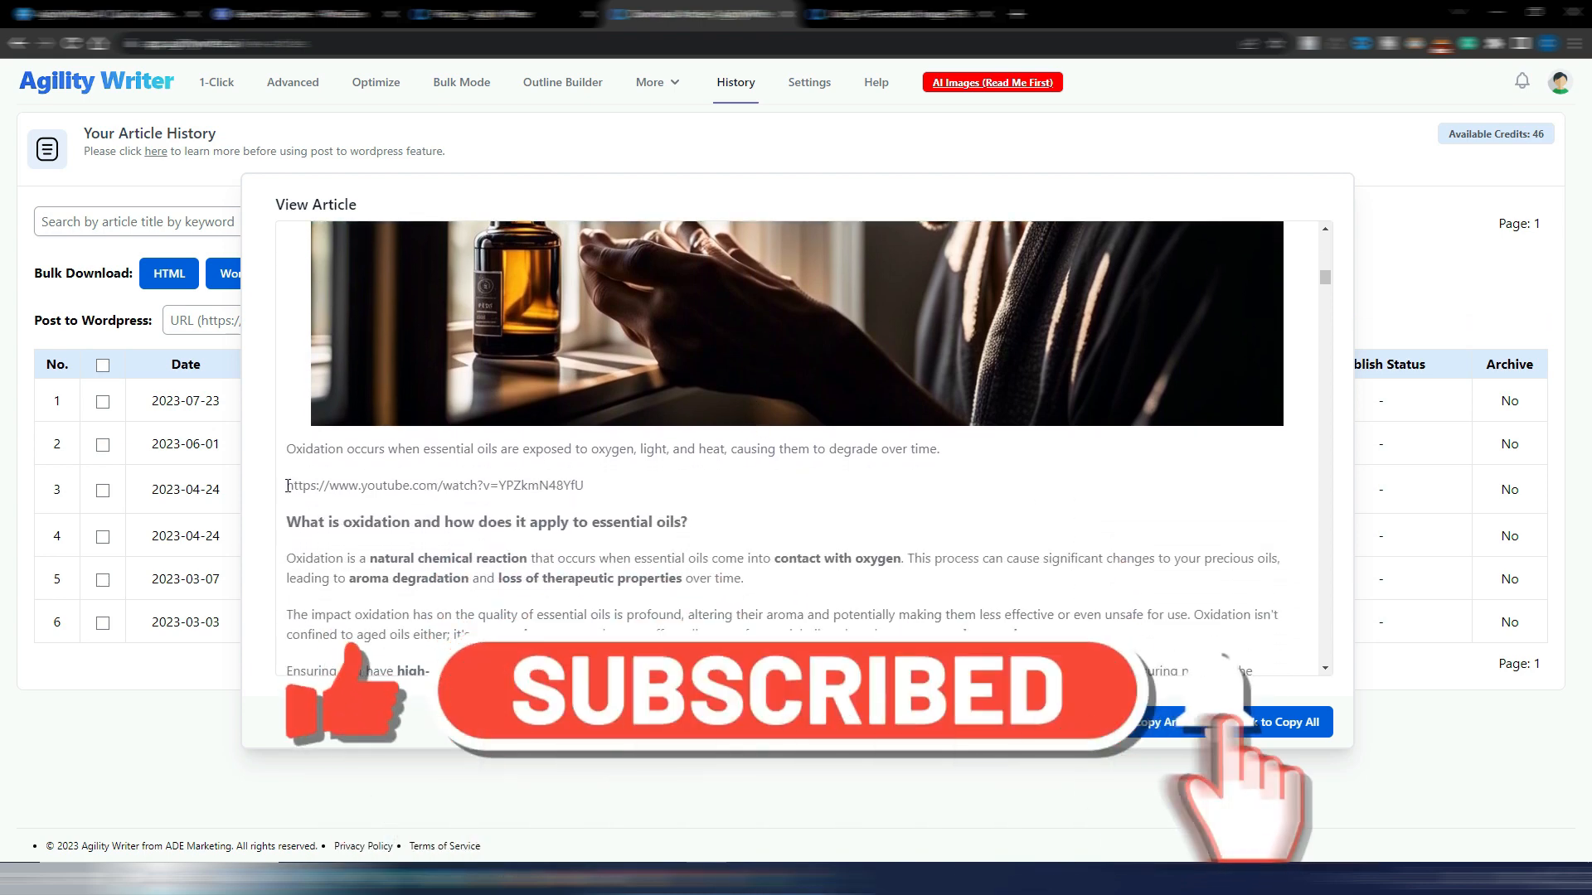
- Follow the article's YouTube URL via 'Vai alla pagina' to the 'Do essential oils expire?' video
{"action": "right_click", "coordinate": [431, 486]}
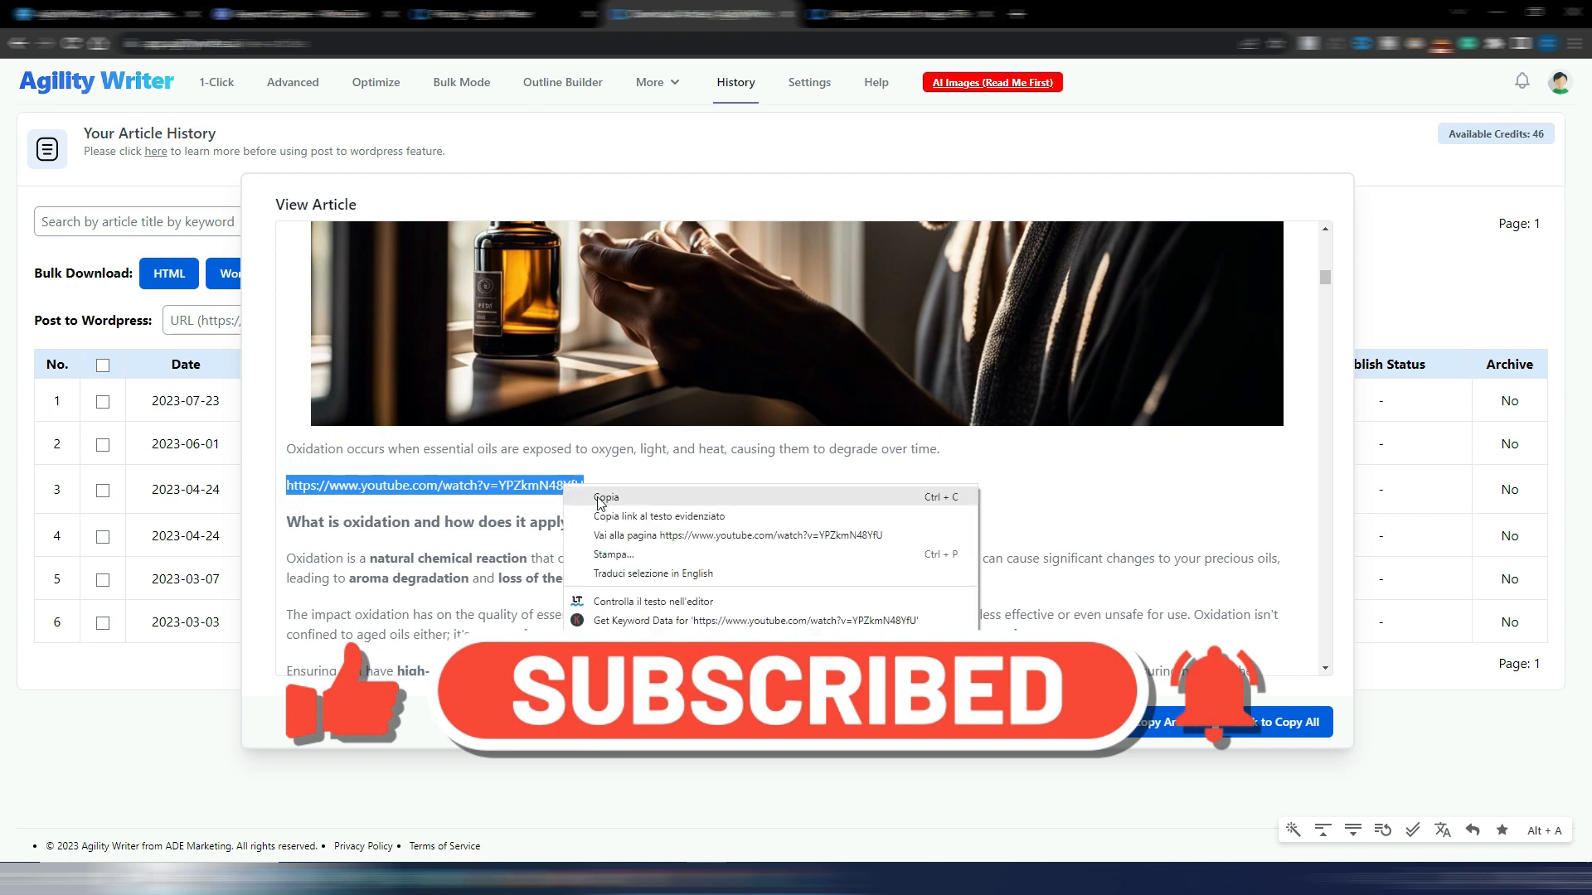
{"action": "left_click", "coordinate": [705, 536]}
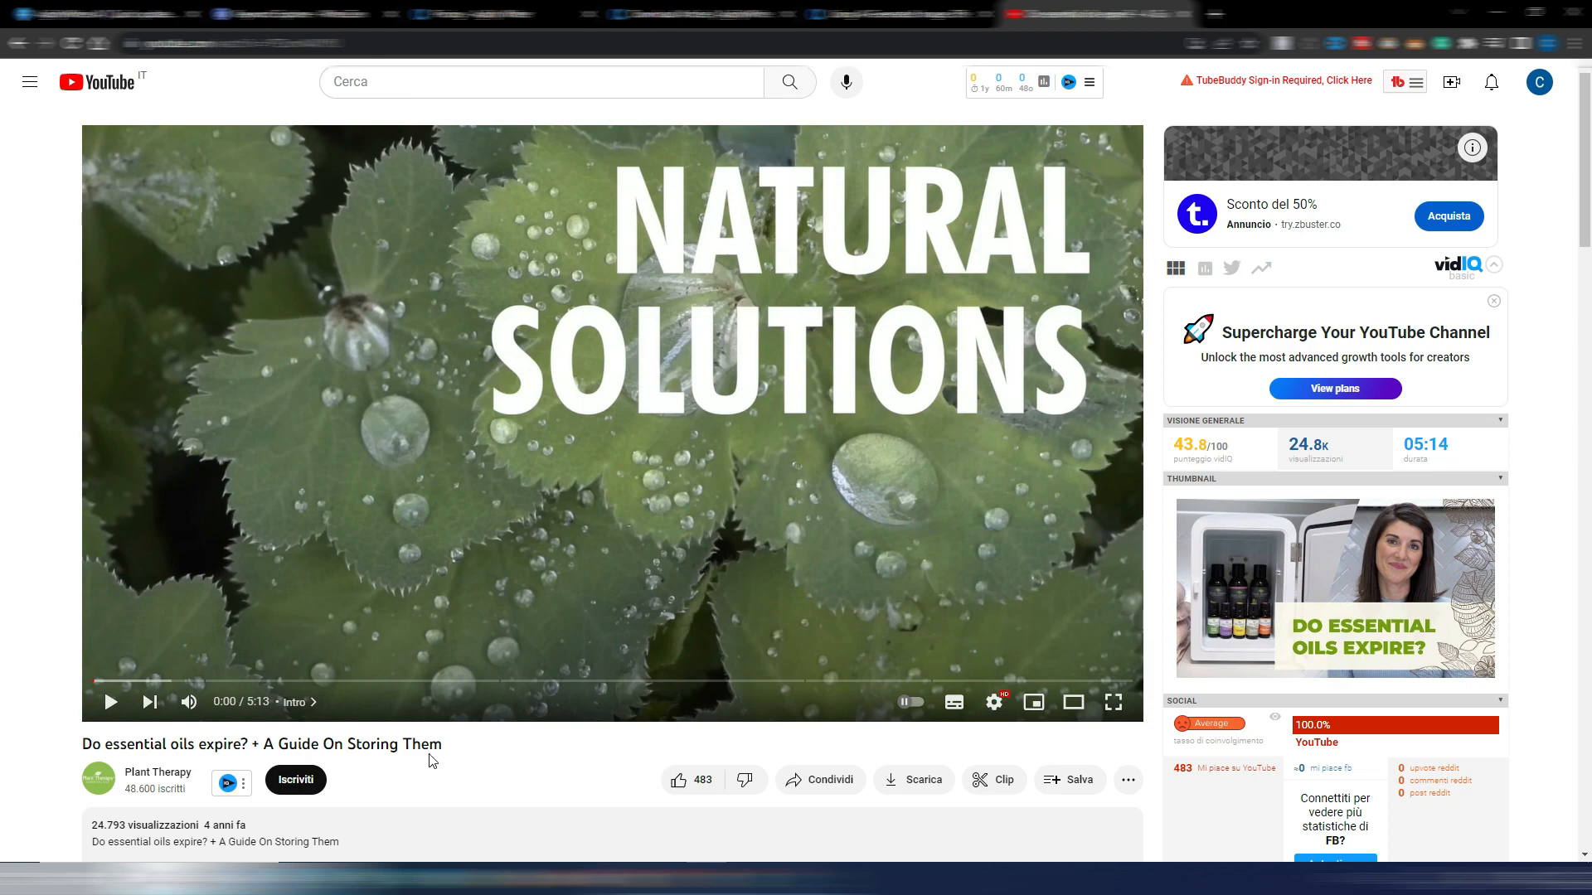
{"action": "mouse_move", "coordinate": [439, 753]}
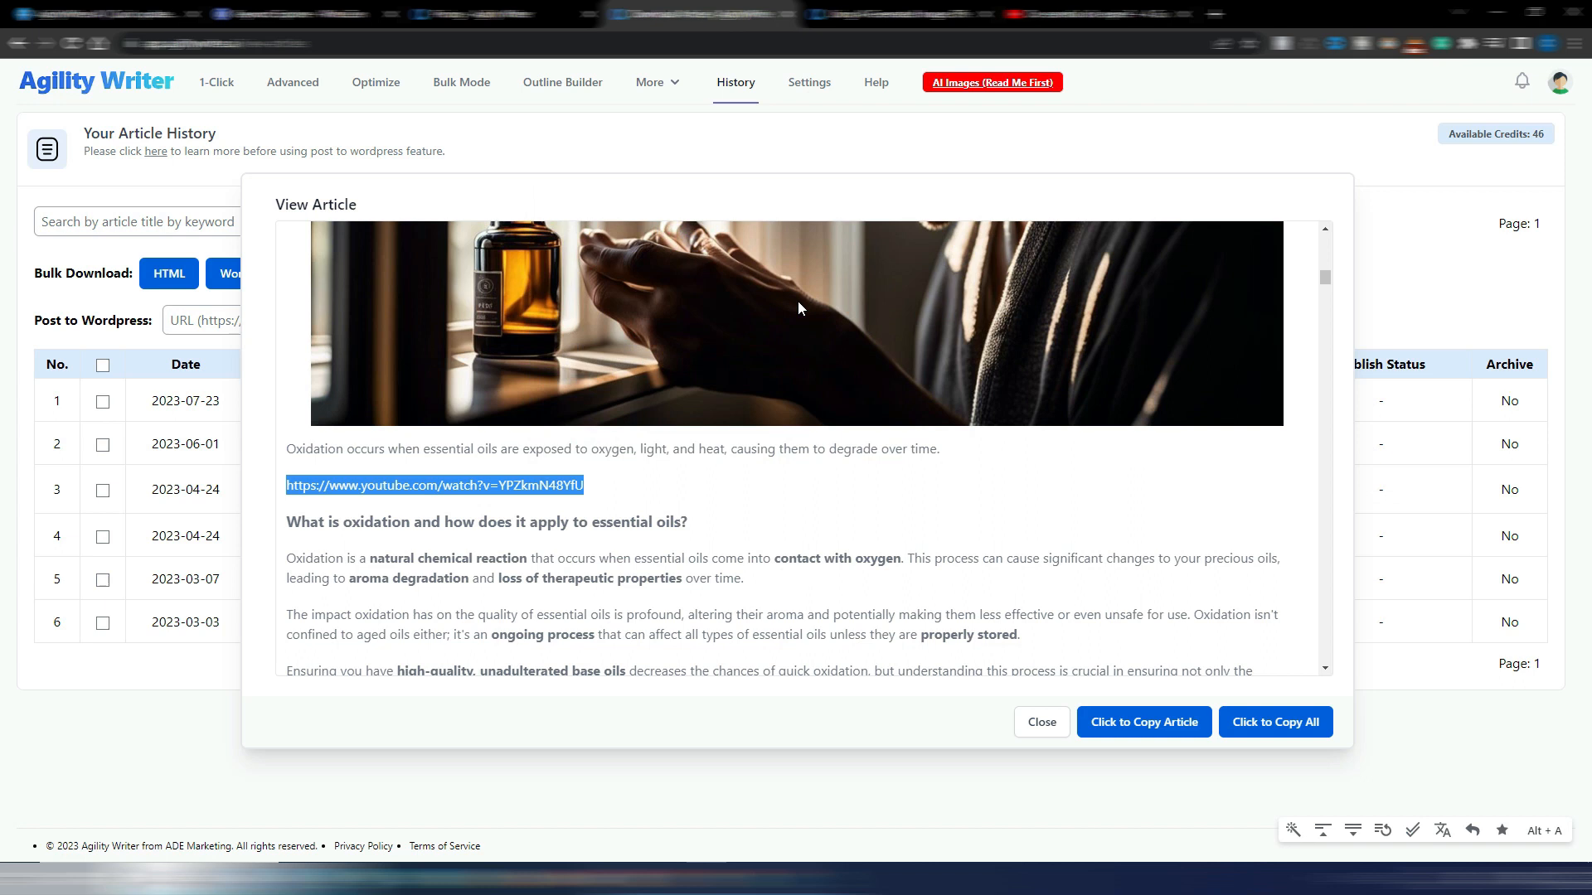
{"action": "mouse_move", "coordinate": [662, 541]}
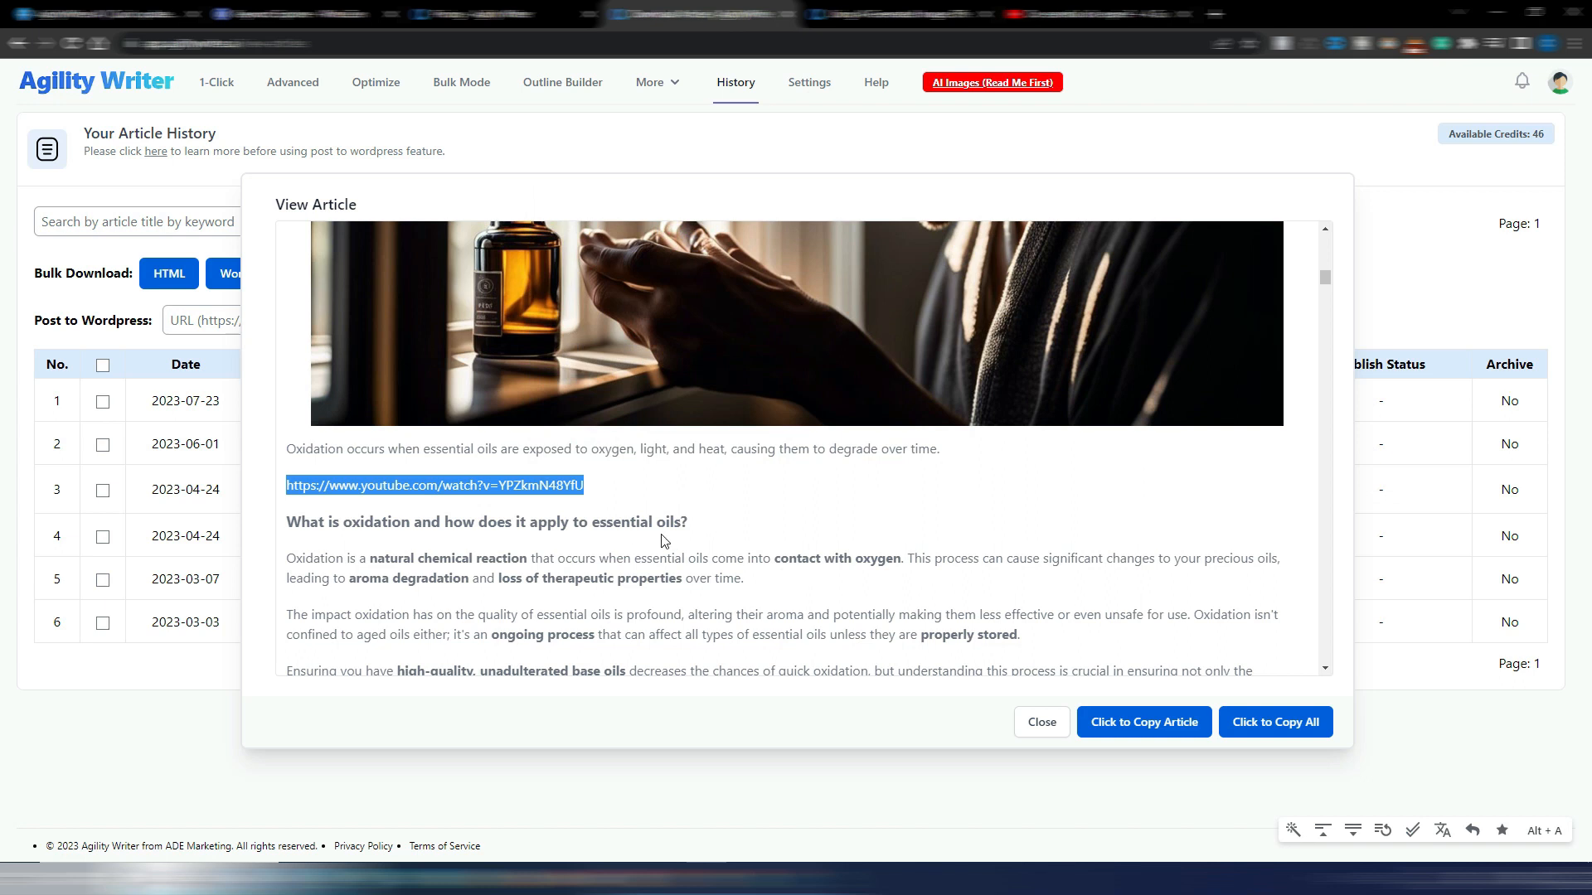
{"action": "mouse_move", "coordinate": [664, 491]}
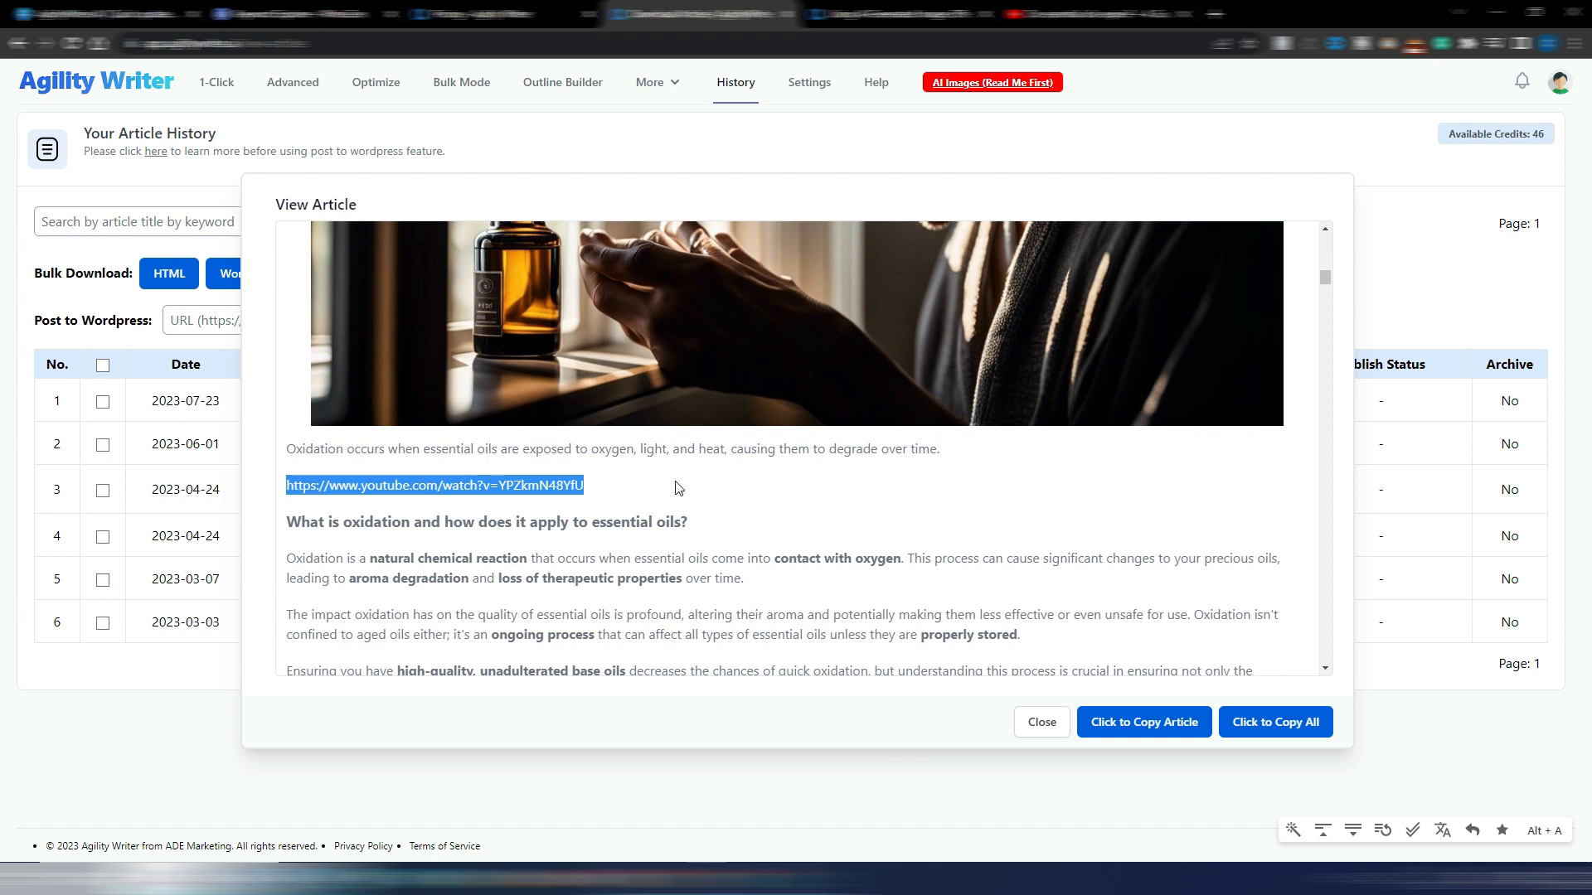
- Scroll the article down into the Shelf Life and Storage section stating oils last 2 to 5 years
{"action": "scroll", "scroll_direction": "down", "scroll_amount": 3}
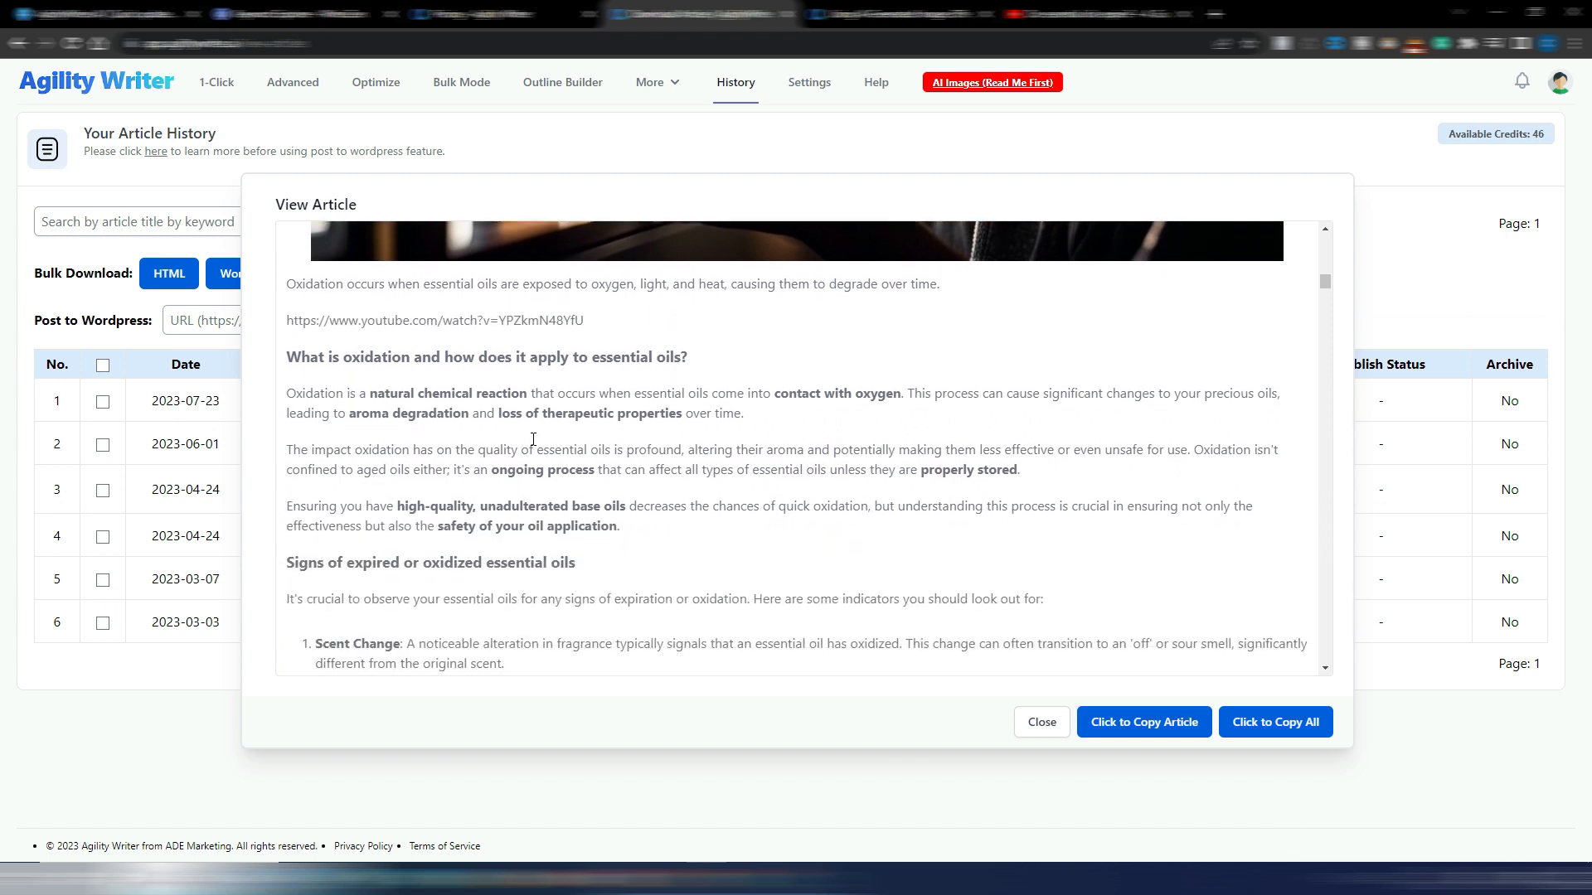
{"action": "scroll", "scroll_direction": "down", "scroll_amount": 3}
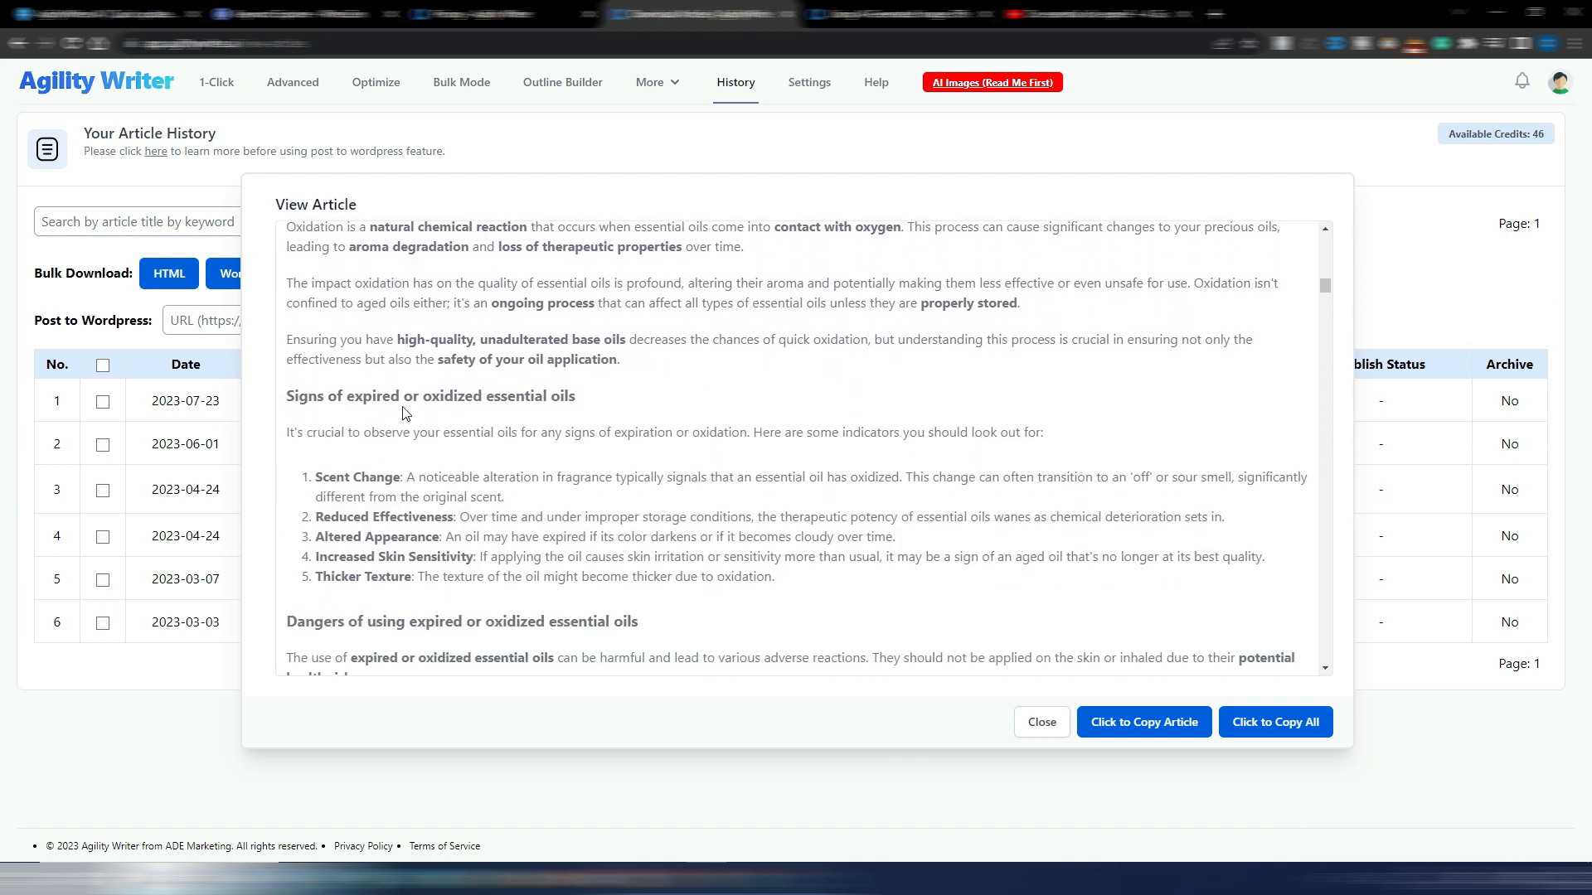
{"action": "scroll", "scroll_direction": "down", "scroll_amount": 3}
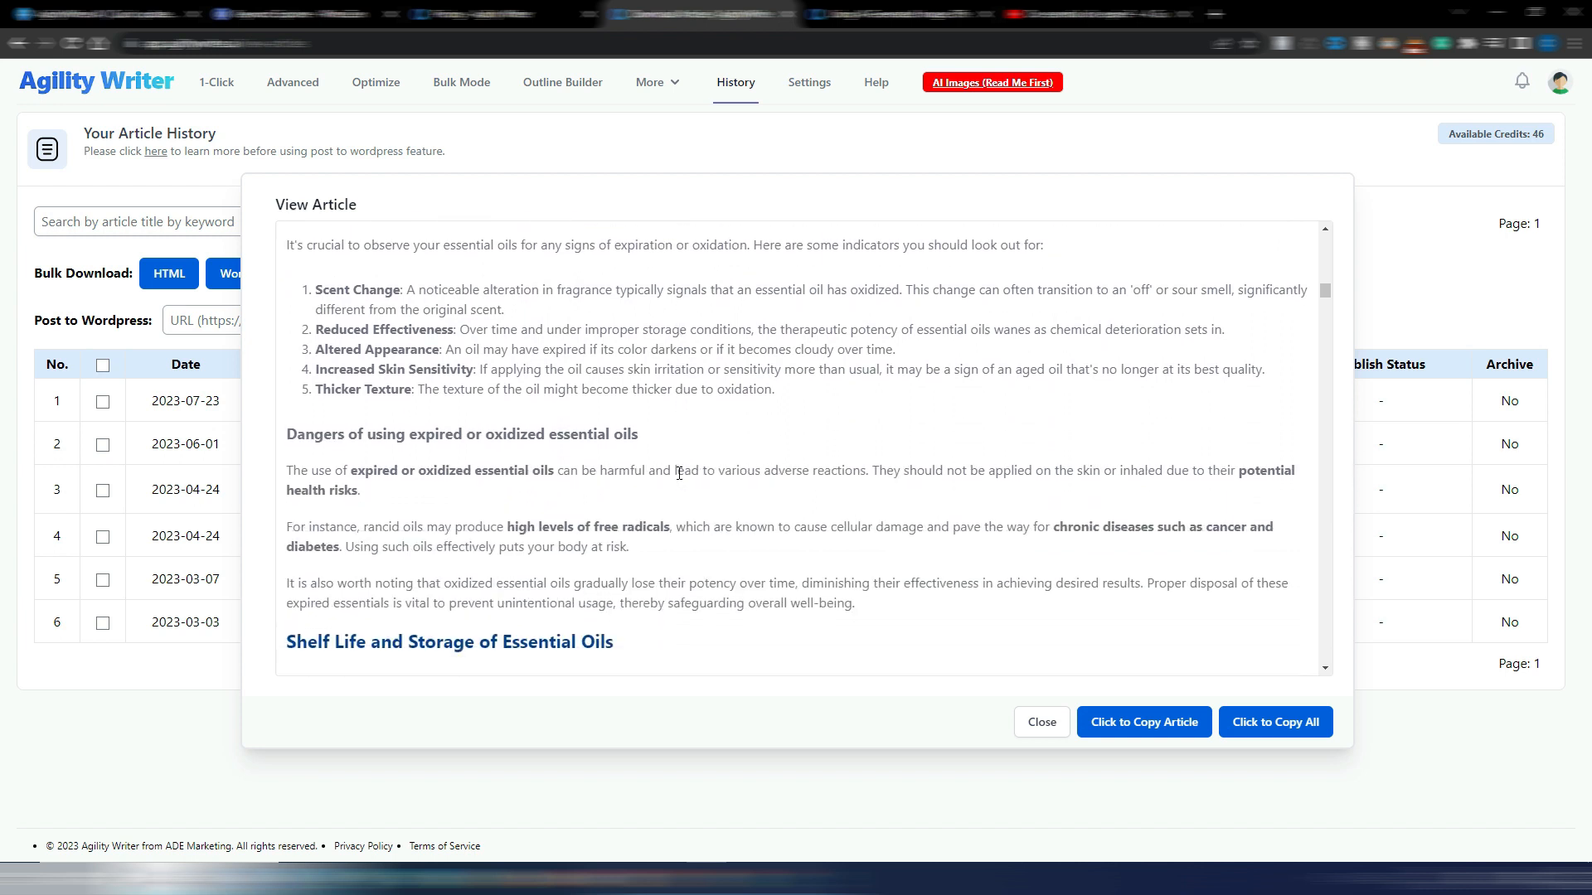
{"action": "scroll", "scroll_direction": "down", "scroll_amount": 3}
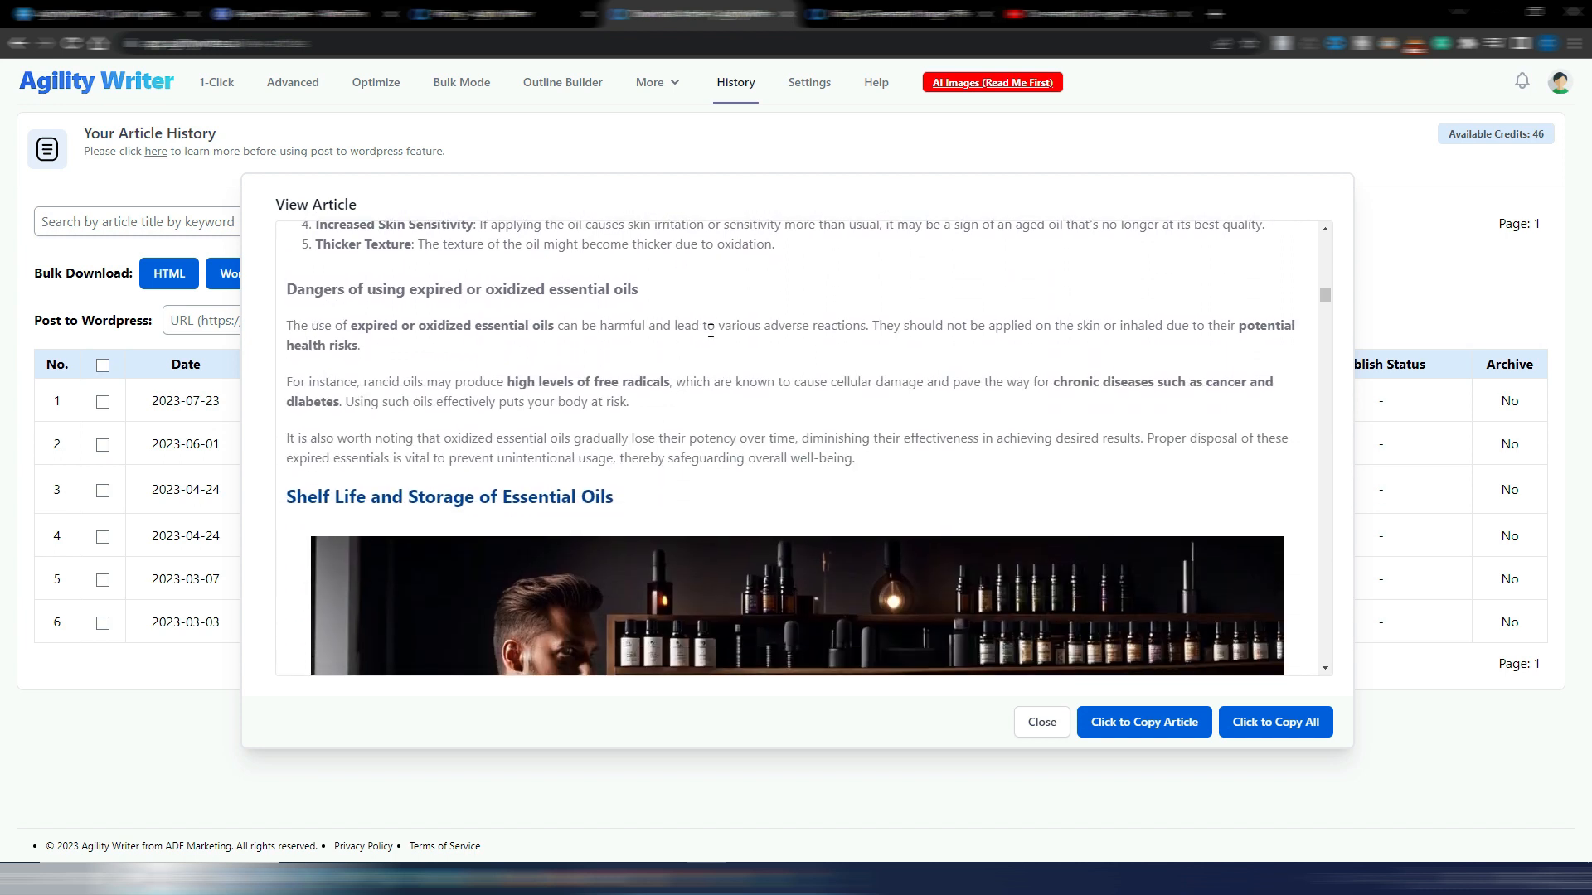
{"action": "scroll", "scroll_direction": "down", "scroll_amount": 3}
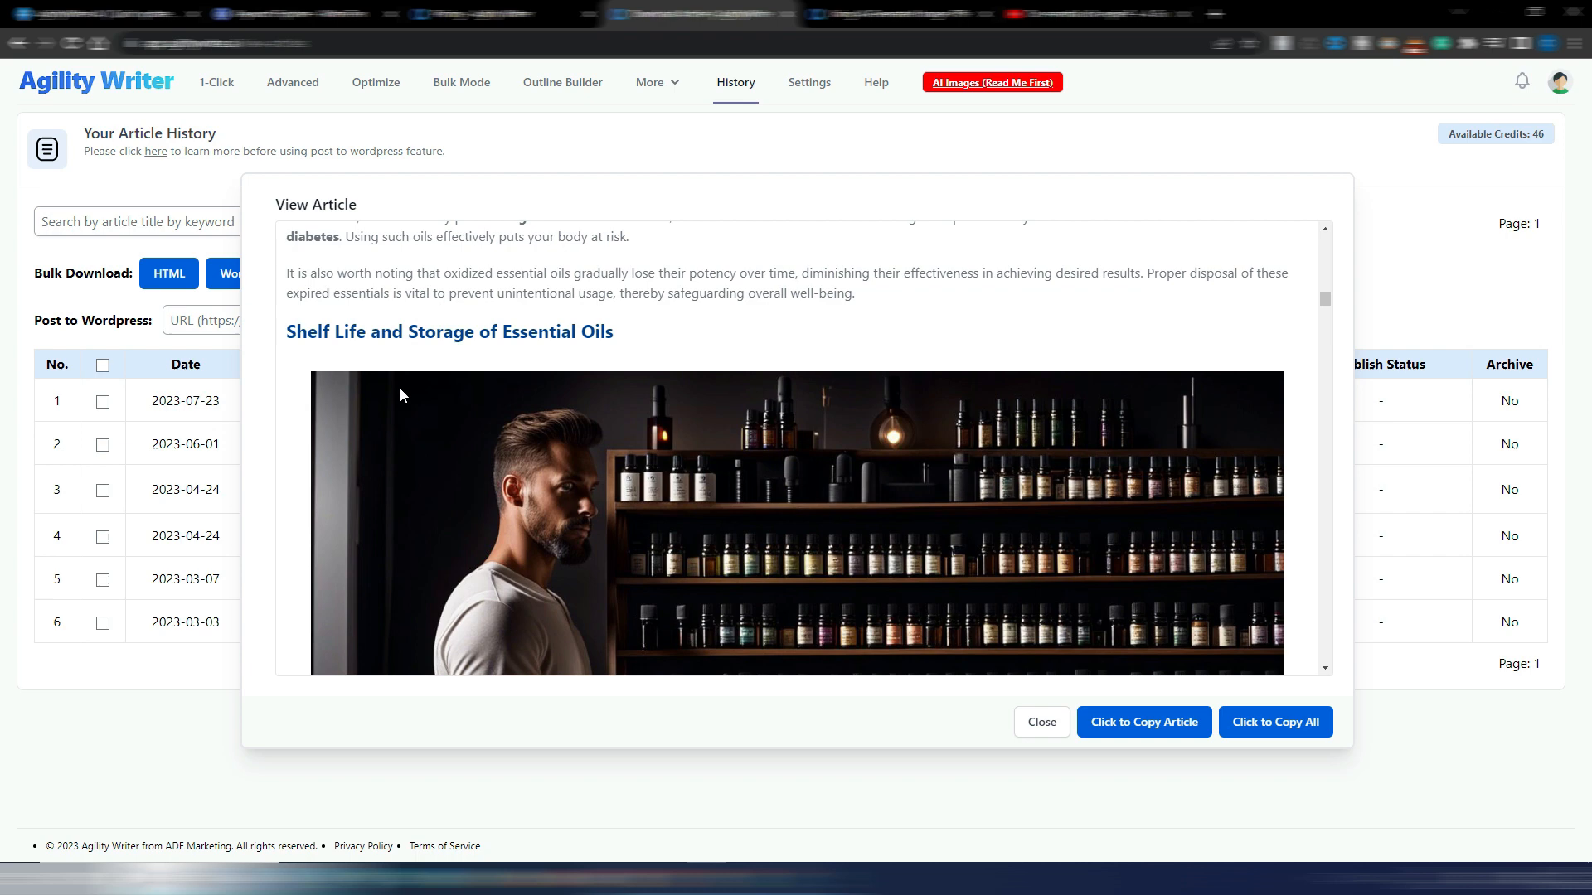
{"action": "scroll", "scroll_direction": "down", "scroll_amount": 3}
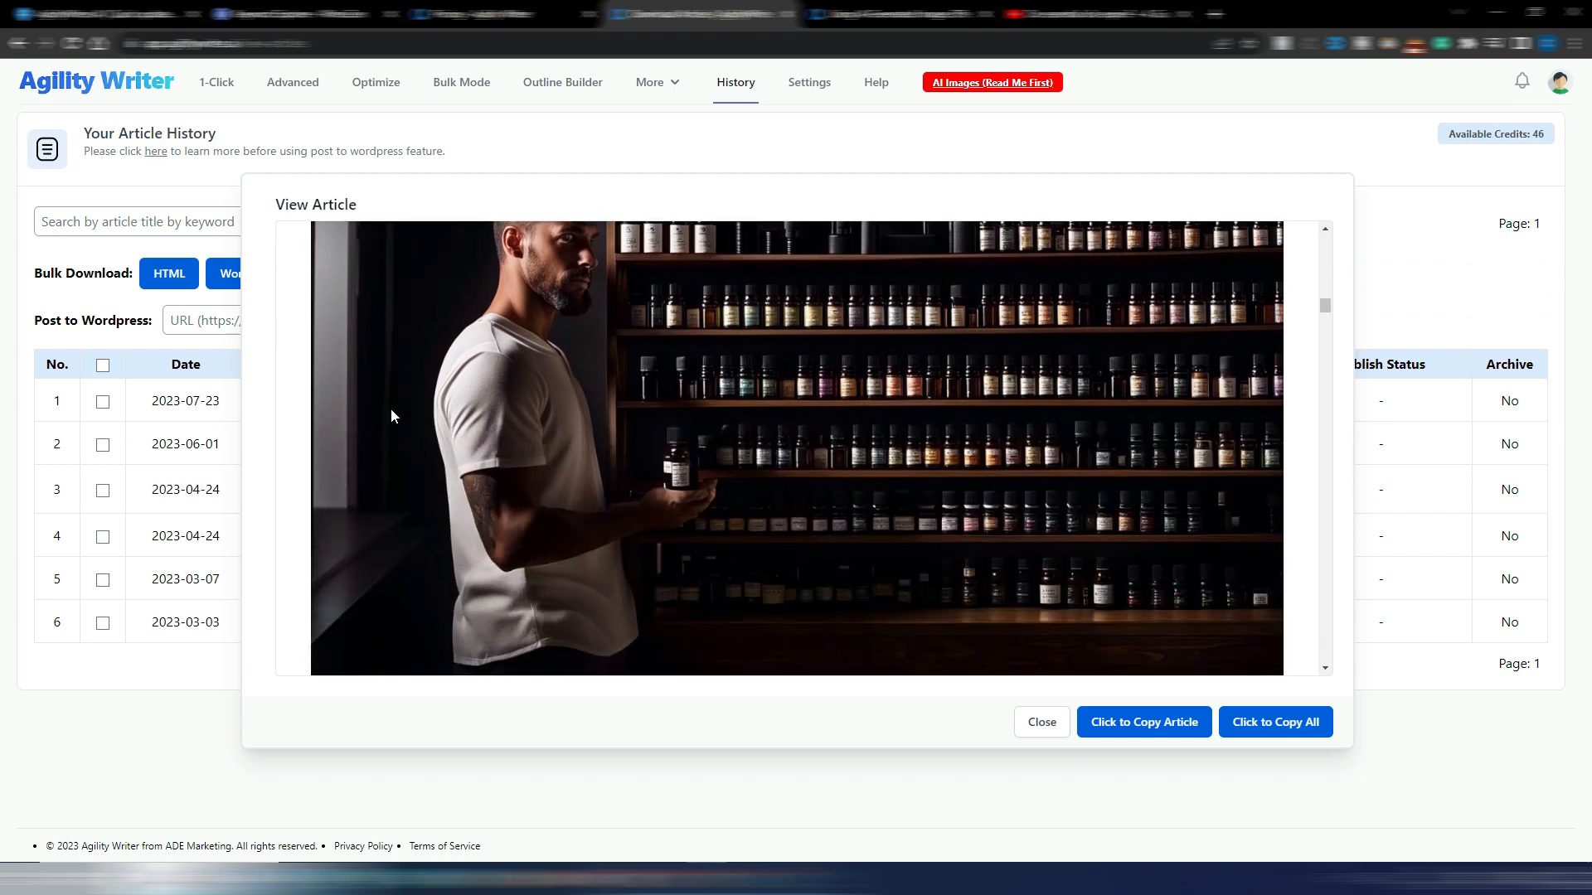
{"action": "scroll", "scroll_direction": "up", "scroll_amount": 3}
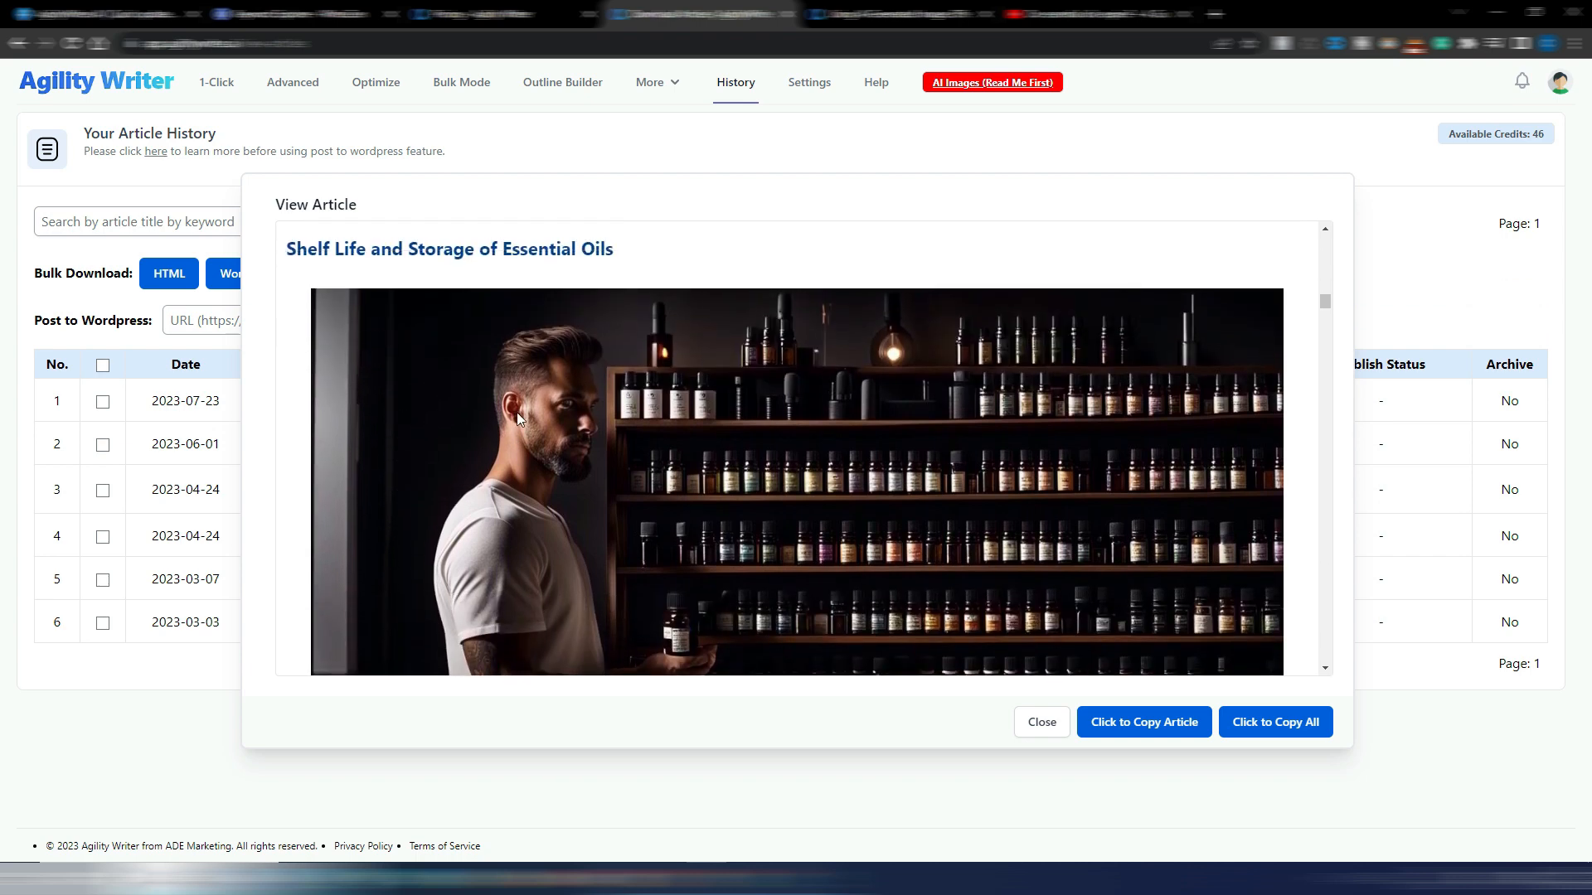
{"action": "mouse_move", "coordinate": [562, 413]}
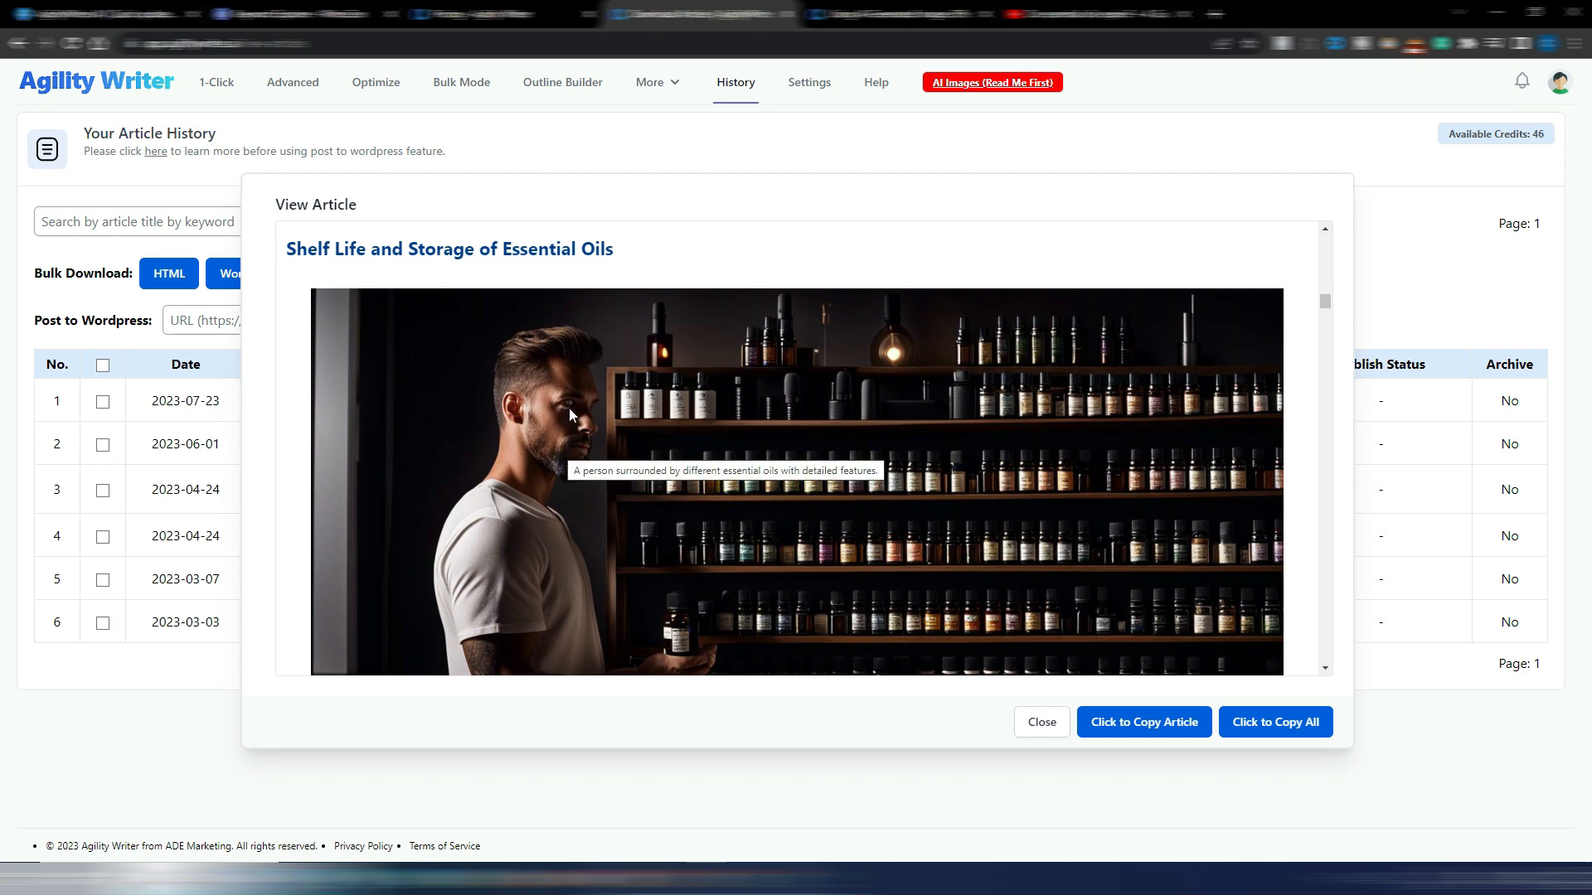
{"action": "mouse_move", "coordinate": [648, 466]}
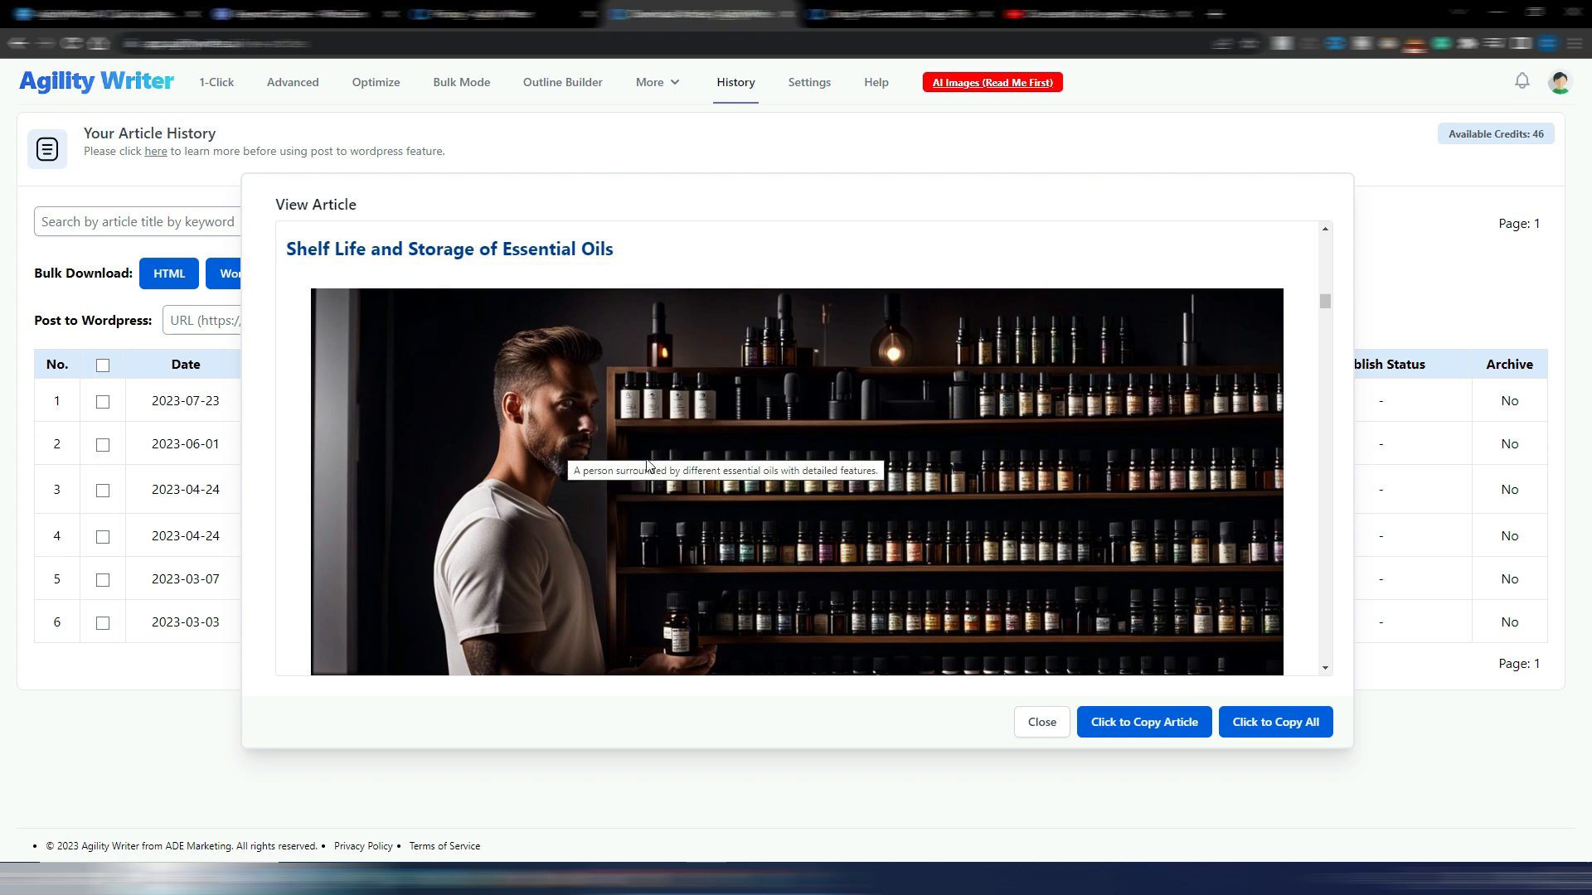
- Continue reading down to the 'How long do essential oils last?' heading
{"action": "scroll", "scroll_direction": "down", "scroll_amount": 3}
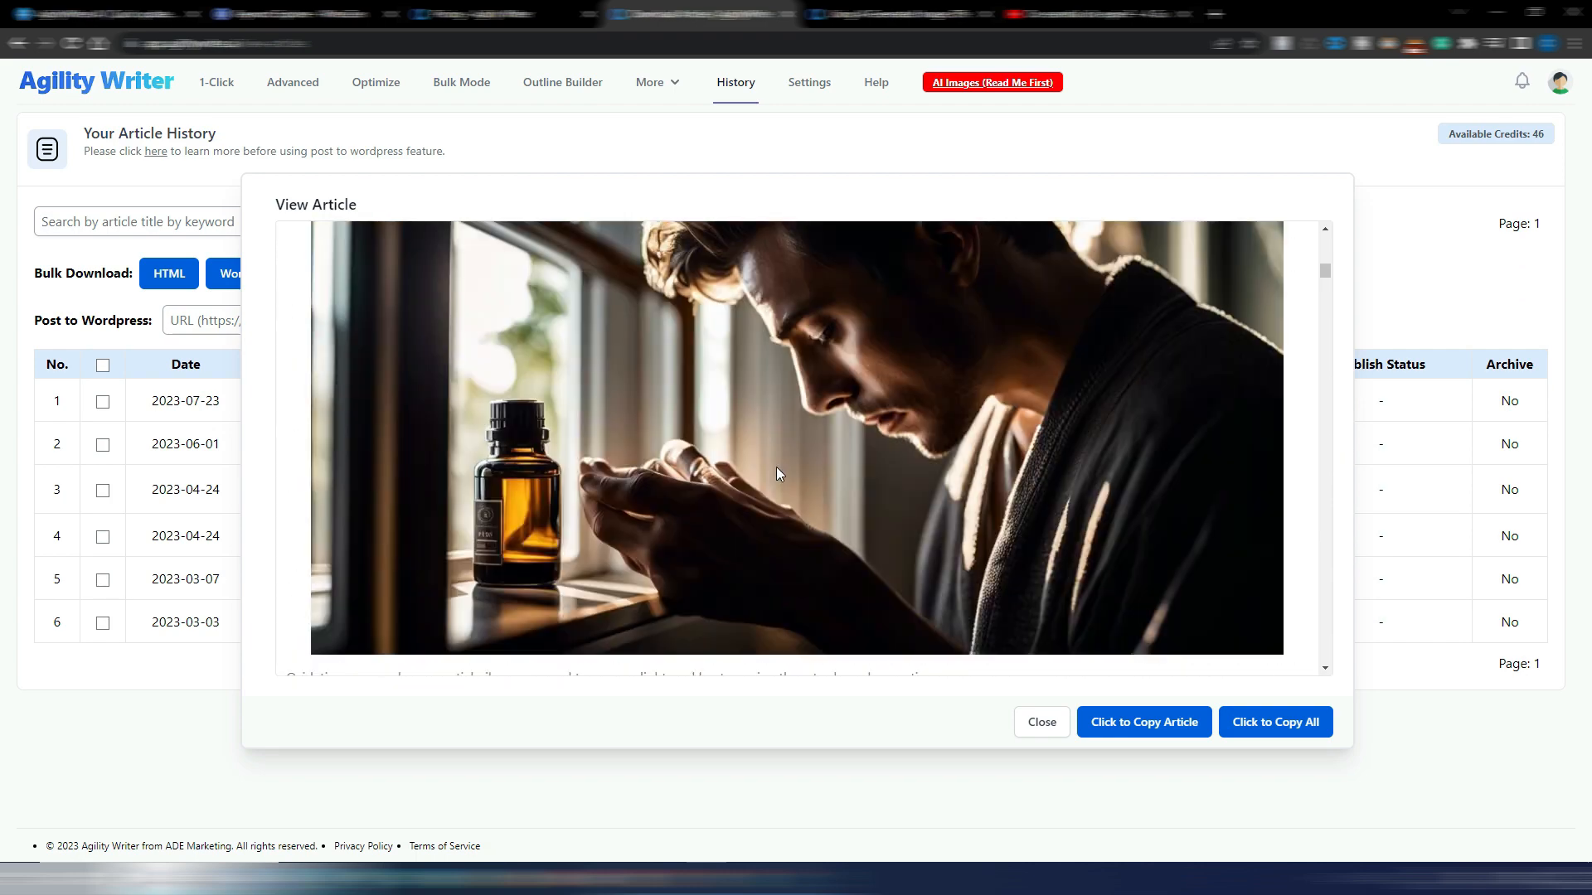
{"action": "scroll", "scroll_direction": "up", "scroll_amount": 3}
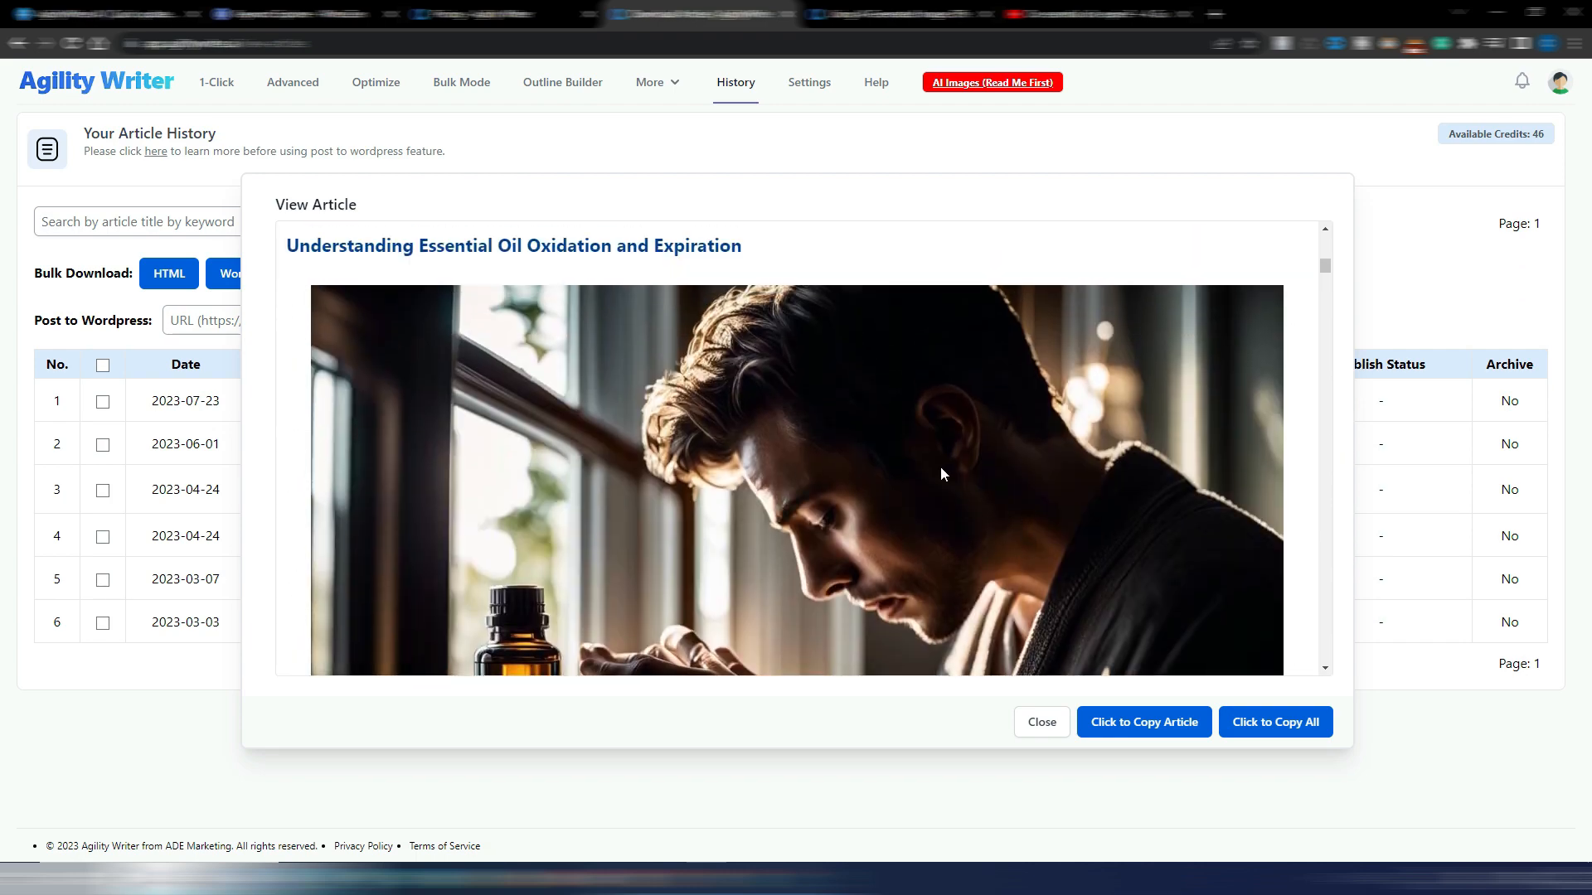
{"action": "scroll", "scroll_direction": "down", "scroll_amount": 3}
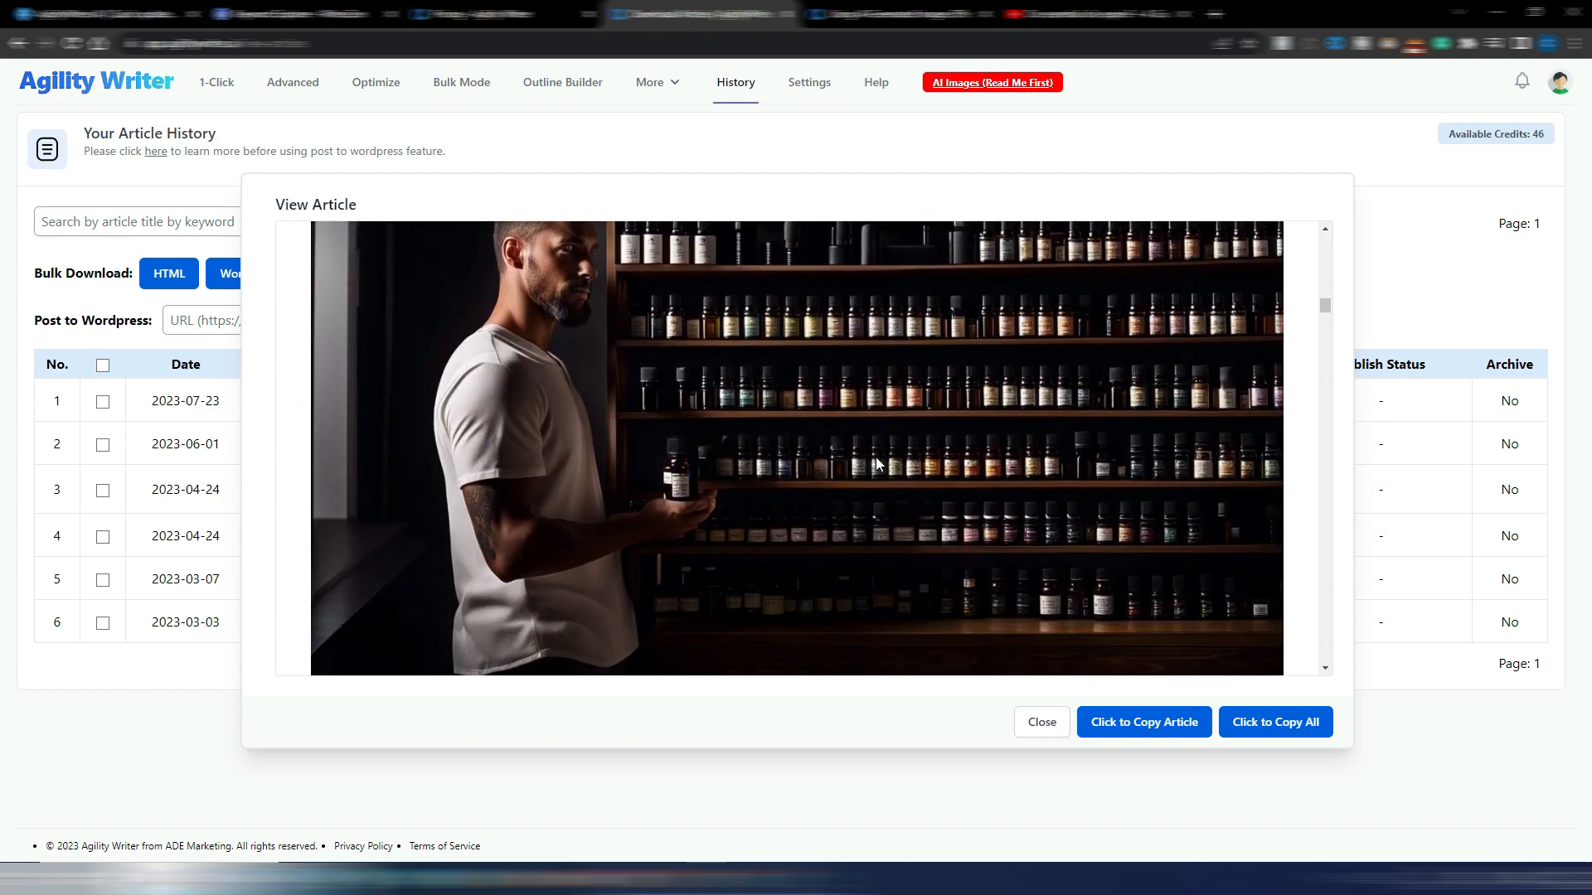
{"action": "scroll", "scroll_direction": "down", "scroll_amount": 3}
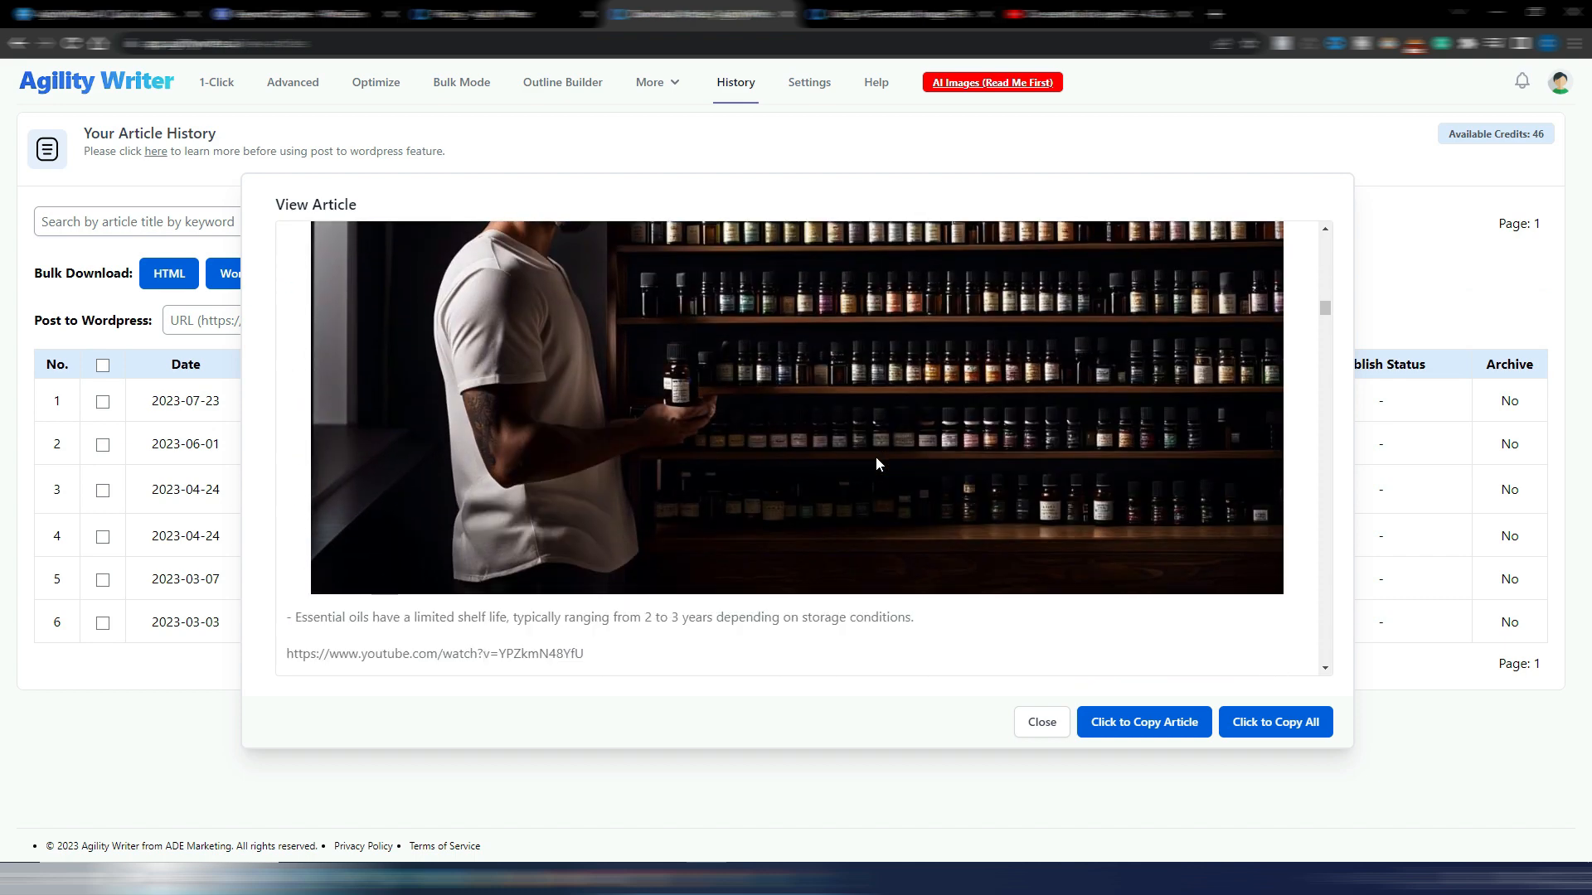
{"action": "scroll", "scroll_direction": "down", "scroll_amount": 3}
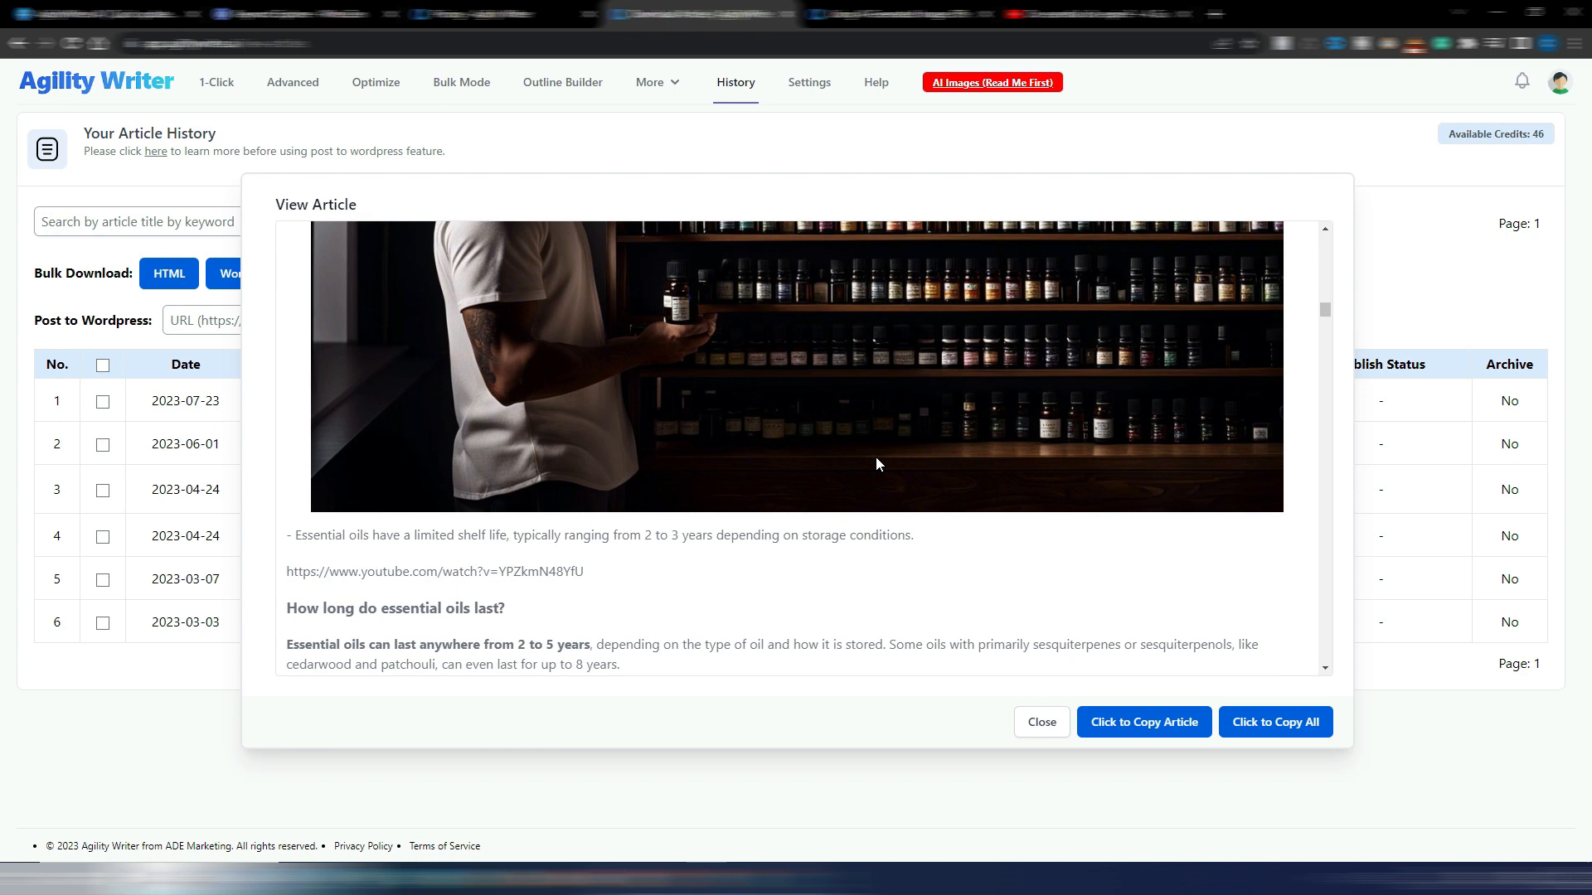
{"action": "scroll", "scroll_direction": "down", "scroll_amount": 3}
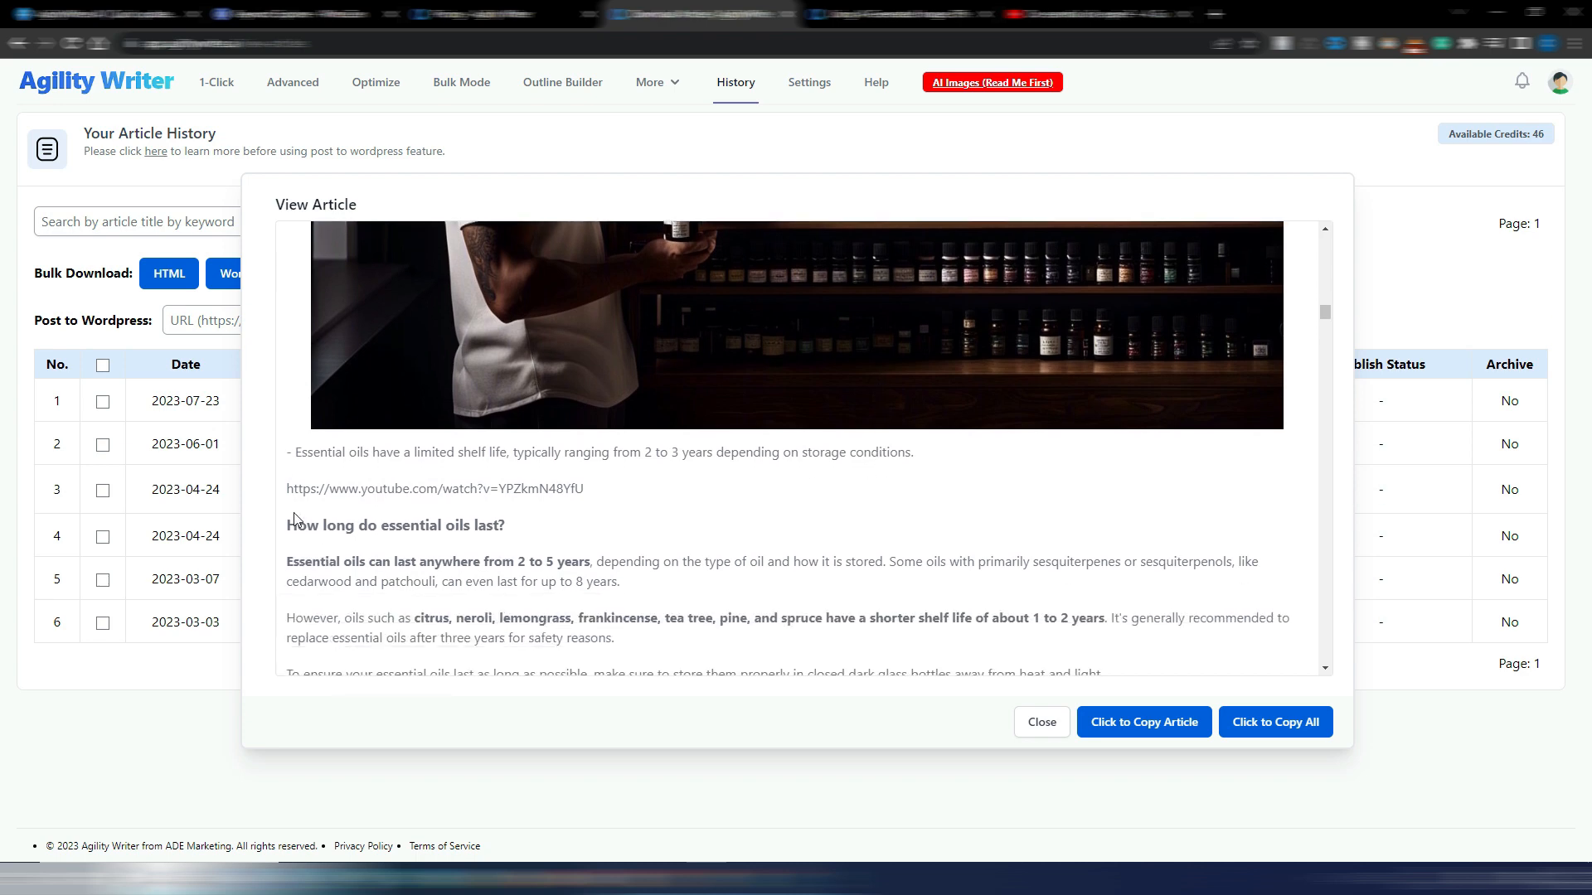
{"action": "triple_click", "coordinate": [436, 487]}
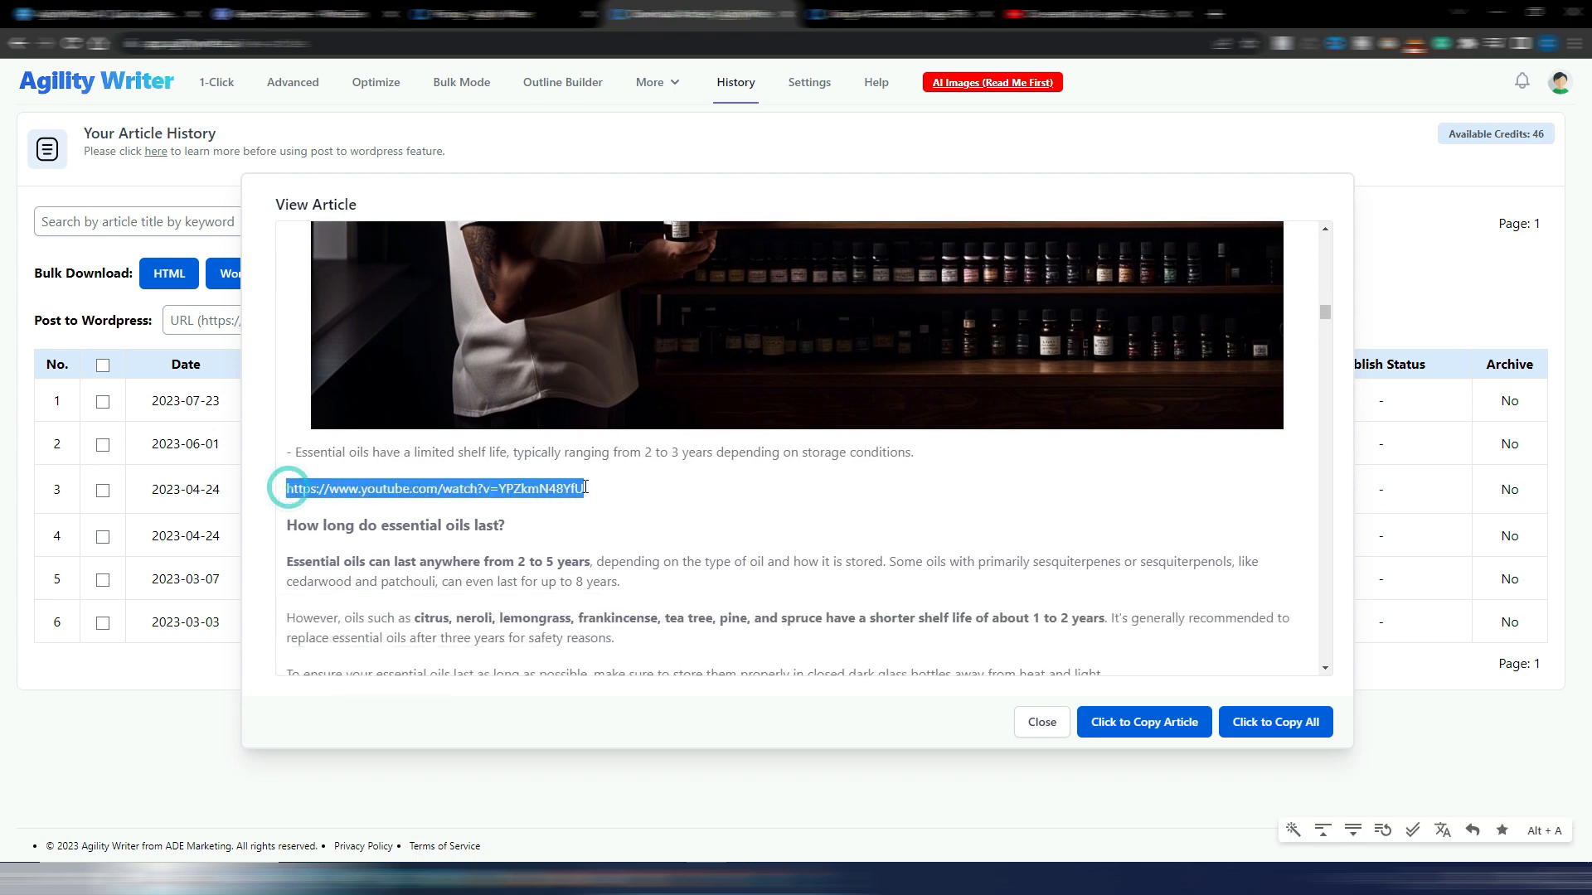
{"action": "scroll", "scroll_direction": "up", "scroll_amount": 3}
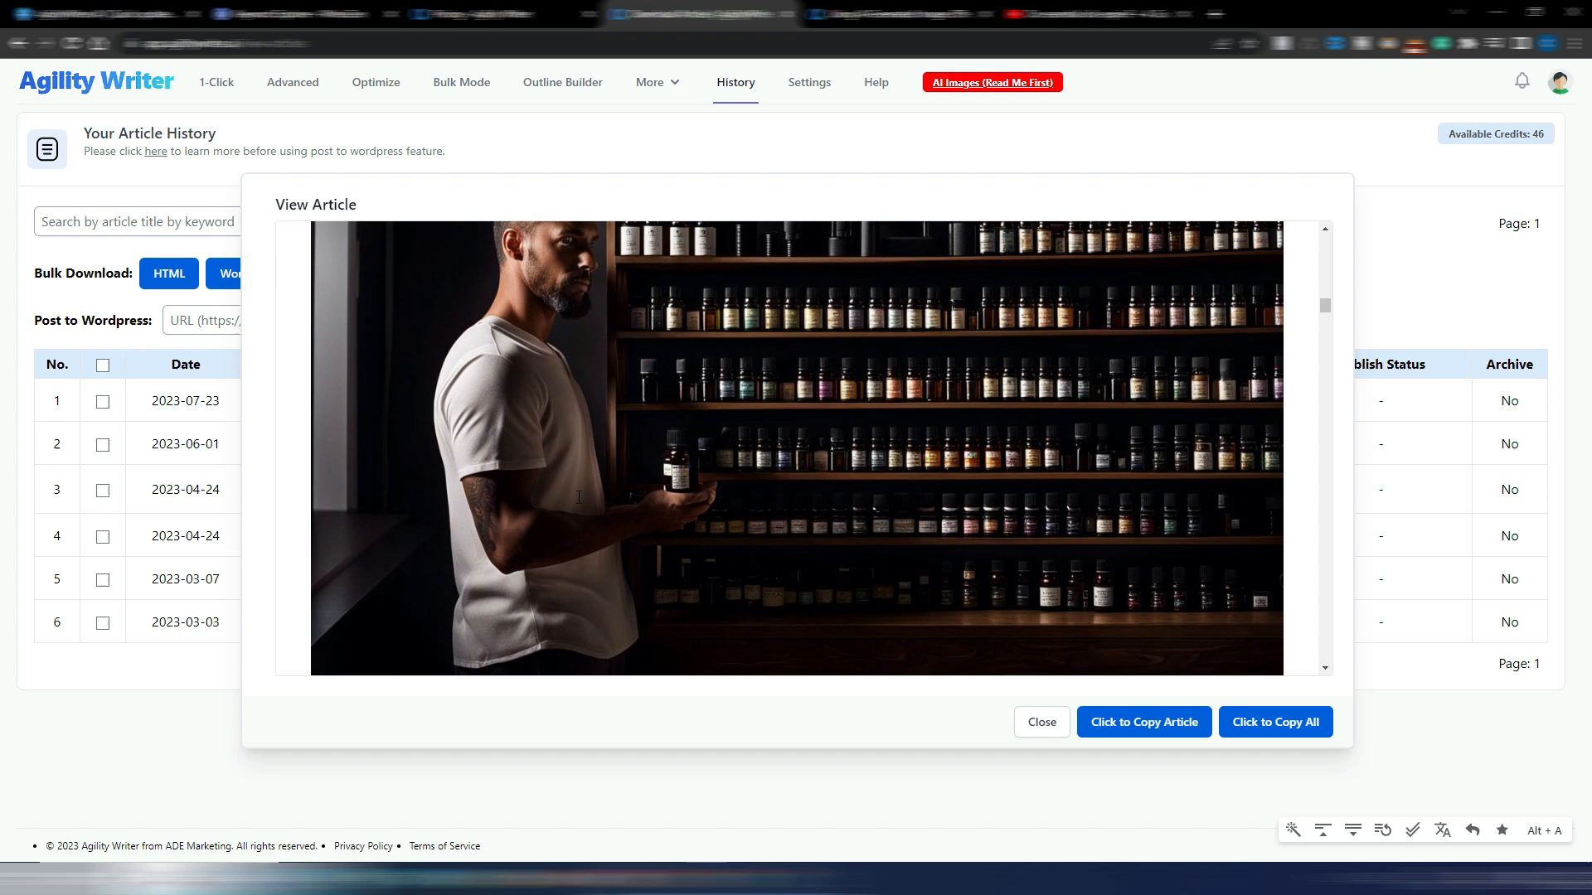
{"action": "scroll", "scroll_direction": "up", "scroll_amount": 3}
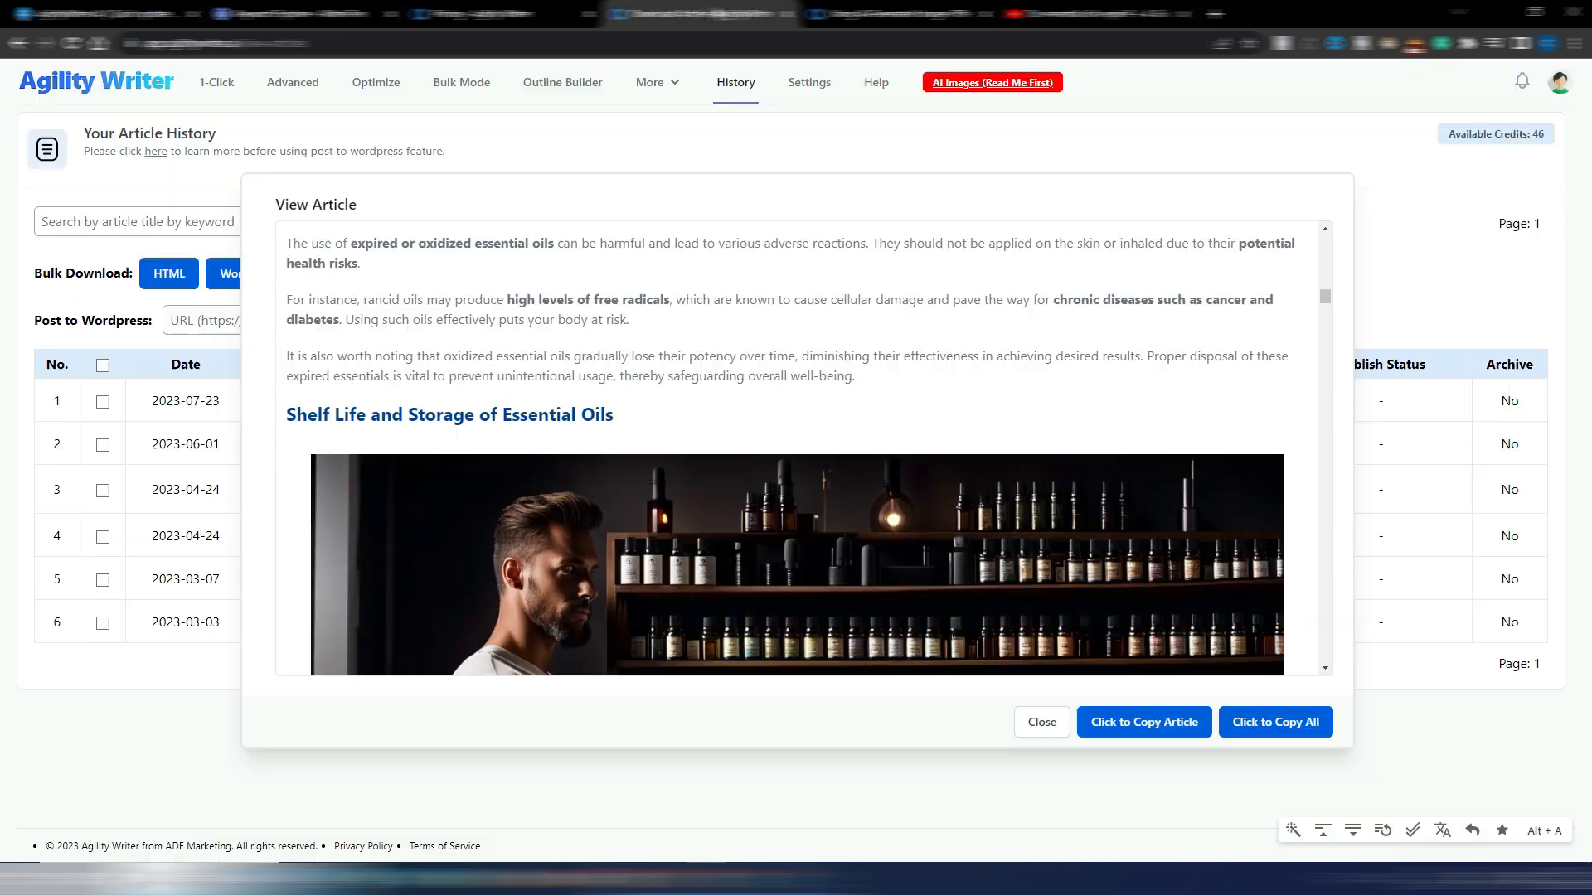
{"action": "scroll", "scroll_direction": "down", "scroll_amount": 3}
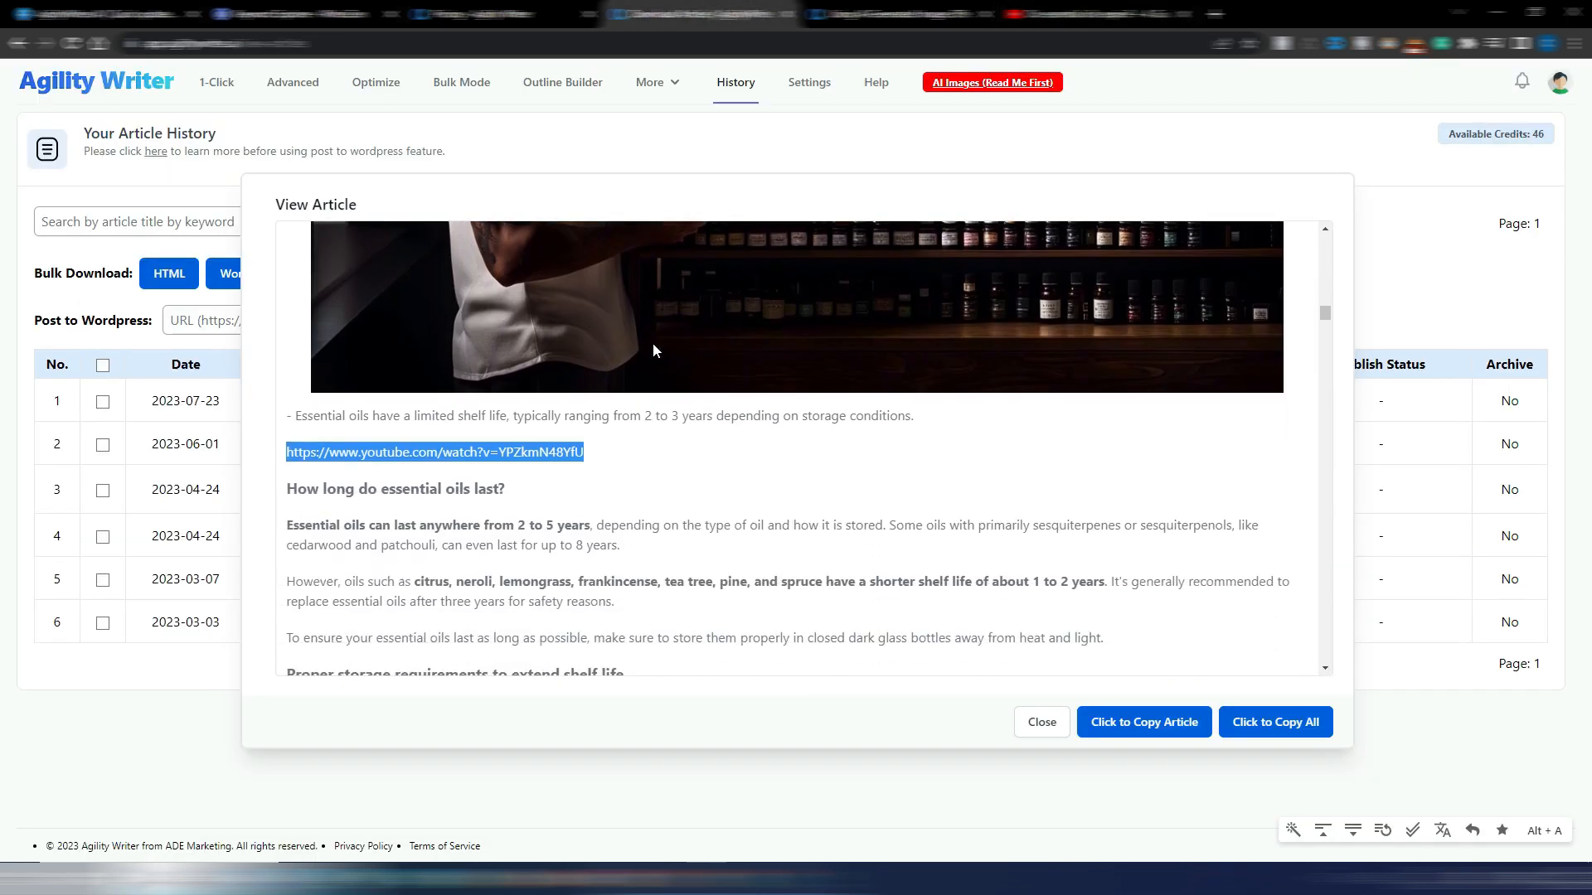
{"action": "scroll", "scroll_direction": "down", "scroll_amount": 3}
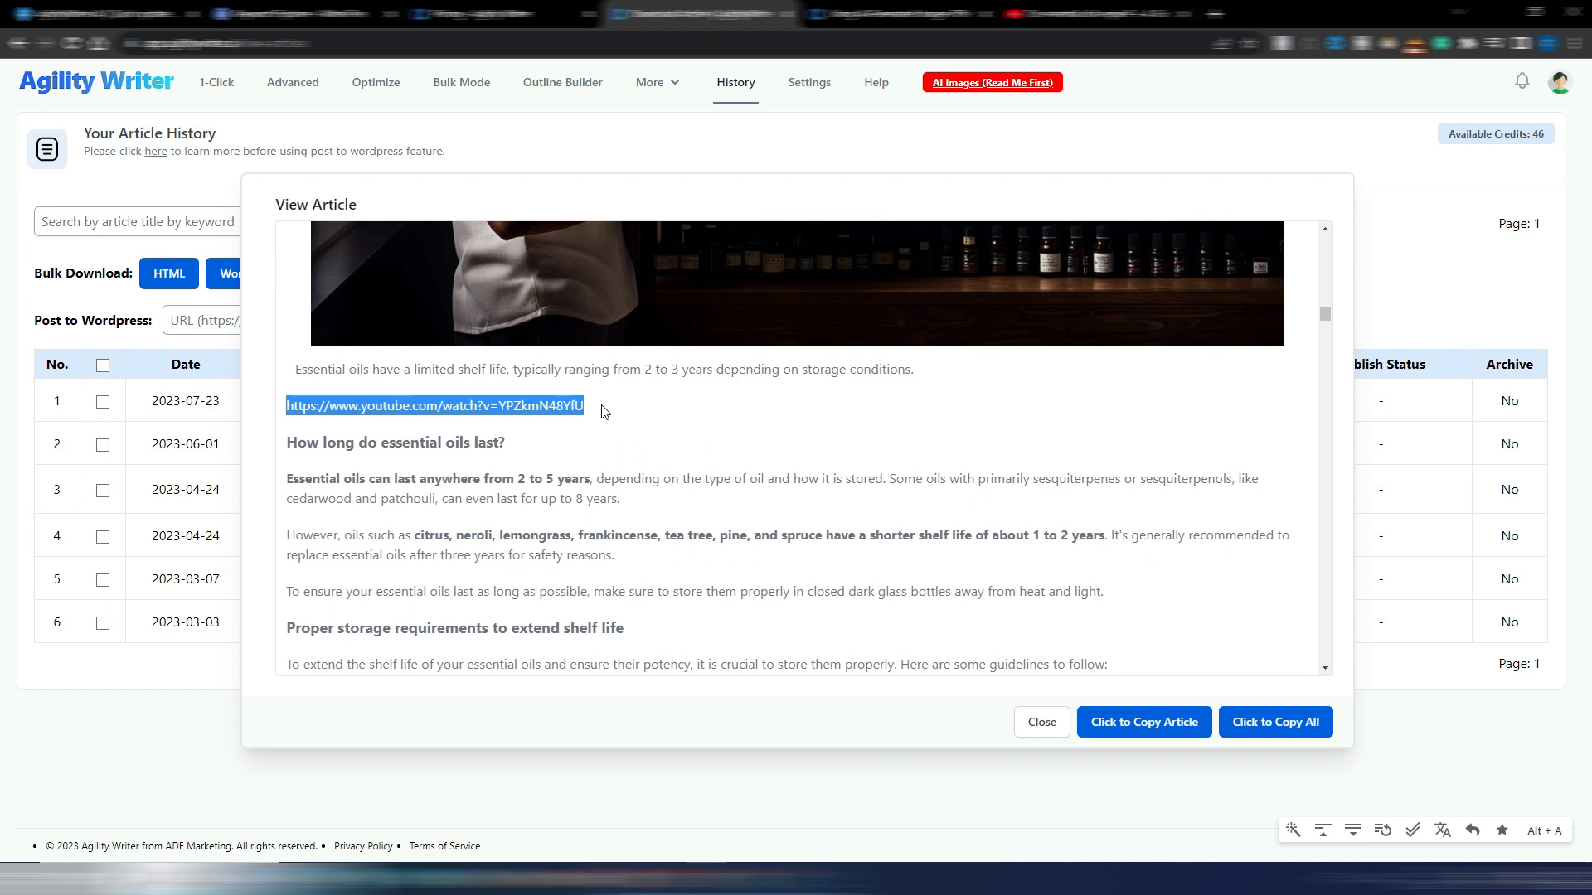
{"action": "scroll", "scroll_direction": "down", "scroll_amount": 3}
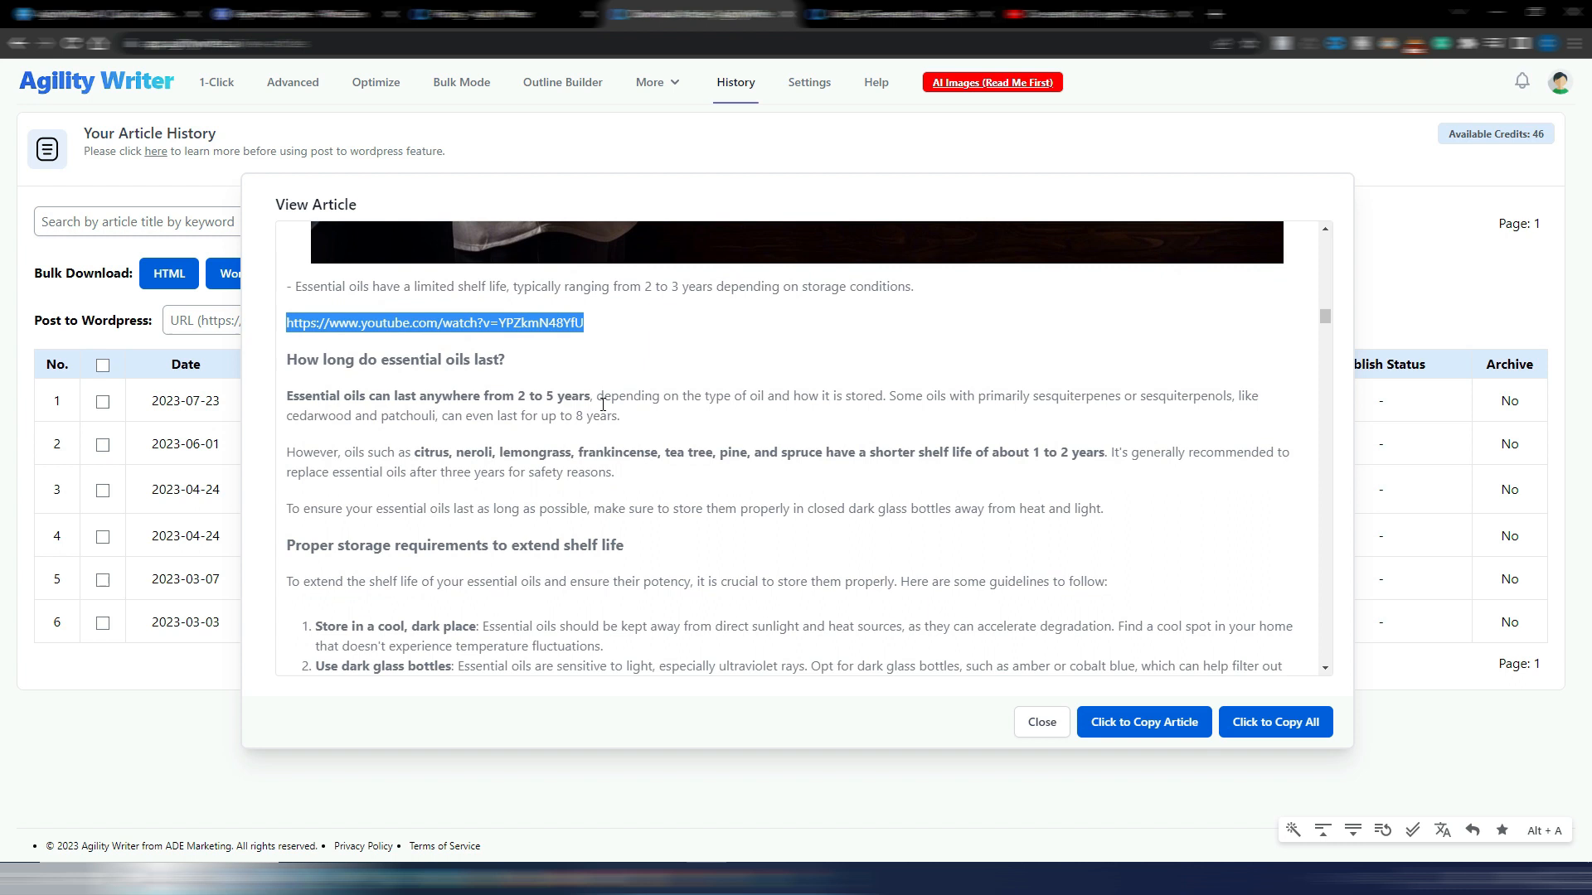
{"action": "scroll", "scroll_direction": "down", "scroll_amount": 3}
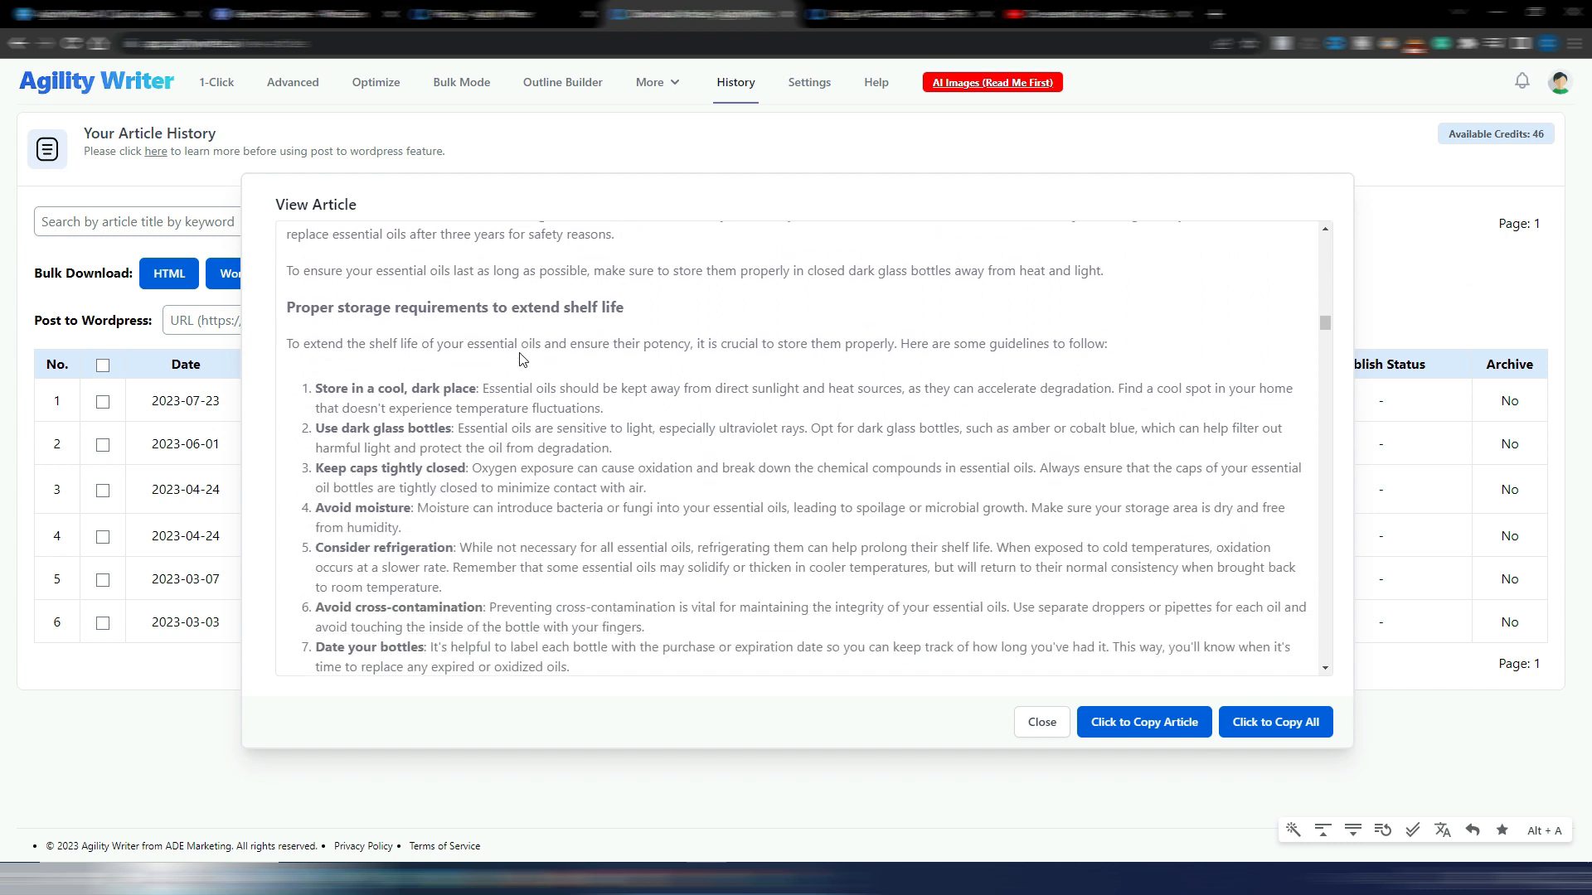
{"action": "scroll", "scroll_direction": "down", "scroll_amount": 3}
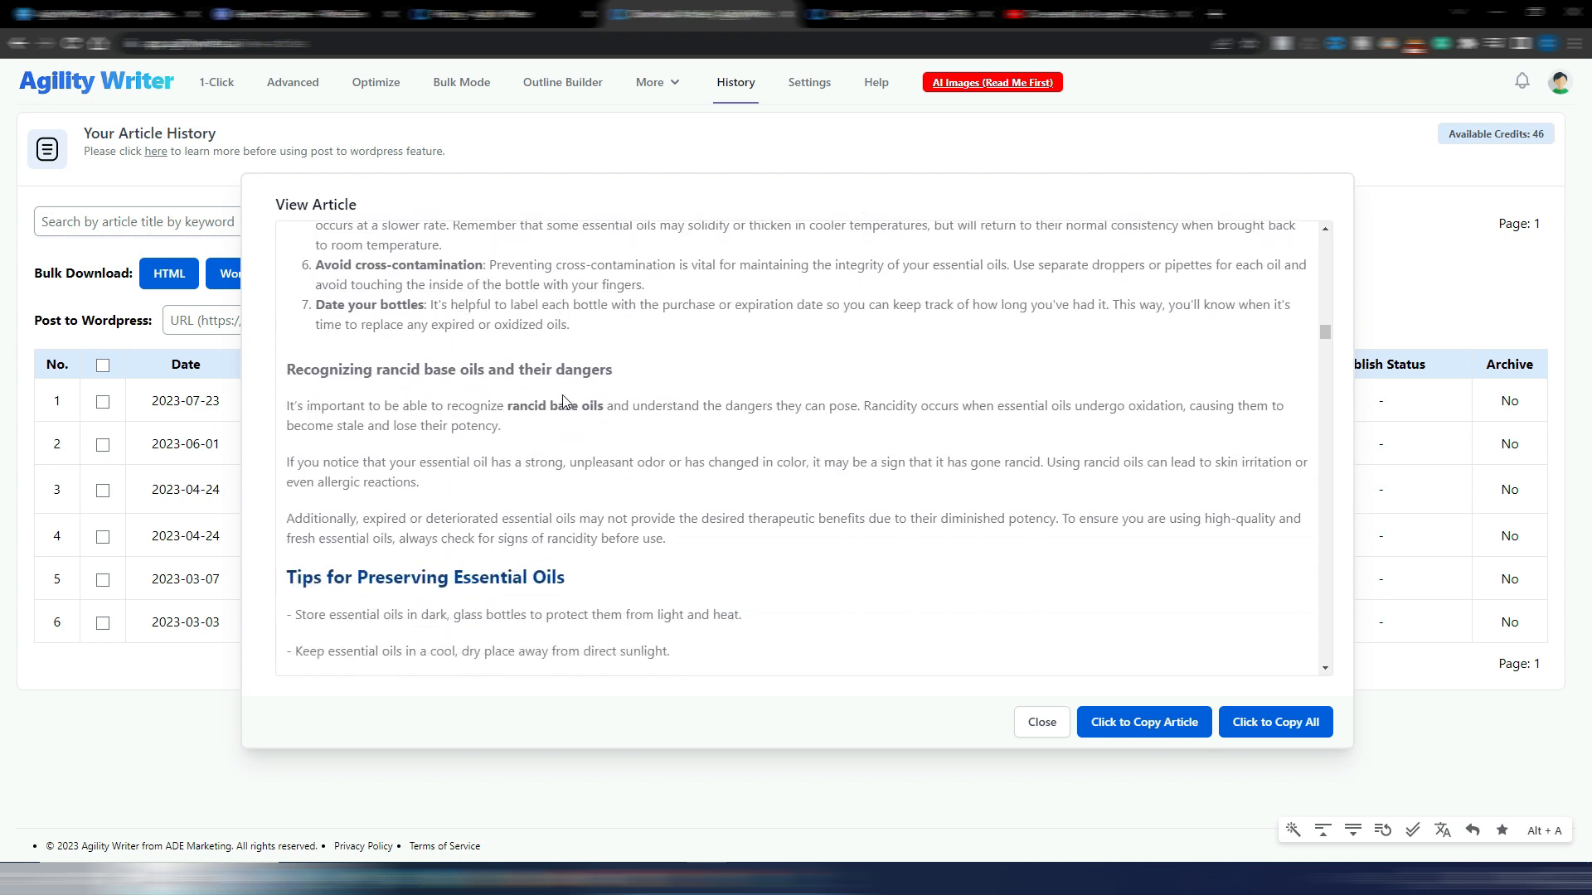
{"action": "scroll", "scroll_direction": "down", "scroll_amount": 3}
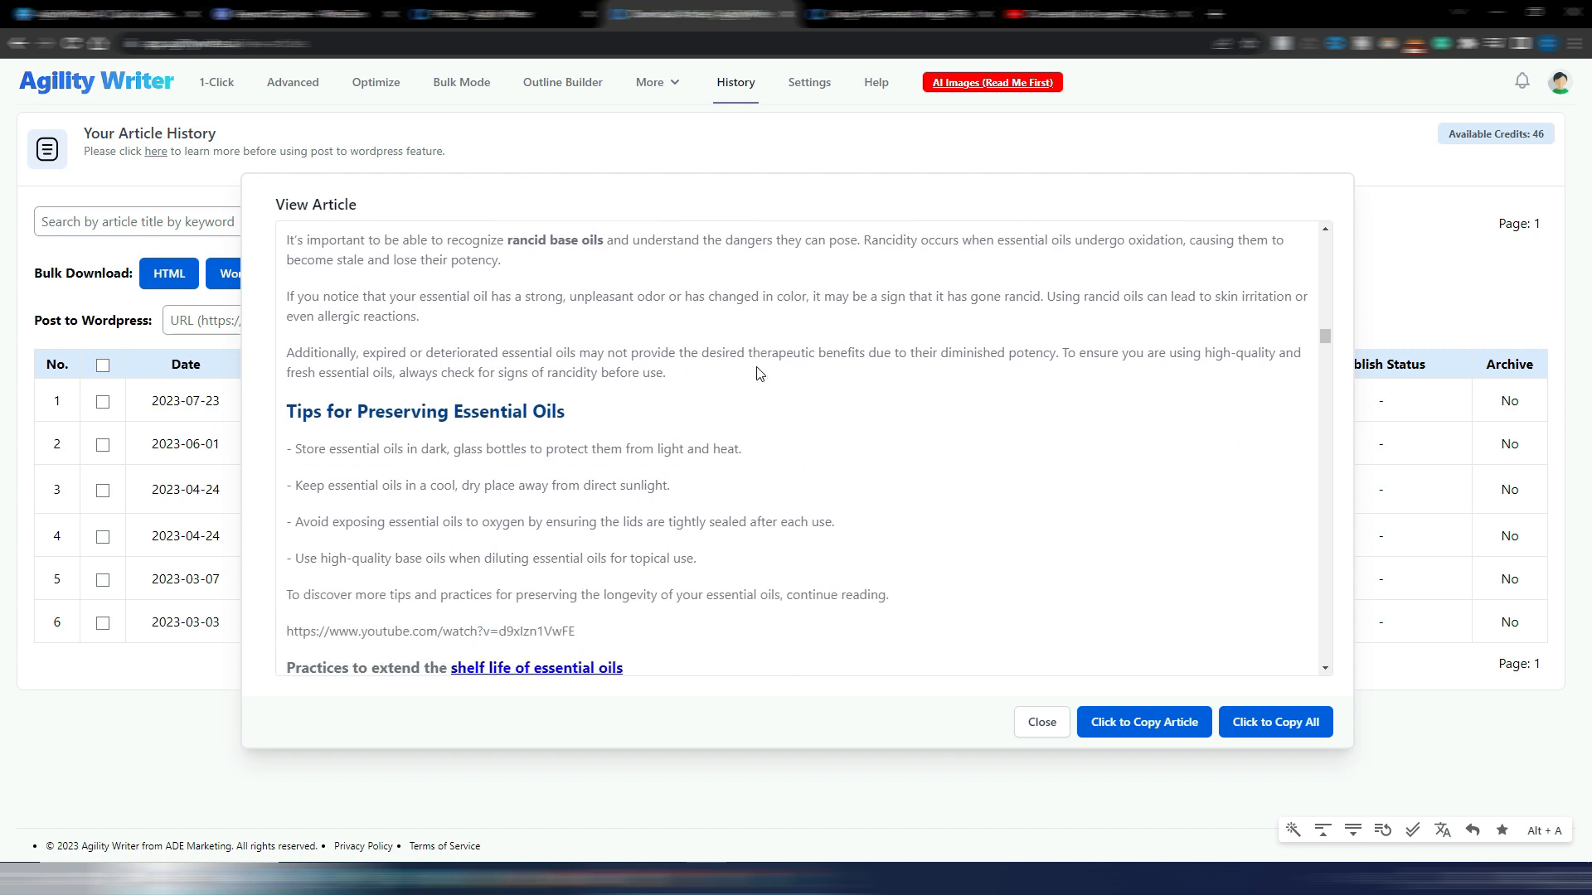
{"action": "scroll", "scroll_direction": "down", "scroll_amount": 3}
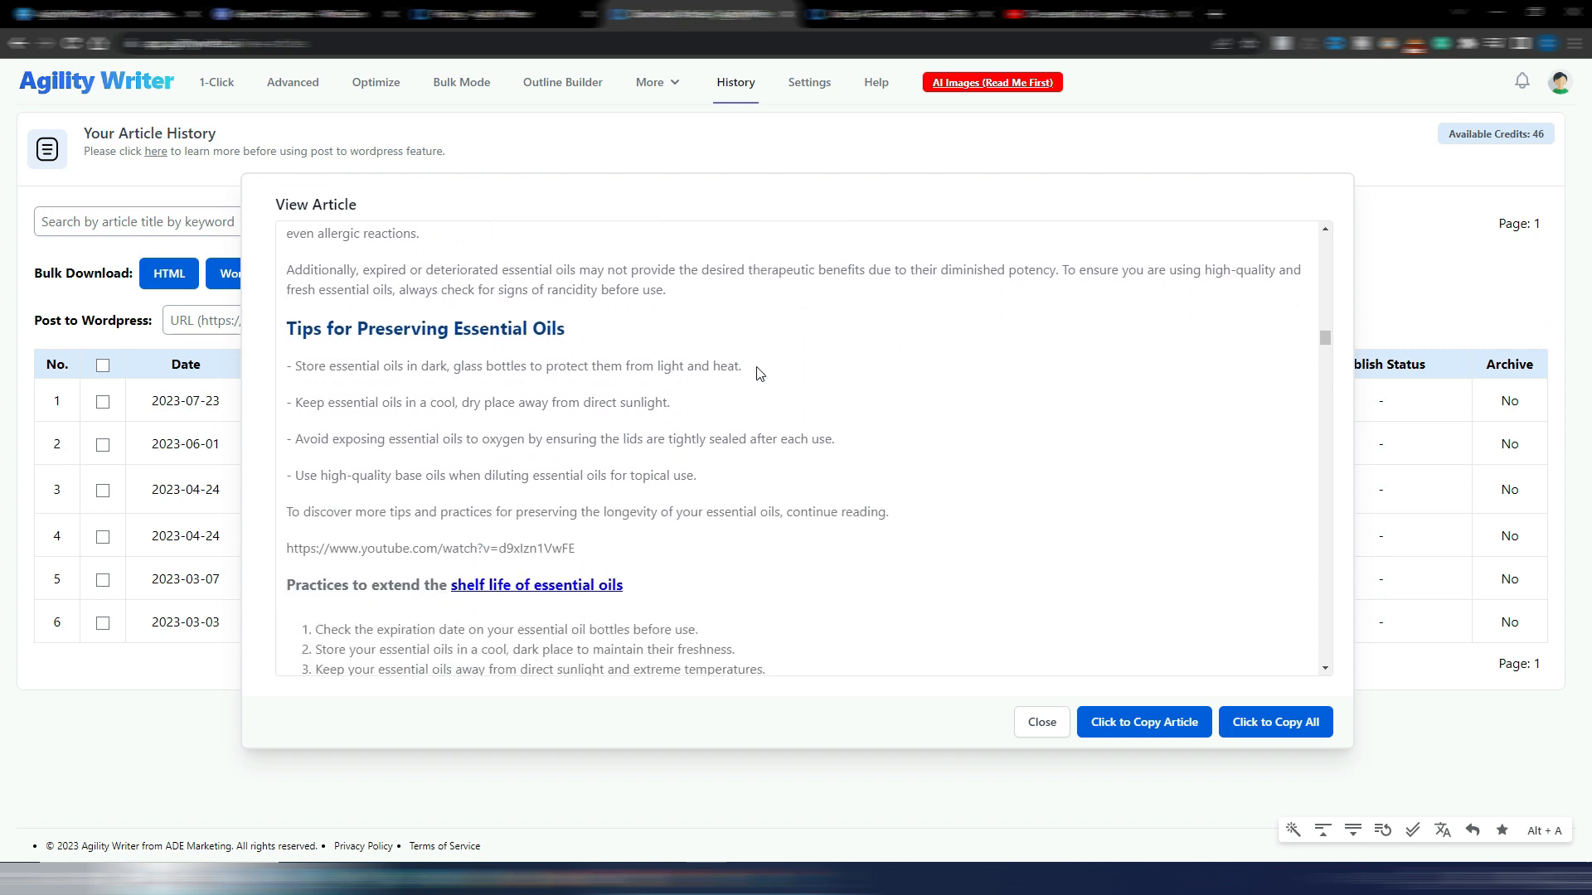
{"action": "right_click", "coordinate": [430, 464]}
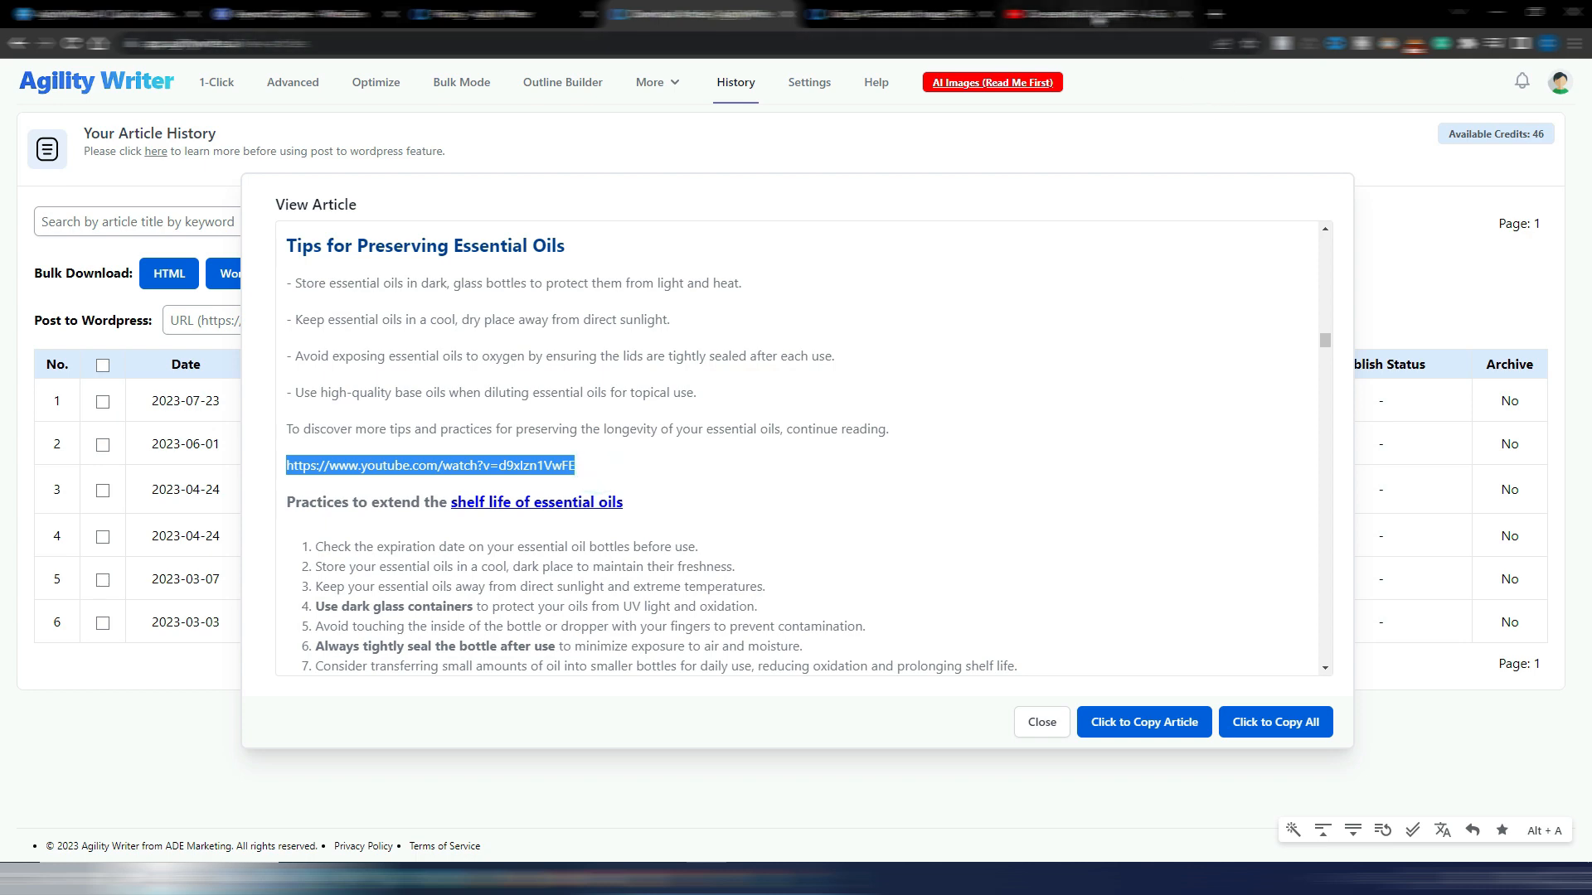
{"action": "left_click", "coordinate": [427, 465]}
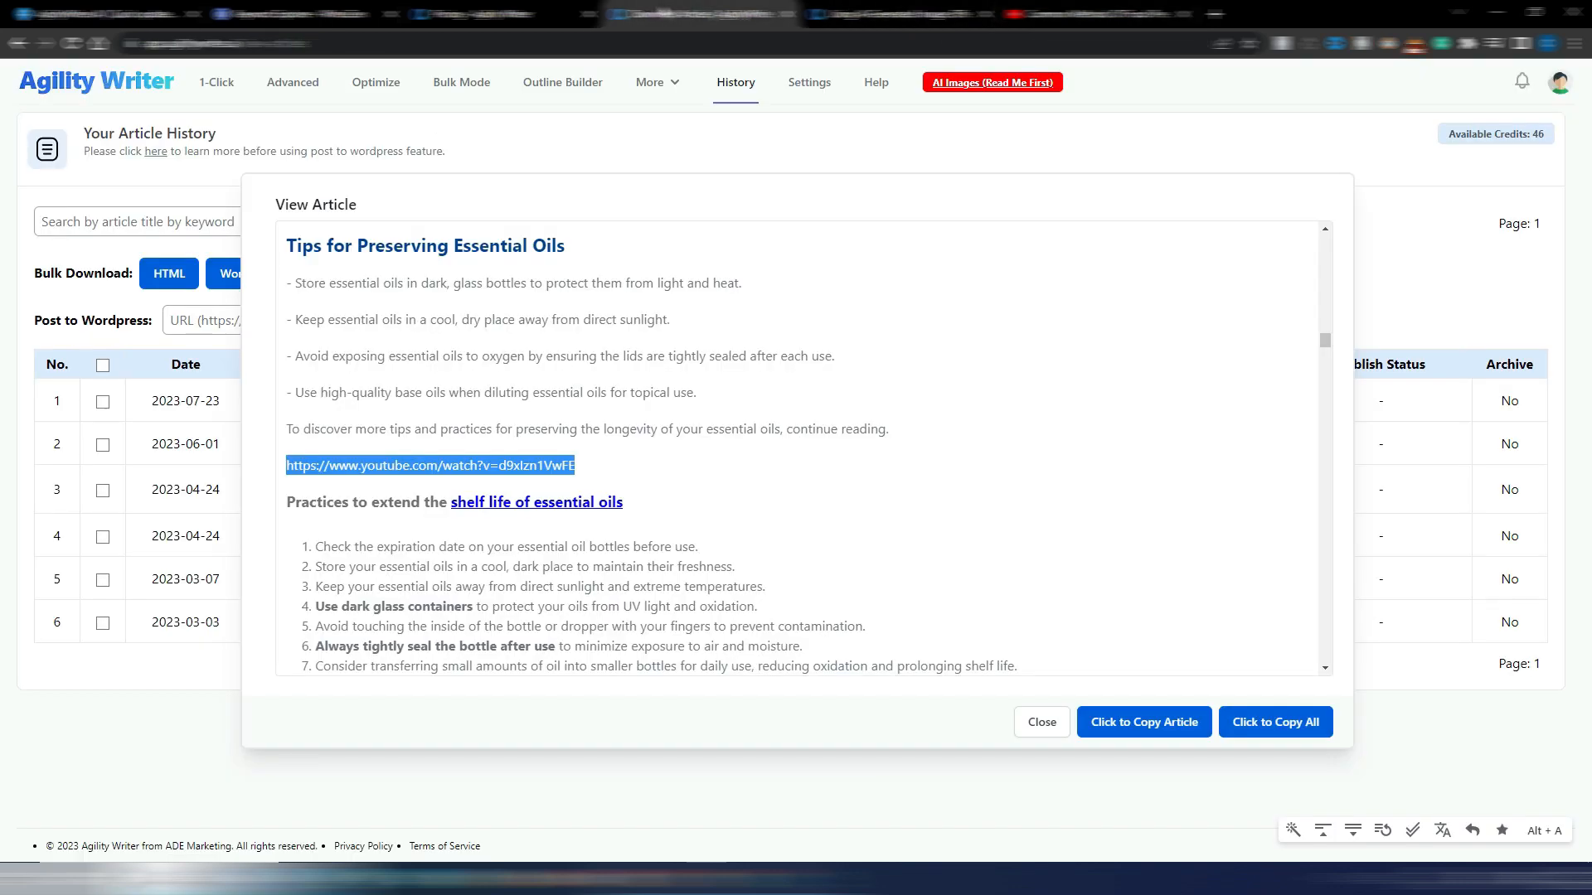
{"action": "scroll", "scroll_direction": "up", "scroll_amount": 3}
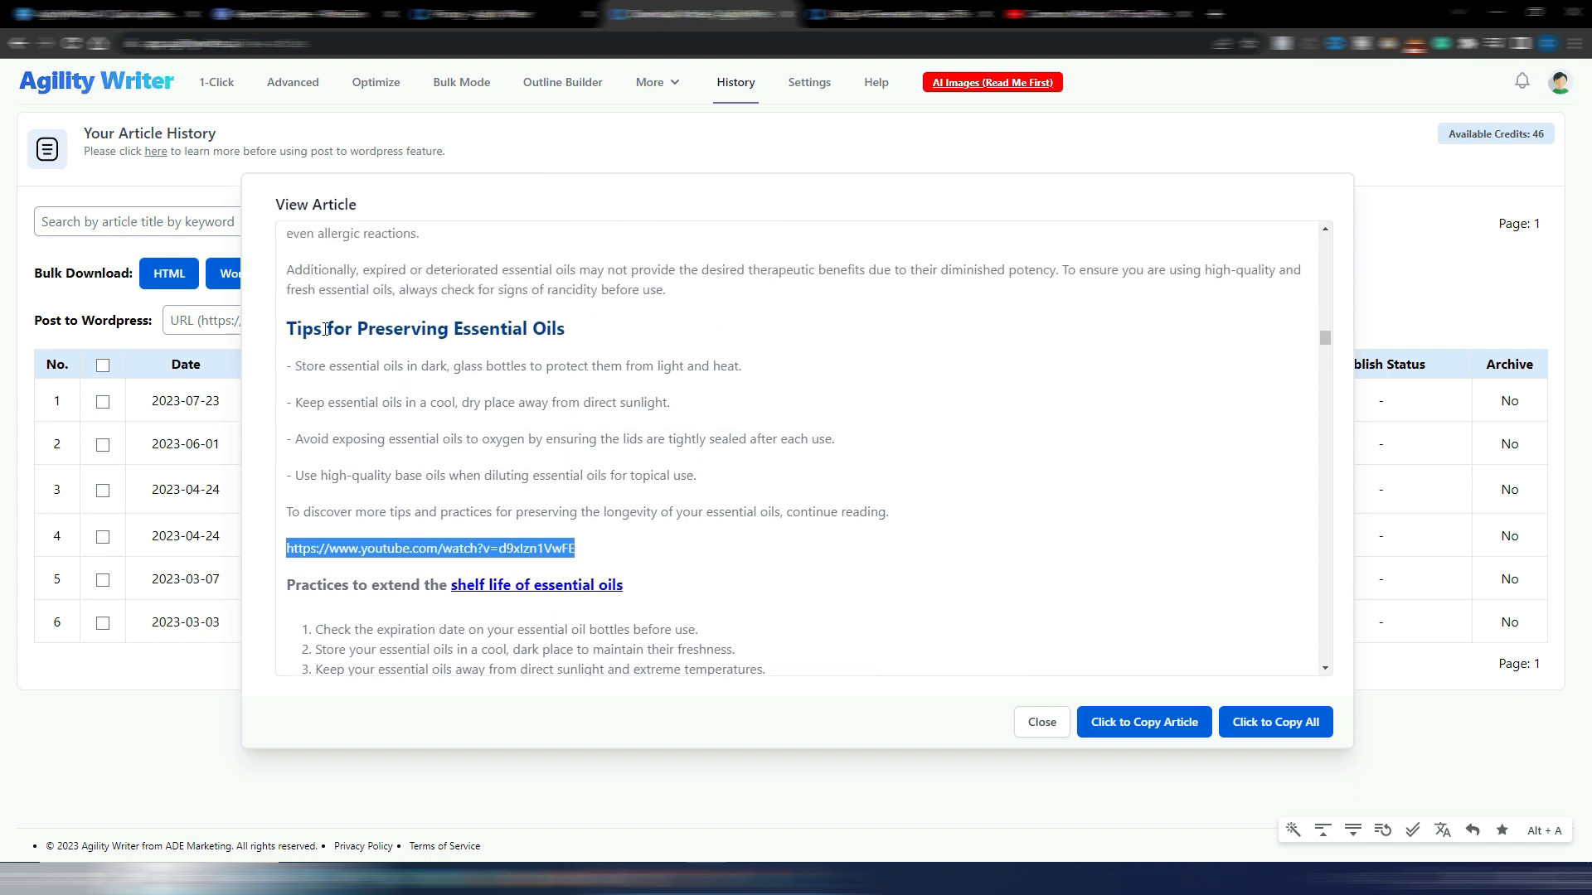
{"action": "mouse_move", "coordinate": [851, 149]}
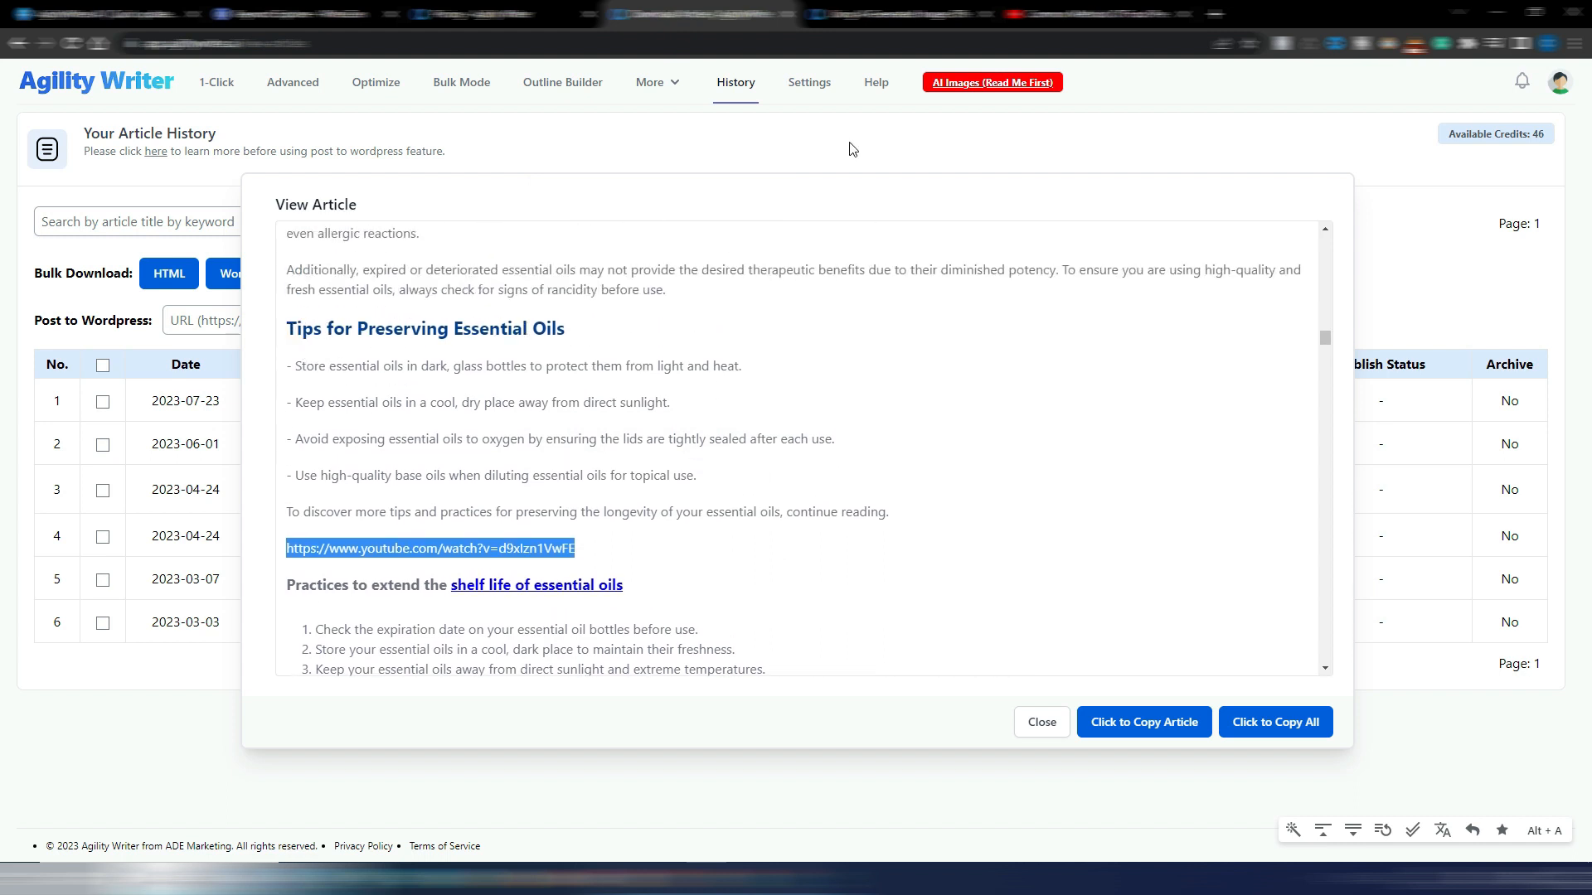
{"action": "left_click", "coordinate": [428, 549]}
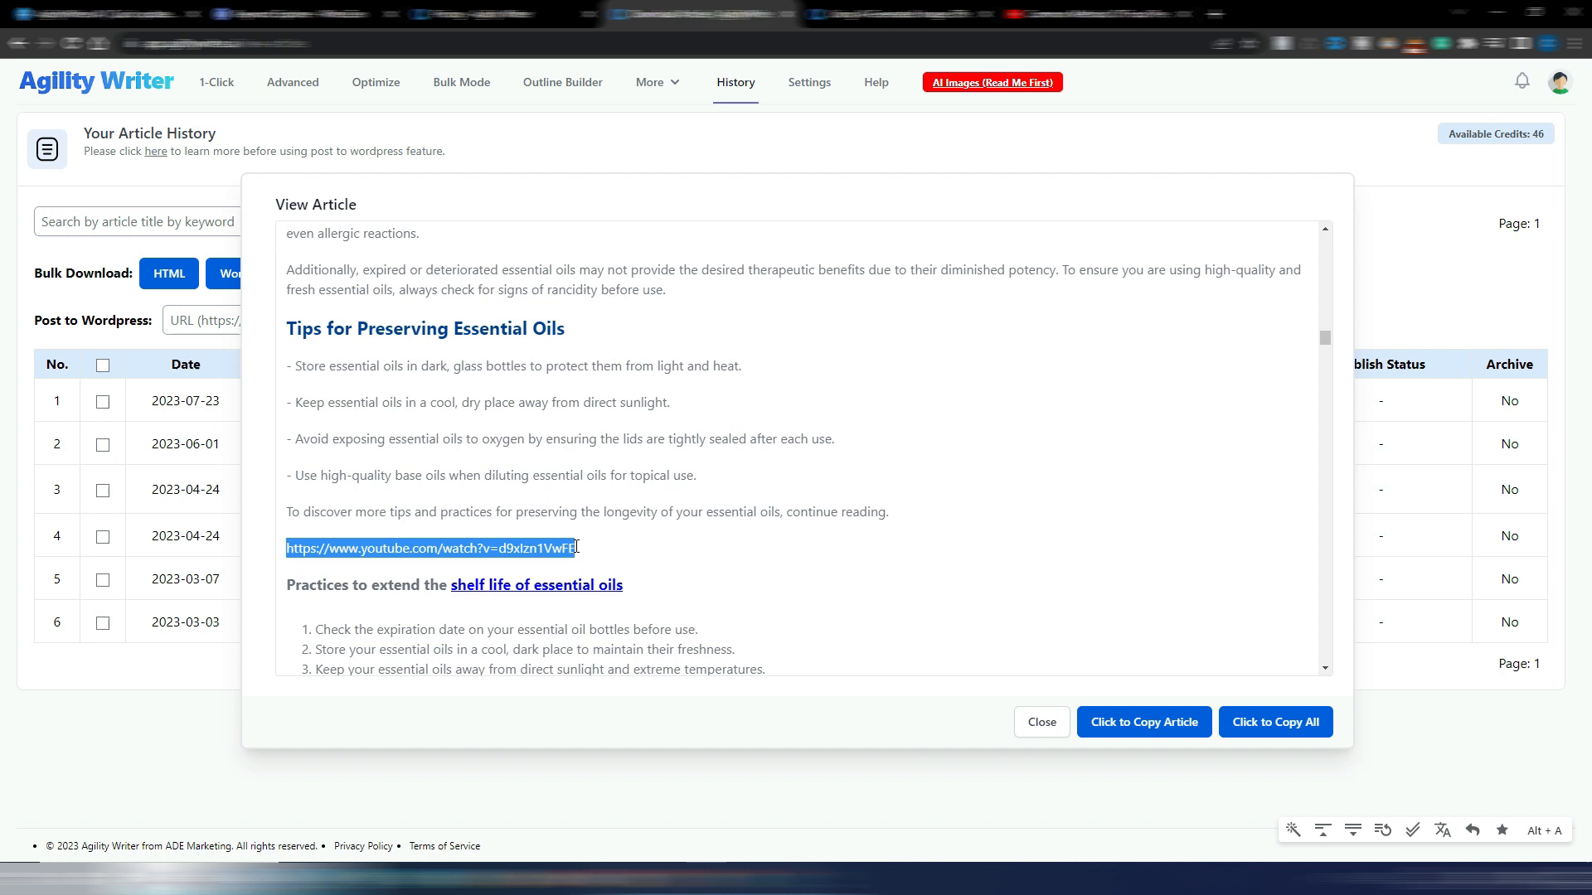
{"action": "mouse_move", "coordinate": [579, 549]}
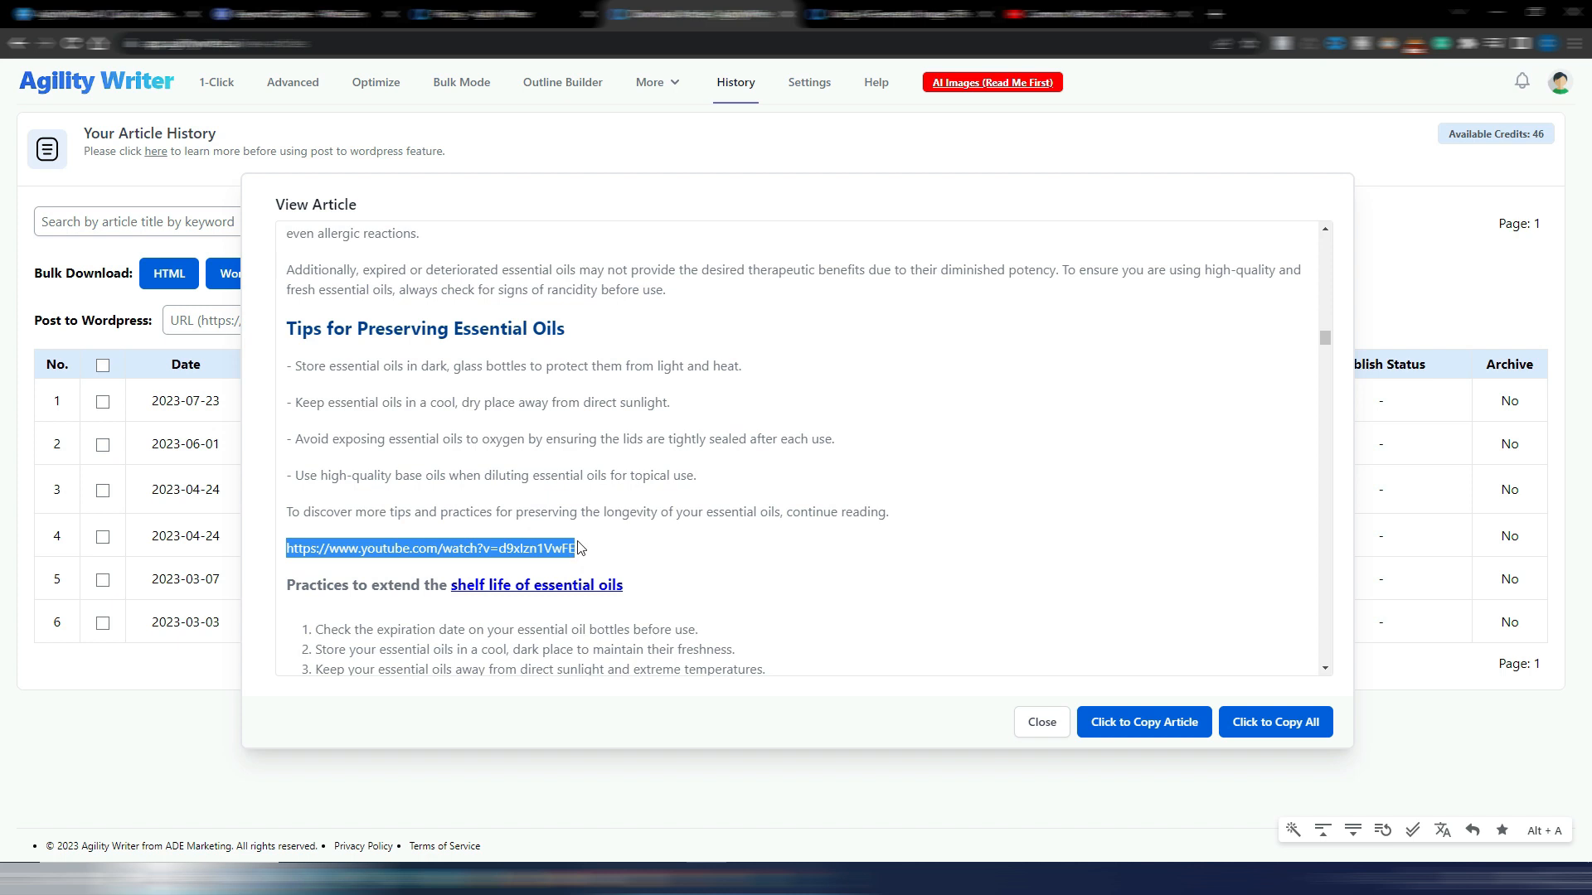
{"action": "double_click", "coordinate": [425, 328]}
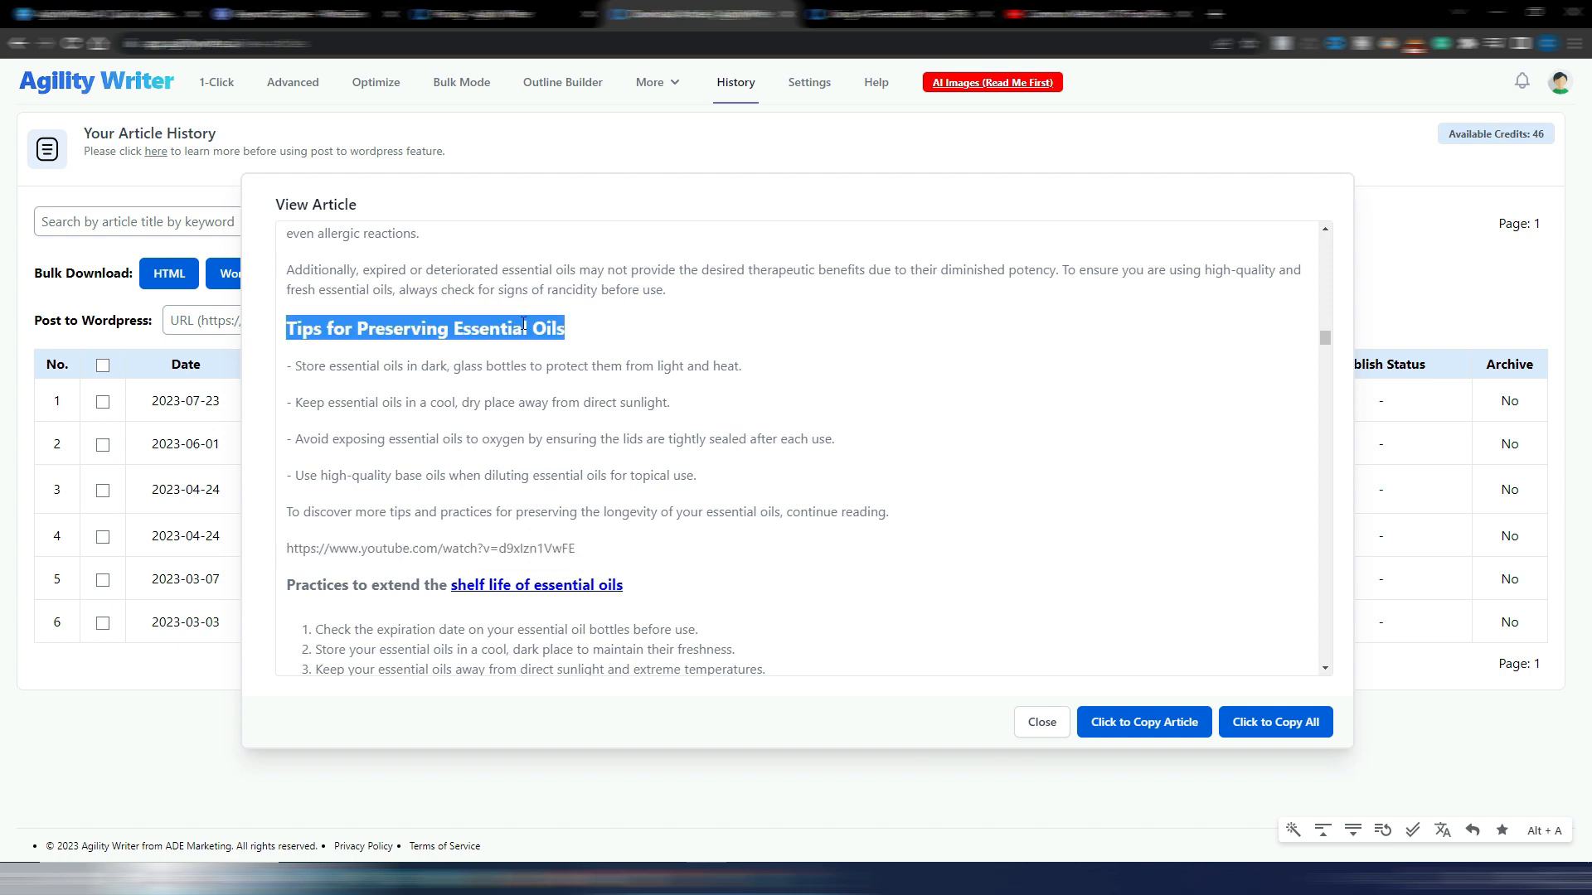
{"action": "mouse_move", "coordinate": [579, 555]}
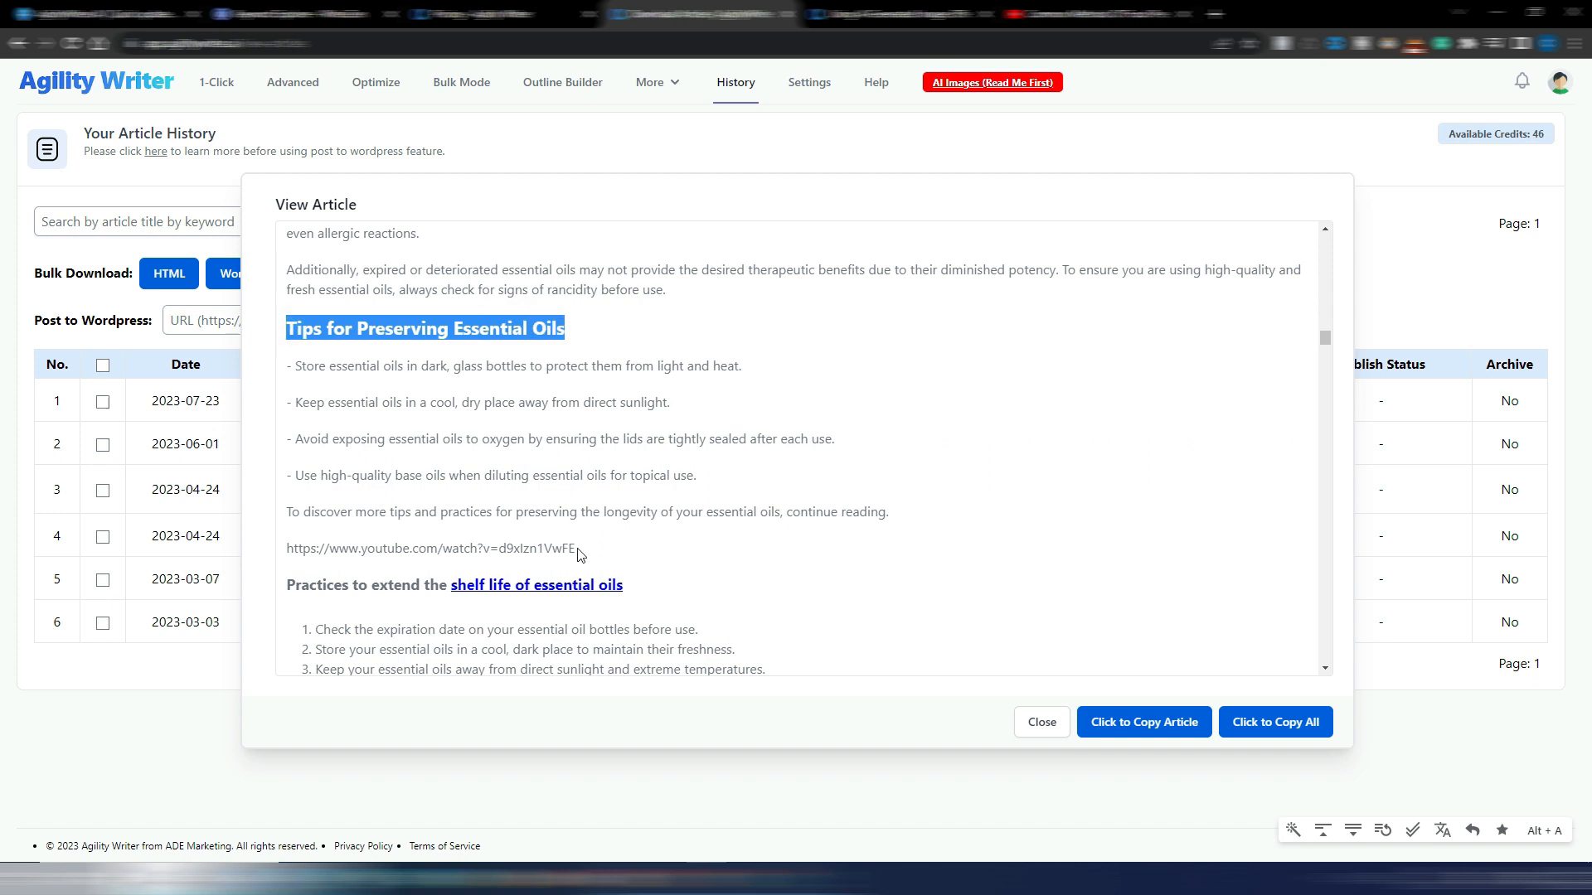
{"action": "mouse_move", "coordinate": [594, 538]}
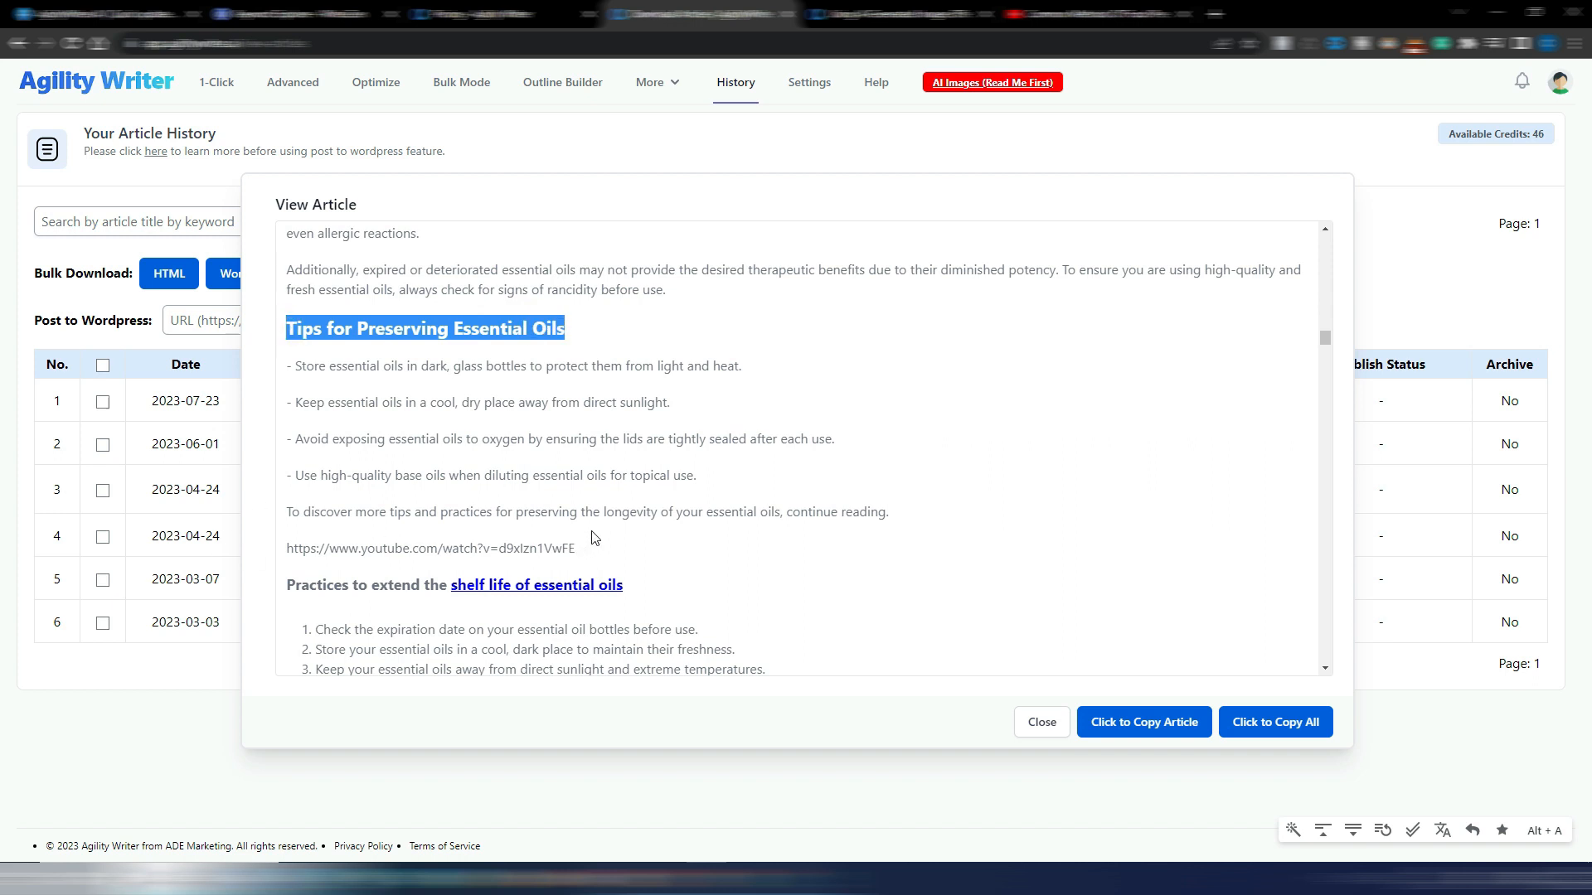
{"action": "mouse_move", "coordinate": [744, 532]}
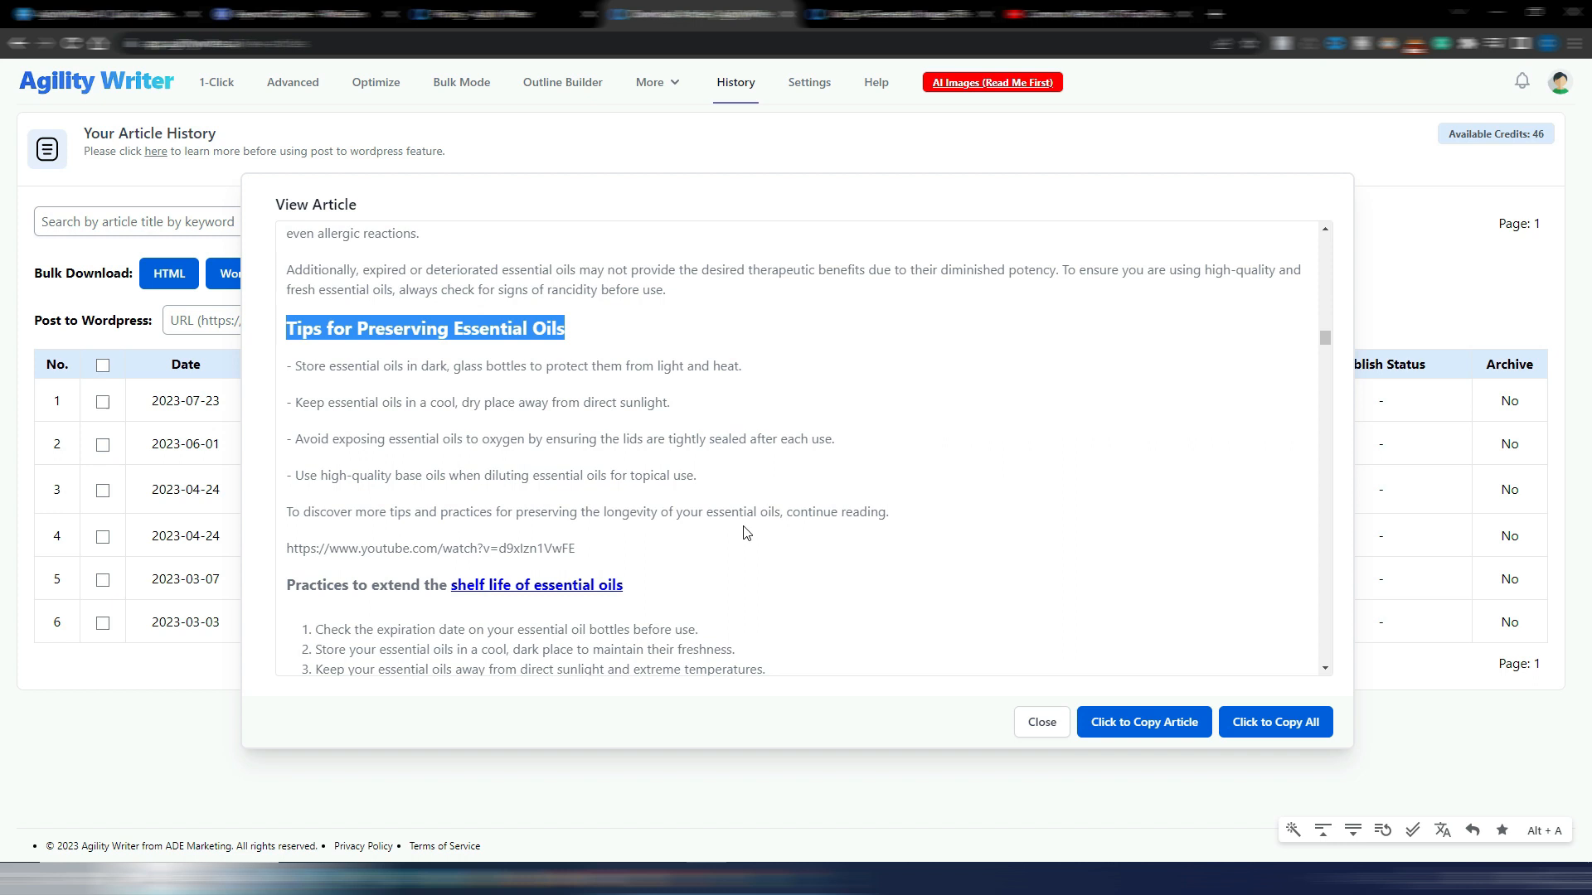
- Scroll through the MidJourney /imagine prompts generated for the article's first sections
{"action": "scroll", "scroll_direction": "down", "scroll_amount": 3}
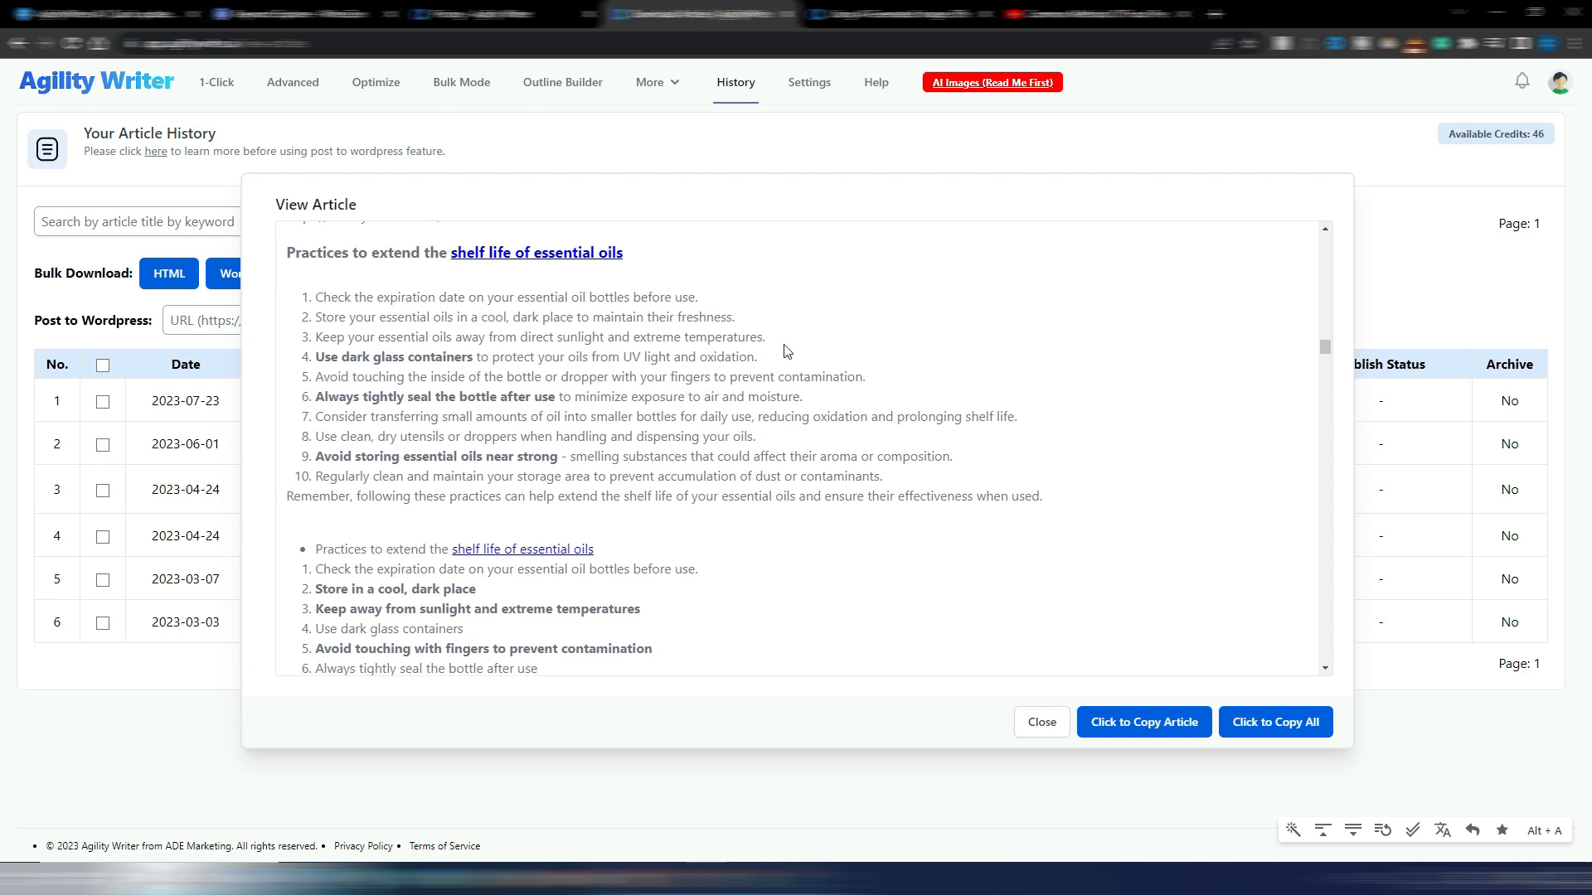
{"action": "scroll", "scroll_direction": "down", "scroll_amount": 3}
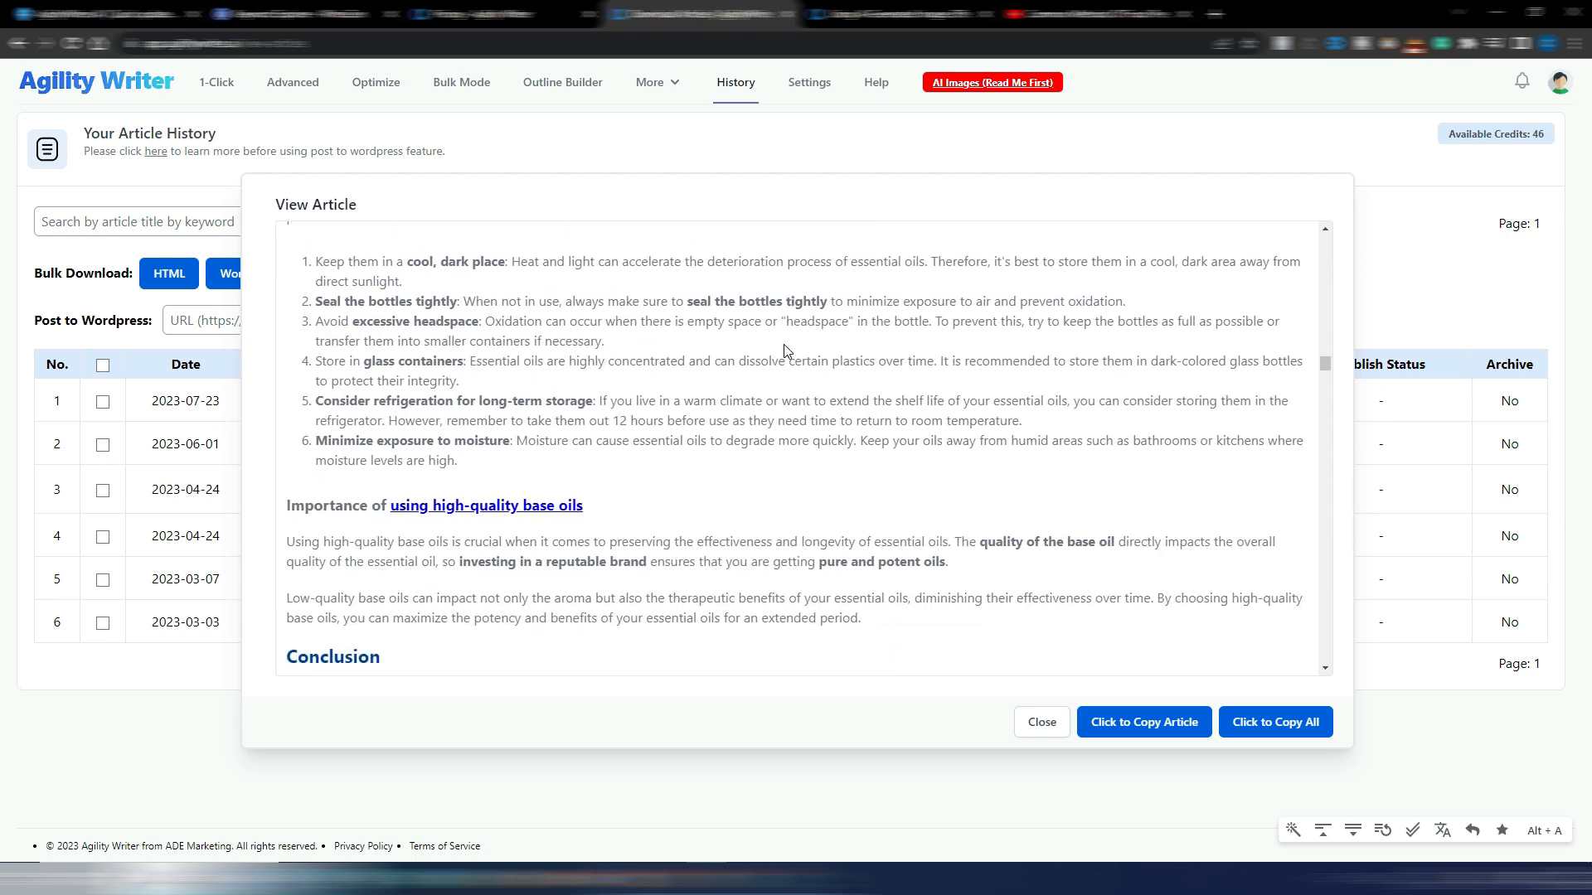
{"action": "scroll", "scroll_direction": "down", "scroll_amount": 3}
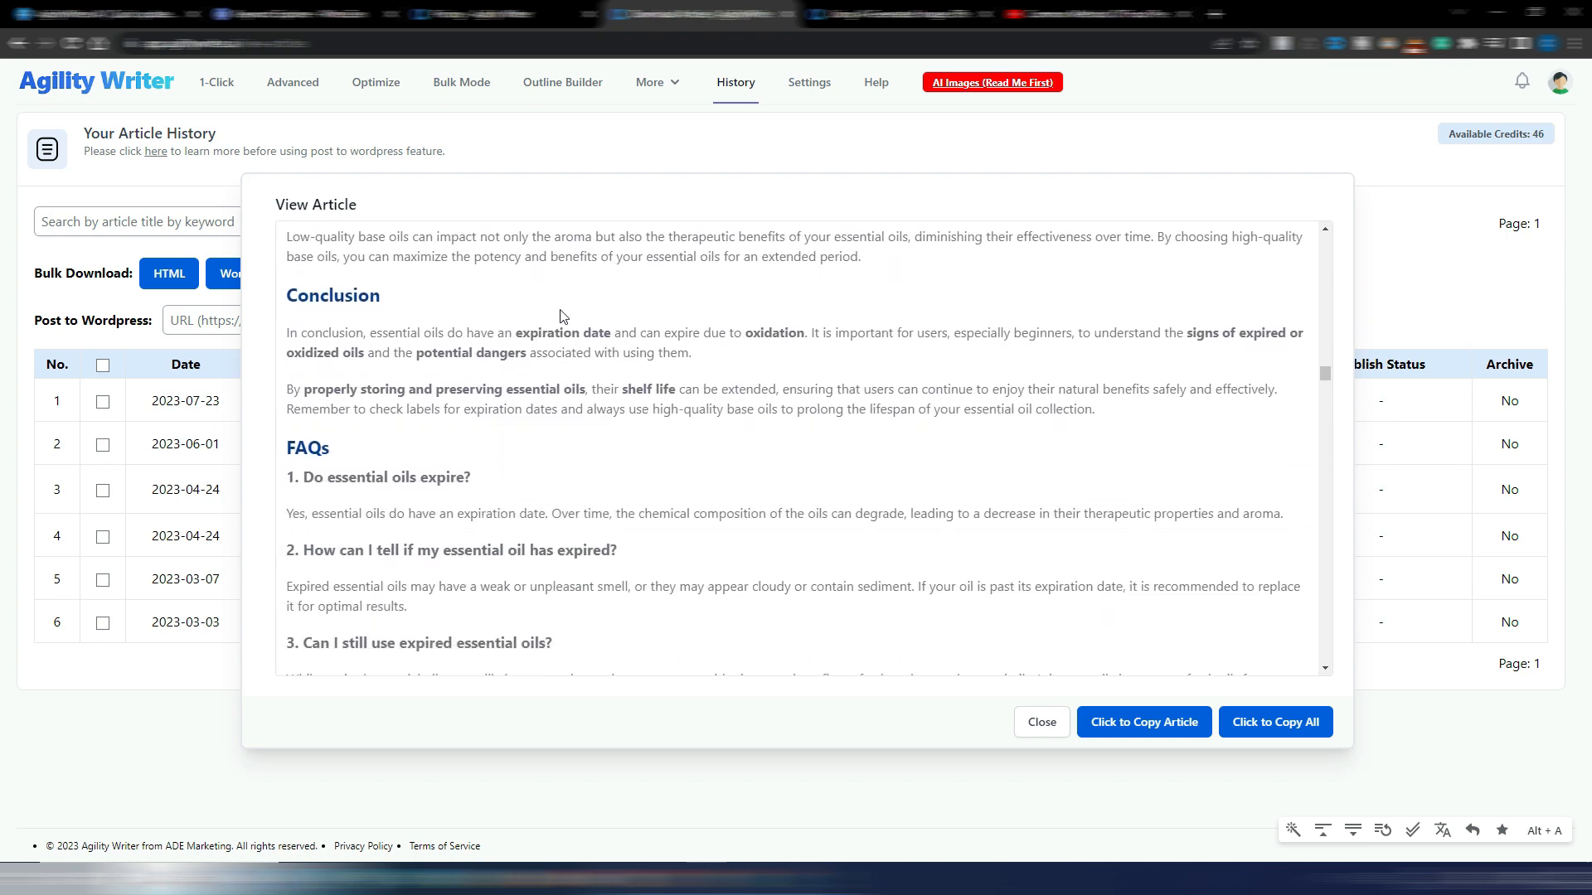
{"action": "mouse_move", "coordinate": [789, 361]}
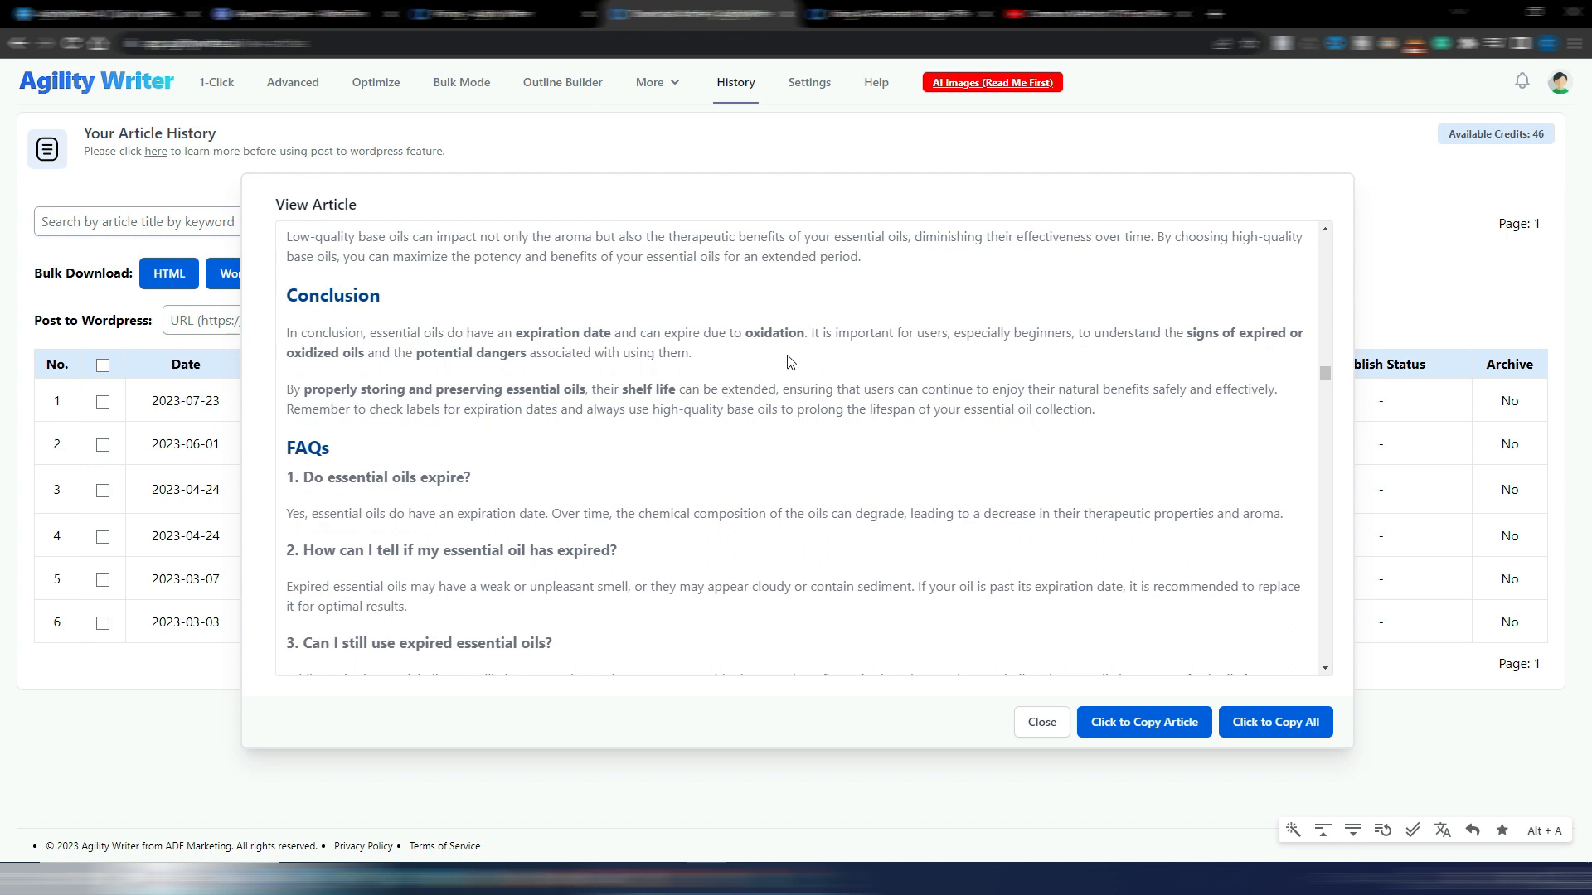
{"action": "scroll", "scroll_direction": "down", "scroll_amount": 3}
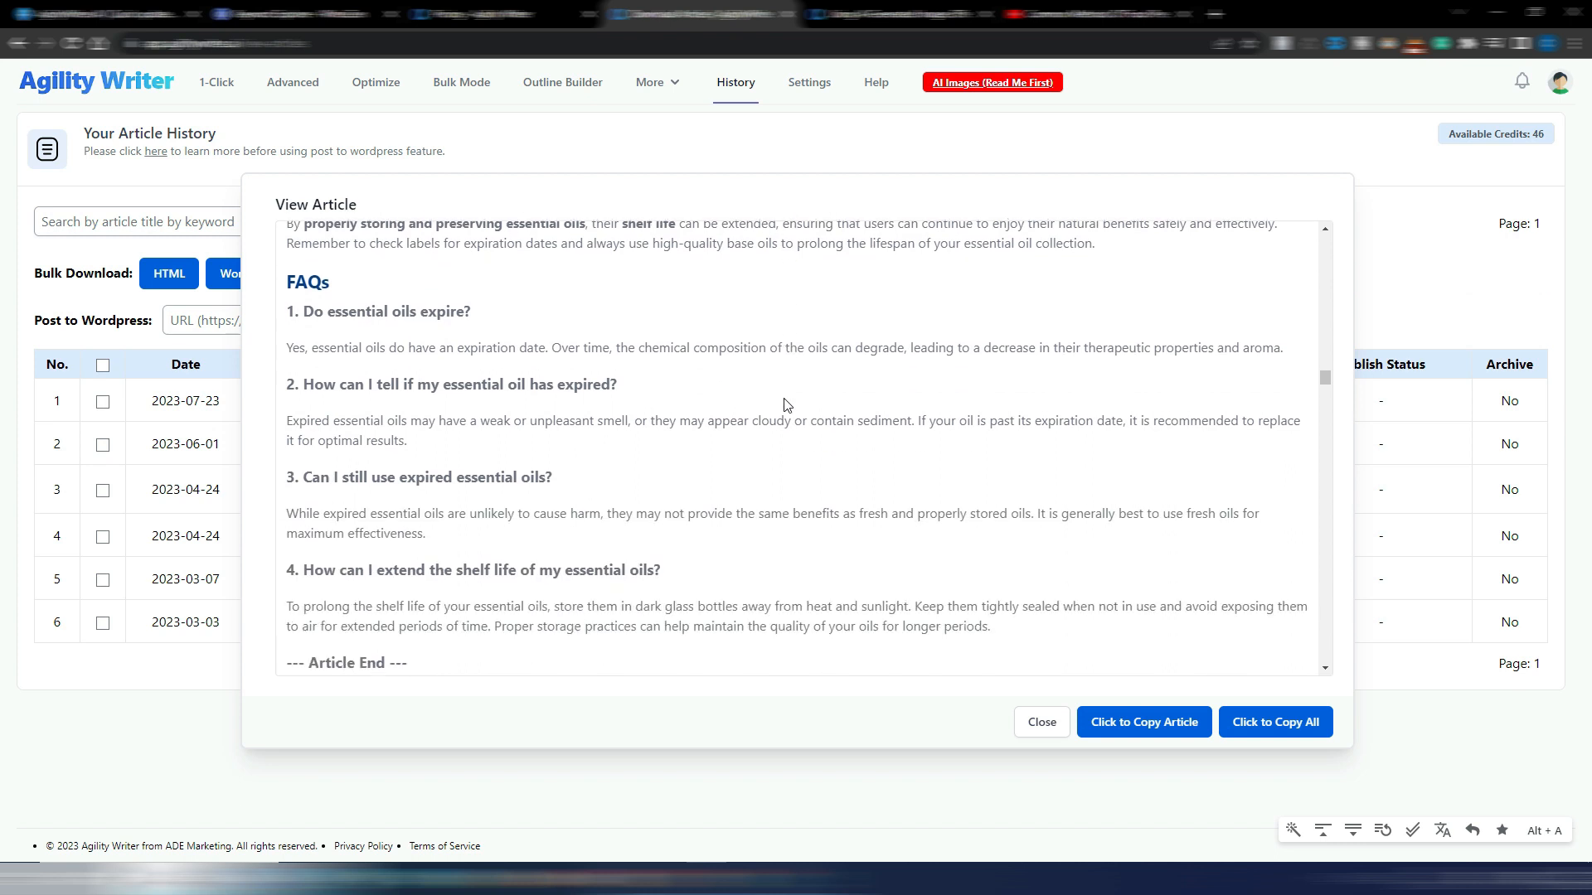
{"action": "scroll", "scroll_direction": "down", "scroll_amount": 3}
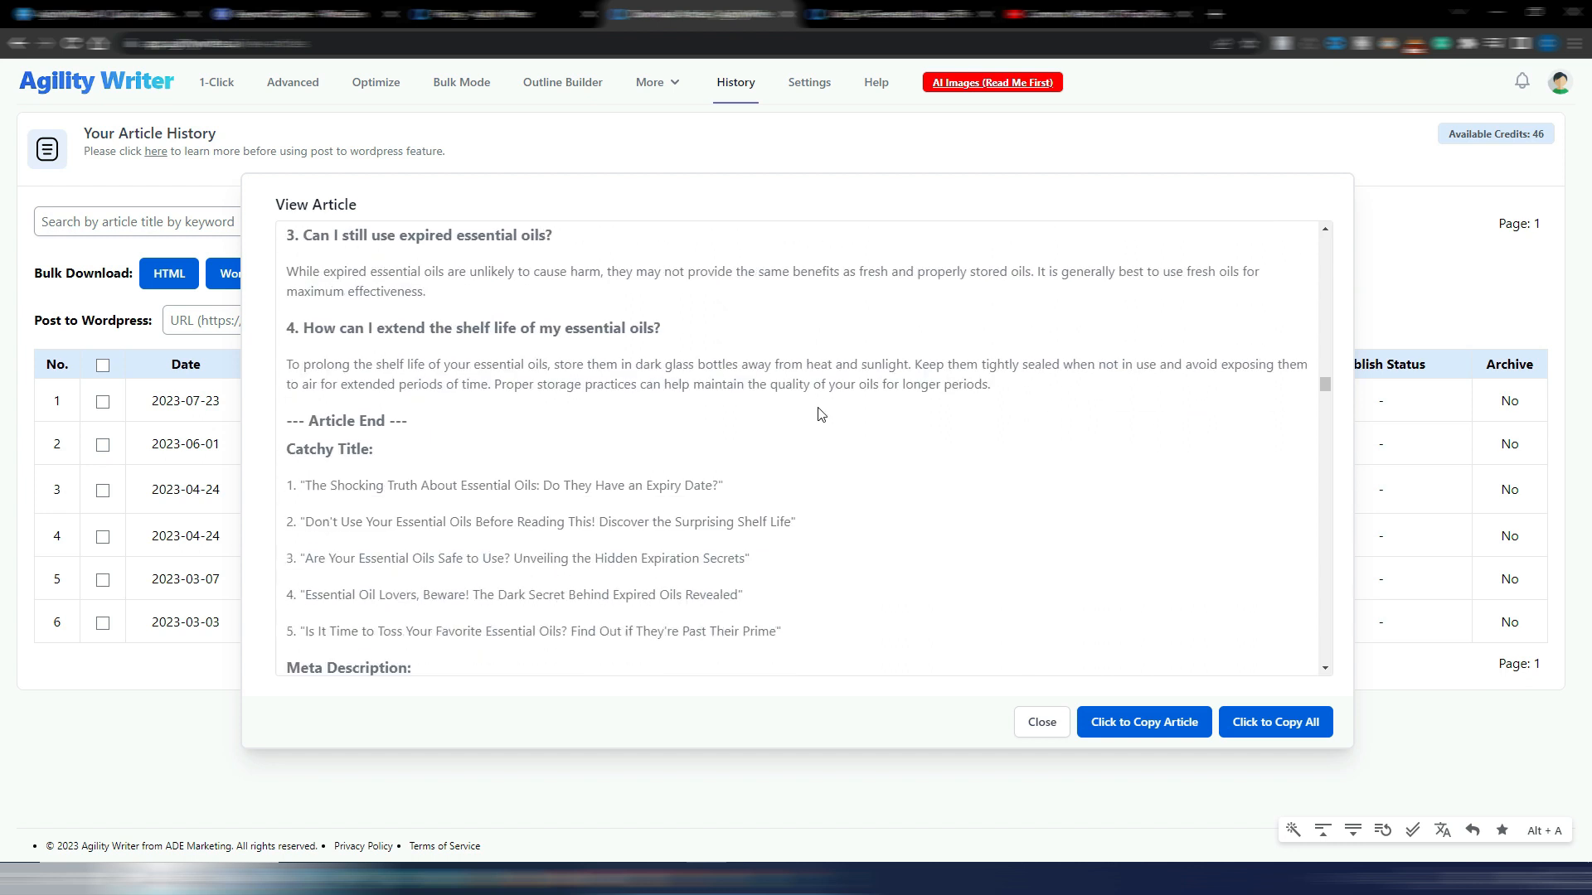
{"action": "scroll", "scroll_direction": "down", "scroll_amount": 3}
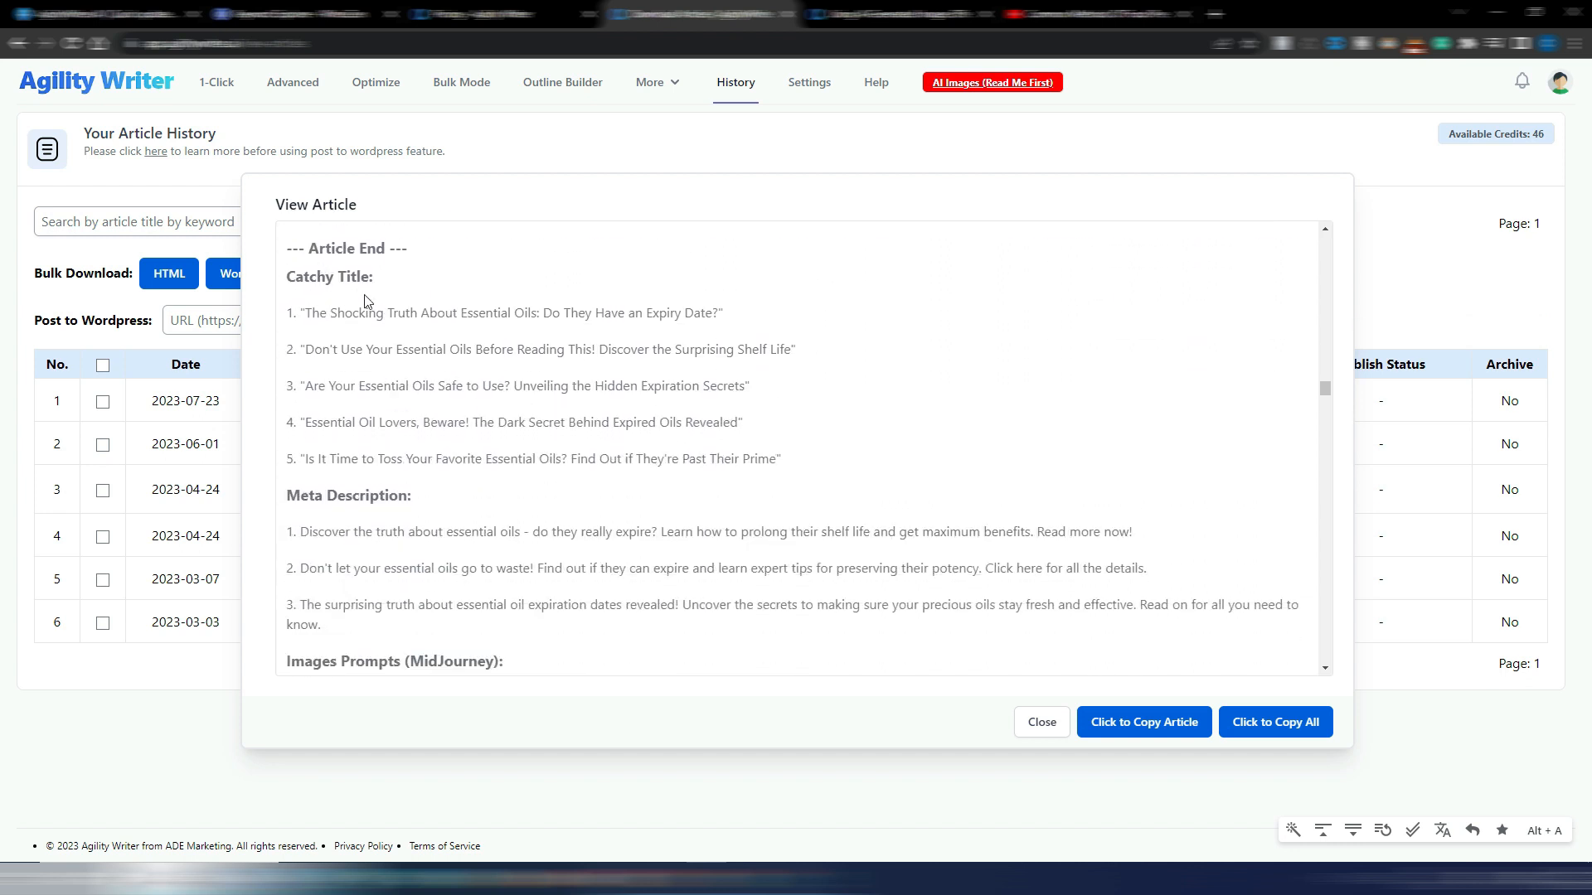
{"action": "scroll", "scroll_direction": "down", "scroll_amount": 3}
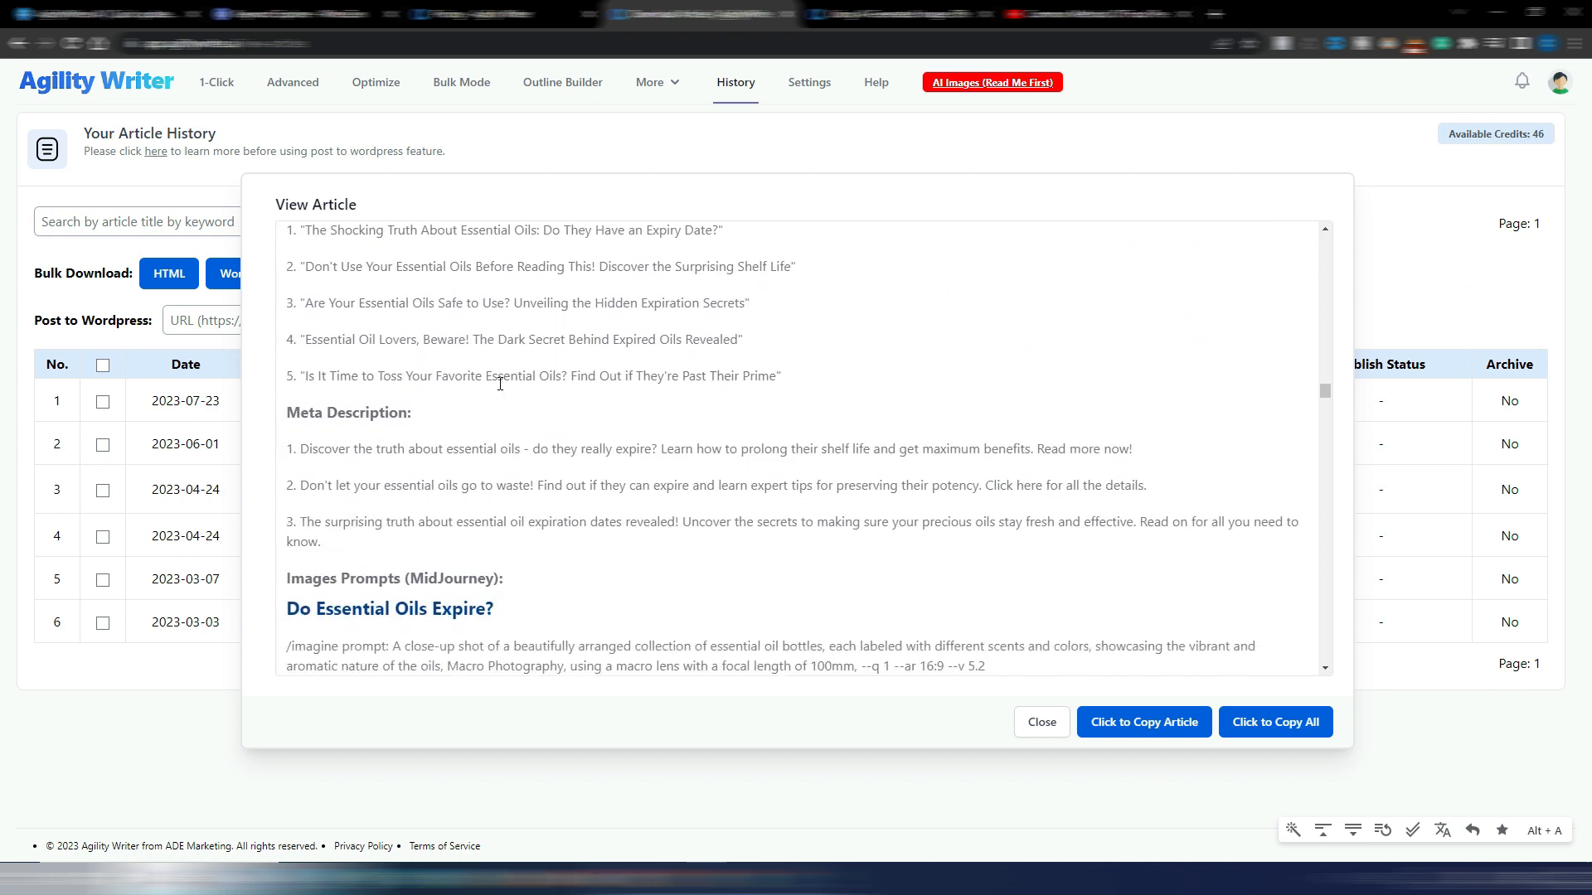
{"action": "scroll", "scroll_direction": "down", "scroll_amount": 3}
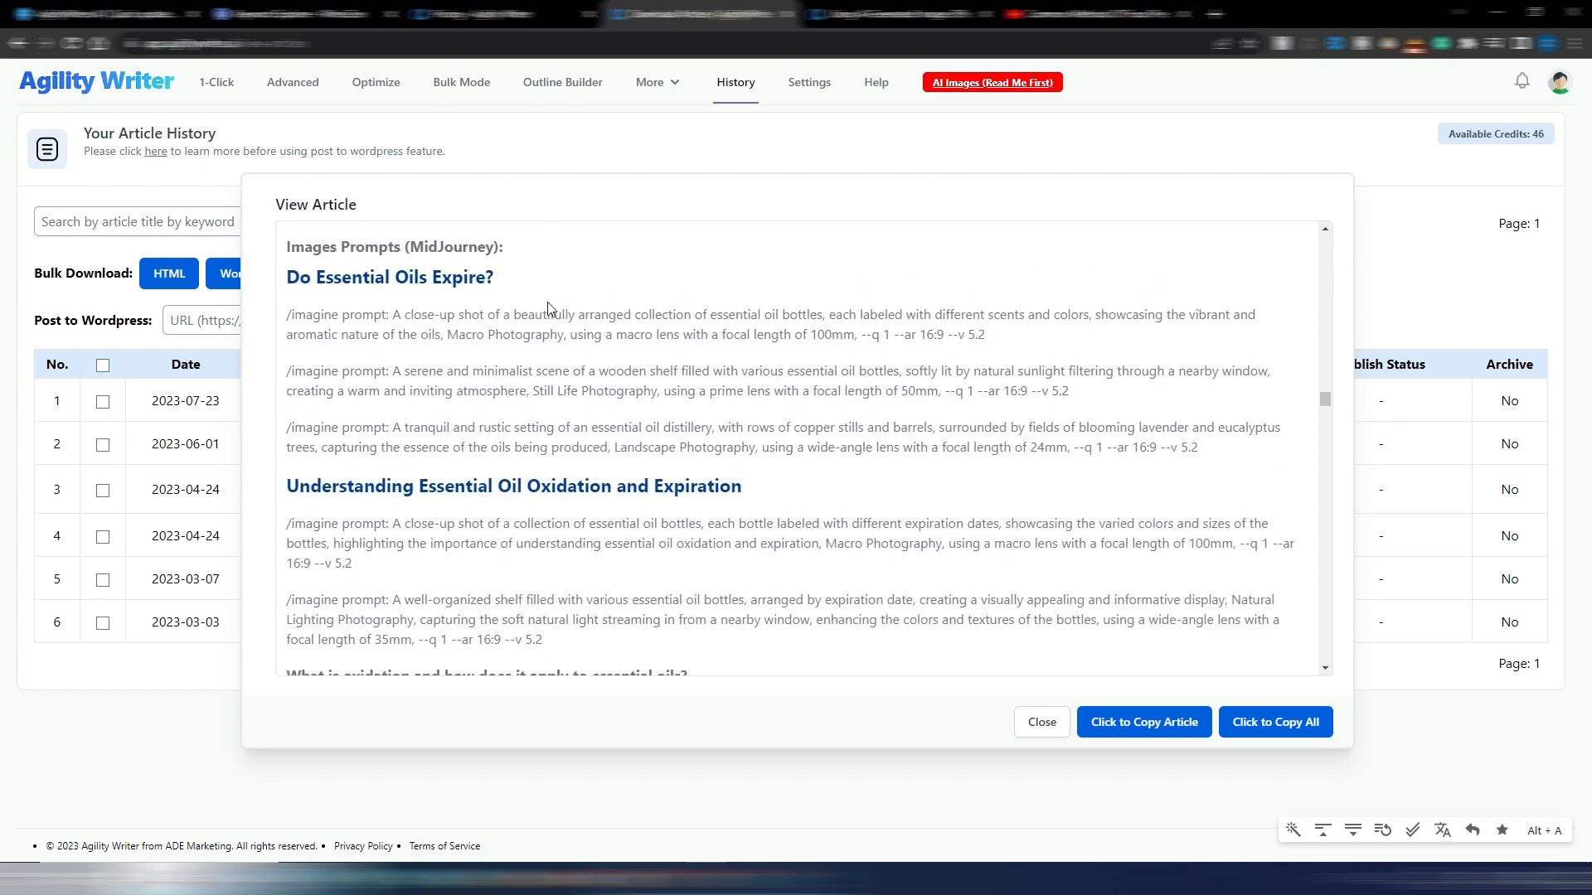
{"action": "mouse_move", "coordinate": [572, 332]}
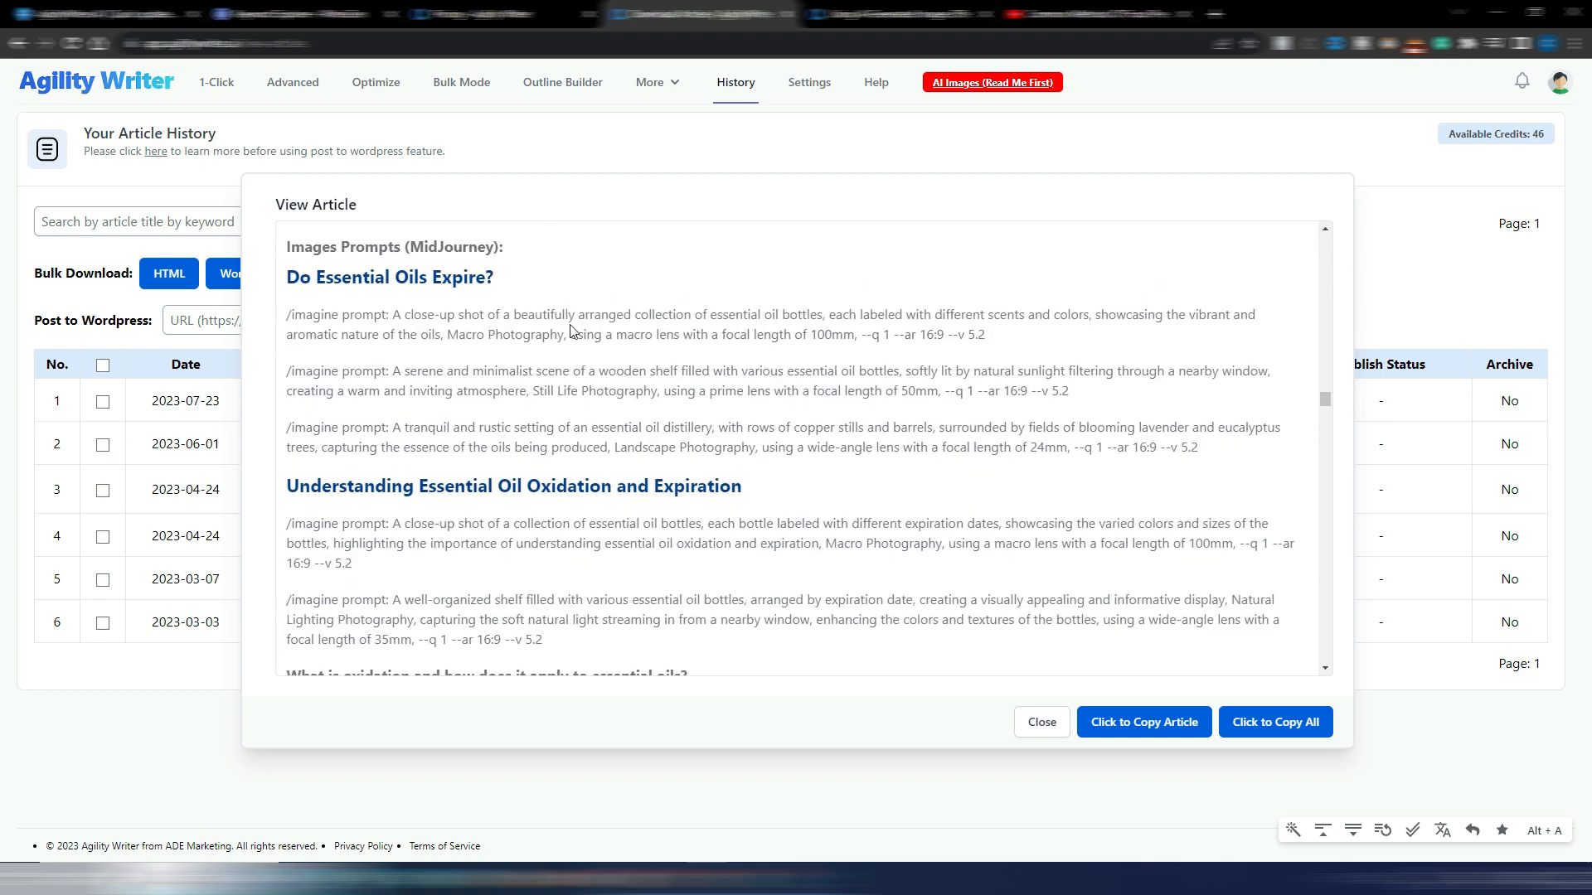
{"action": "mouse_move", "coordinate": [1003, 341]}
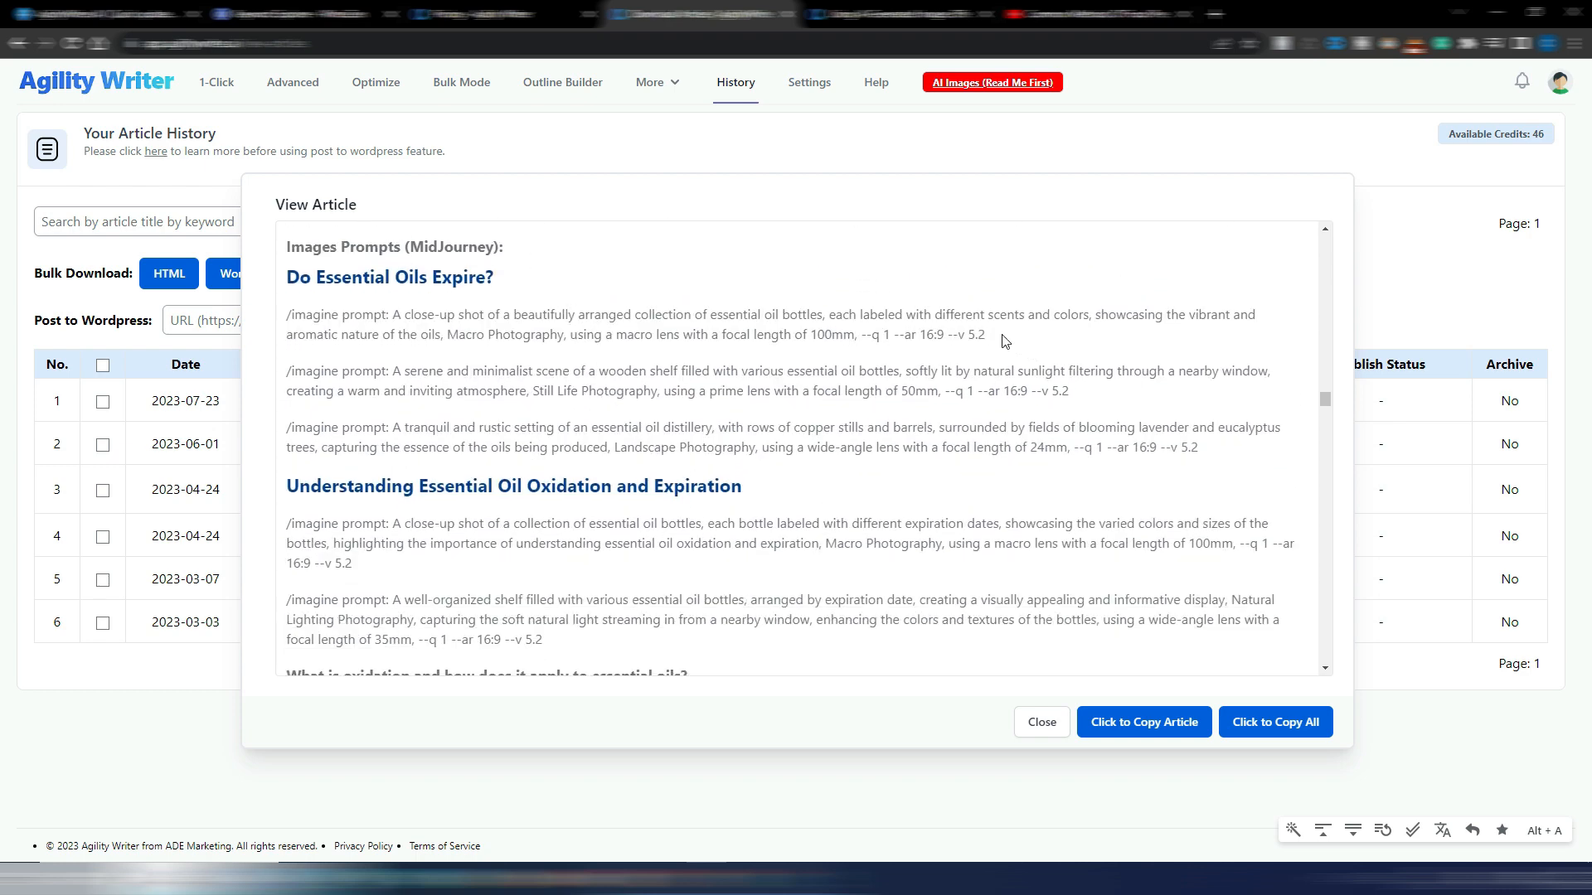
{"action": "mouse_move", "coordinate": [703, 292]}
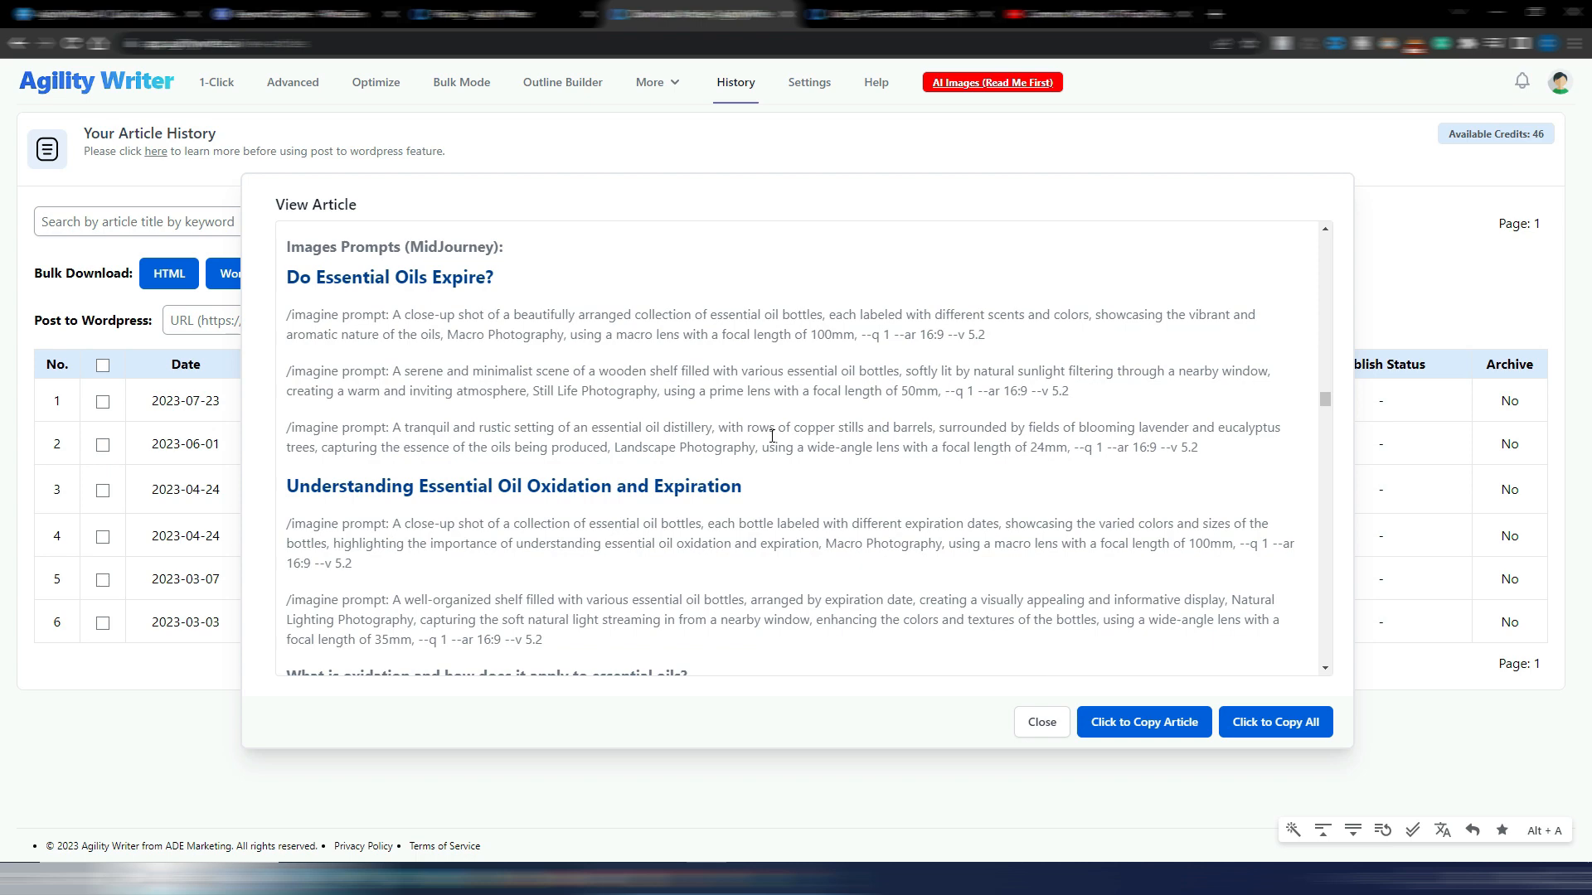
- Read the remaining image prompts down to Tips for Preserving Essential Oils
{"action": "scroll", "scroll_direction": "down", "scroll_amount": 3}
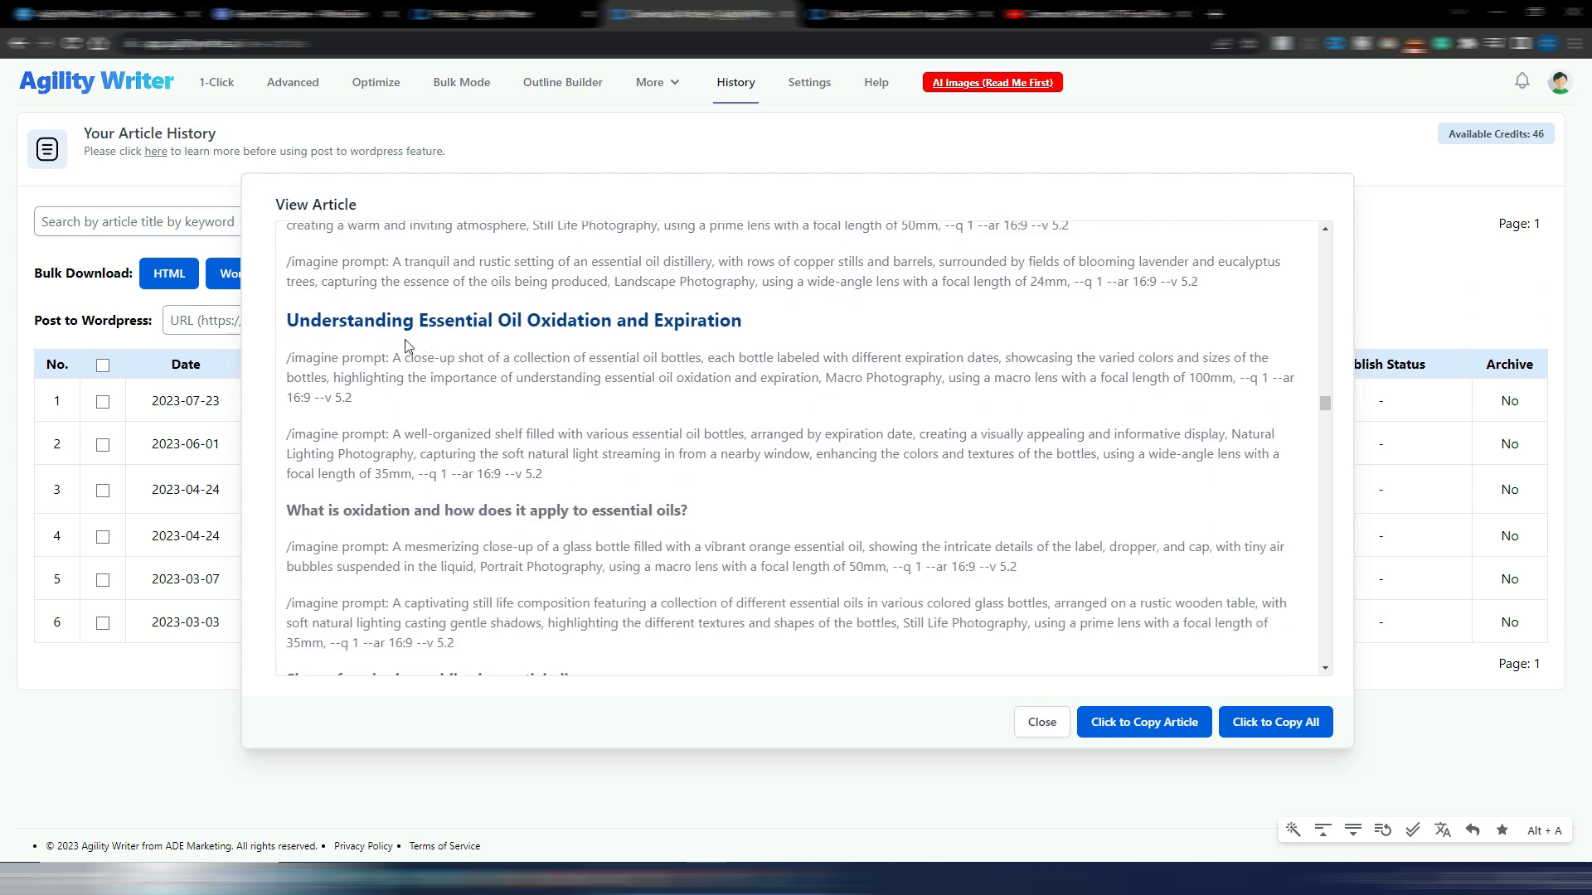
{"action": "scroll", "scroll_direction": "down", "scroll_amount": 3}
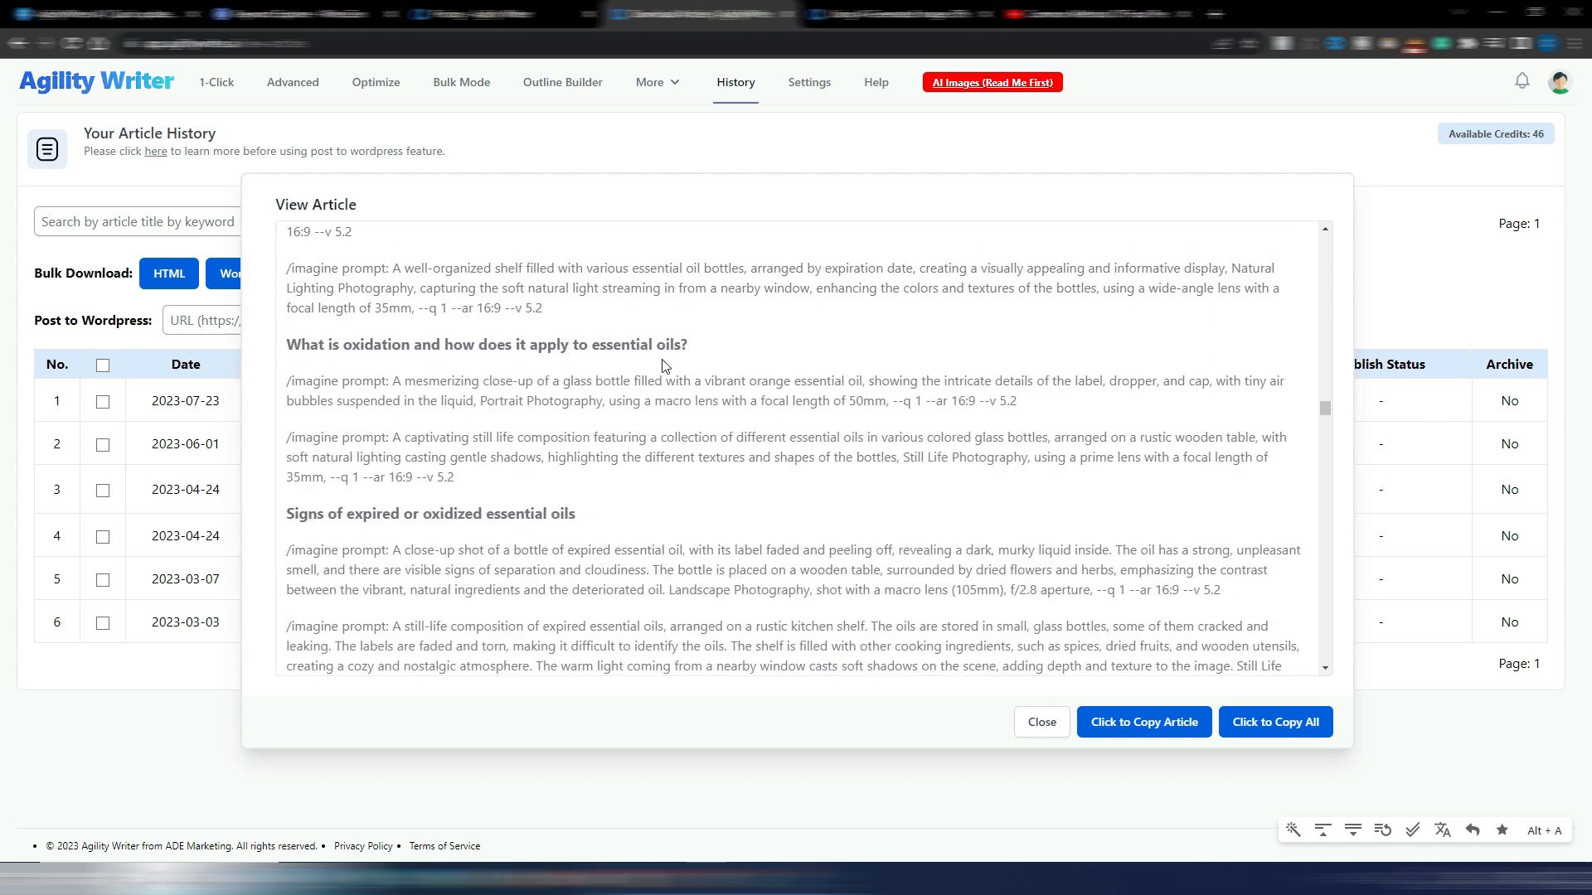
{"action": "scroll", "scroll_direction": "down", "scroll_amount": 3}
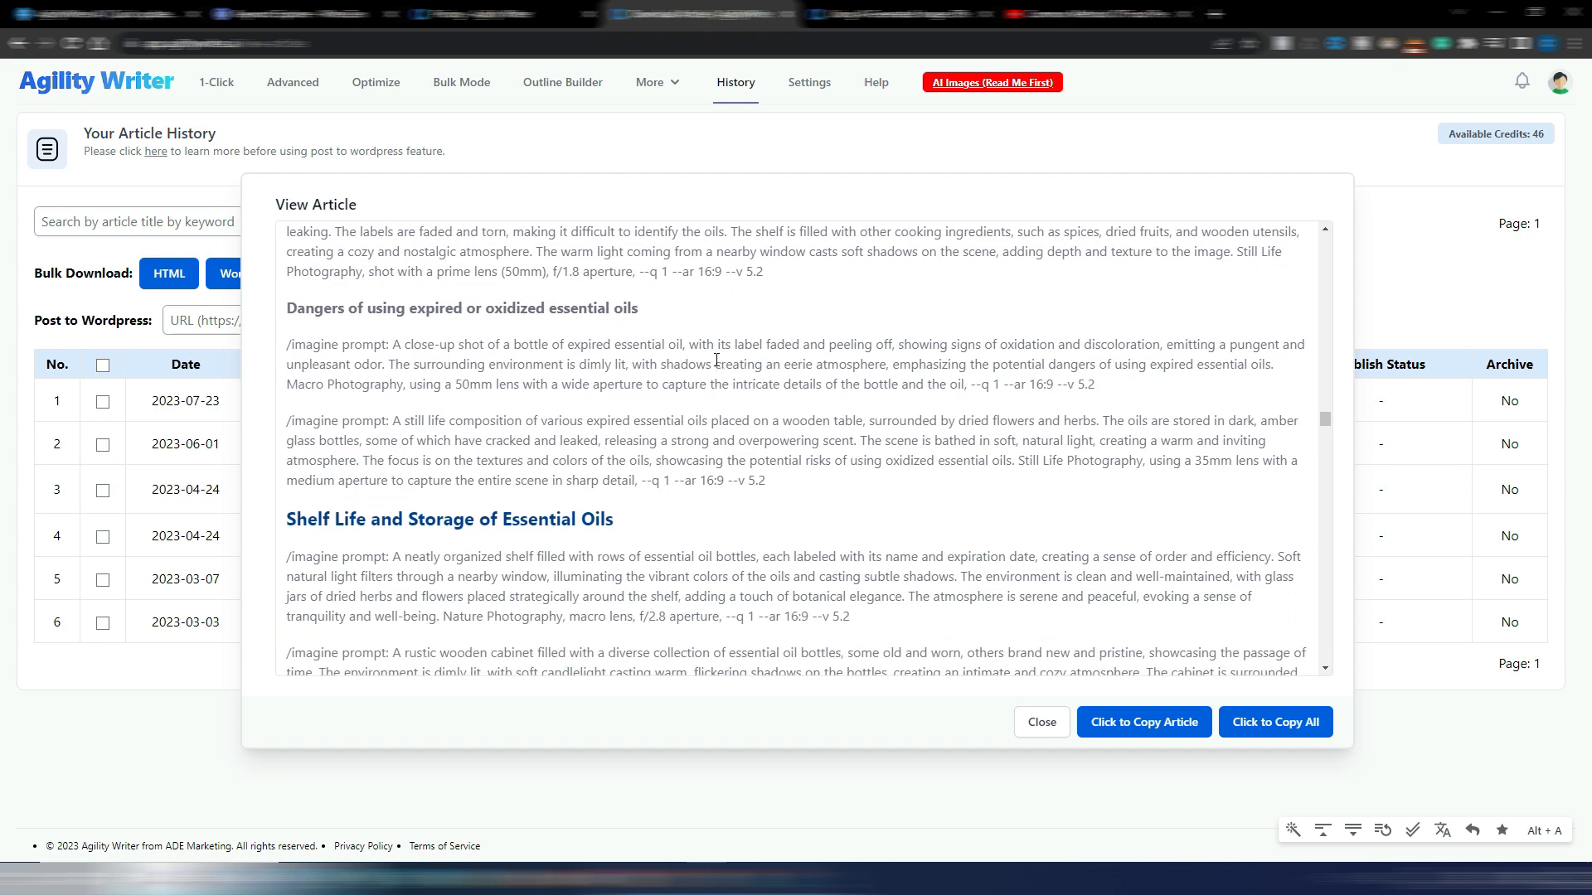
{"action": "scroll", "scroll_direction": "down", "scroll_amount": 3}
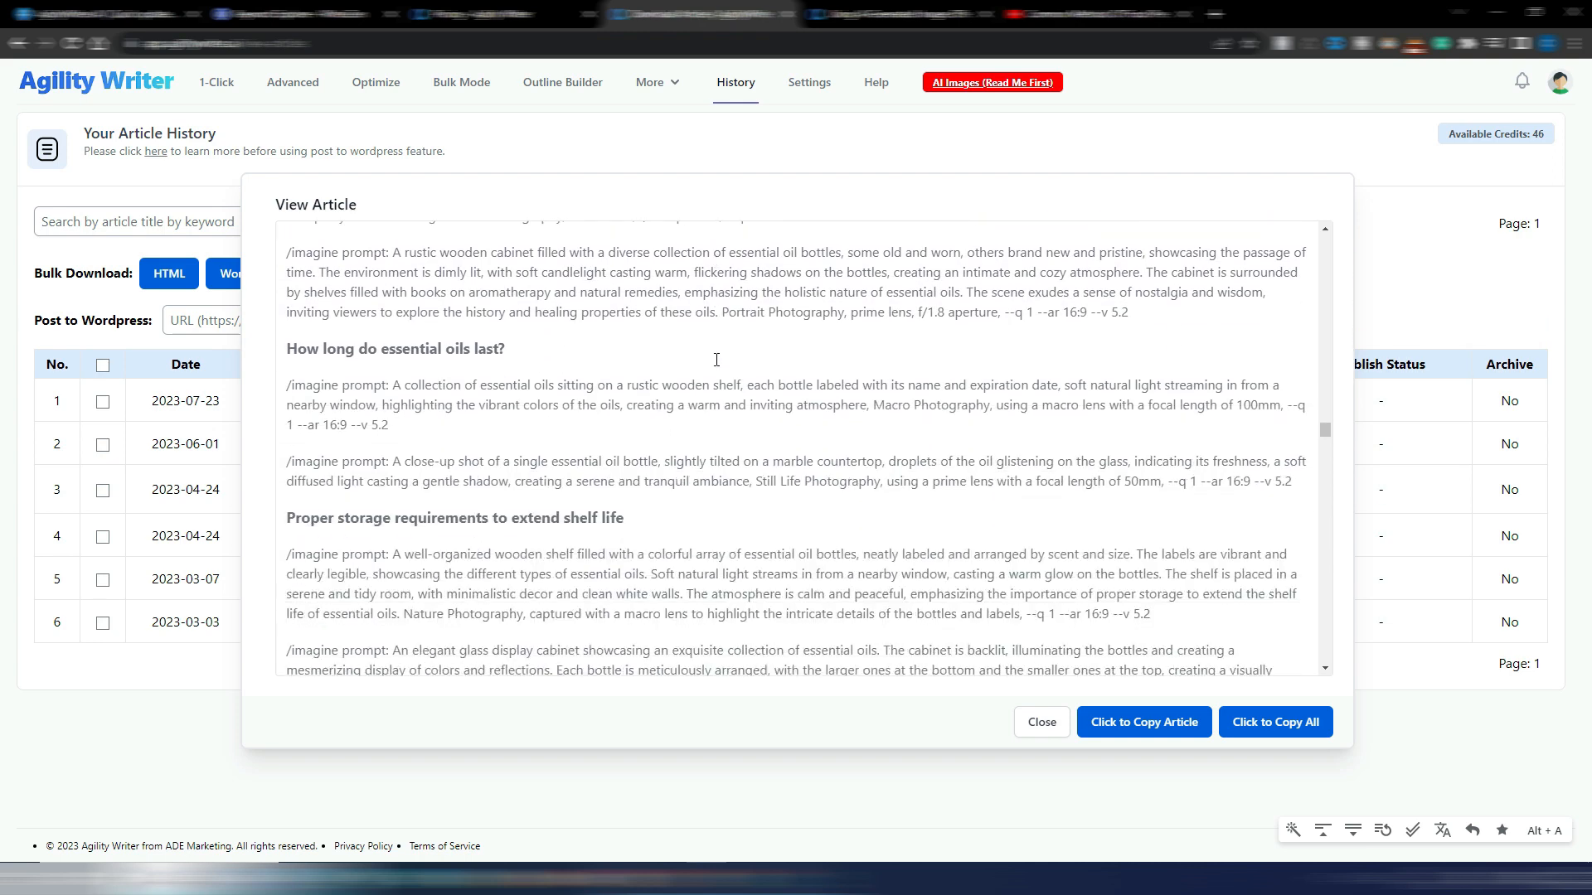
{"action": "scroll", "scroll_direction": "down", "scroll_amount": 3}
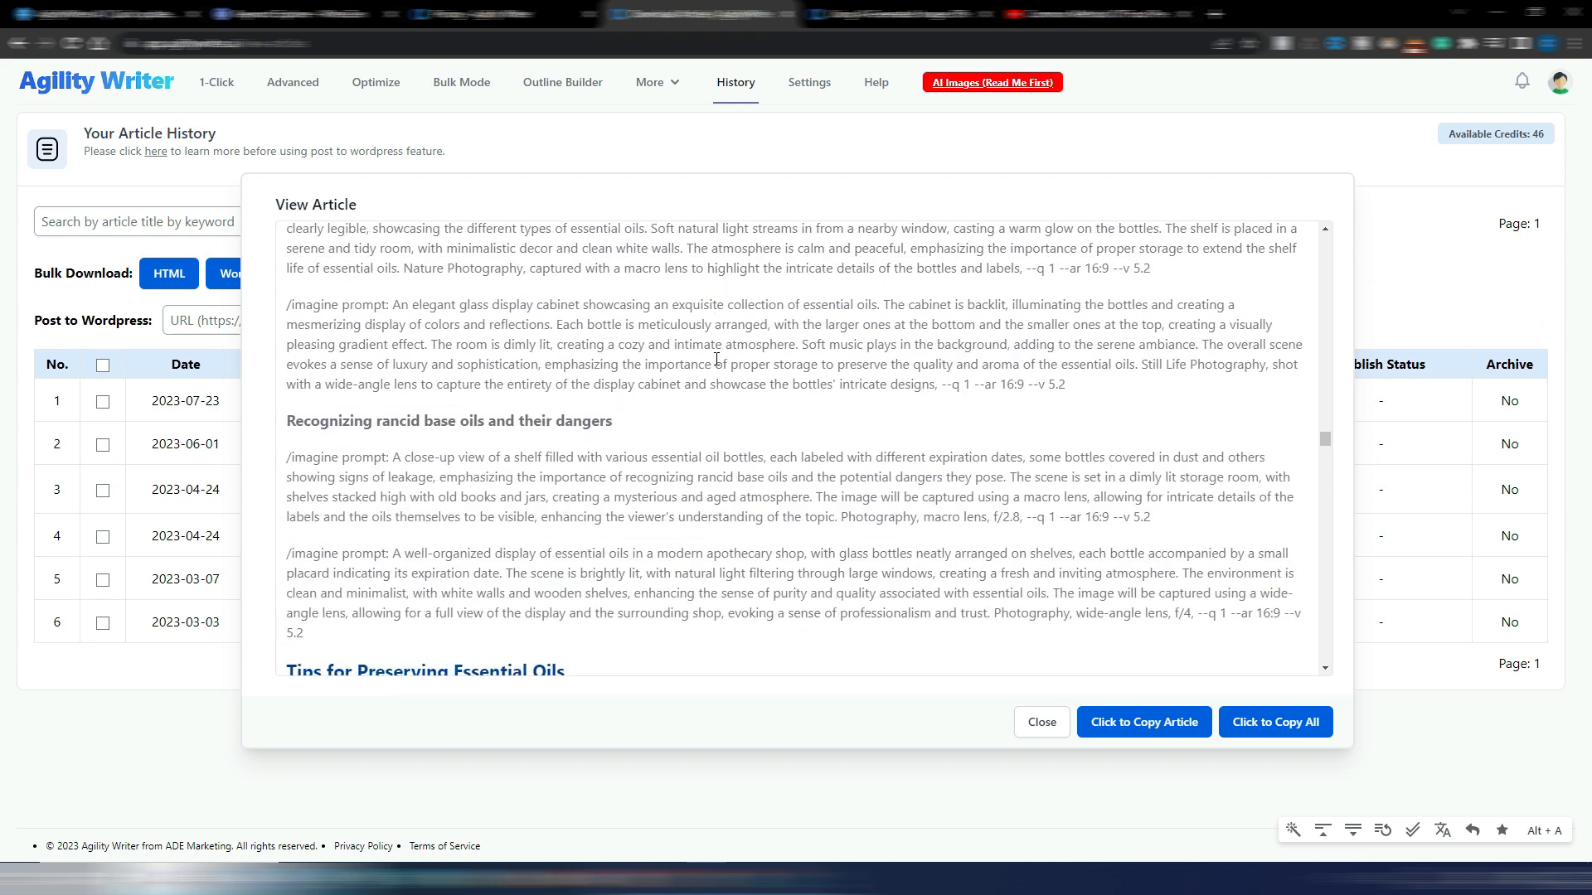
{"action": "scroll", "scroll_direction": "down", "scroll_amount": 3}
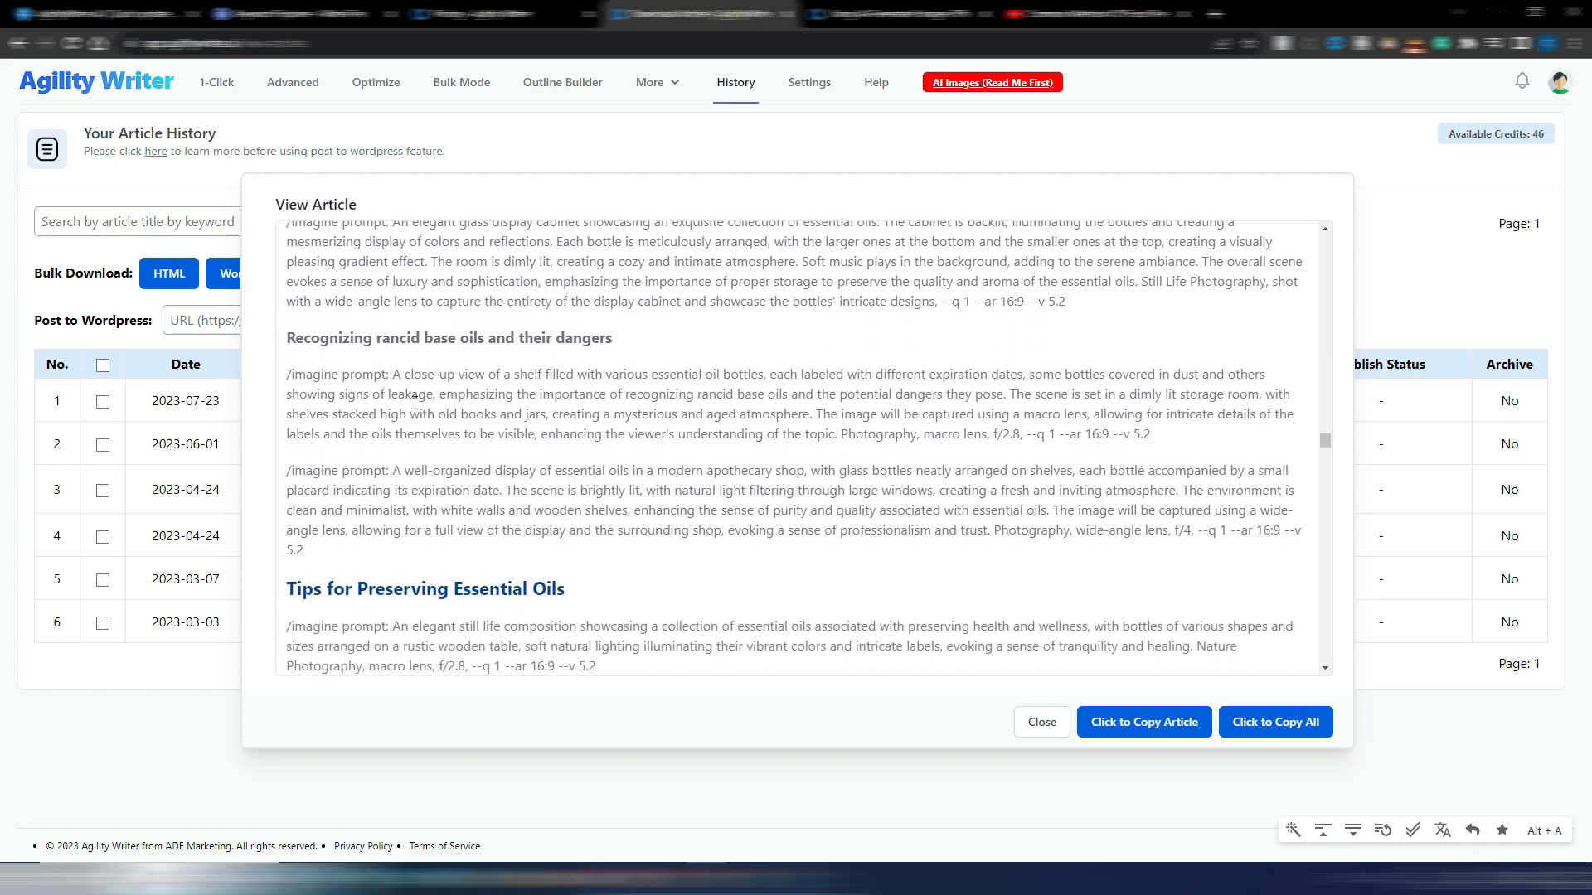
{"action": "mouse_move", "coordinate": [850, 422]}
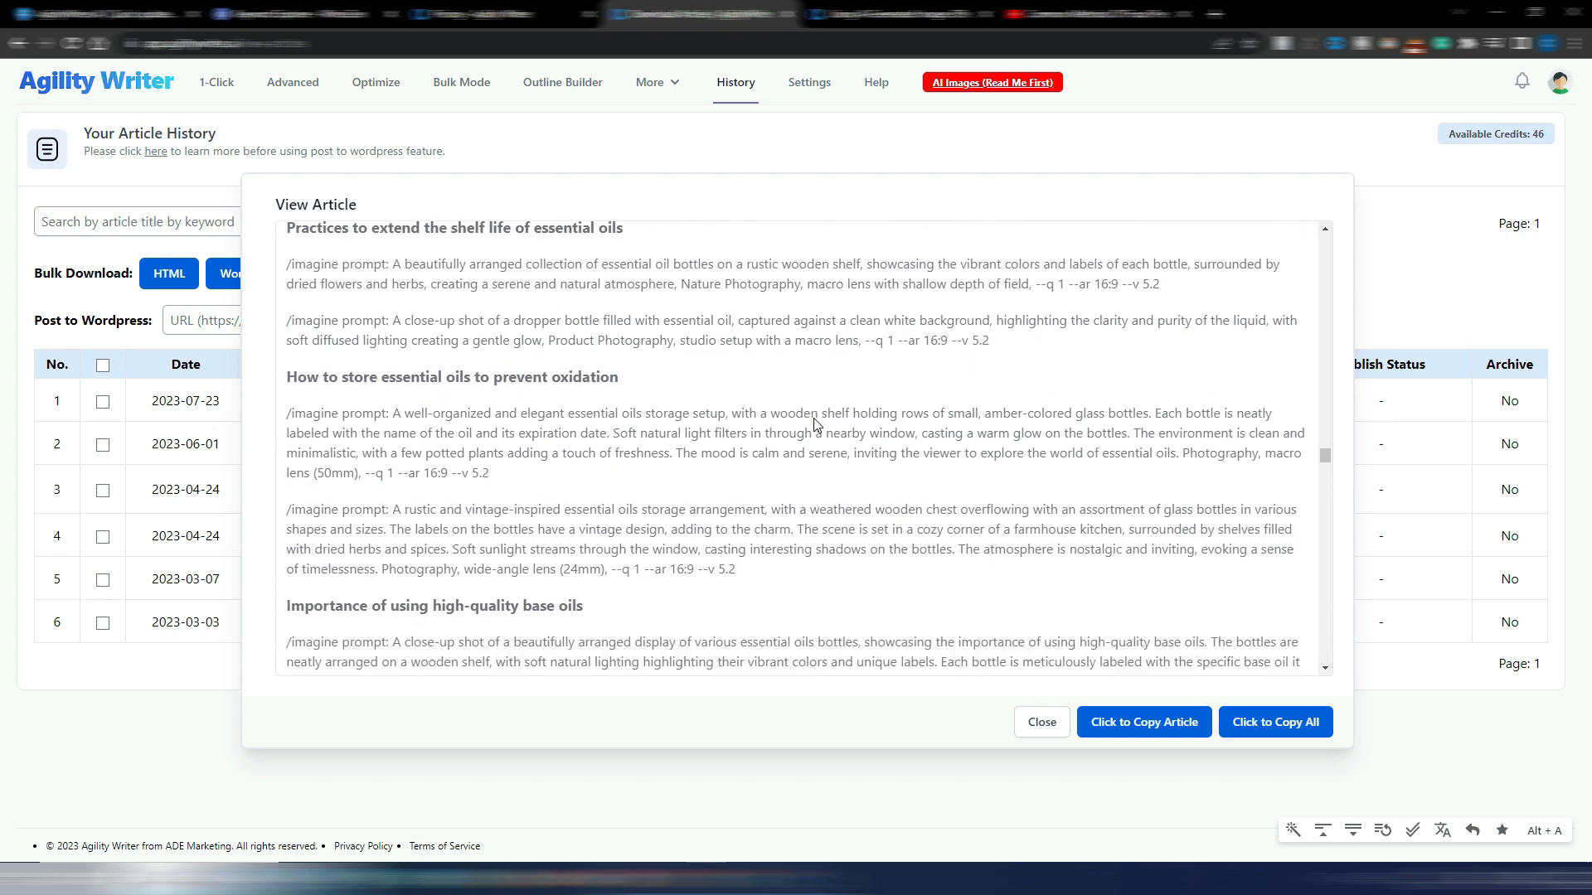
- Scroll through each section's Factual Data, General Facts and Source URLs, ending back near the introduction
{"action": "scroll", "scroll_direction": "down", "scroll_amount": 3}
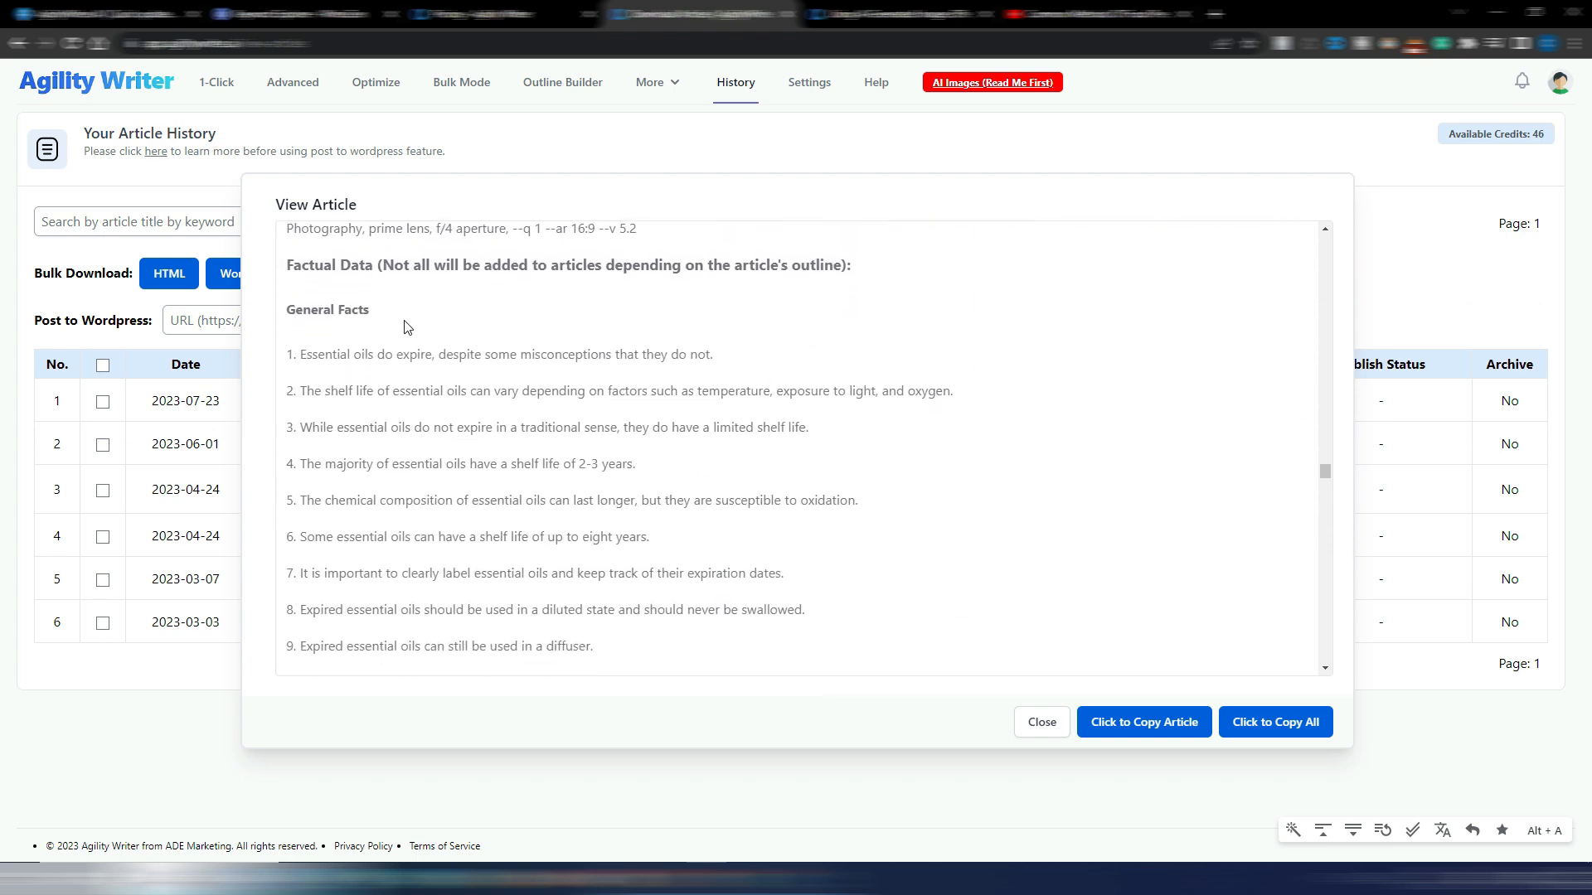
{"action": "mouse_move", "coordinate": [679, 360]}
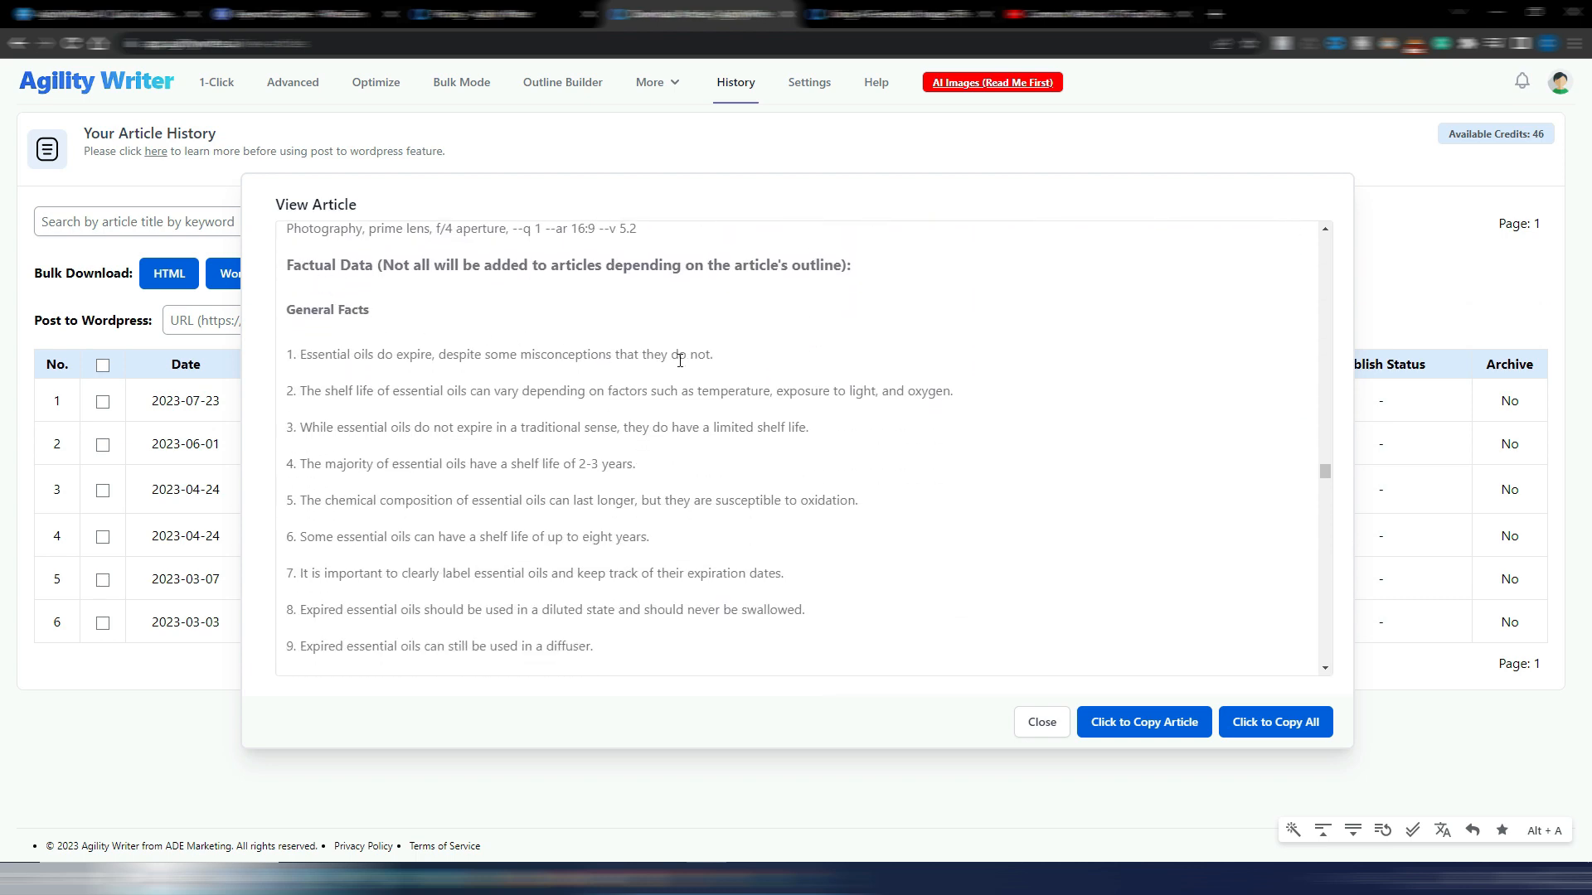
{"action": "scroll", "scroll_direction": "down", "scroll_amount": 3}
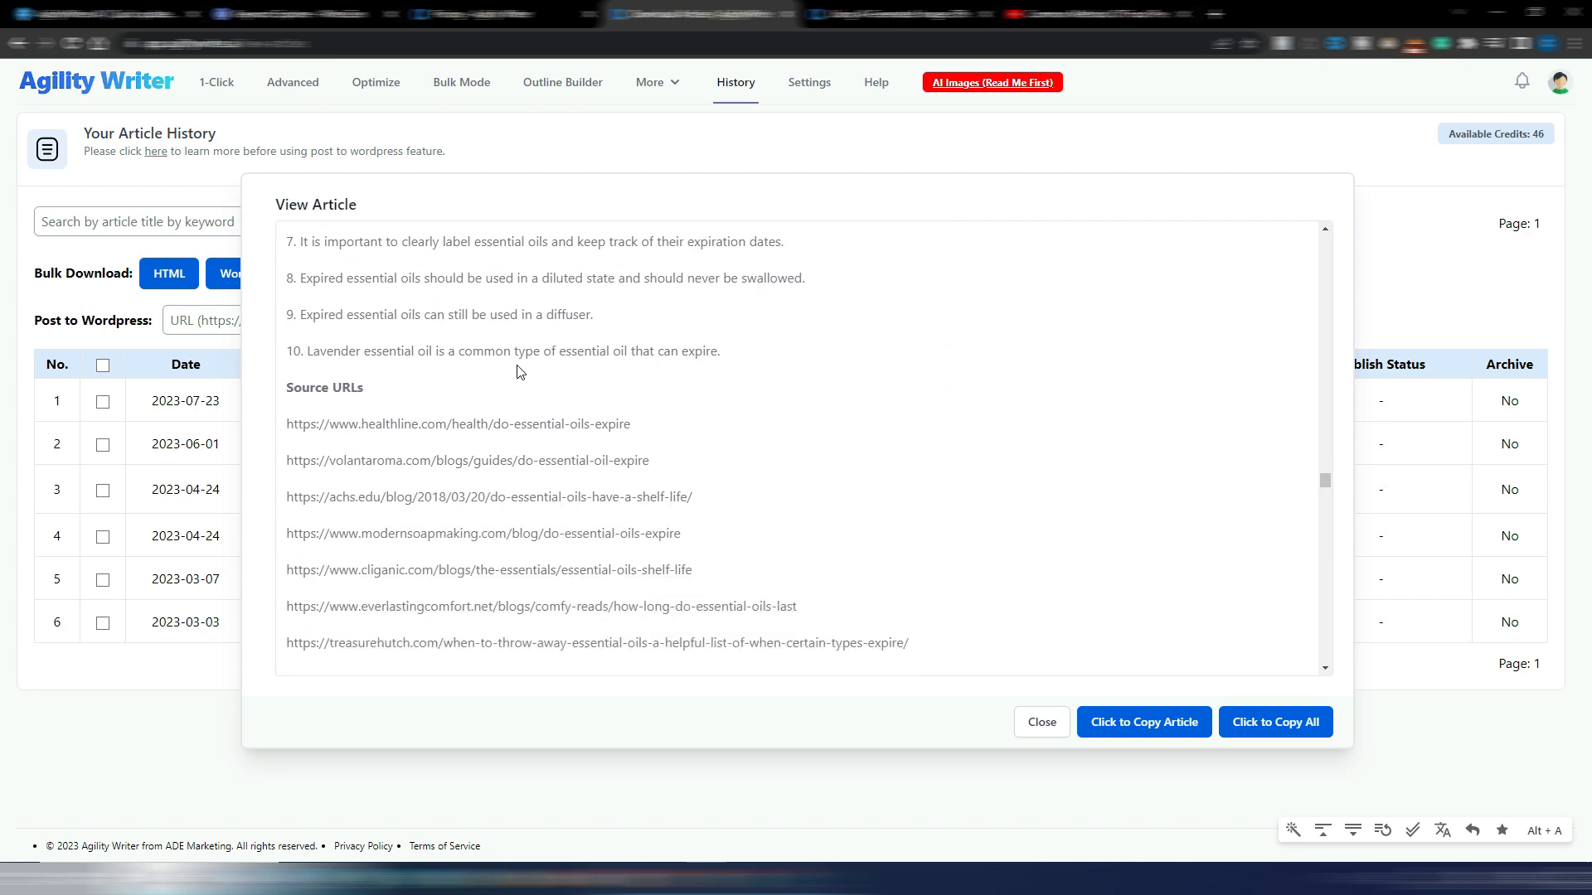
{"action": "scroll", "scroll_direction": "down", "scroll_amount": 3}
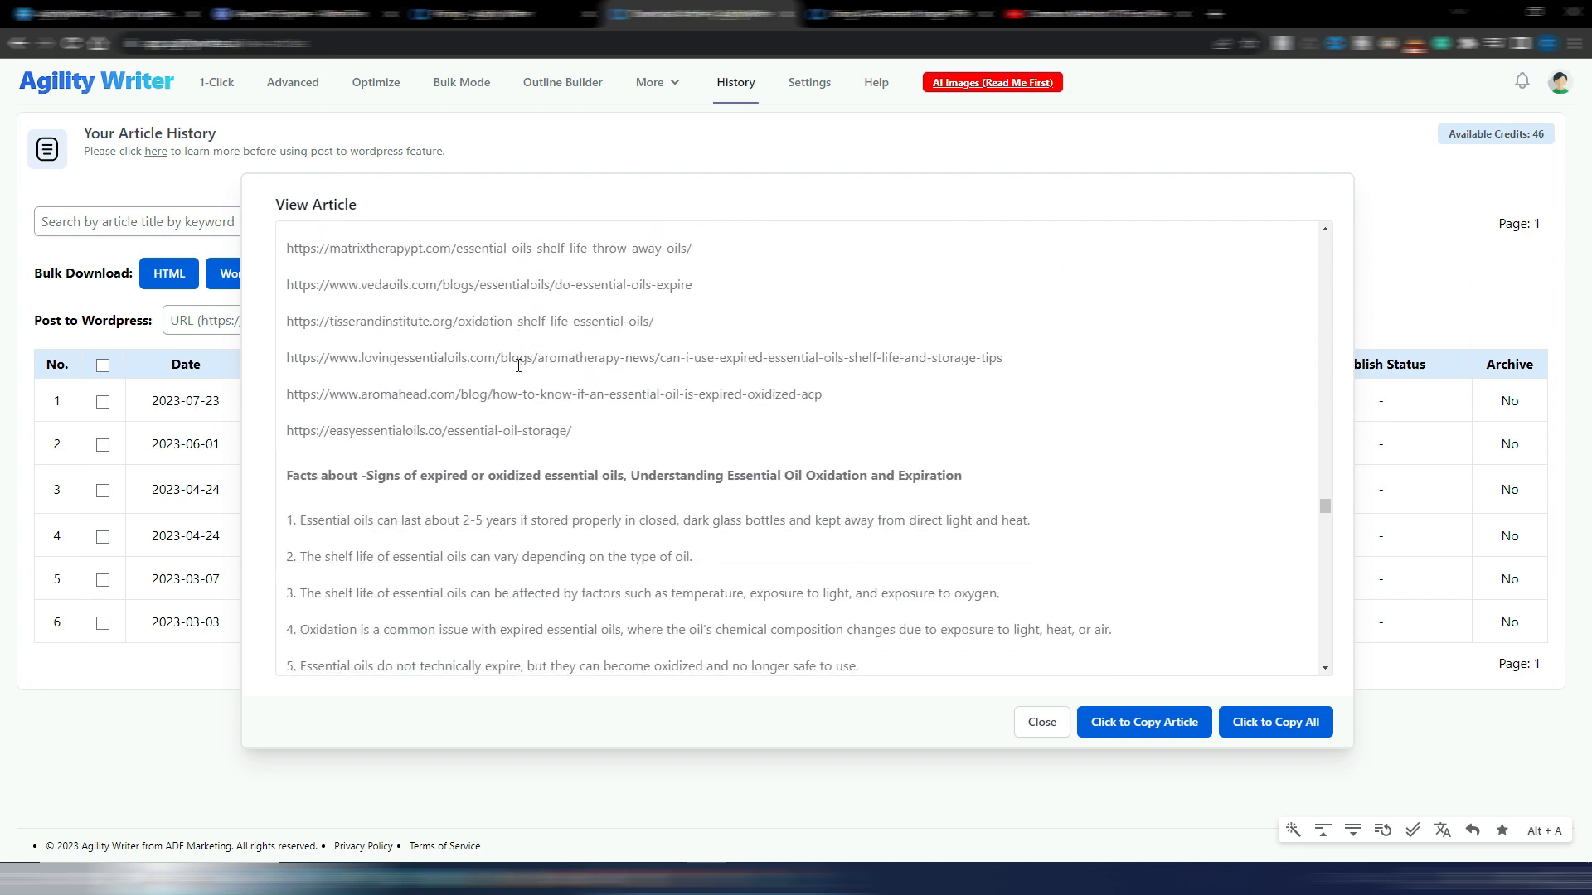
{"action": "scroll", "scroll_direction": "down", "scroll_amount": 3}
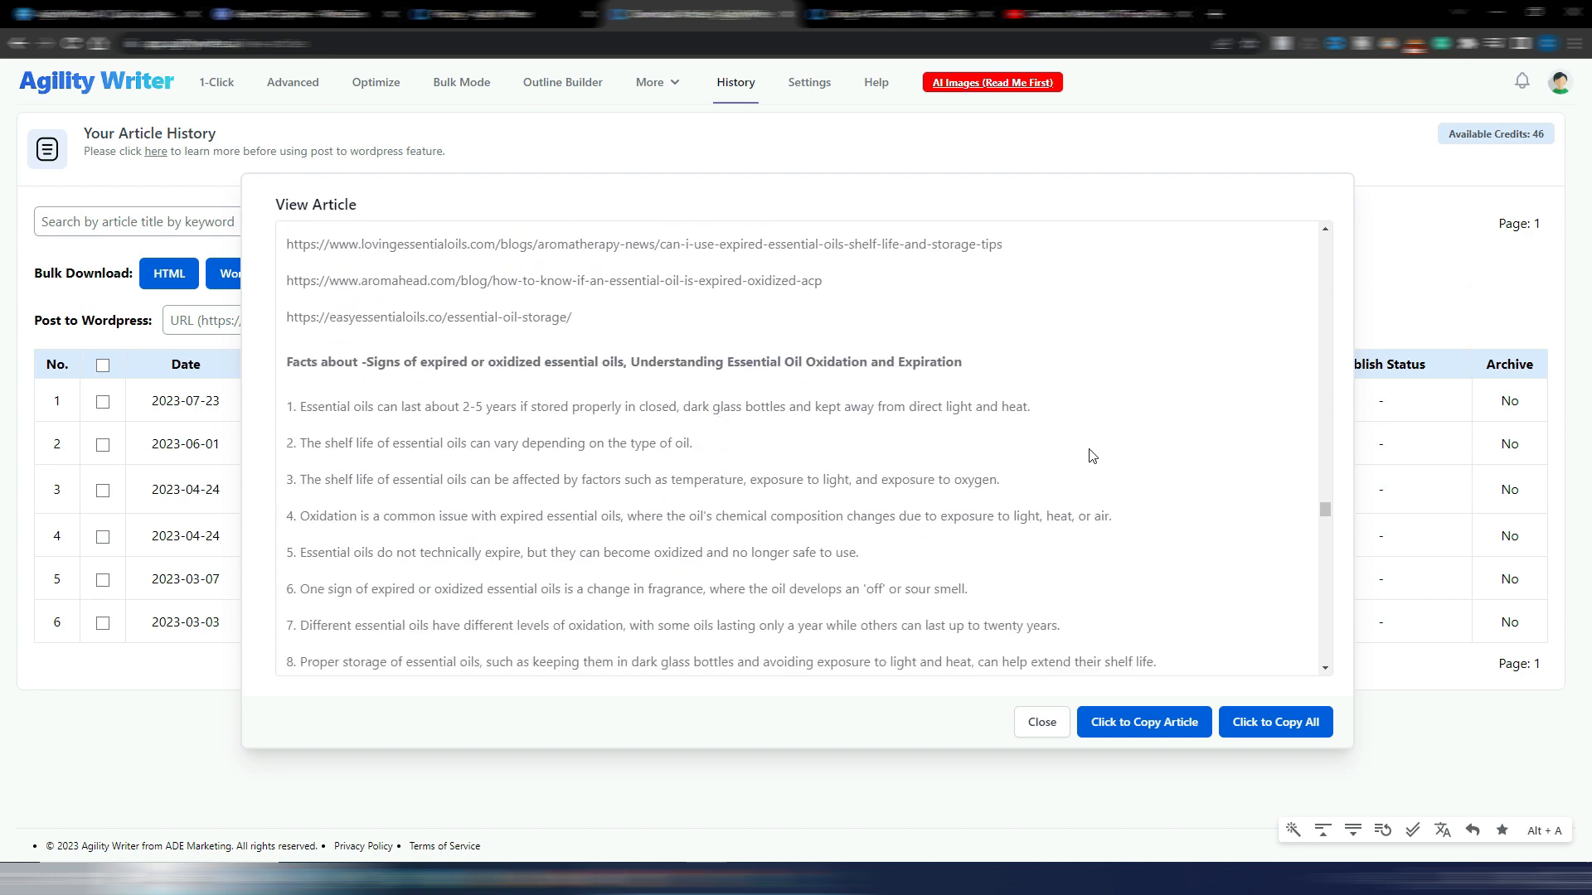
{"action": "scroll", "scroll_direction": "down", "scroll_amount": 3}
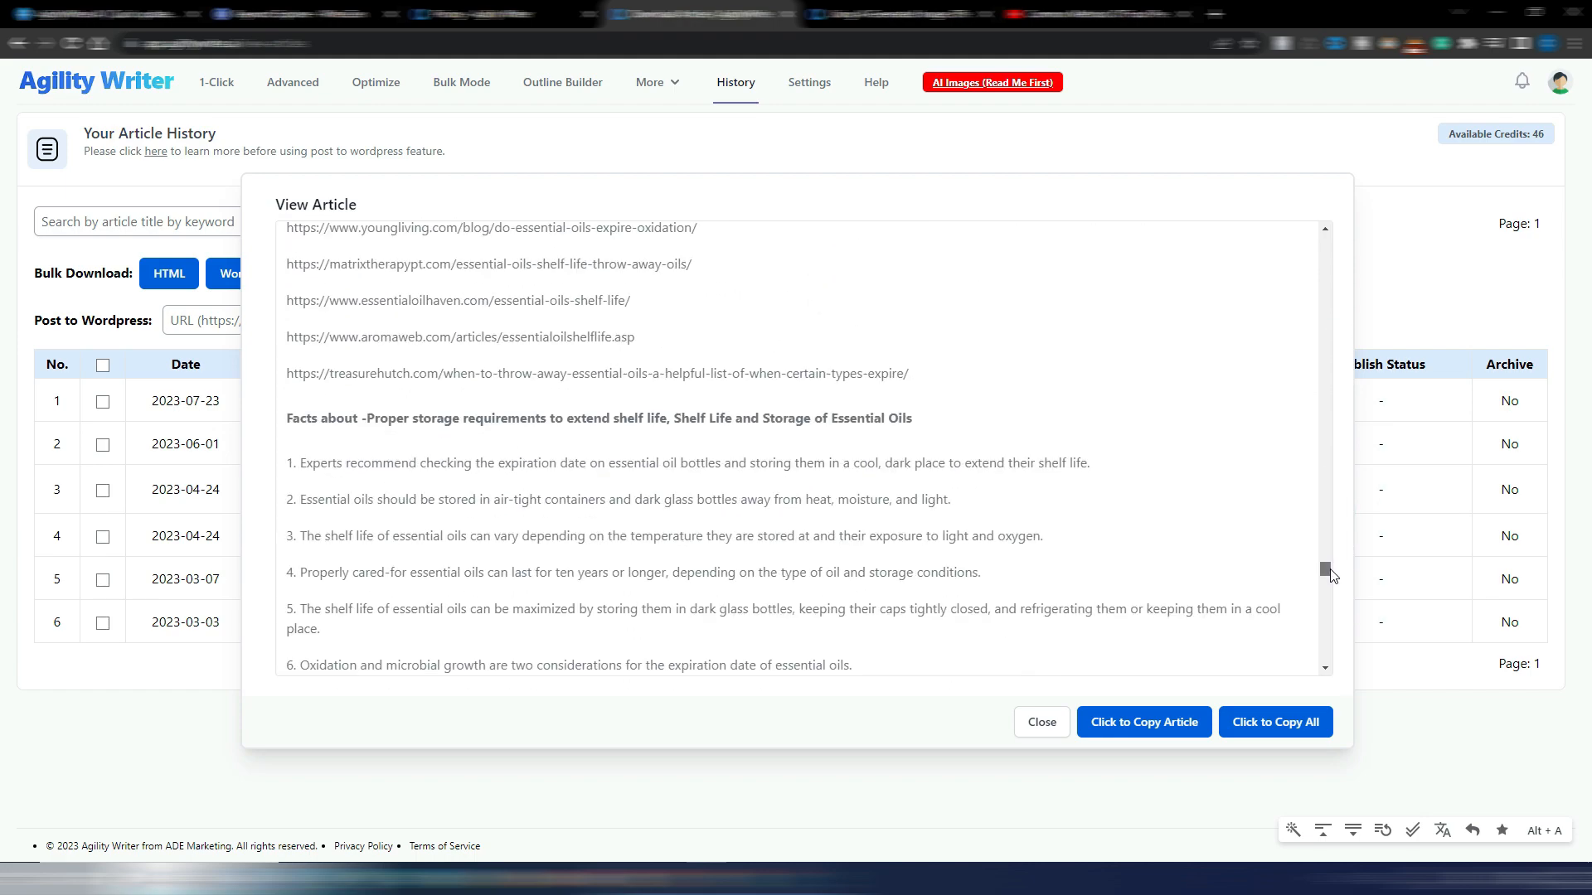
{"action": "scroll", "scroll_direction": "down", "scroll_amount": 3}
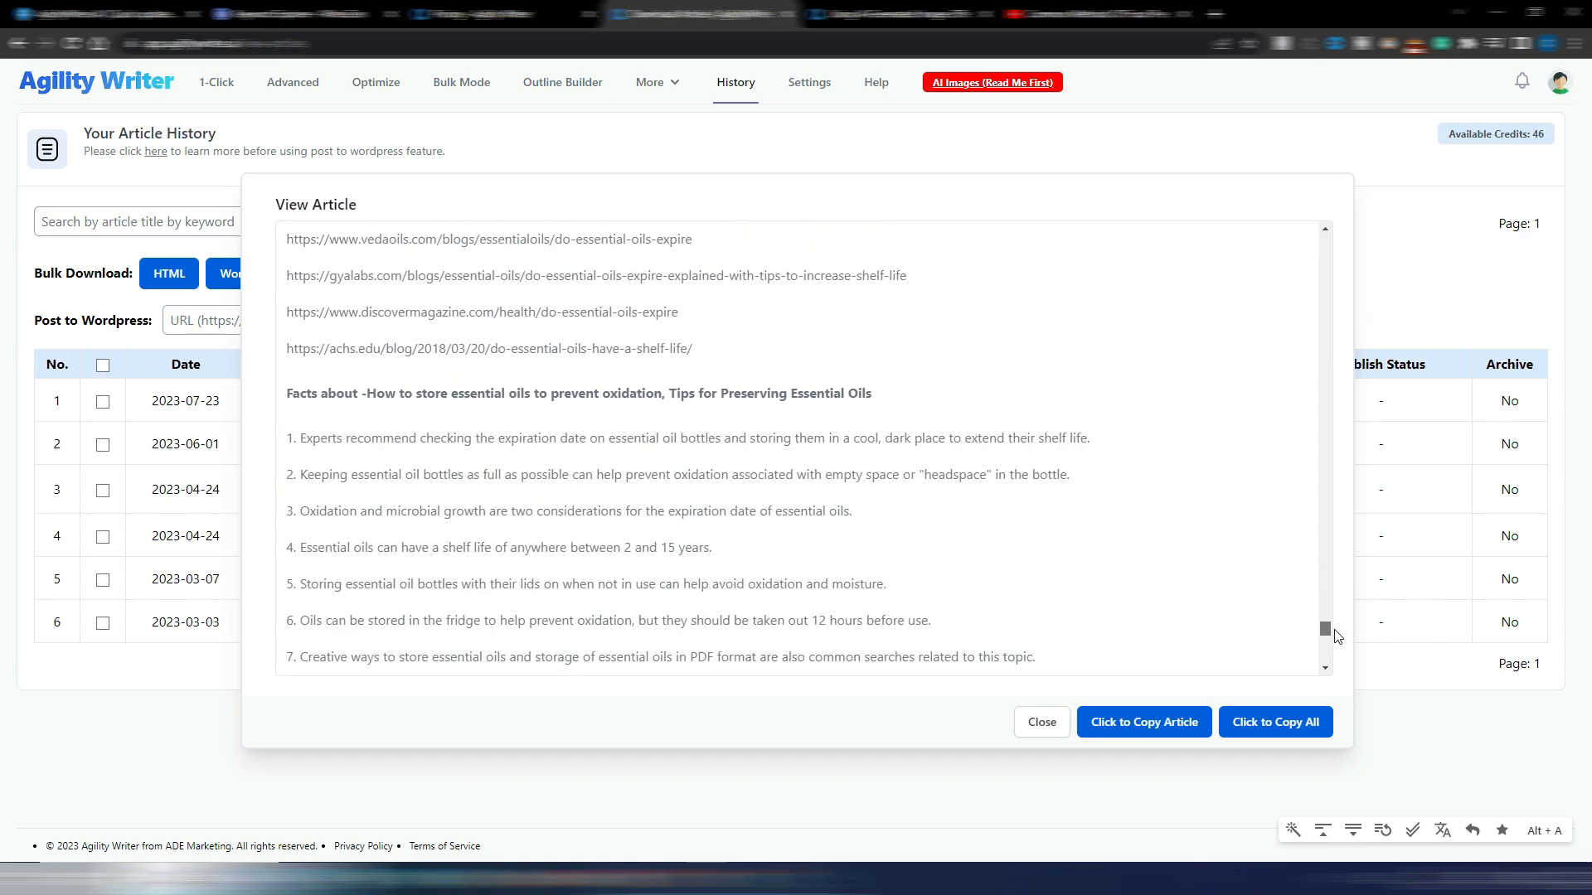
{"action": "scroll", "scroll_direction": "down", "scroll_amount": 3}
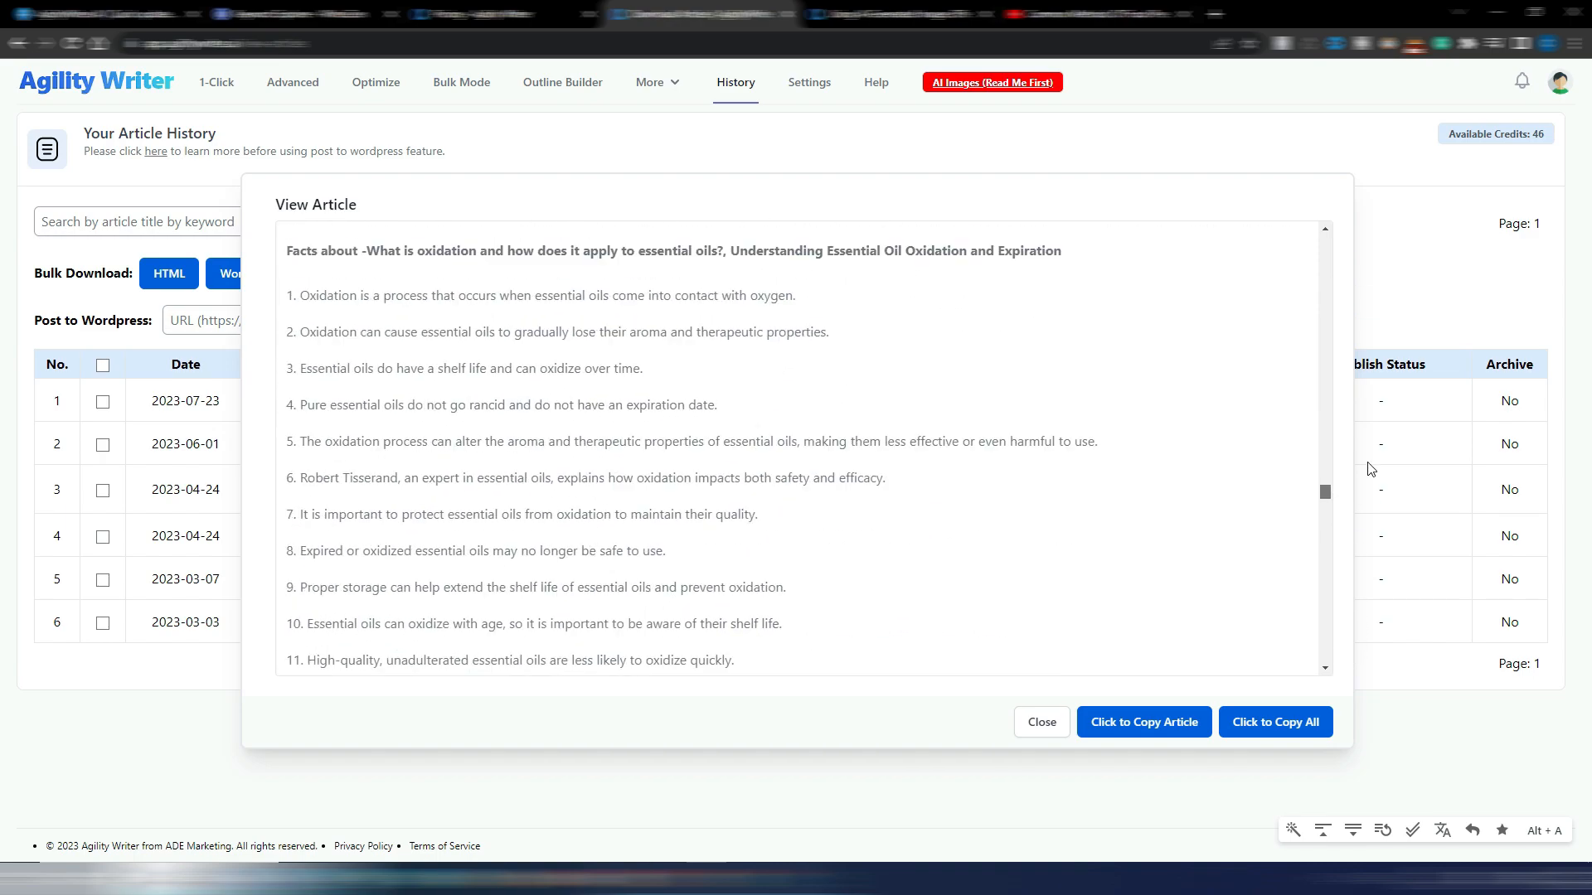
{"action": "scroll", "scroll_direction": "up", "scroll_amount": 3}
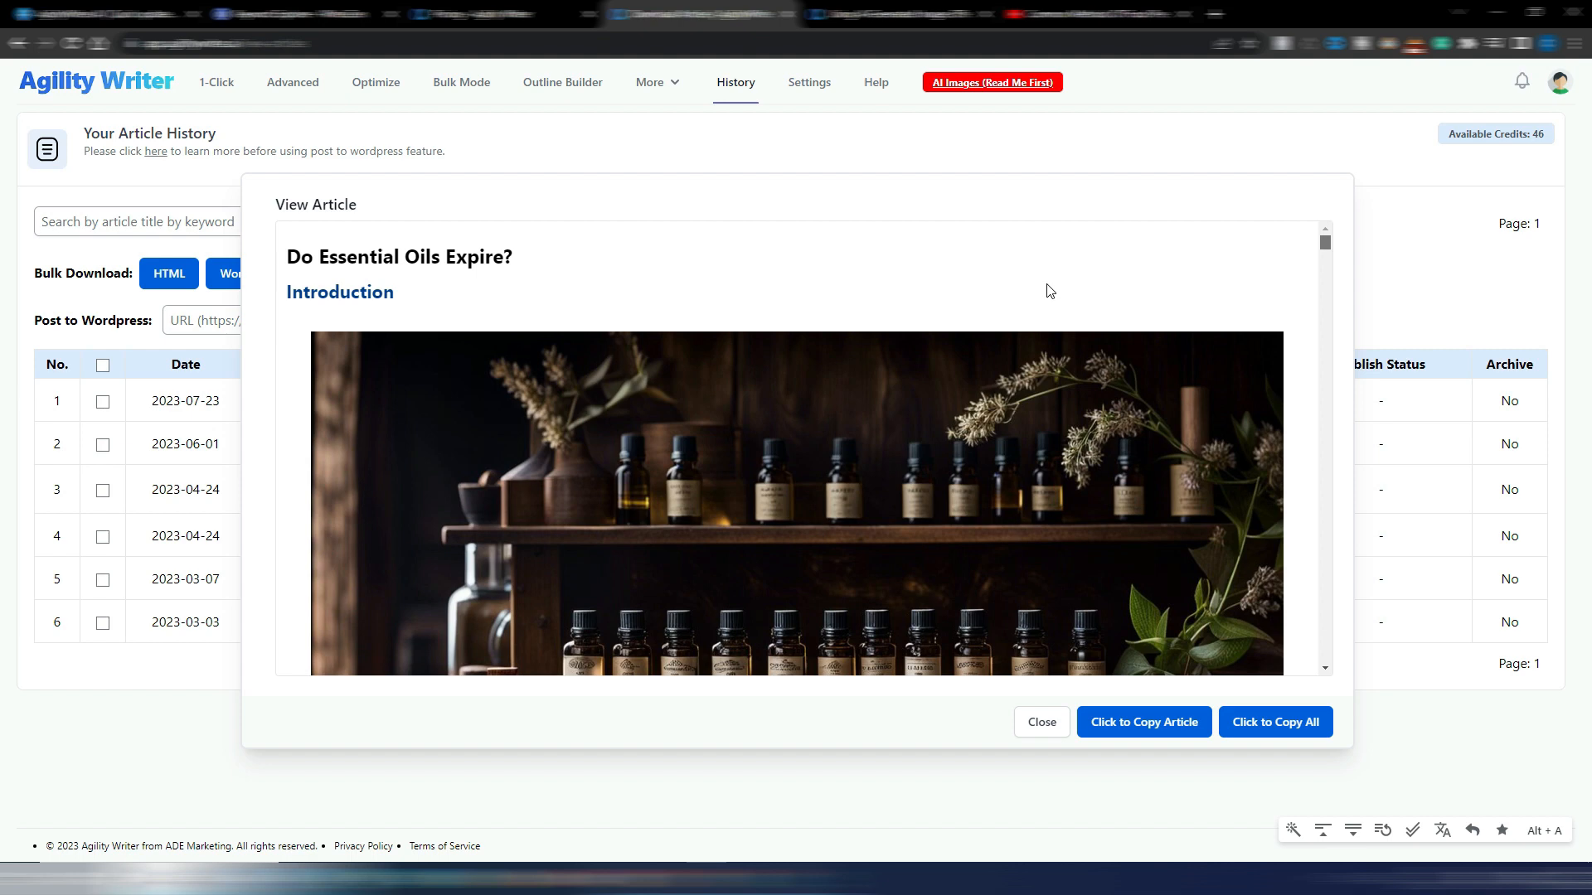
- Browse the introduction and Key Takeaways down to the image of a man holding an essential oil bottle
{"action": "scroll", "scroll_direction": "down", "scroll_amount": 3}
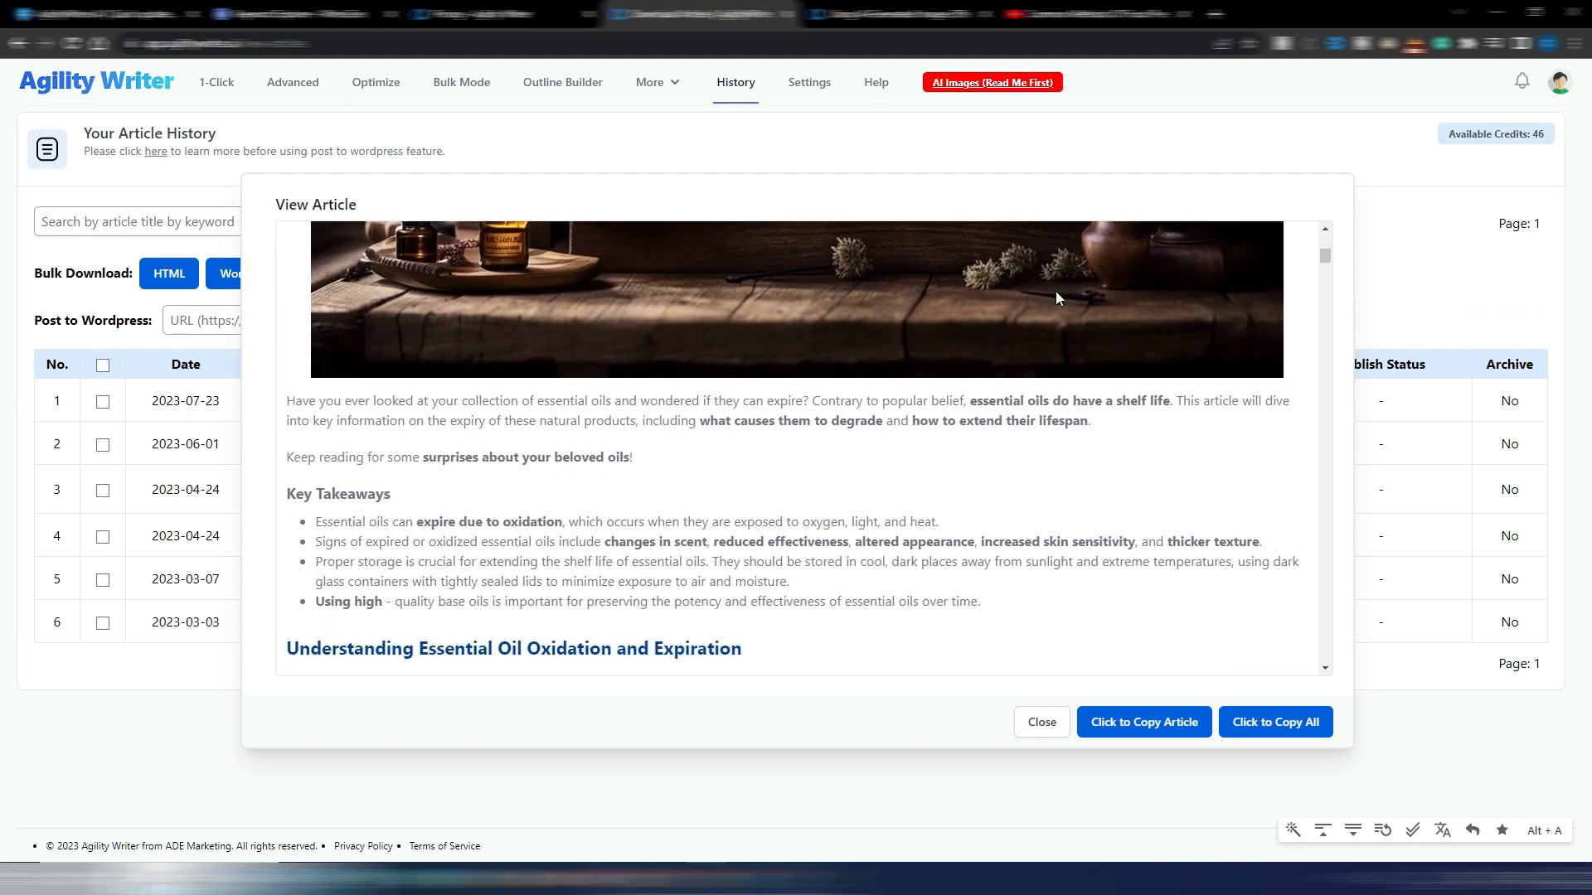
{"action": "scroll", "scroll_direction": "down", "scroll_amount": 3}
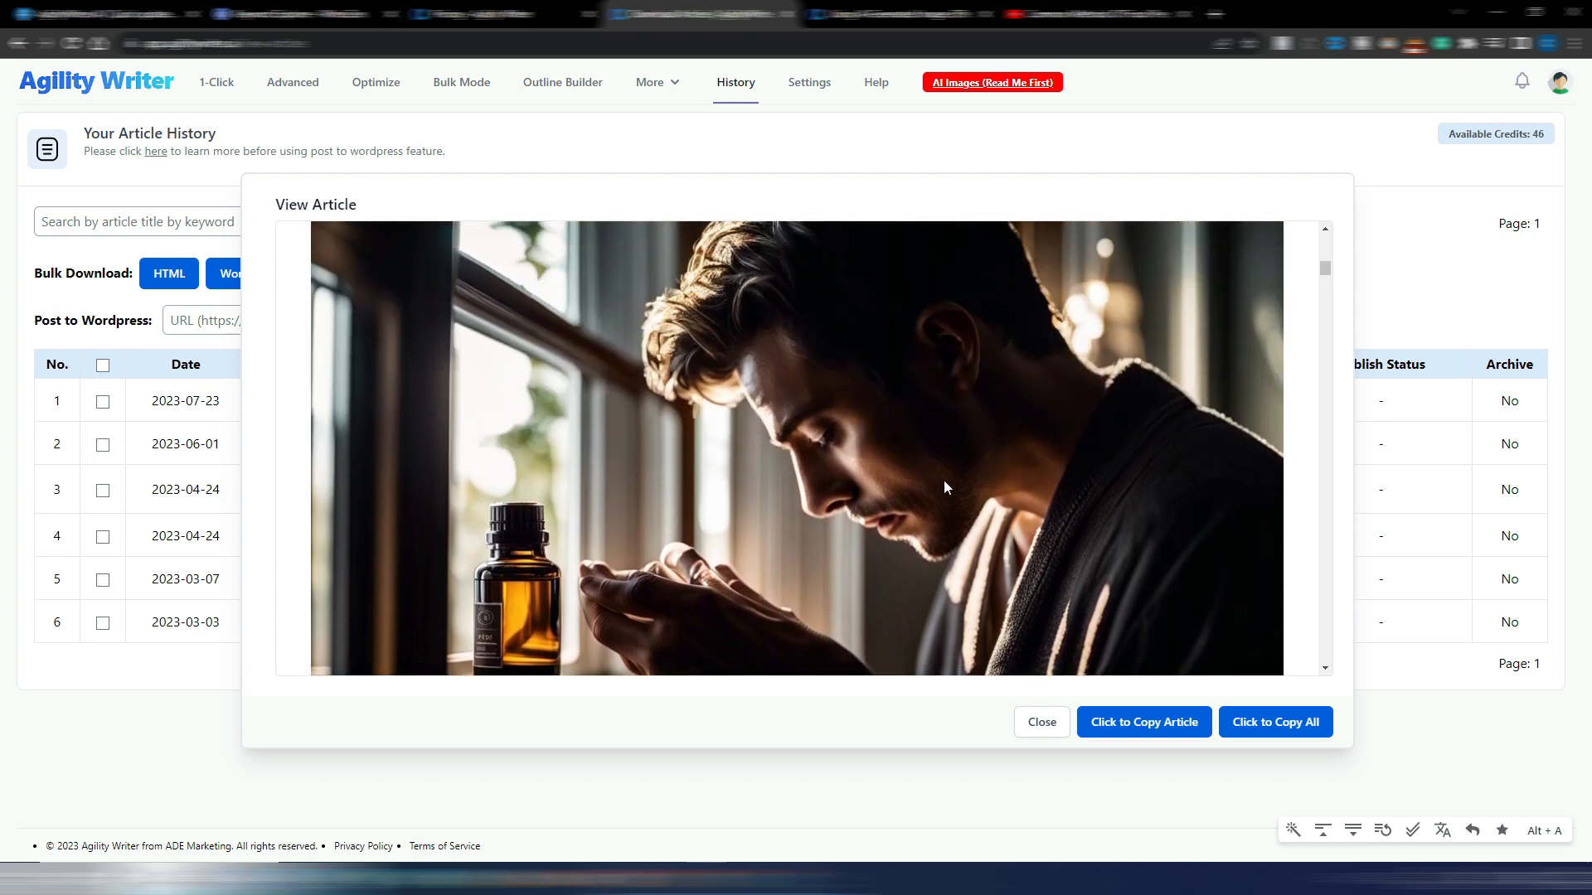
{"action": "mouse_move", "coordinate": [921, 487]}
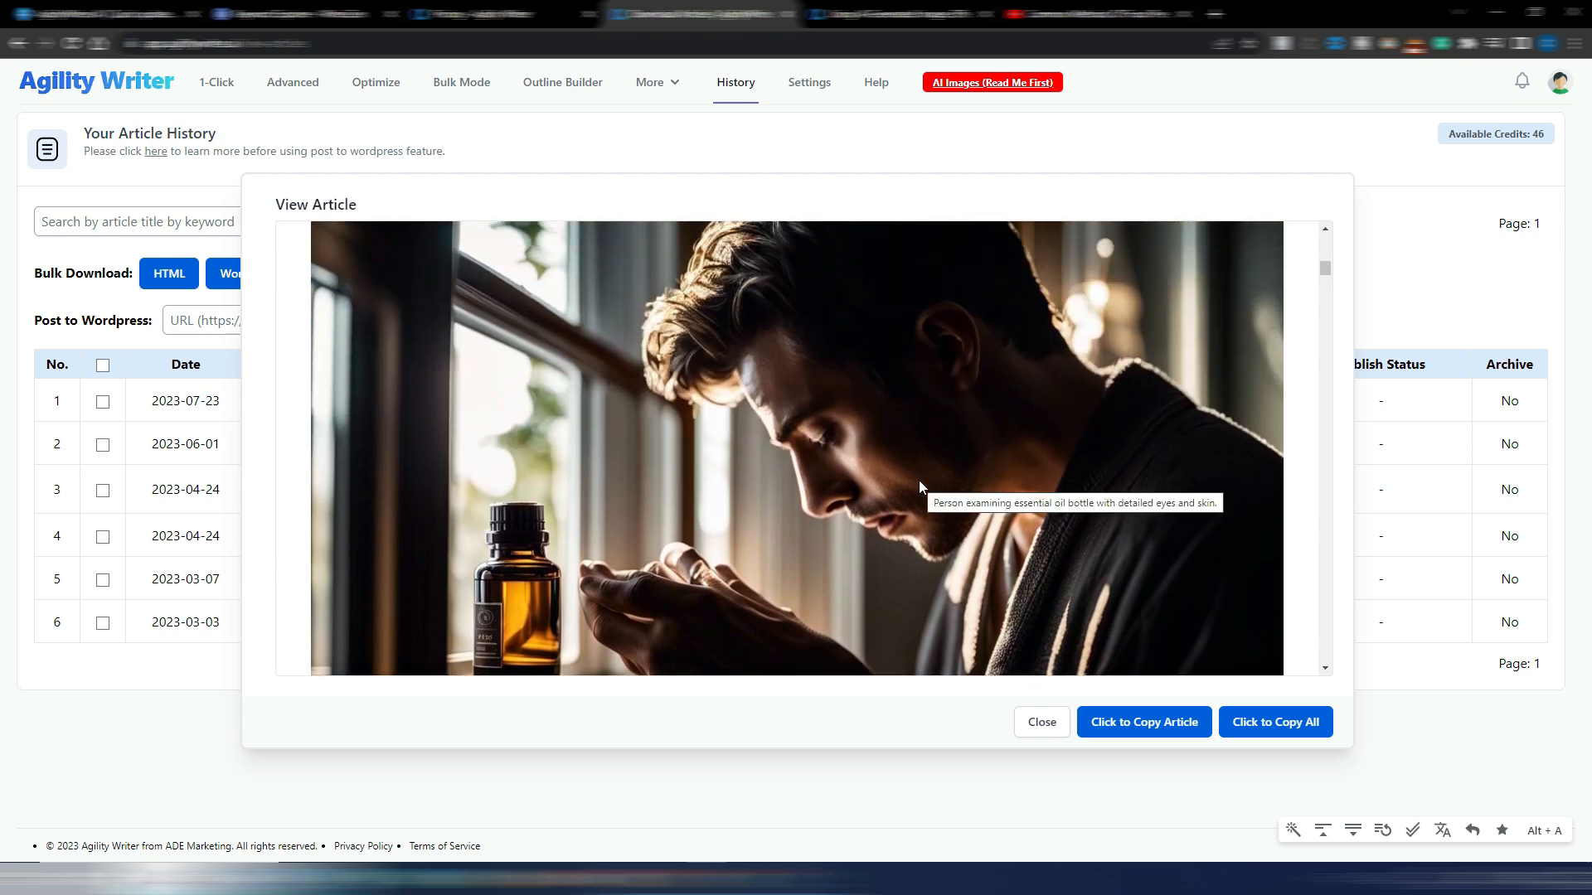
{"action": "mouse_move", "coordinate": [952, 499]}
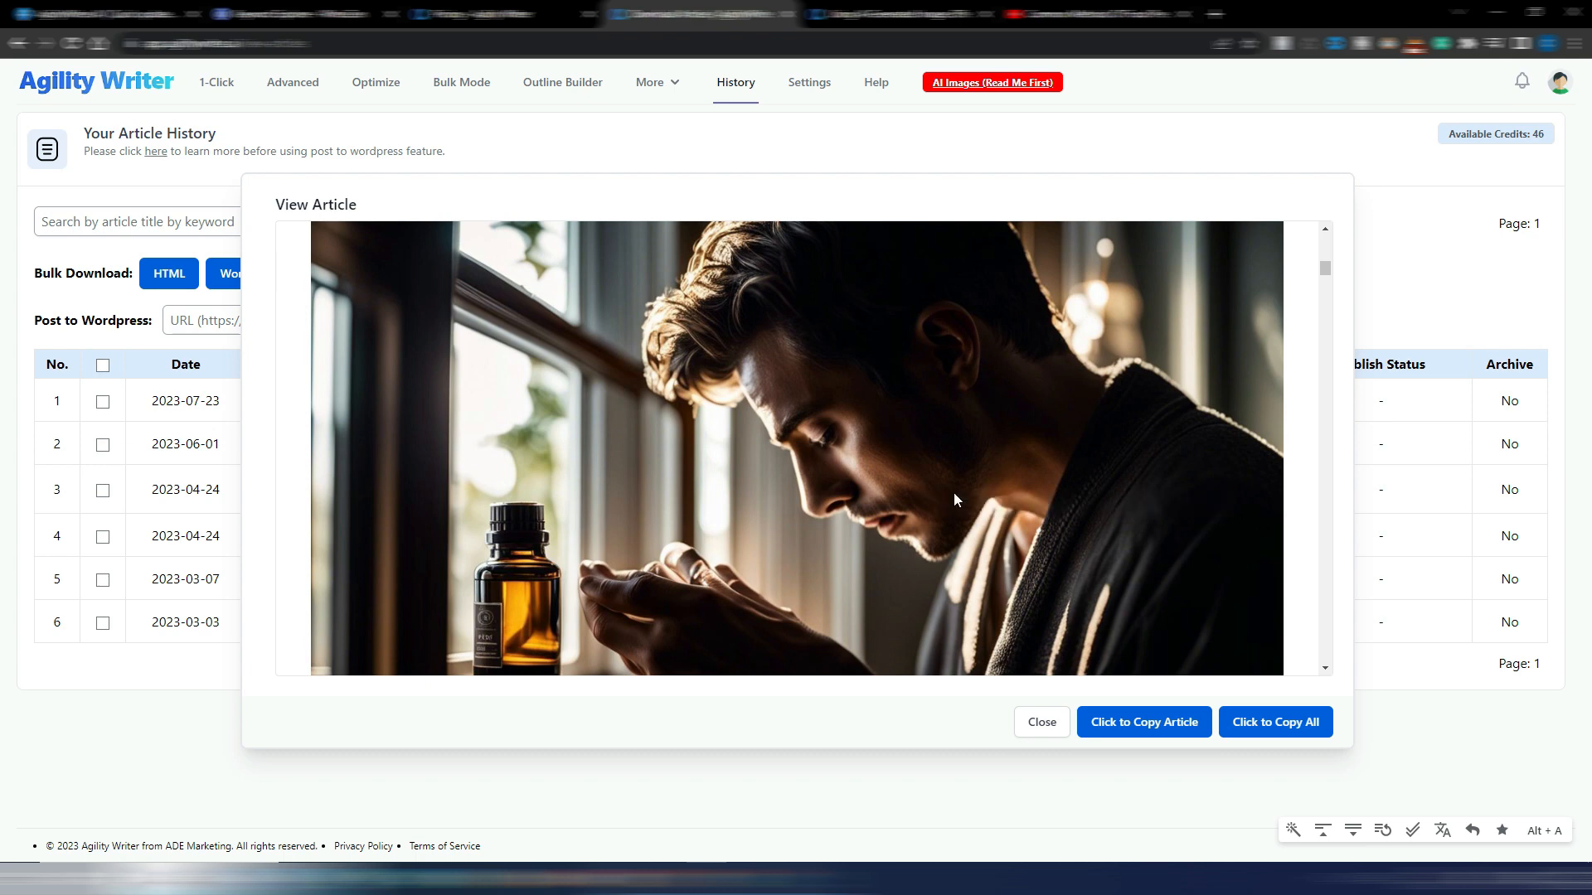
{"action": "mouse_move", "coordinate": [1350, 226]}
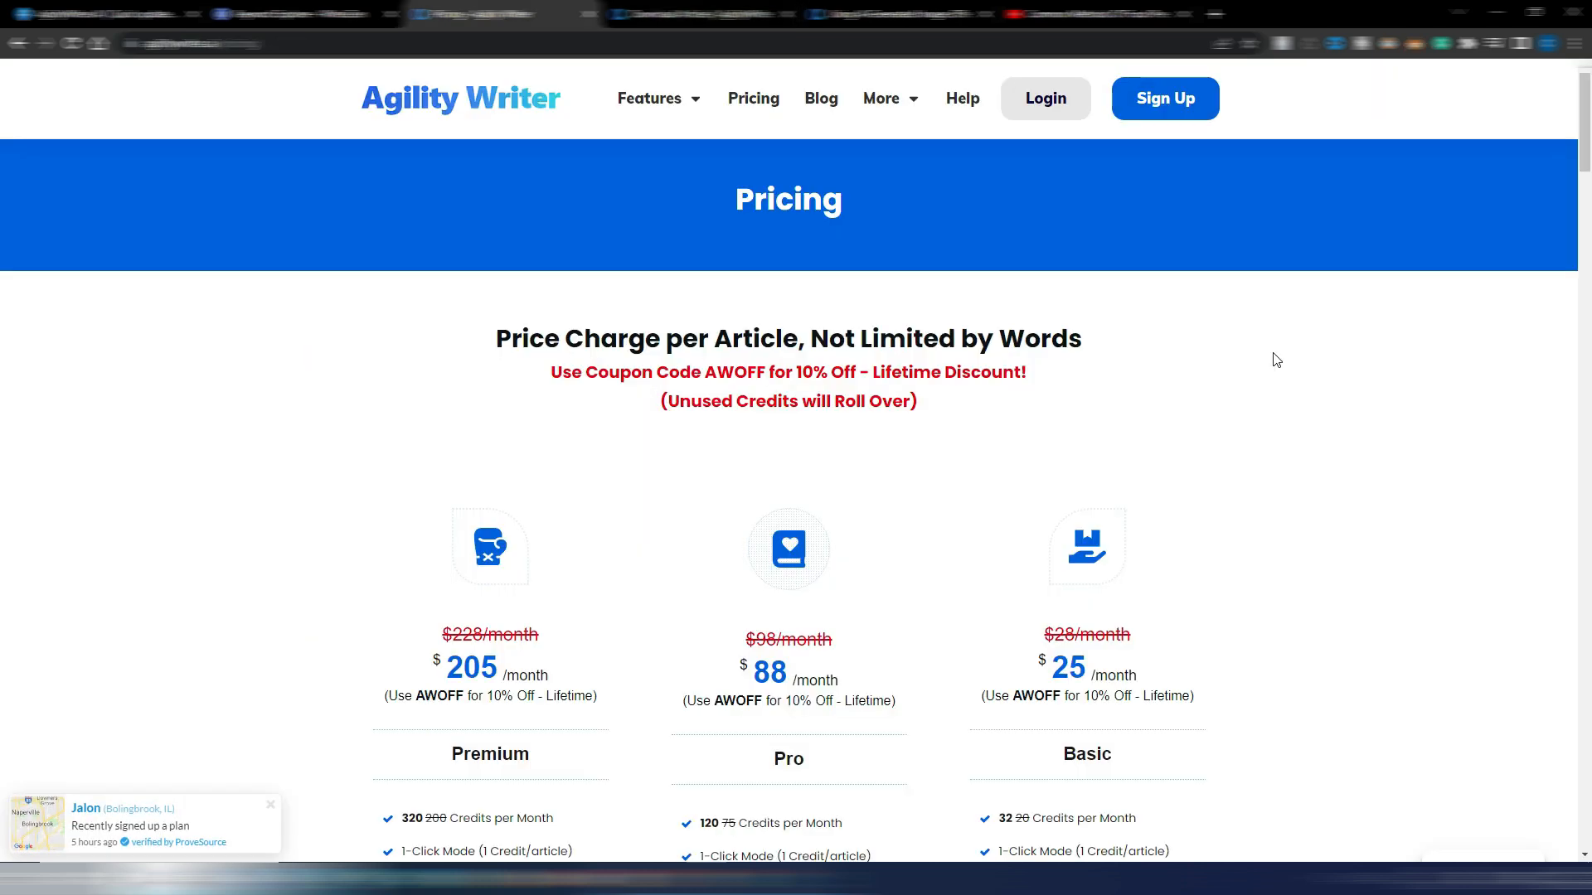
- Scroll down the pricing page through the Premium, Pro and Basic plans and their monthly credits
{"action": "scroll", "scroll_direction": "down", "scroll_amount": 3}
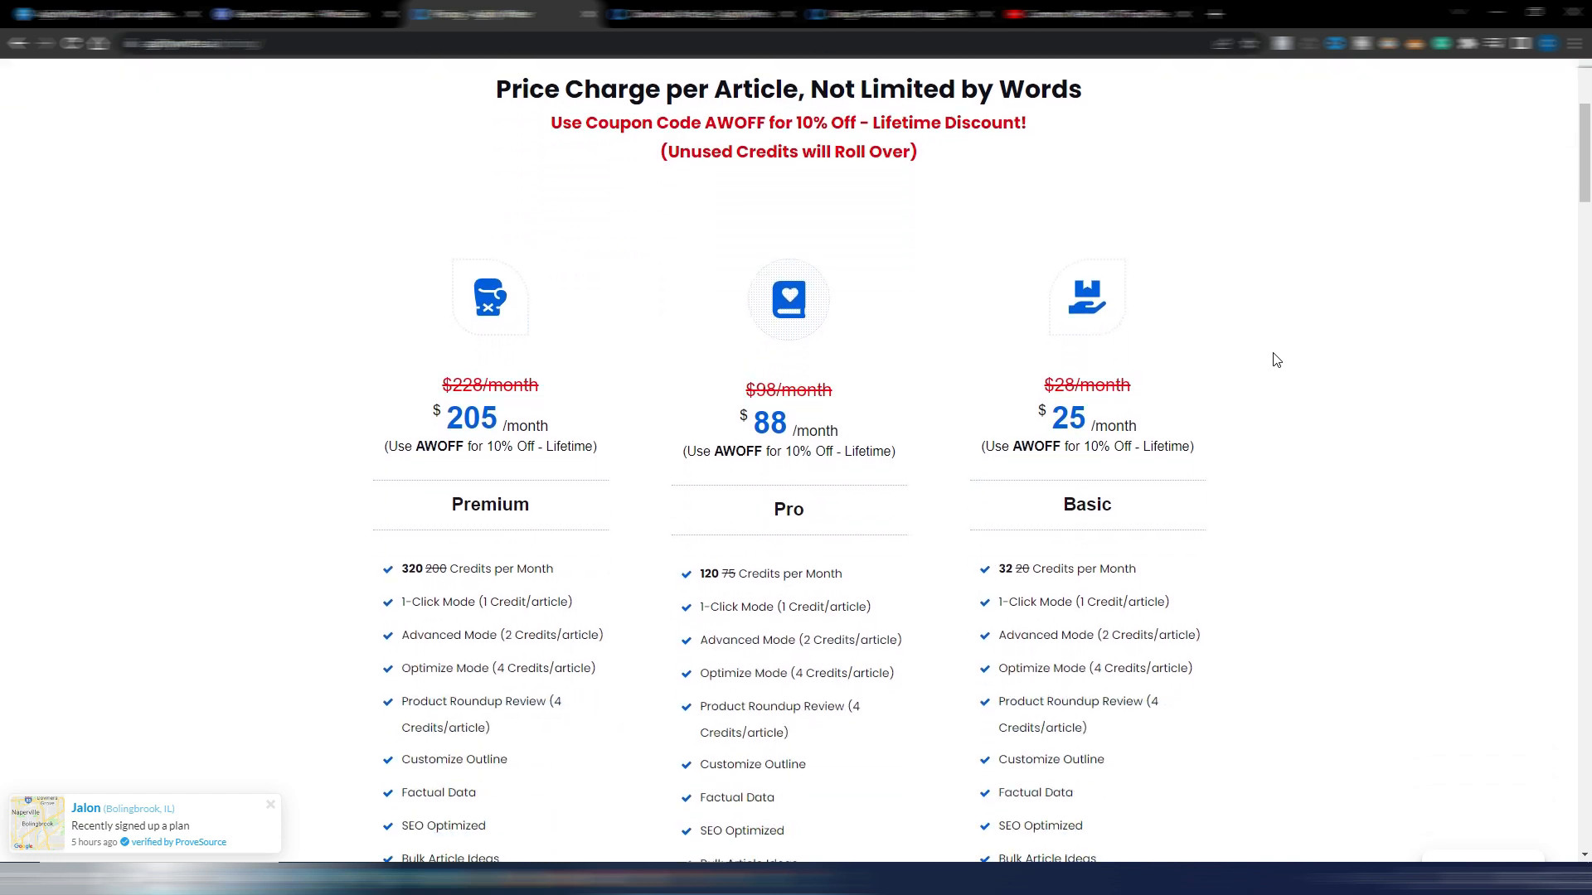
{"action": "scroll", "scroll_direction": "down", "scroll_amount": 3}
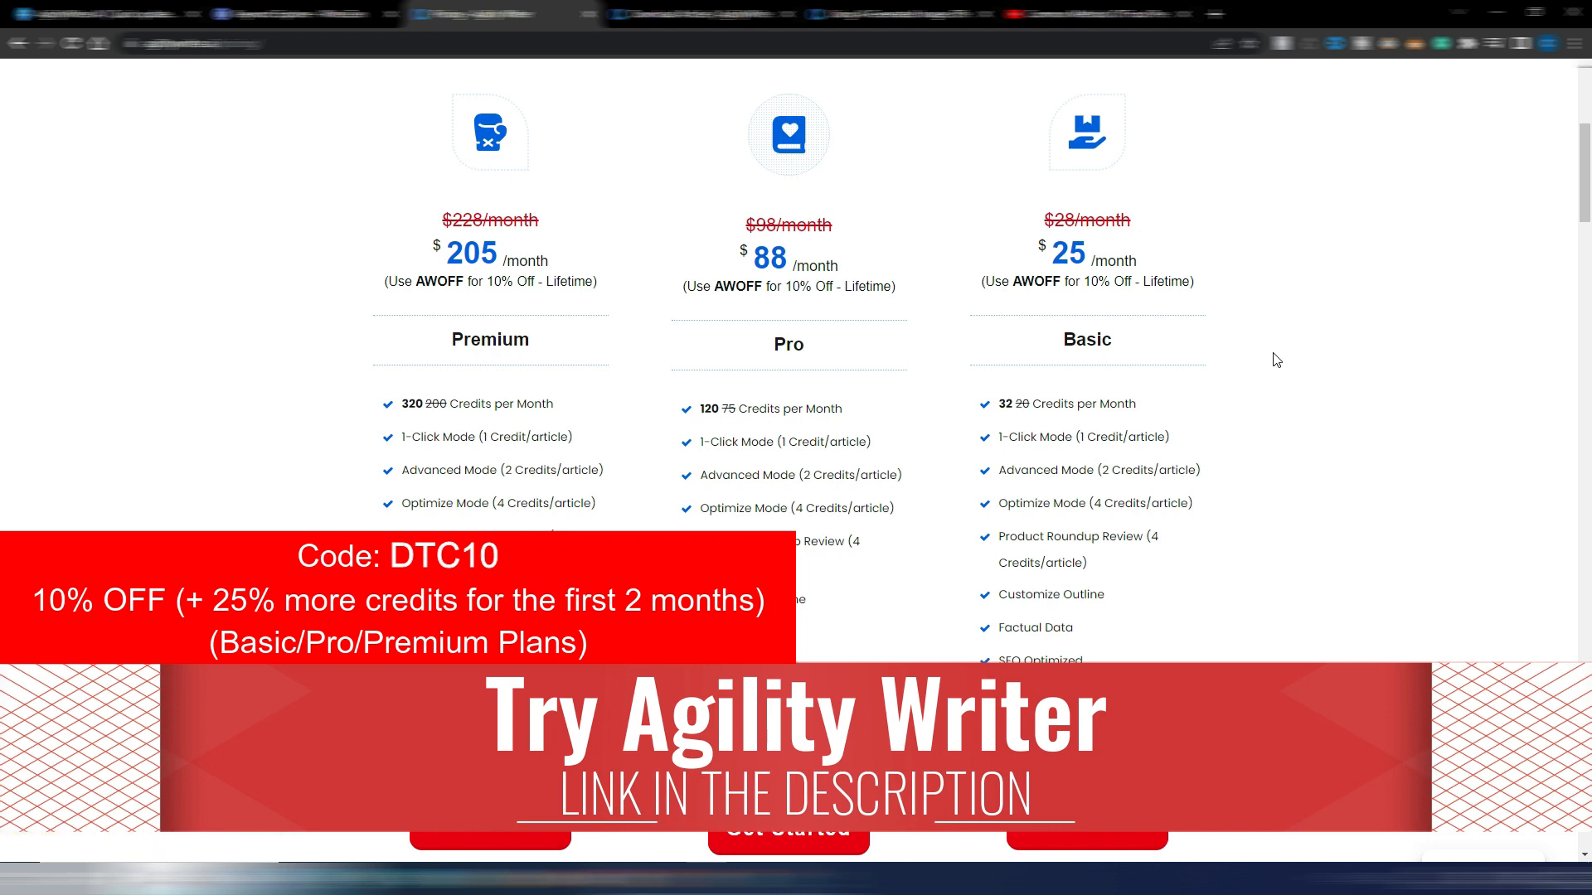
{"action": "mouse_move", "coordinate": [1234, 283]}
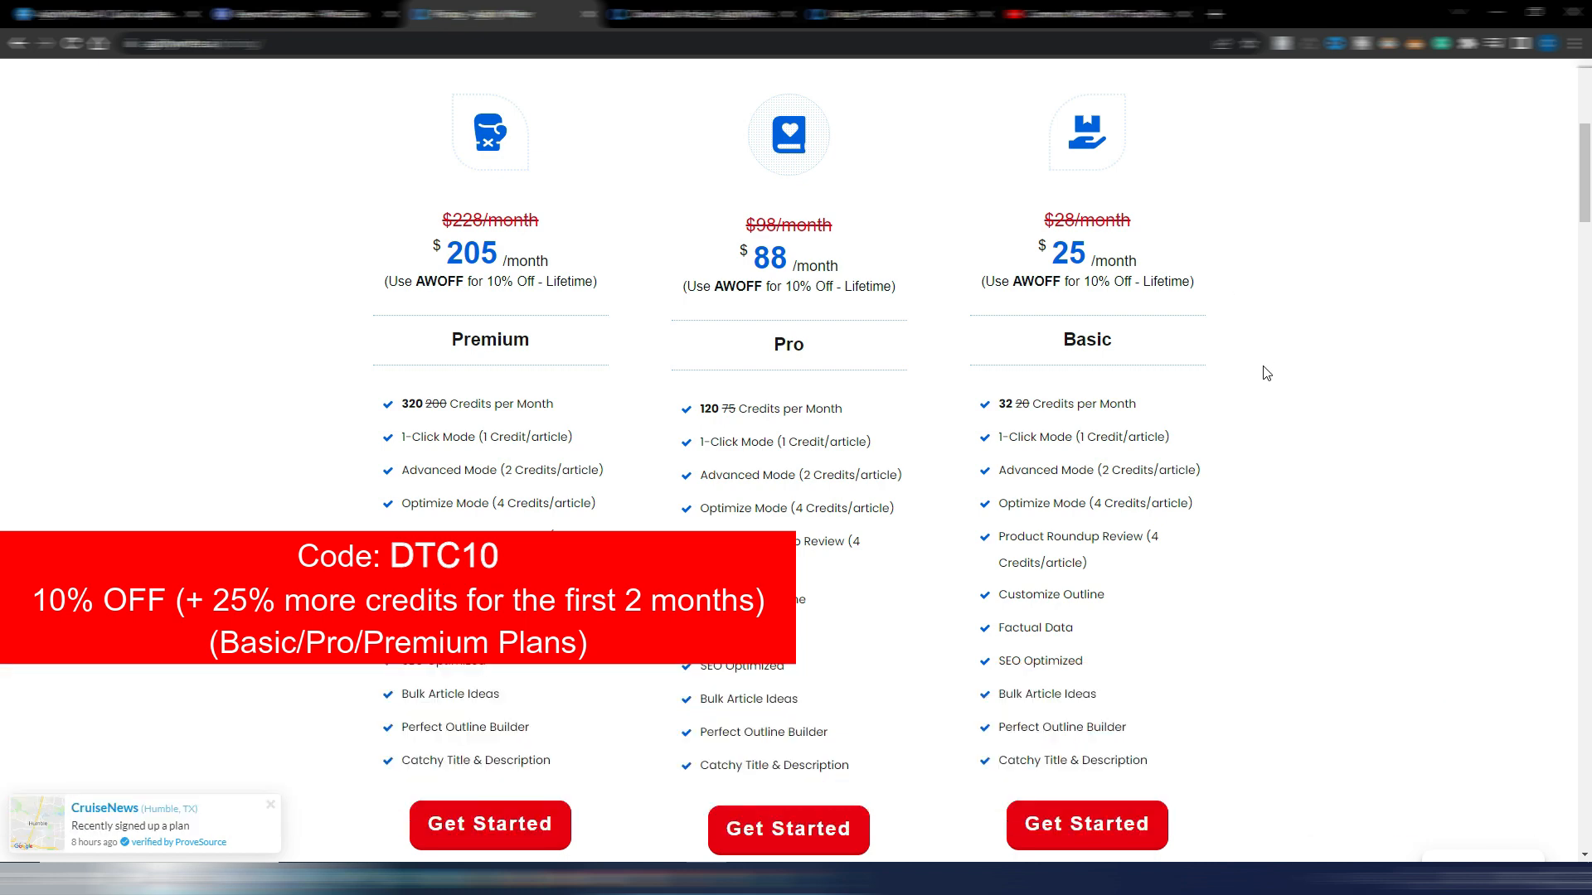
{"action": "mouse_move", "coordinate": [1265, 400]}
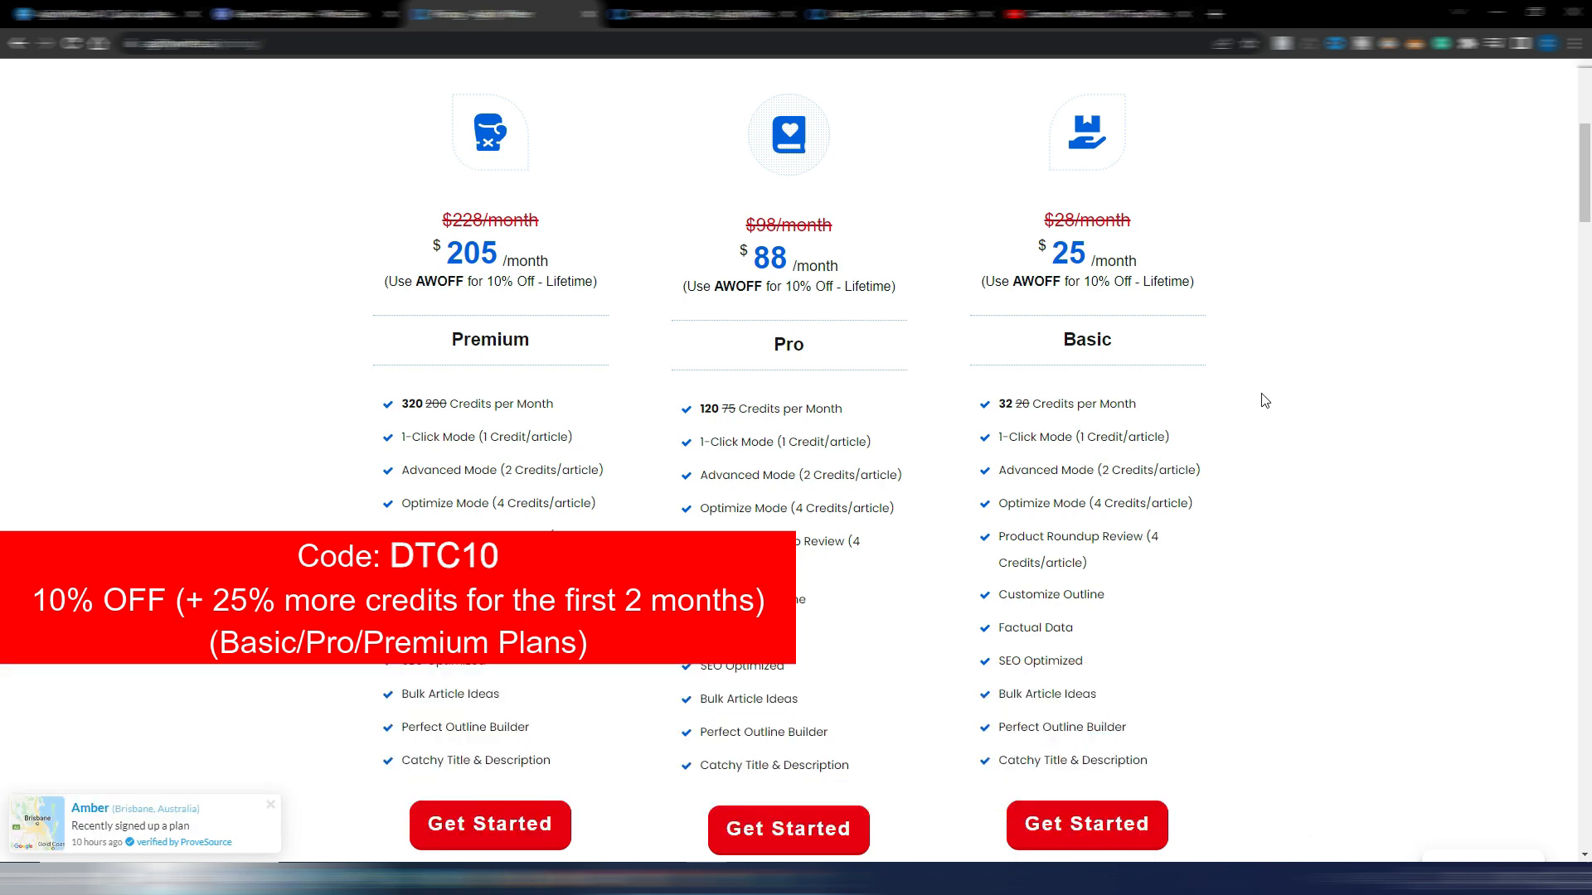
{"action": "scroll", "scroll_direction": "down", "scroll_amount": 3}
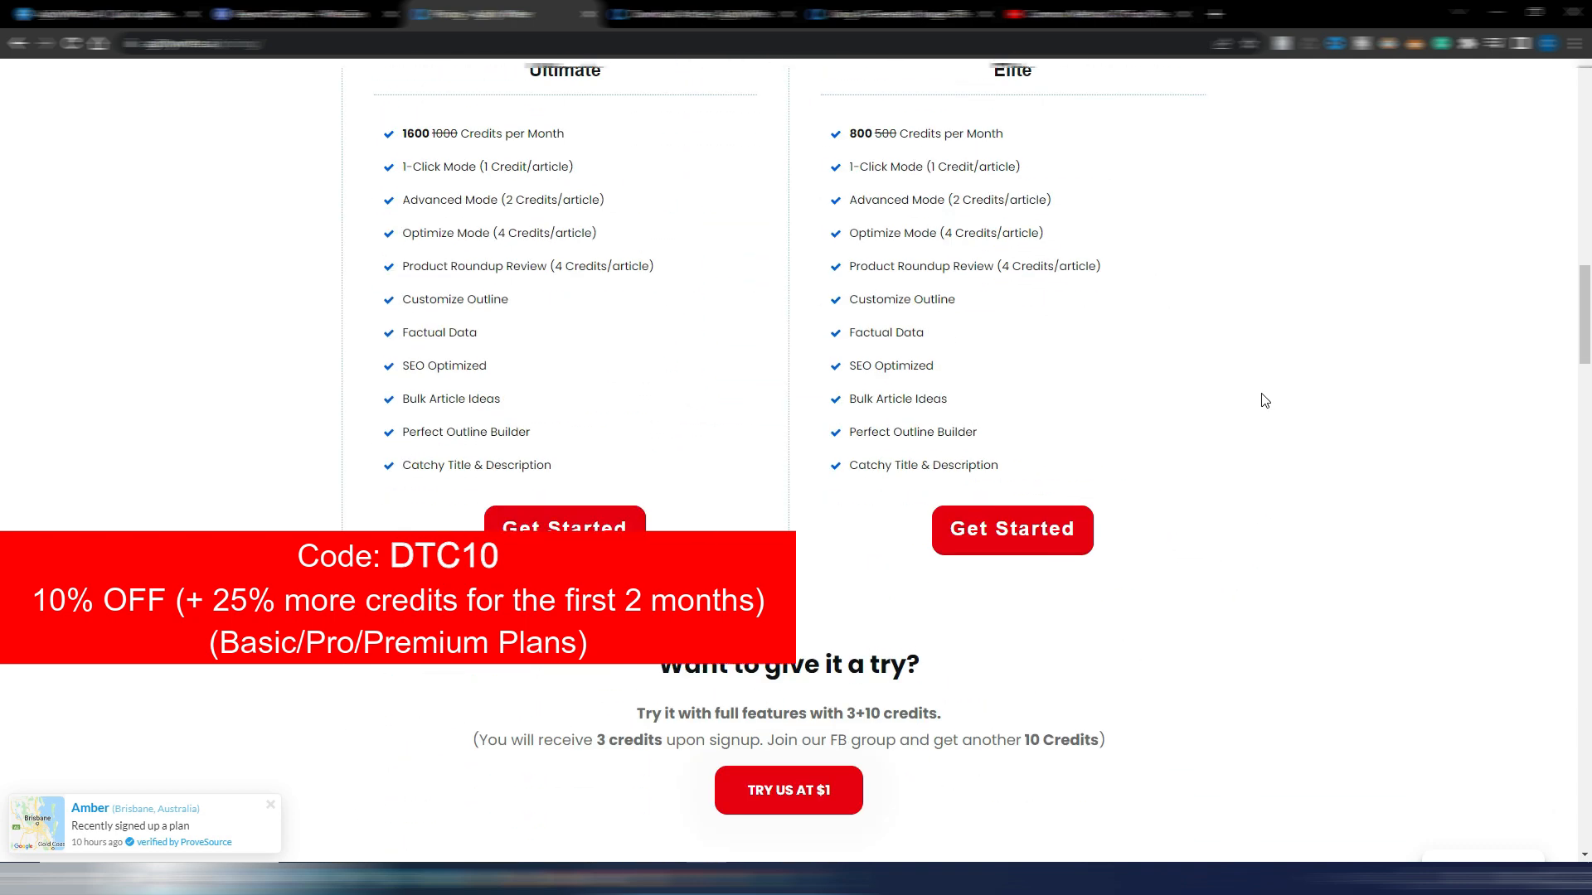
{"action": "scroll", "scroll_direction": "down", "scroll_amount": 3}
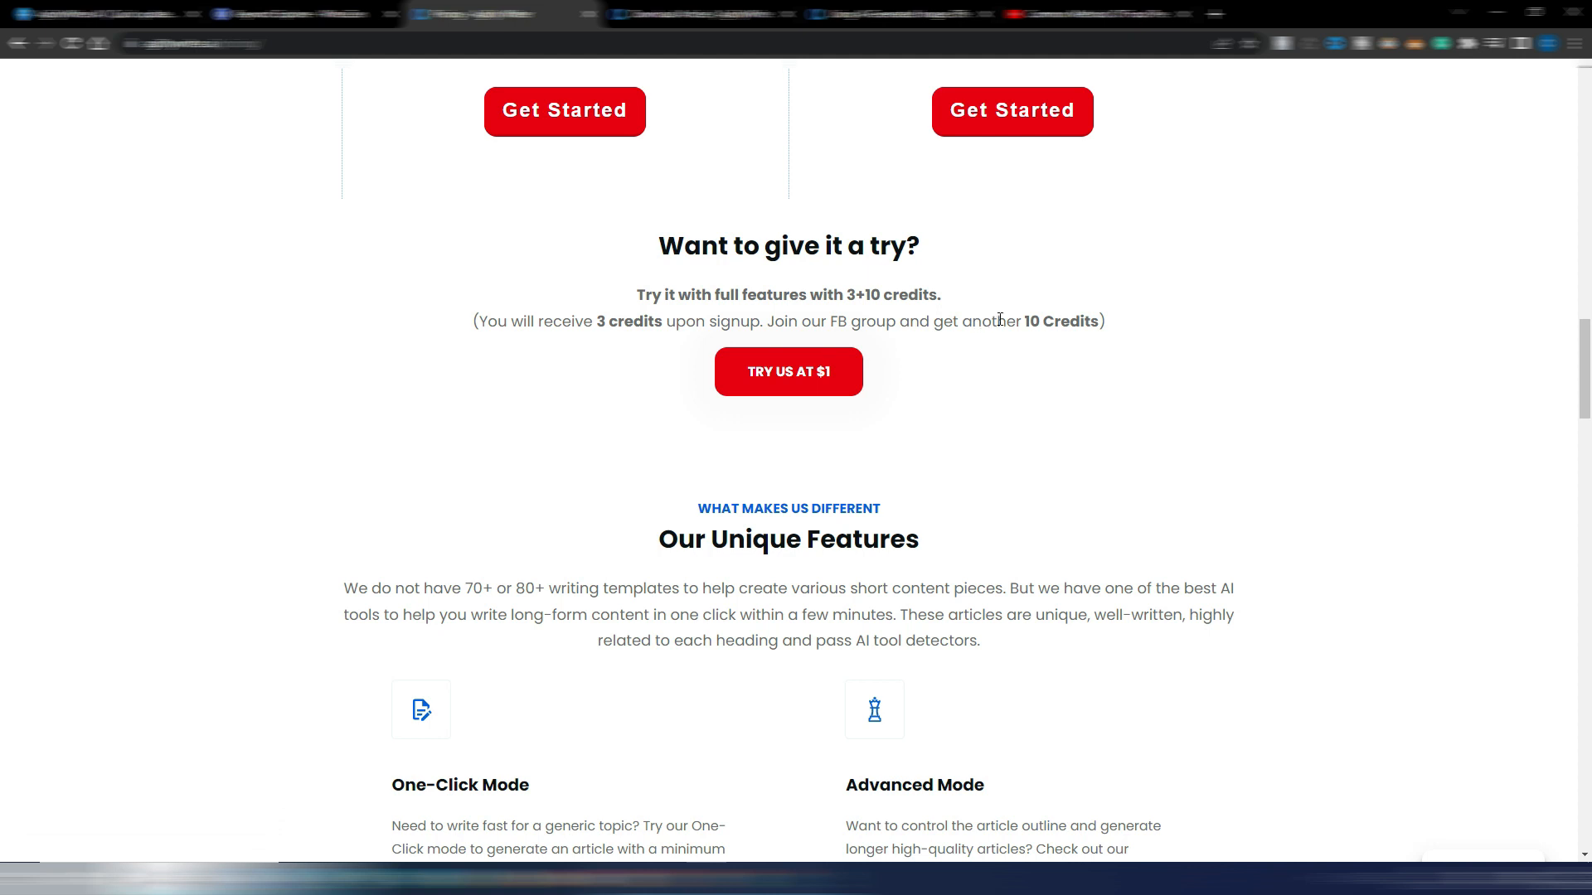
{"action": "mouse_move", "coordinate": [917, 491]}
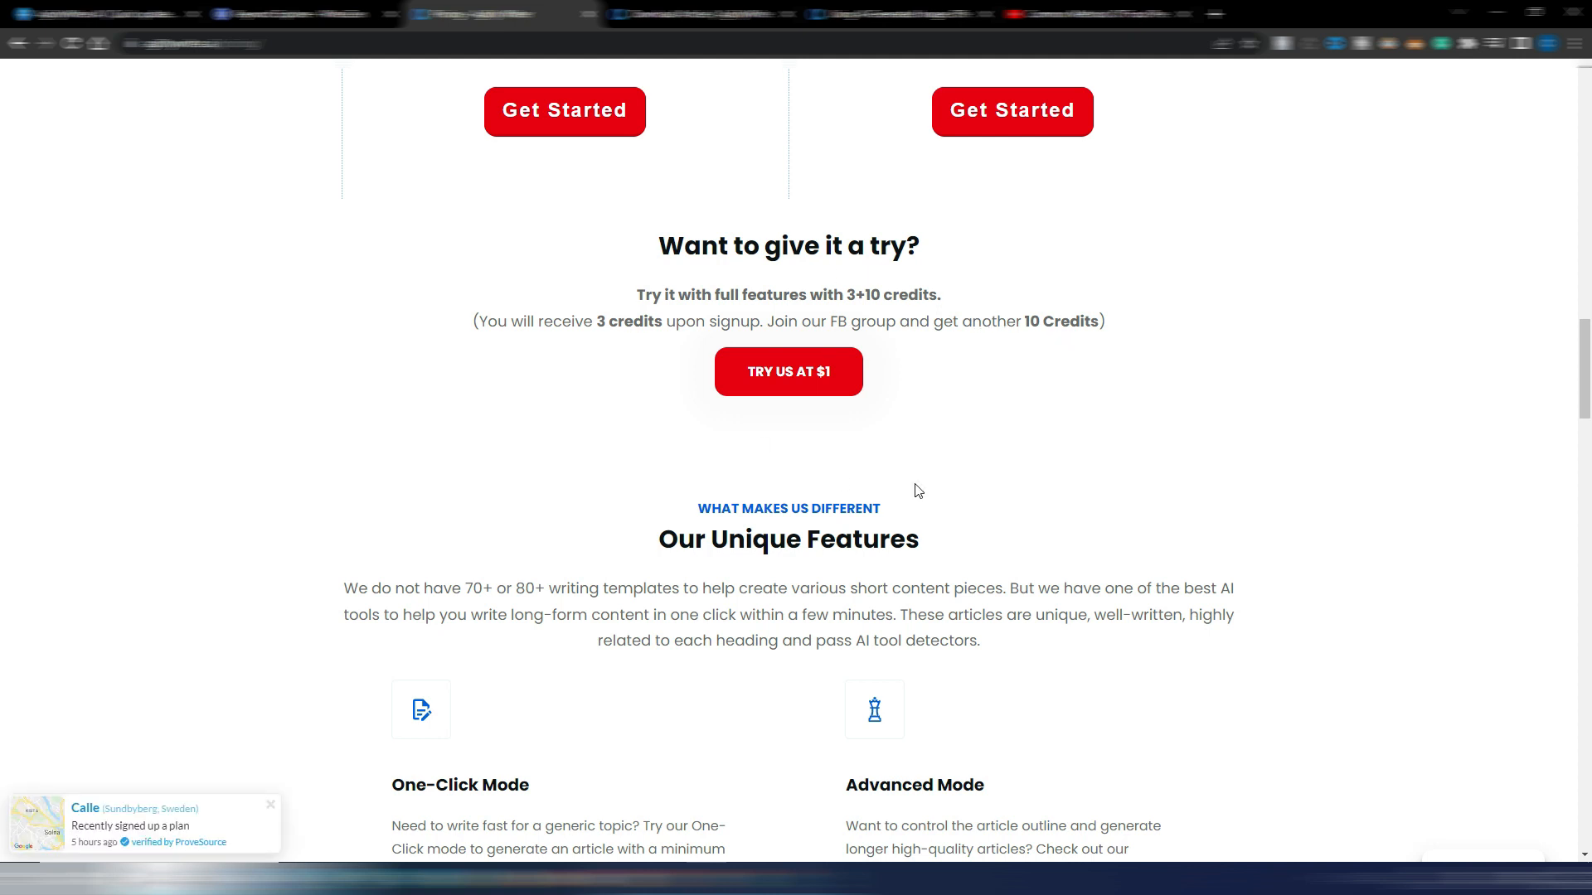
{"action": "mouse_move", "coordinate": [1527, 450]}
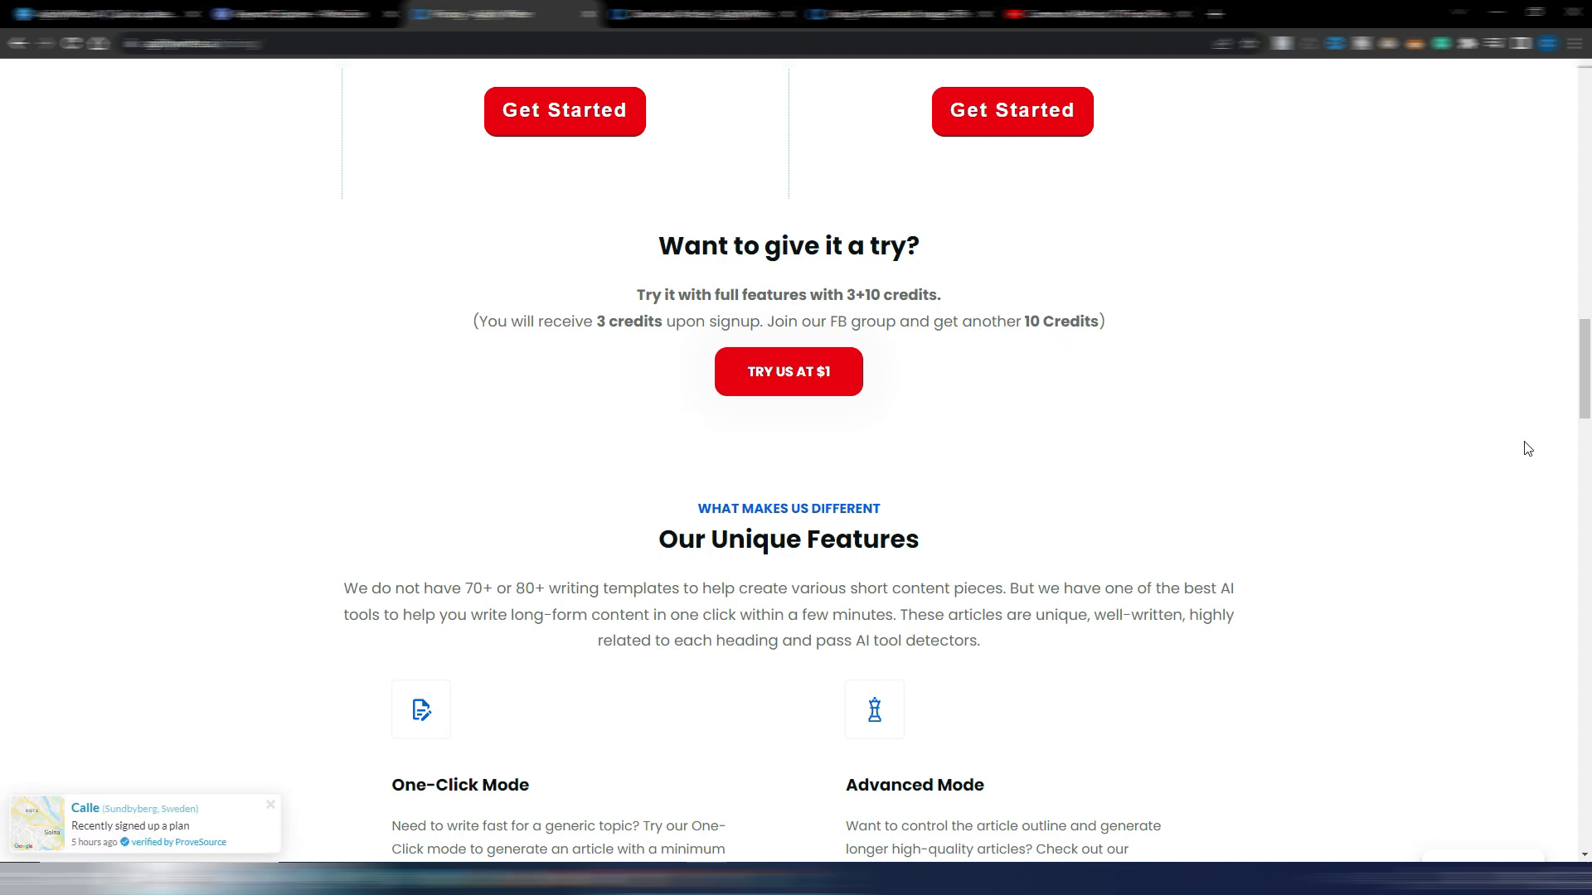
- Scroll back up the pricing page to the plan comparison and $1 trial offer
{"action": "scroll", "scroll_direction": "up", "scroll_amount": 3}
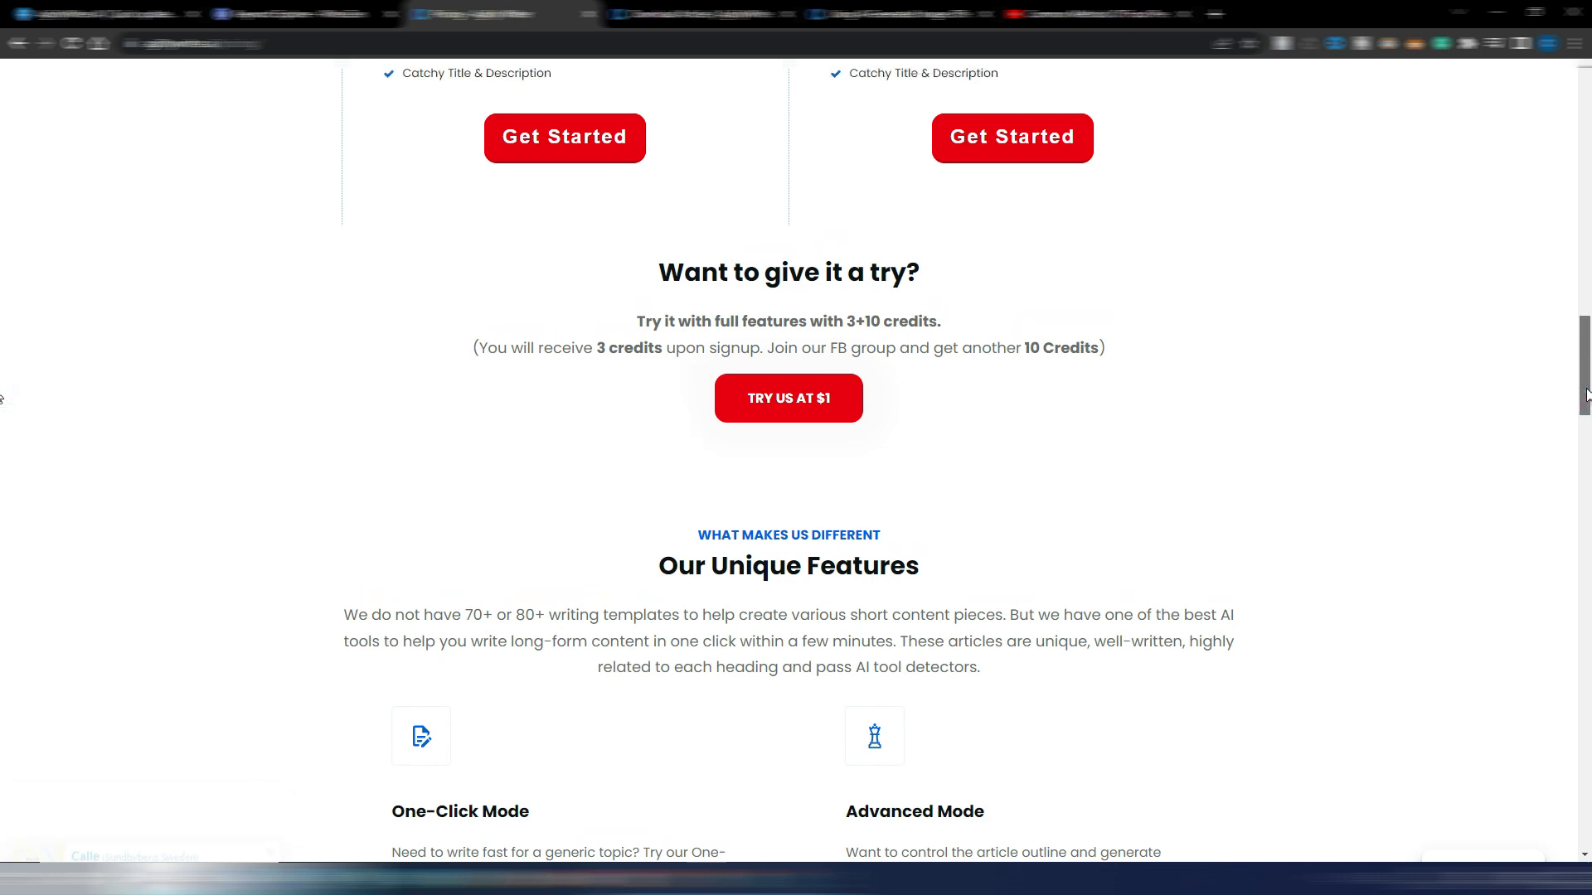
{"action": "scroll", "scroll_direction": "up", "scroll_amount": 3}
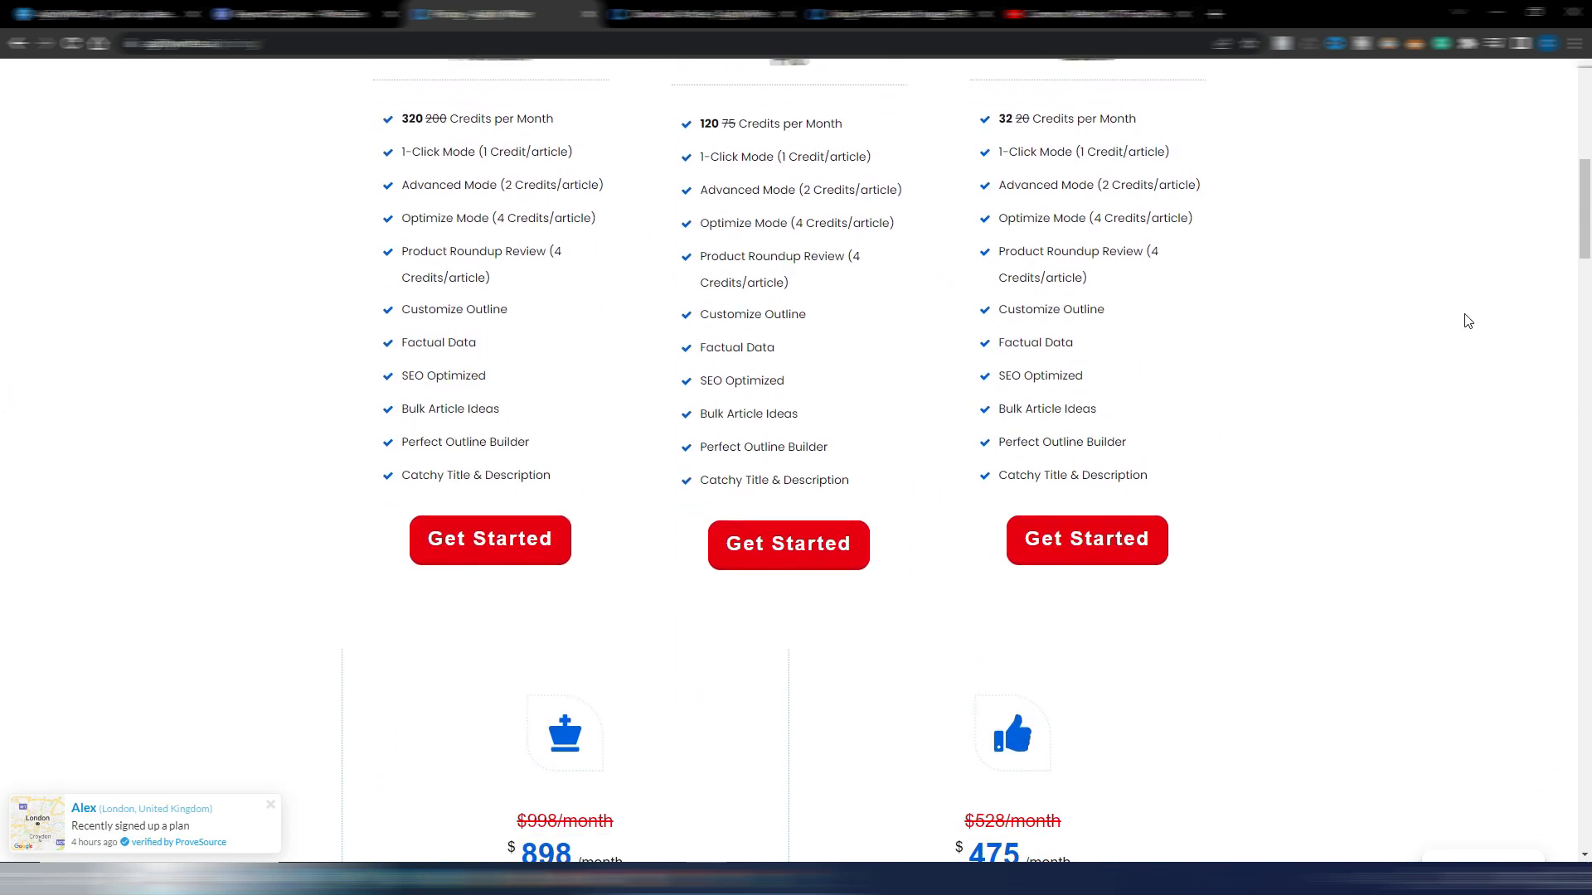
{"action": "scroll", "scroll_direction": "up", "scroll_amount": 3}
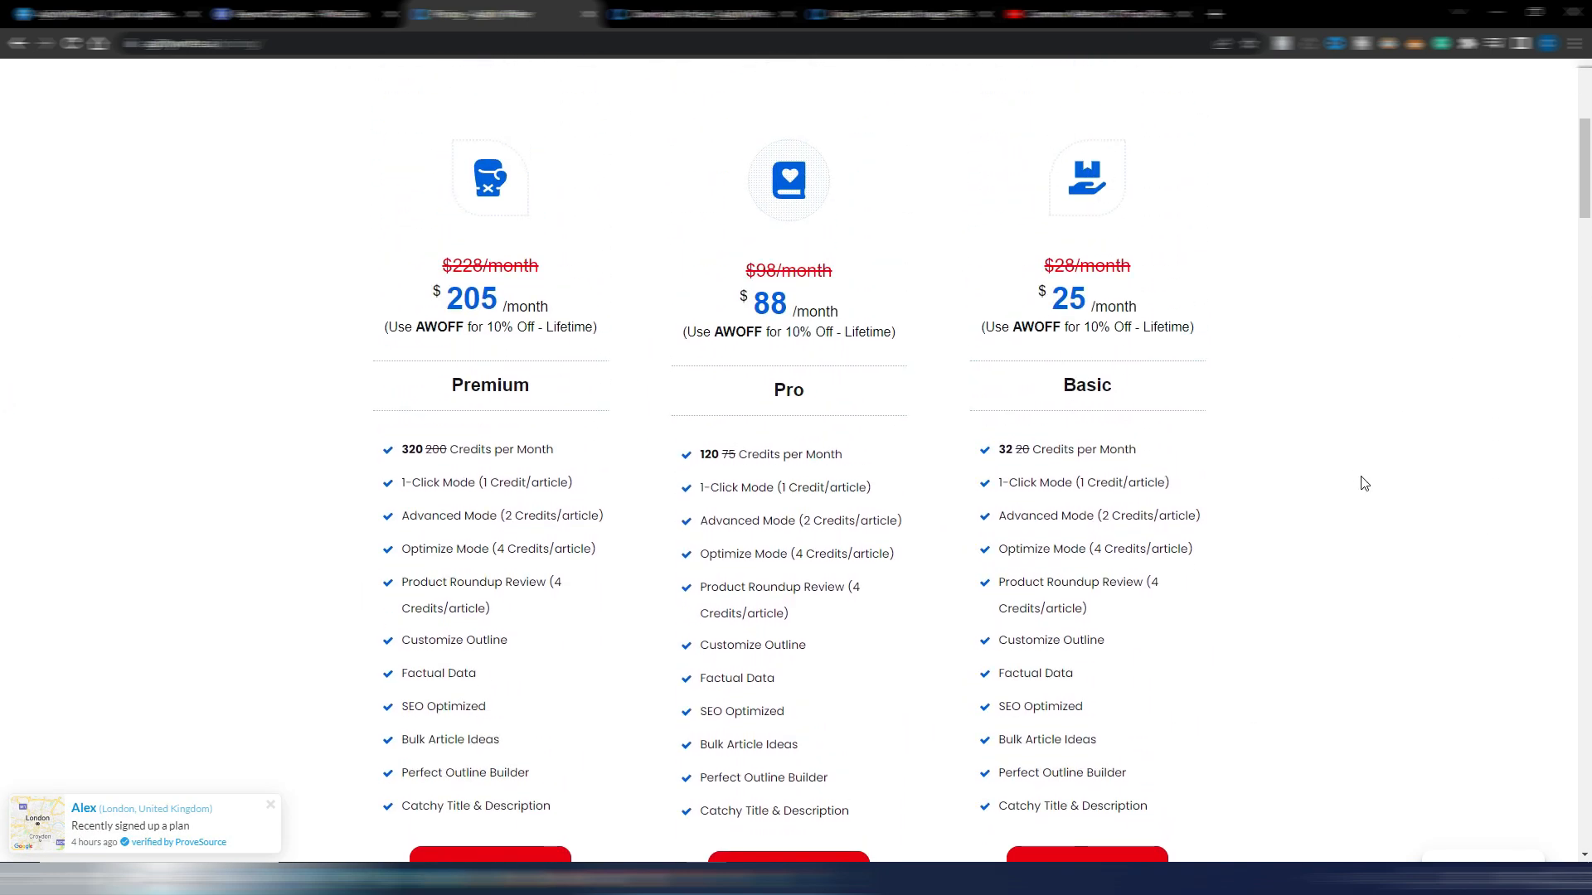